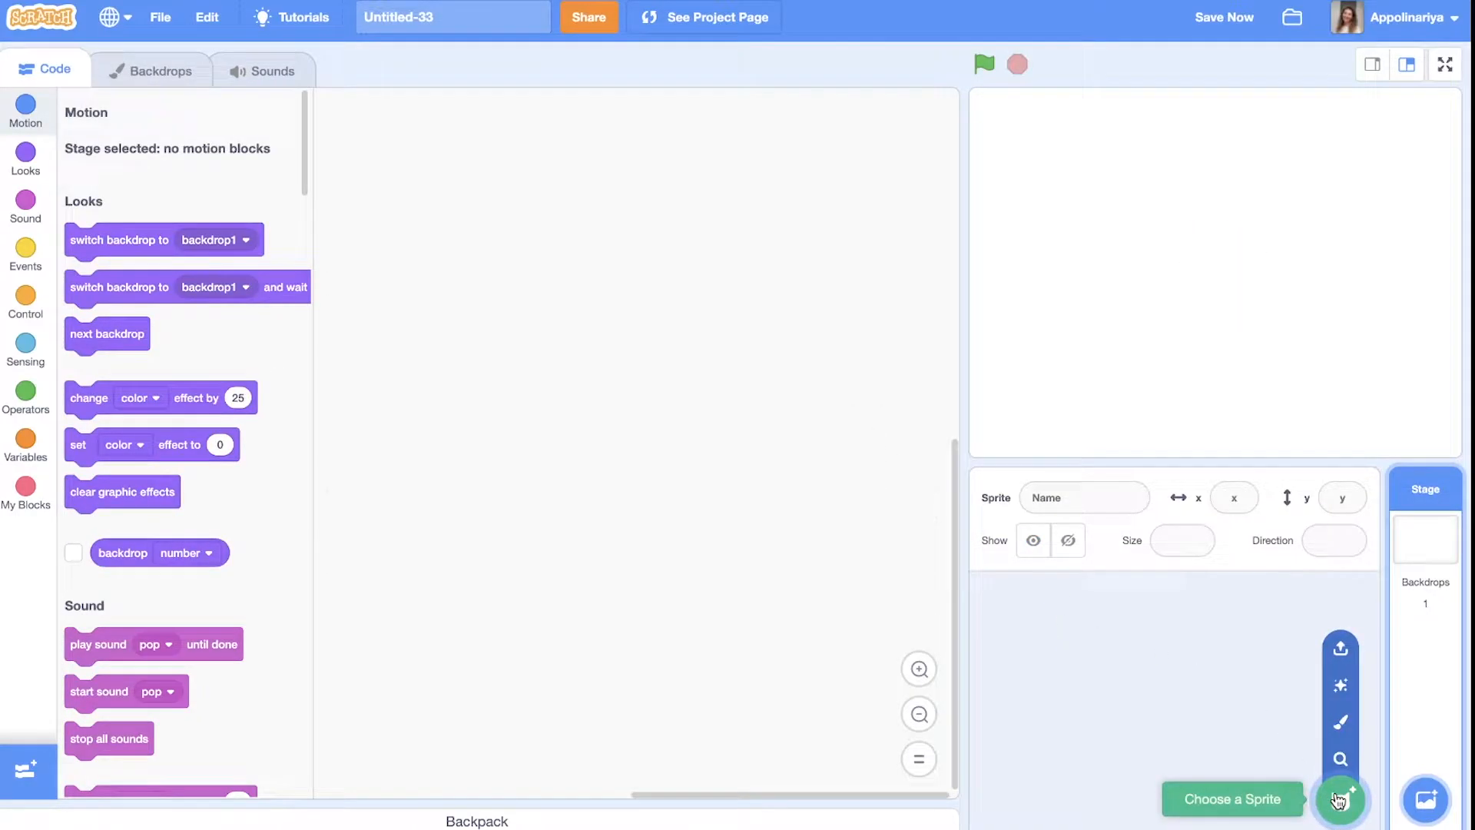
Pick Paddle from the sprite library and drag it to the bottom of the stage
left_click(1340, 800)
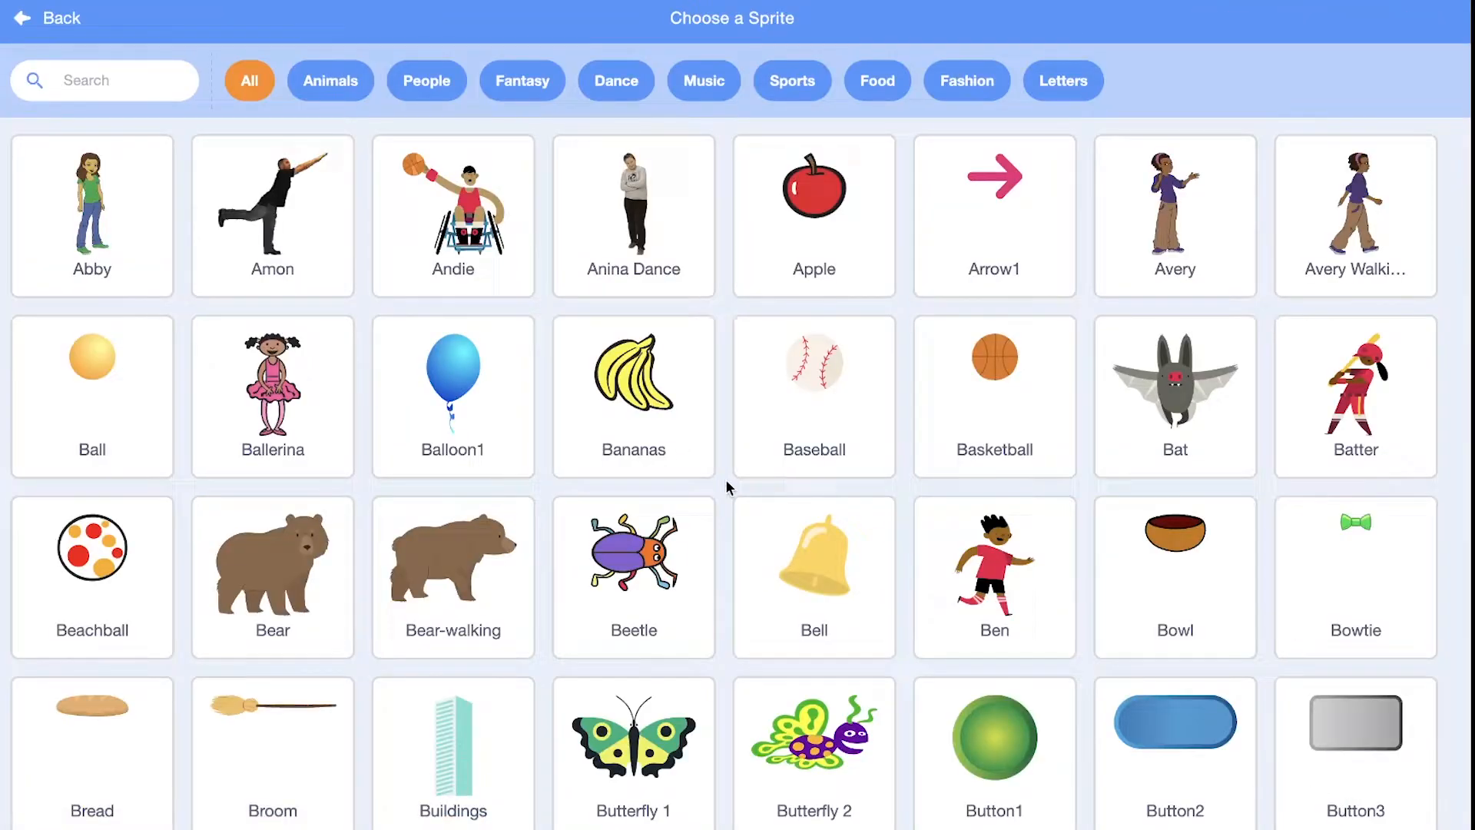
scroll("down", 3)
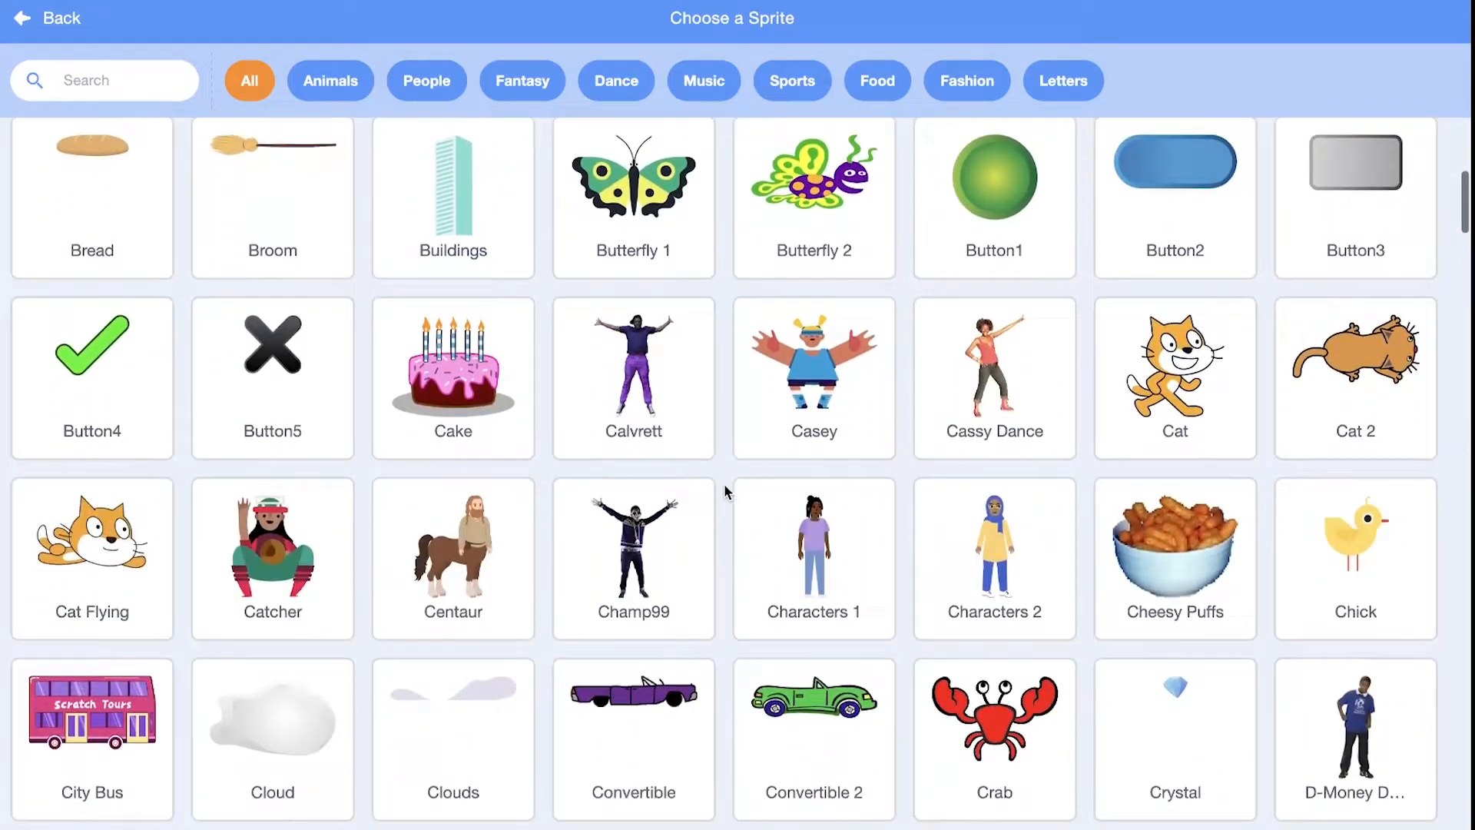
scroll("down", 3)
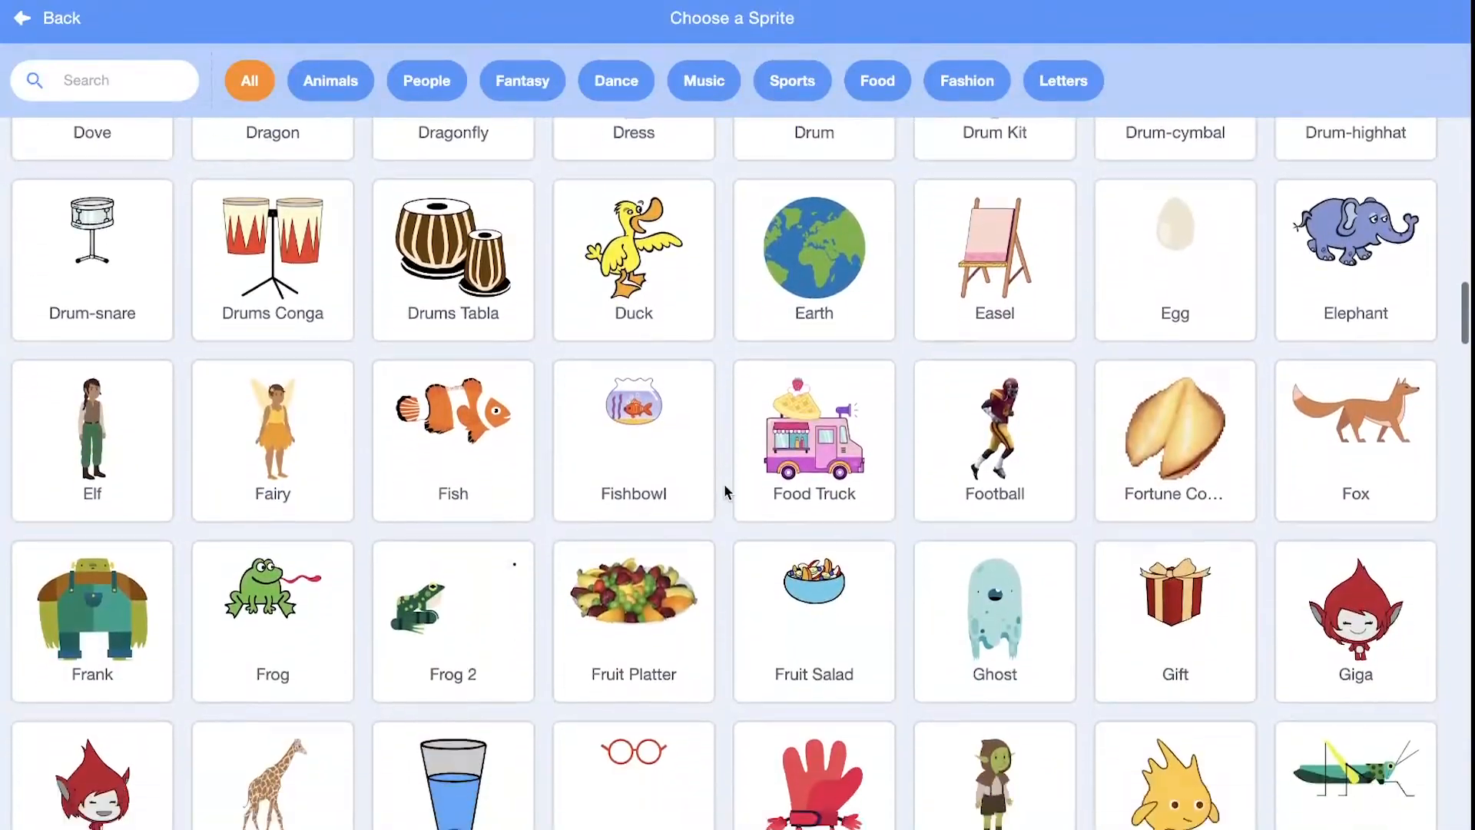
scroll("down", 3)
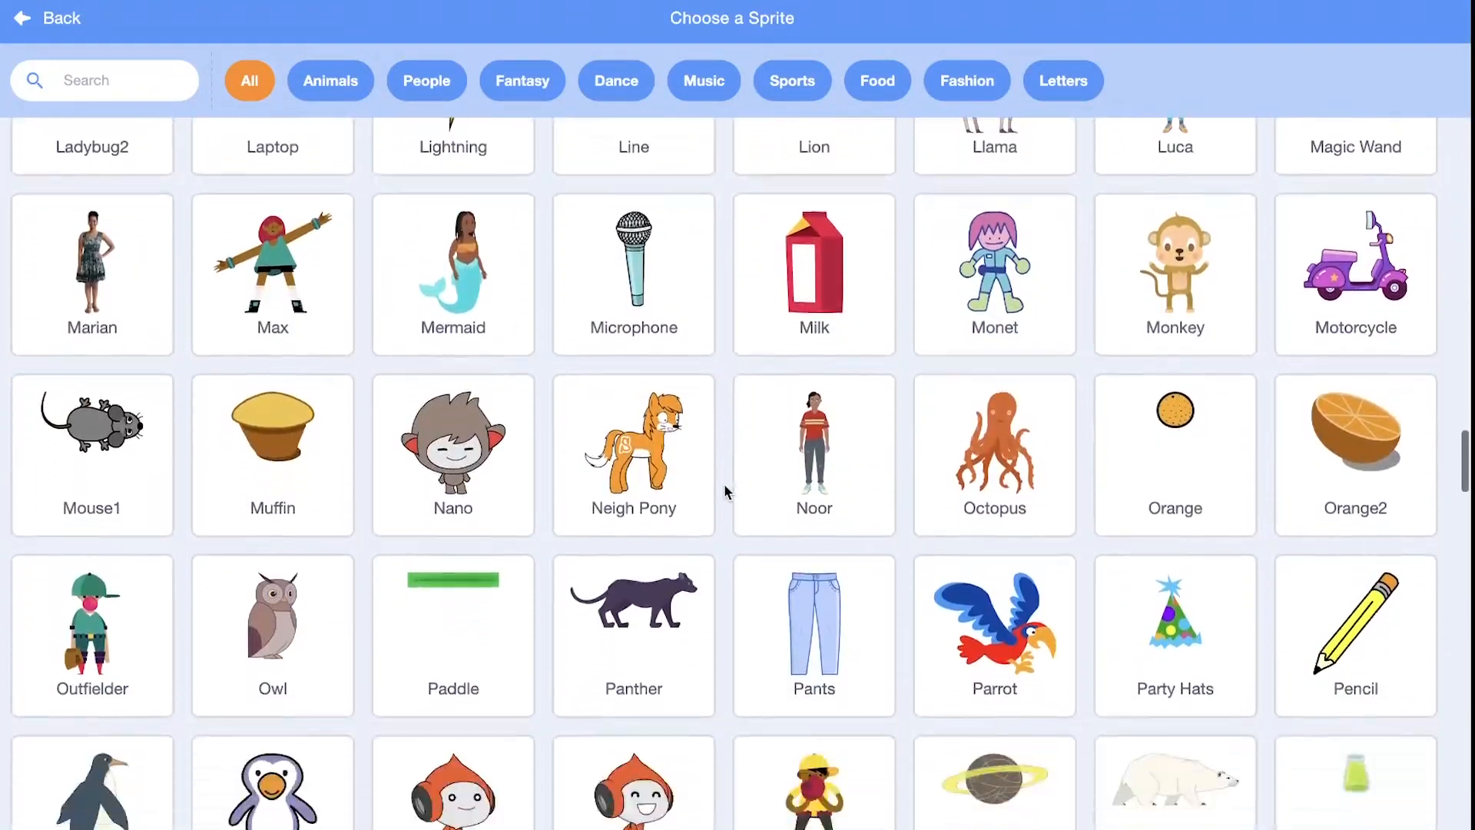
left_click(452, 635)
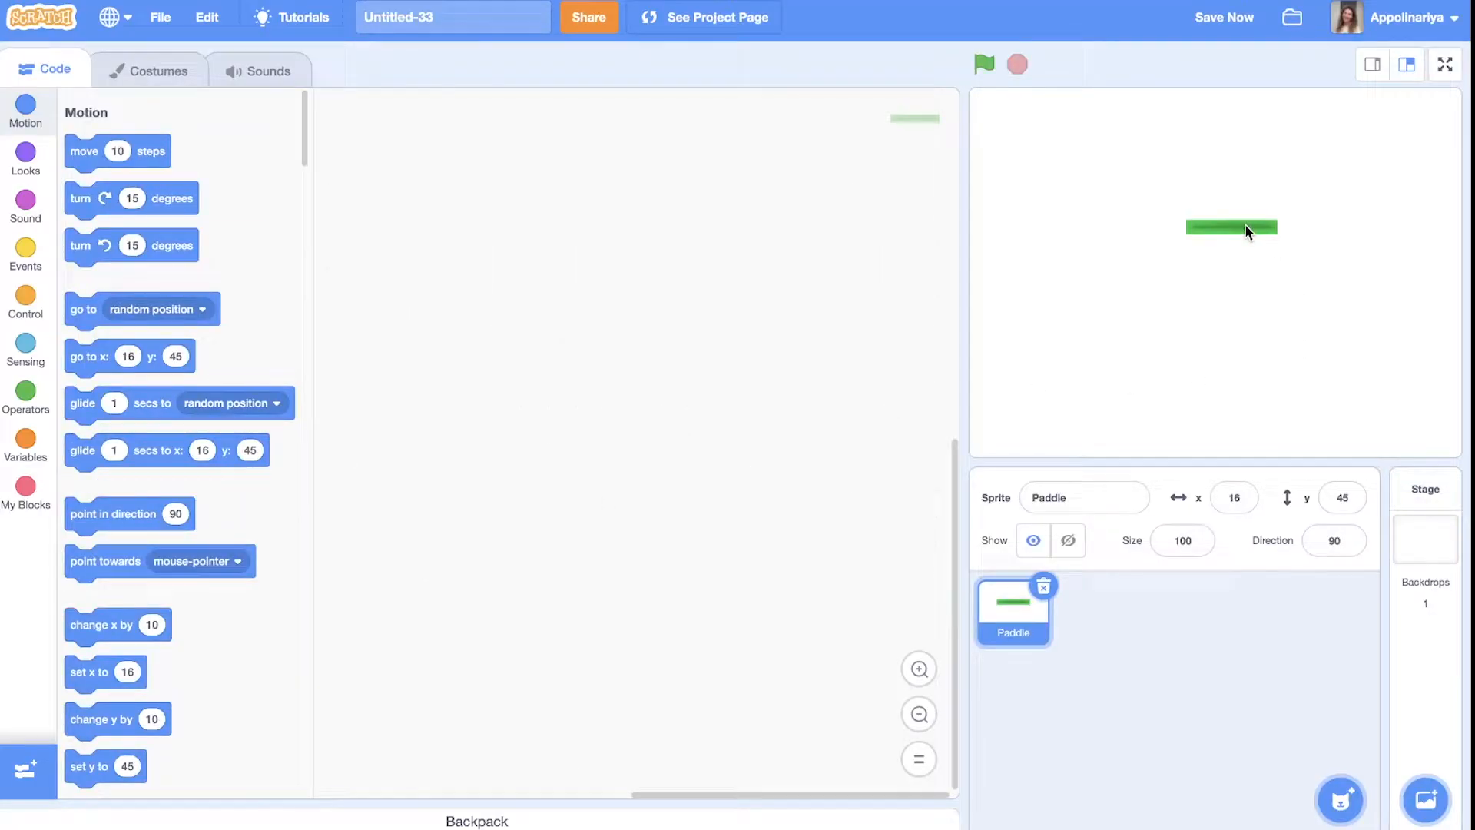
left_click_drag(1230, 227, 1199, 423)
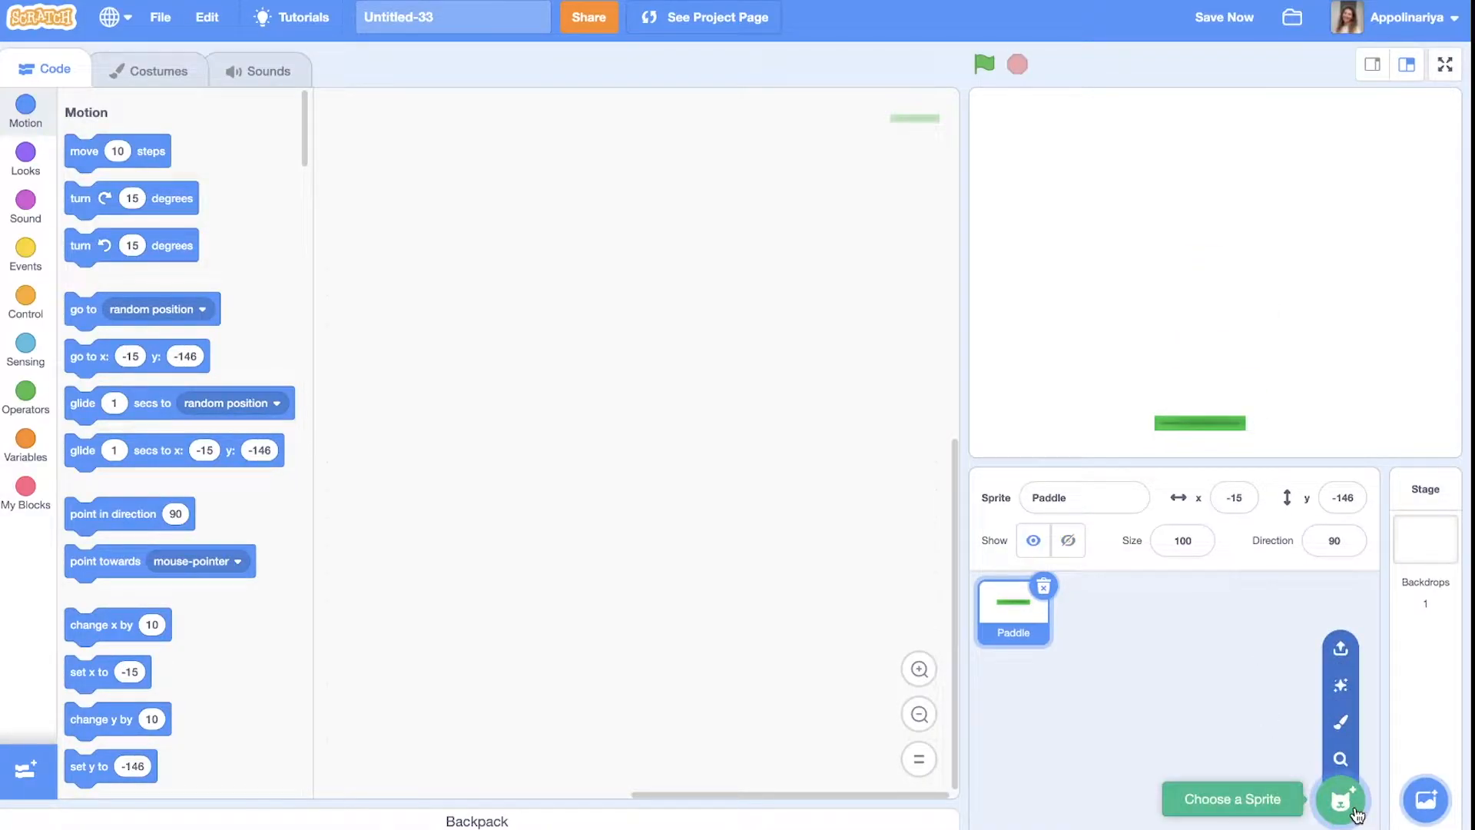
Add the Ball sprite, set its size to 50, and rest it on the paddle
left_click(1339, 799)
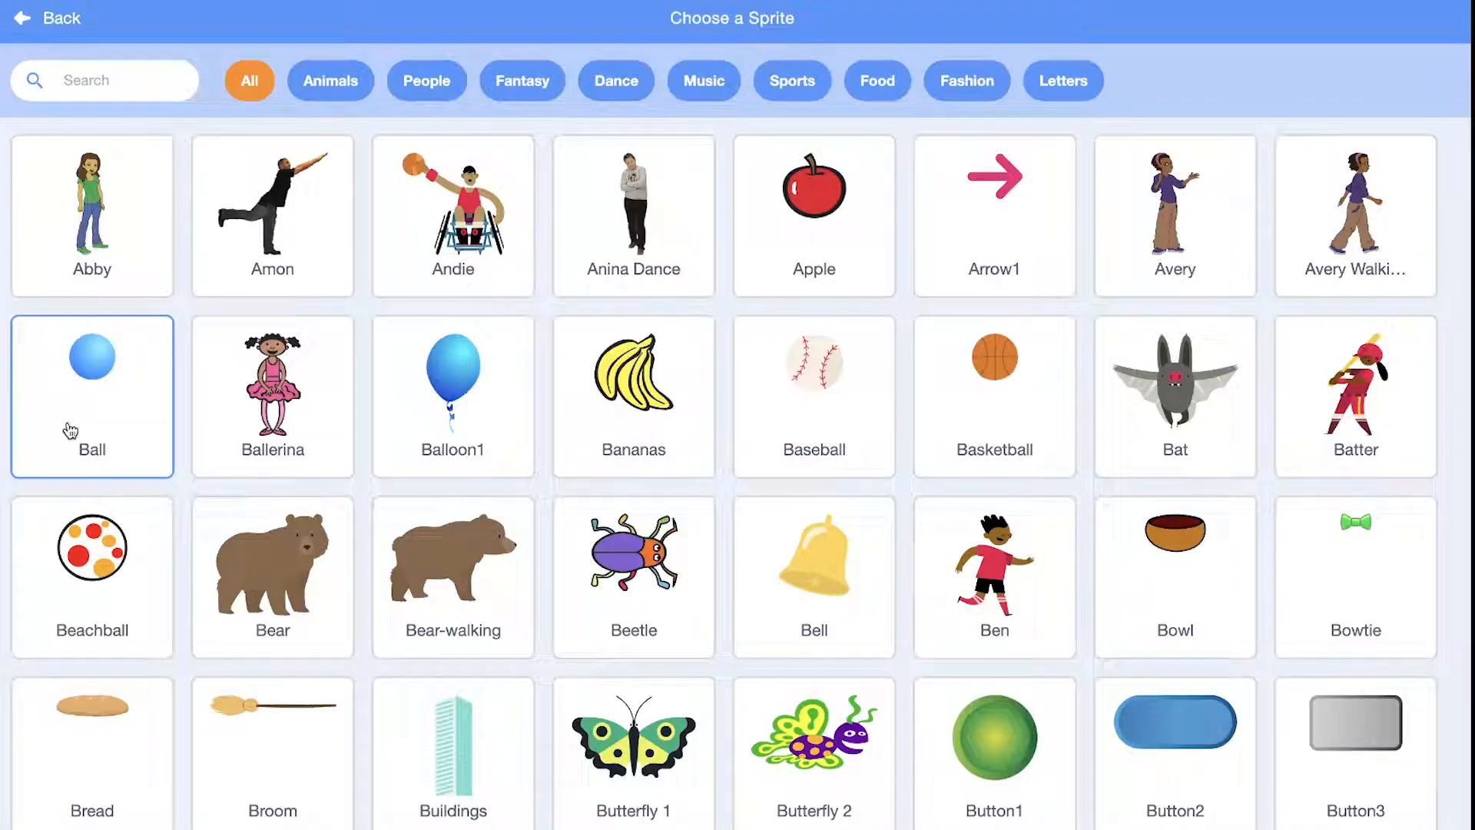
left_click(91, 395)
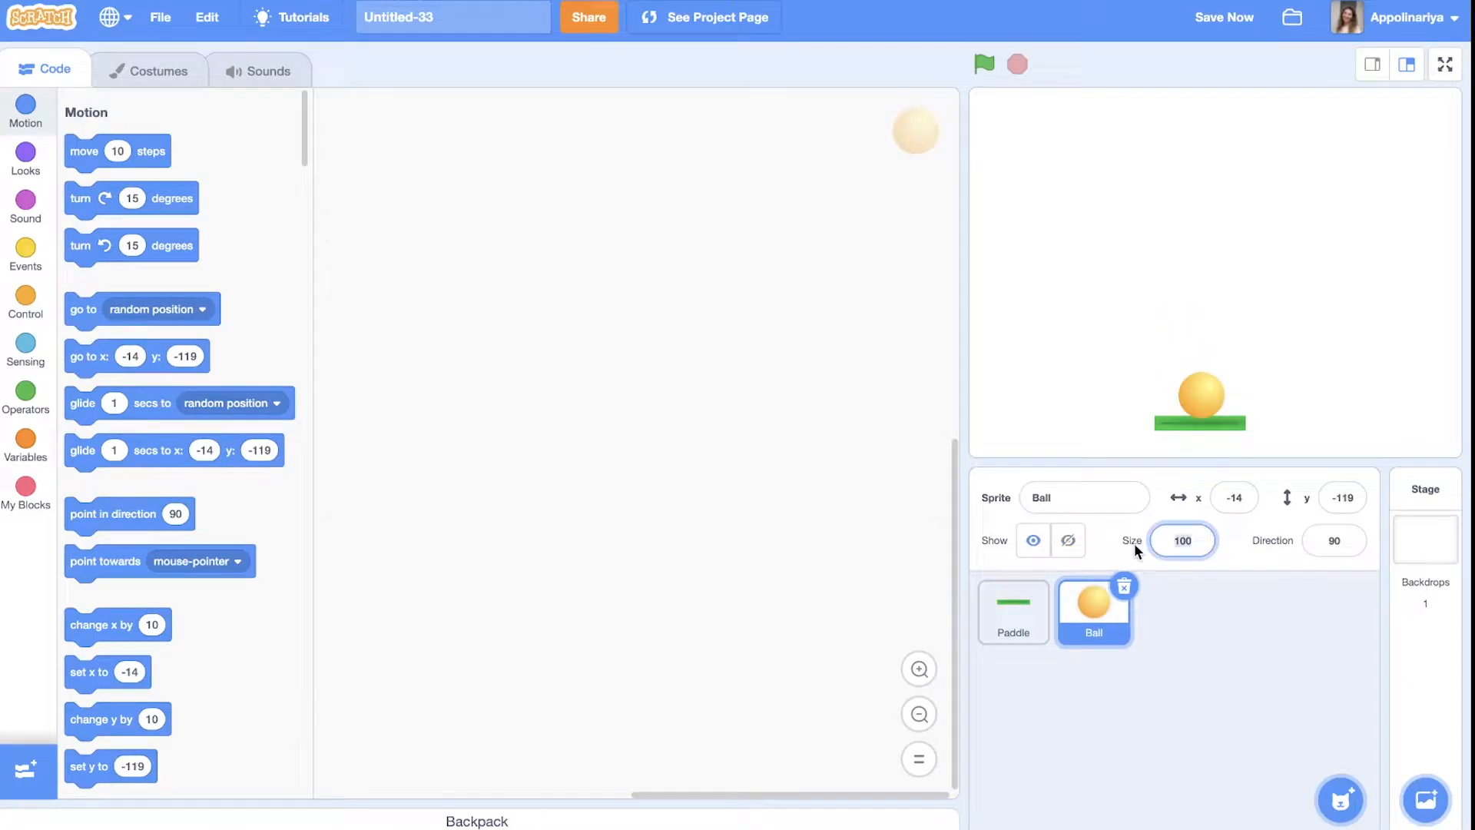
type("50")
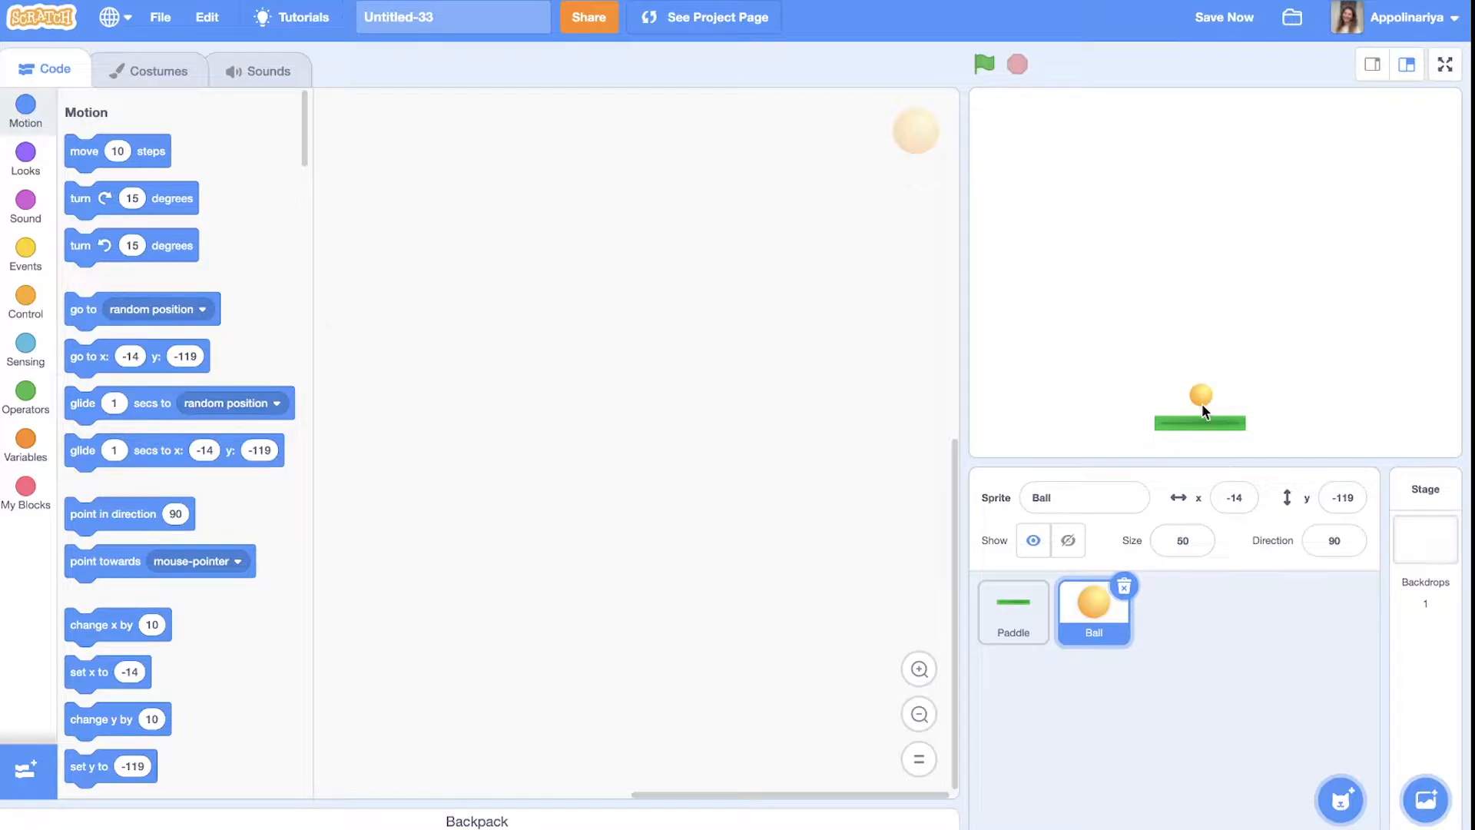
left_click_drag(1202, 397, 1199, 406)
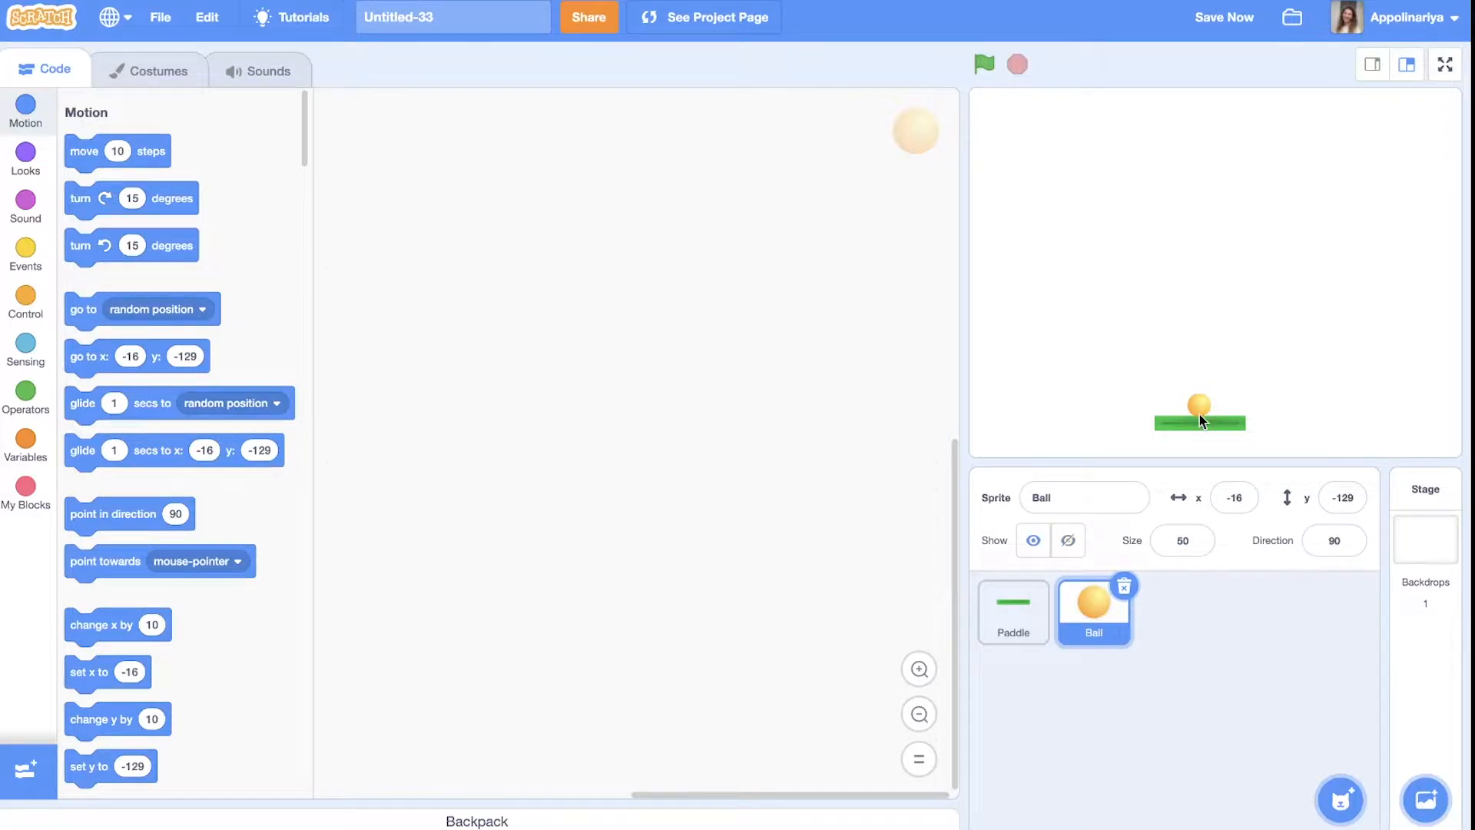
Add the gray Button3 sprite at the stage's top-left and rename it 'Block'
left_click(1340, 800)
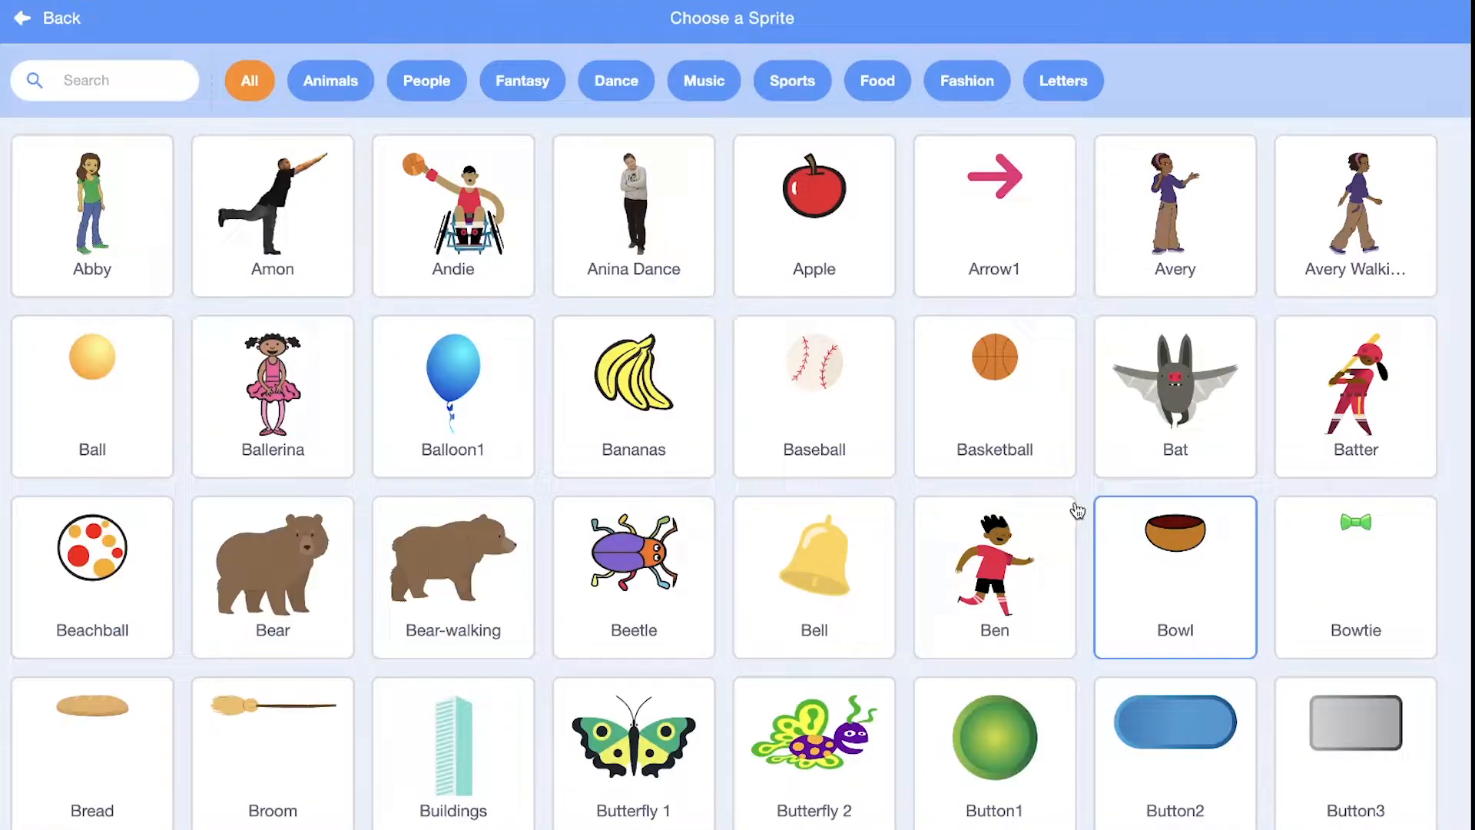
scroll("down", 3)
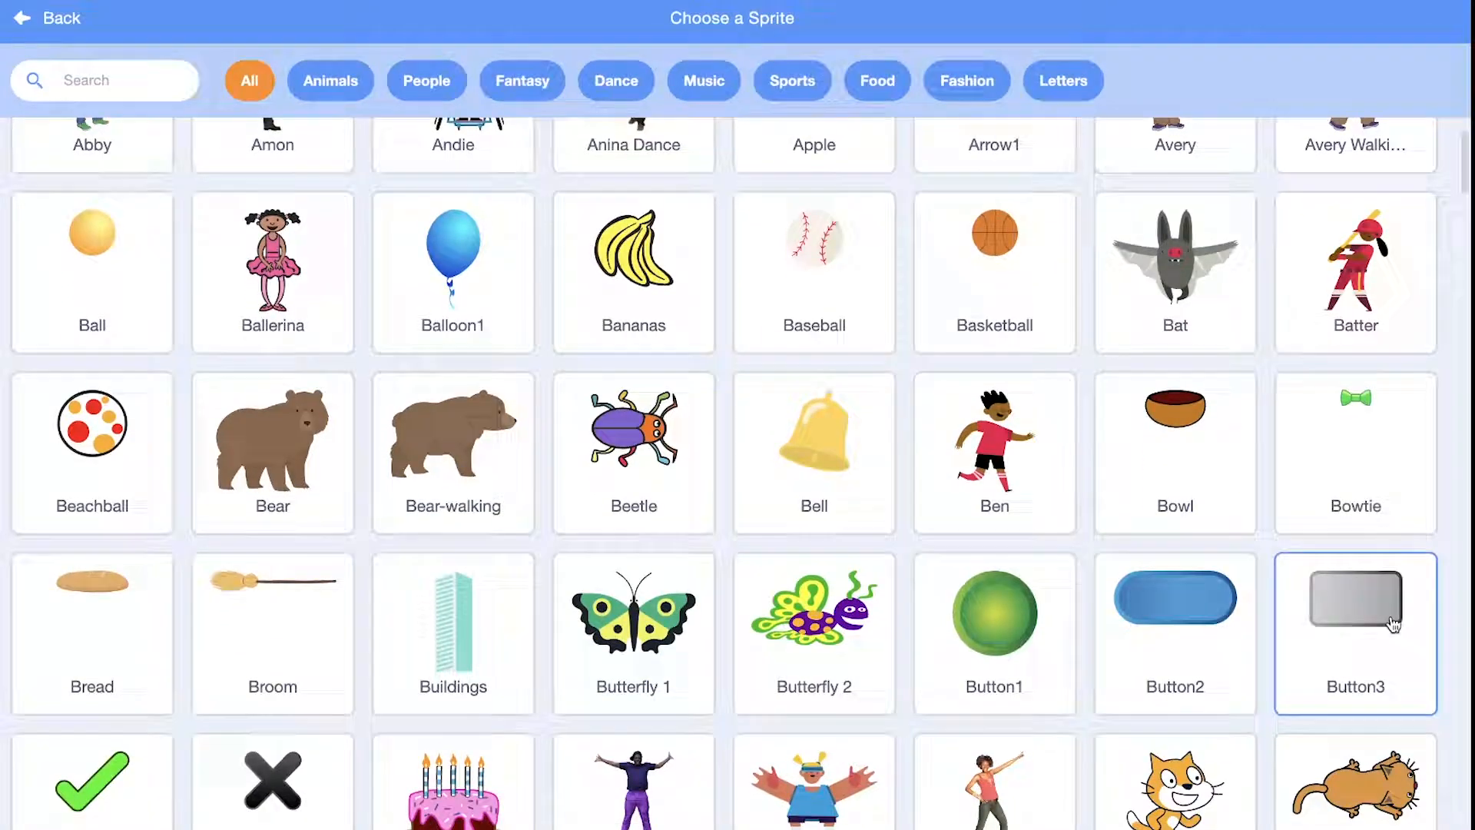
left_click(1354, 632)
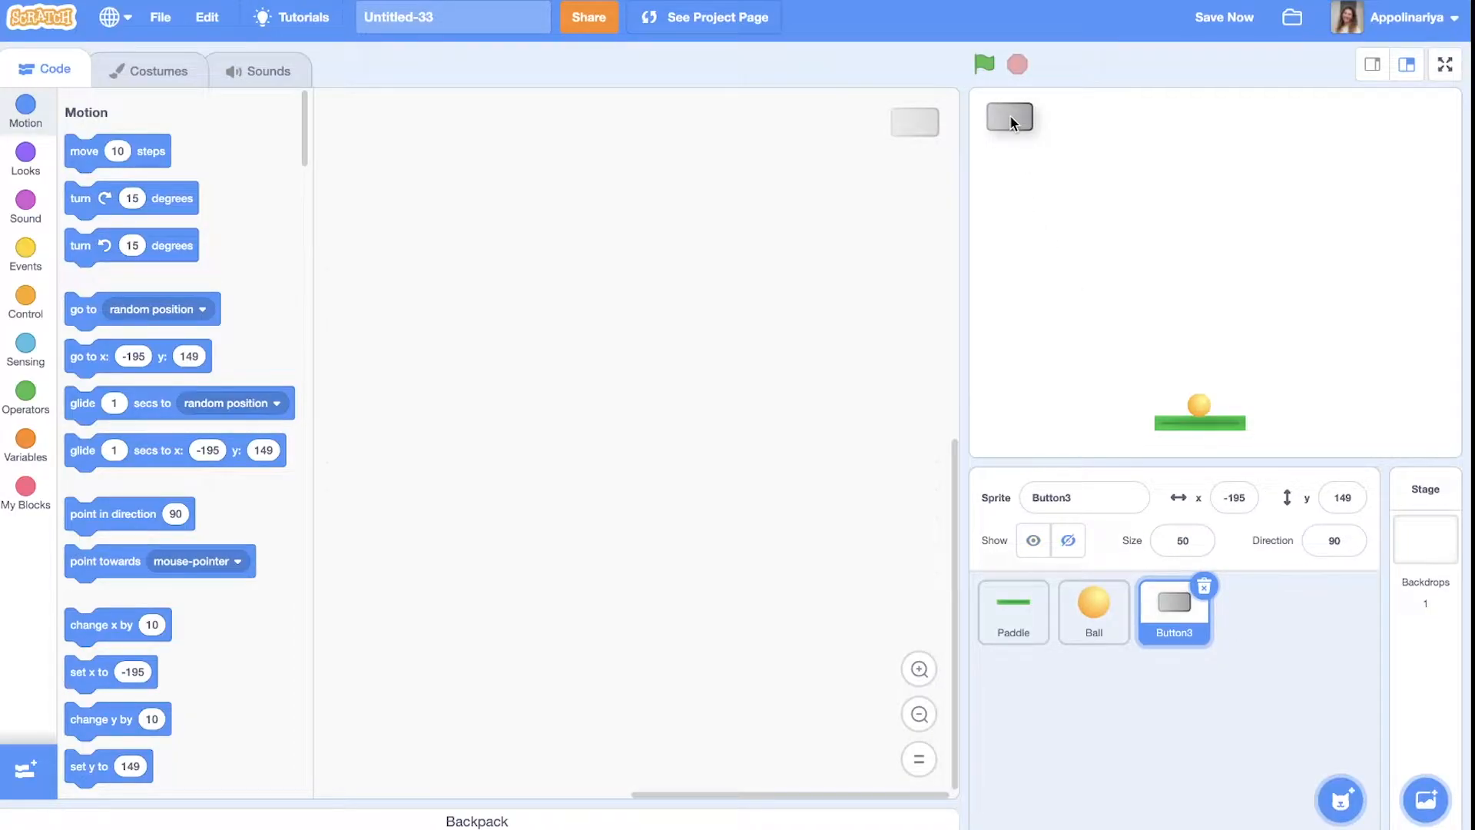
left_click_drag(1010, 117, 1014, 109)
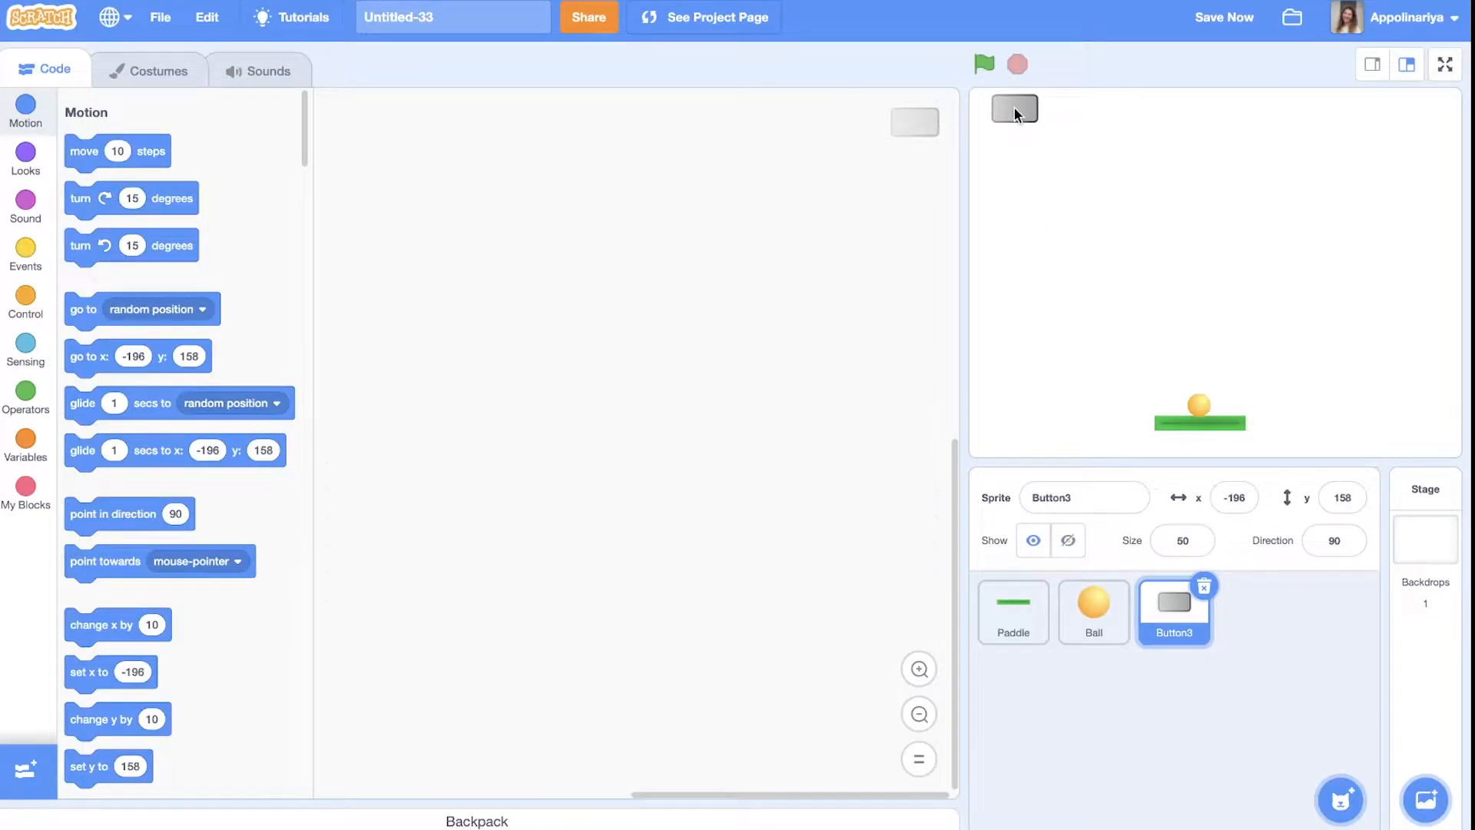
left_click(1084, 497)
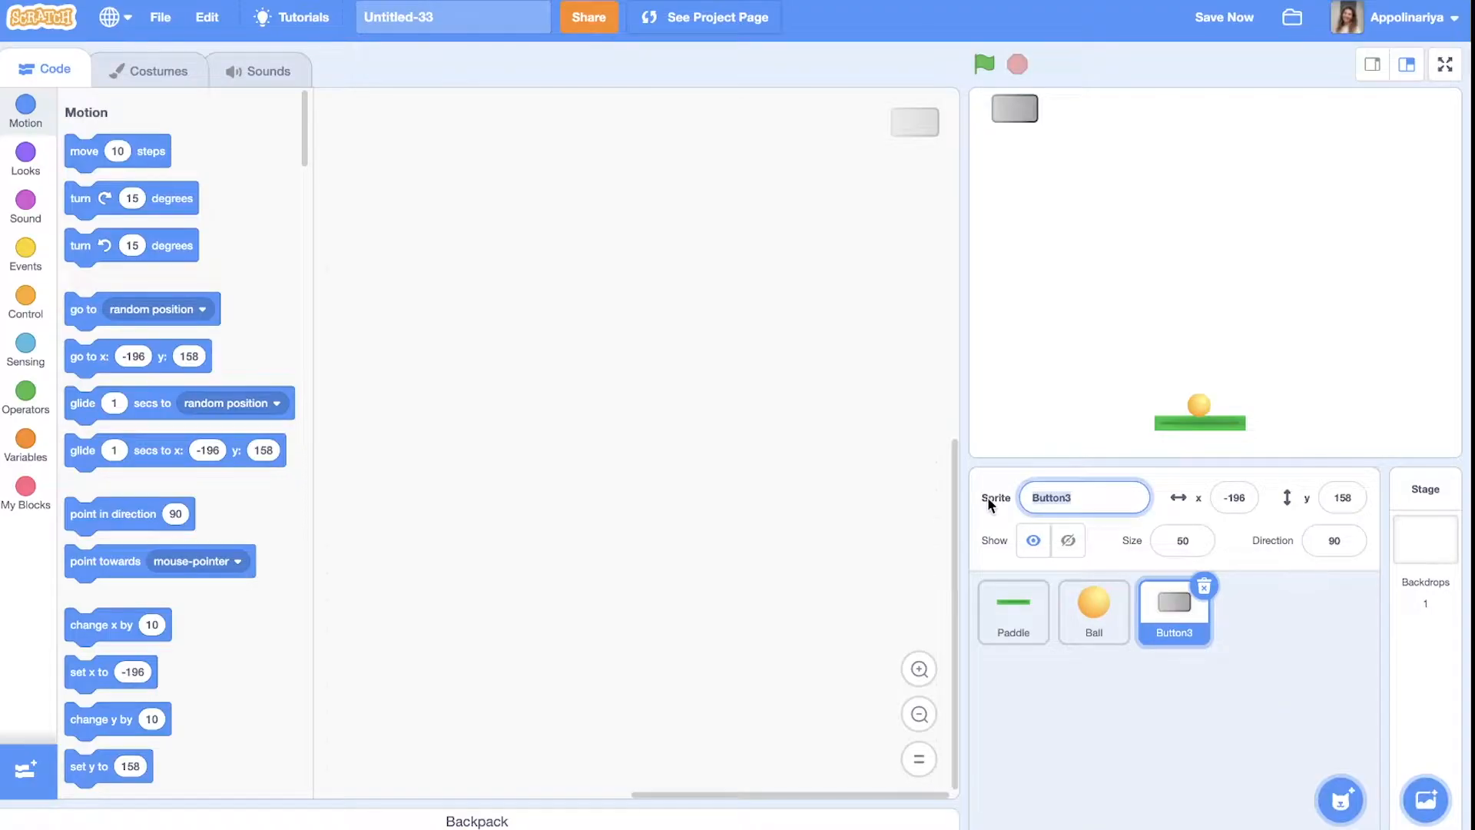
type("Block")
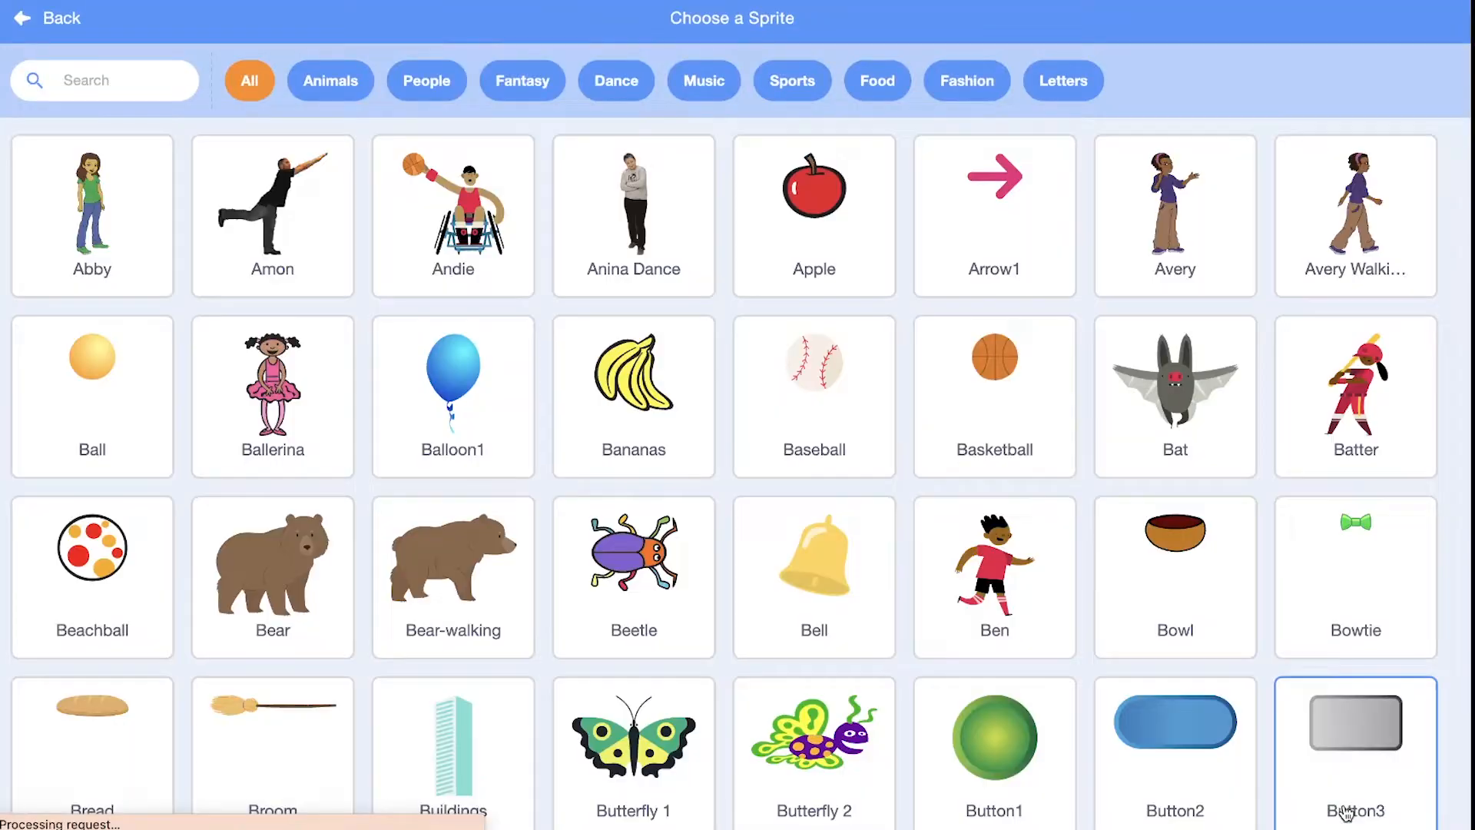
Pick the red Line sprite and drag it along the stage's bottom edge
scroll("down", 3)
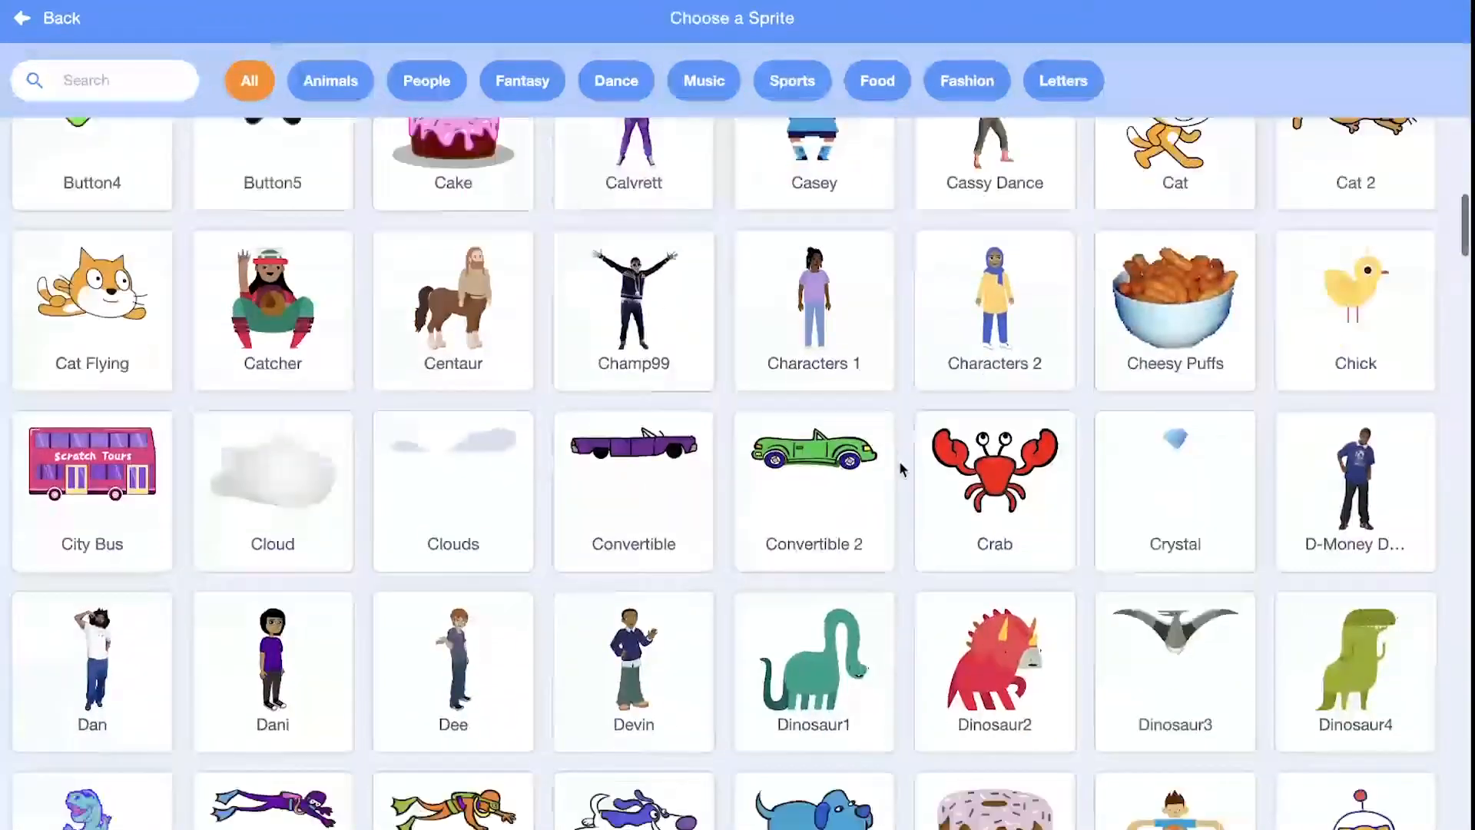
scroll("down", 3)
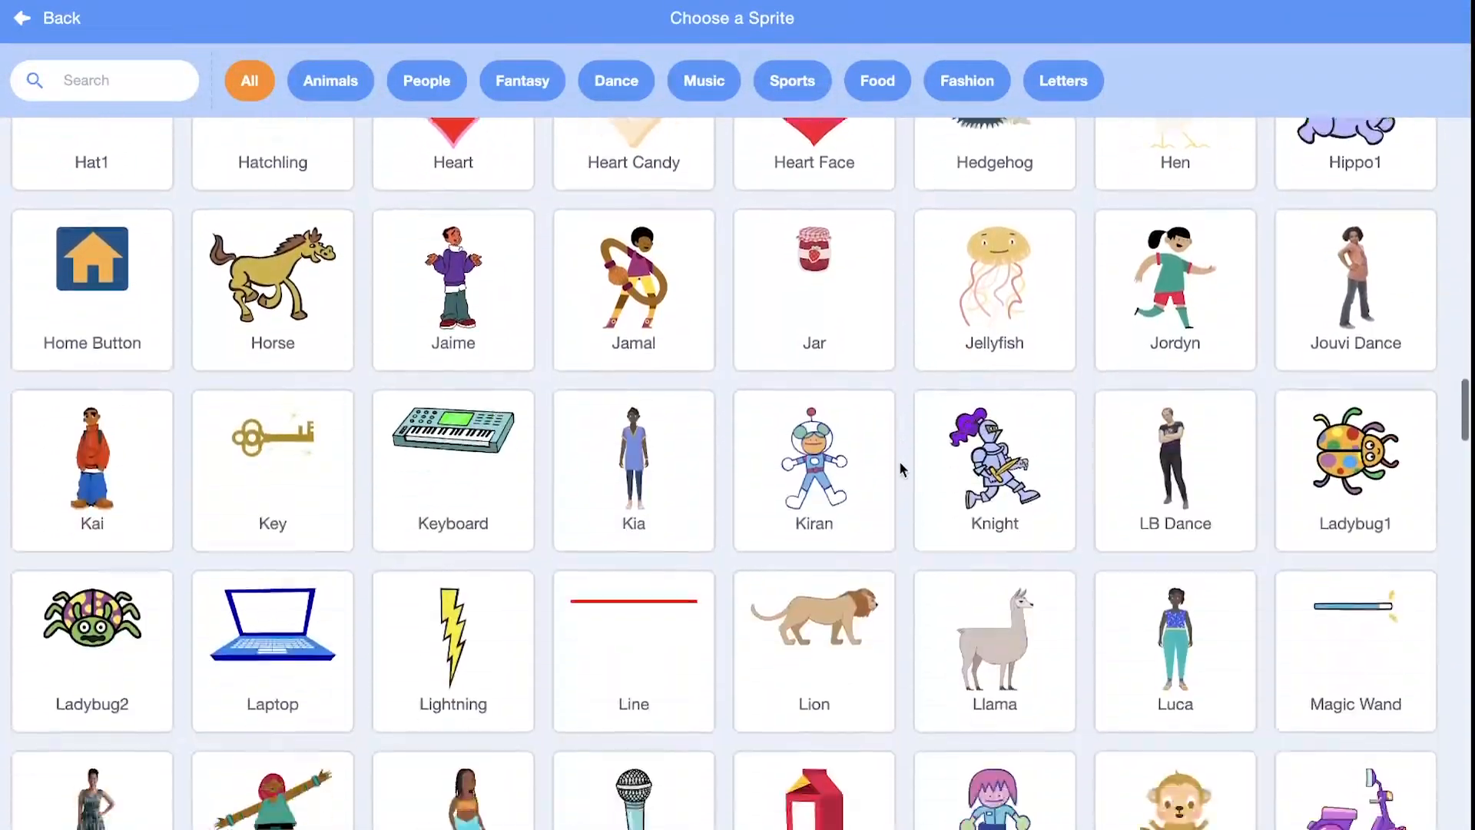
scroll("down", 3)
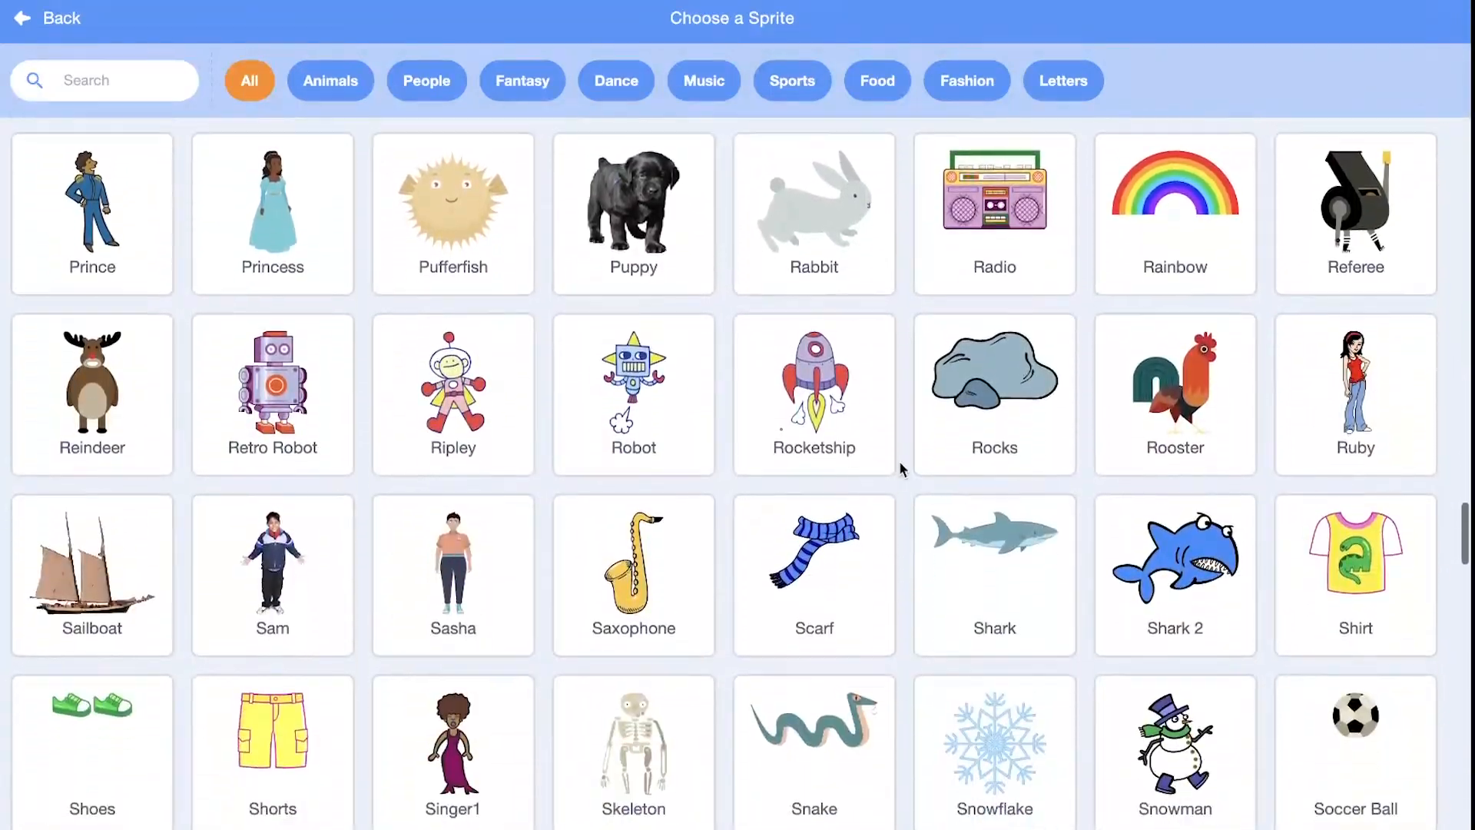
scroll("down", 3)
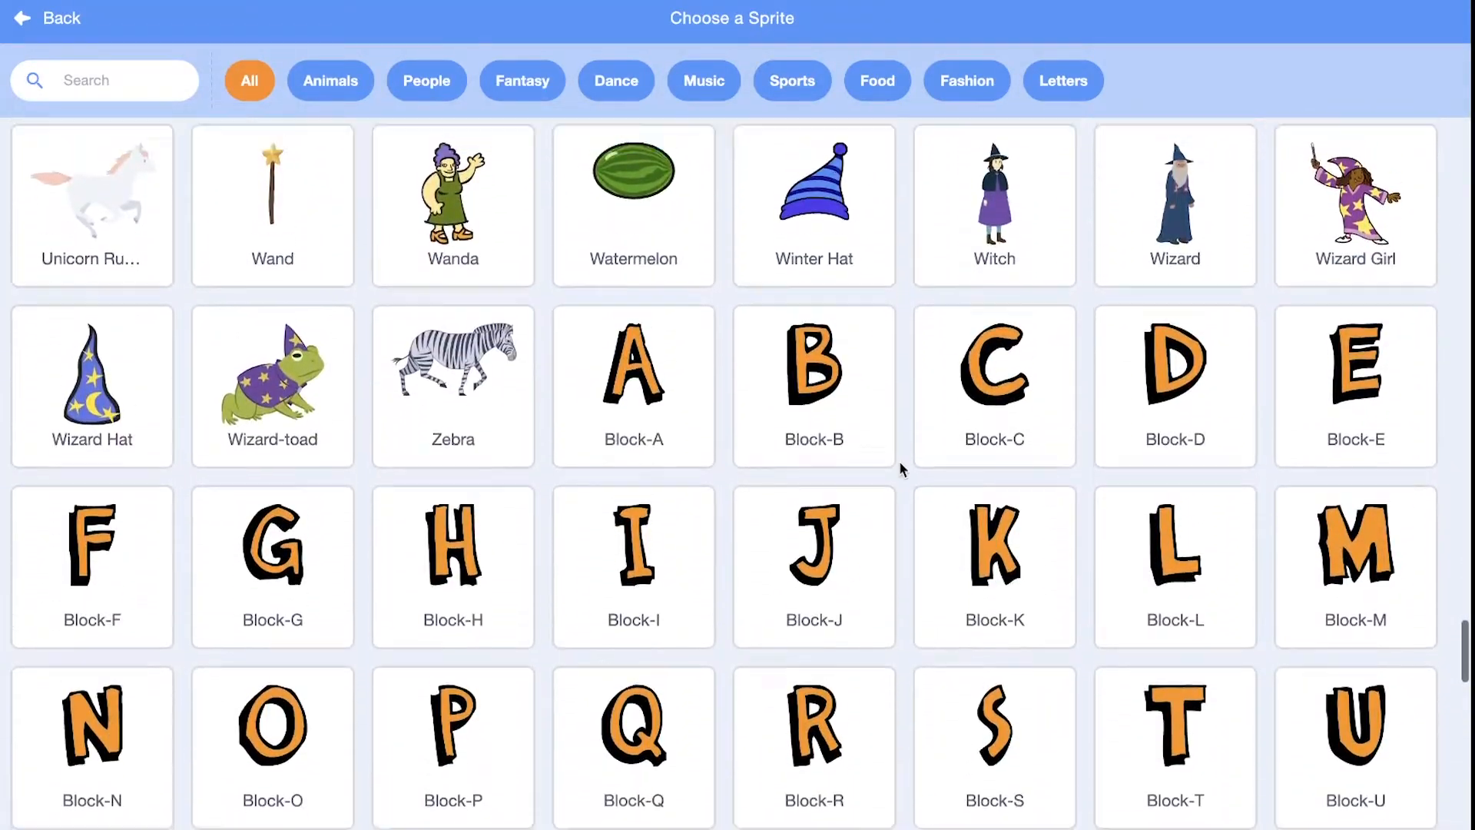
scroll("down", 3)
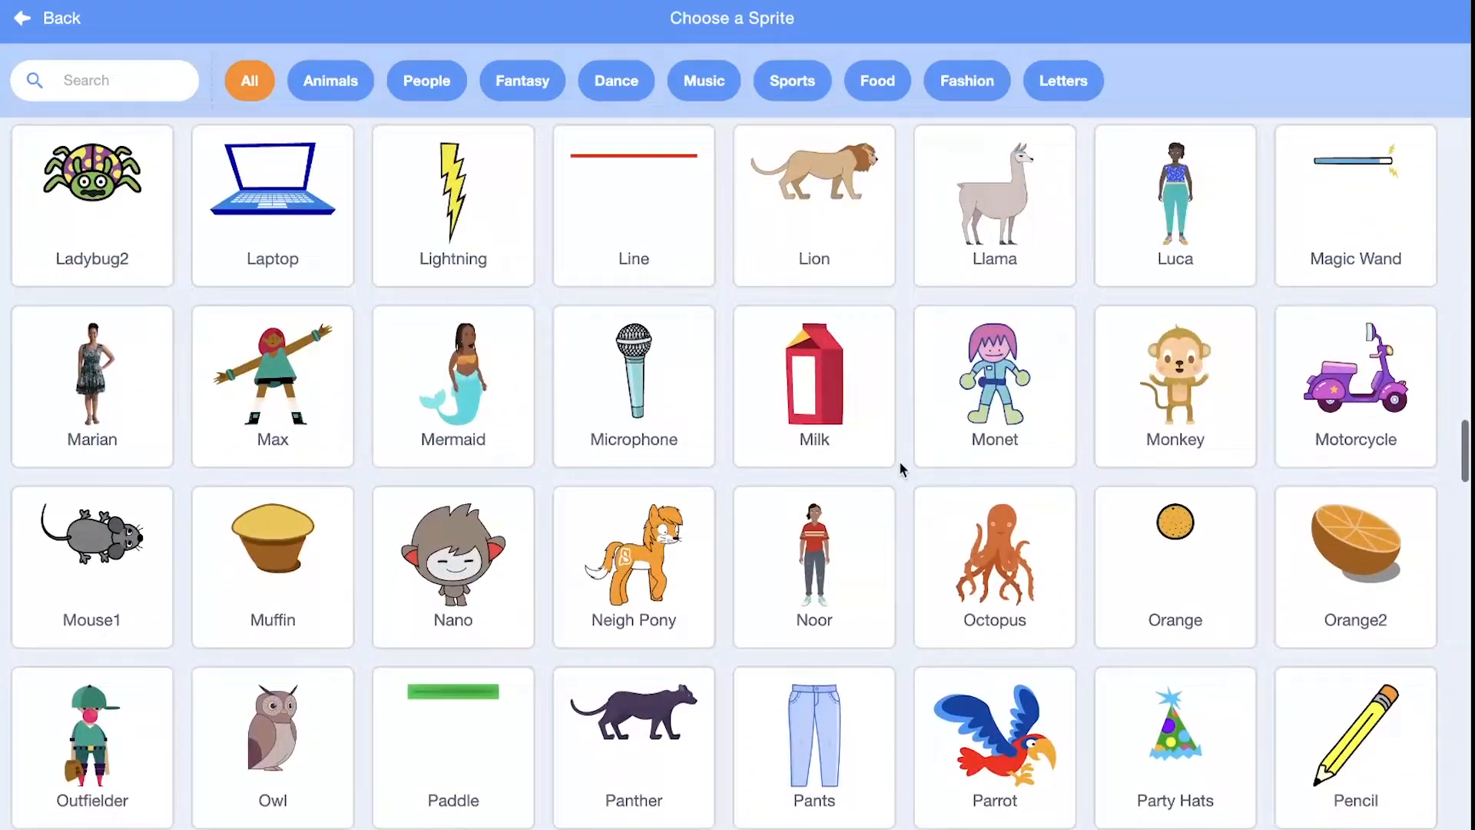
left_click(633, 202)
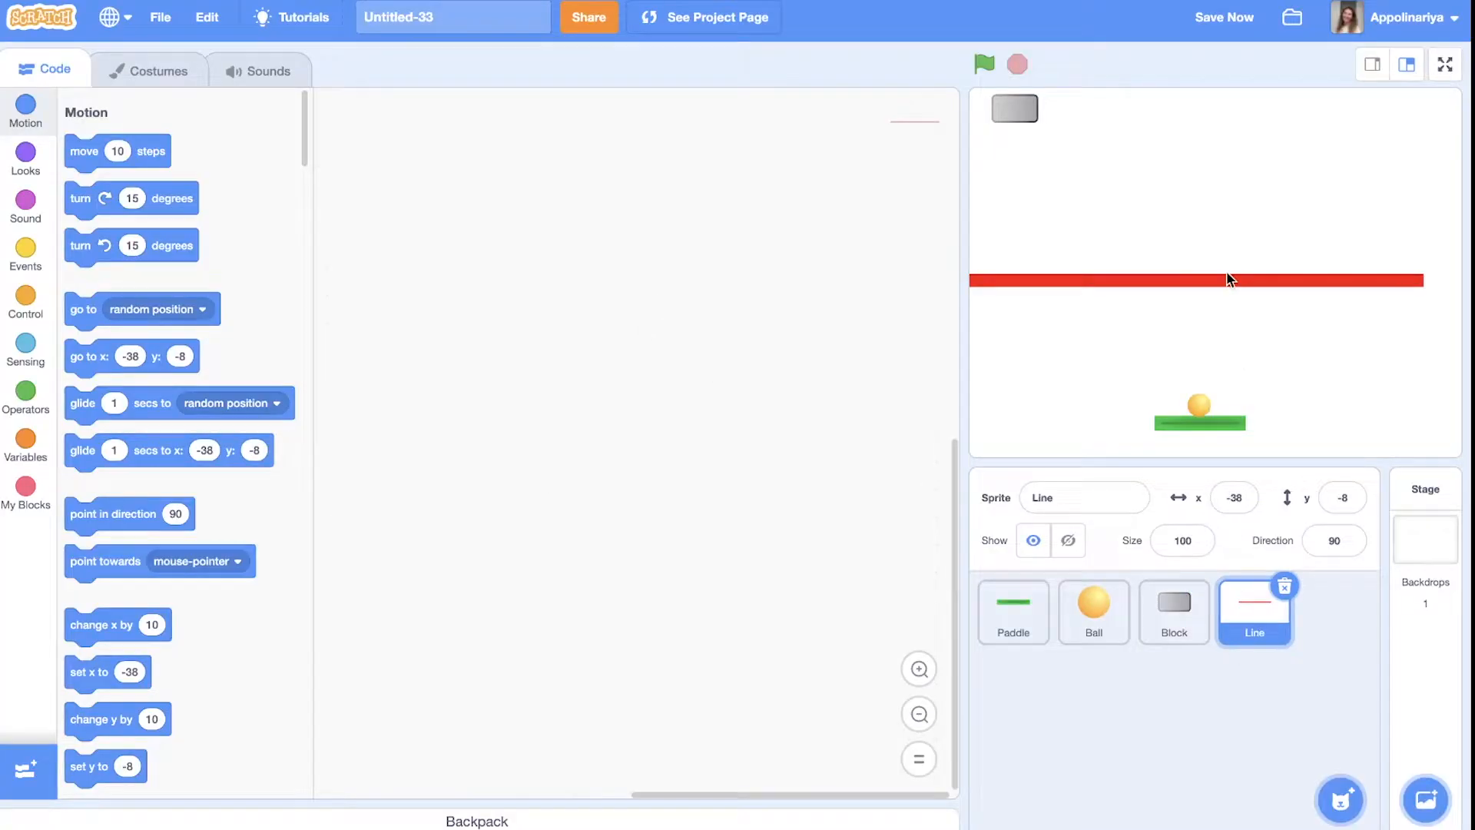
left_click_drag(1196, 280, 1260, 447)
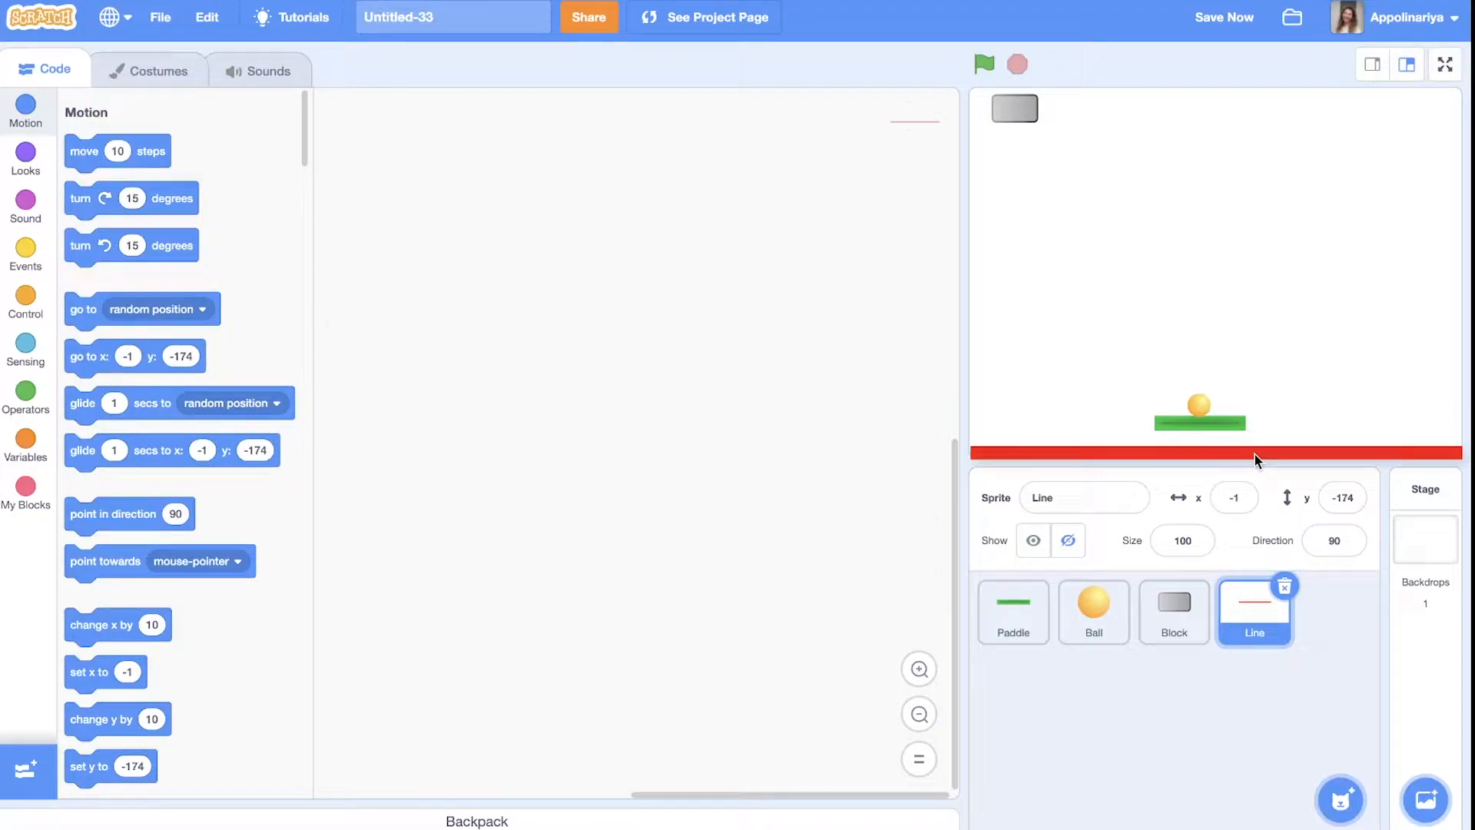
Browse the backdrop library for the dark starry Galaxy backdrop
left_click(1424, 799)
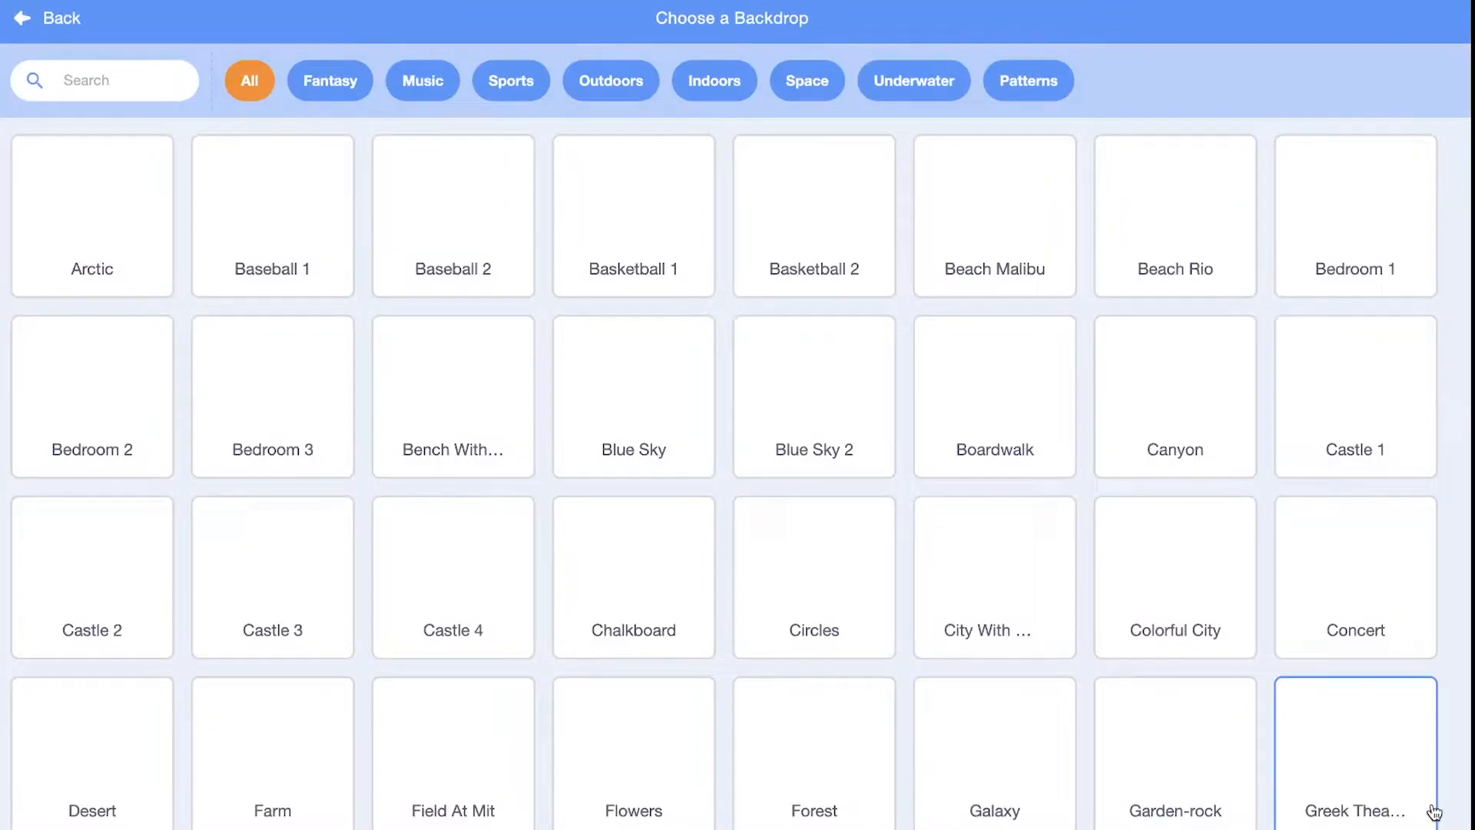
scroll("down", 3)
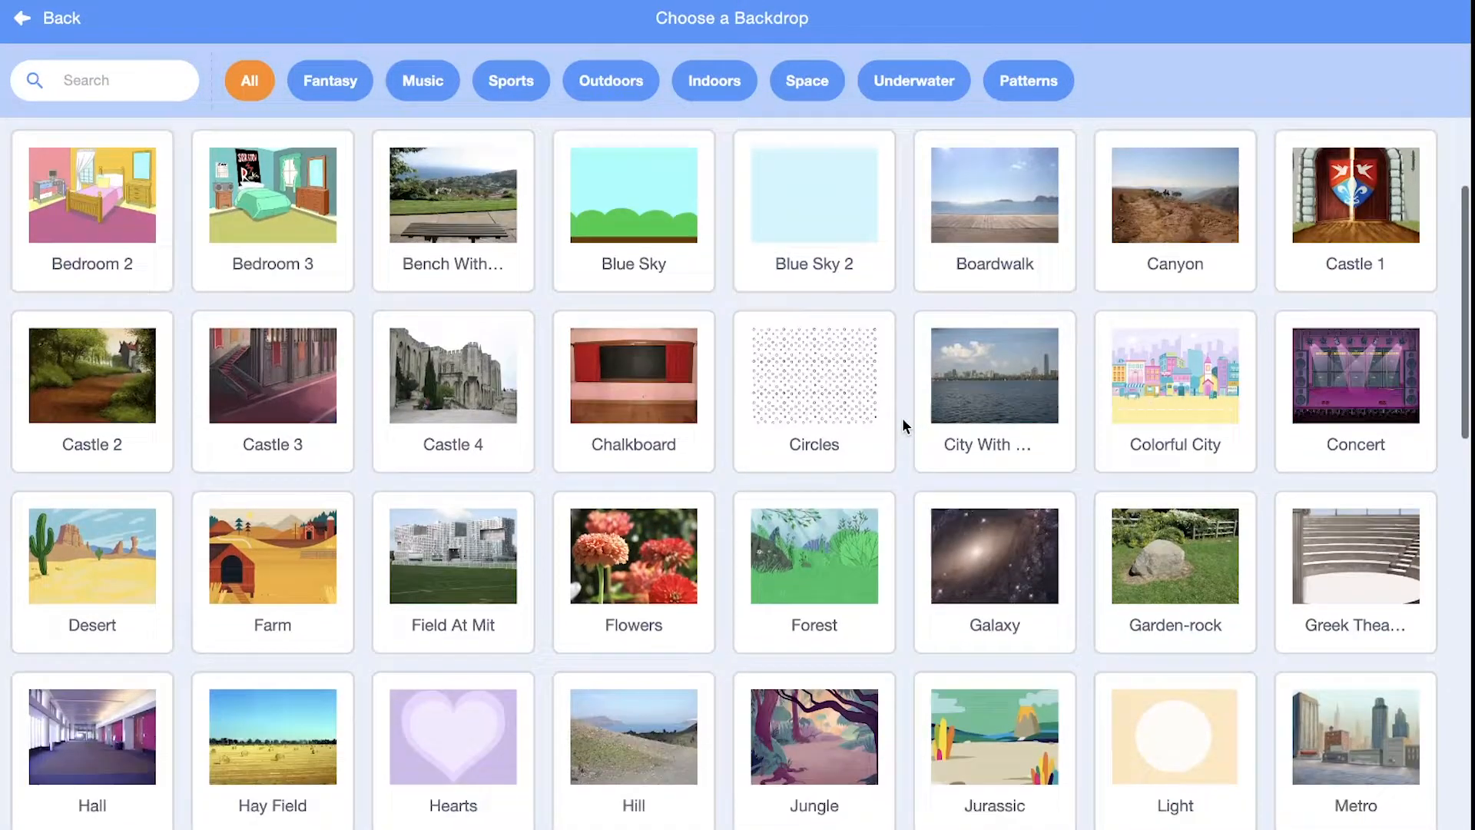
scroll("down", 3)
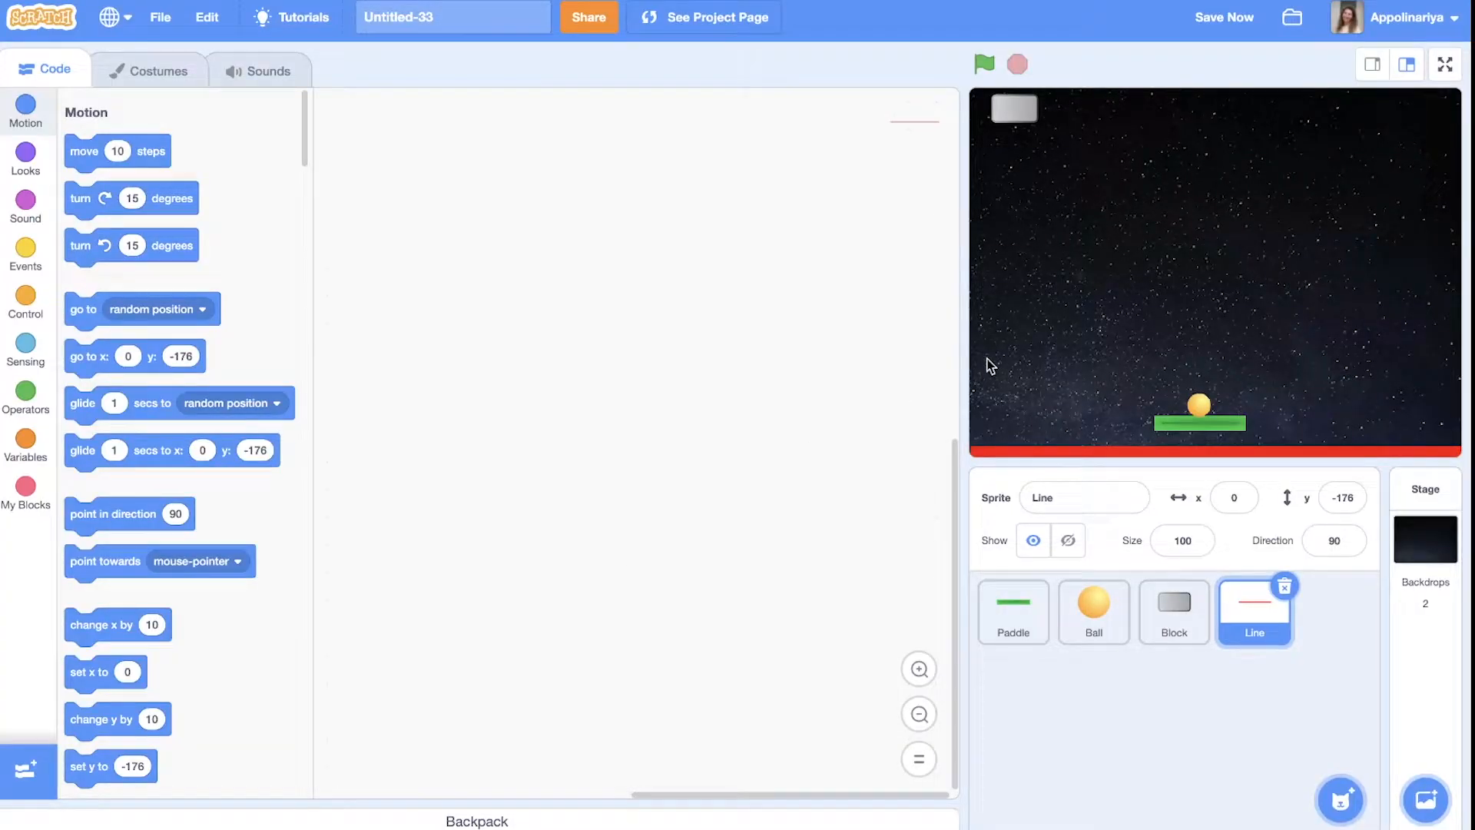
mouse_move(1136, 394)
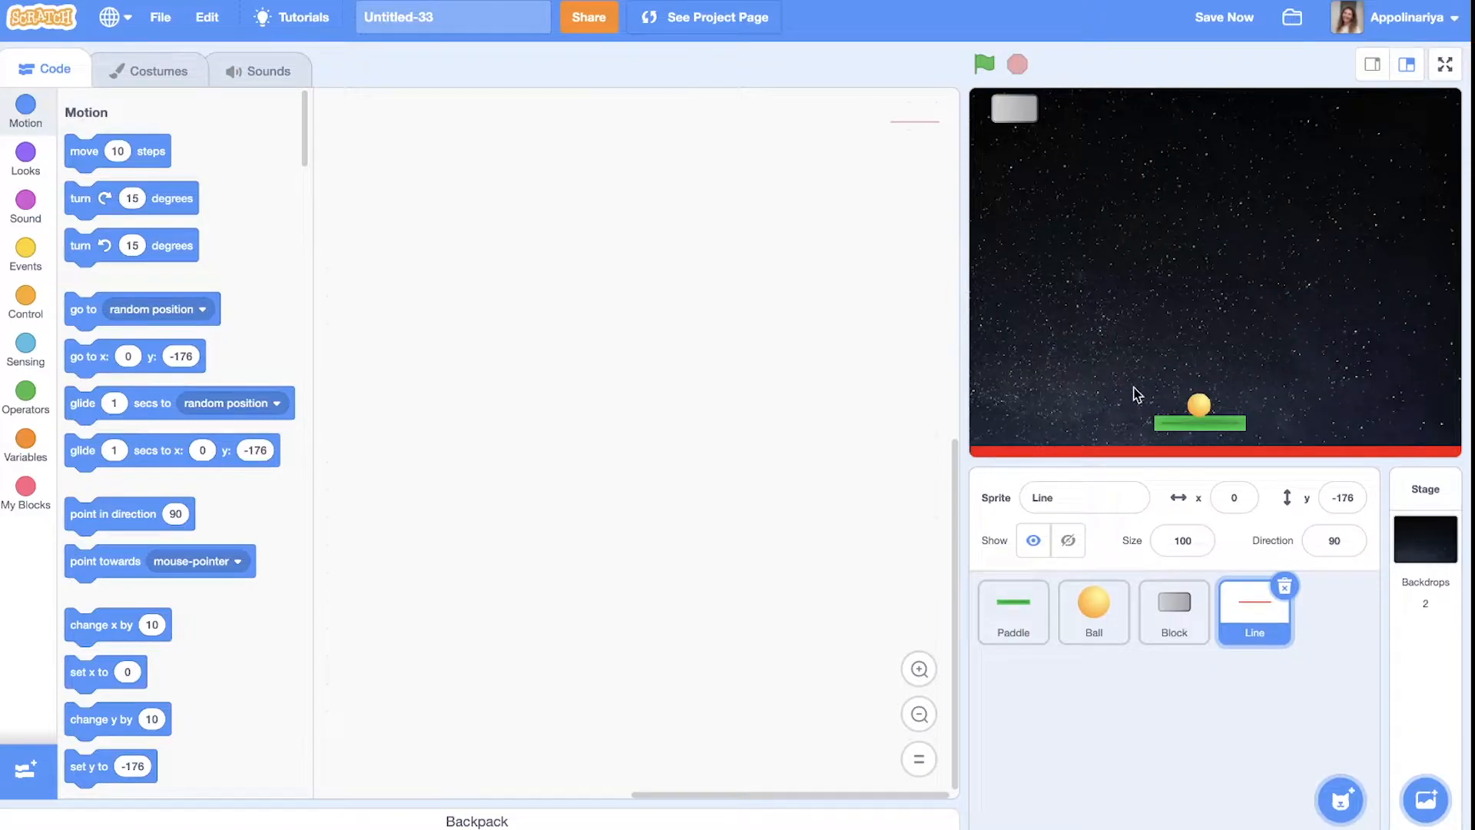
mouse_move(1200, 415)
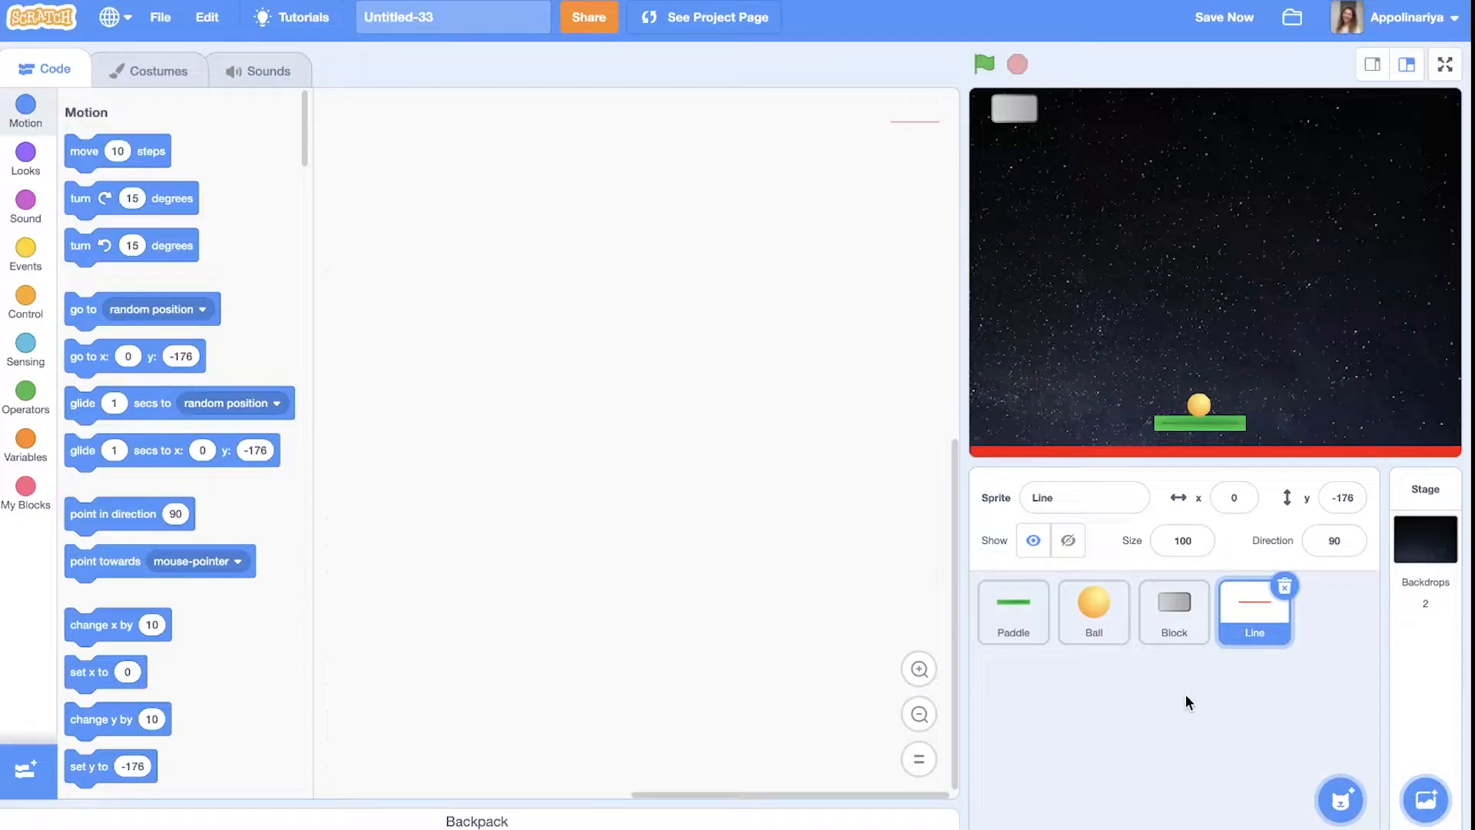
Select the Block sprite, save the project, and show the Events blocks
left_click(1013, 611)
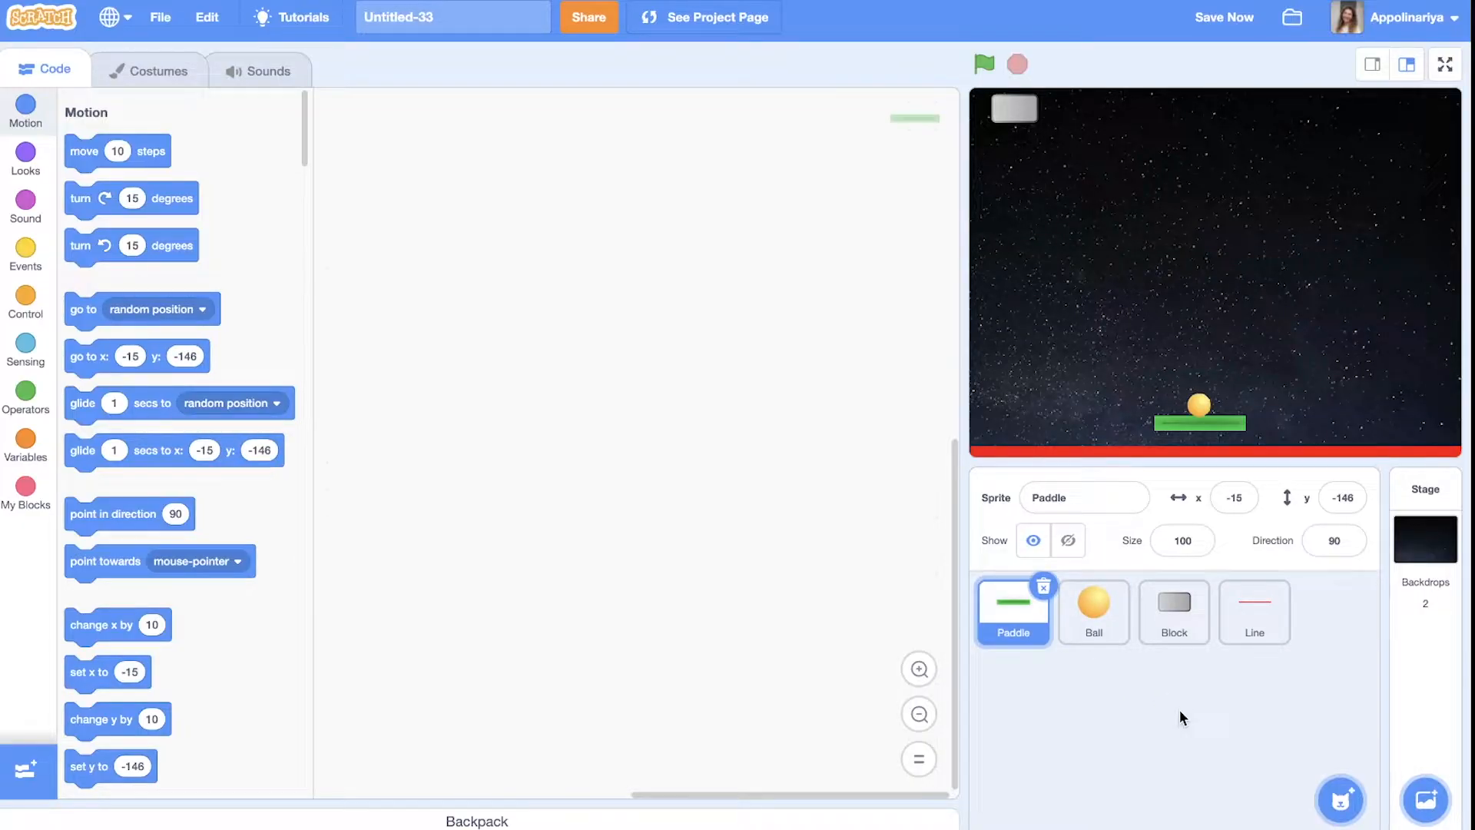
left_click(1173, 611)
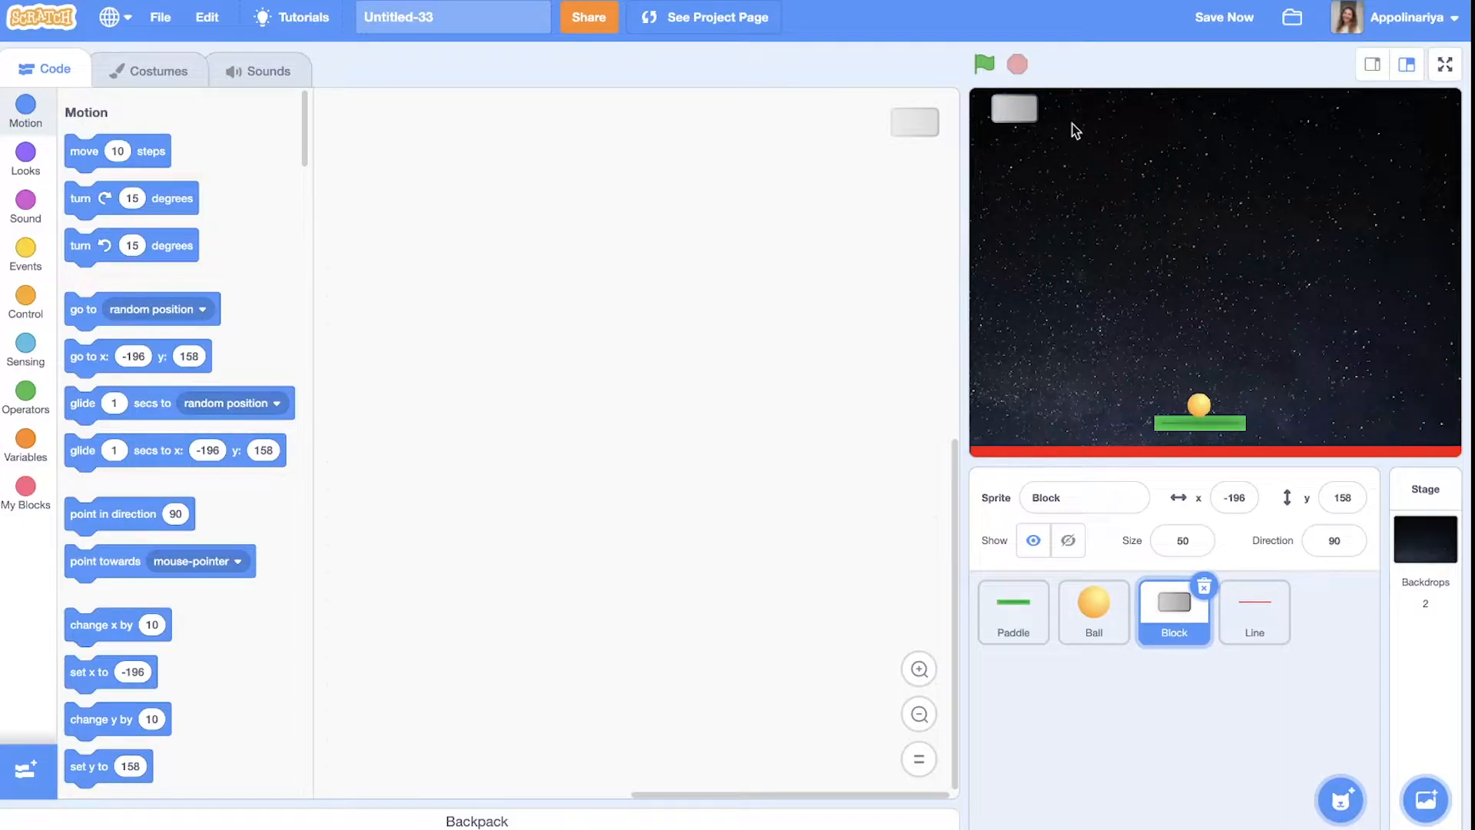
mouse_move(1060, 192)
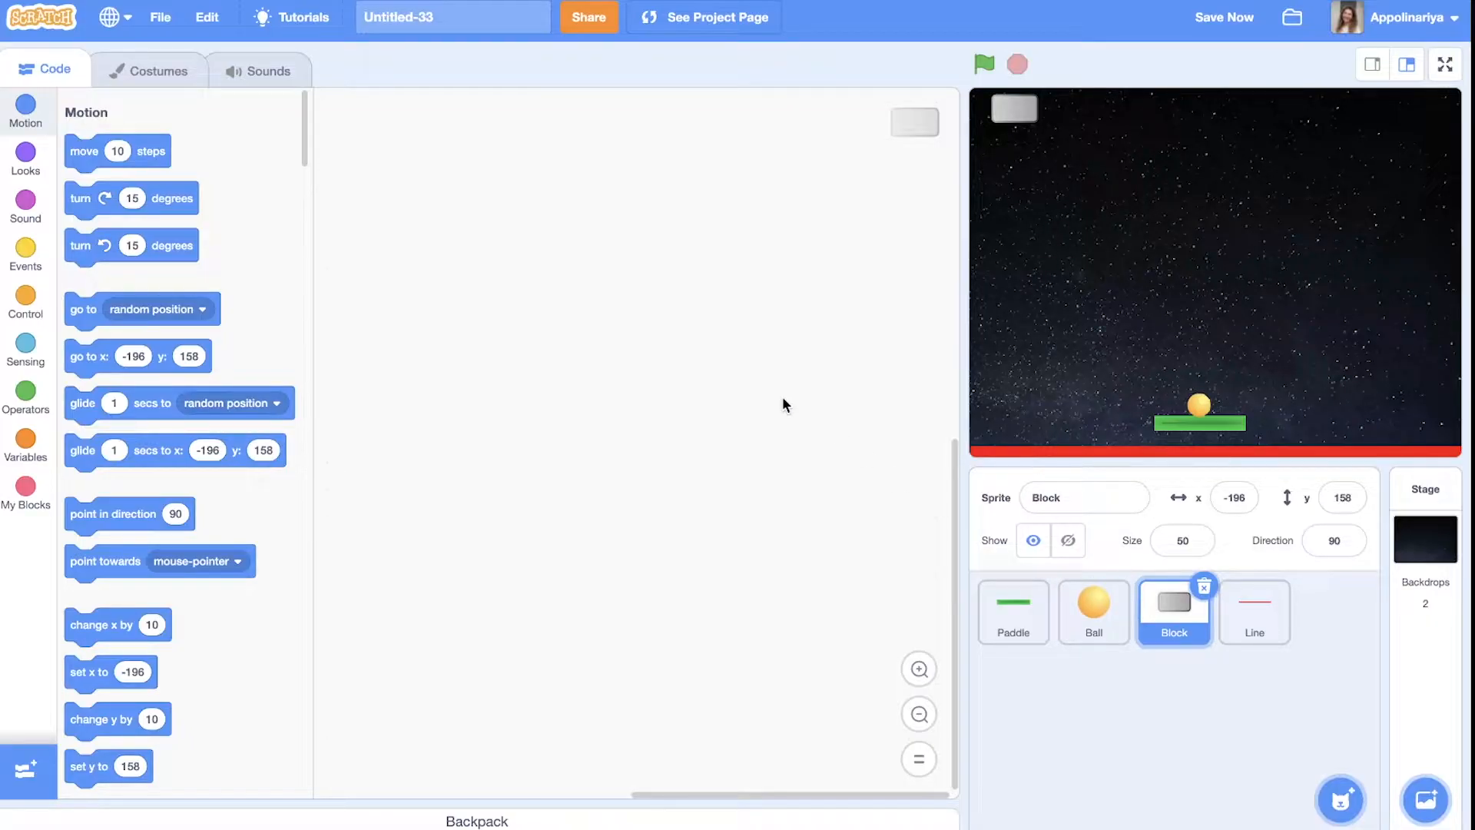
left_click(1224, 16)
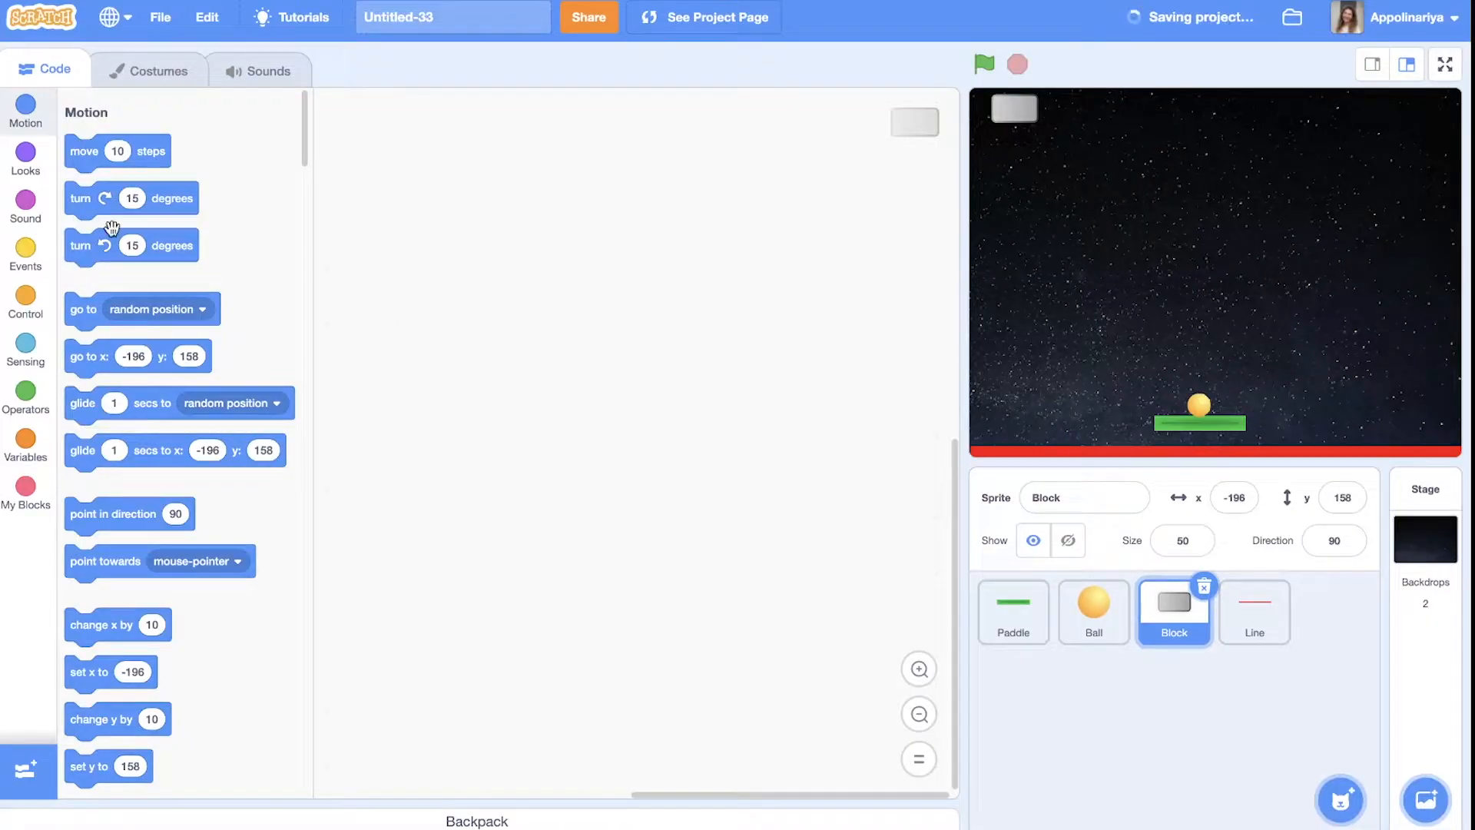
left_click(26, 254)
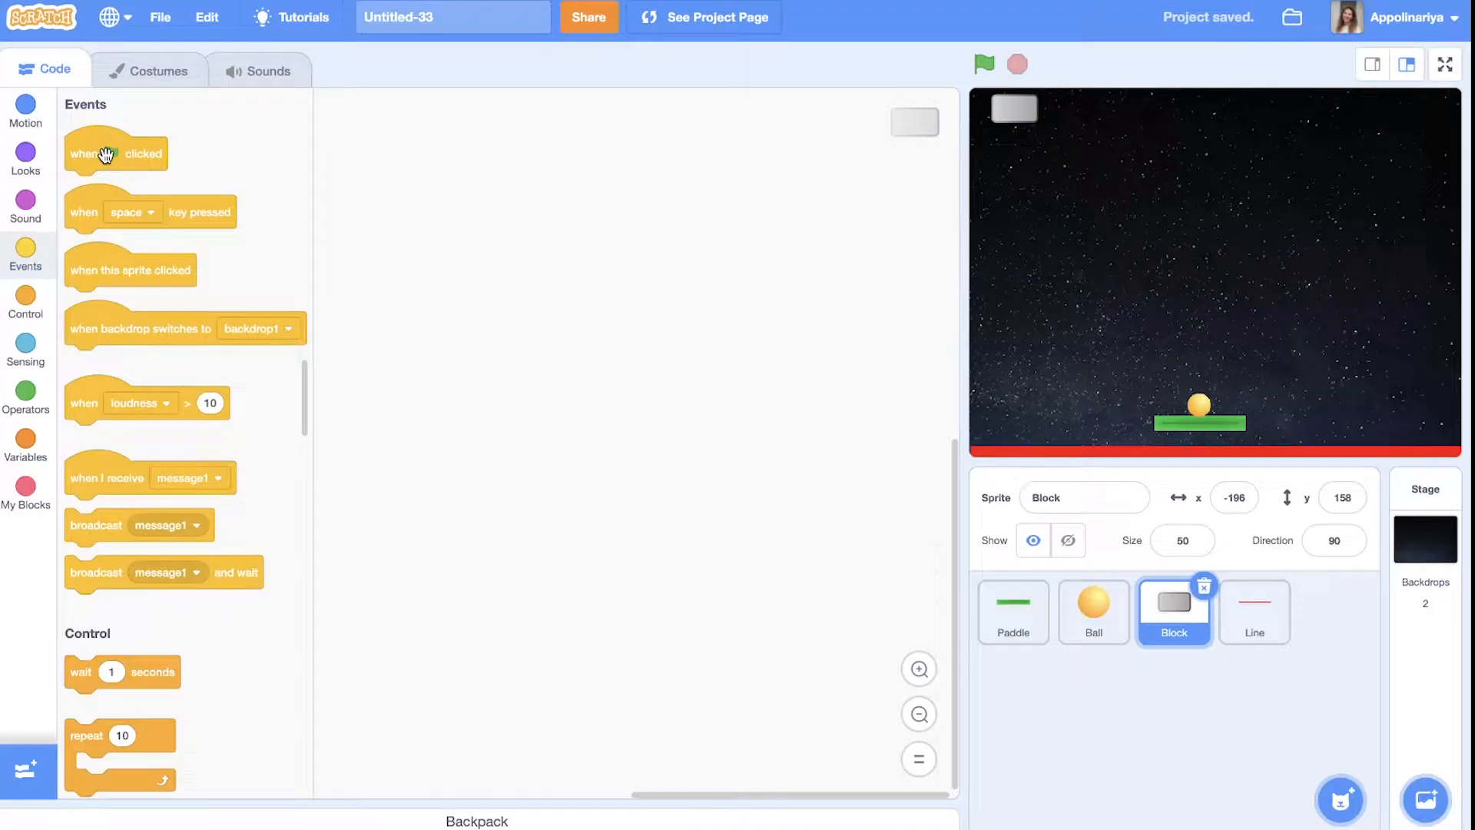
Build the Block script: green-flag start, a repeat loop with create clone and change x
left_click_drag(116, 152, 404, 152)
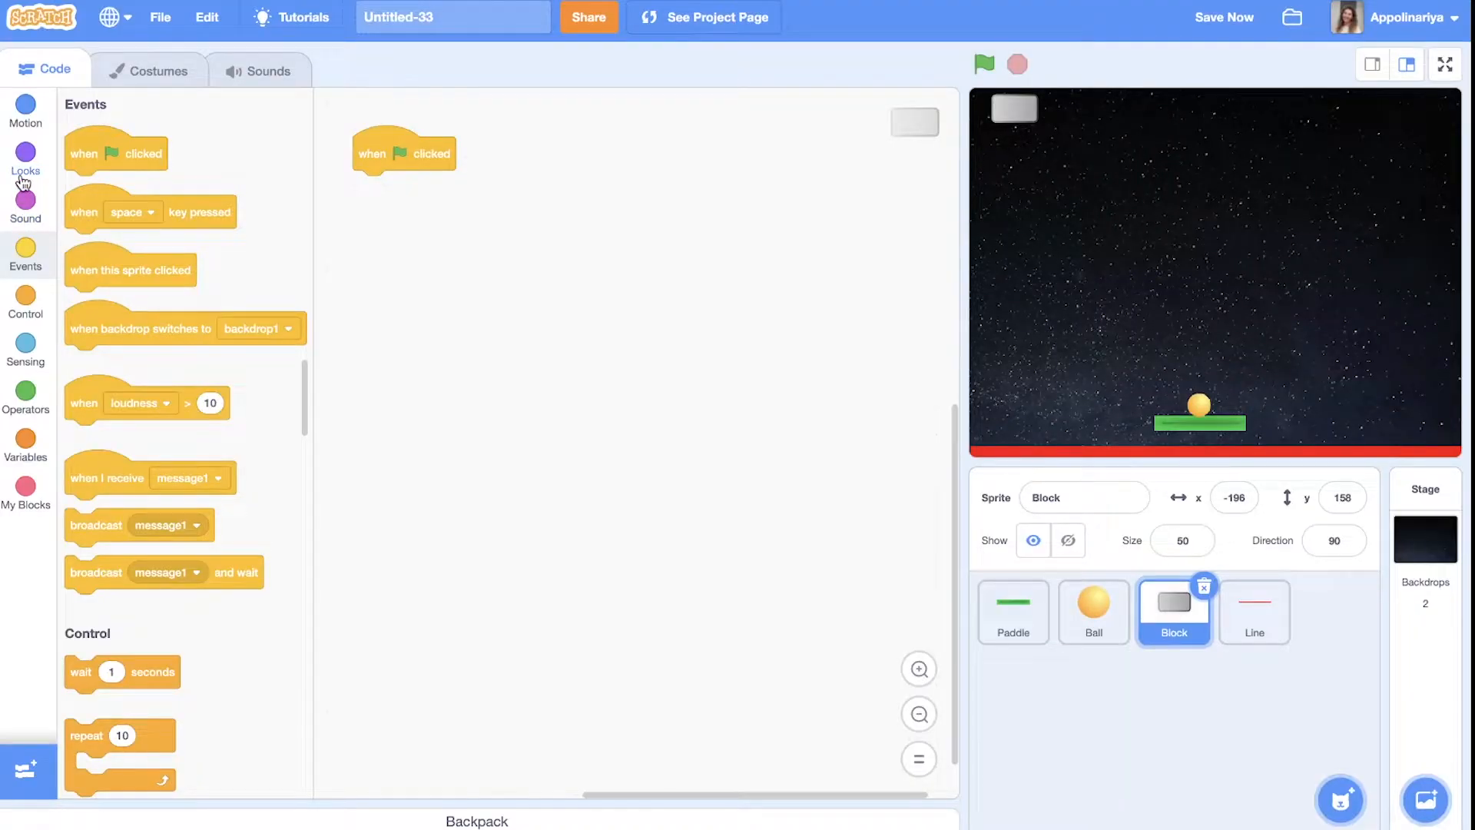
left_click(25, 111)
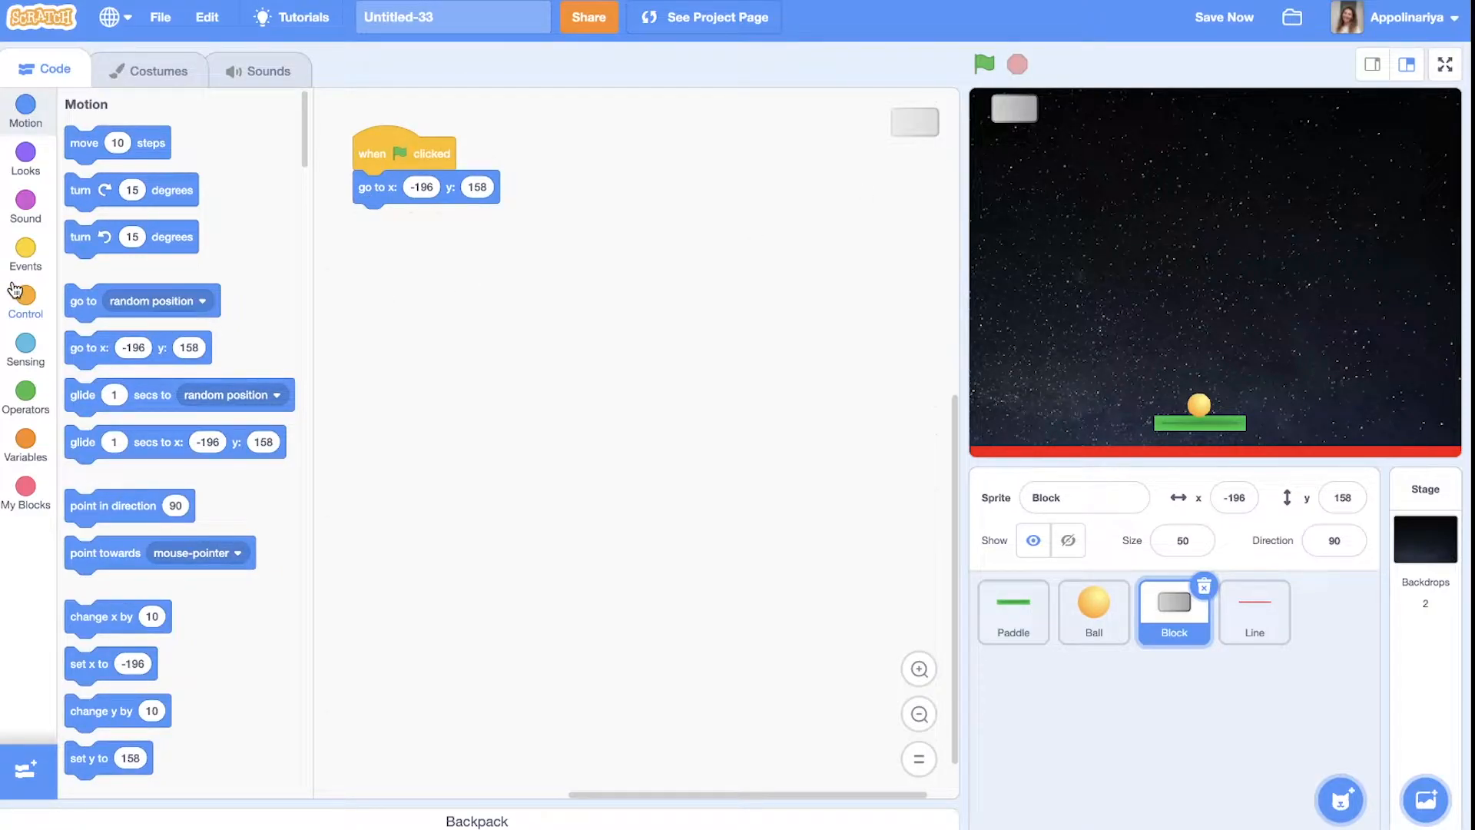
left_click(26, 299)
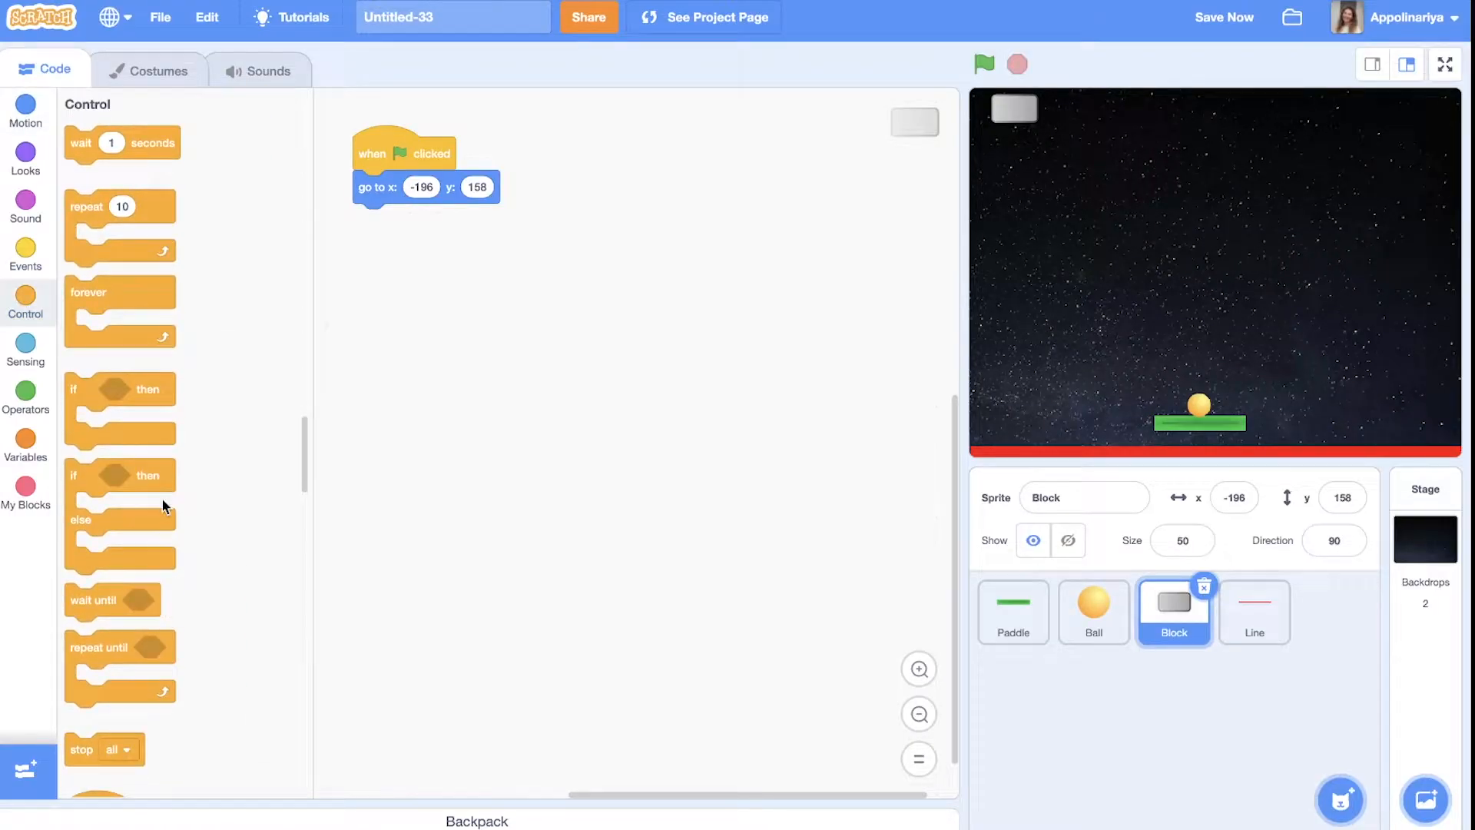
scroll("down", 3)
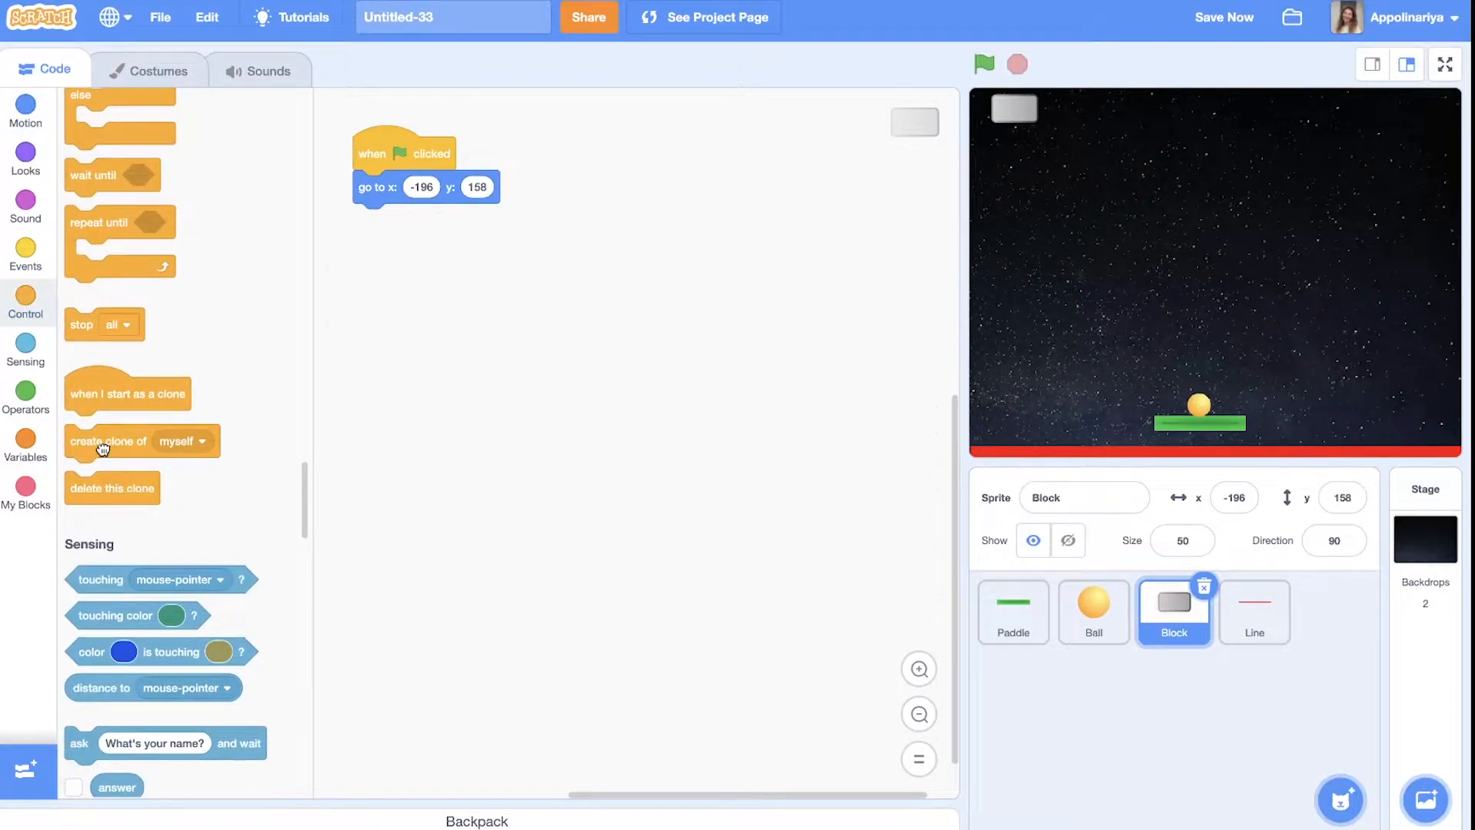
left_click_drag(109, 441, 395, 220)
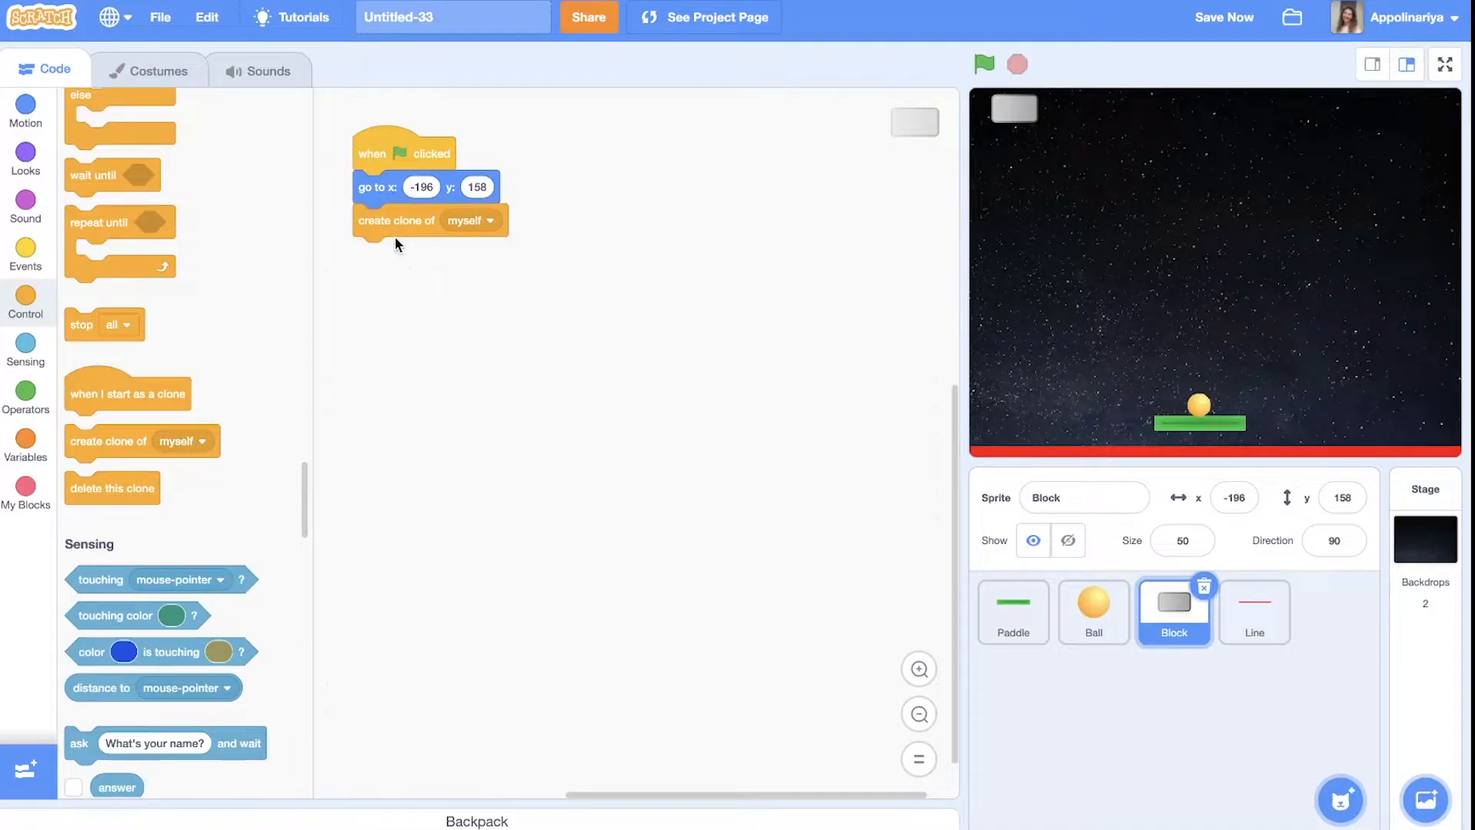
mouse_move(26, 160)
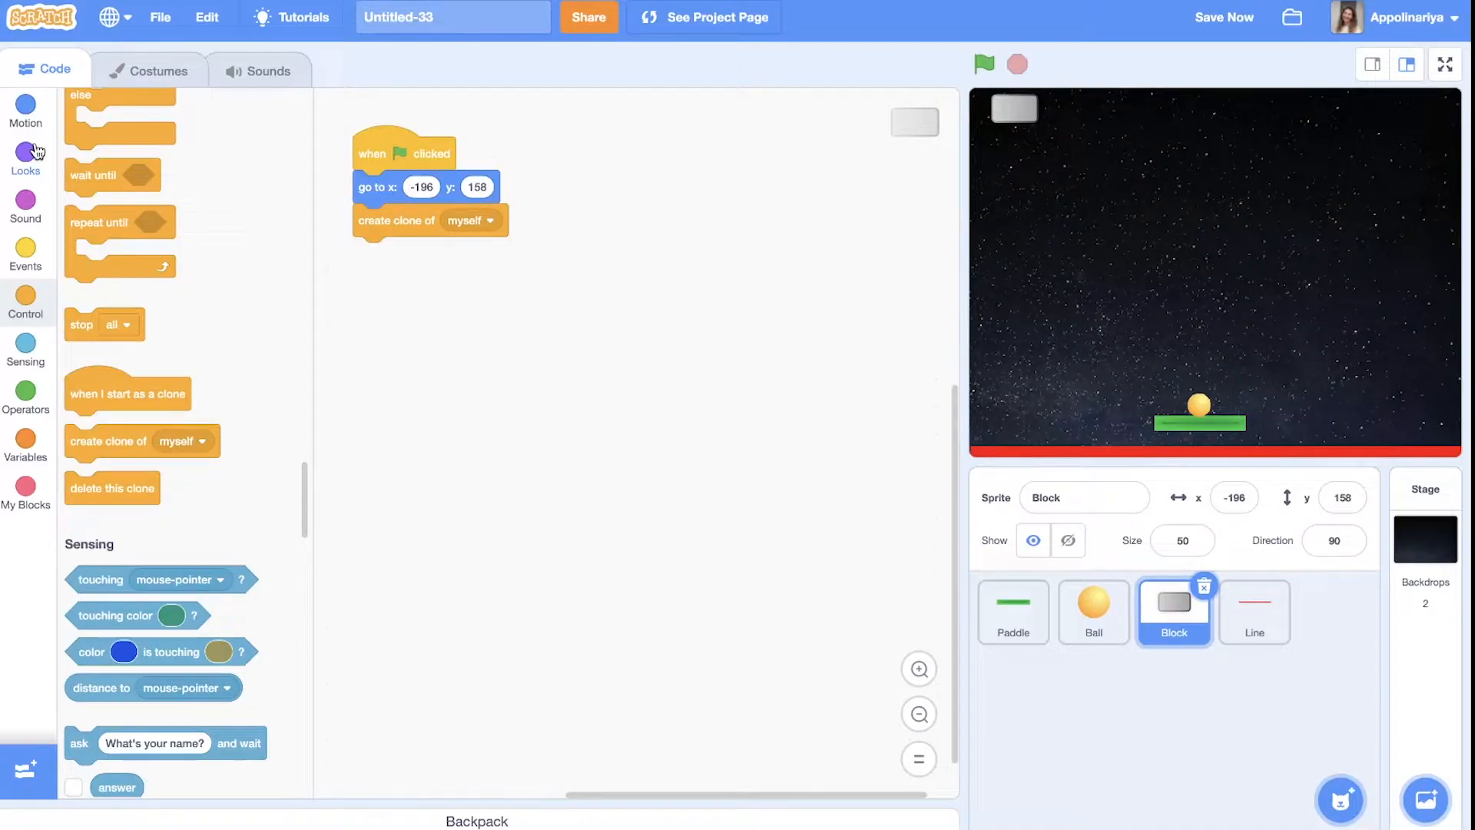
left_click(26, 111)
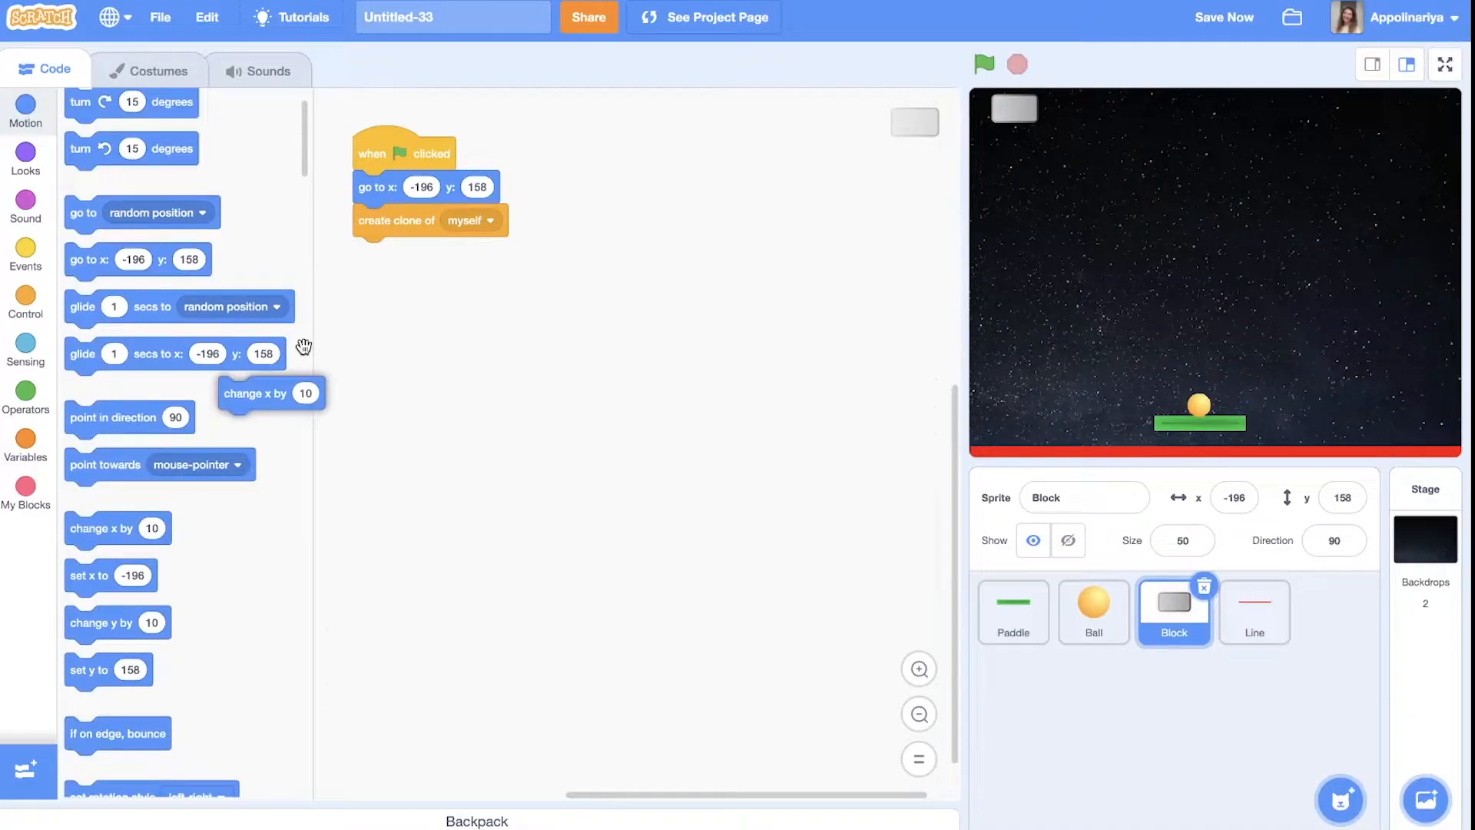
left_click_drag(270, 392, 406, 255)
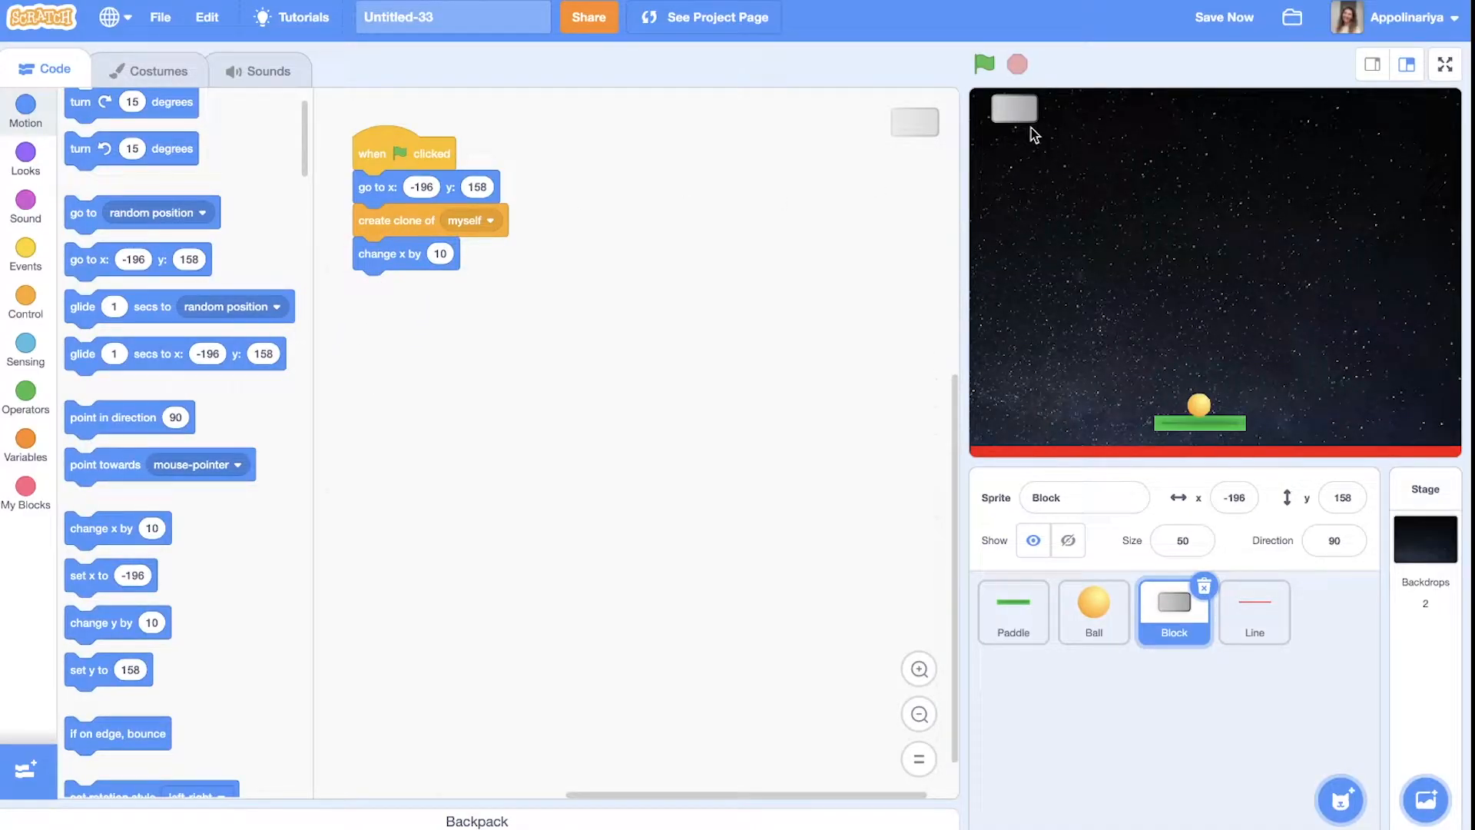
mouse_move(778, 226)
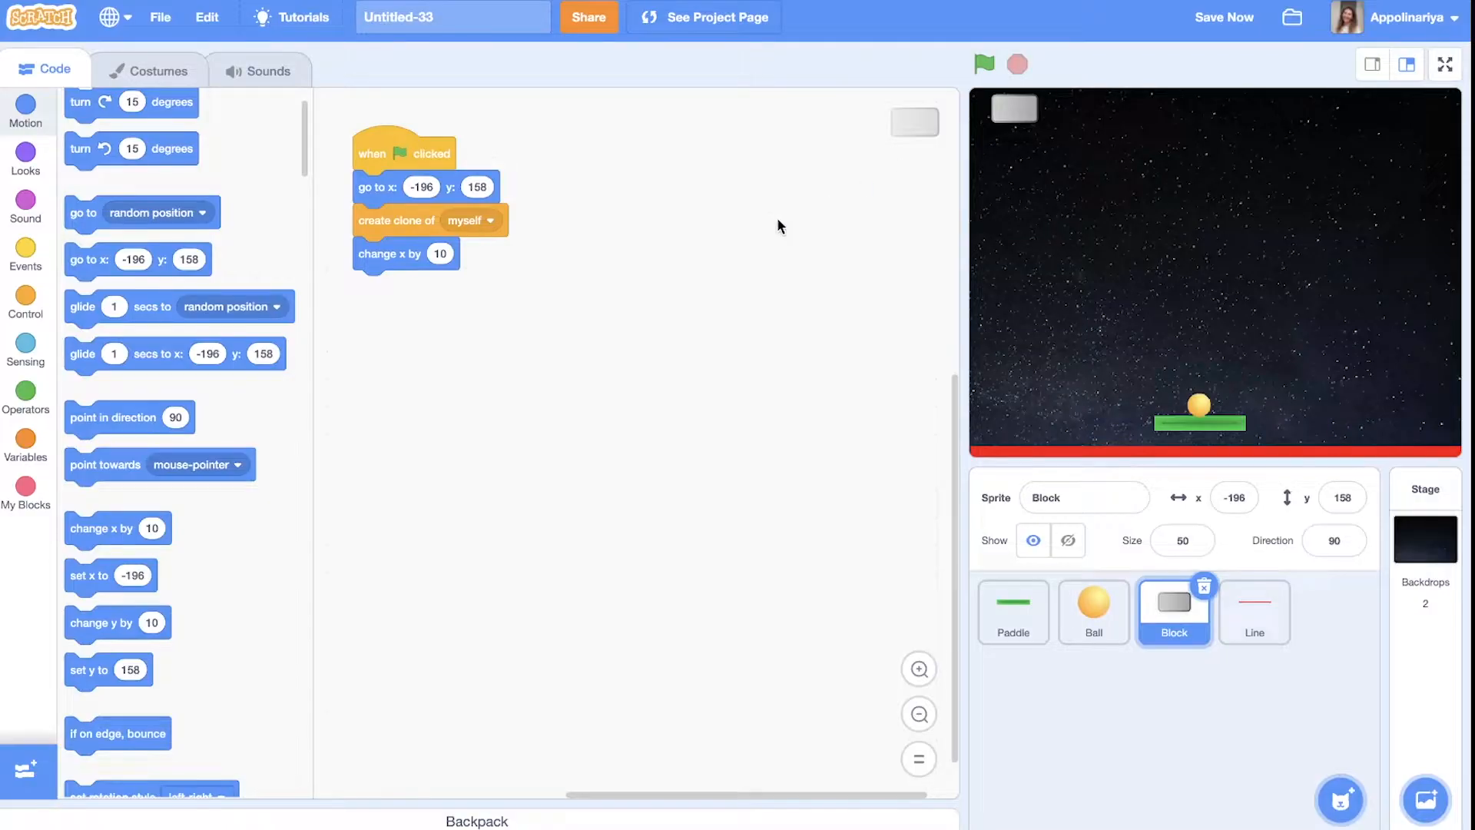
Set the x step to 45 and run the flag to preview the row of ten blocks
left_click(440, 252)
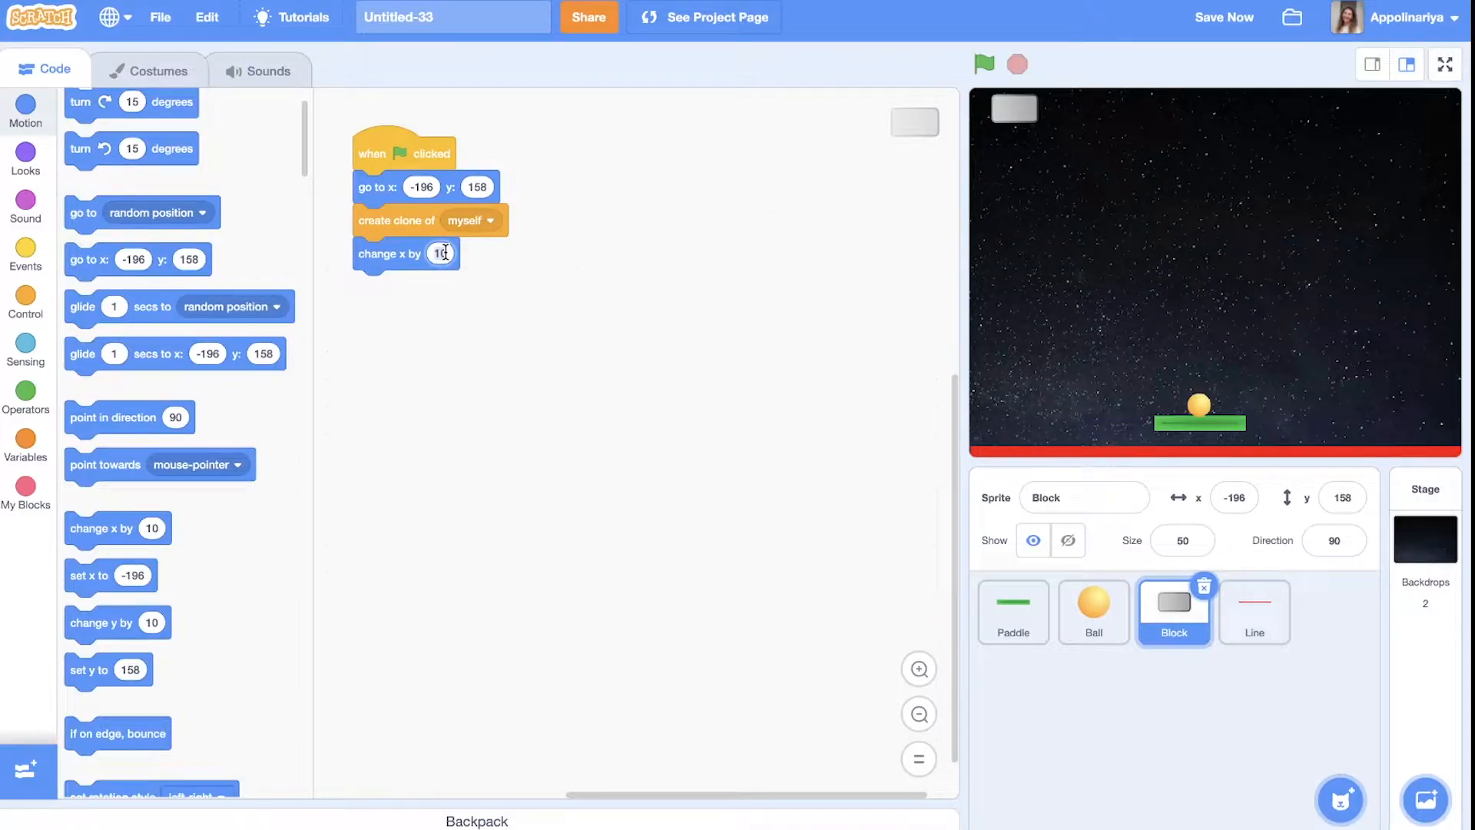
type("50")
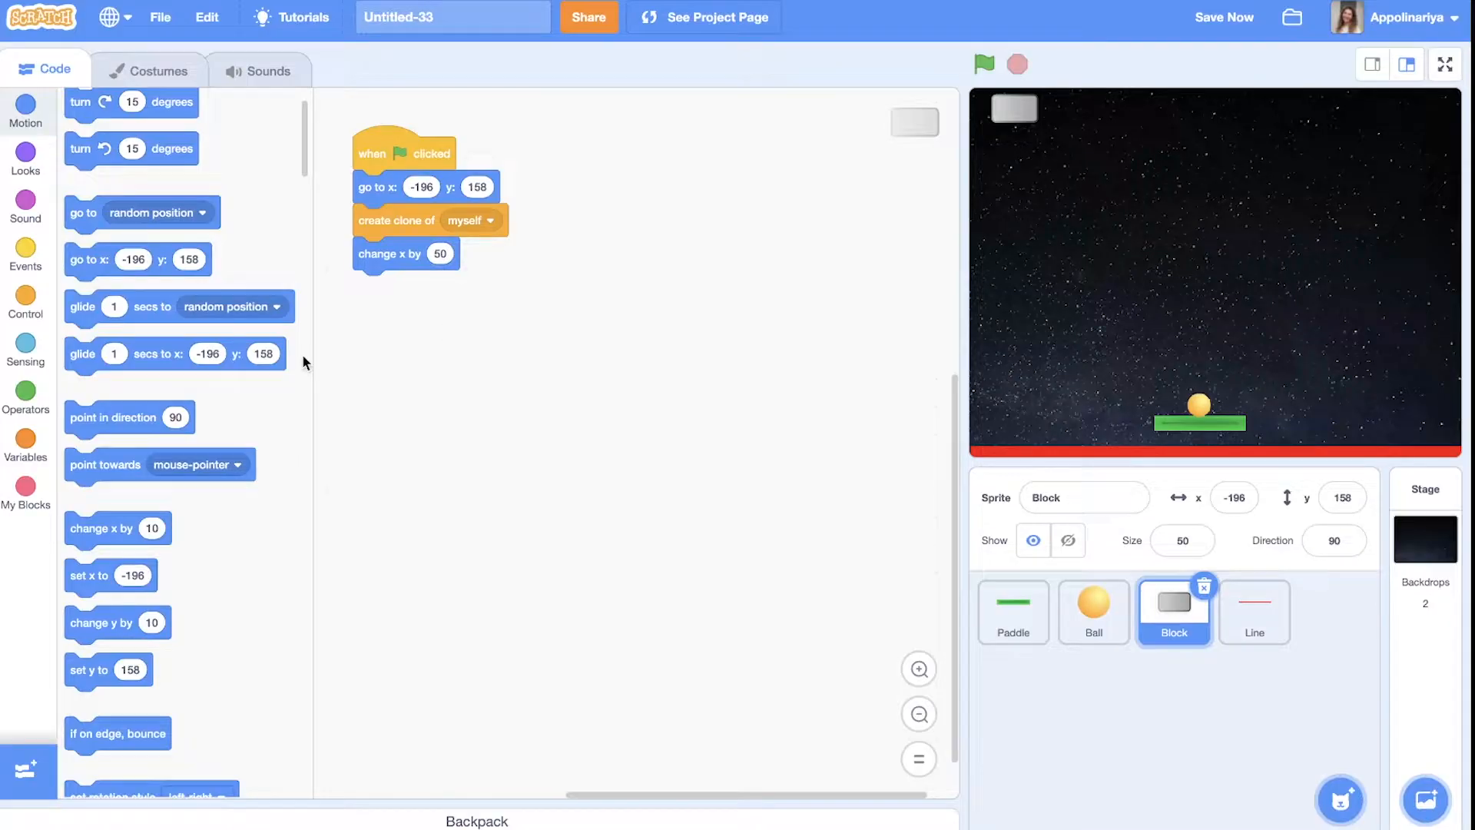
mouse_move(25, 261)
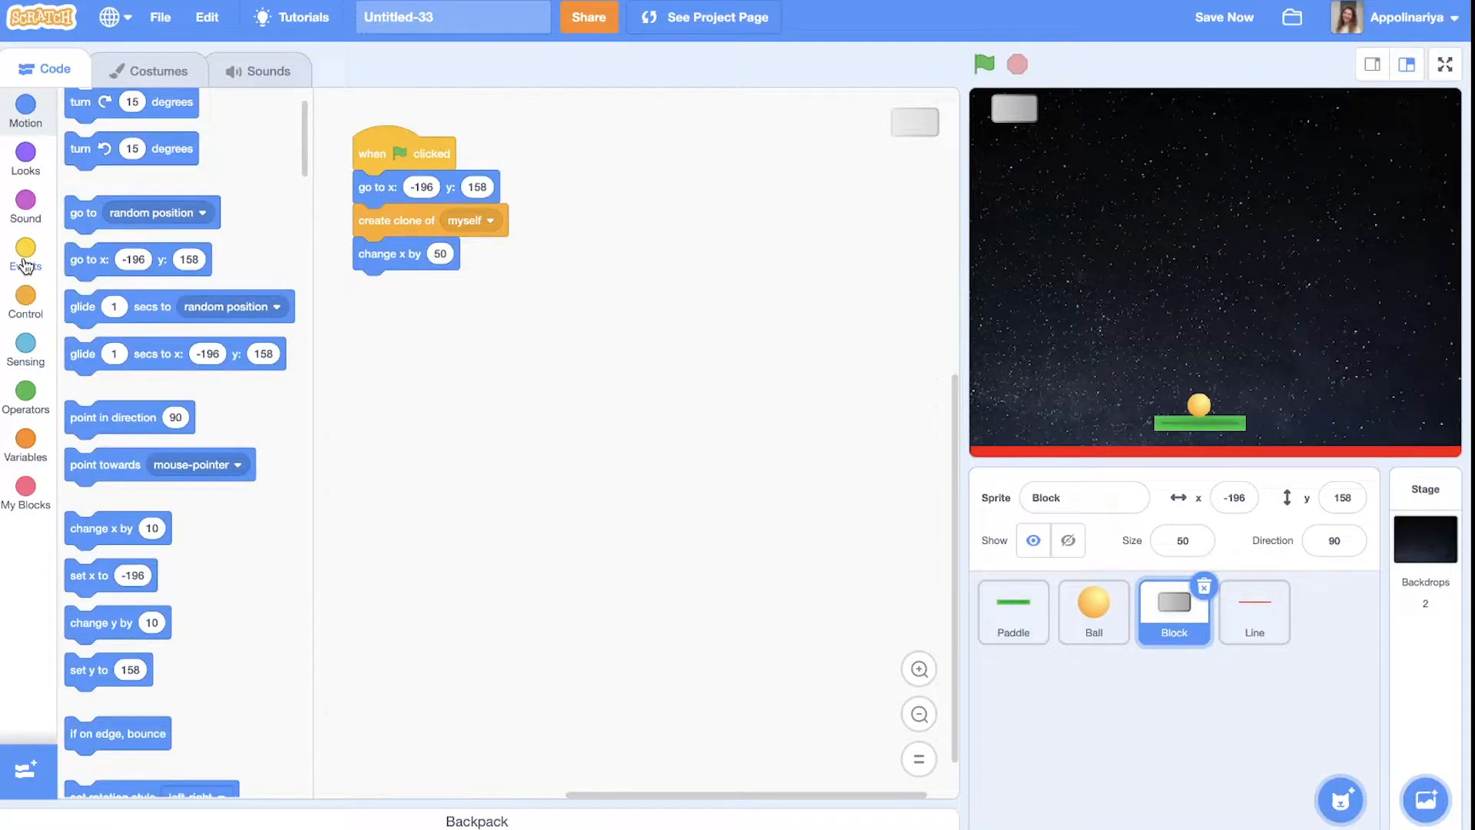
left_click(25, 254)
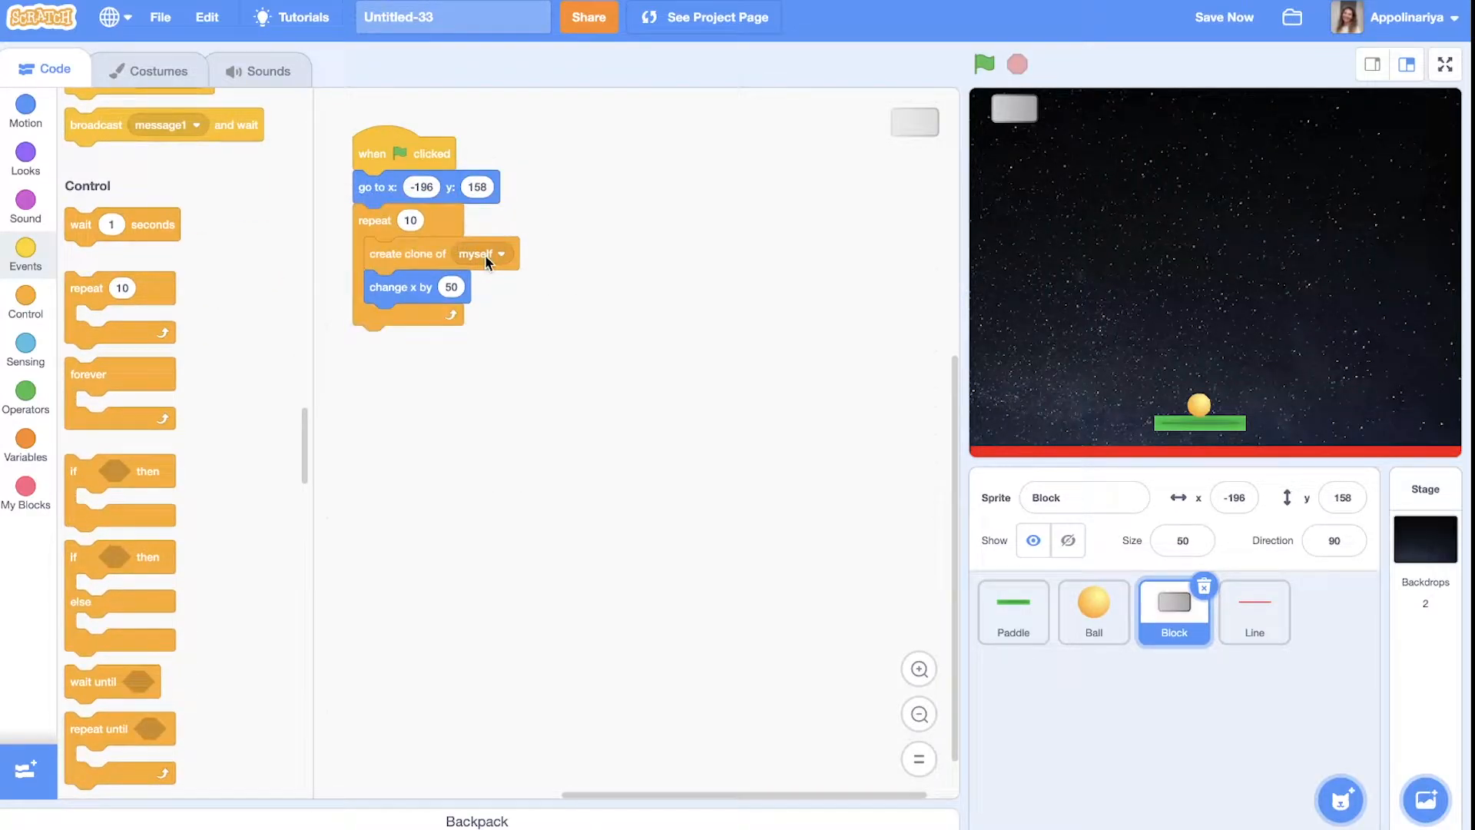
left_click(983, 63)
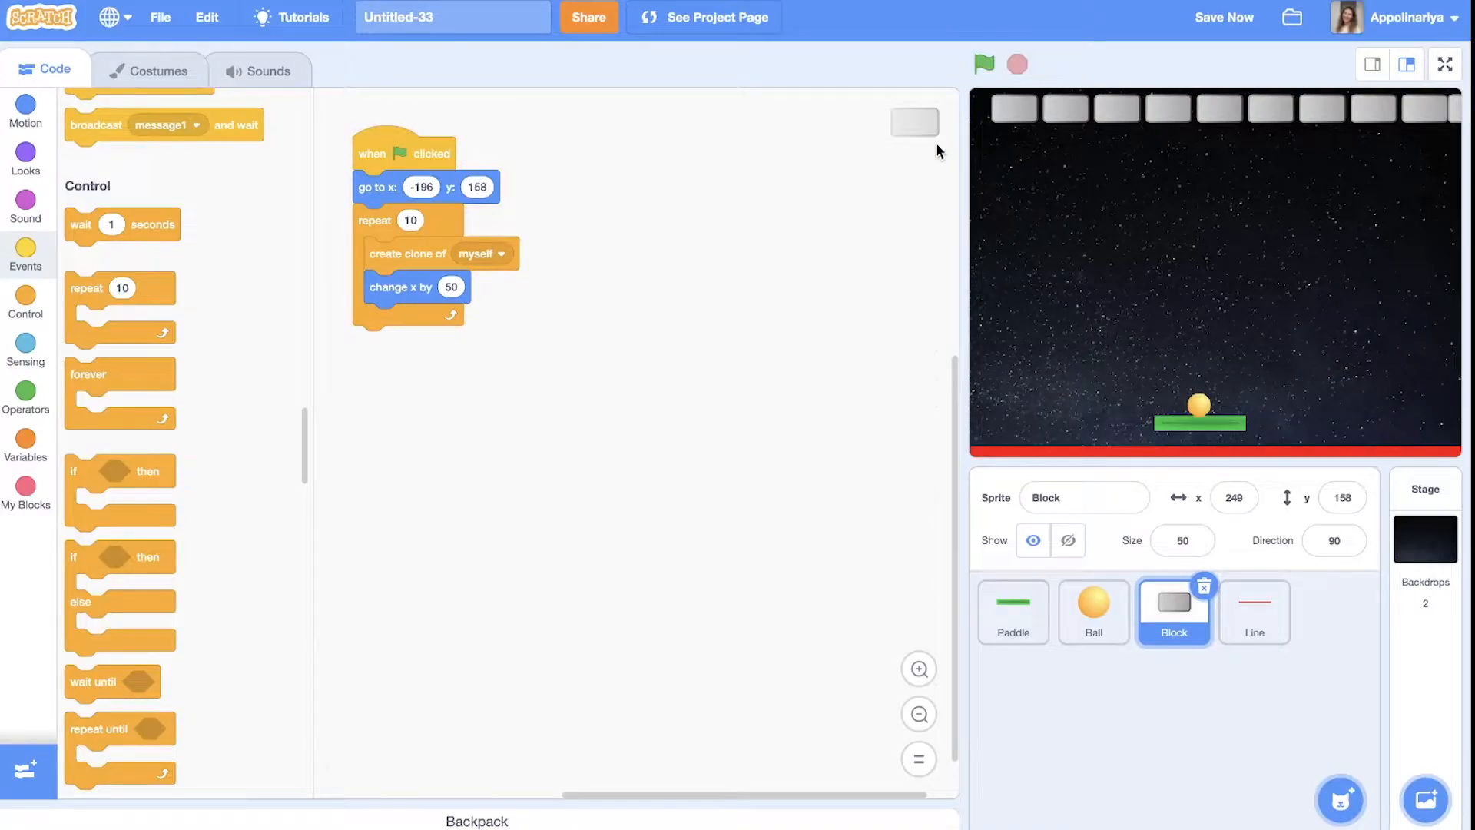
left_click(451, 286)
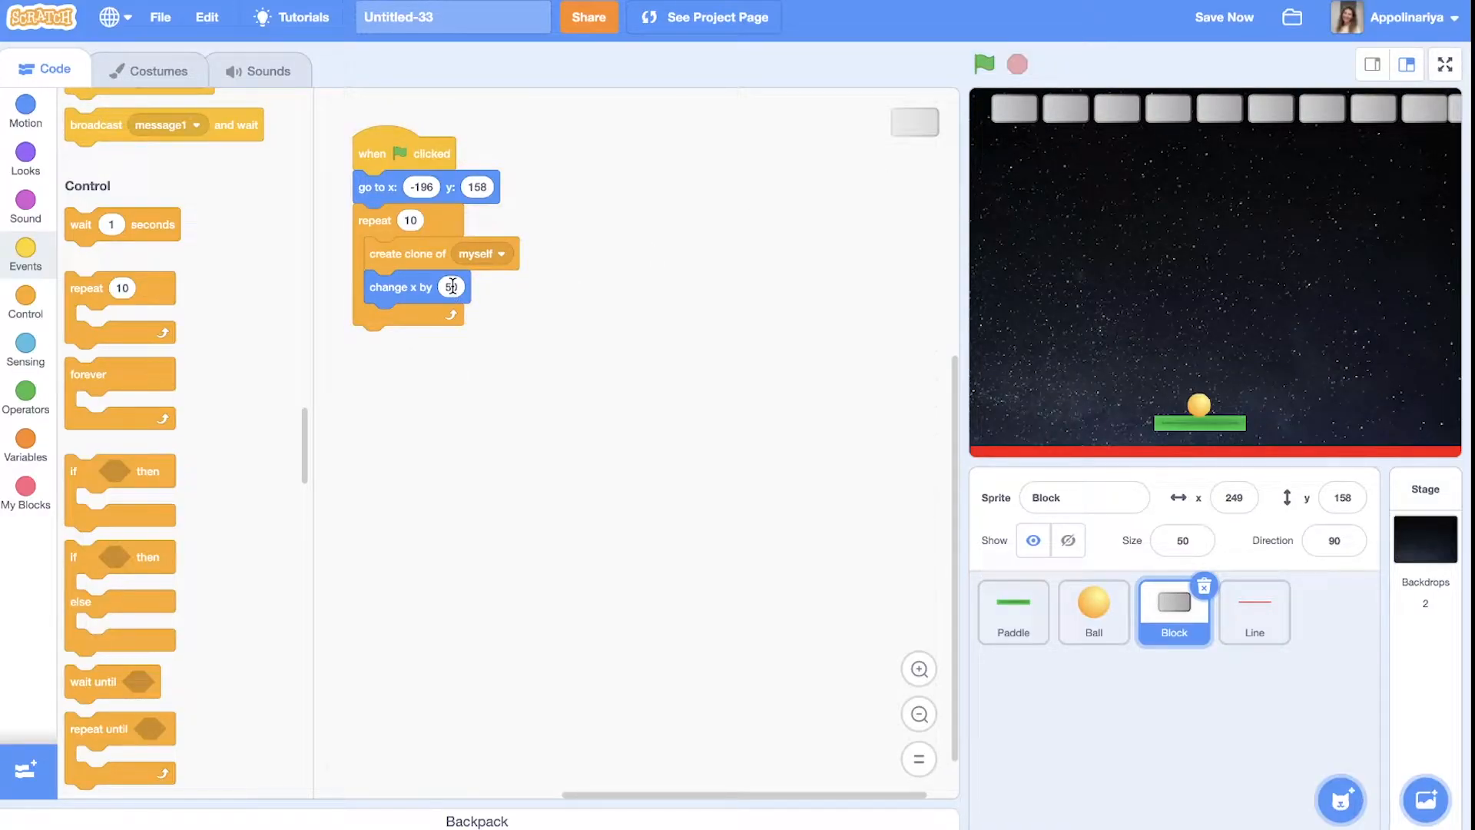
type("45")
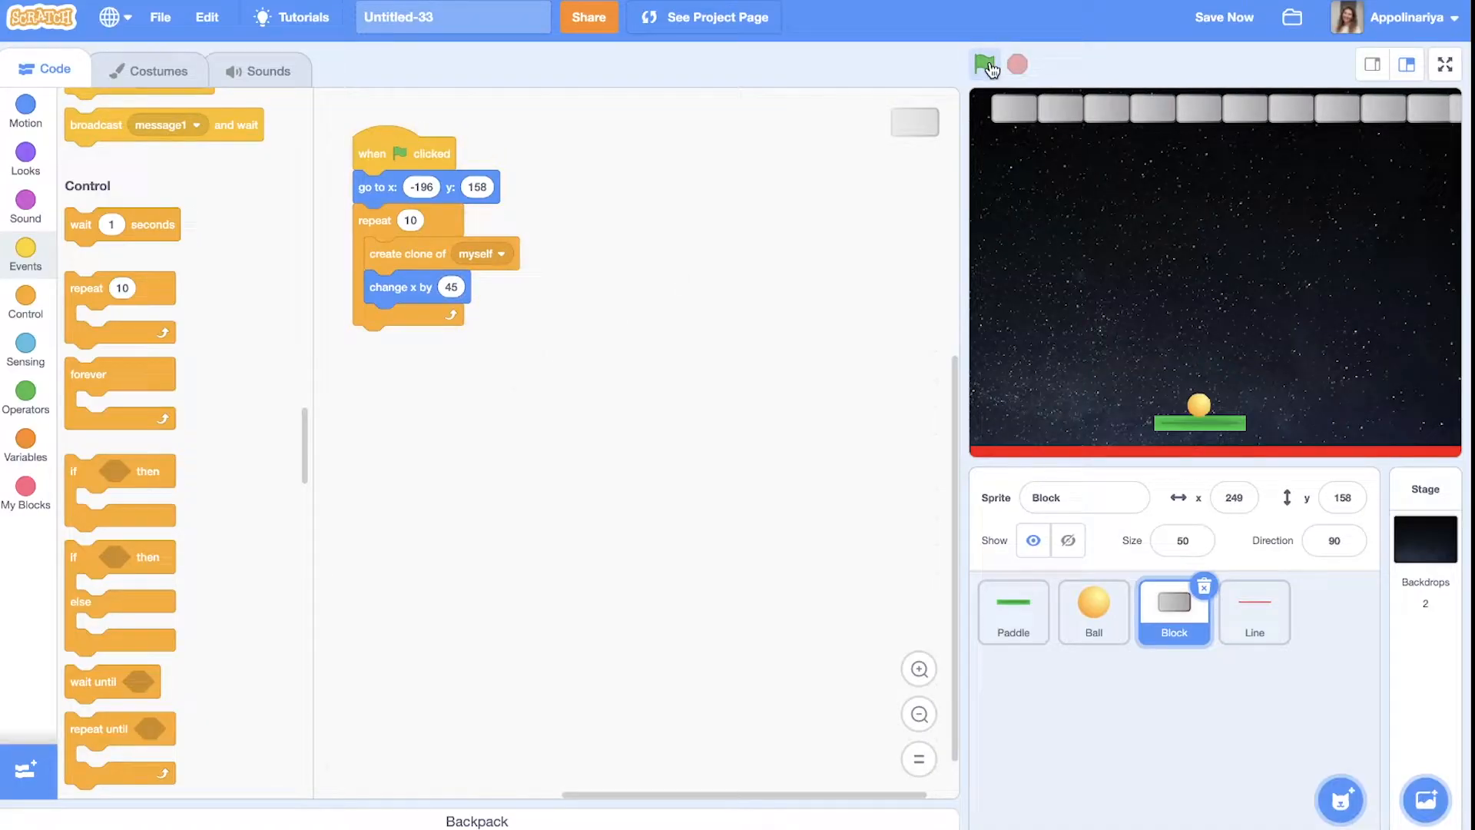
left_click(985, 64)
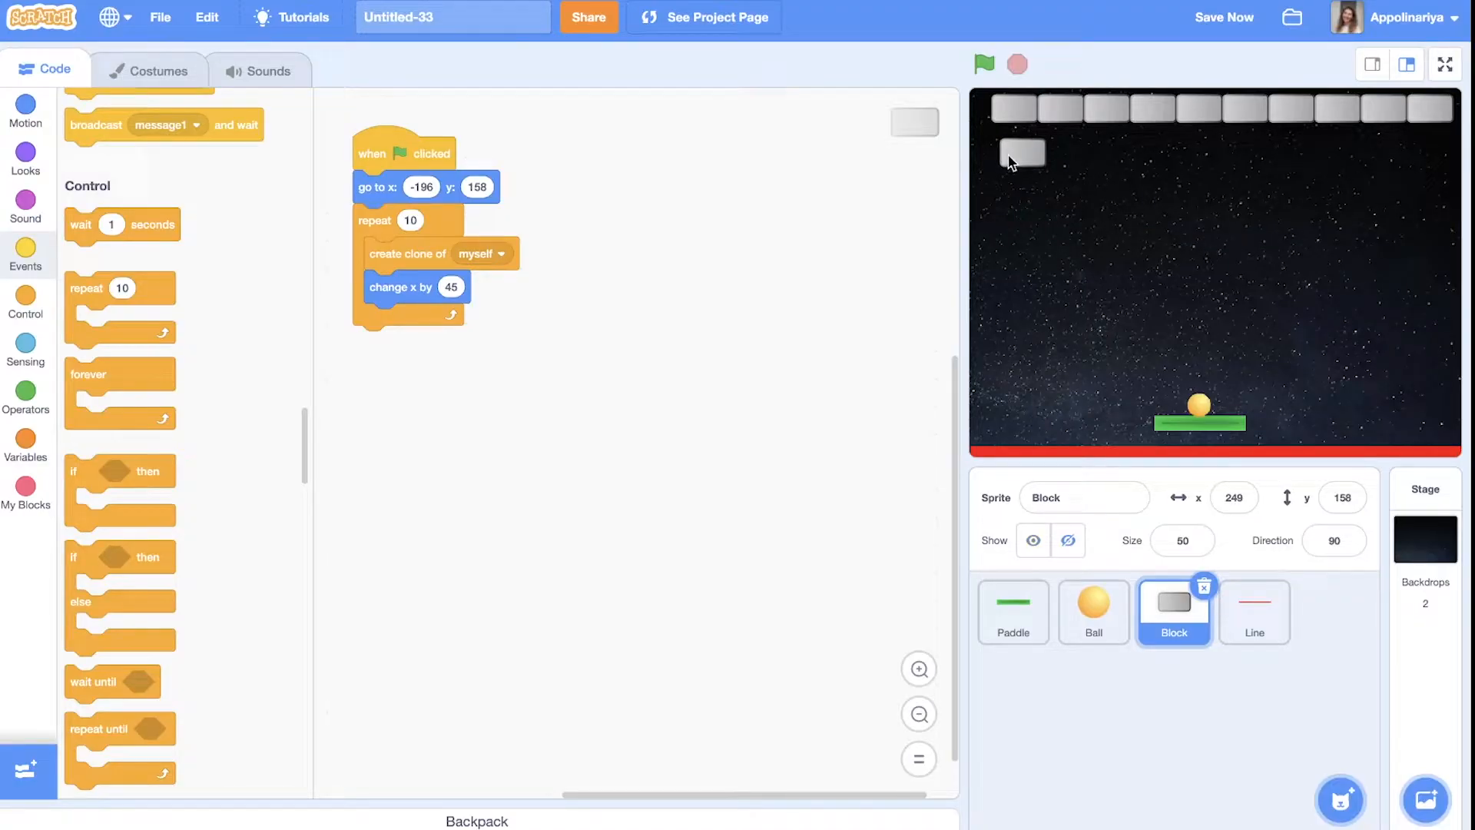
After the row loop, add set x to -196 and change y by -30, then test-run
left_click_drag(1022, 152, 1015, 141)
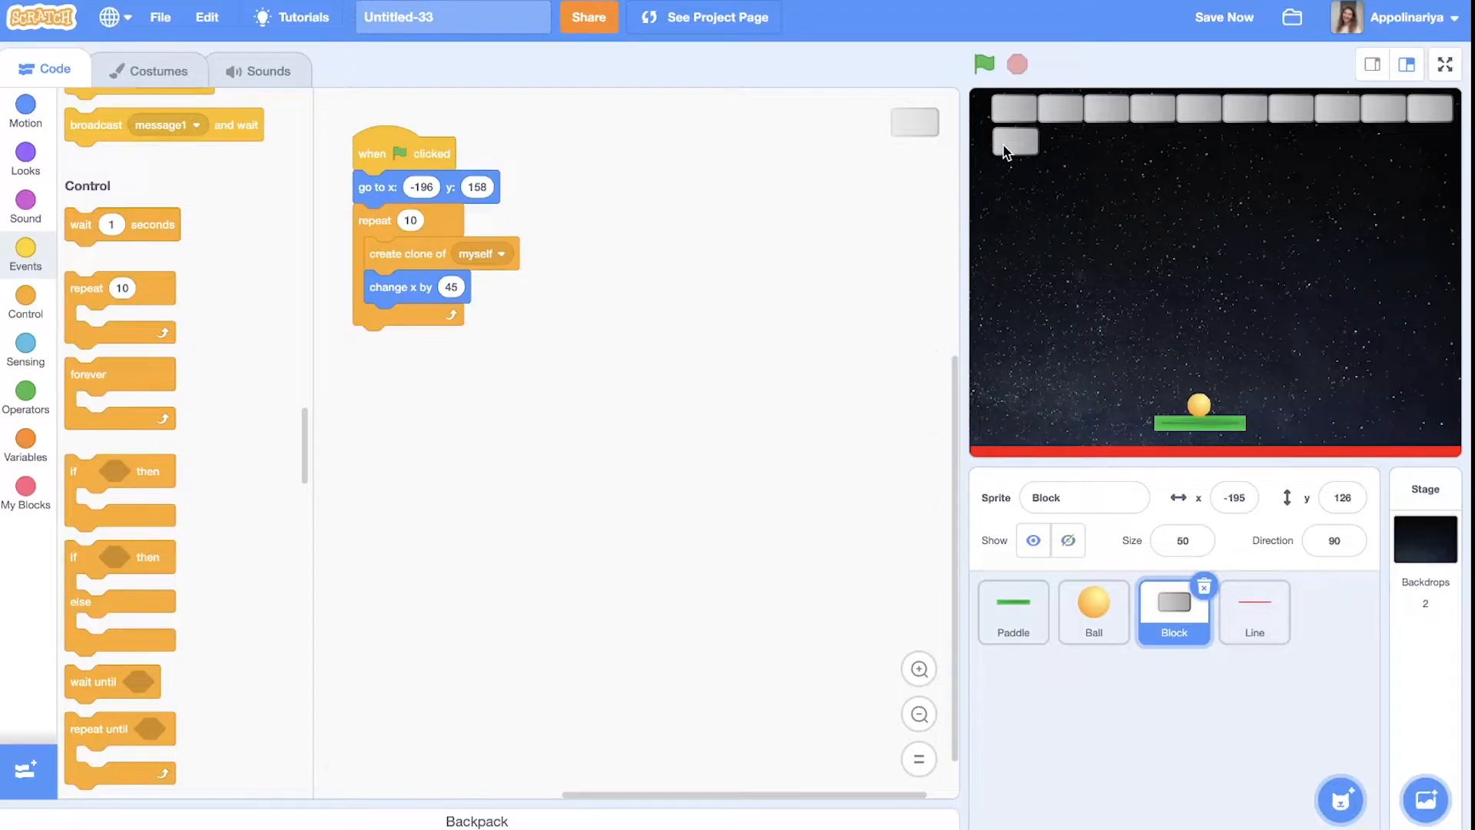
mouse_move(1047, 139)
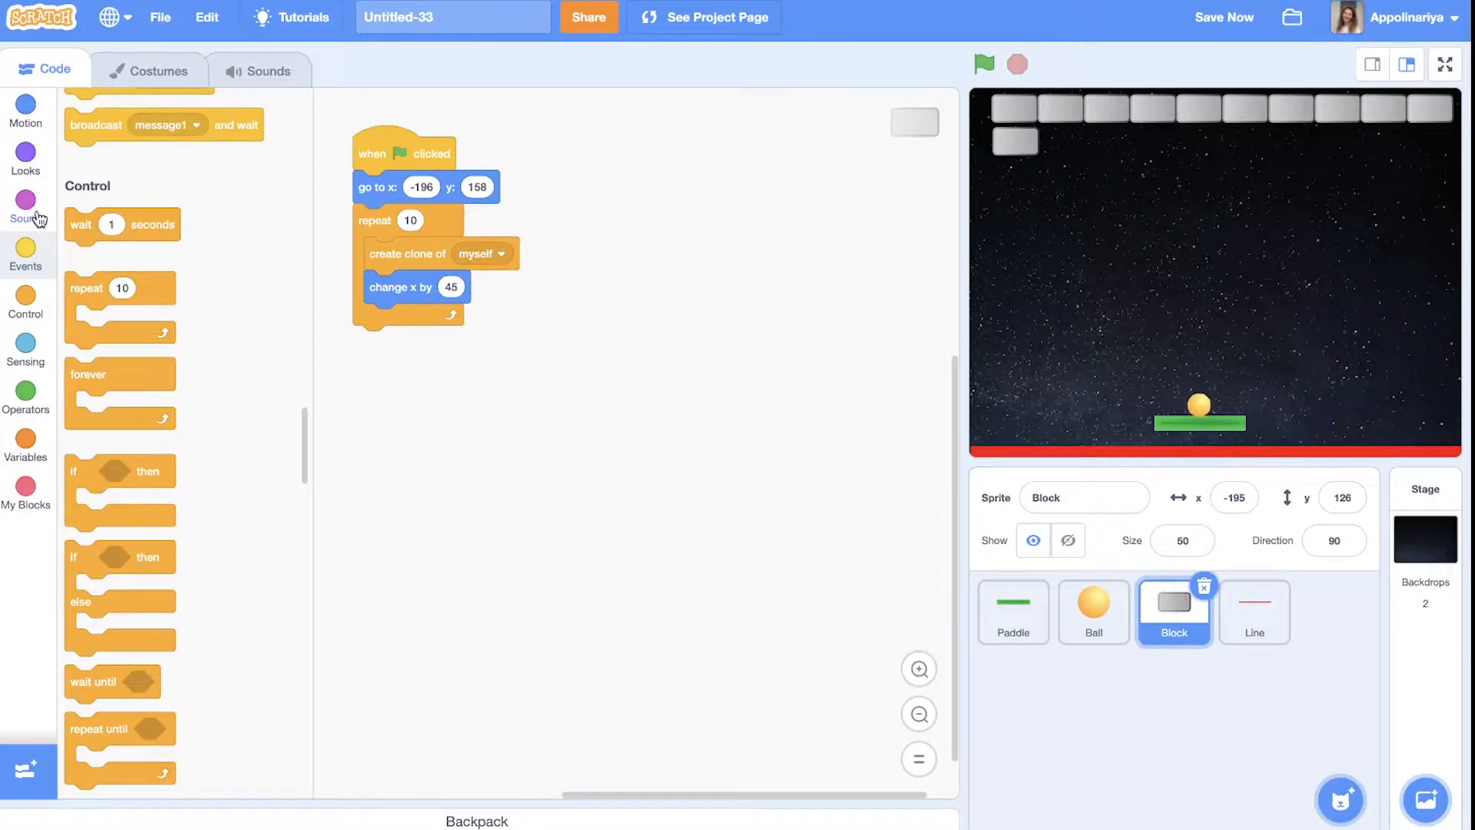
left_click(25, 108)
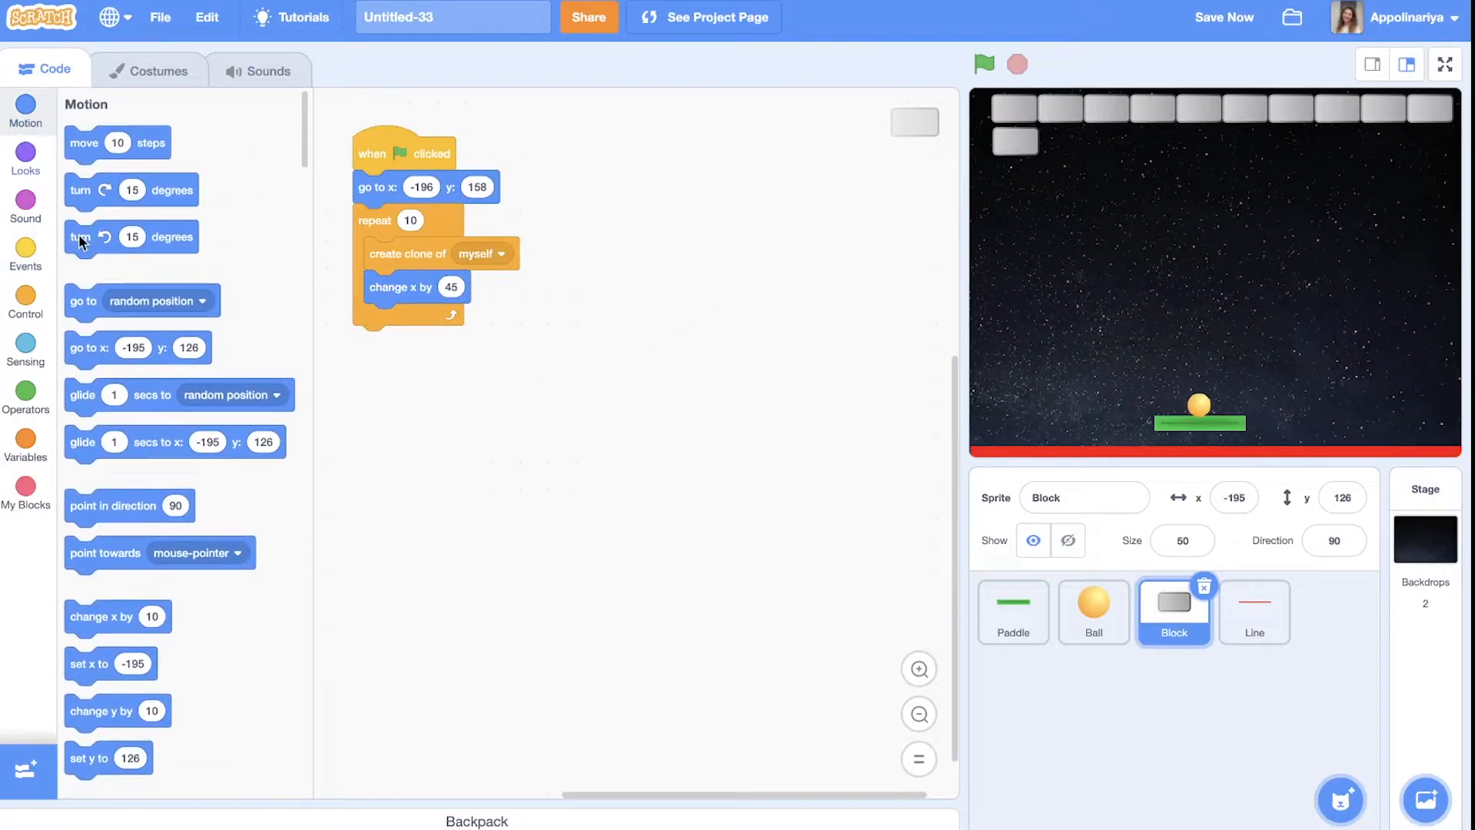
scroll("down", 3)
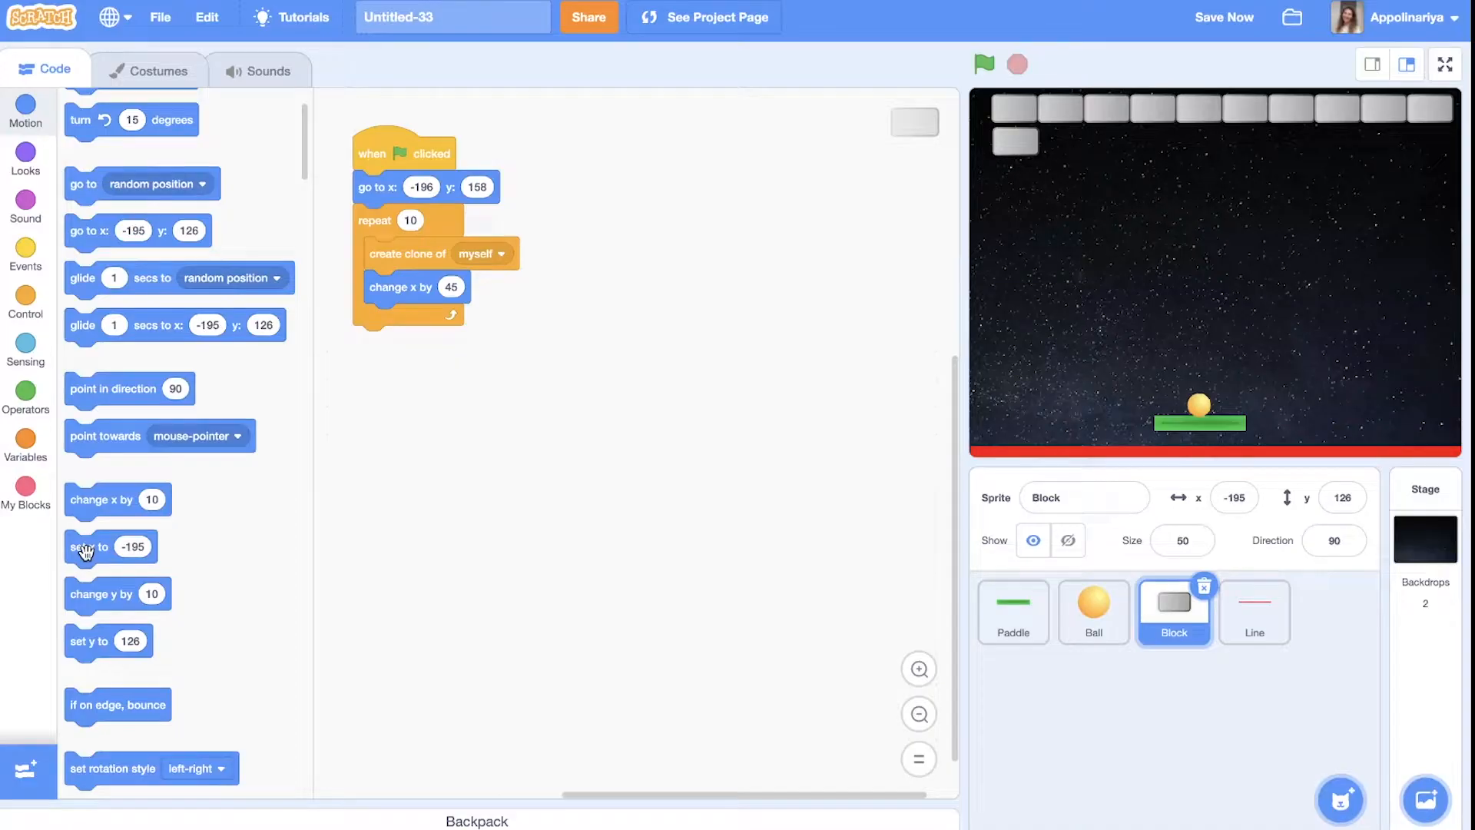
left_click_drag(89, 546, 385, 341)
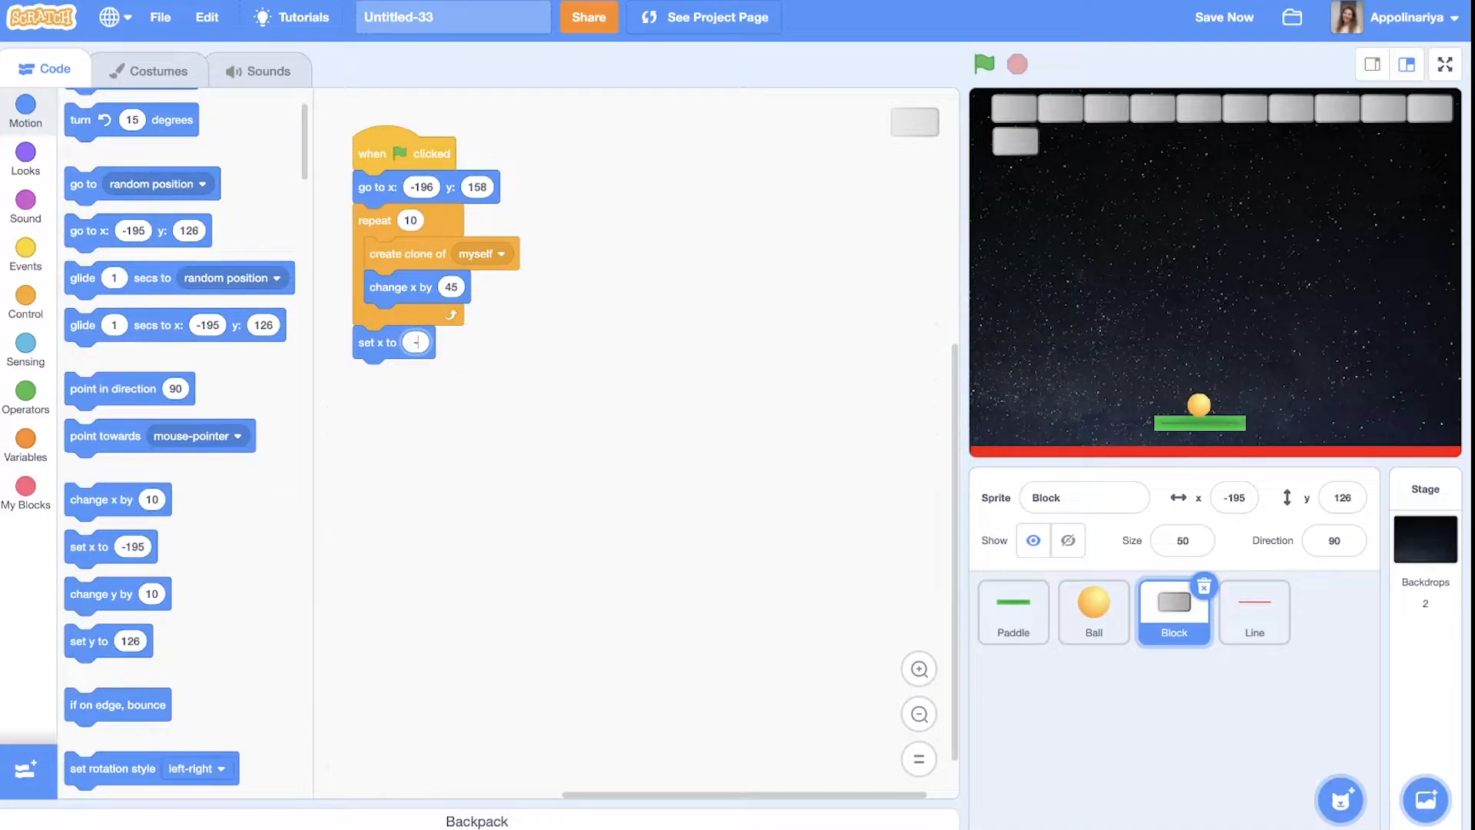
type("-196")
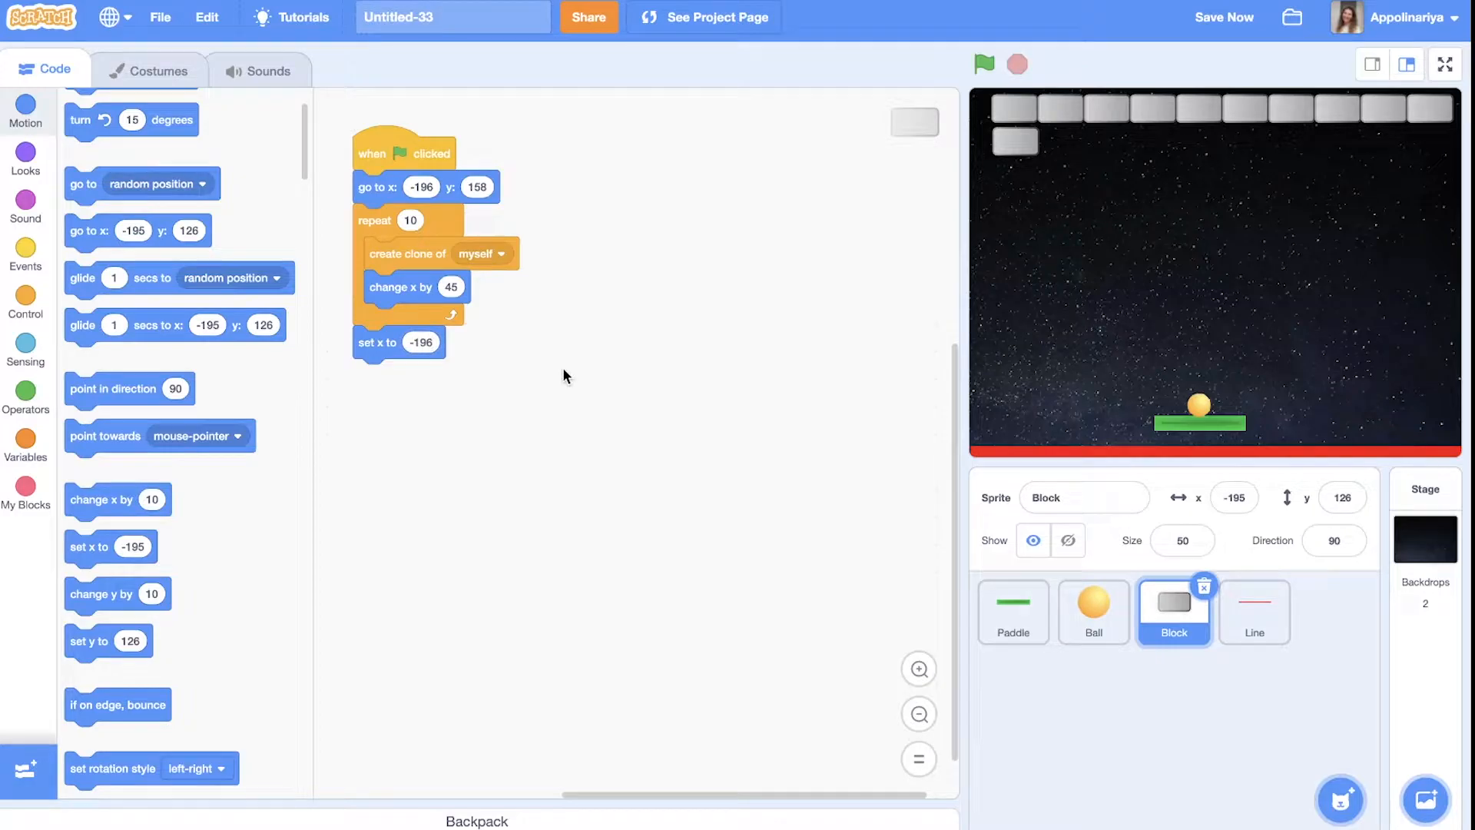
mouse_move(122, 482)
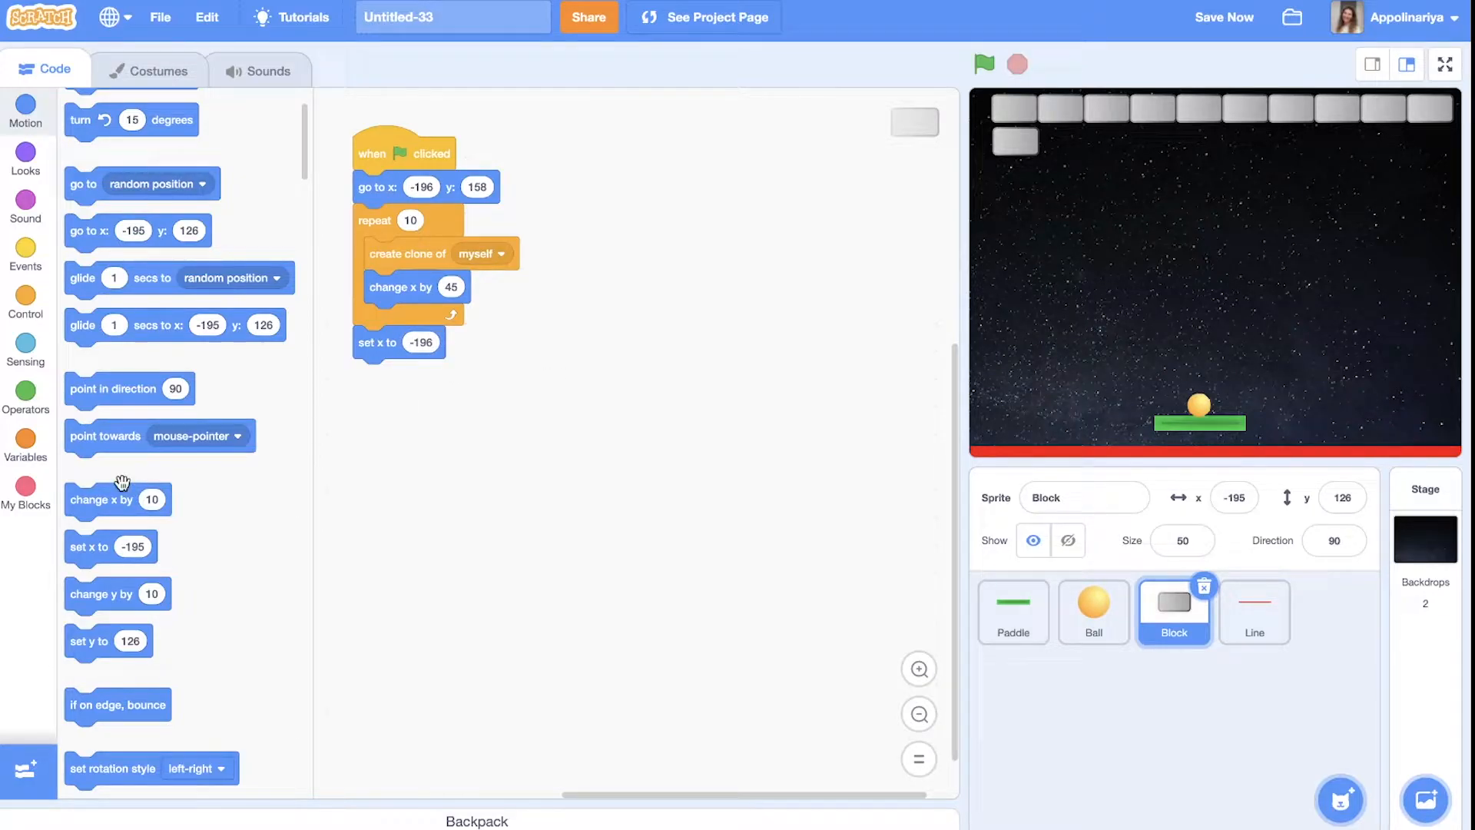
mouse_move(89, 611)
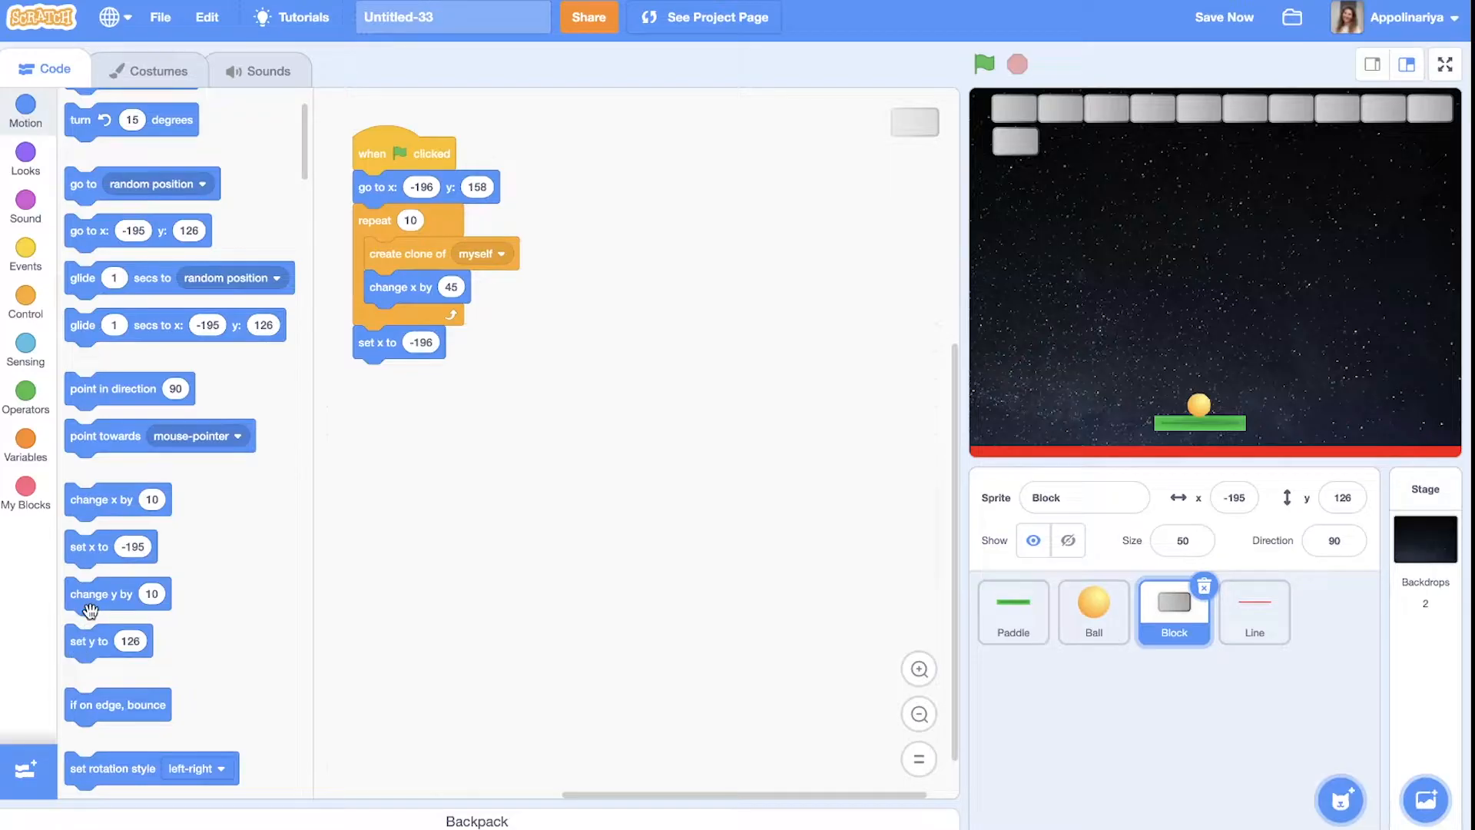
left_click_drag(101, 593, 387, 376)
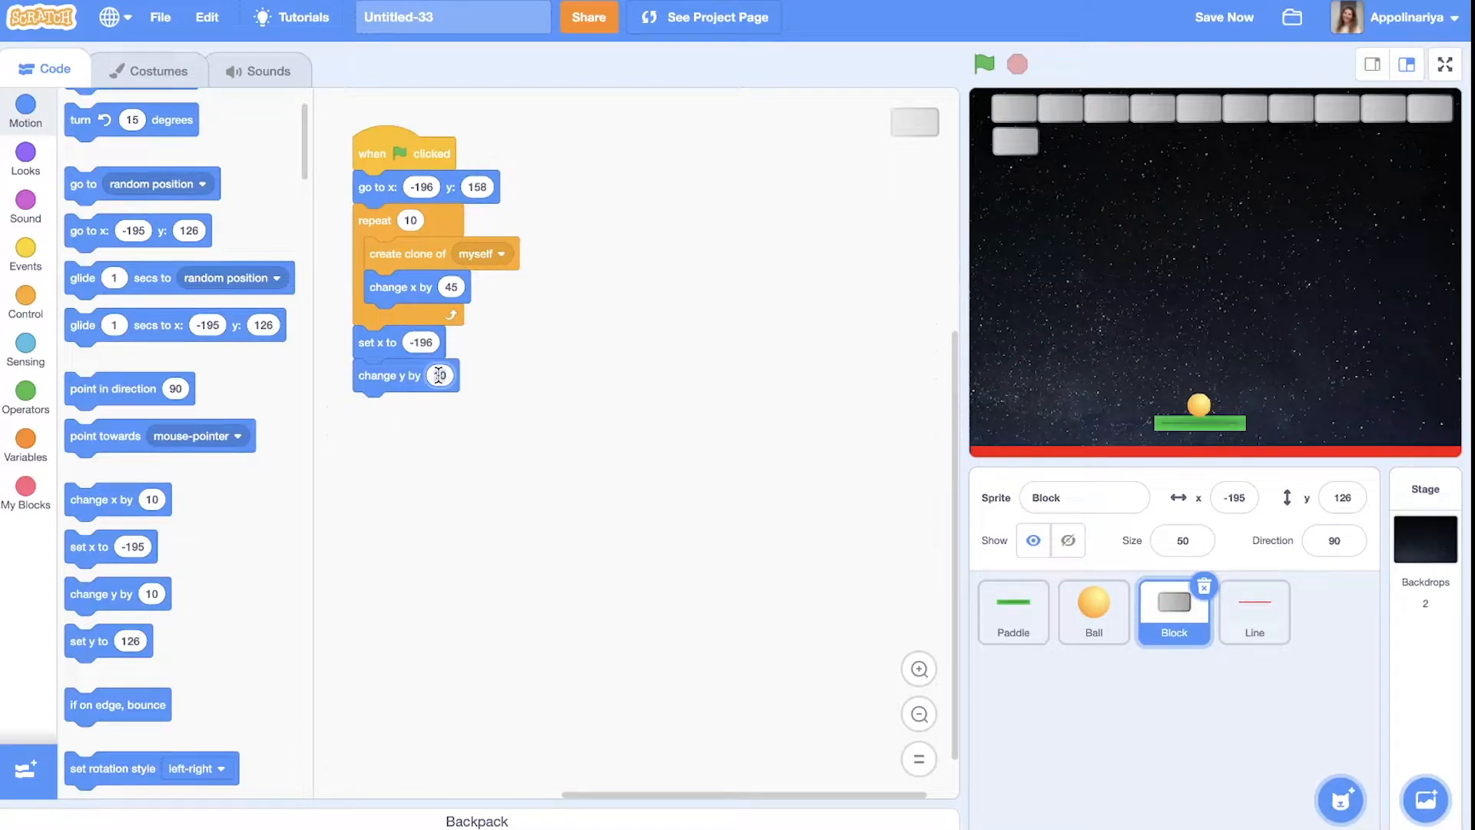
type("-30")
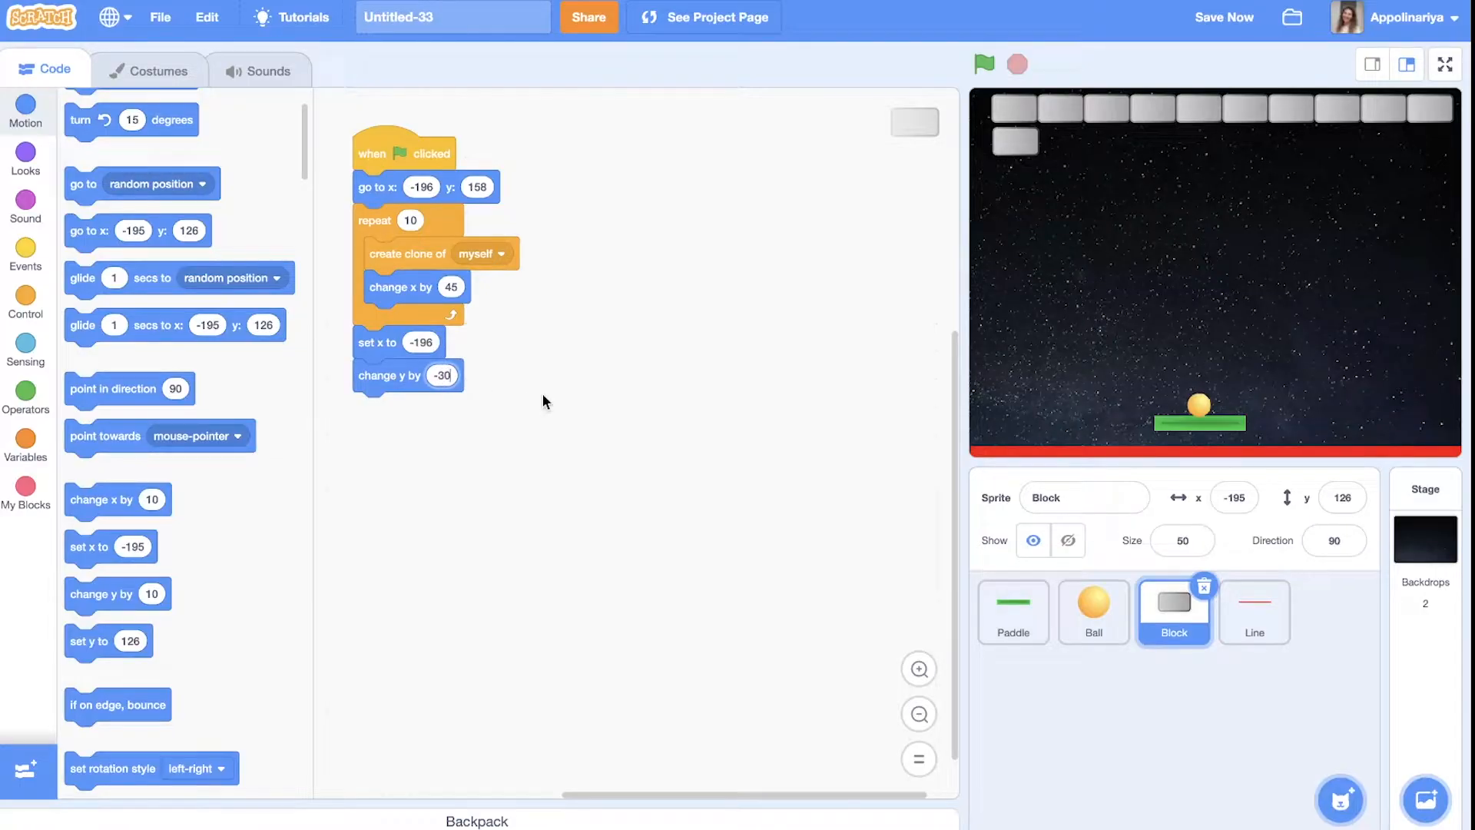
left_click(984, 63)
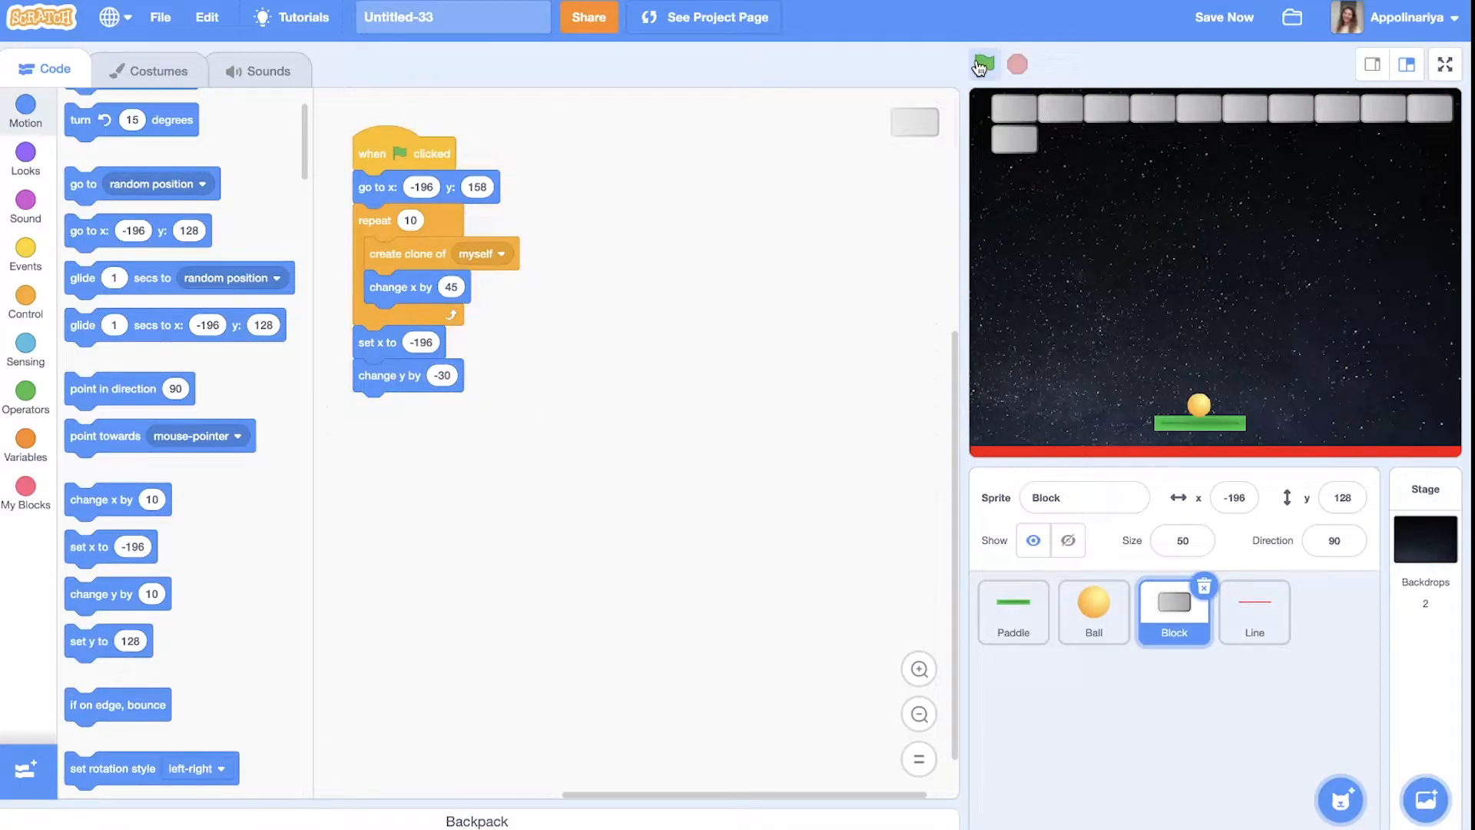
left_click(981, 64)
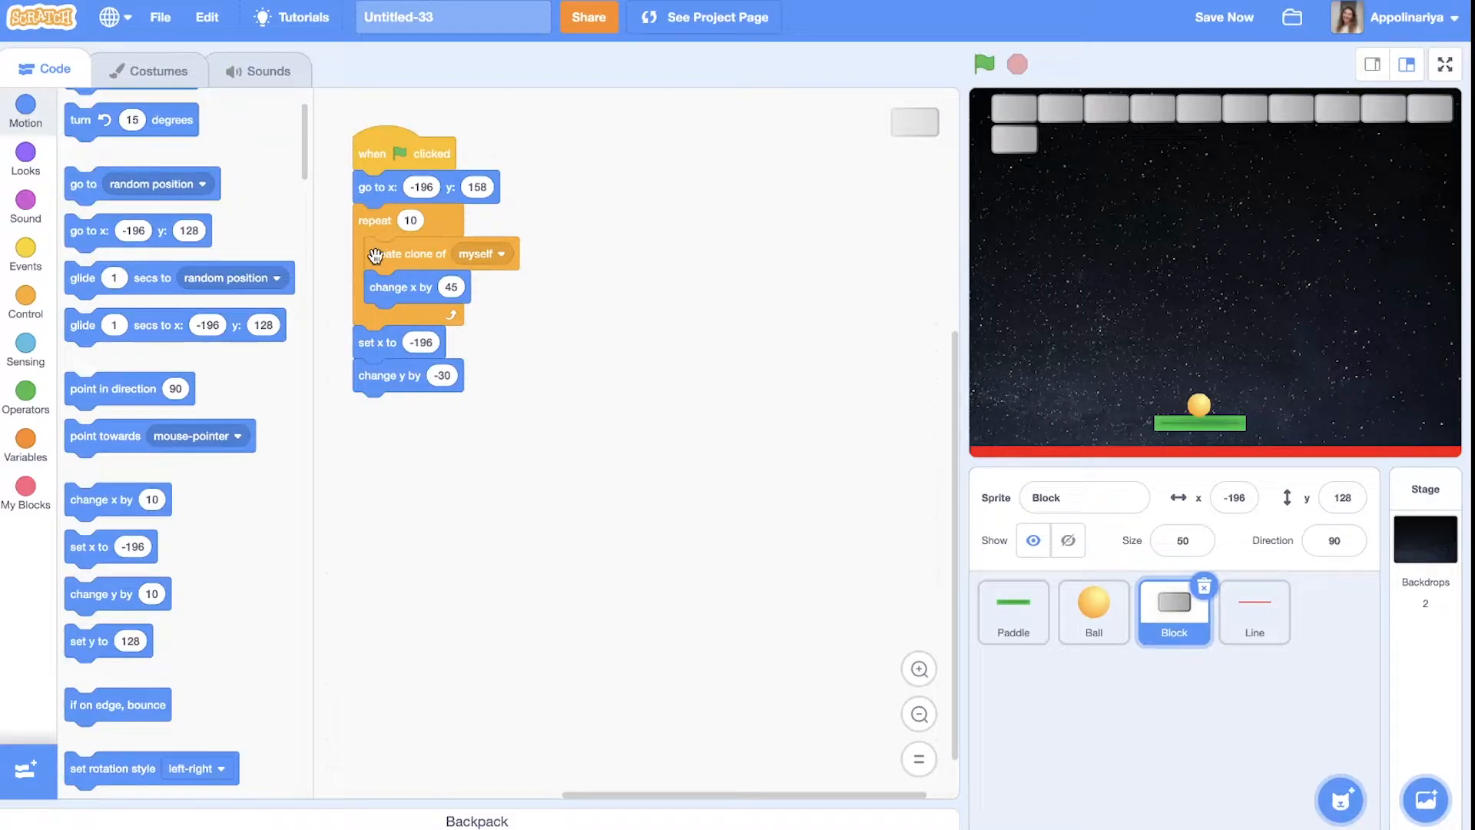
mouse_move(1407, 177)
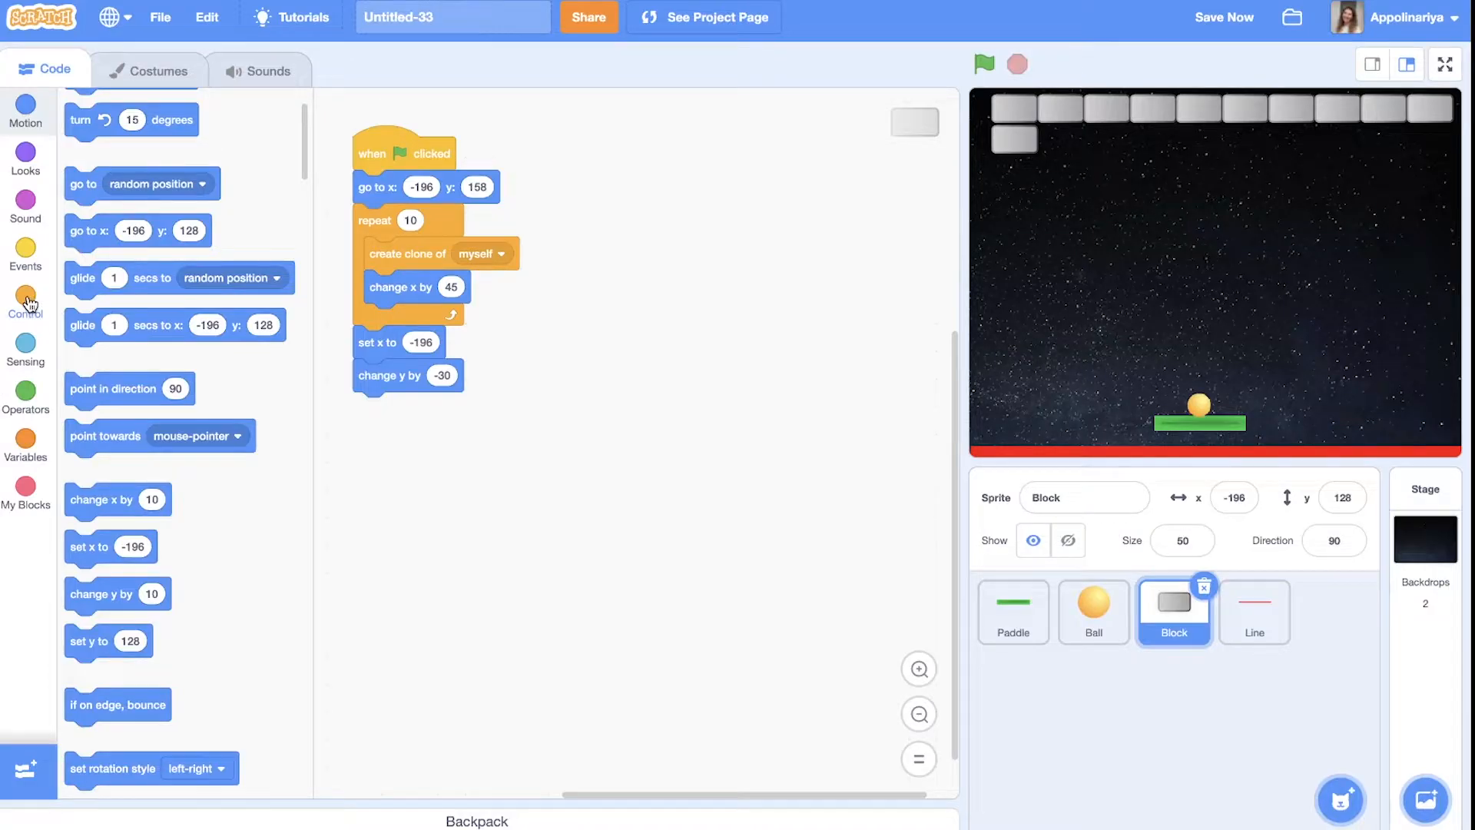
Wrap the row loop in repeat 5, add show and hide, and test the five rows
left_click(25, 302)
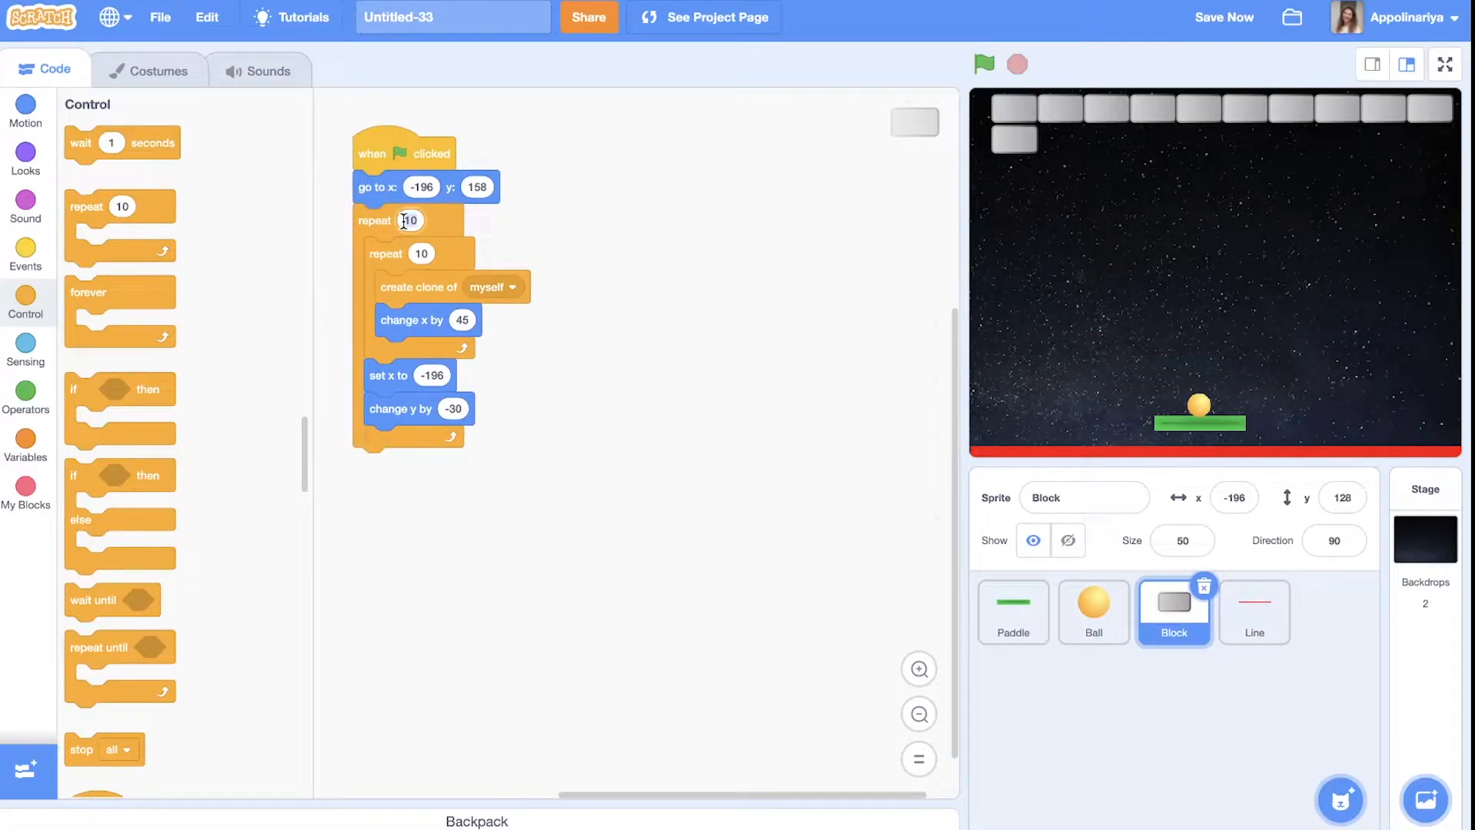
left_click(984, 64)
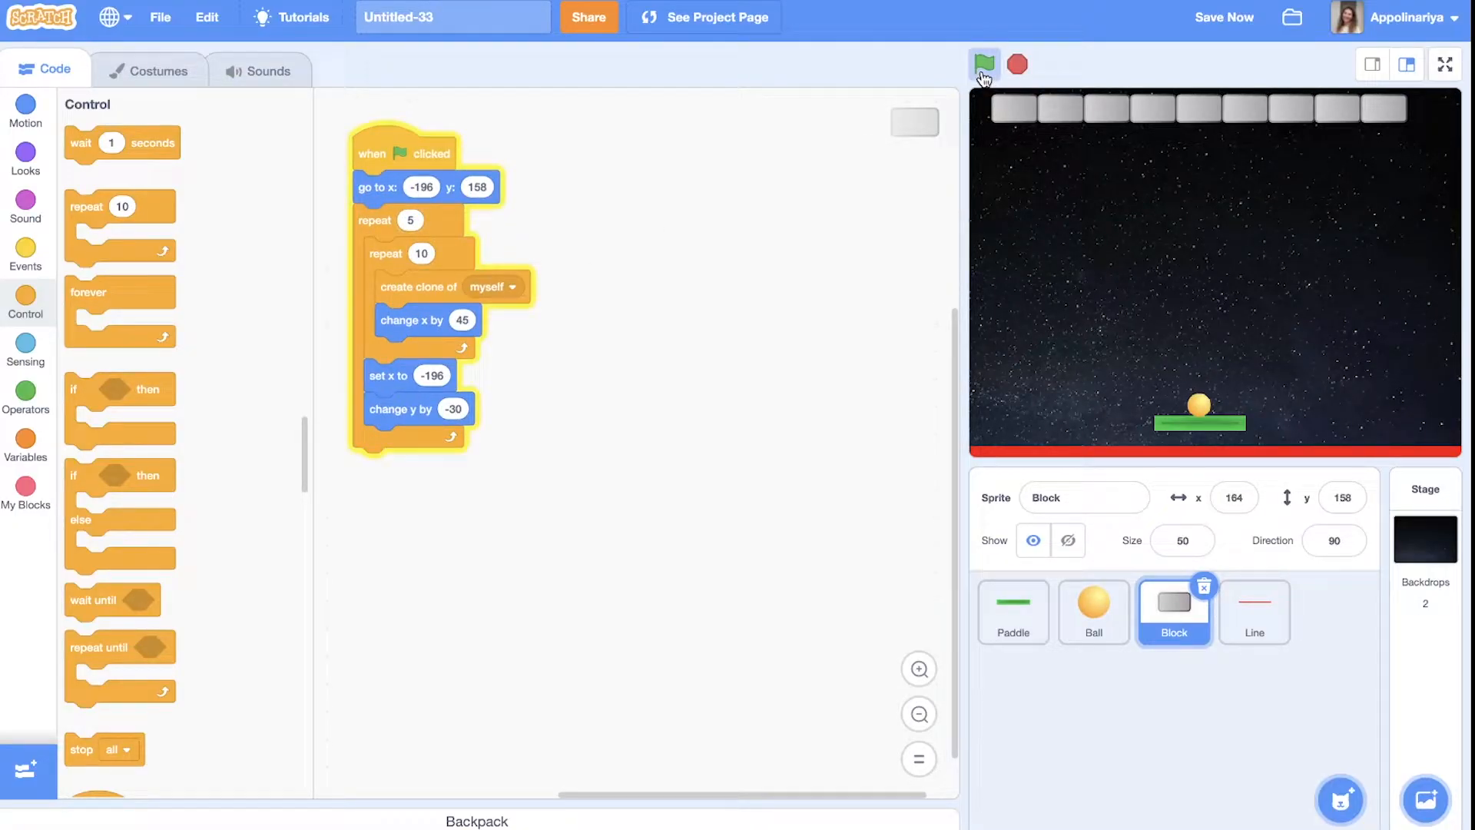
left_click(985, 63)
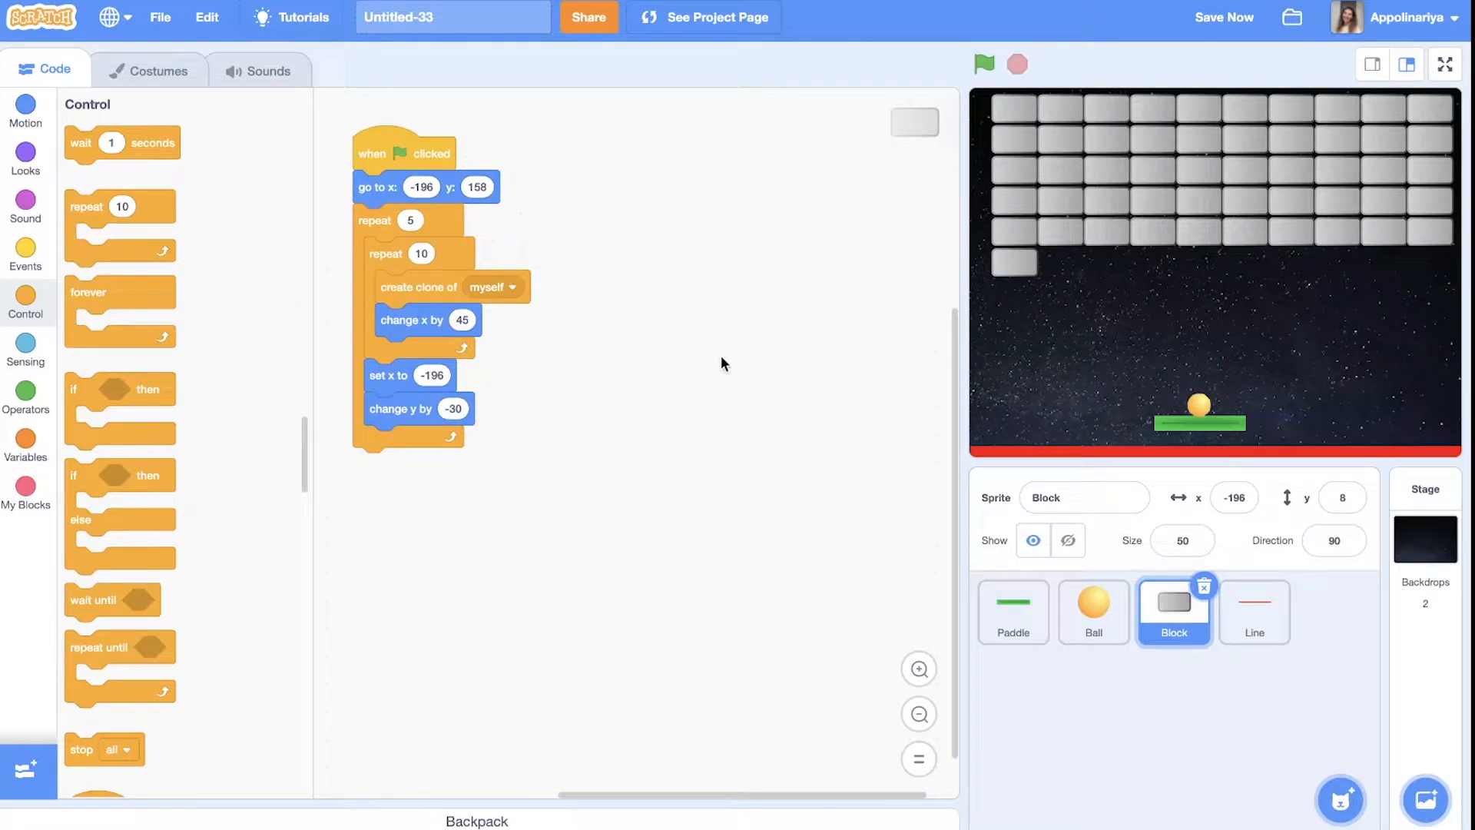
left_click(25, 160)
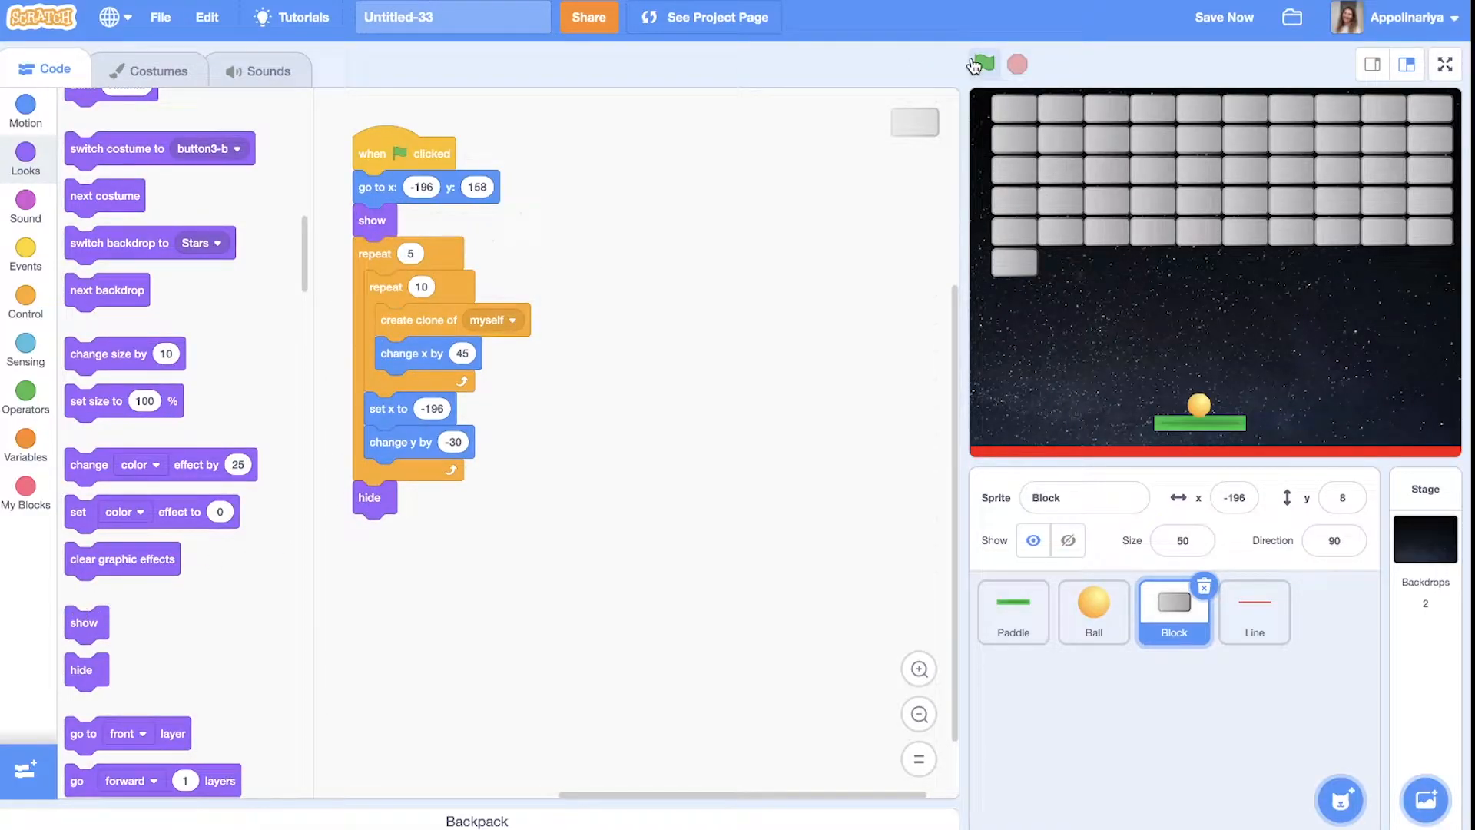
left_click(984, 63)
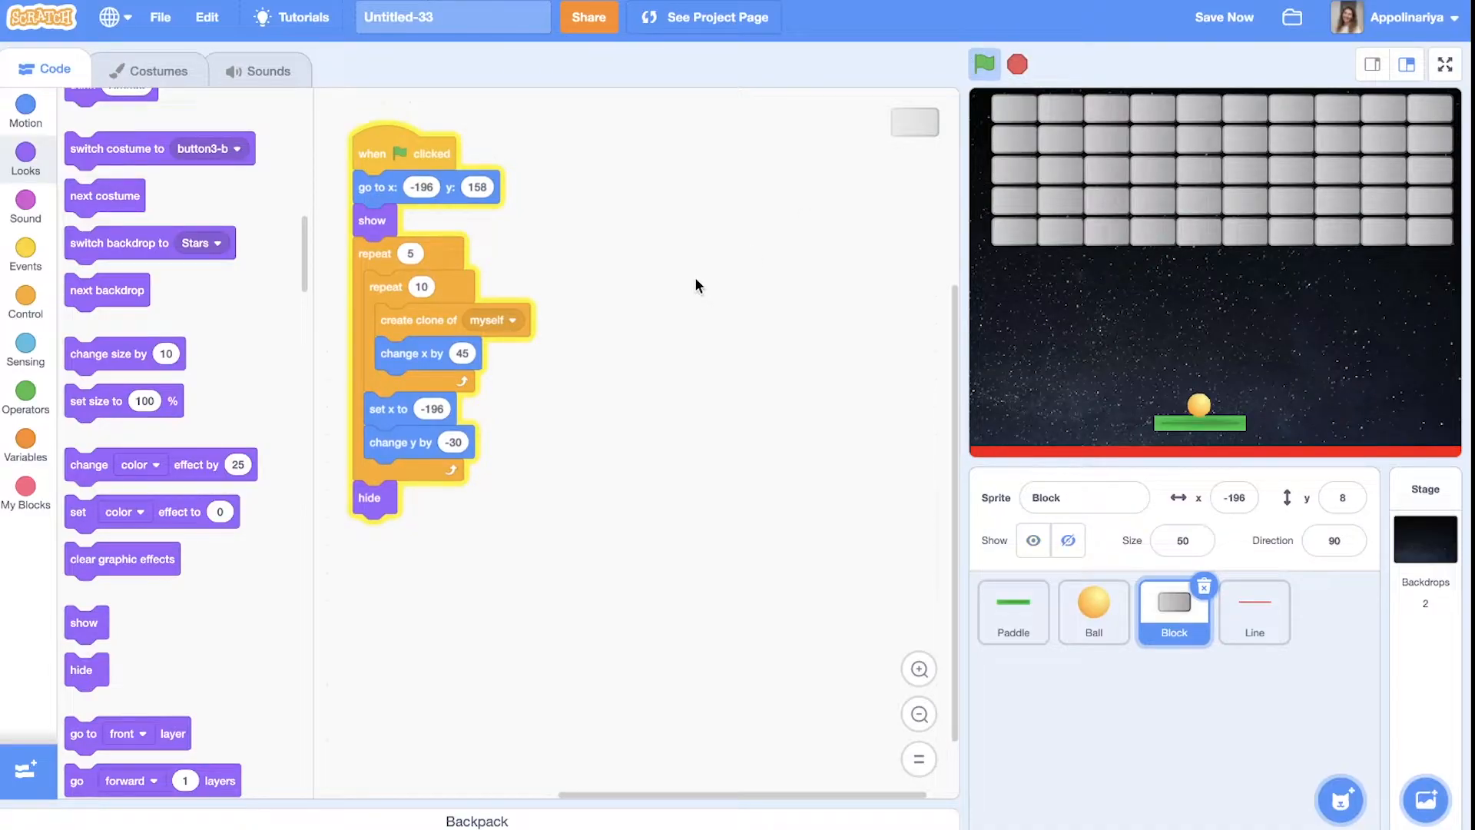
left_click(984, 64)
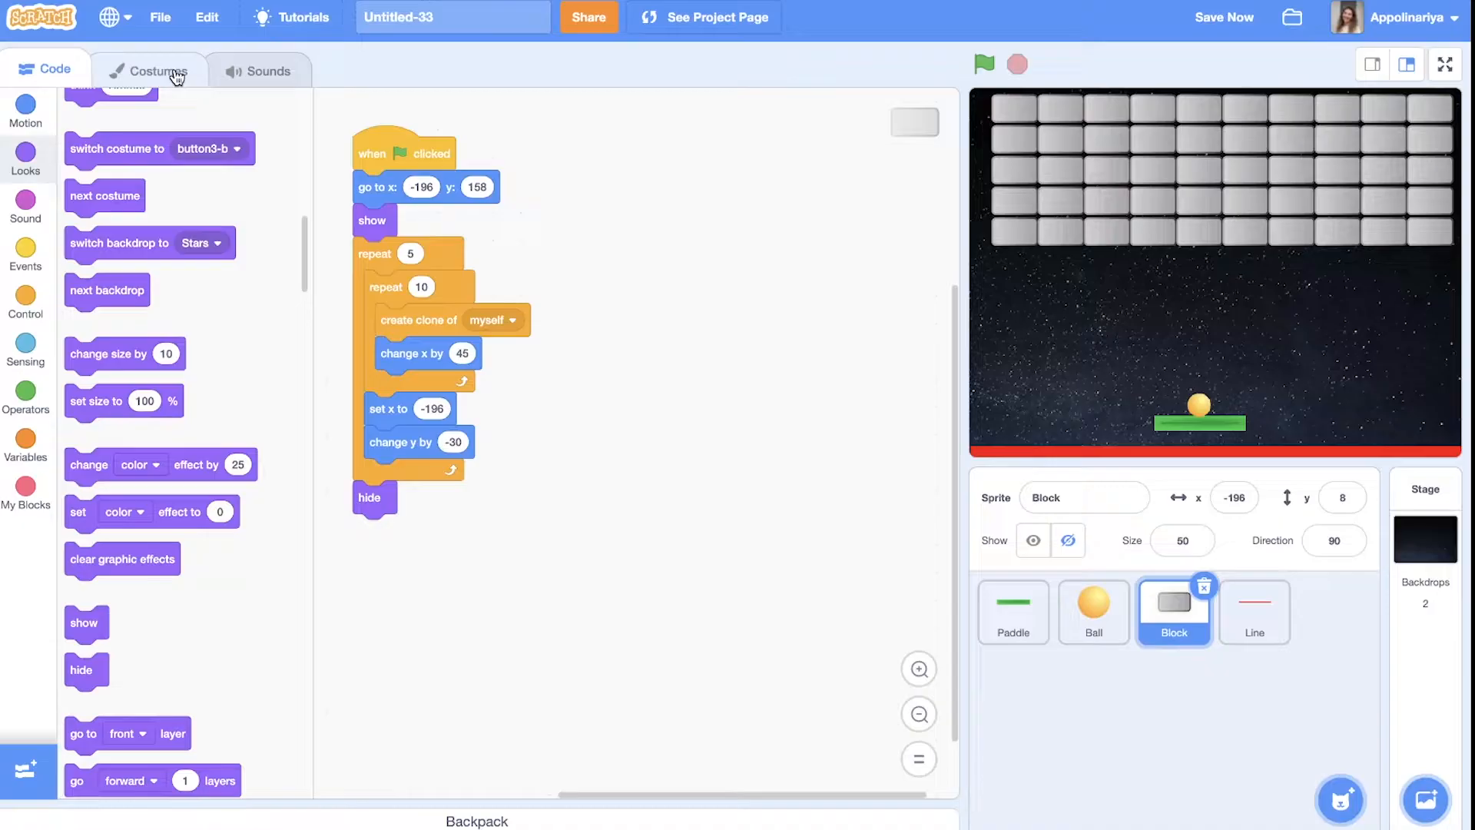
In the Block's costumes, recolour a copy of the blue brick costume pink
left_click(156, 68)
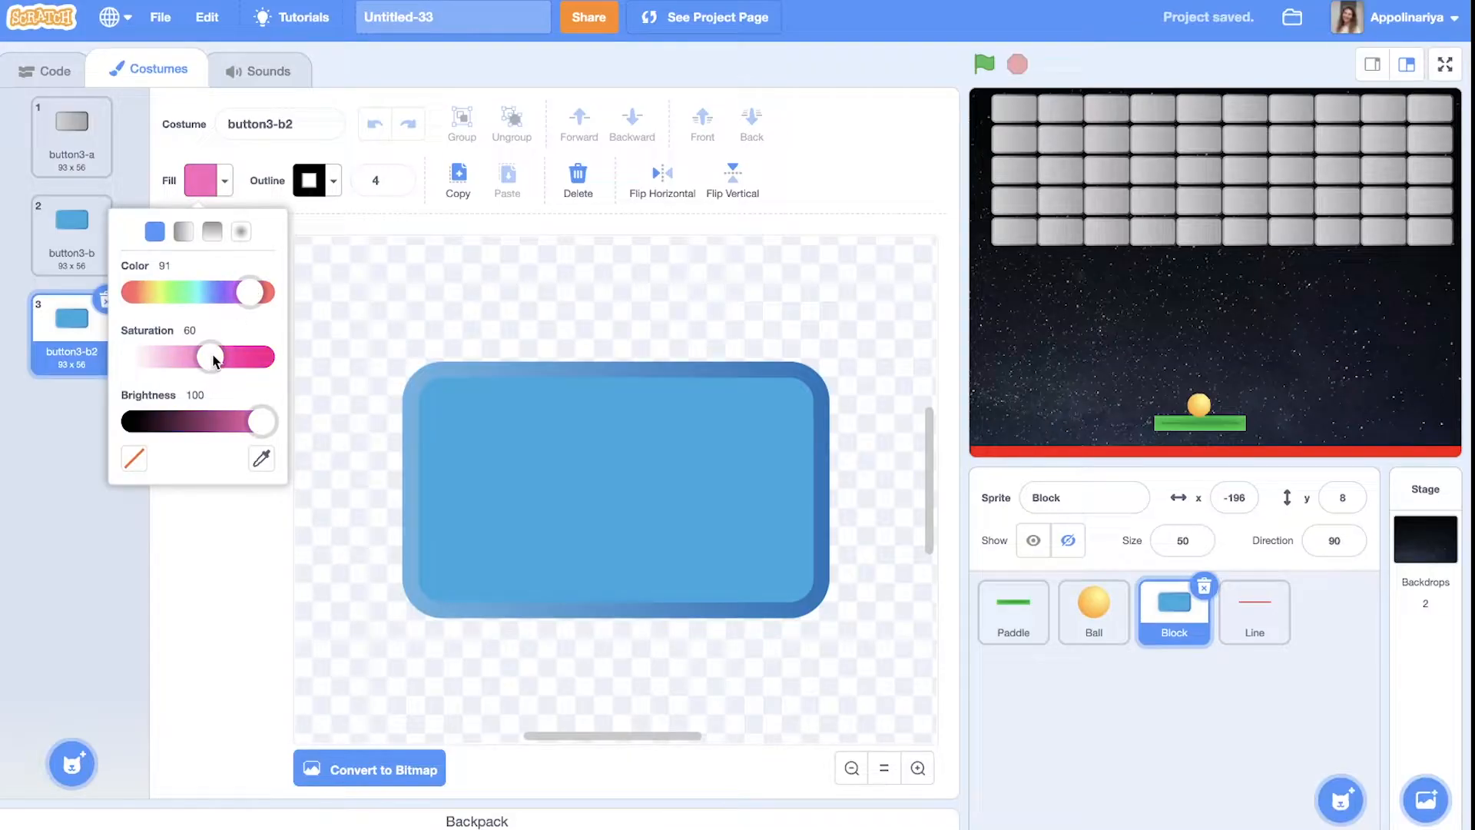
left_click(330, 405)
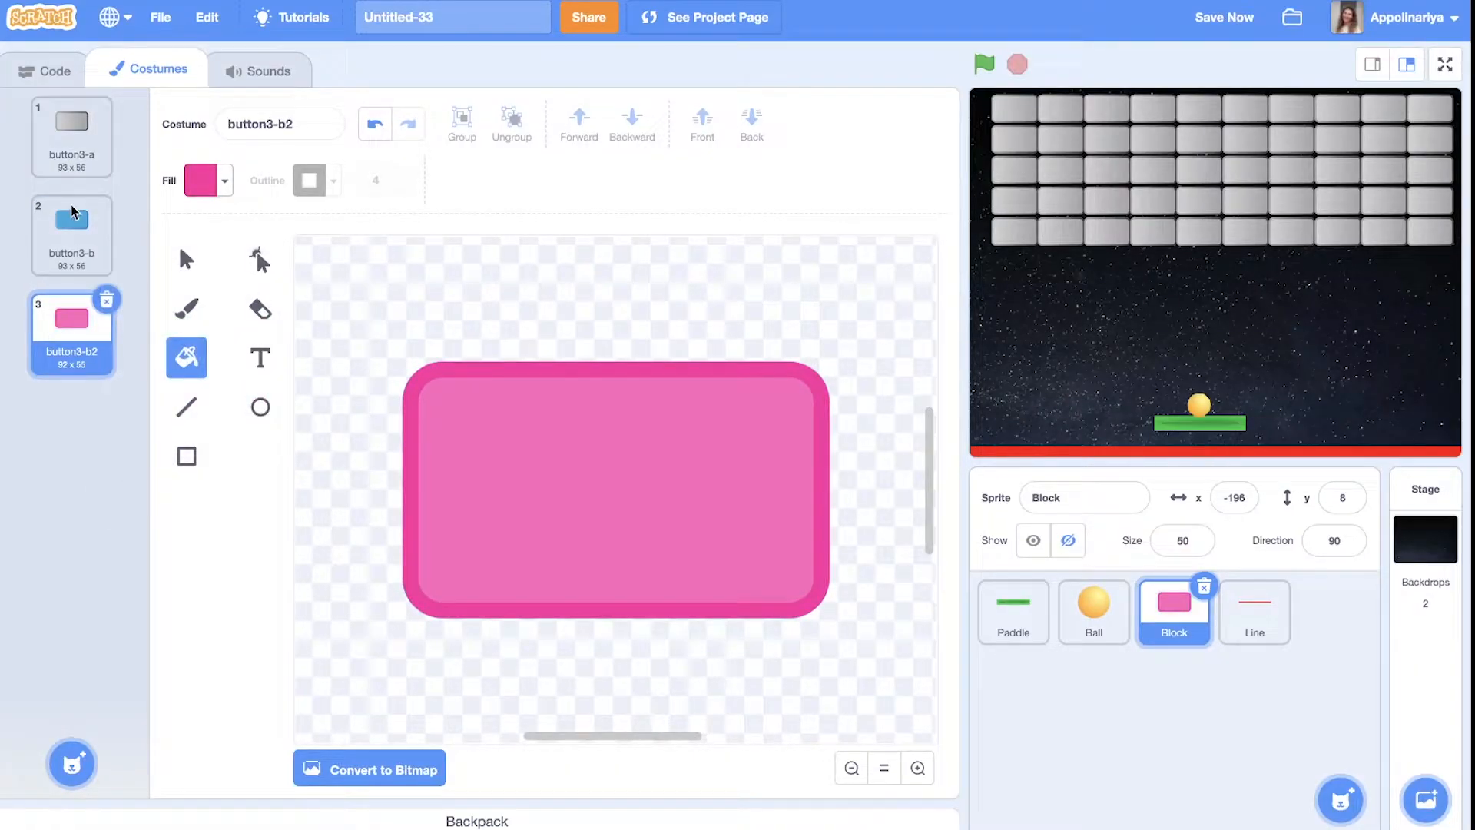
left_click(71, 234)
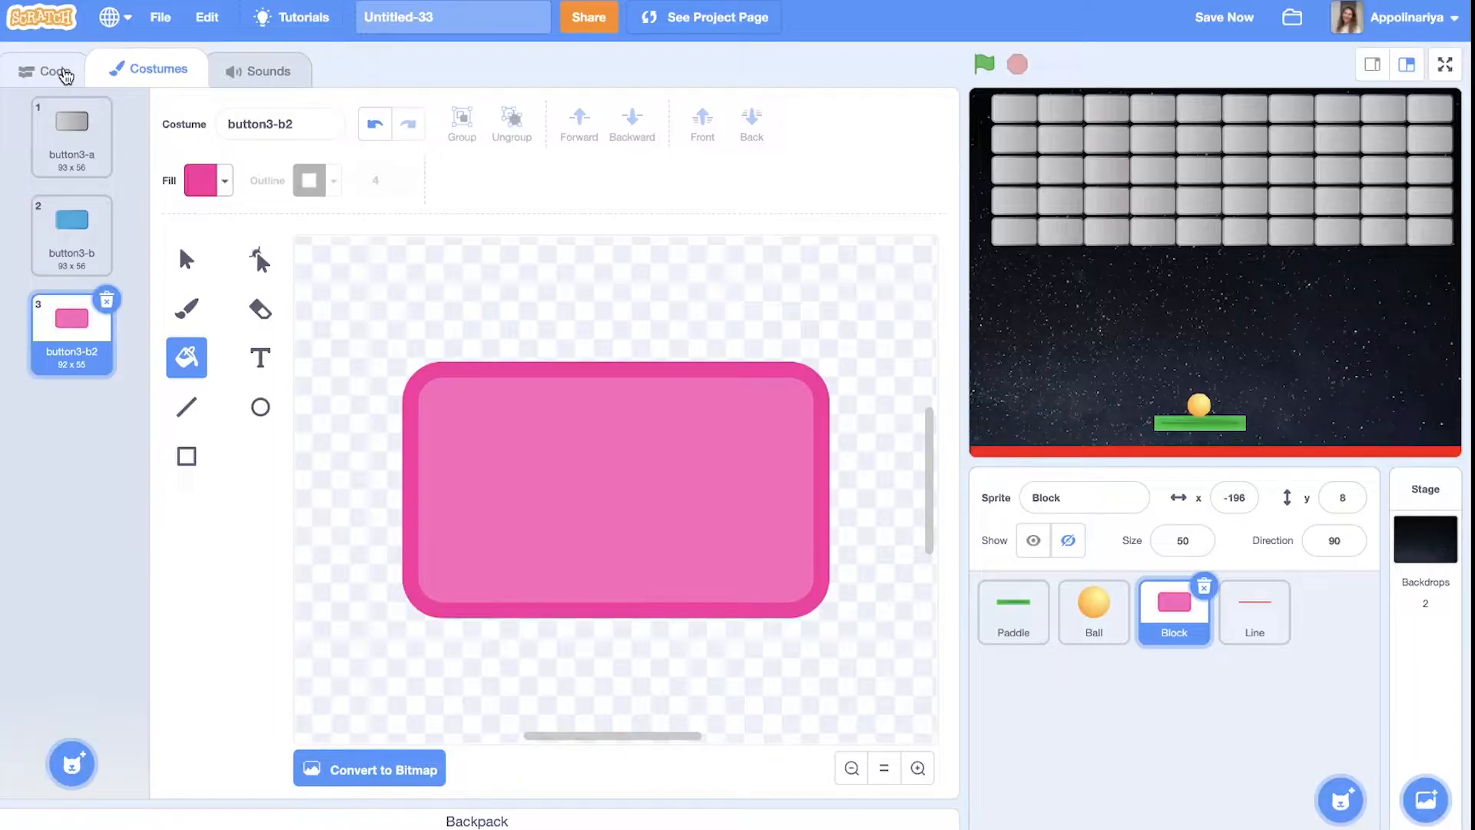
mouse_move(1035, 244)
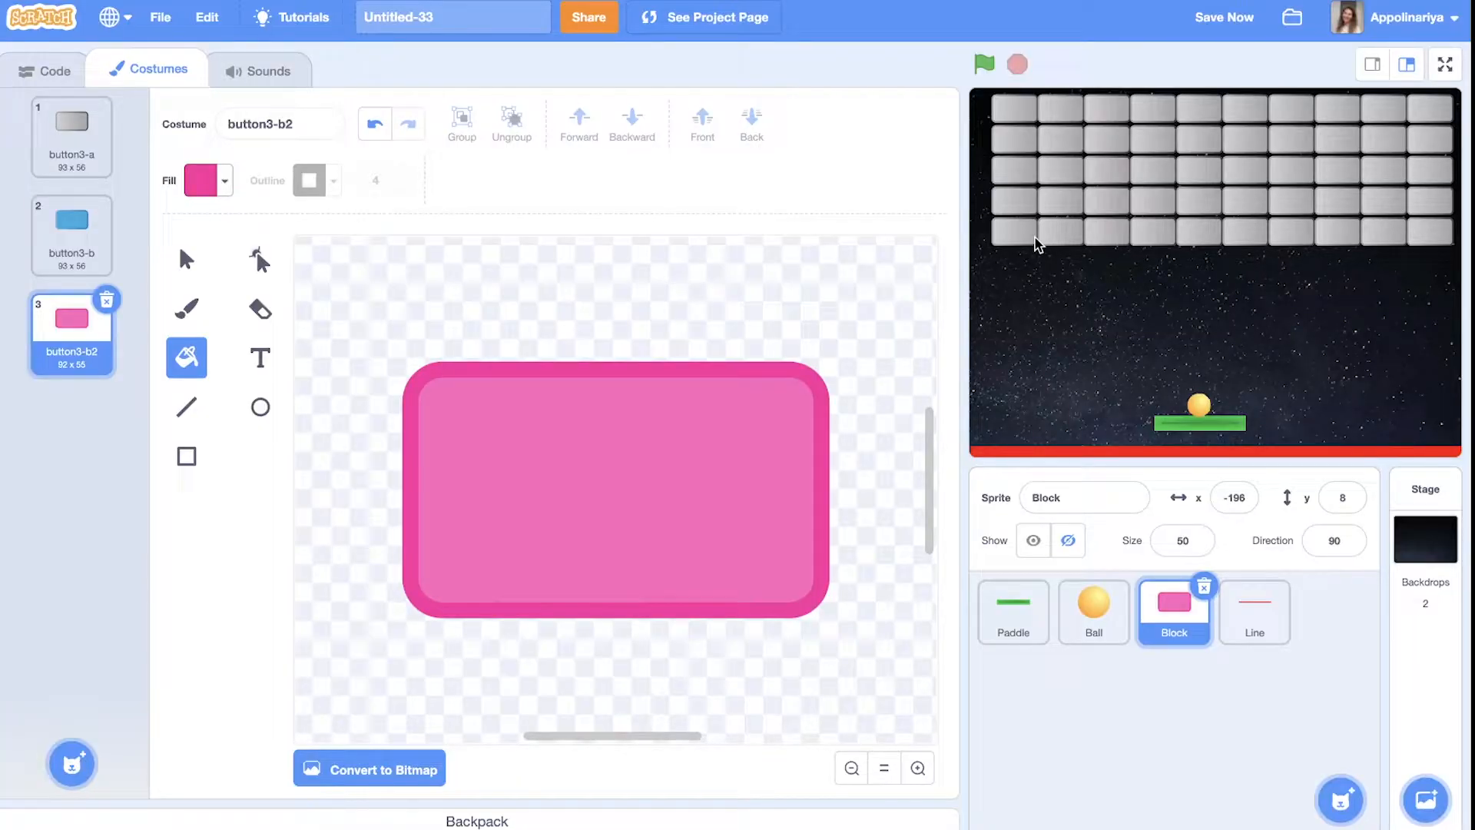
mouse_move(1047, 243)
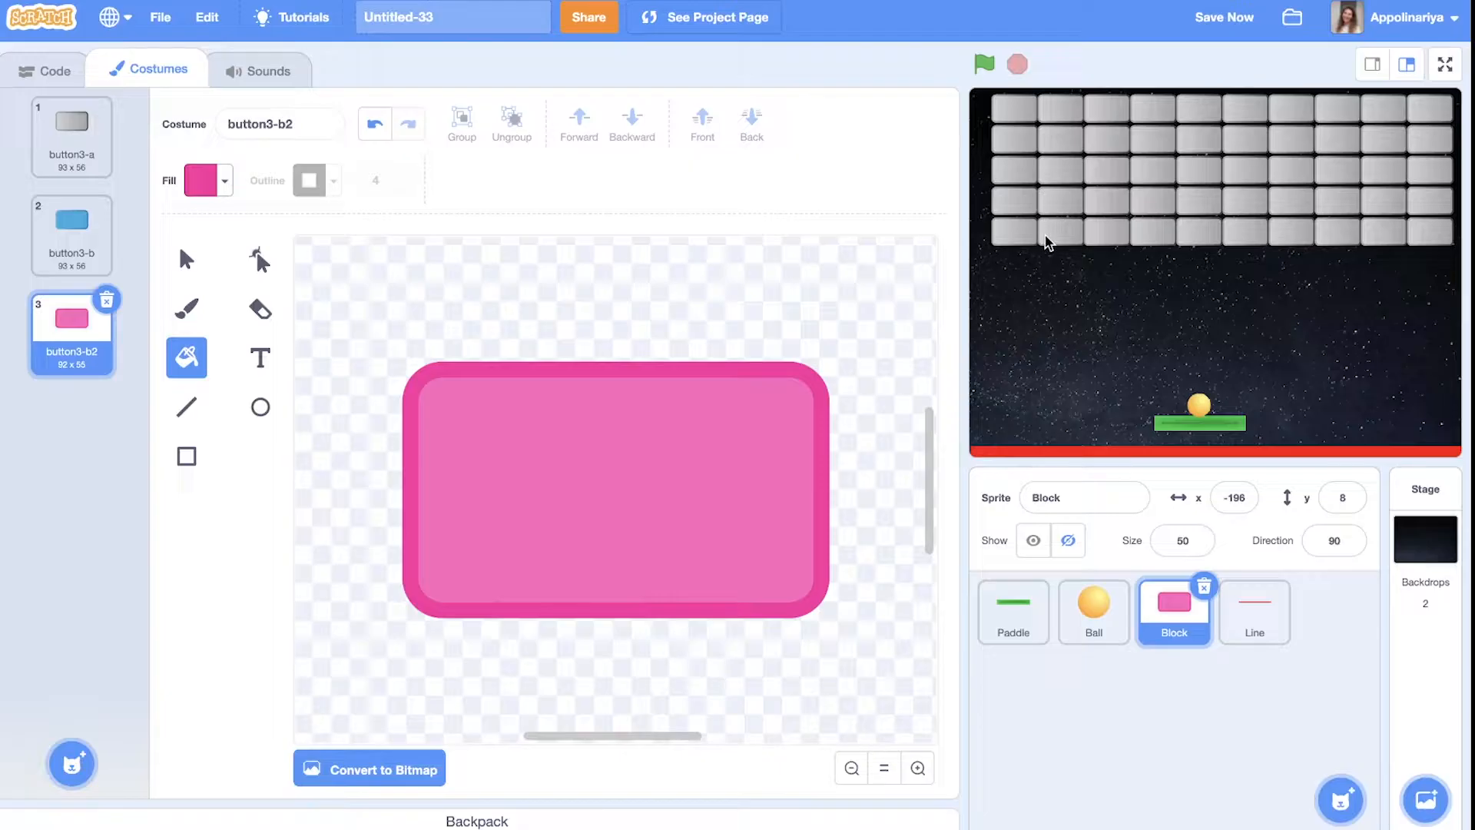
mouse_move(1182, 431)
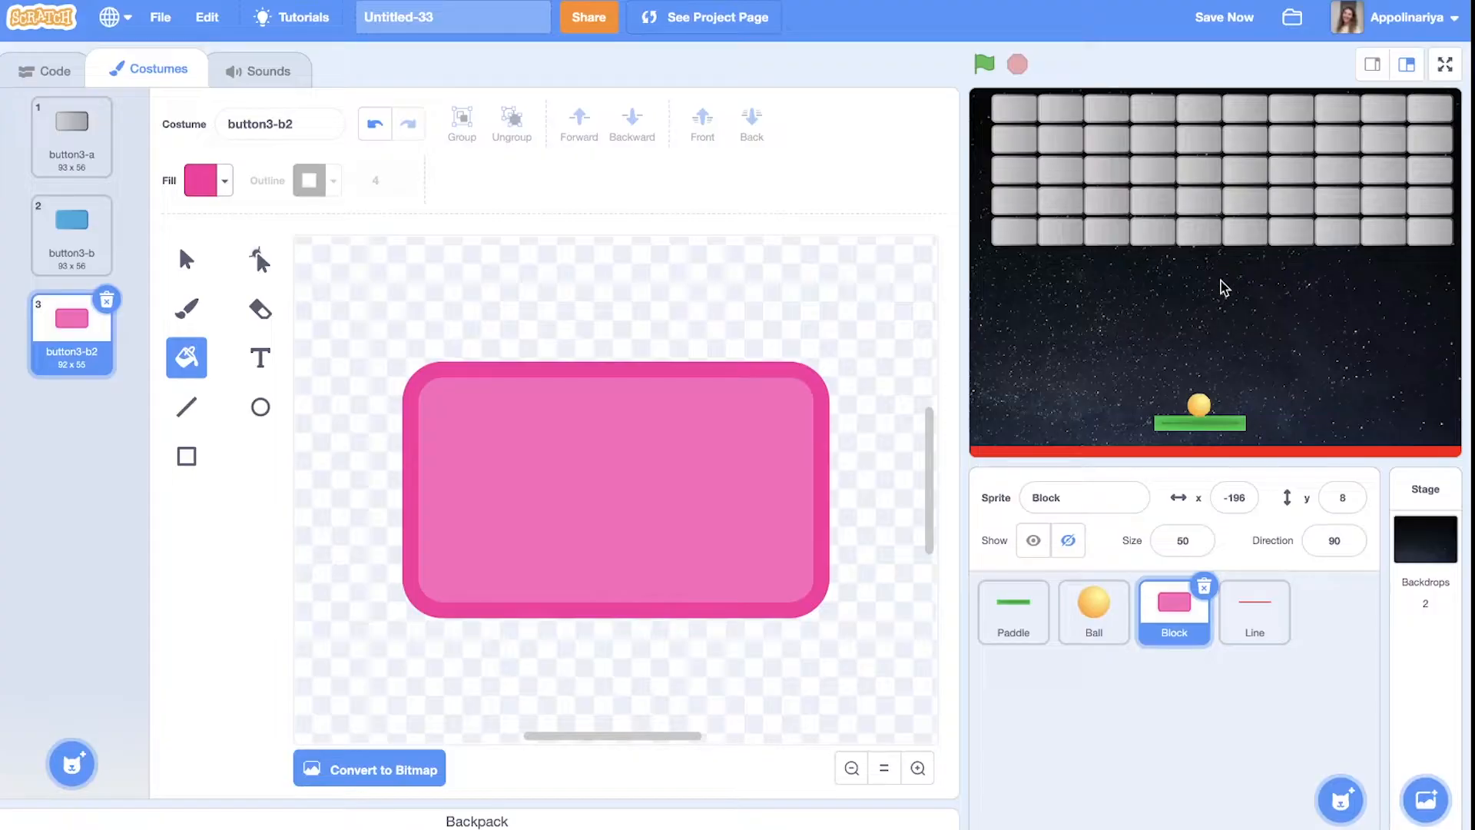
mouse_move(1206, 185)
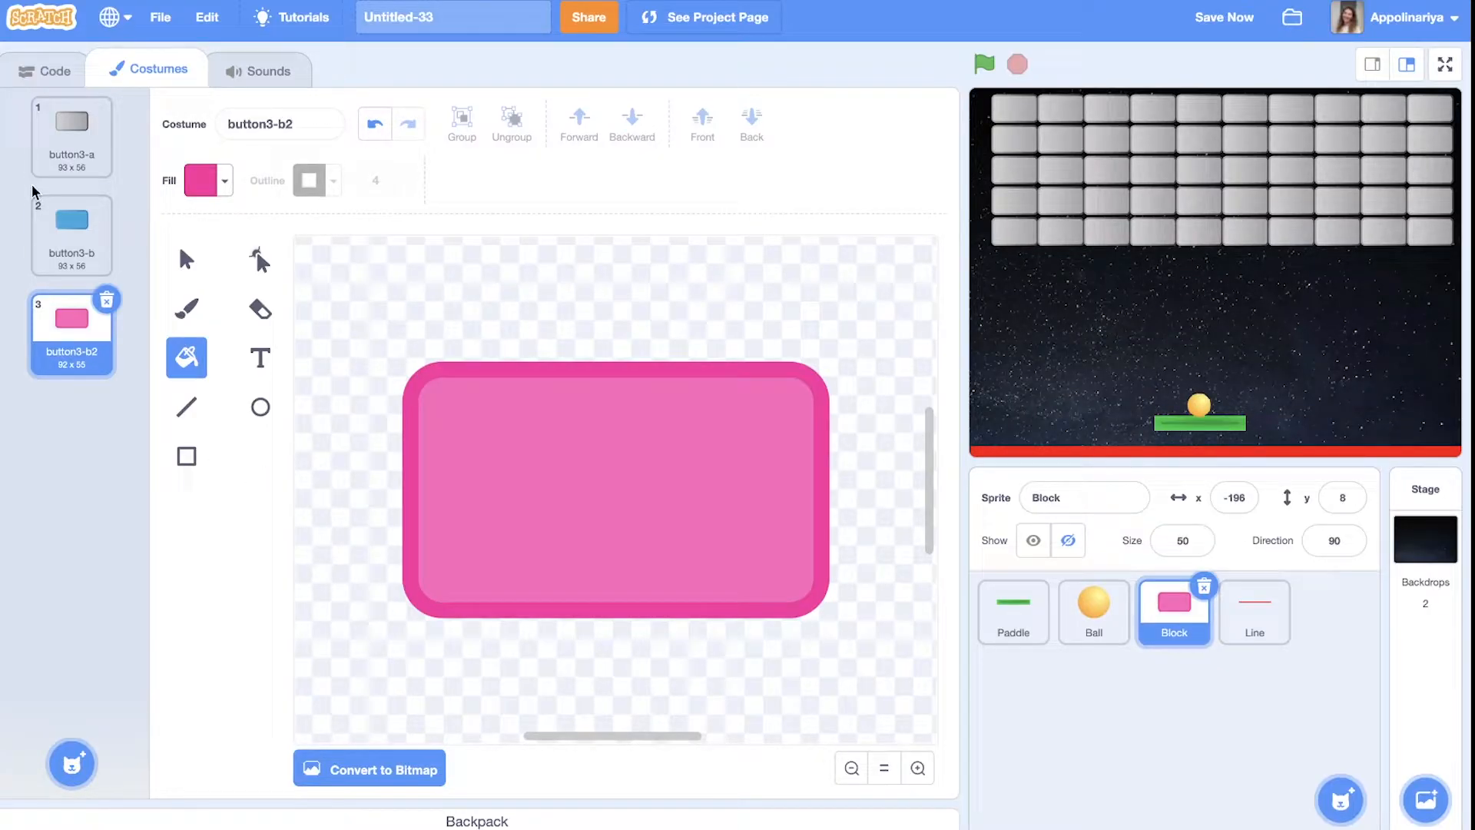
left_click(71, 224)
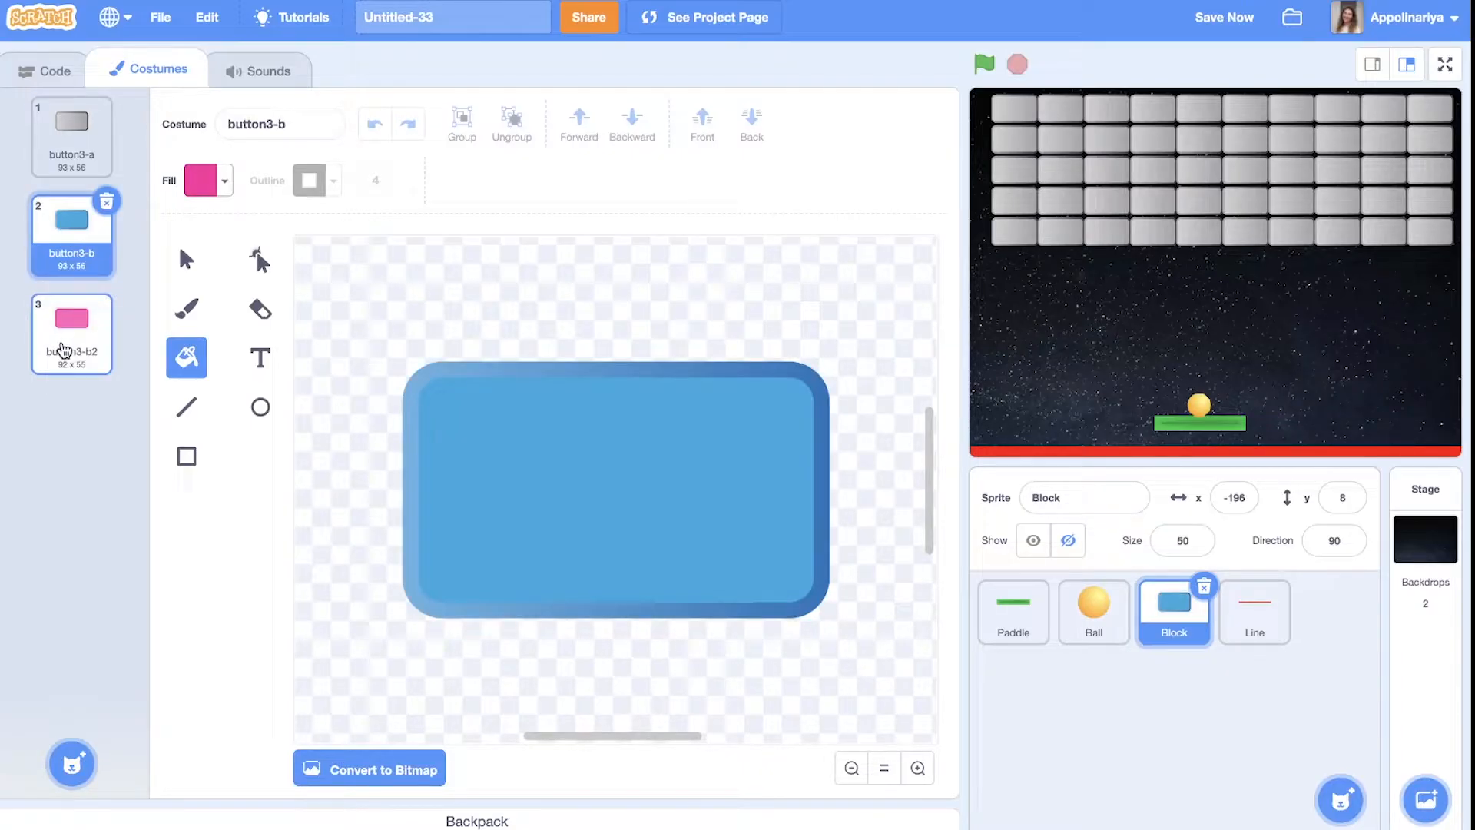
Add 'next costume' to the Block's clone loop and run, mixing grey, blue and pink rows
left_click(46, 70)
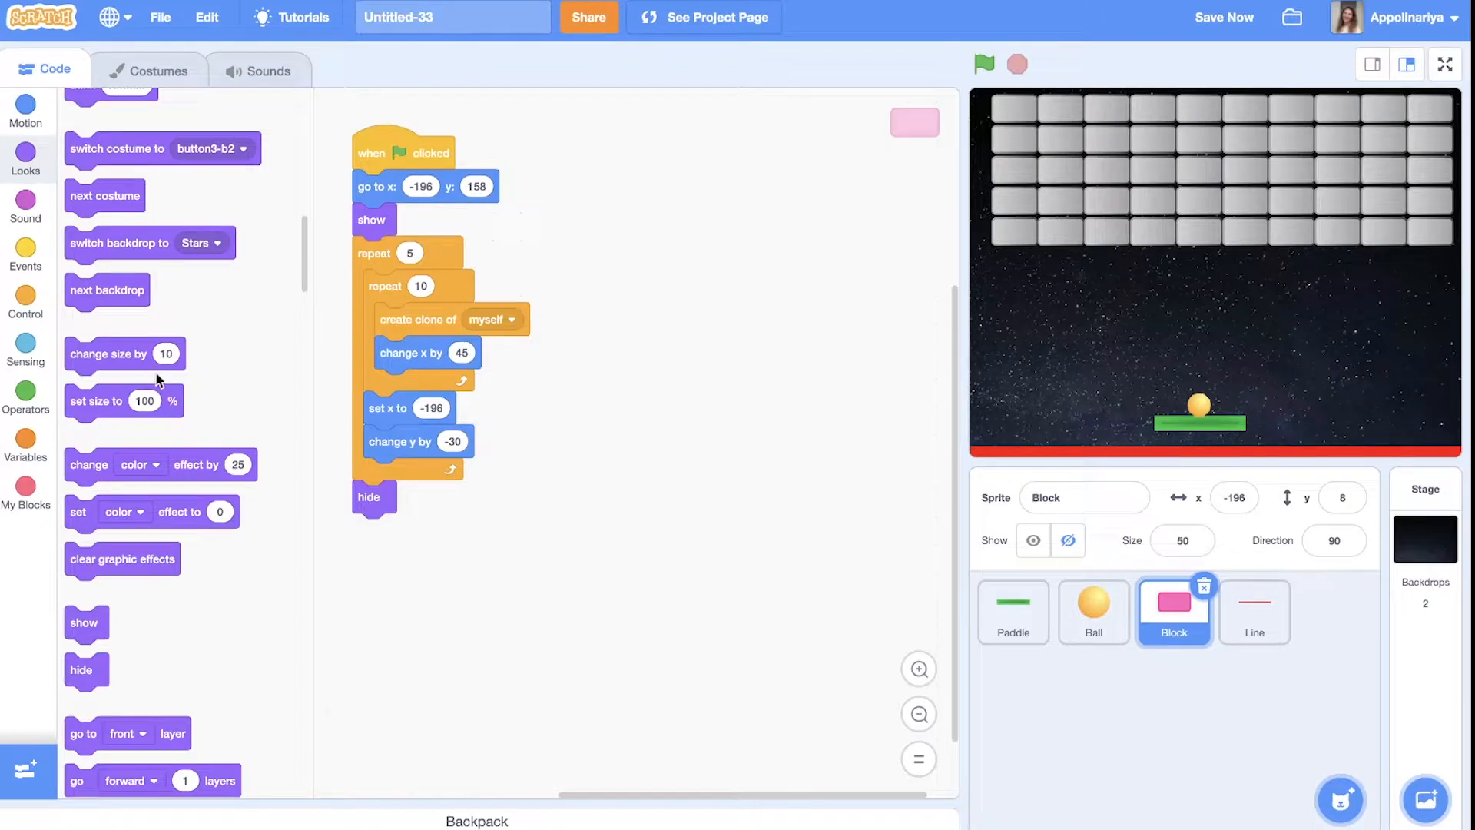
scroll("down", 3)
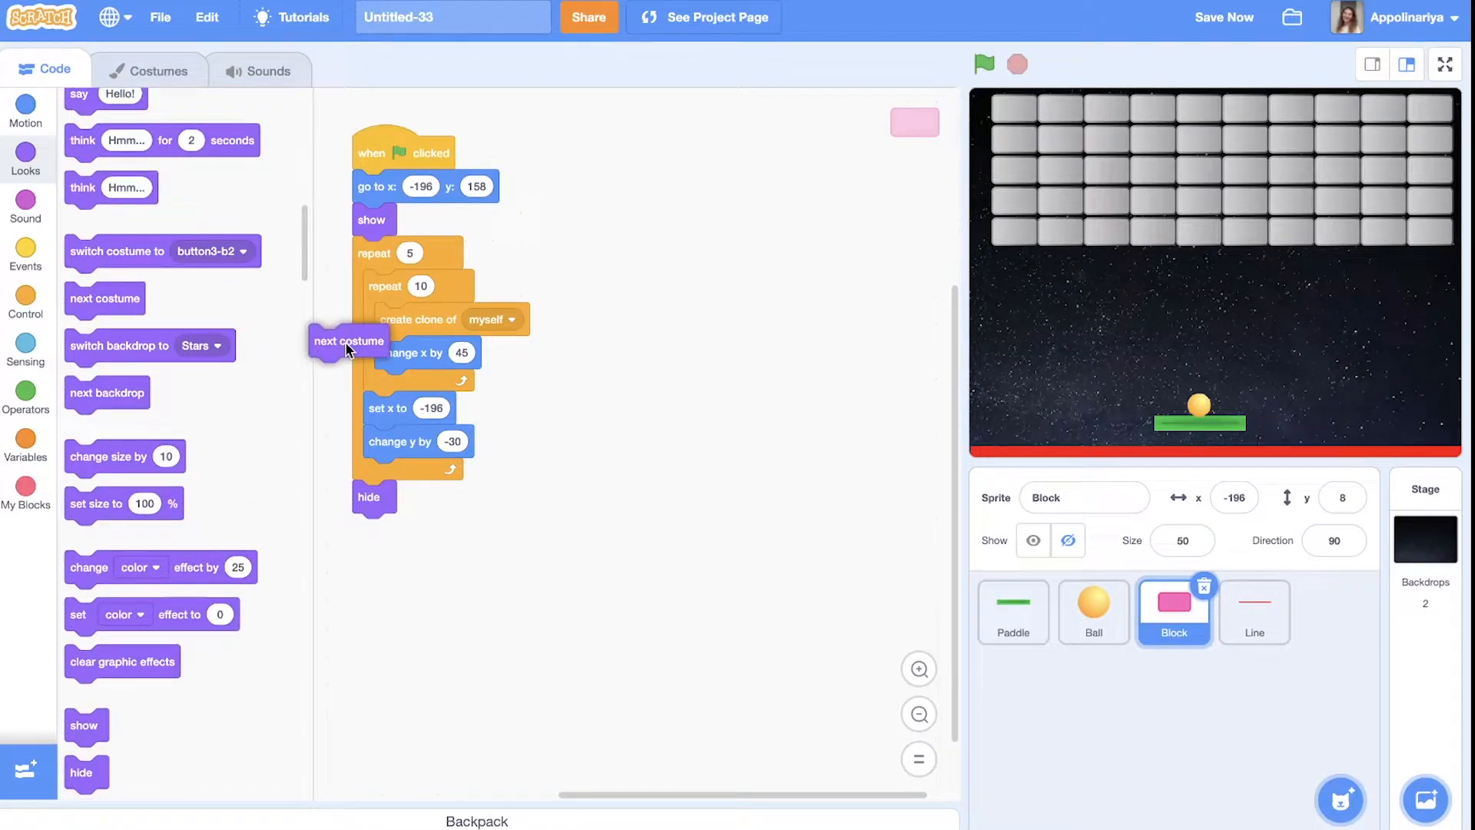
left_click_drag(348, 340, 411, 368)
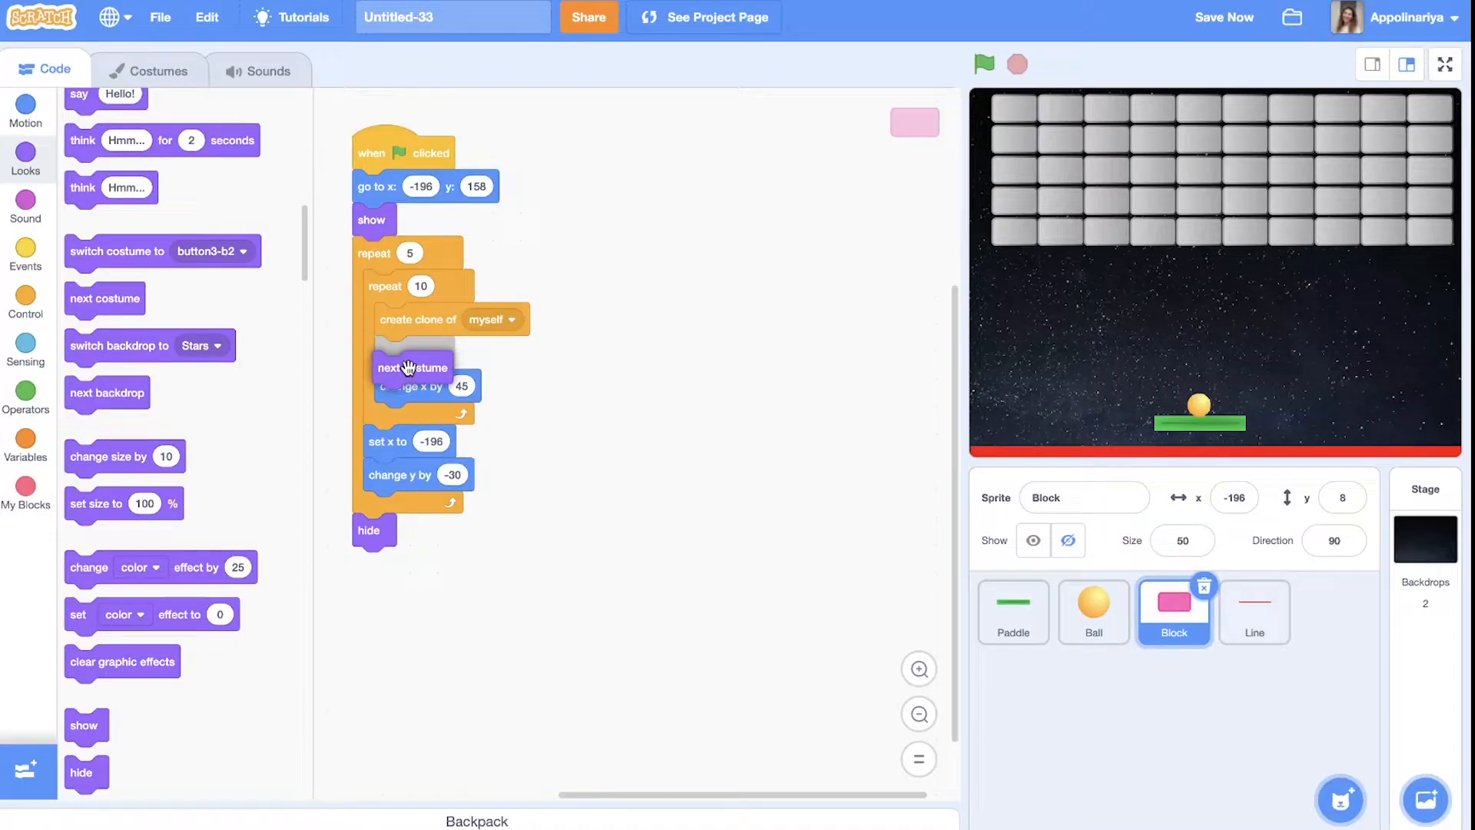
left_click(984, 64)
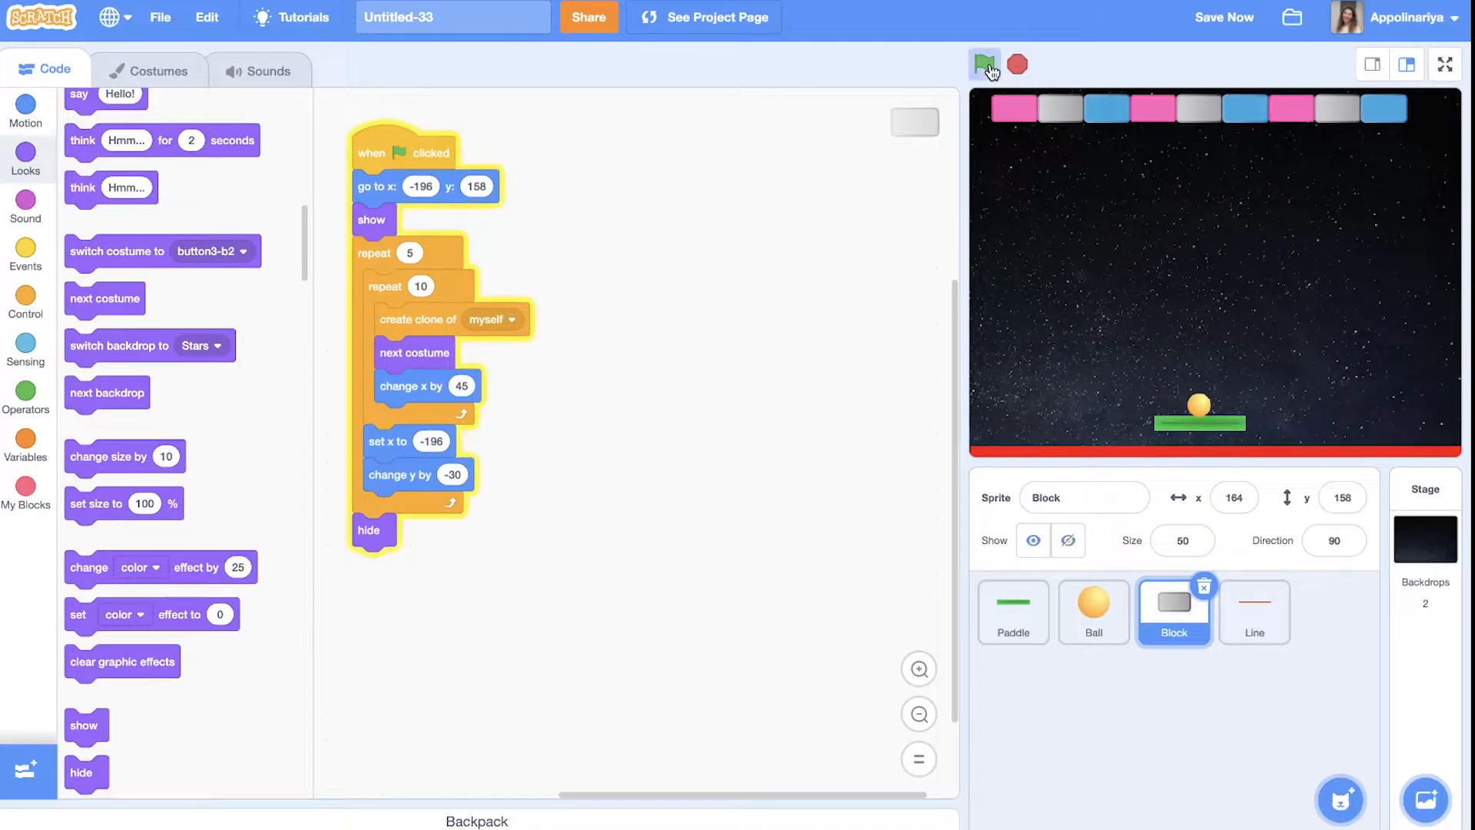
left_click(984, 64)
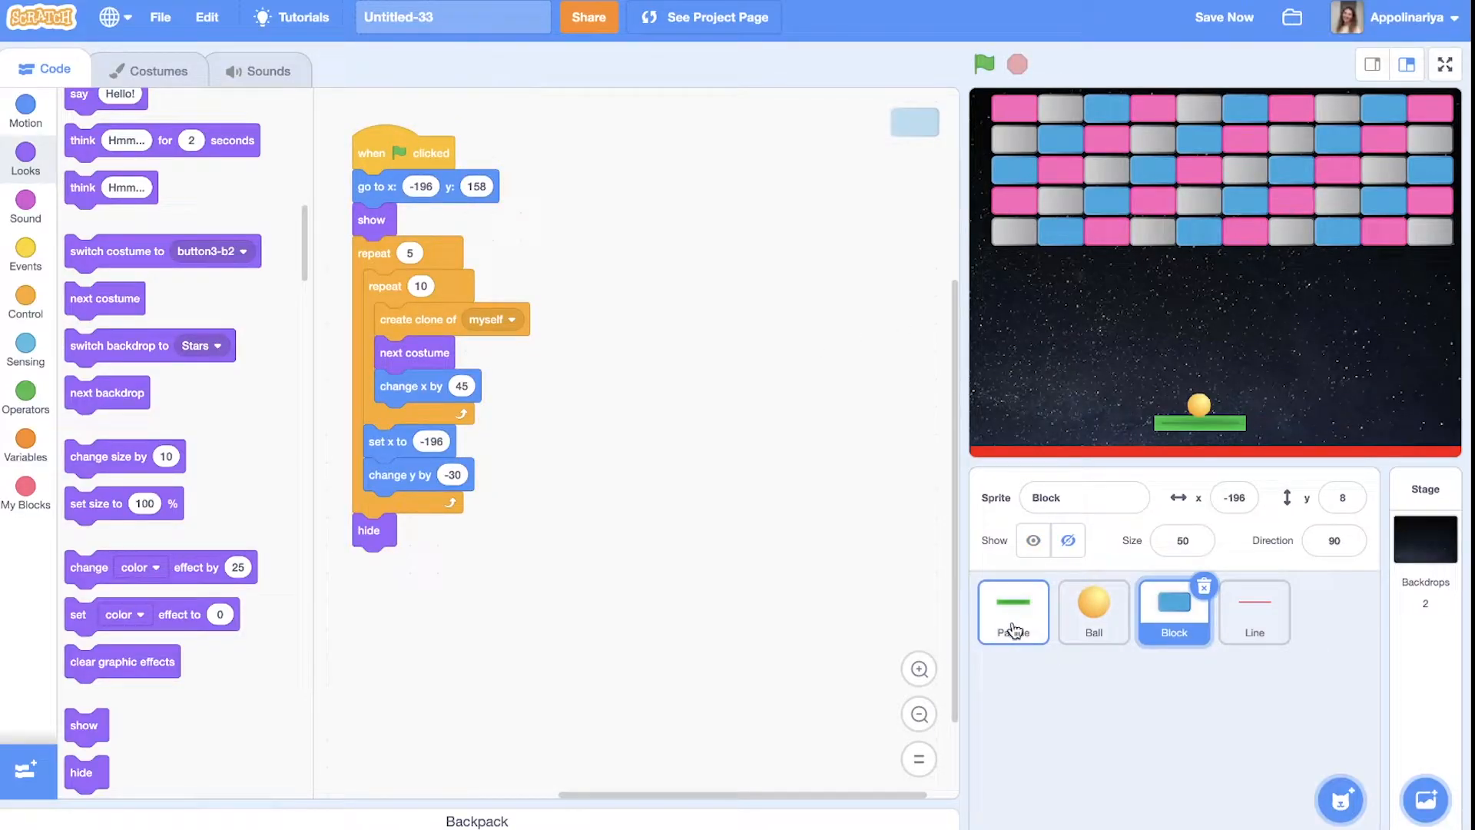
Select the Paddle sprite to edit its empty script area
left_click(1012, 612)
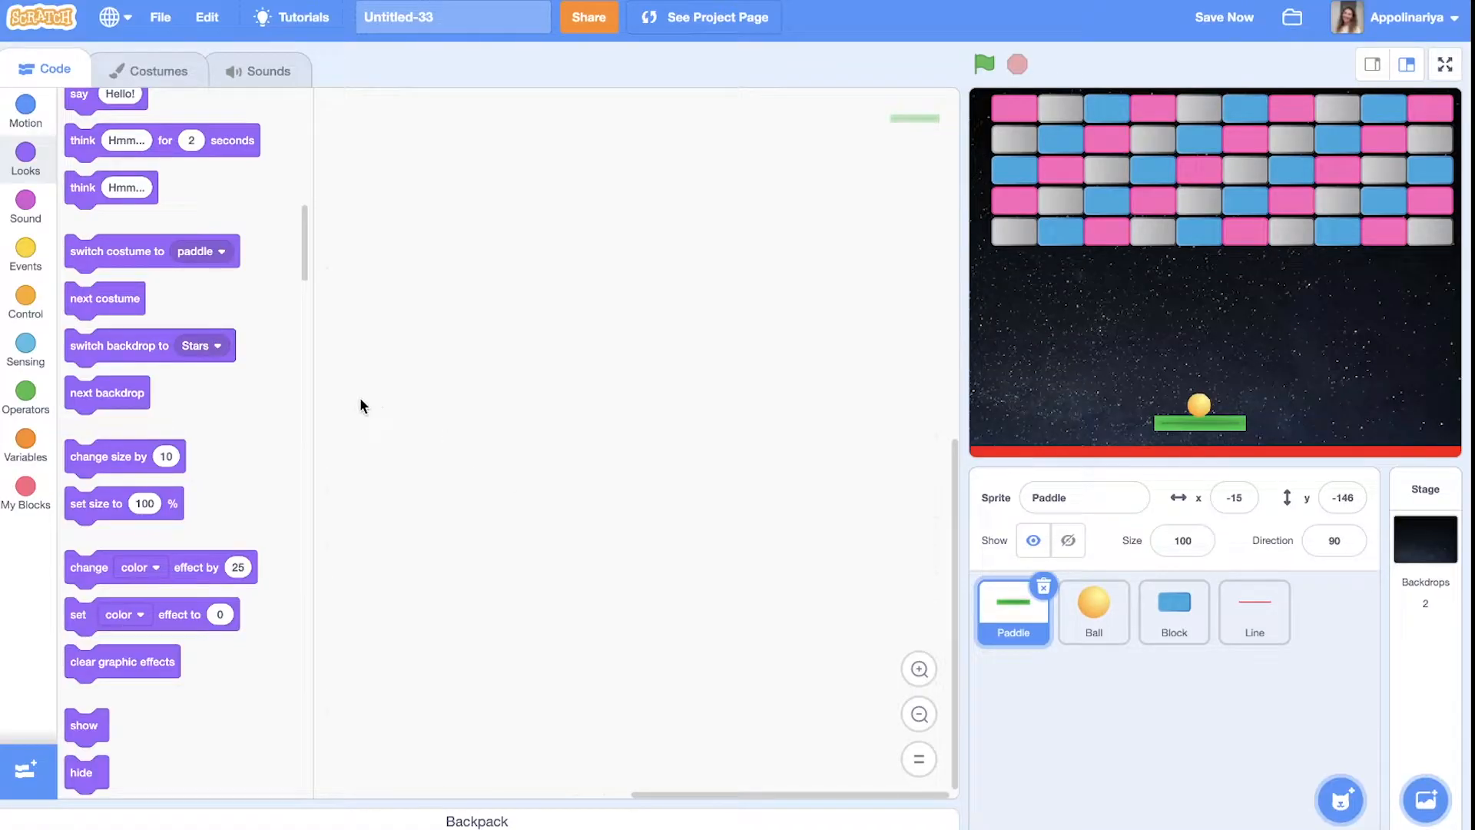
Add a green-flag script sending the Paddle to x -15, y -146
left_click(26, 254)
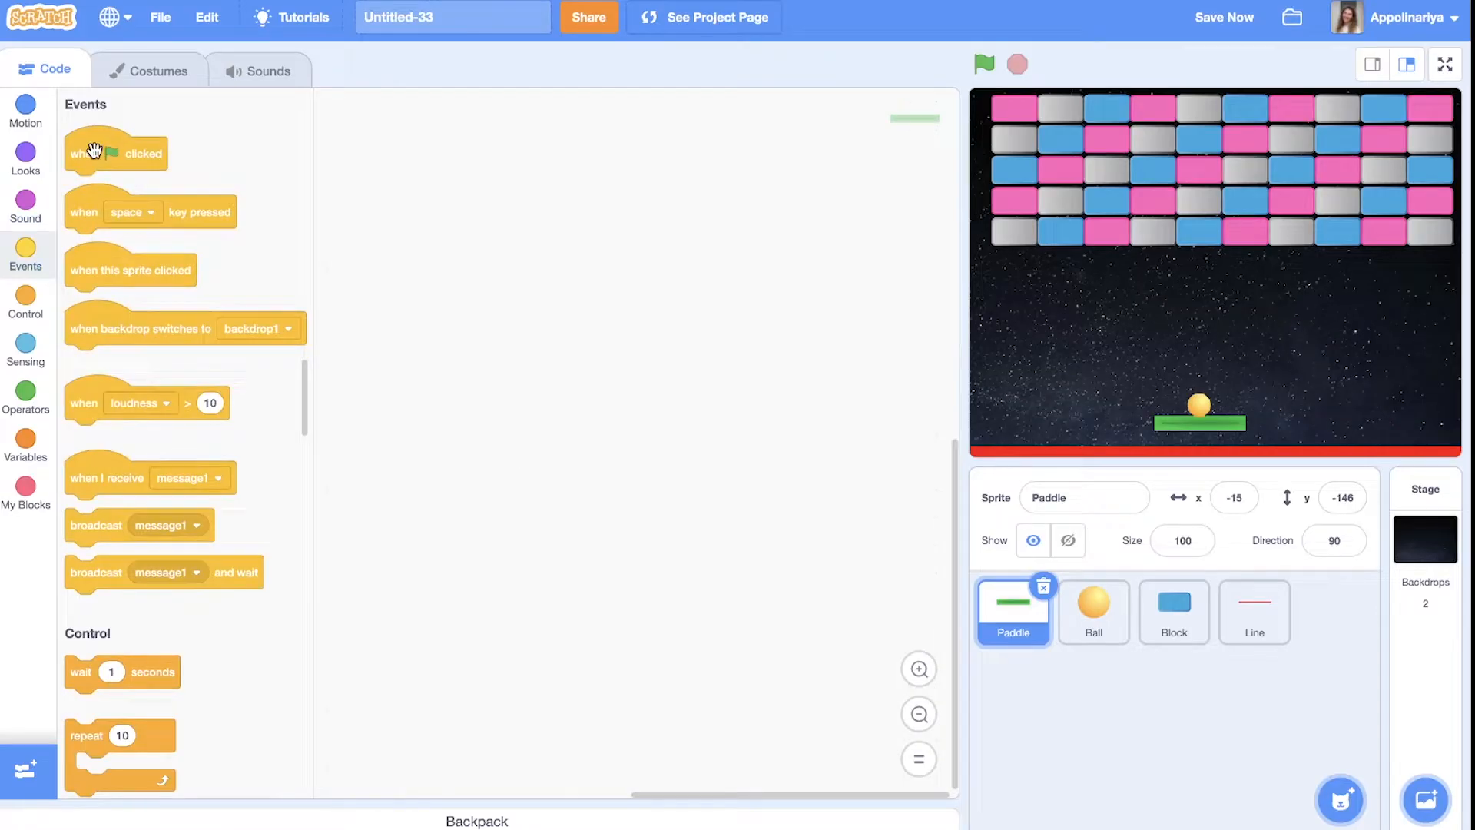
left_click_drag(116, 152, 395, 166)
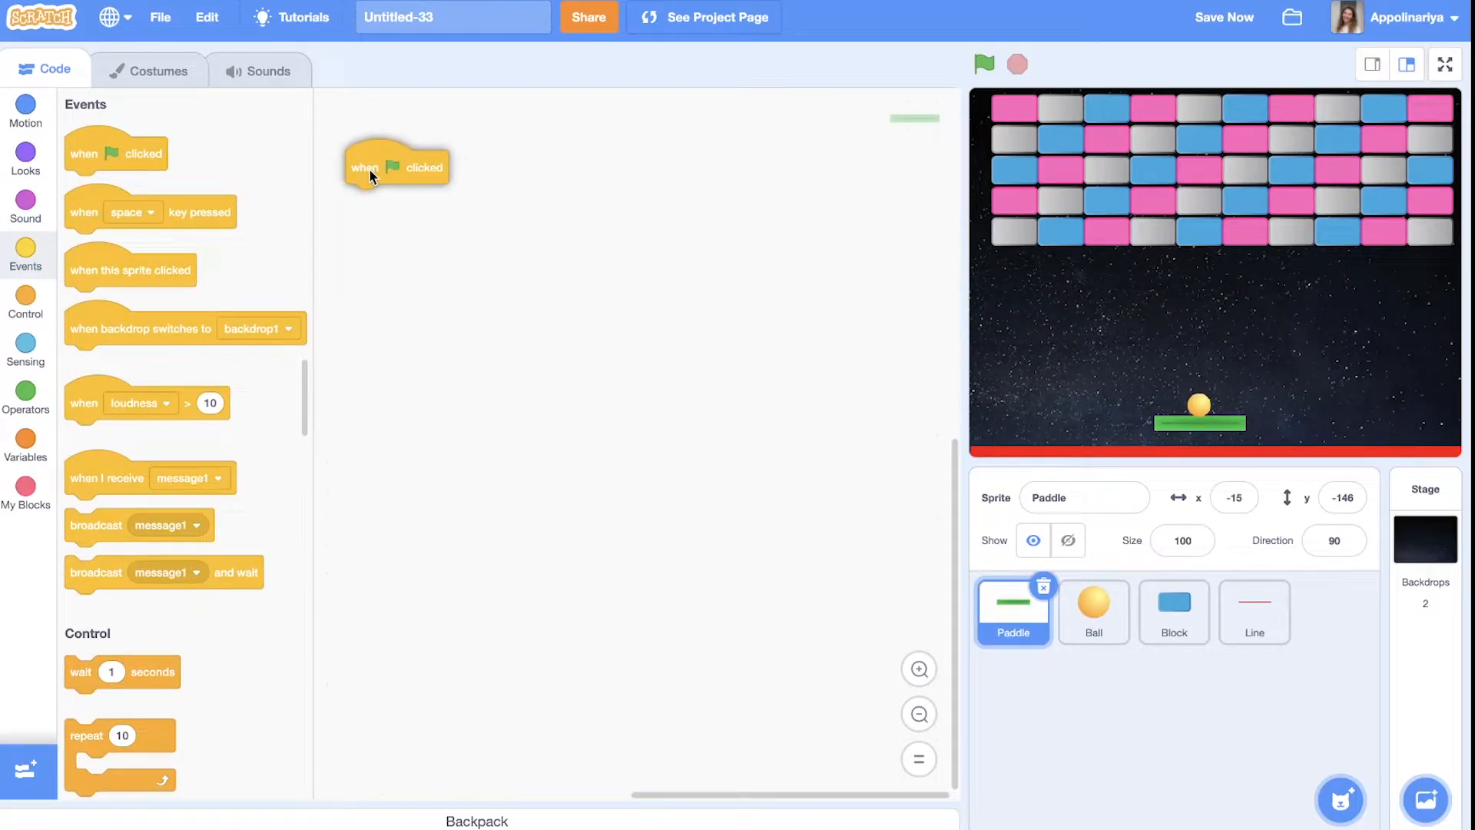
left_click_drag(395, 164, 433, 180)
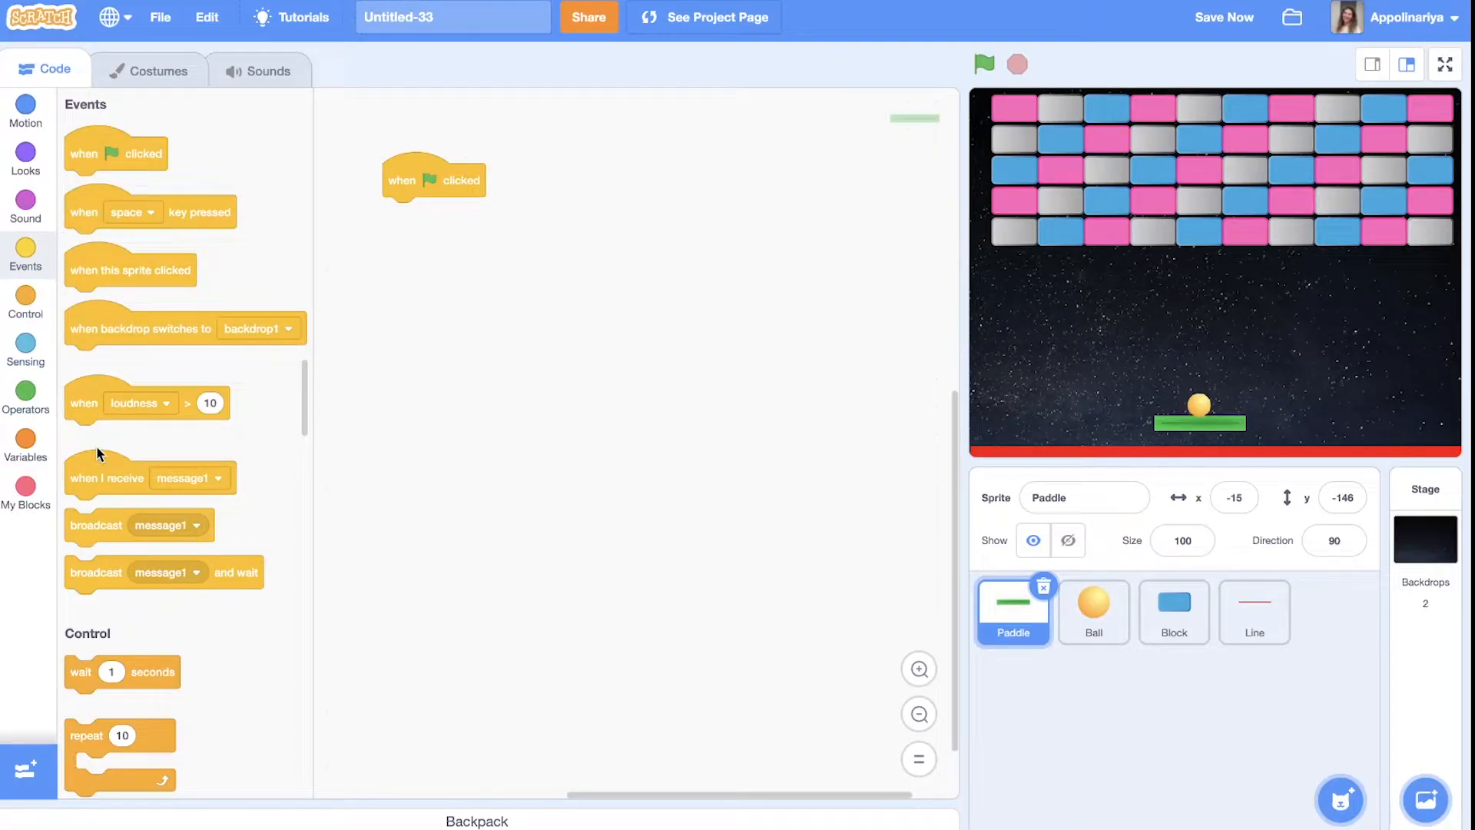
left_click(25, 111)
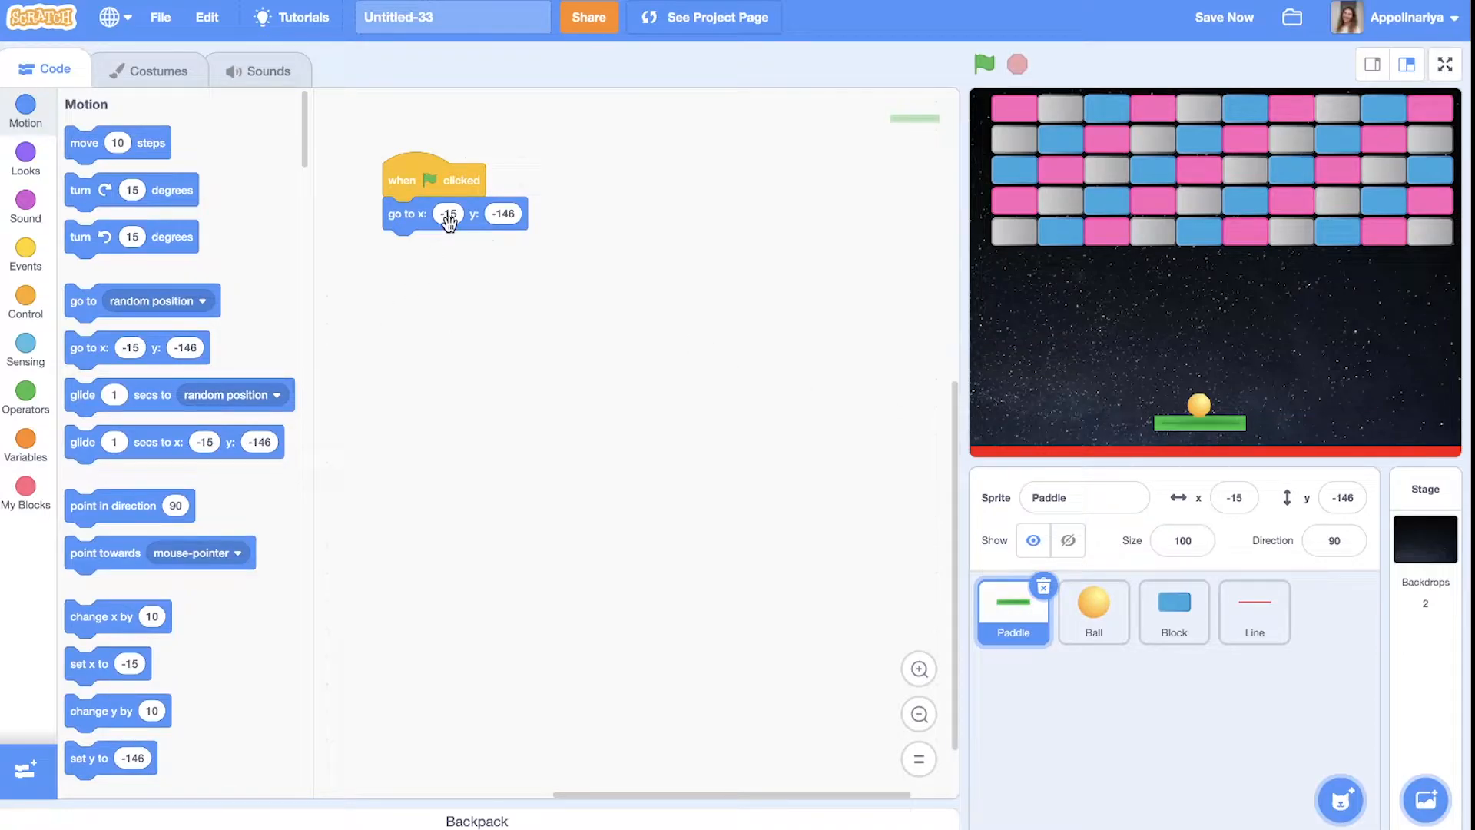
left_click(25, 254)
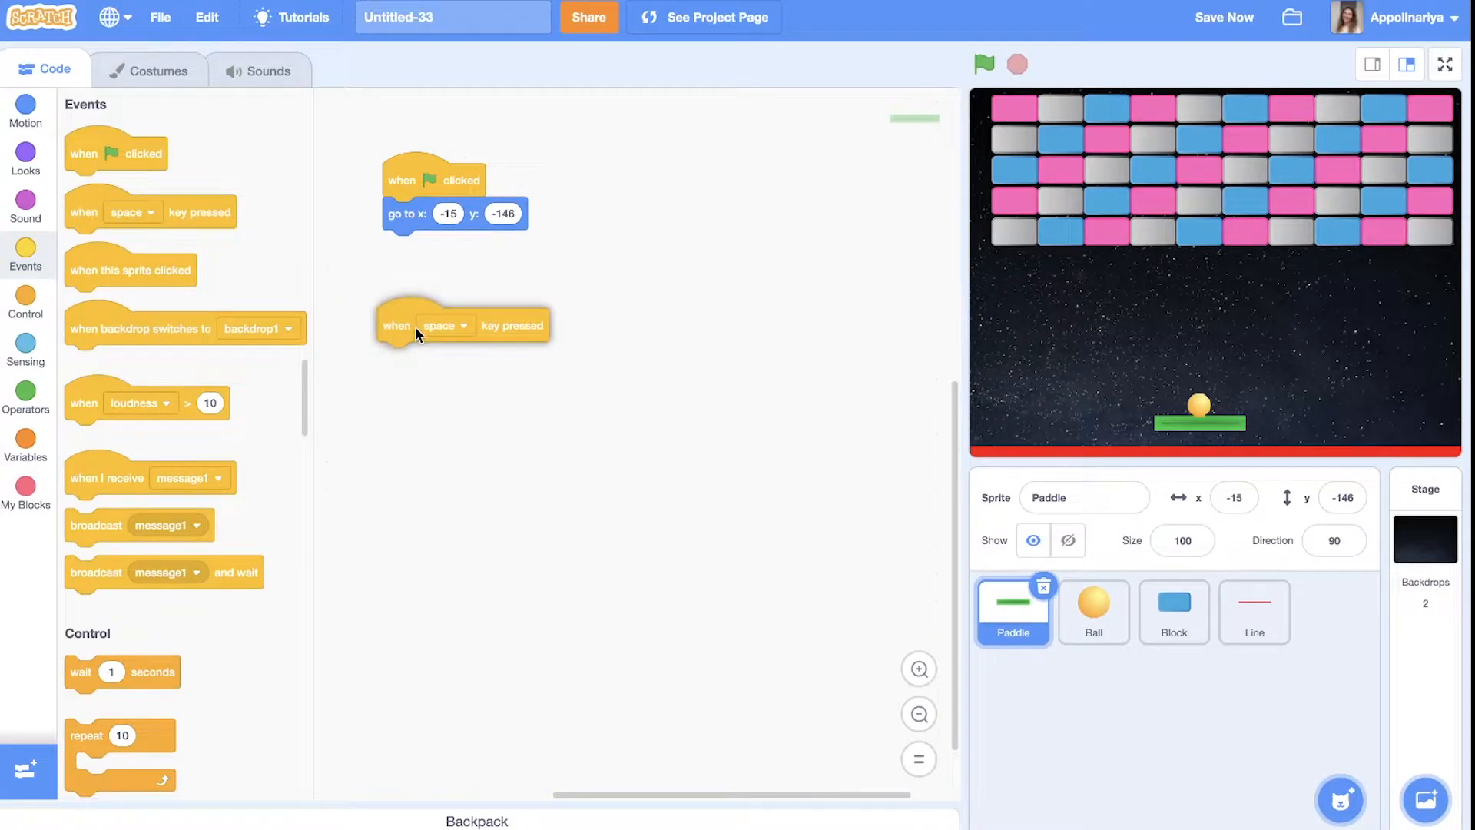
Add a space-key script moving the Paddle ±10 steps on right/left arrows forever, then run
left_click_drag(395, 324, 398, 341)
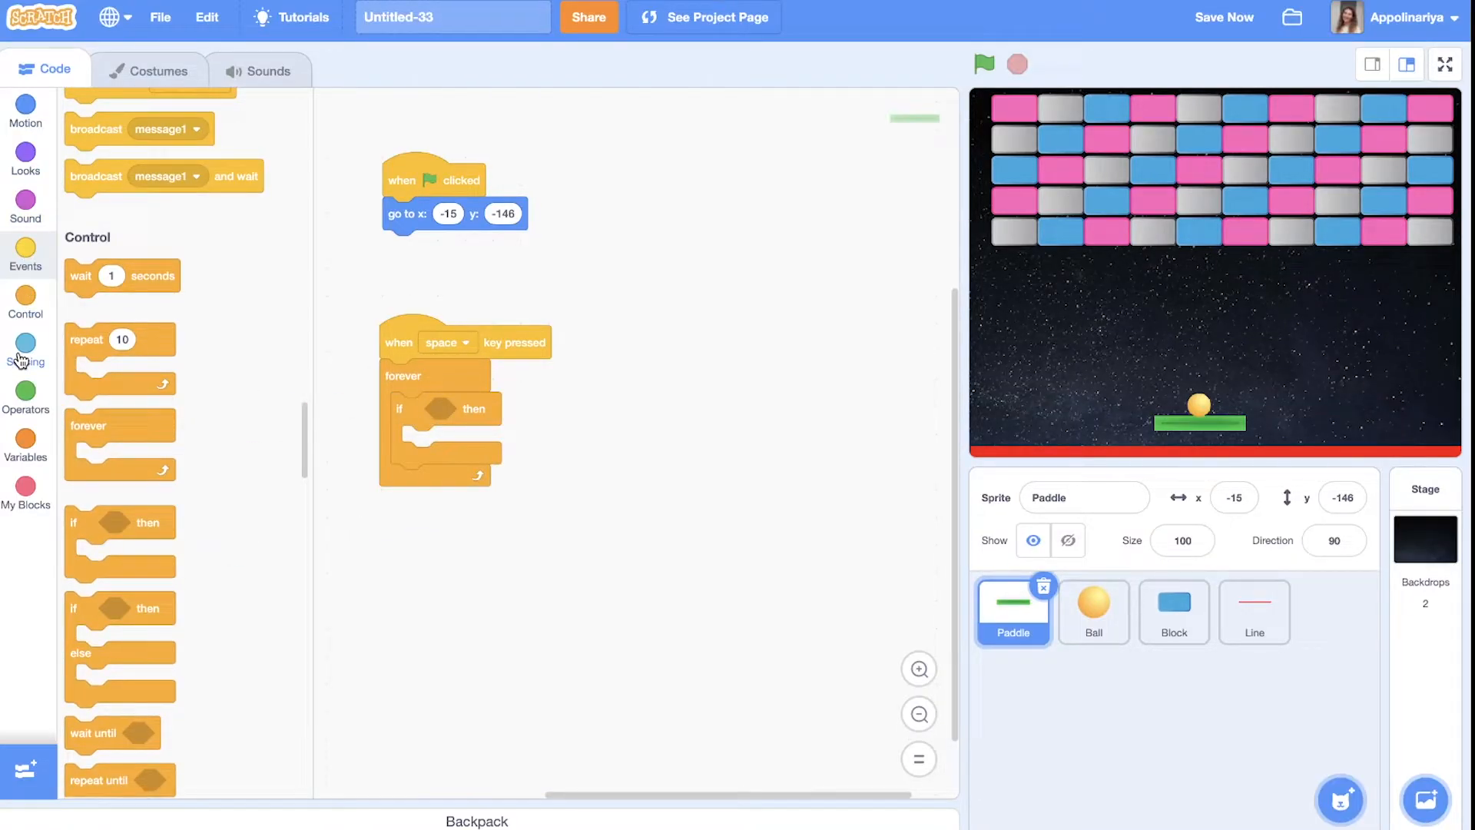
left_click(26, 348)
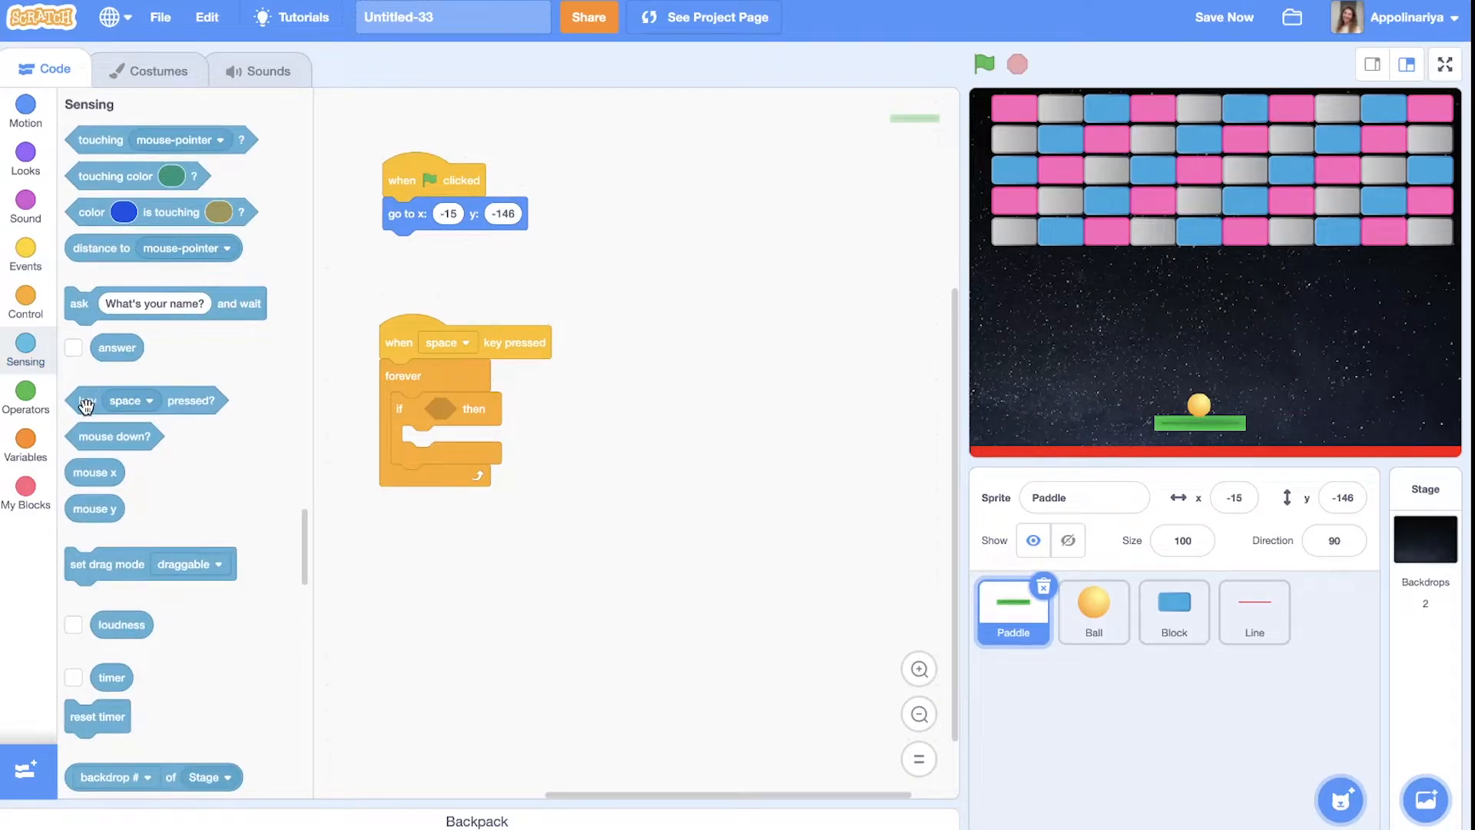
left_click(487, 407)
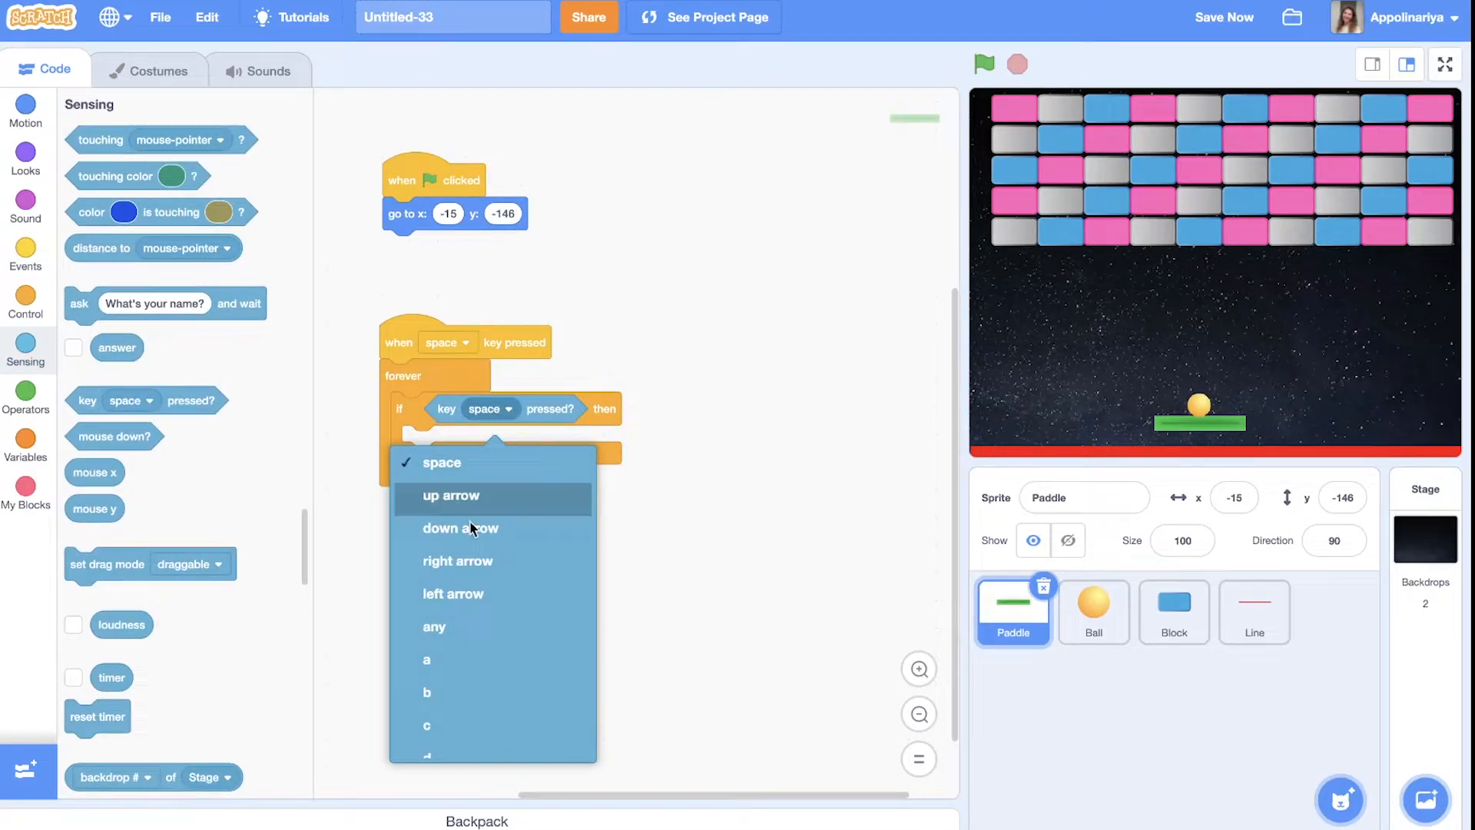
left_click(458, 561)
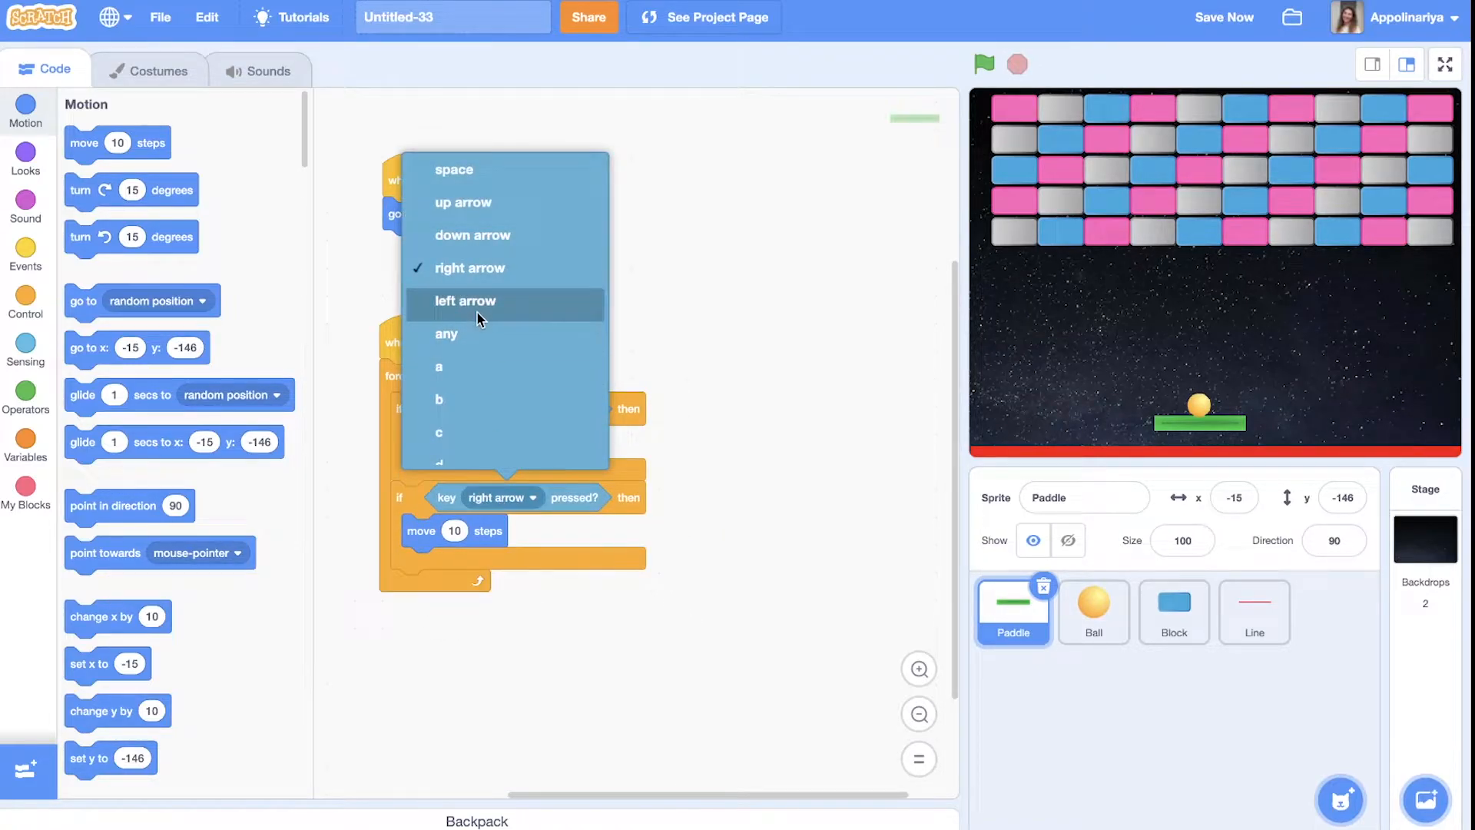
left_click(464, 301)
type("-10")
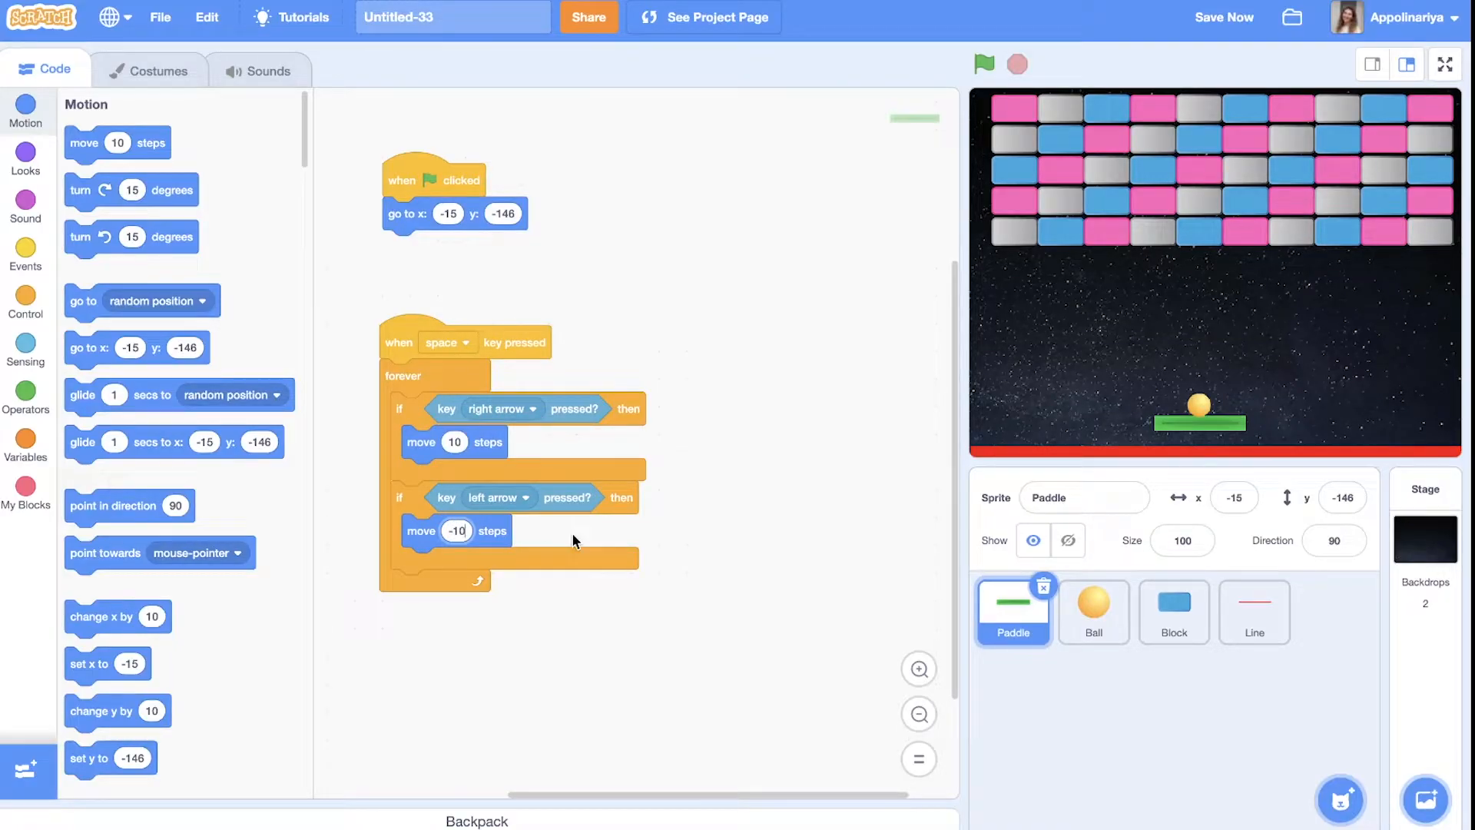
left_click(984, 63)
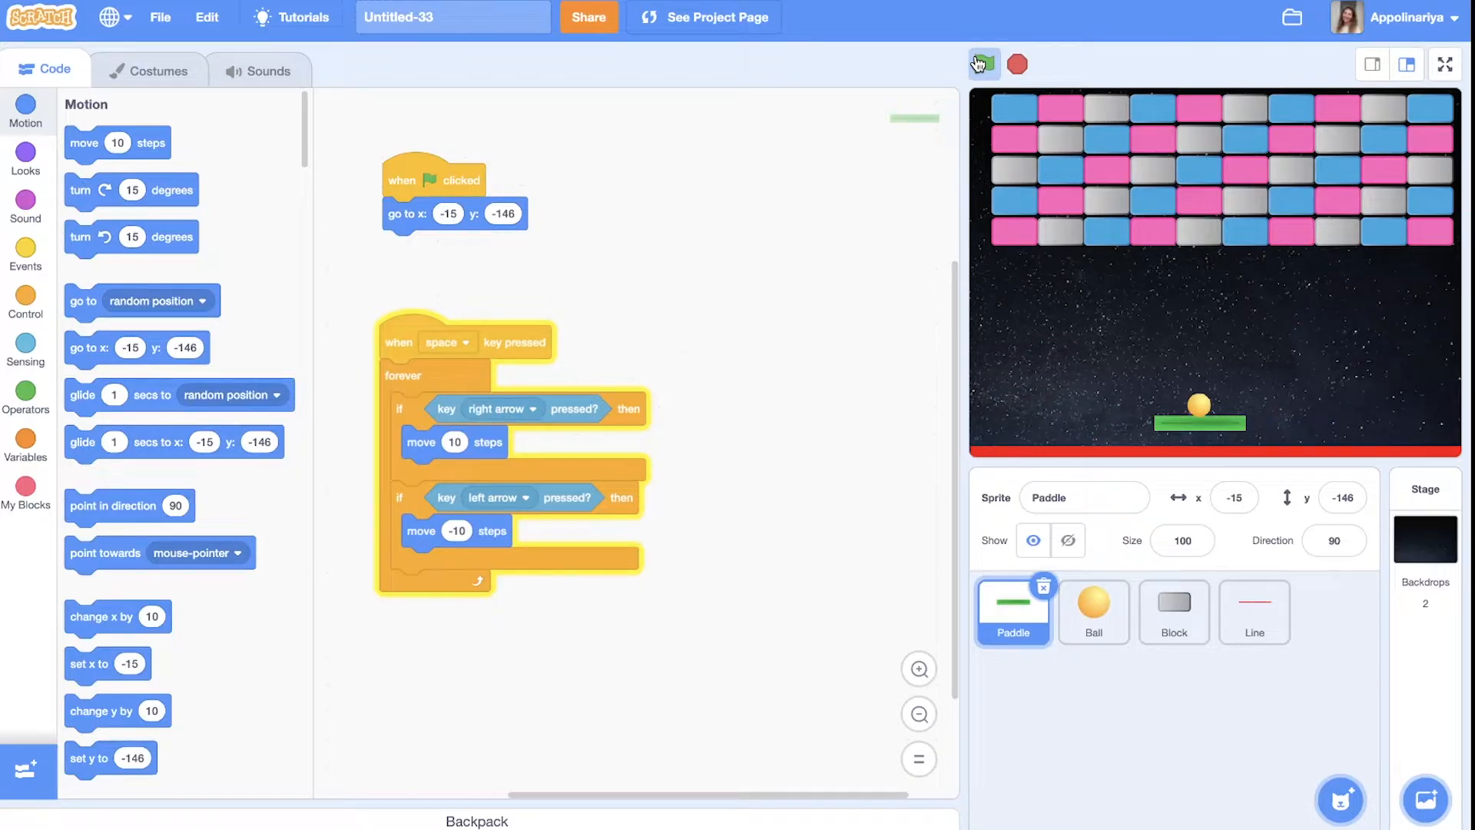
Run the game to test the paddle, then select the Ball sprite
left_click(984, 63)
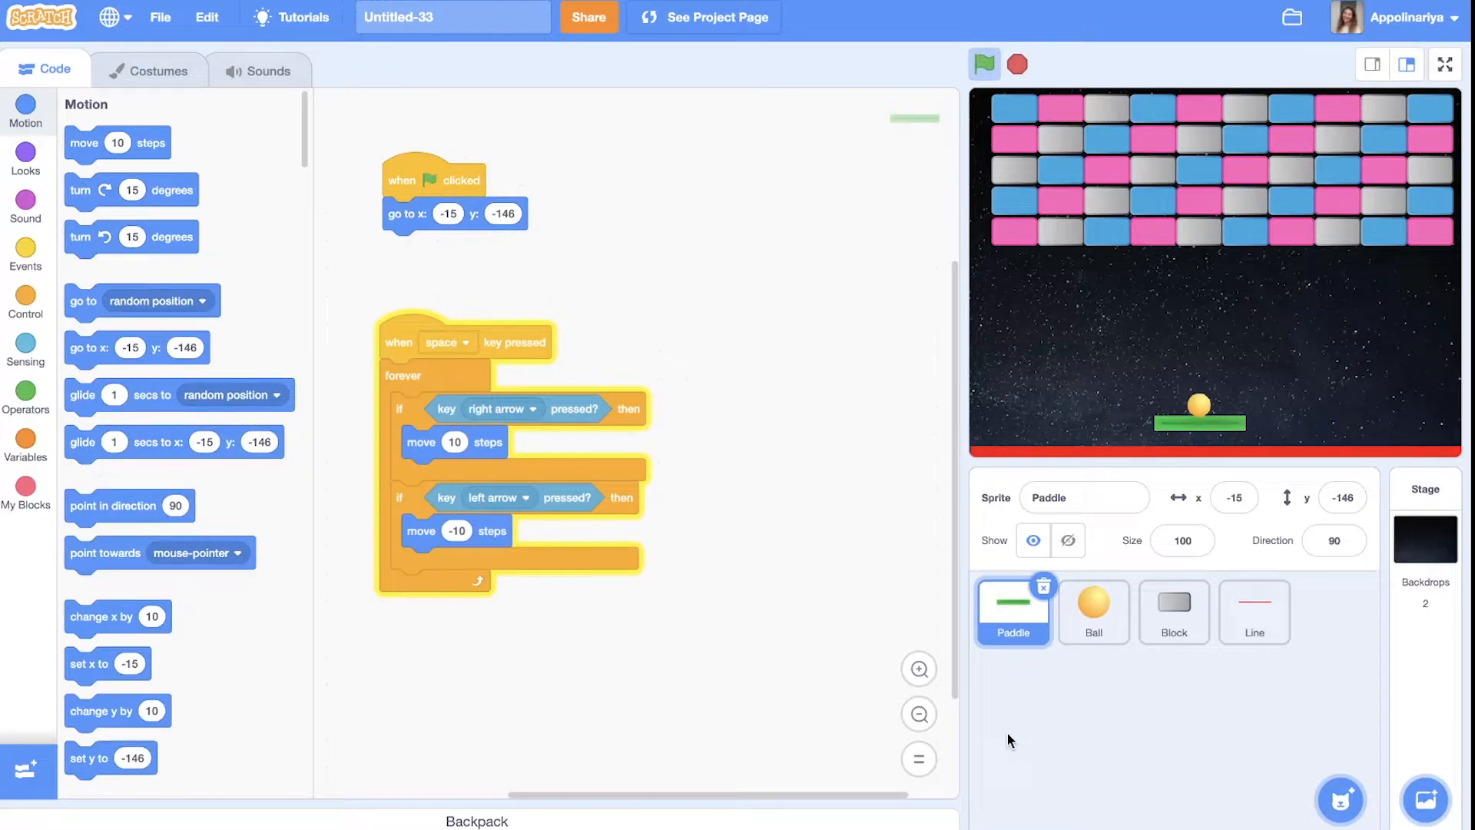
left_click(1093, 612)
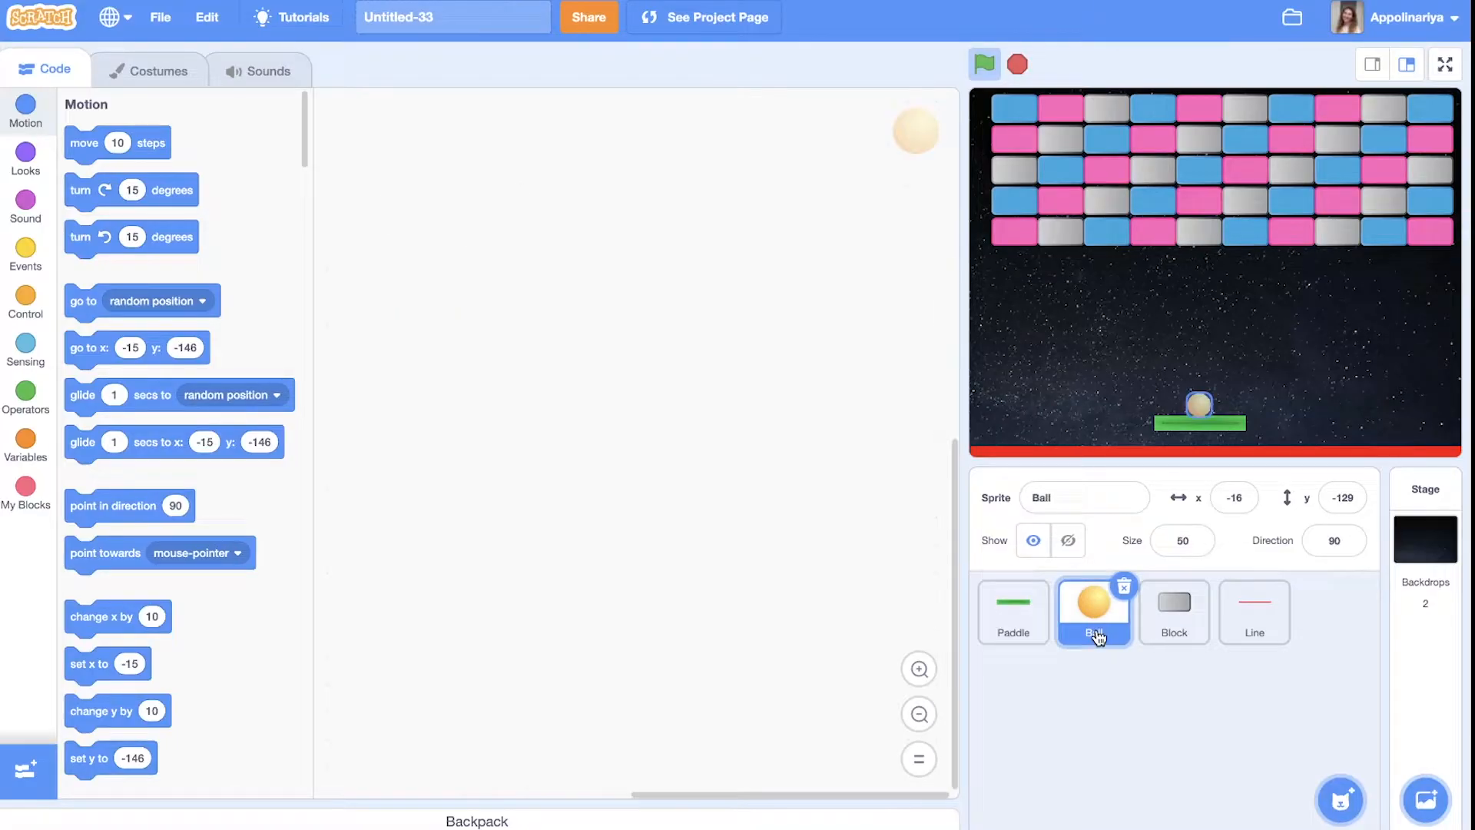
Restart the game and add a green-flag script sending the Ball to x -16, y -129
left_click(984, 64)
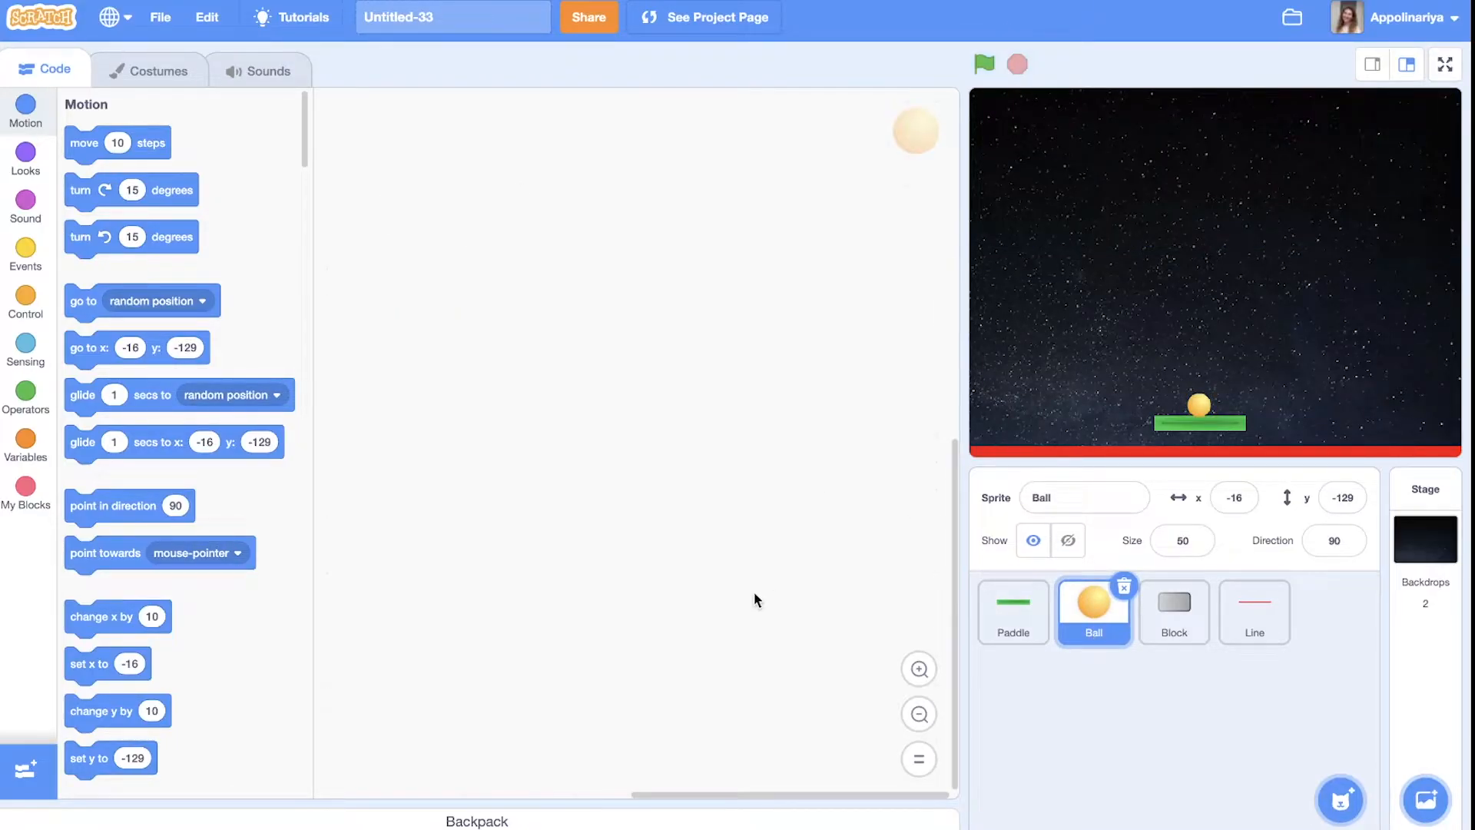
left_click(984, 63)
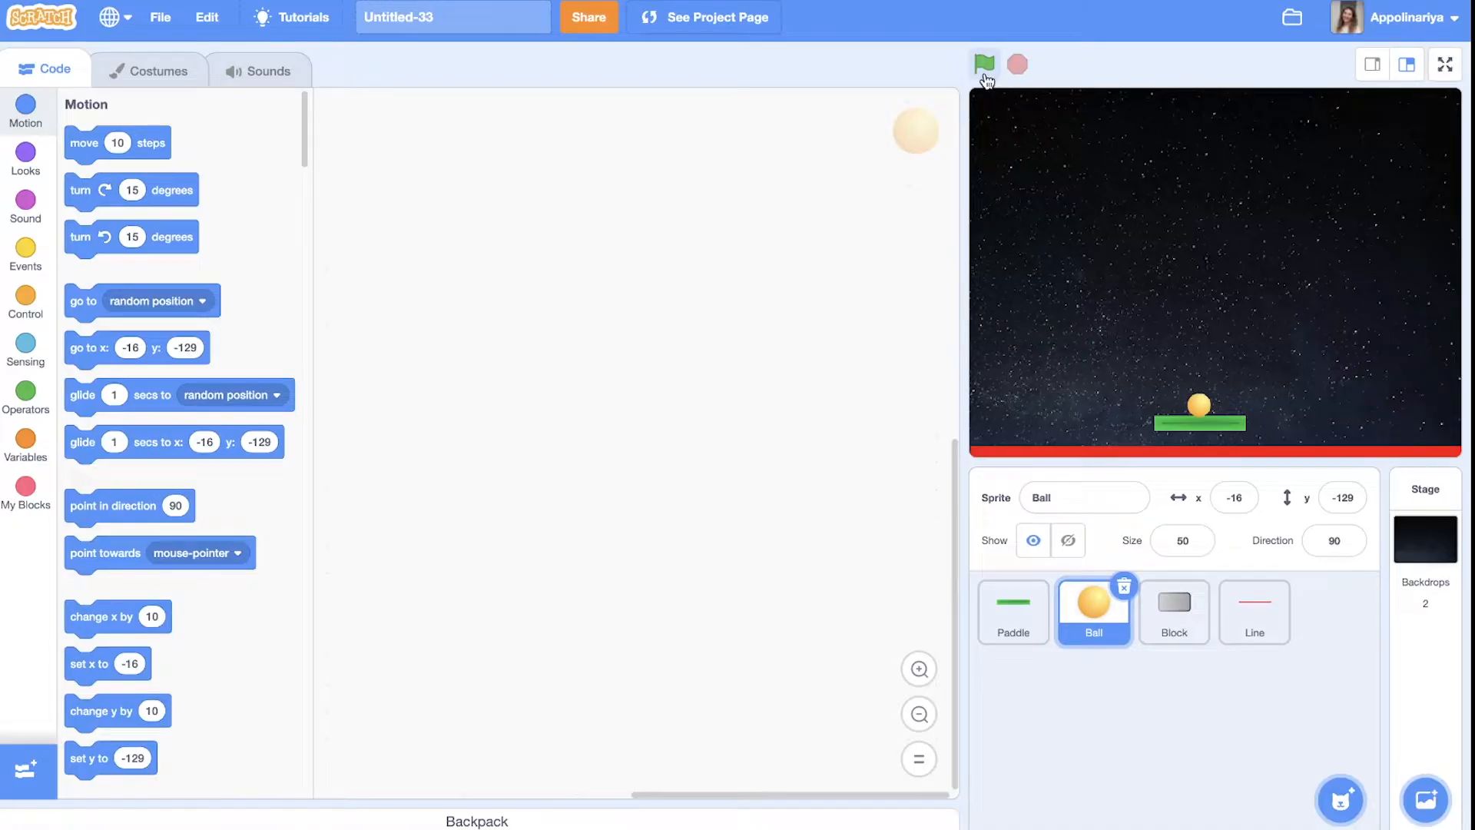
left_click(984, 64)
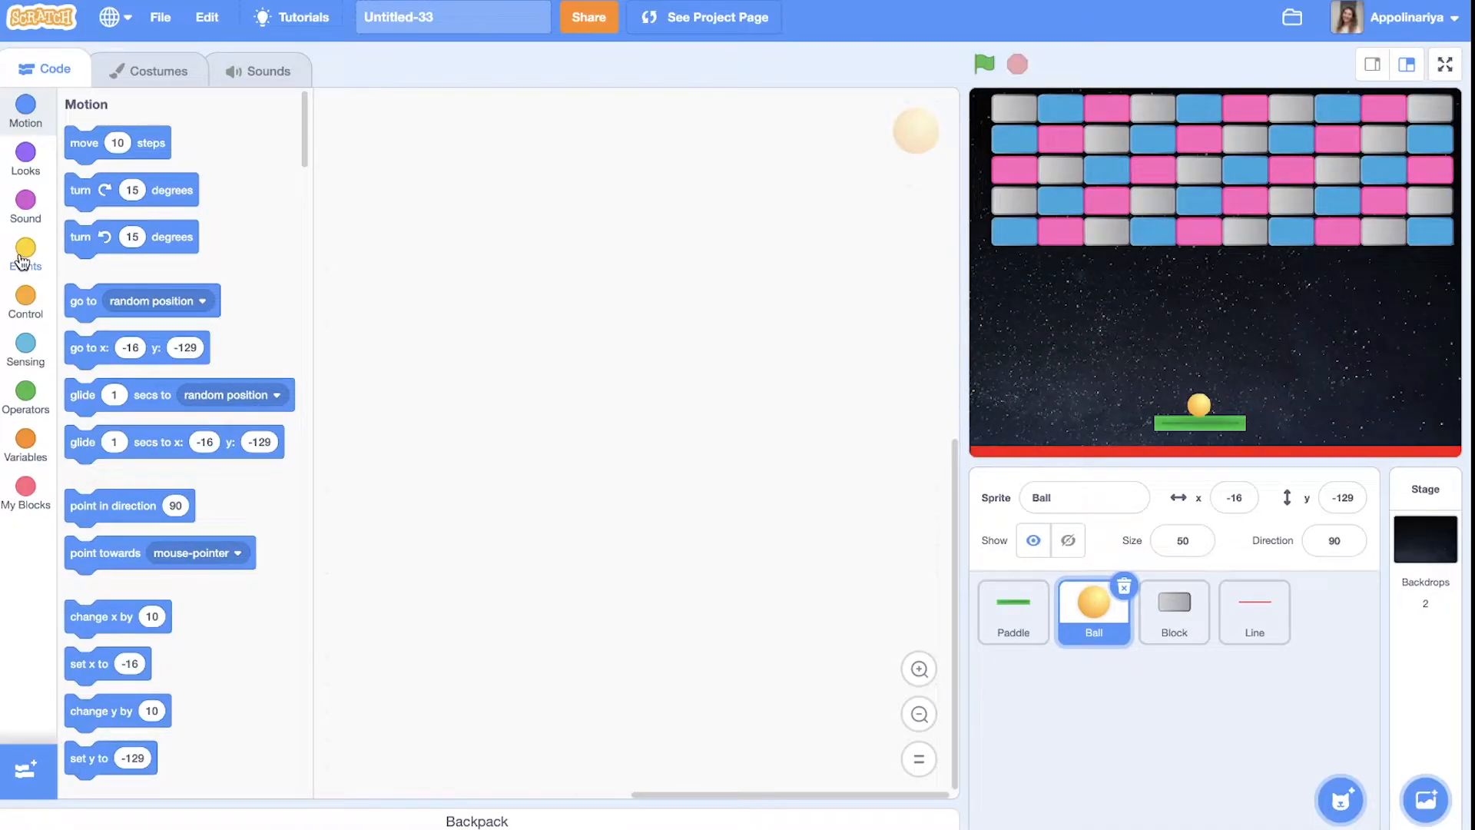
left_click(25, 301)
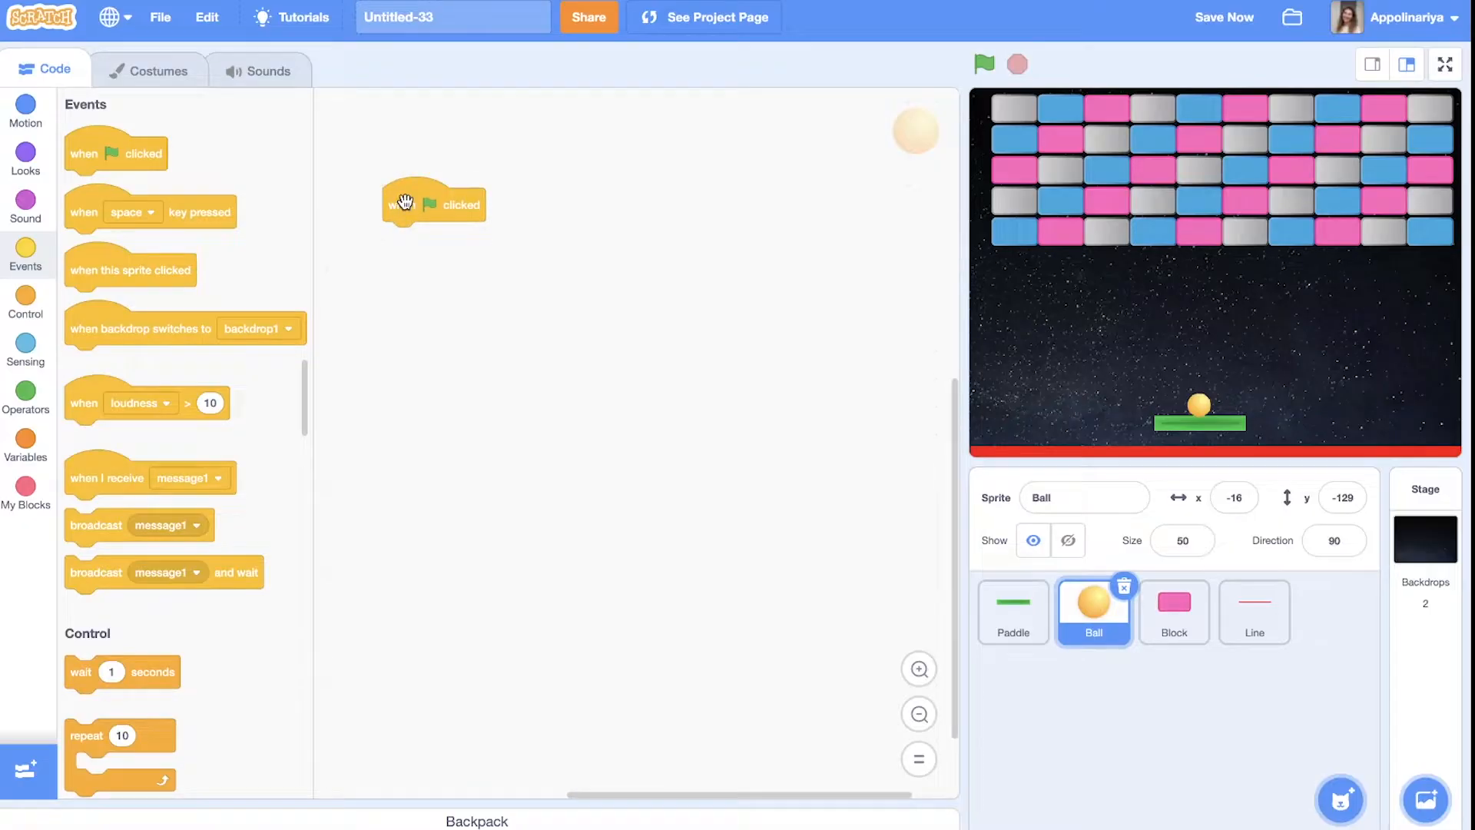
left_click(25, 110)
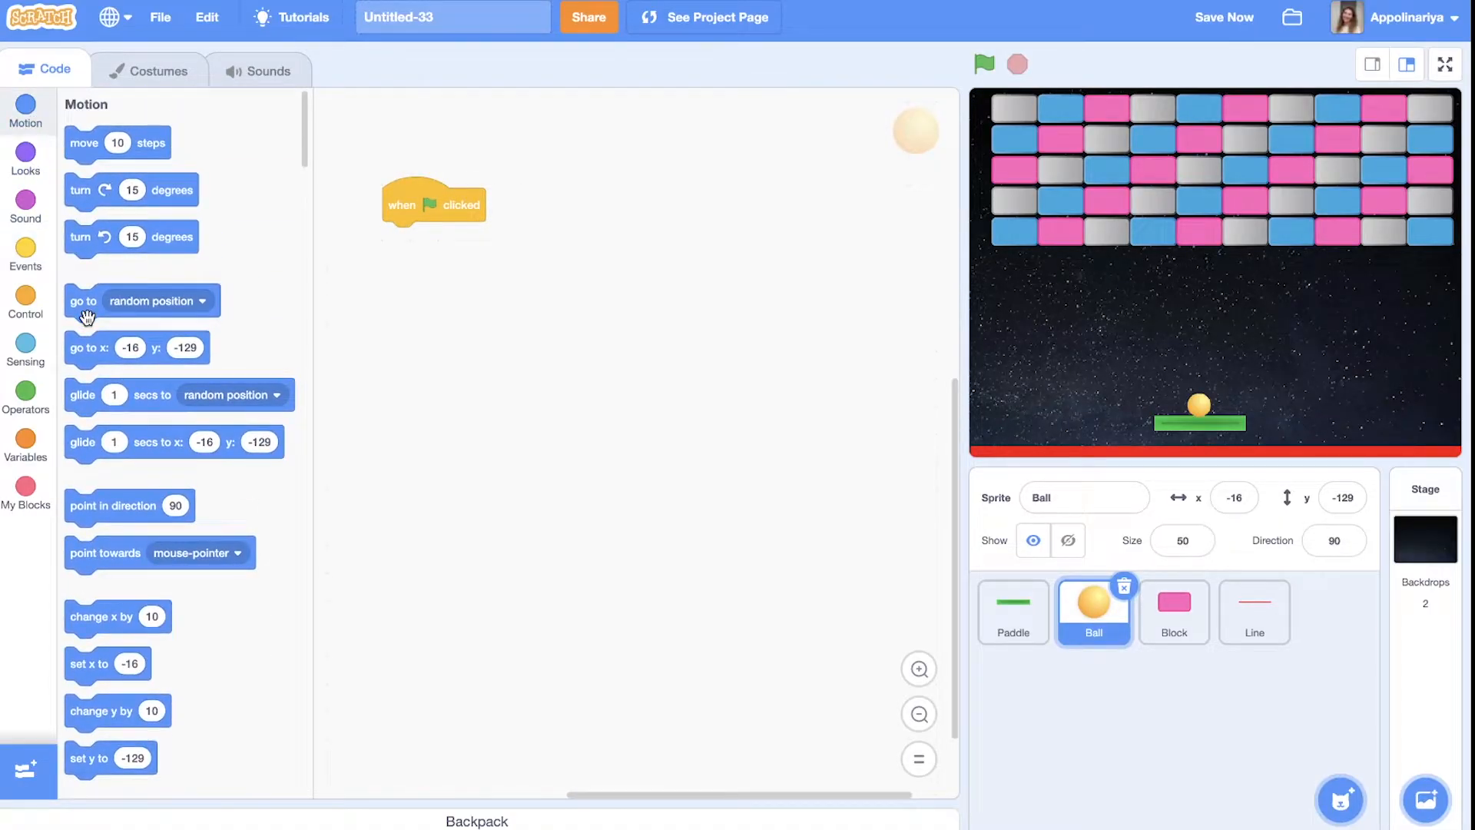
left_click_drag(88, 347, 407, 238)
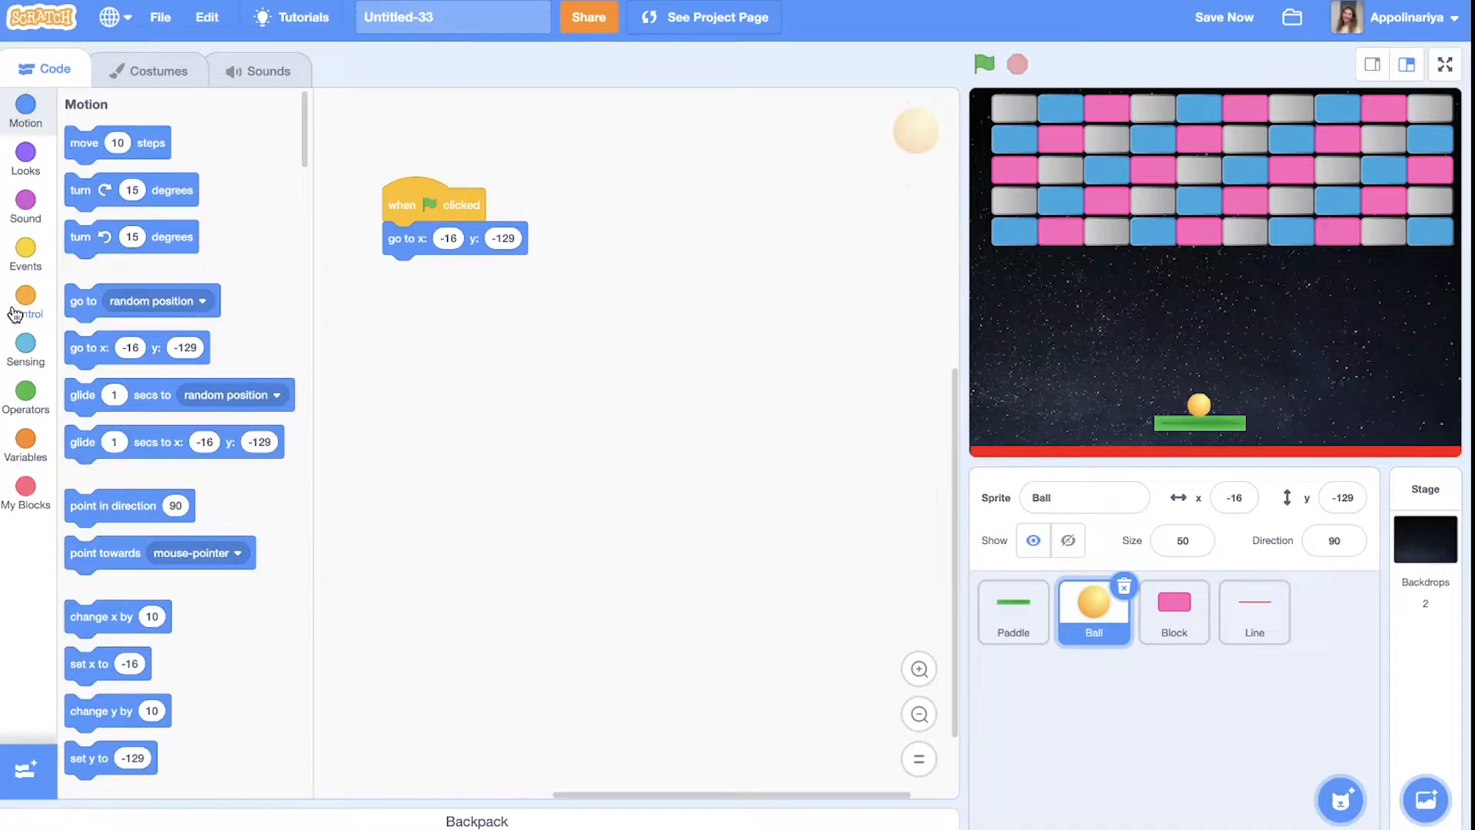
Add a space-key script that forever moves the Ball 5 steps and bounces off edges
left_click(25, 252)
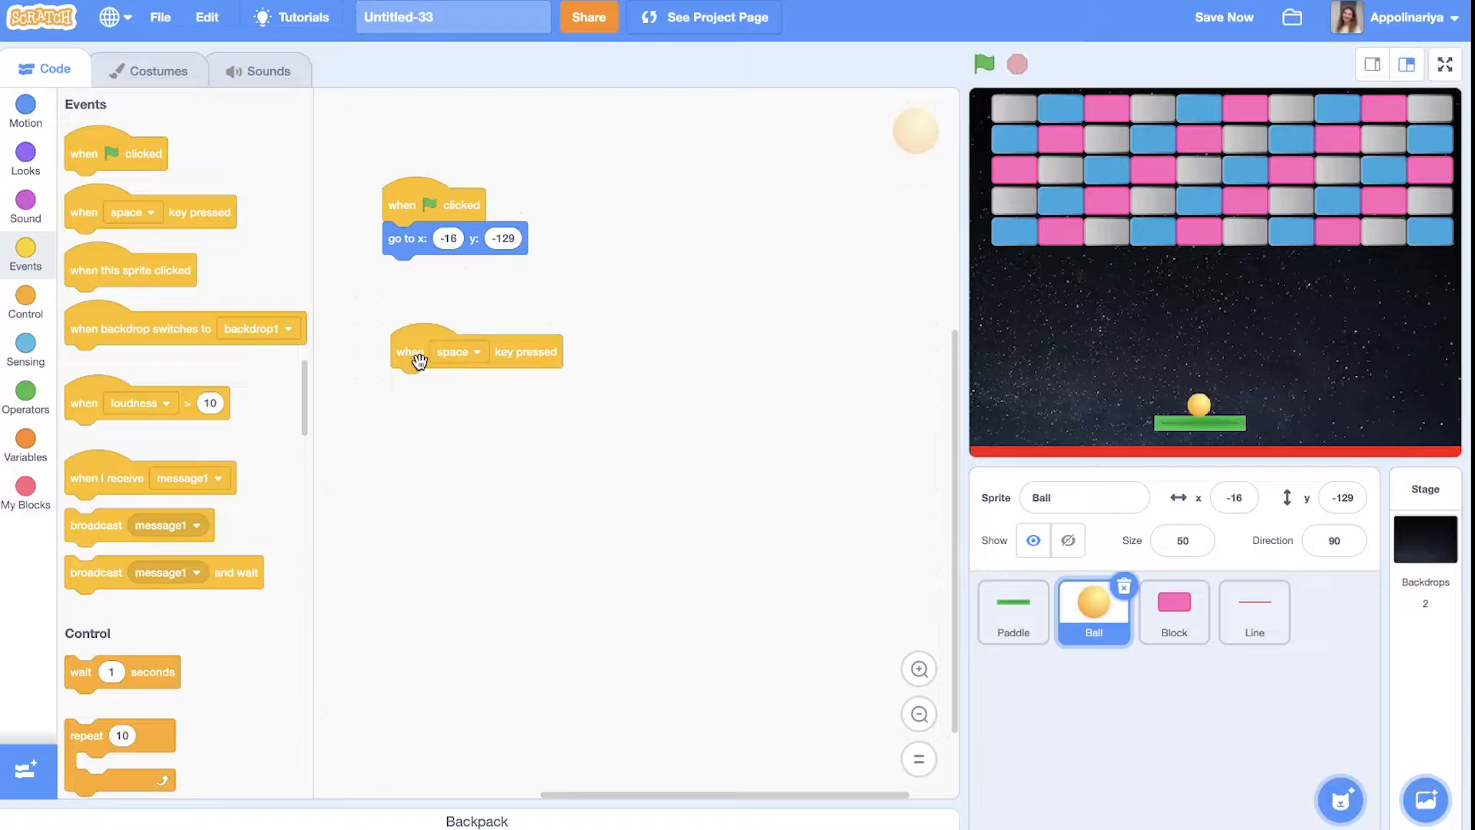
mouse_move(138, 370)
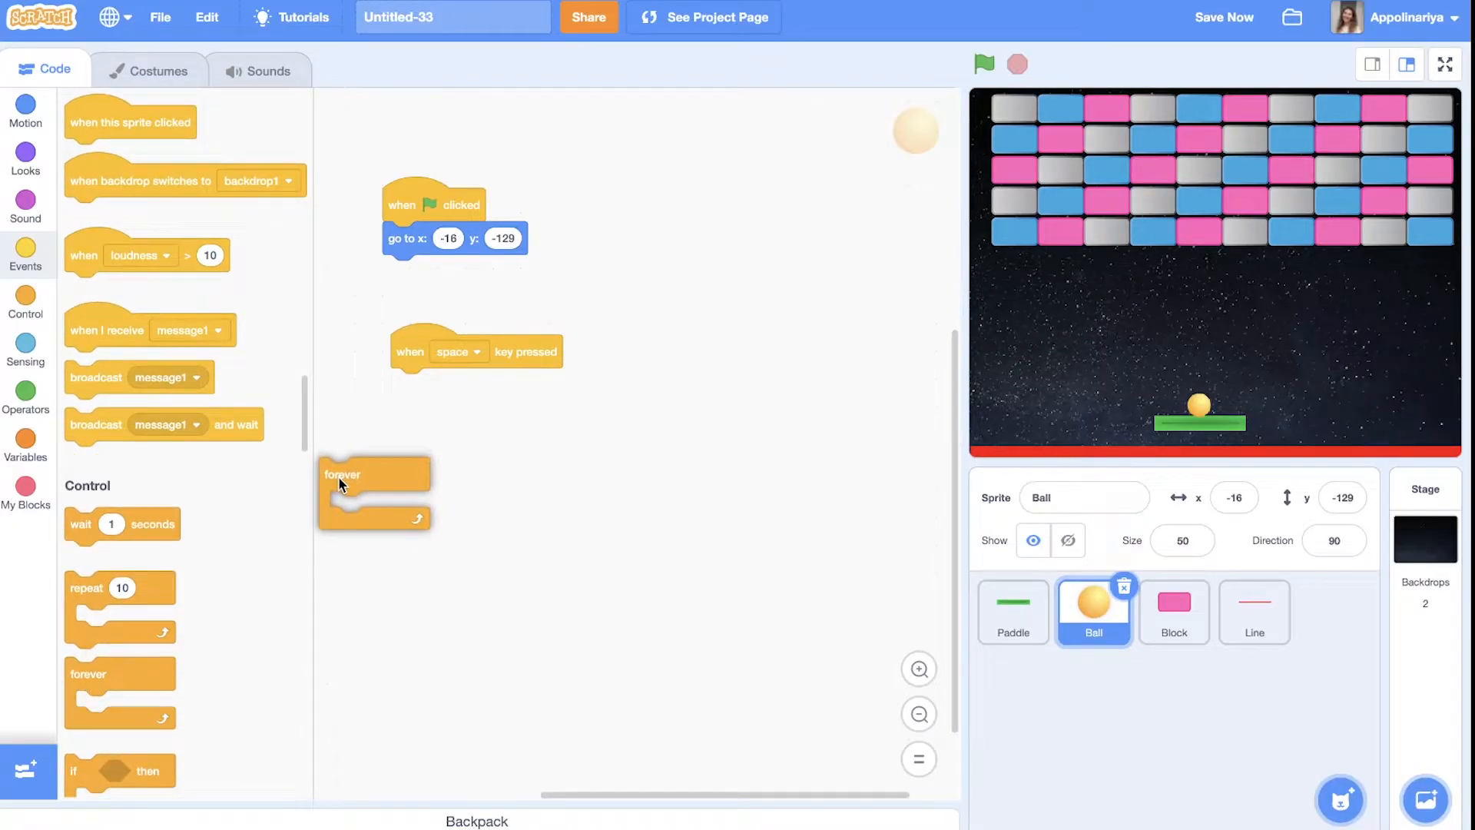
left_click_drag(373, 474, 423, 395)
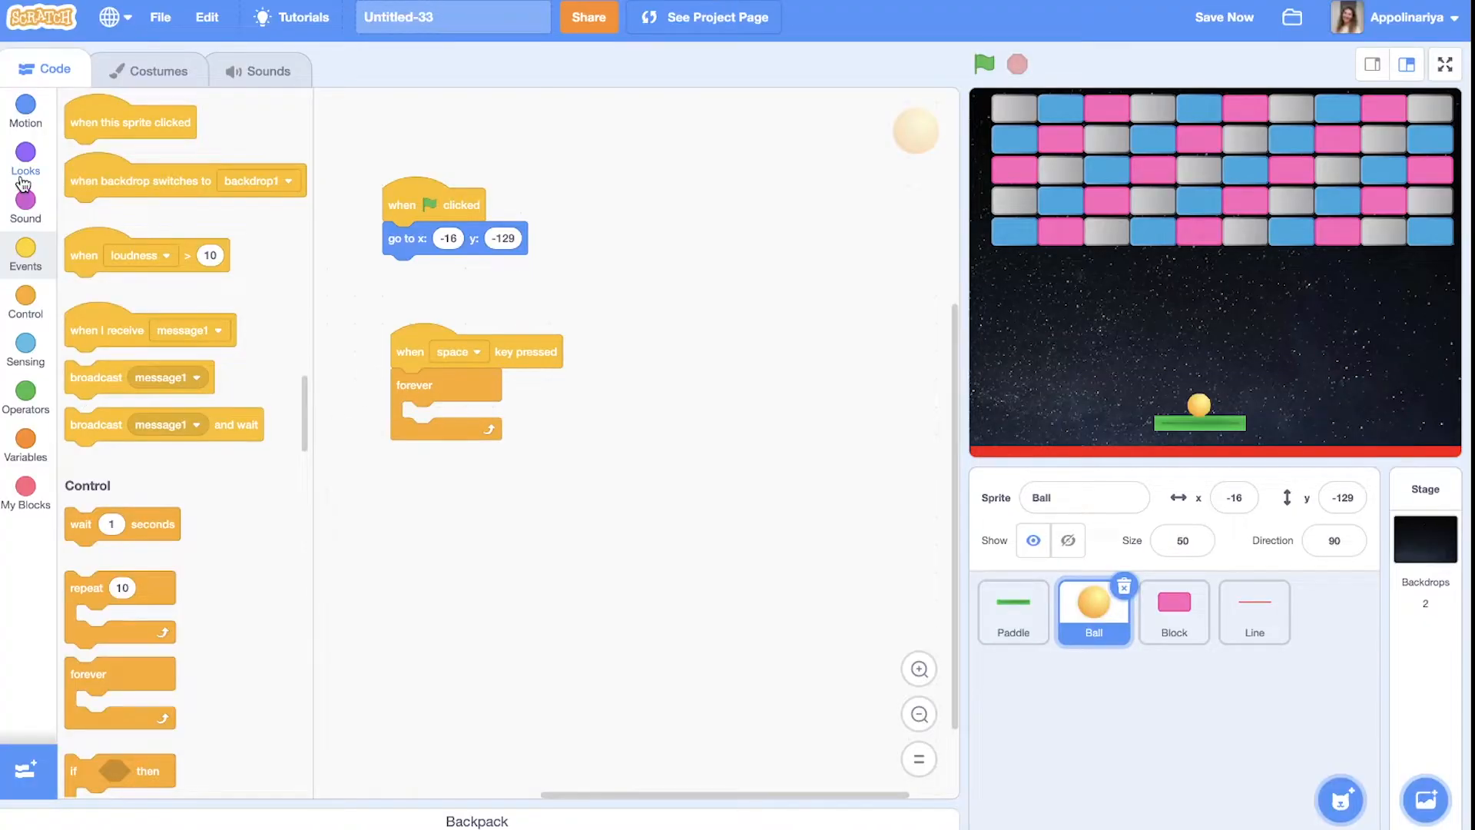
left_click(26, 106)
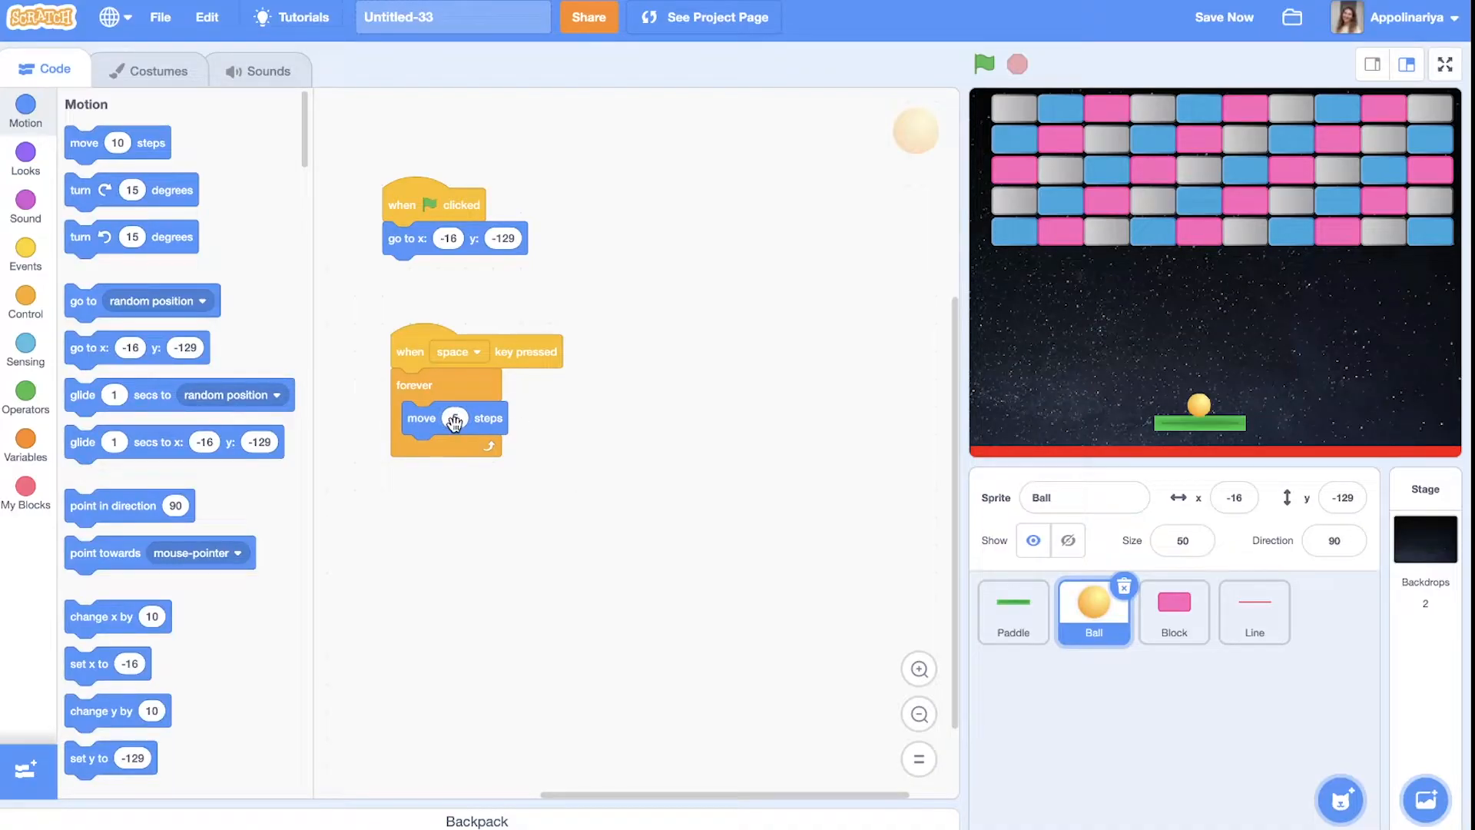
scroll("down", 3)
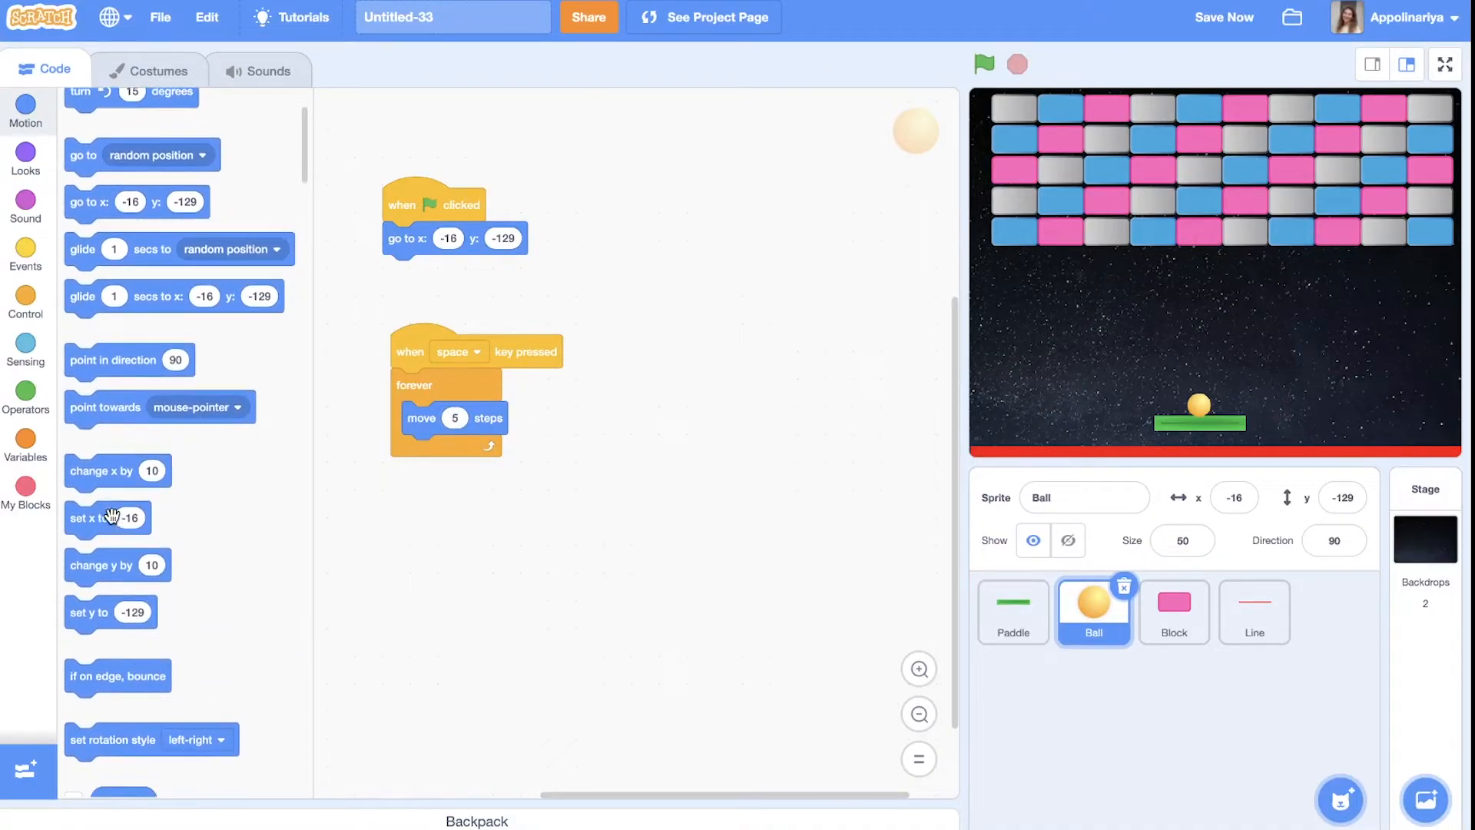
left_click_drag(118, 676, 461, 446)
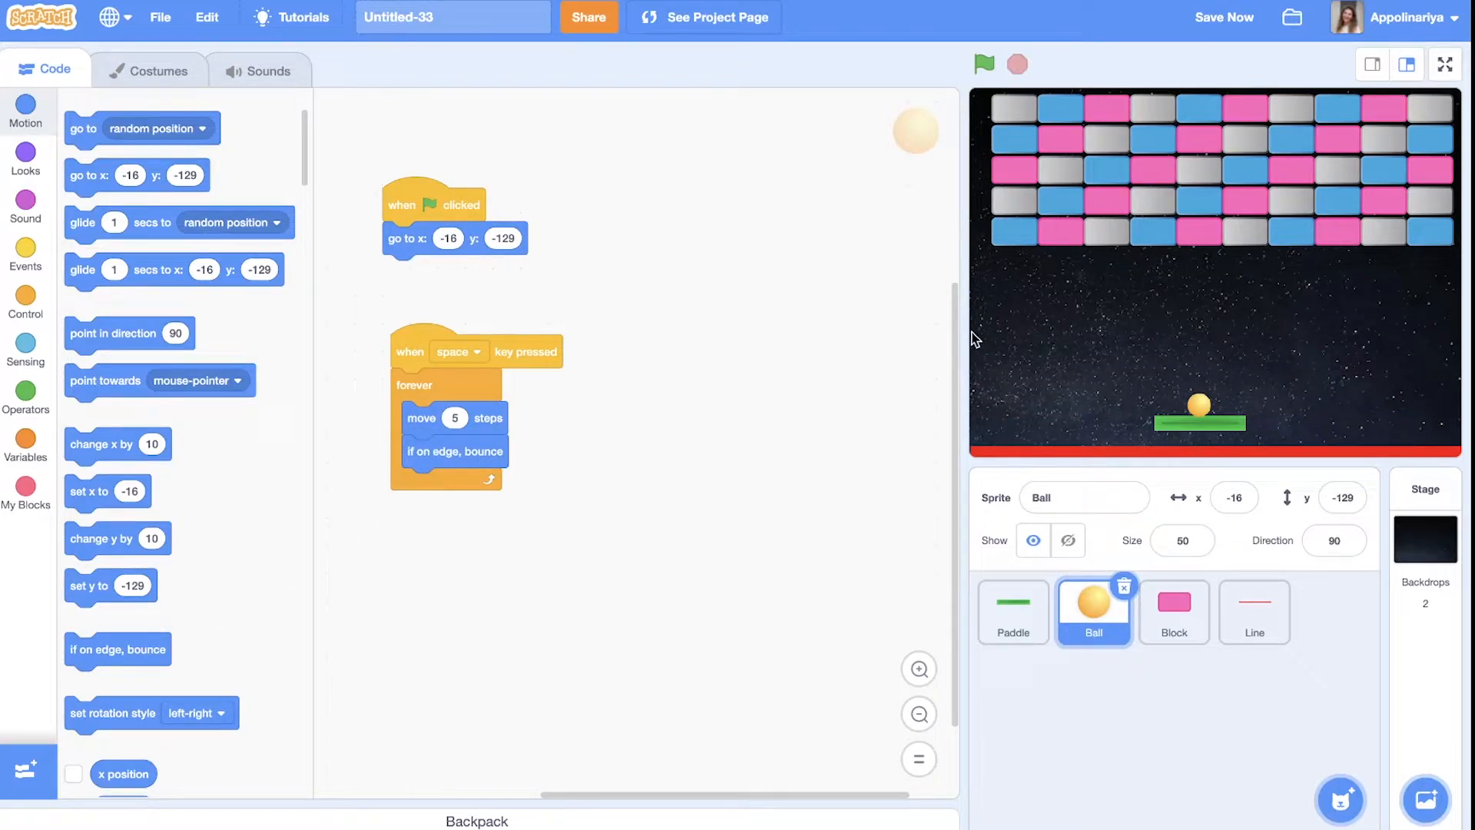
mouse_move(982, 344)
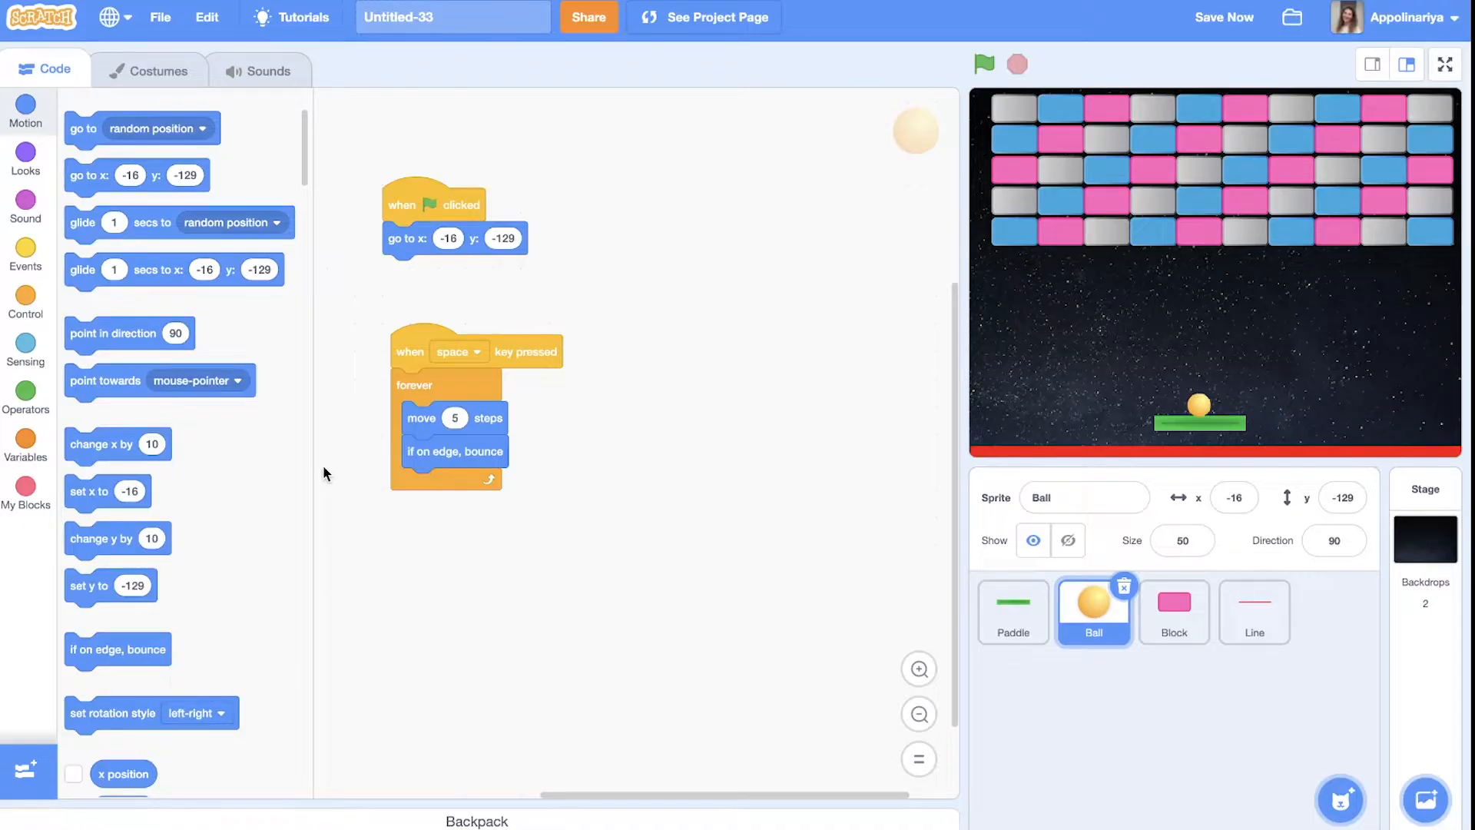
mouse_move(938, 554)
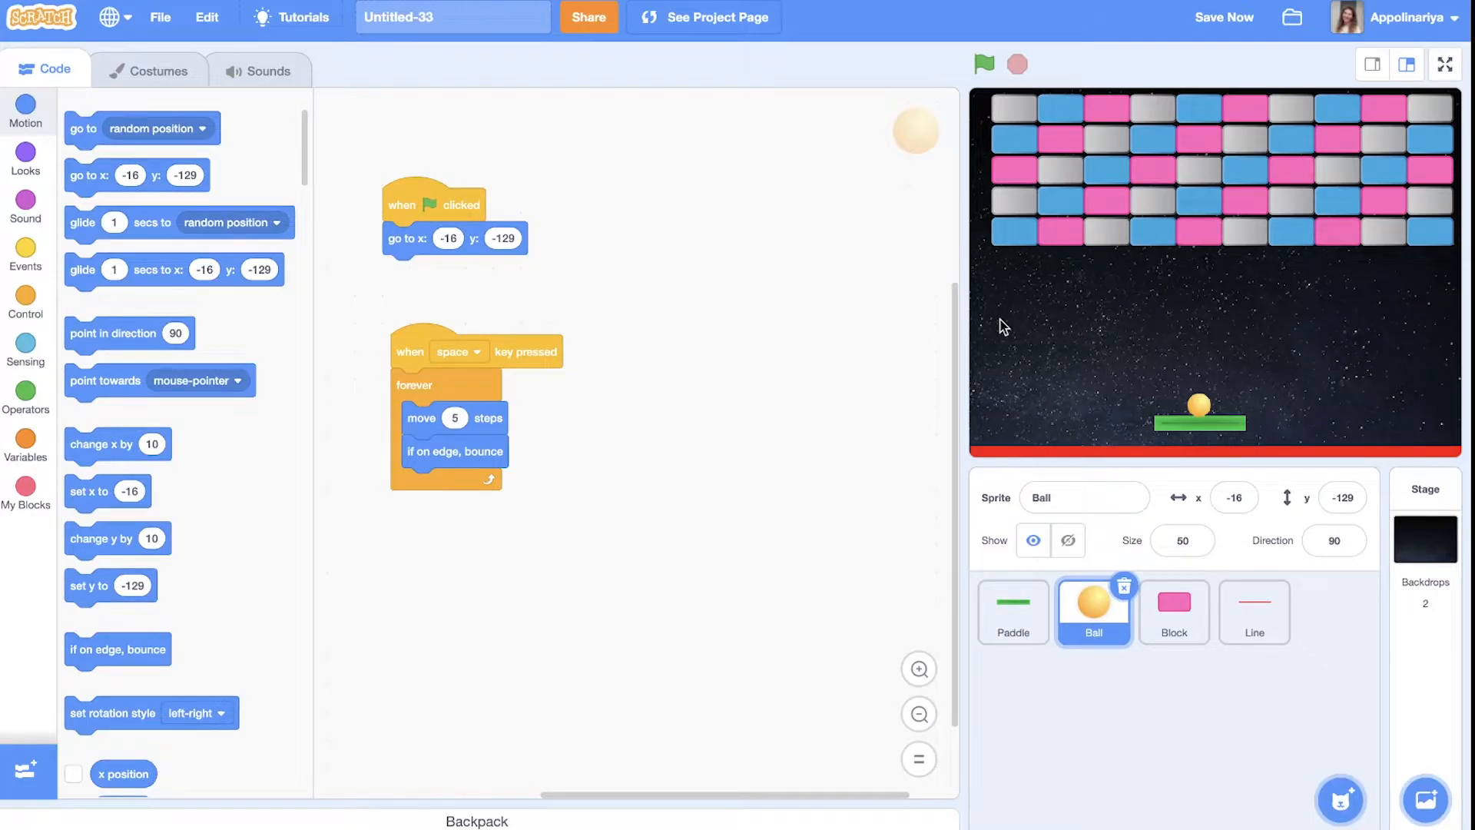
mouse_move(1035, 299)
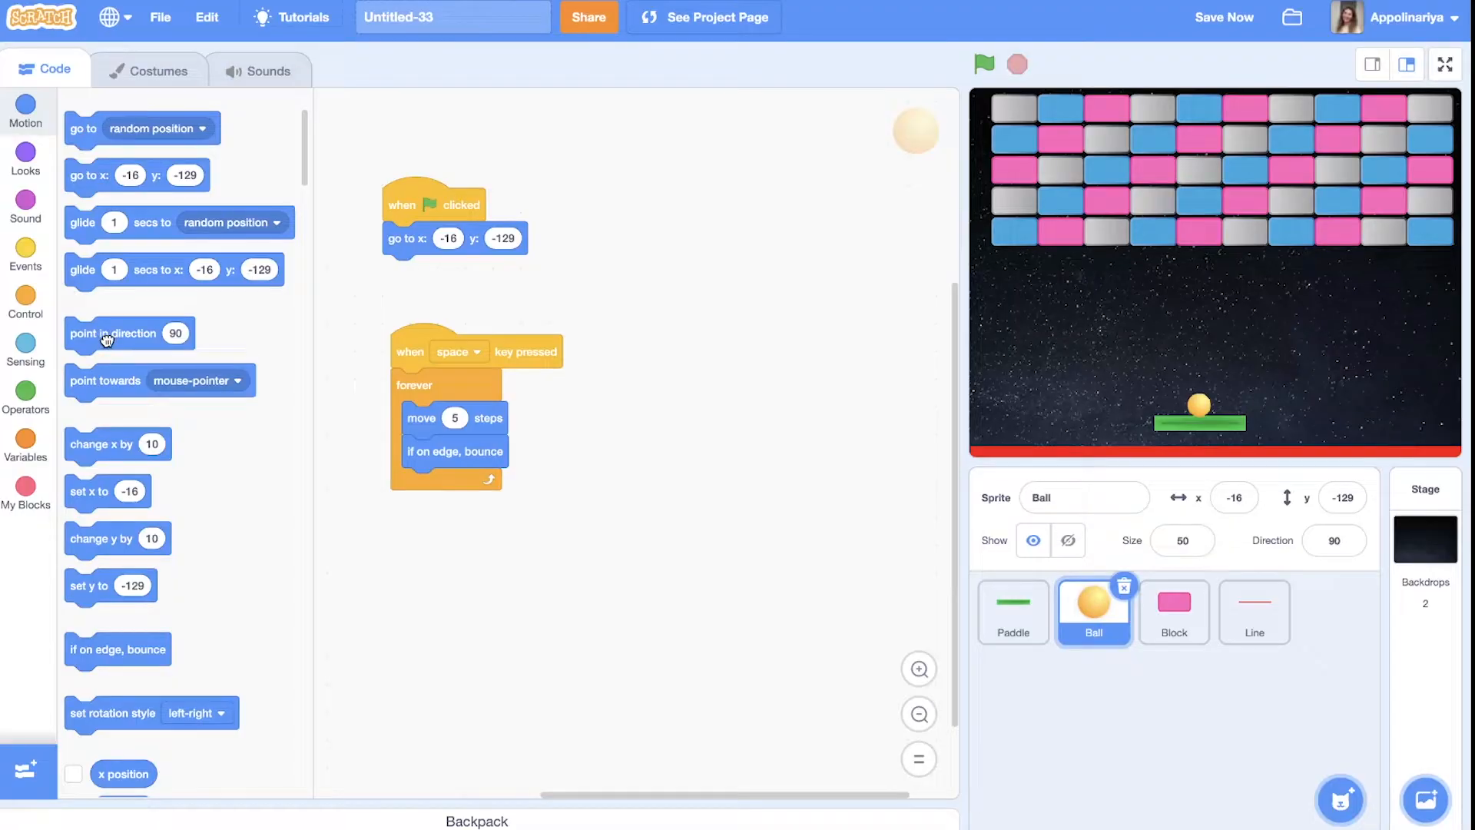
Add 'if touching Paddle, point in direction pick random' inside the Ball's forever loop
left_click(26, 296)
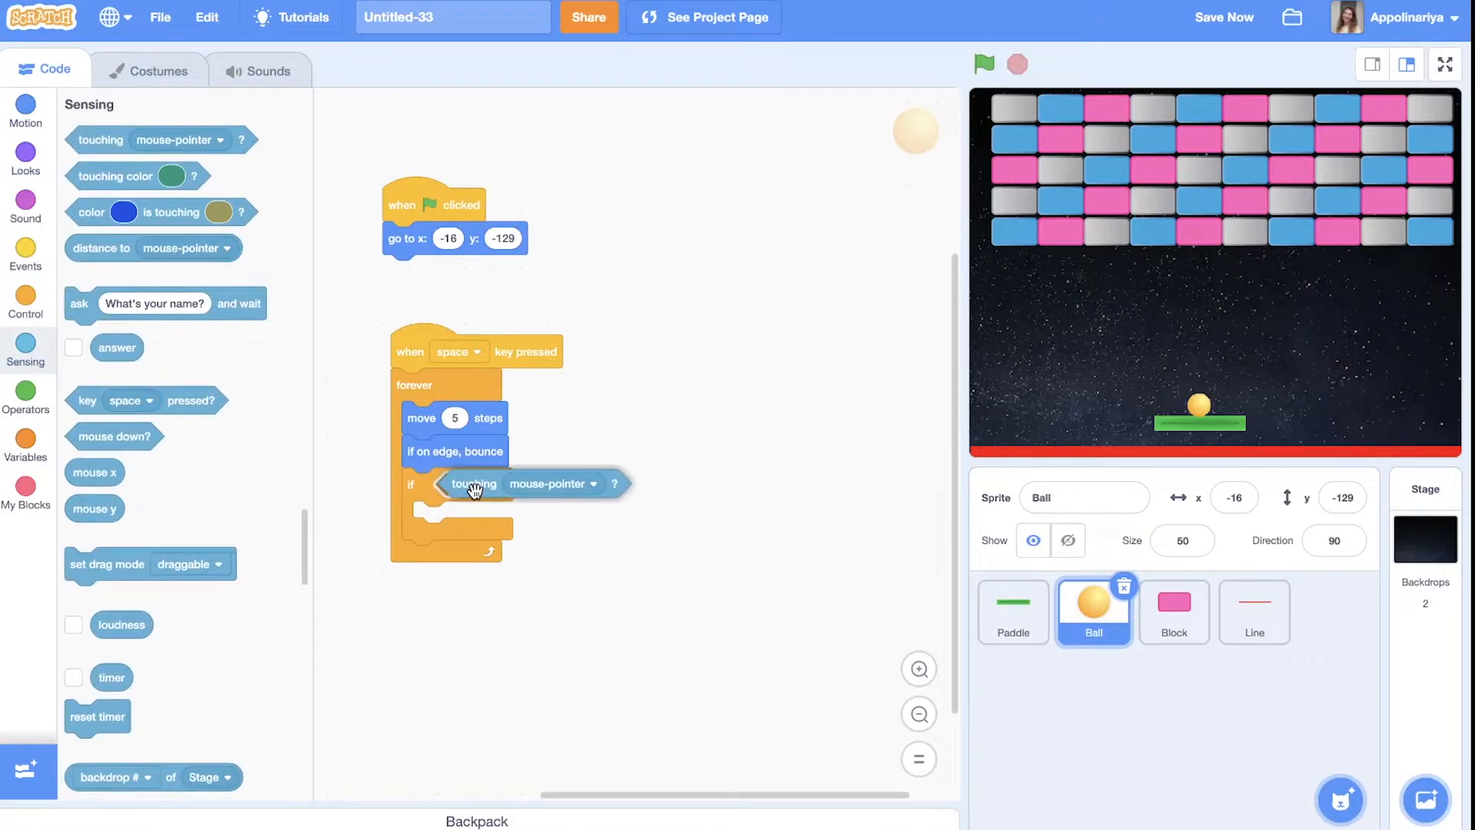
left_click(592, 483)
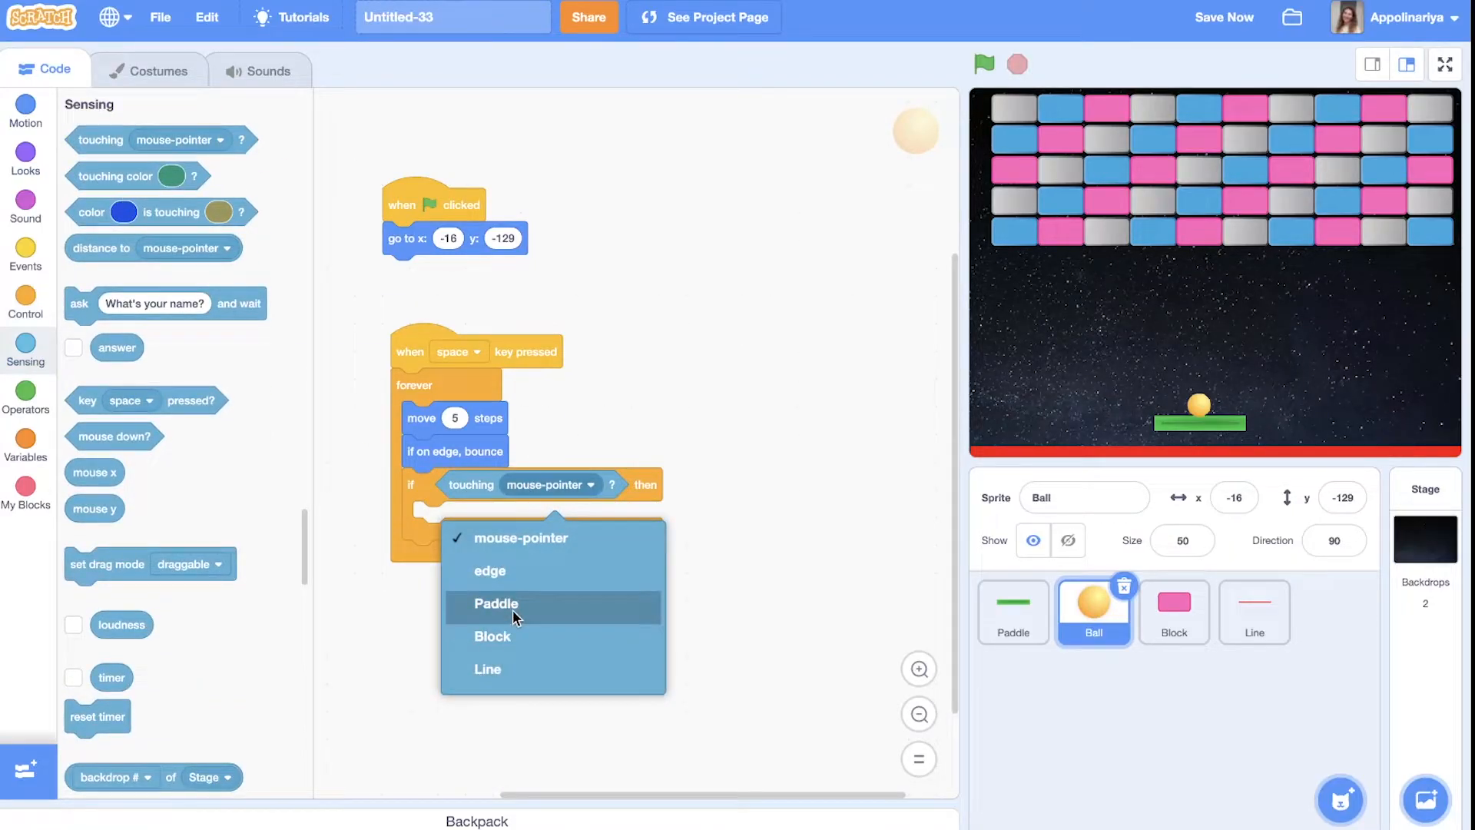
left_click(496, 603)
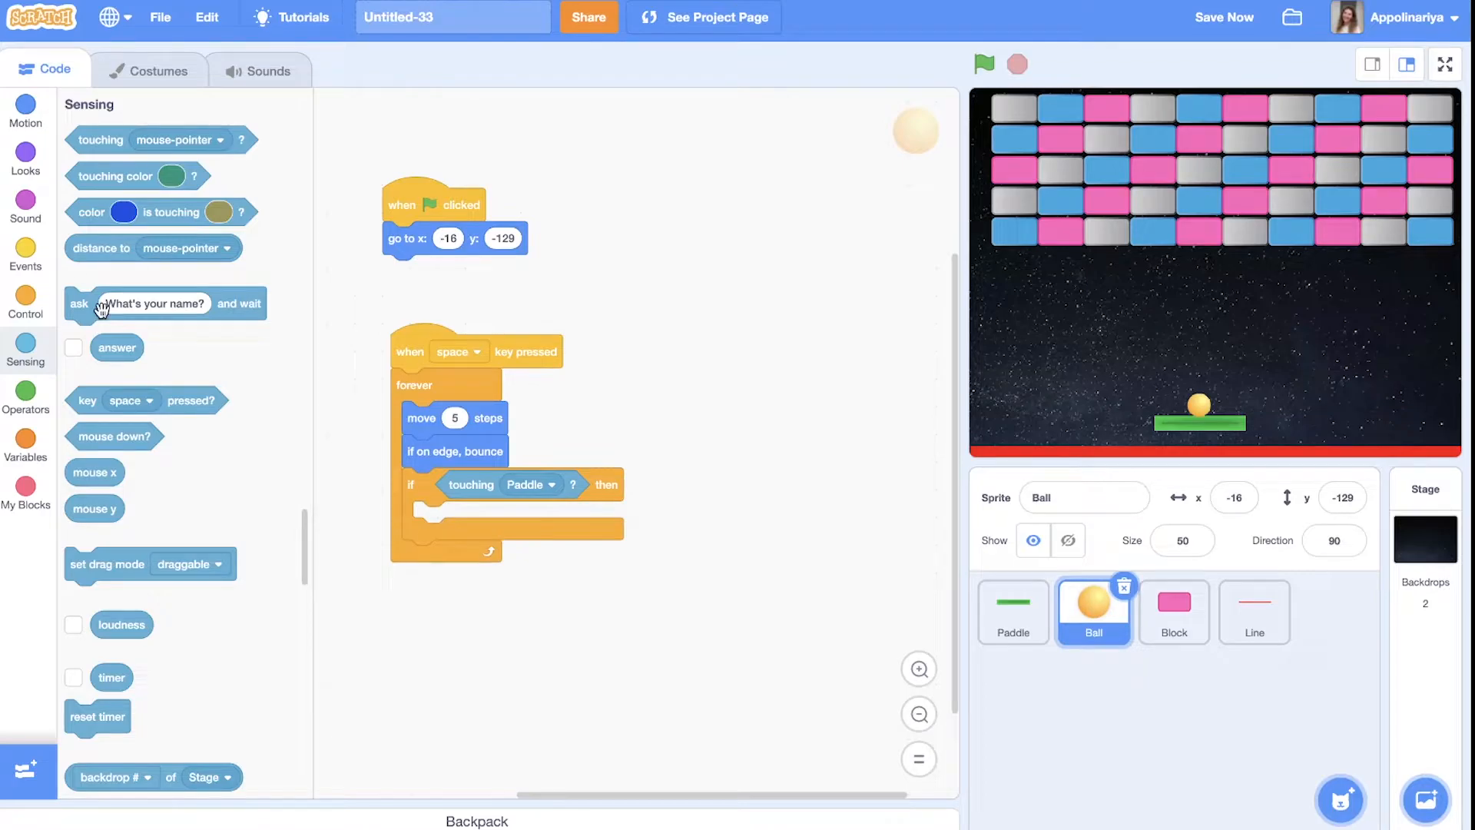
left_click(25, 110)
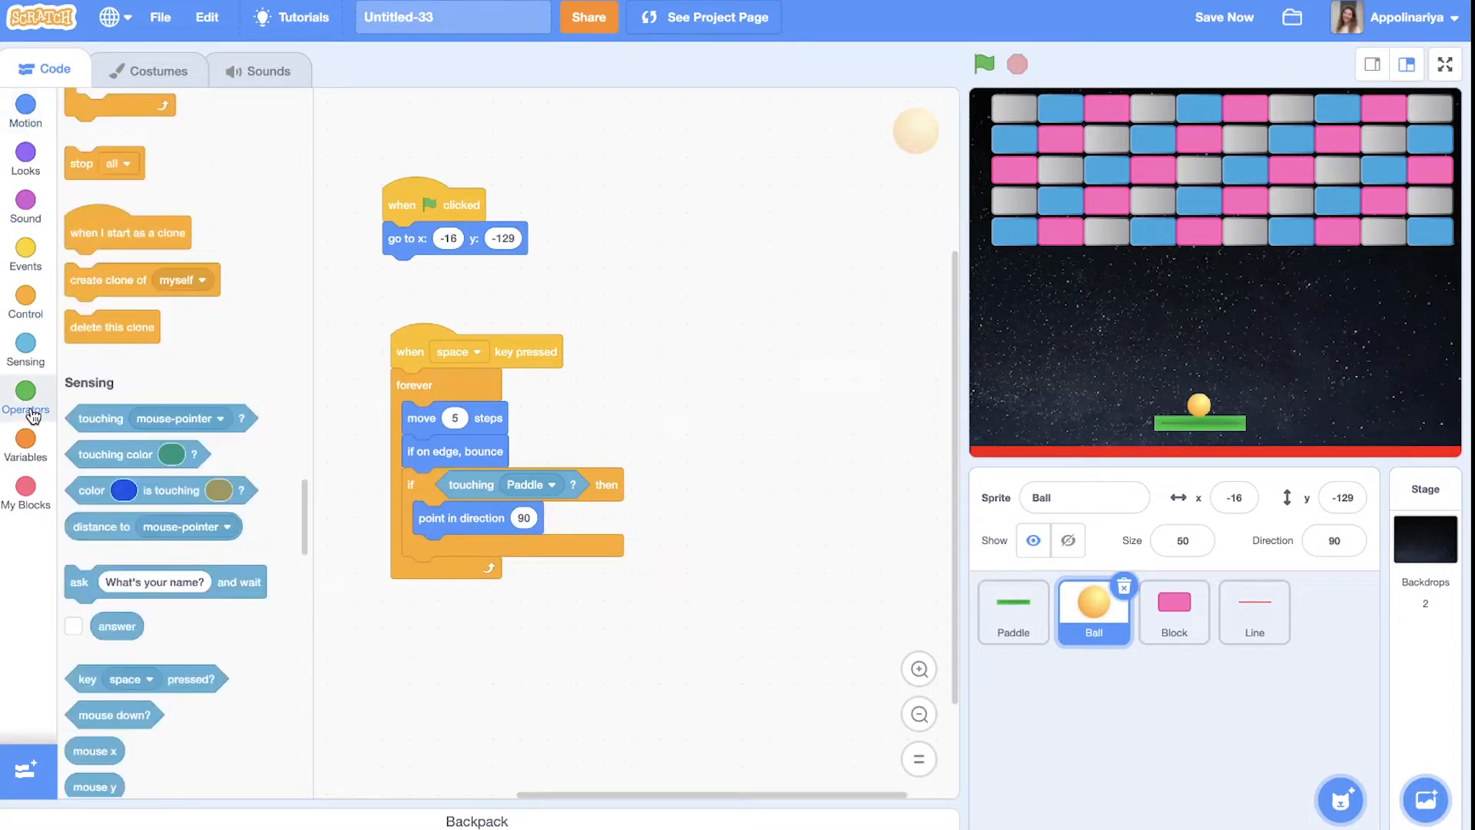
left_click(26, 395)
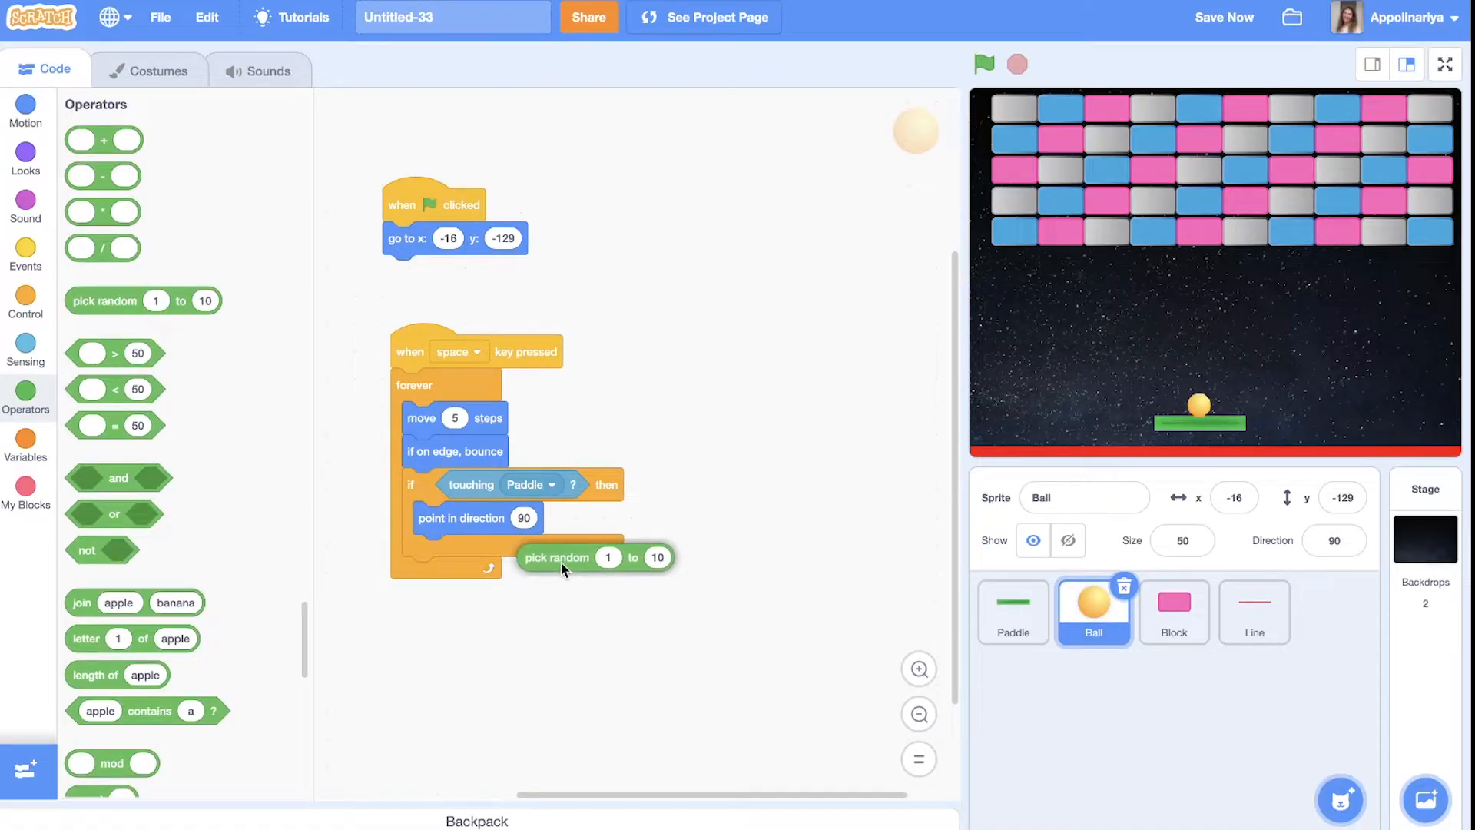
left_click_drag(557, 557, 523, 517)
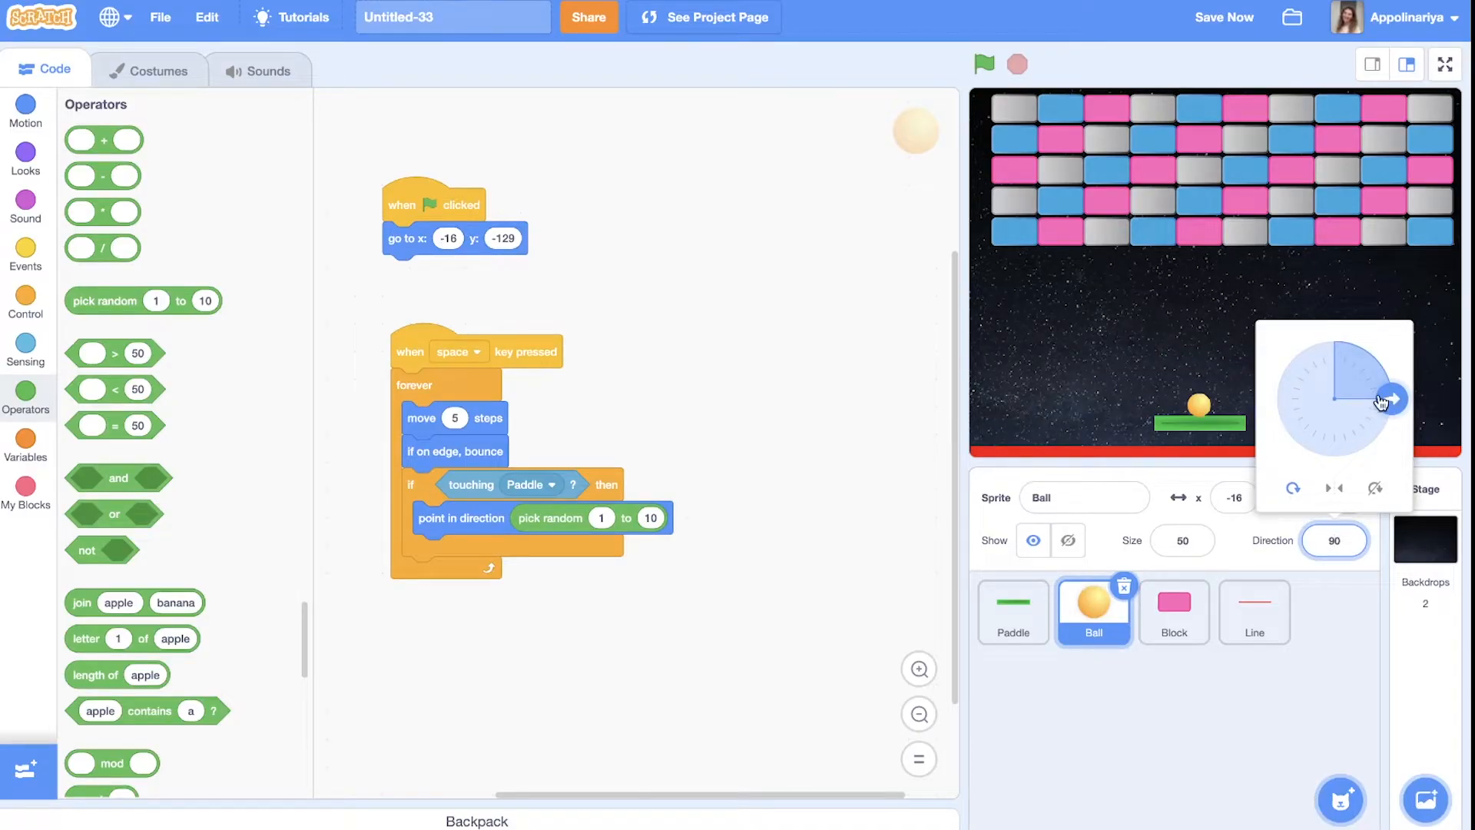
Check angles on the Direction dial and set the random range to -70 to 70
left_click_drag(1392, 397, 1391, 399)
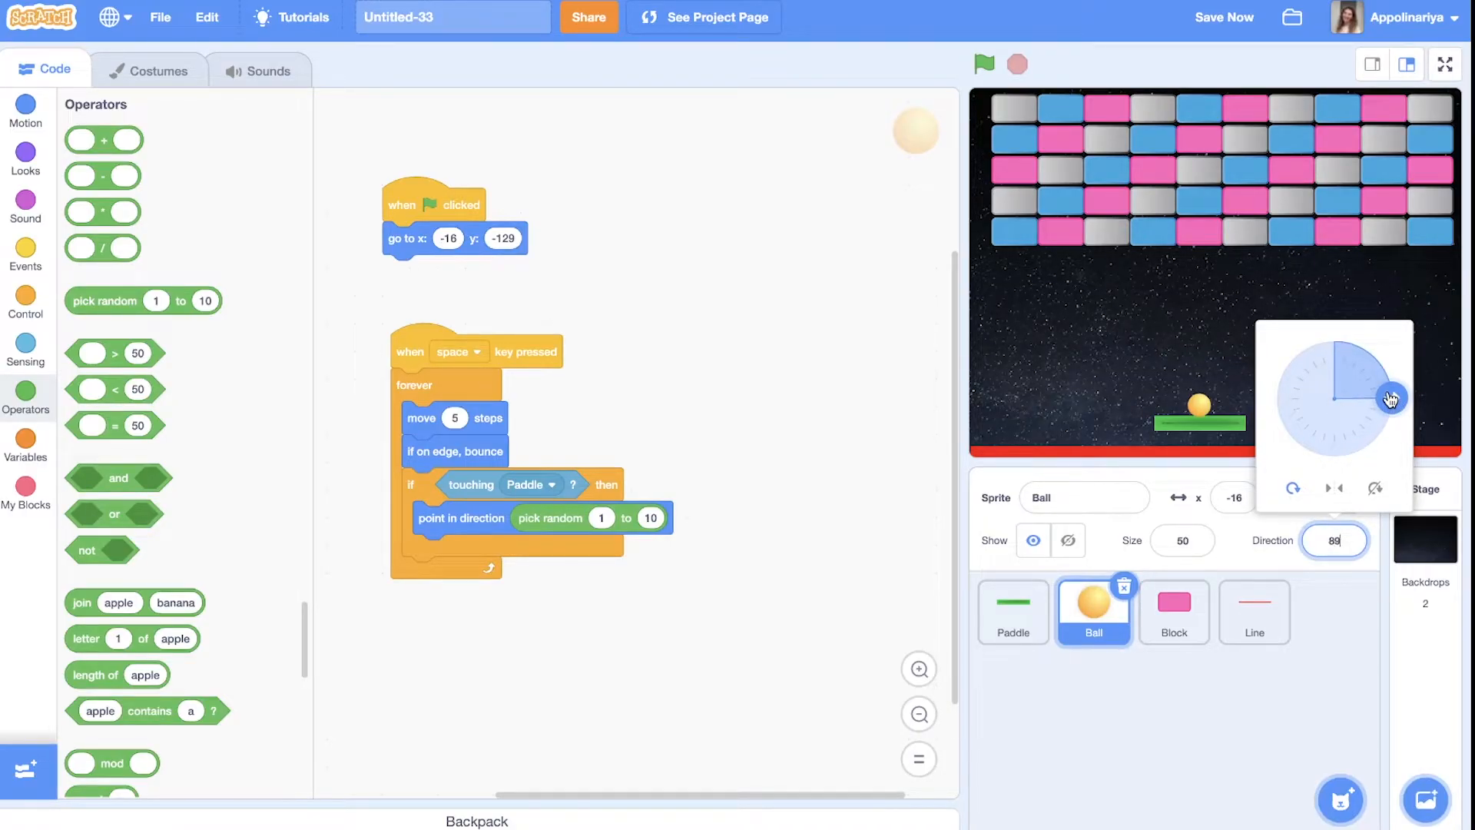
left_click_drag(1392, 397, 1385, 377)
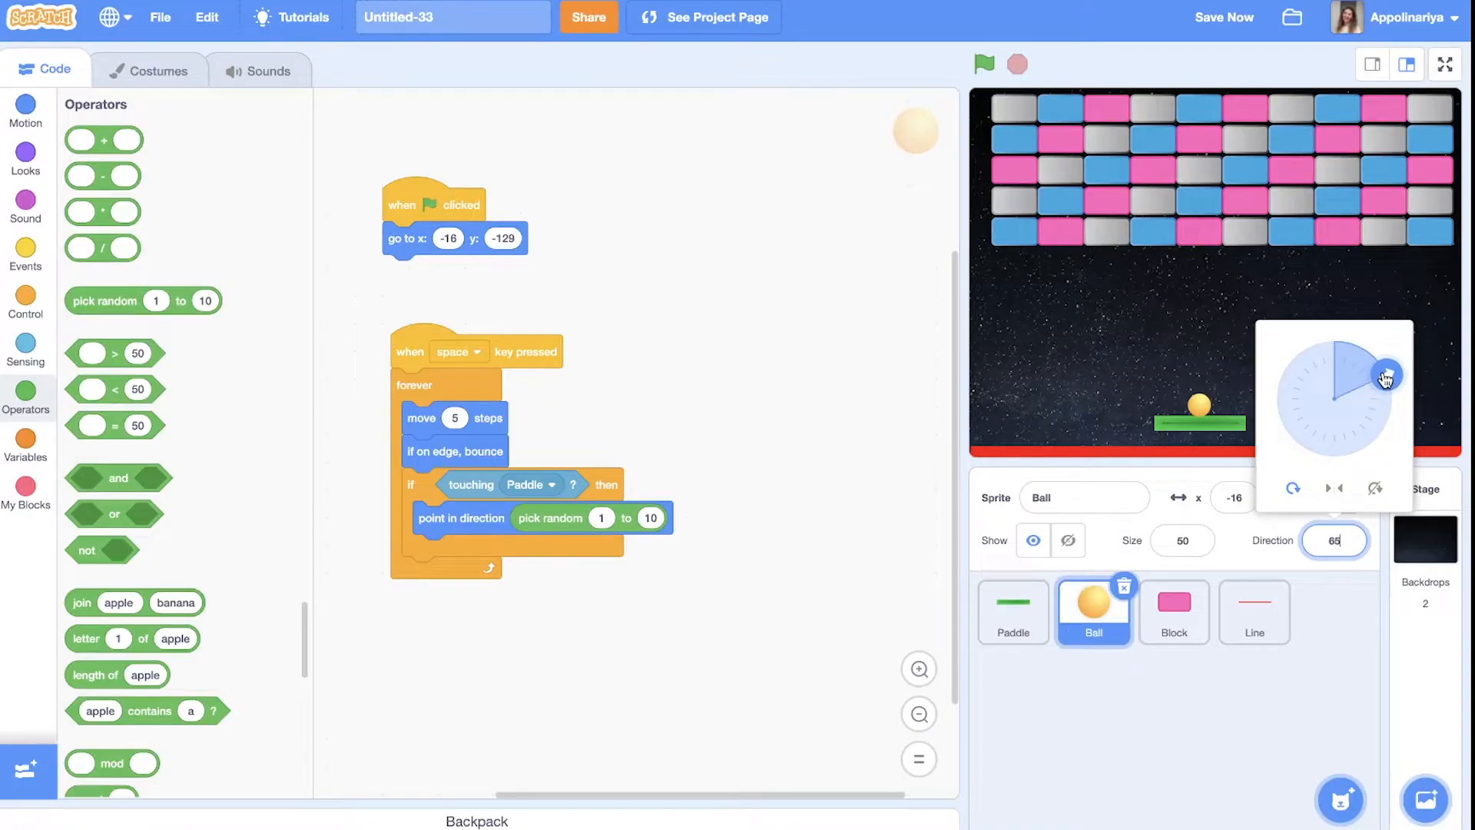
left_click_drag(1390, 374, 1390, 379)
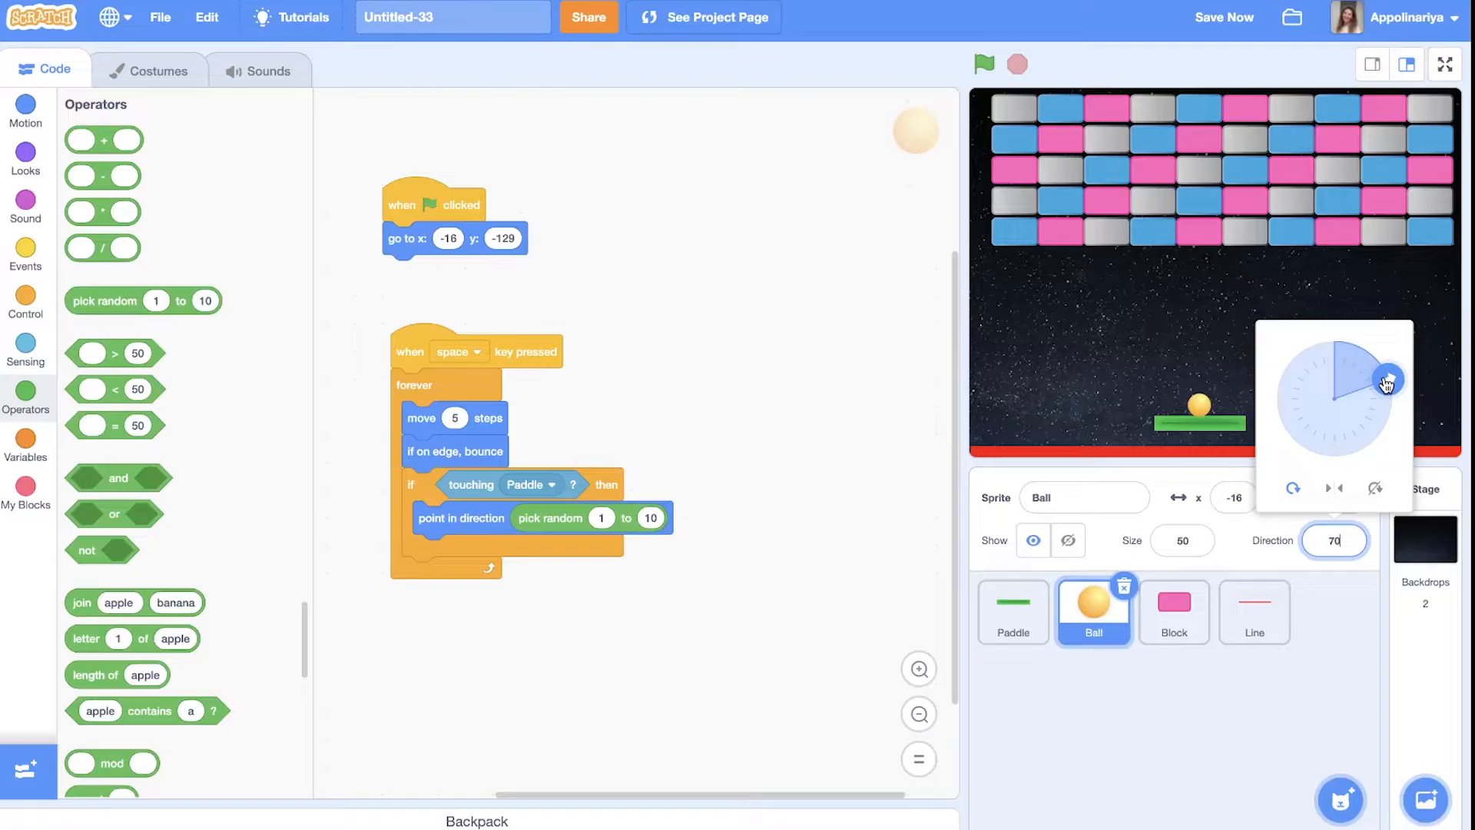
left_click_drag(1386, 381, 1279, 373)
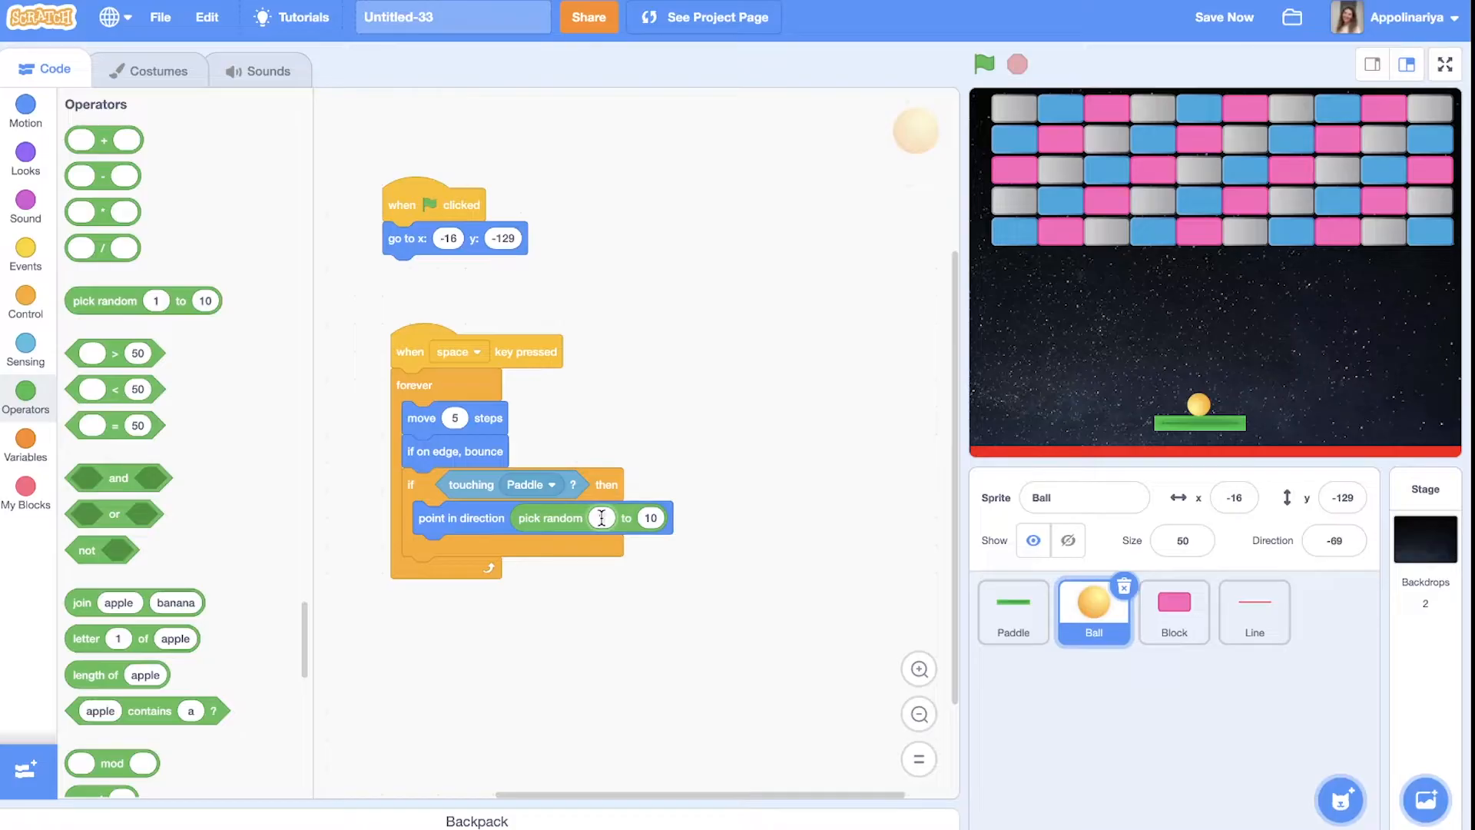
type("-70")
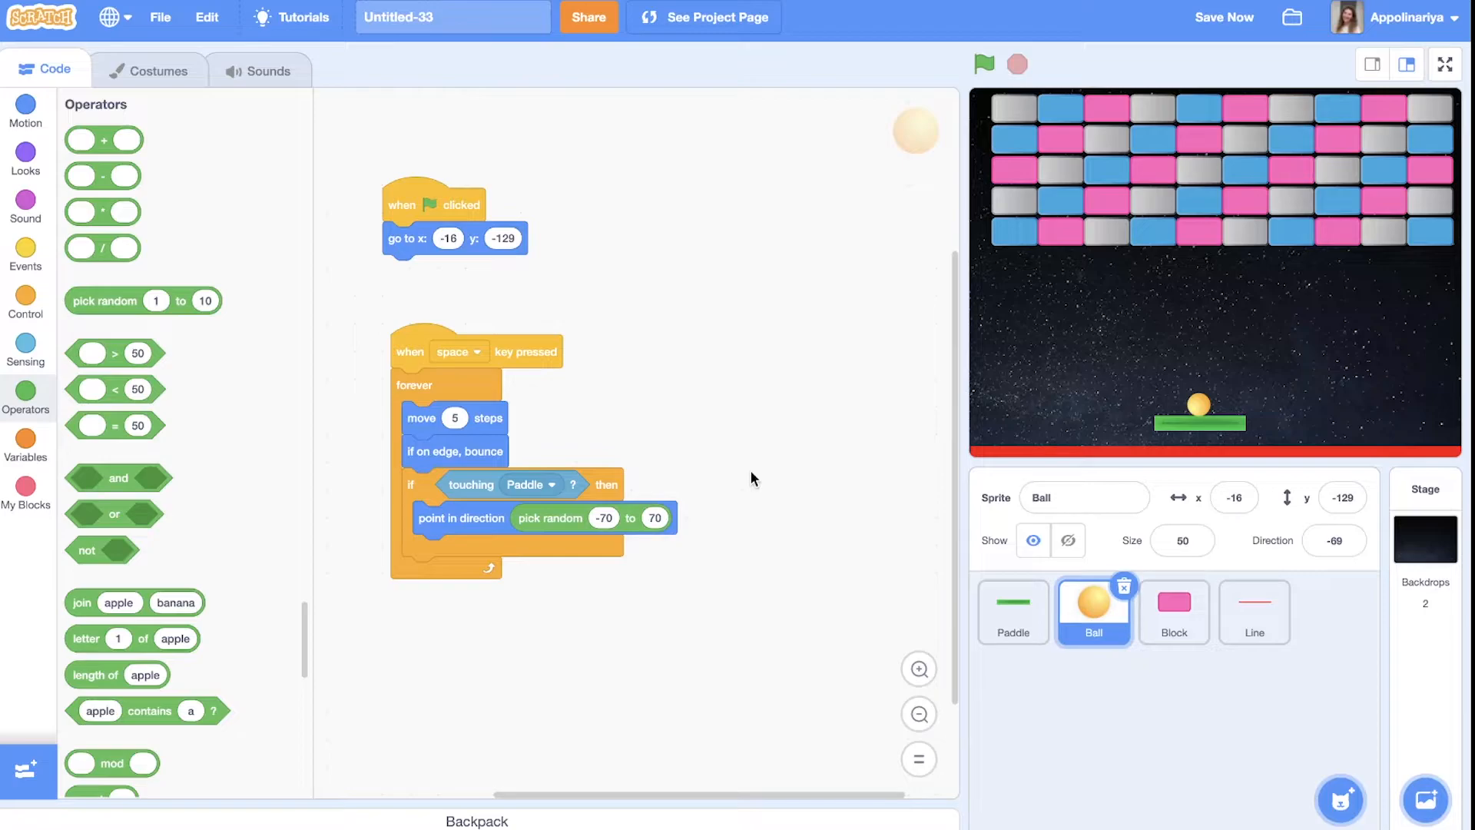
mouse_move(625, 461)
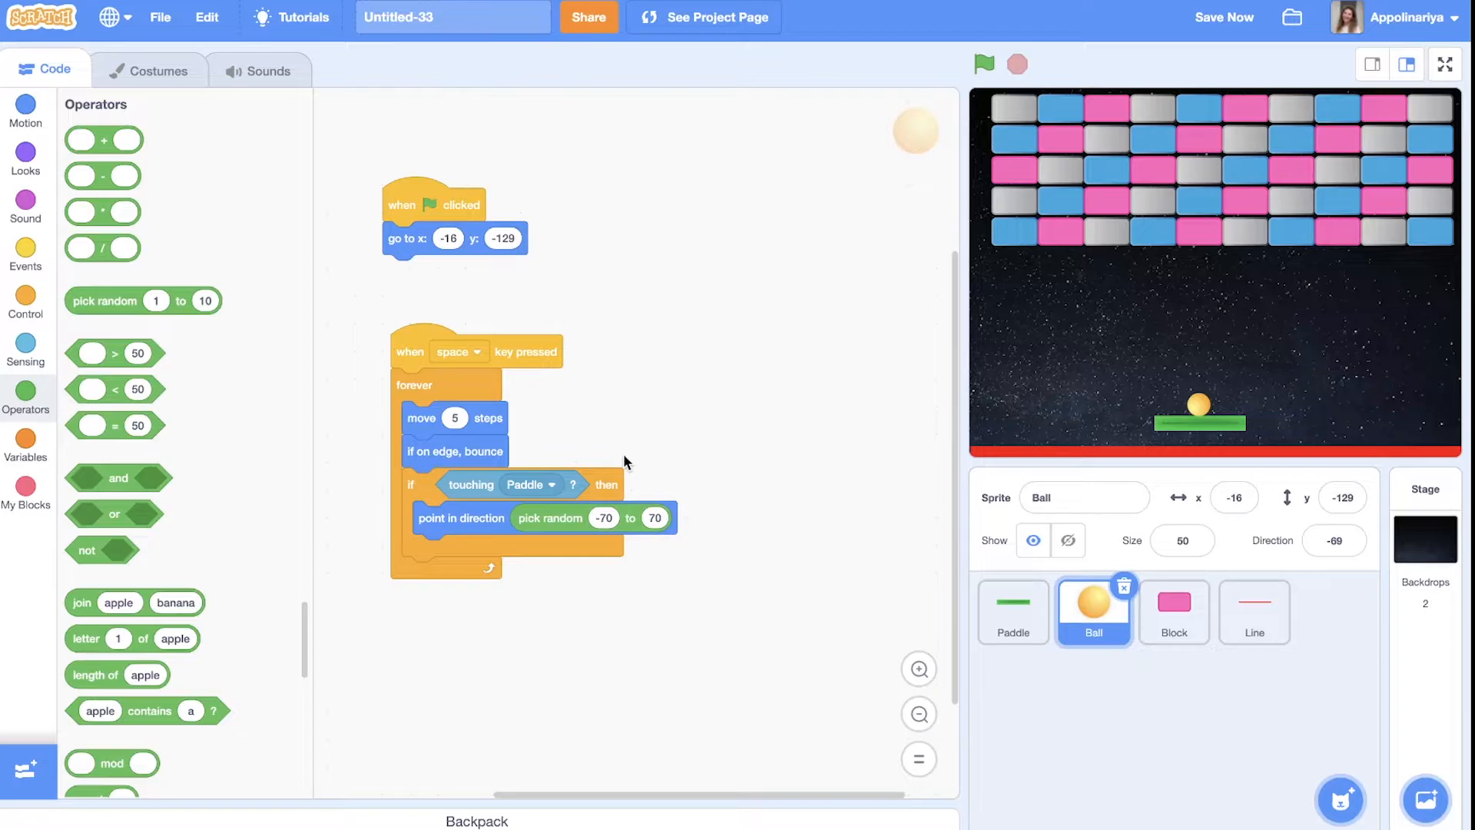
mouse_move(422, 487)
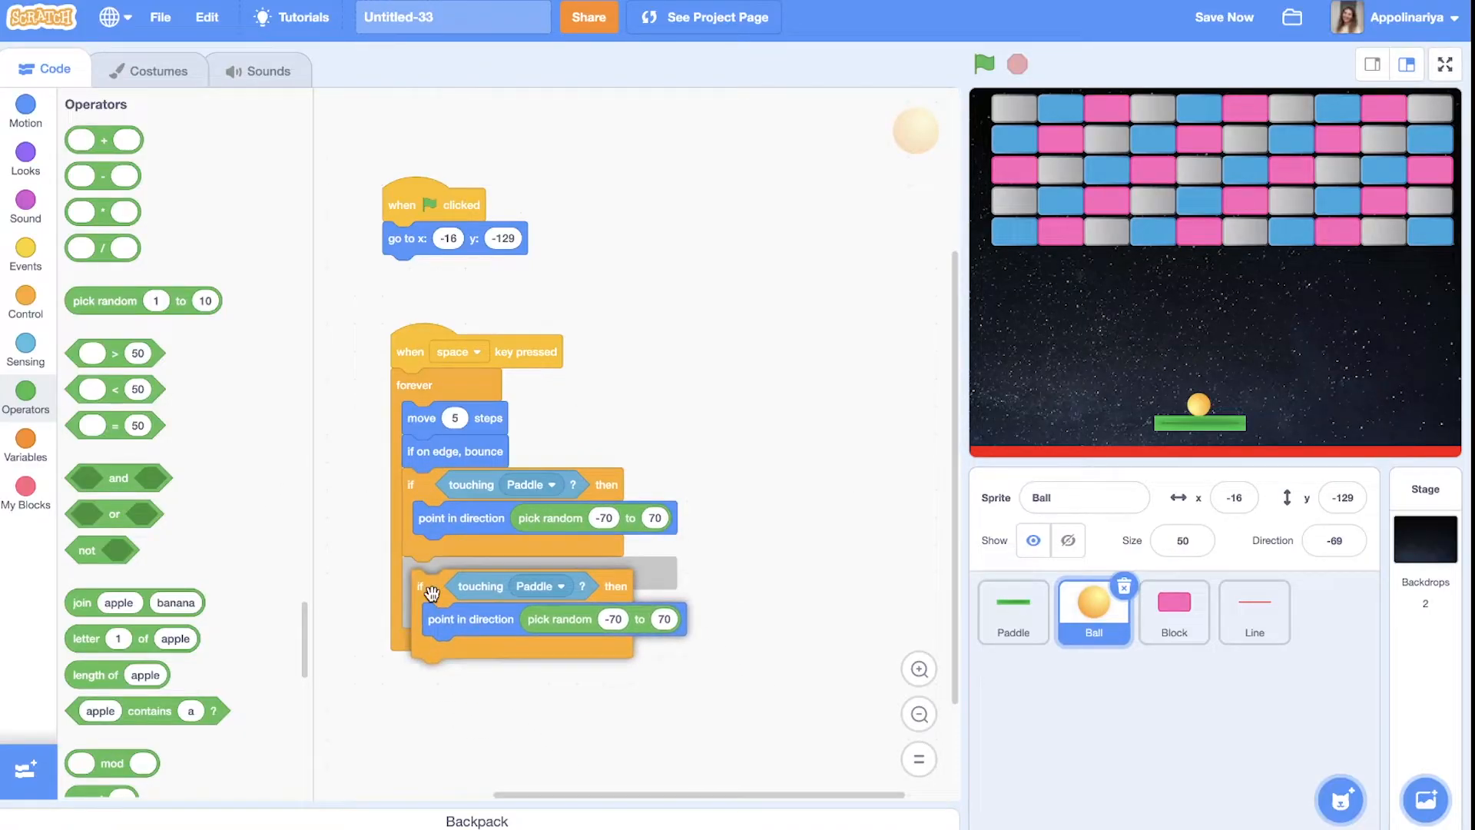
Drop the duplicated touching rule into the loop, set it to Block, and open the direction dial
left_click(555, 573)
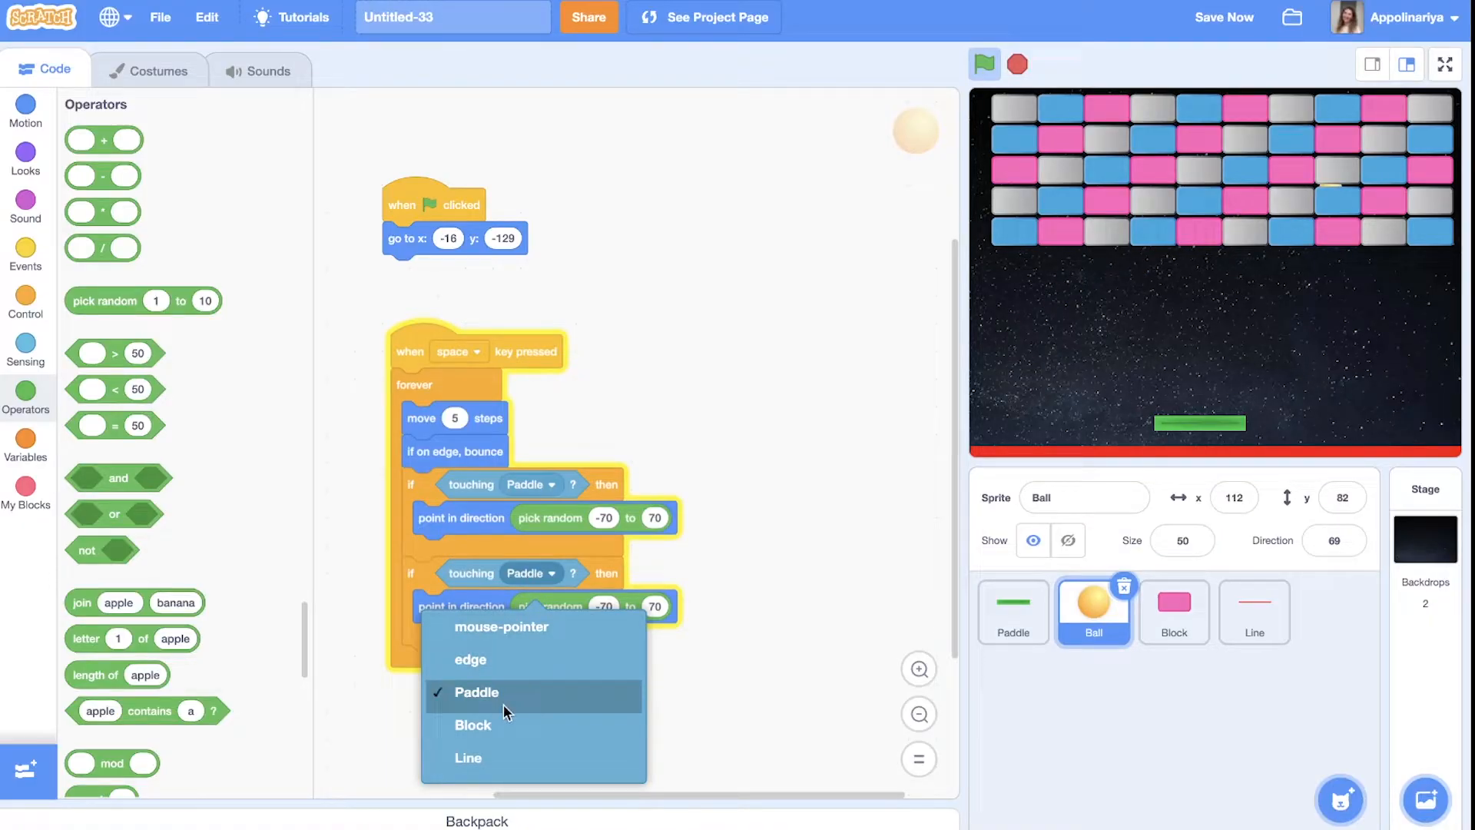
left_click(473, 725)
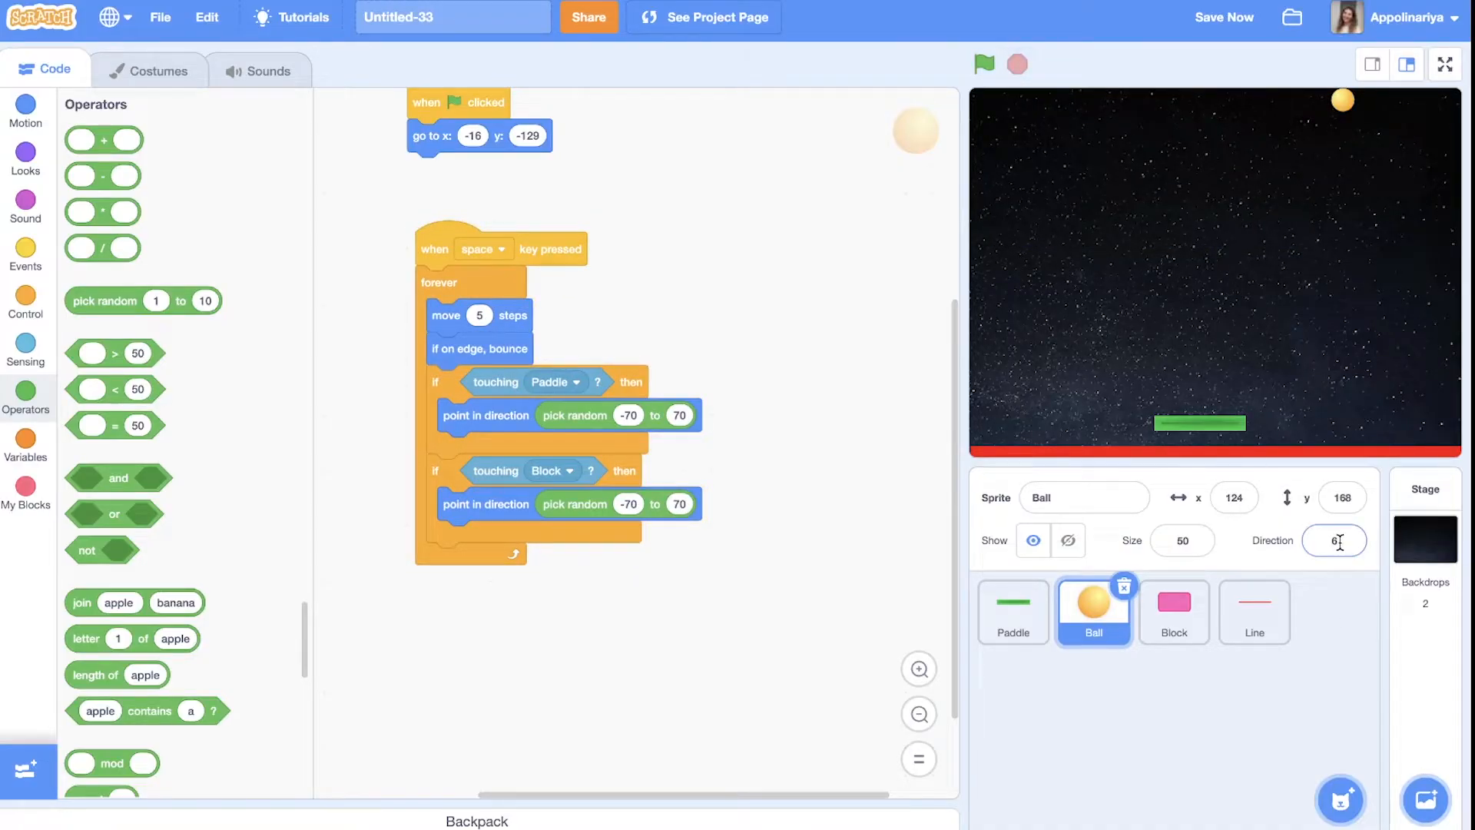
left_click(1332, 540)
type("110")
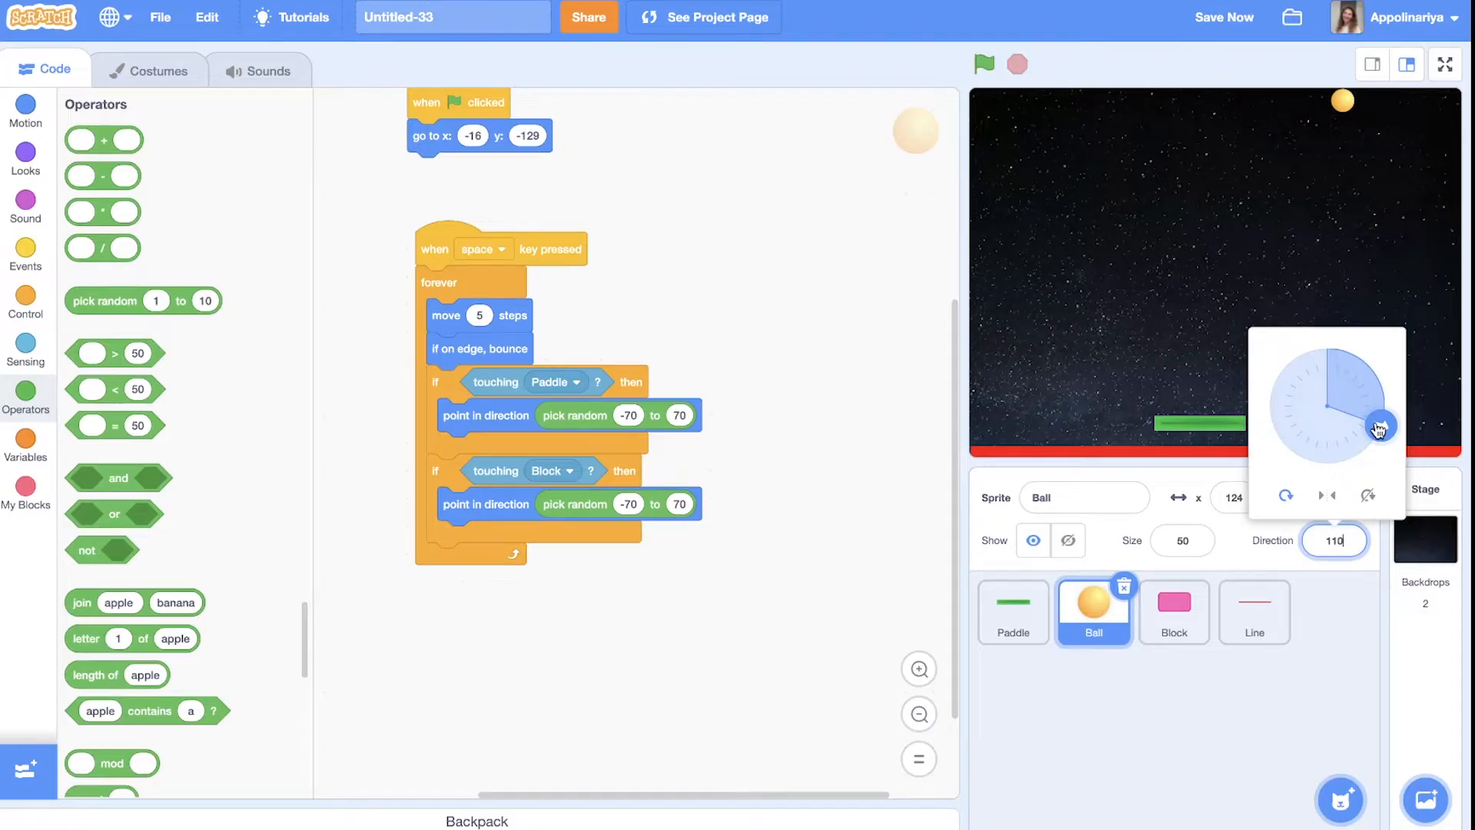
Try downward angles on the Direction dial and set the Block rule's lower bound to 120
left_click_drag(1381, 425, 1381, 421)
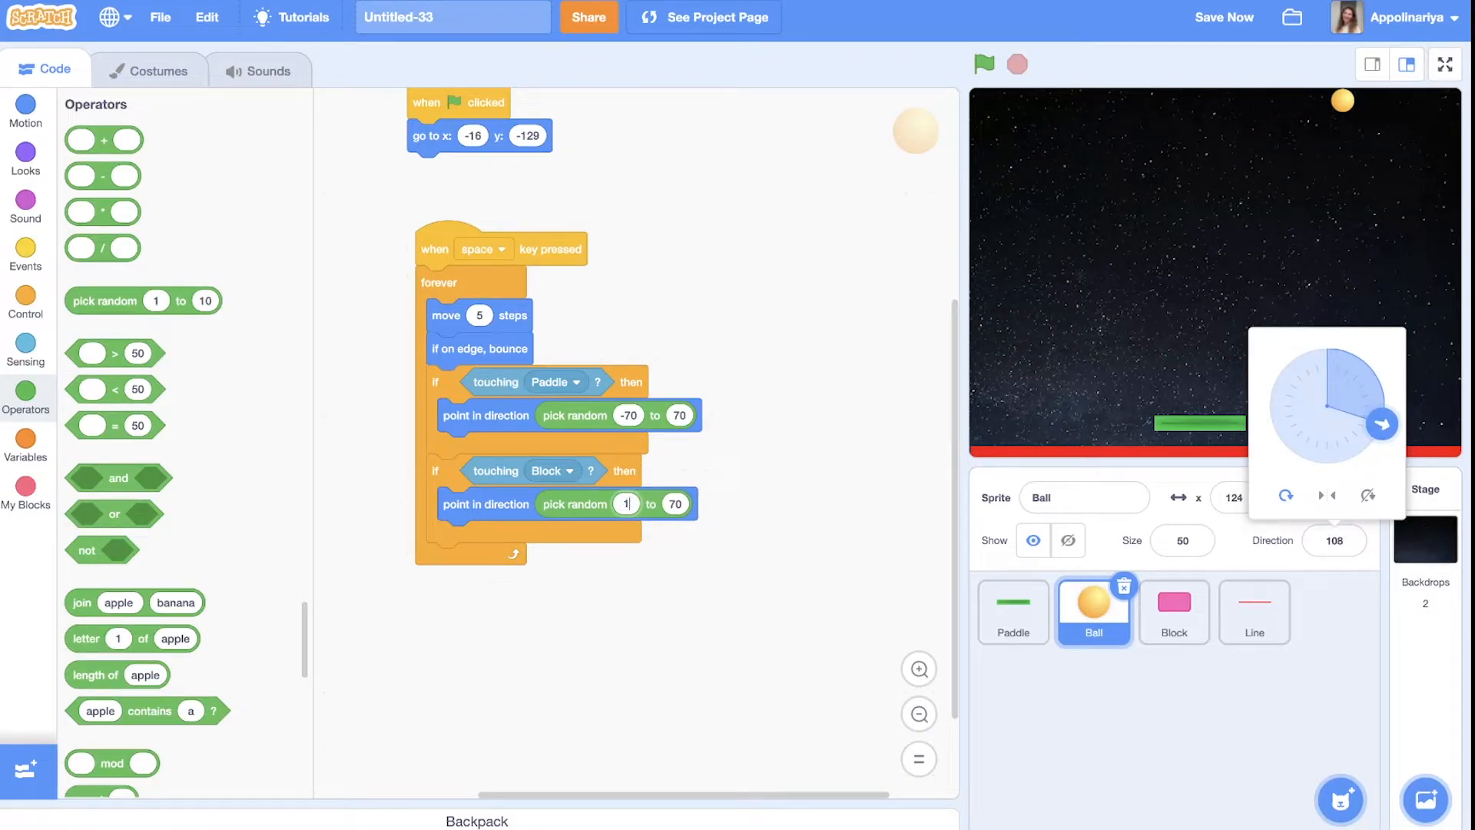
type("120")
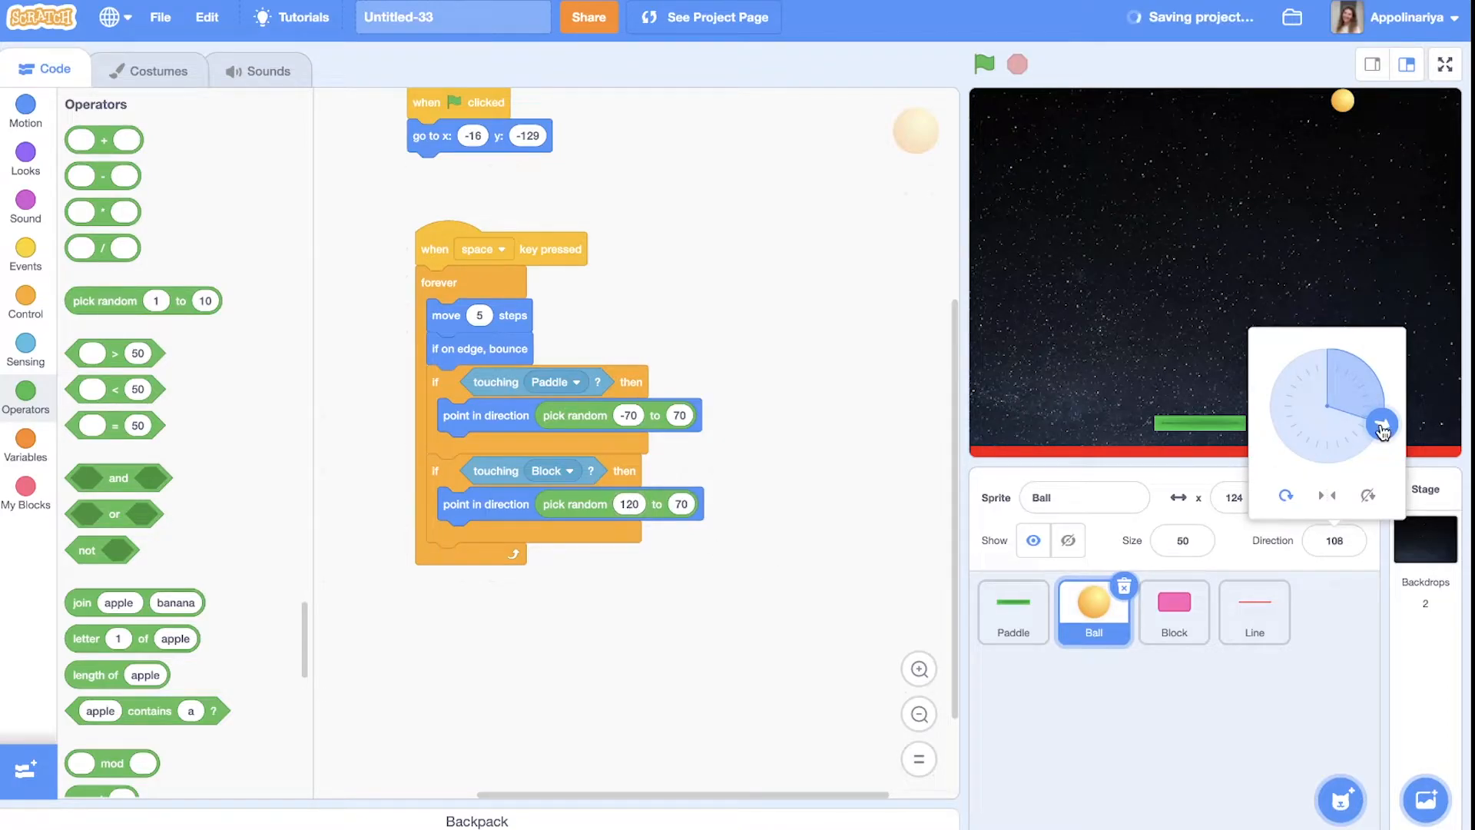
left_click_drag(1383, 426, 1287, 448)
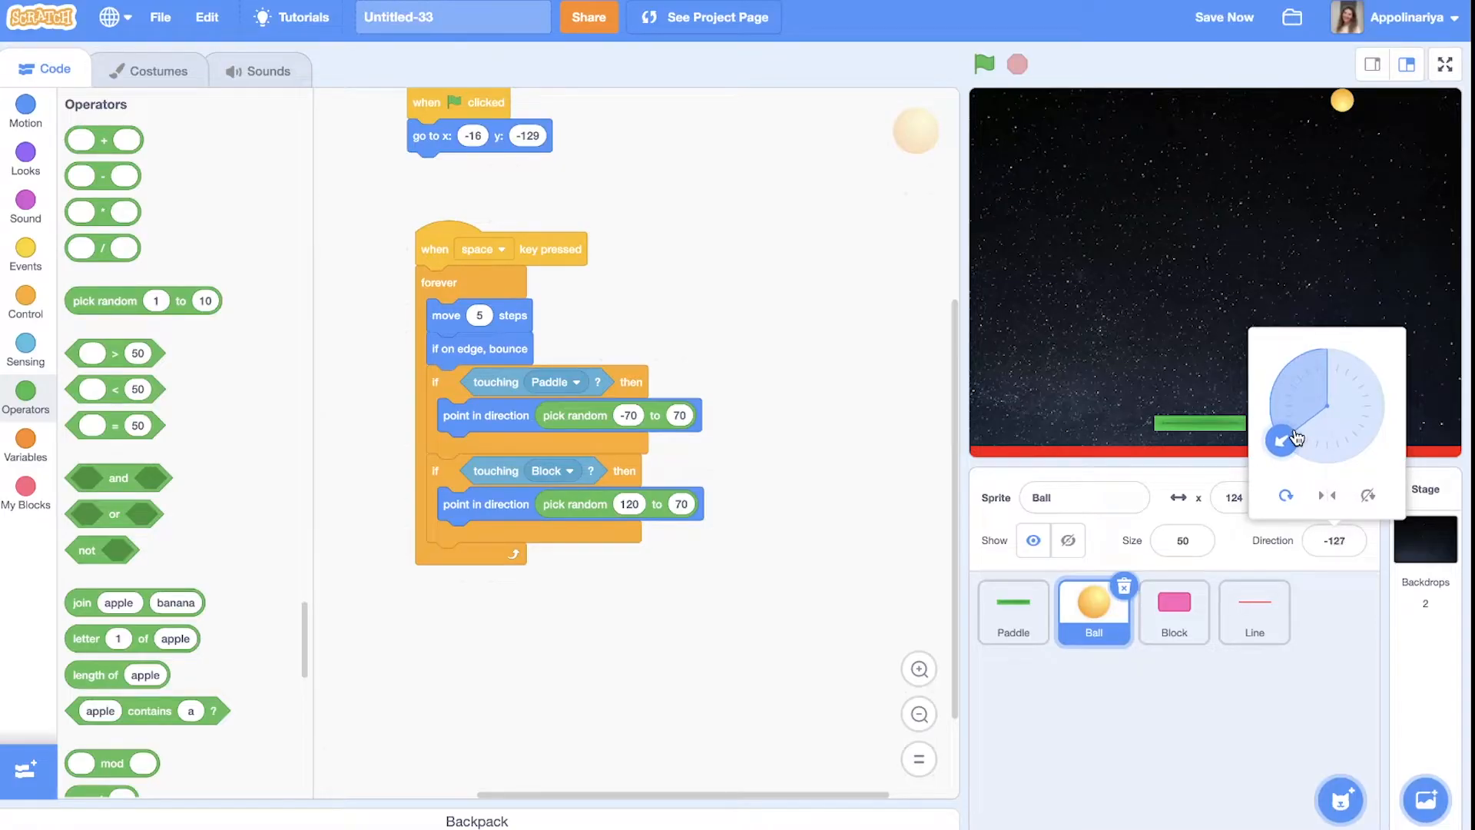
left_click_drag(1281, 442, 1294, 437)
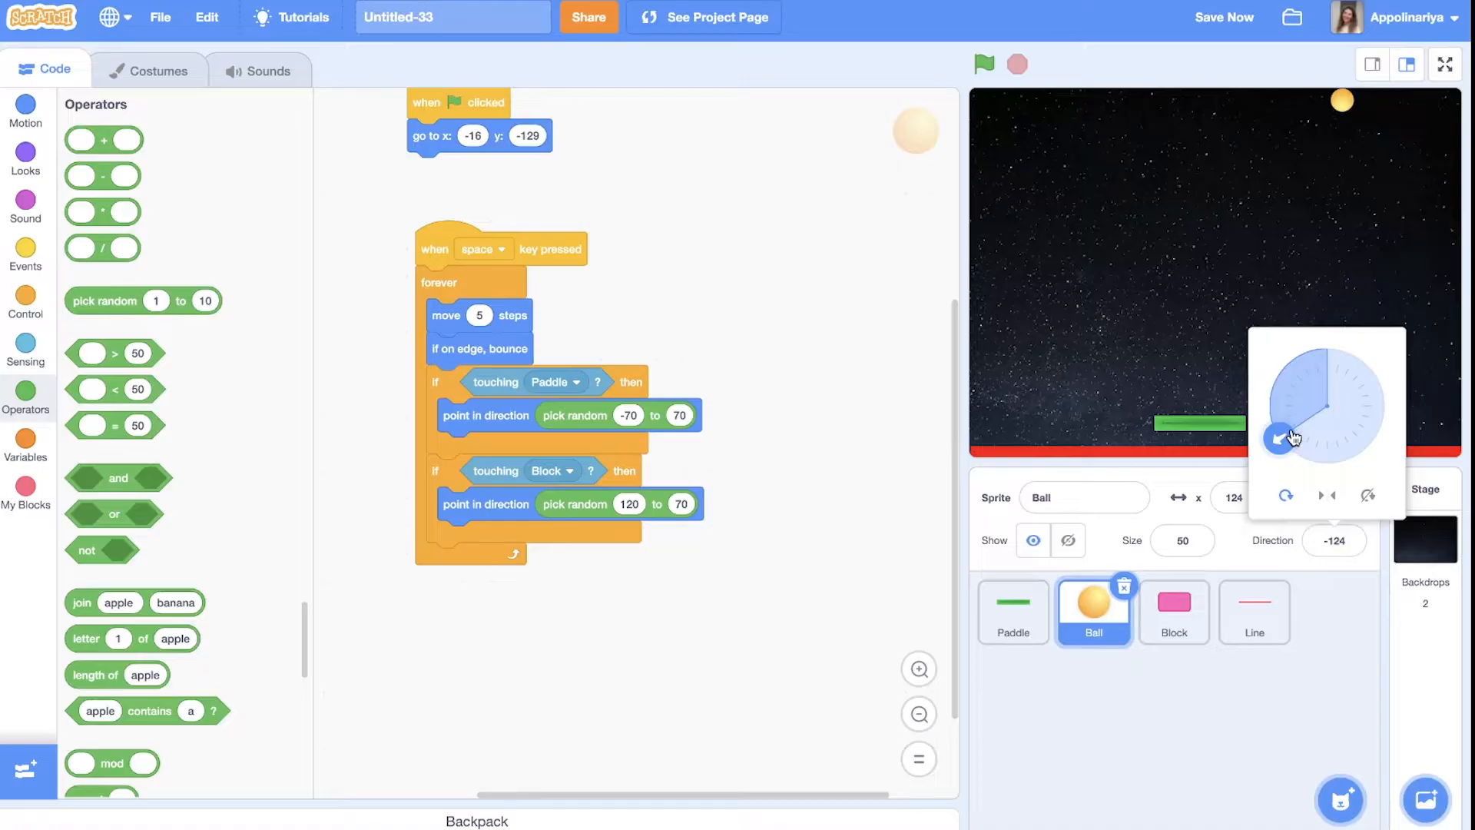
mouse_move(1381, 434)
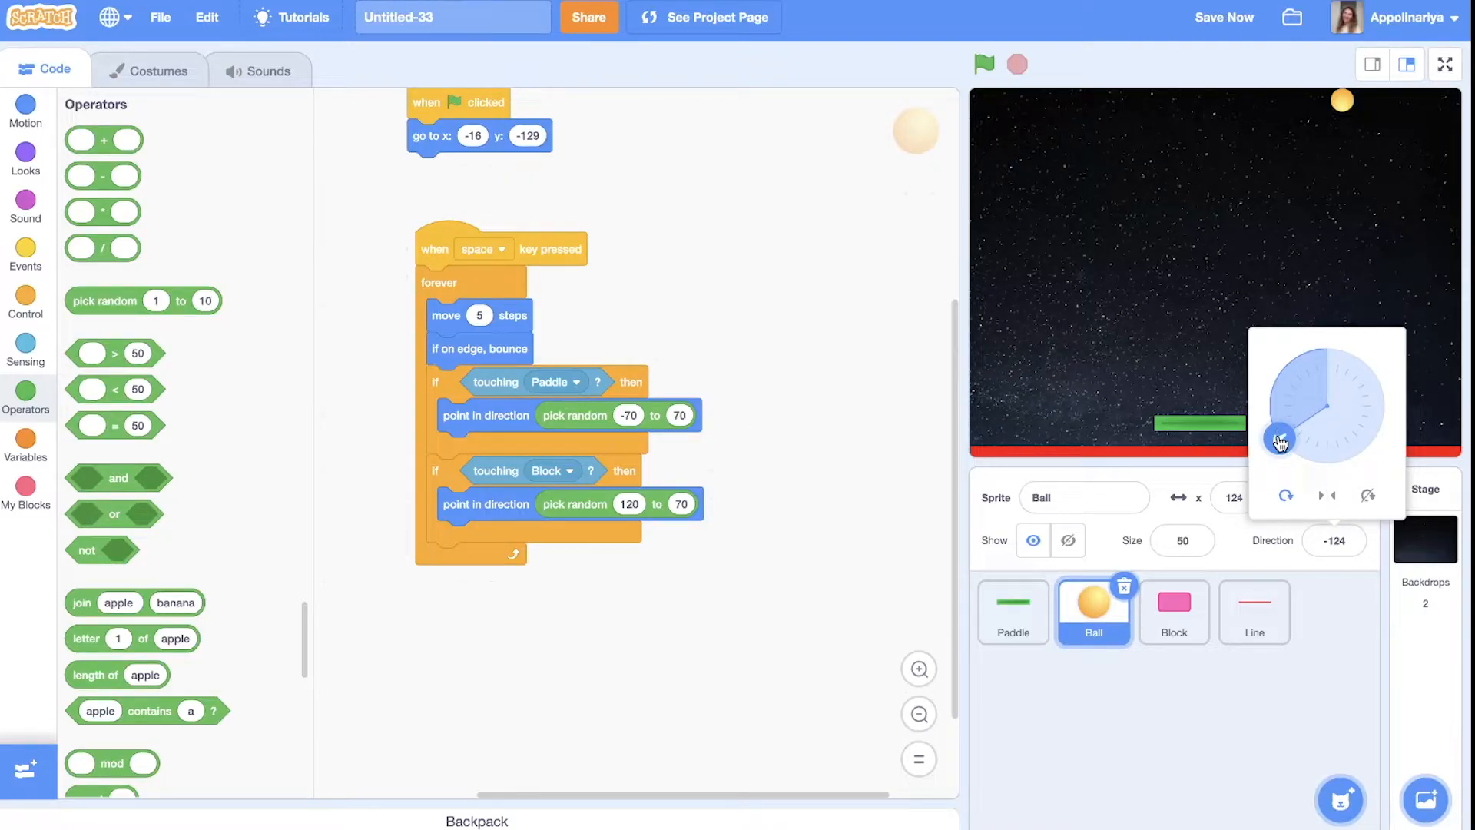
left_click(1334, 540)
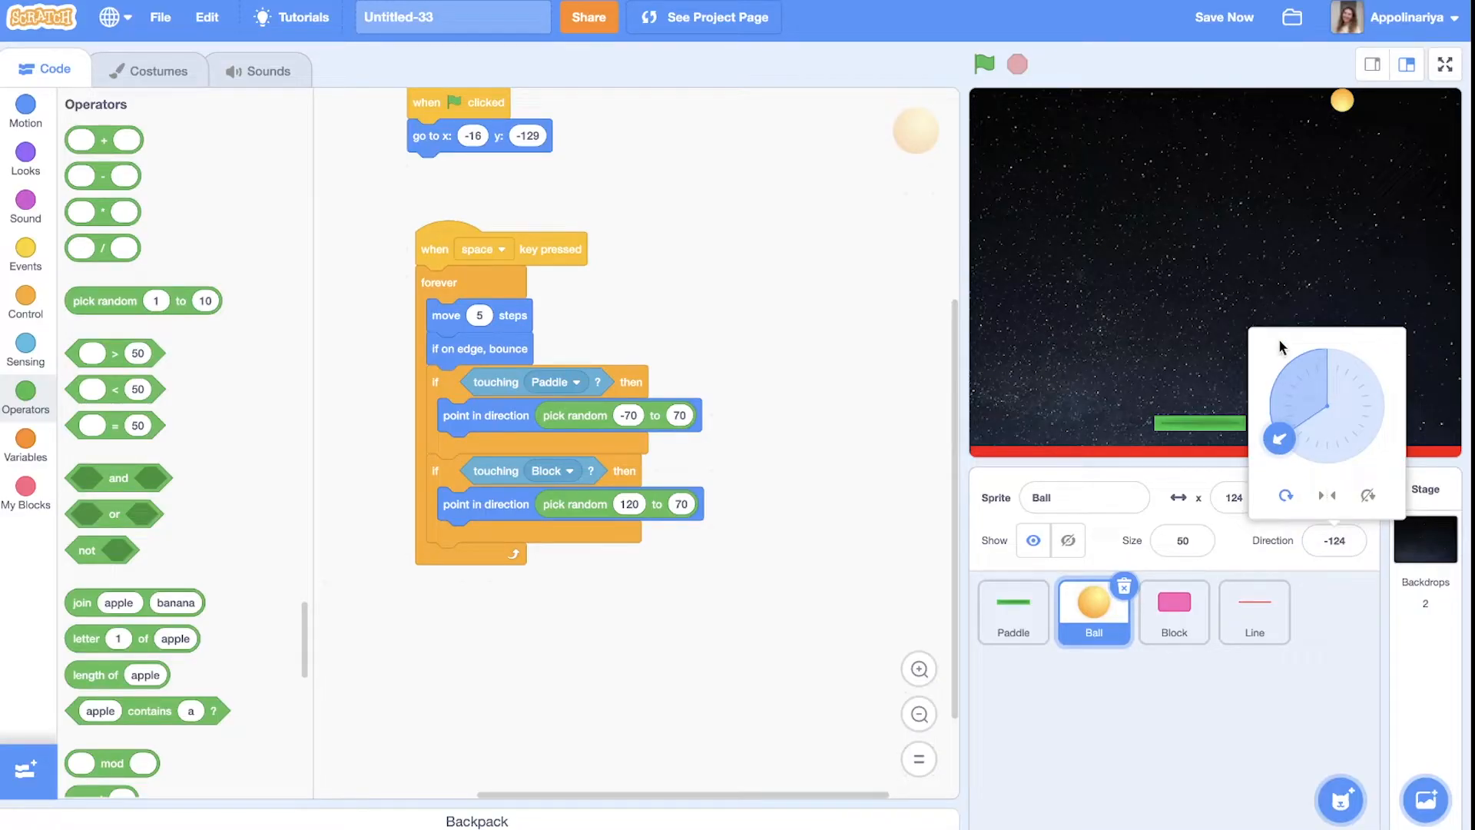
mouse_move(1279, 428)
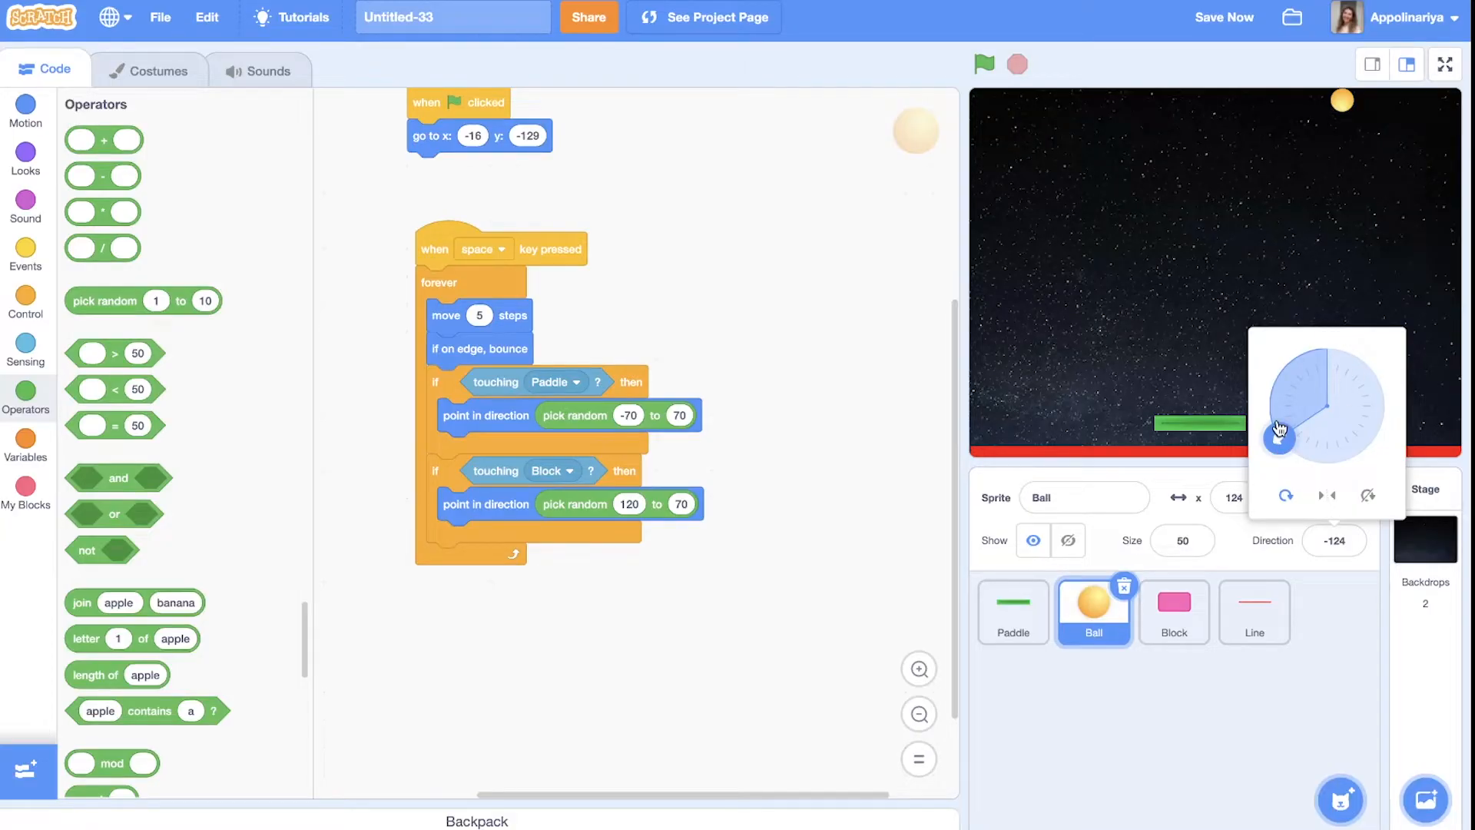
Set the Block rule's upper bound to 240 and restart the game
left_click(679, 503)
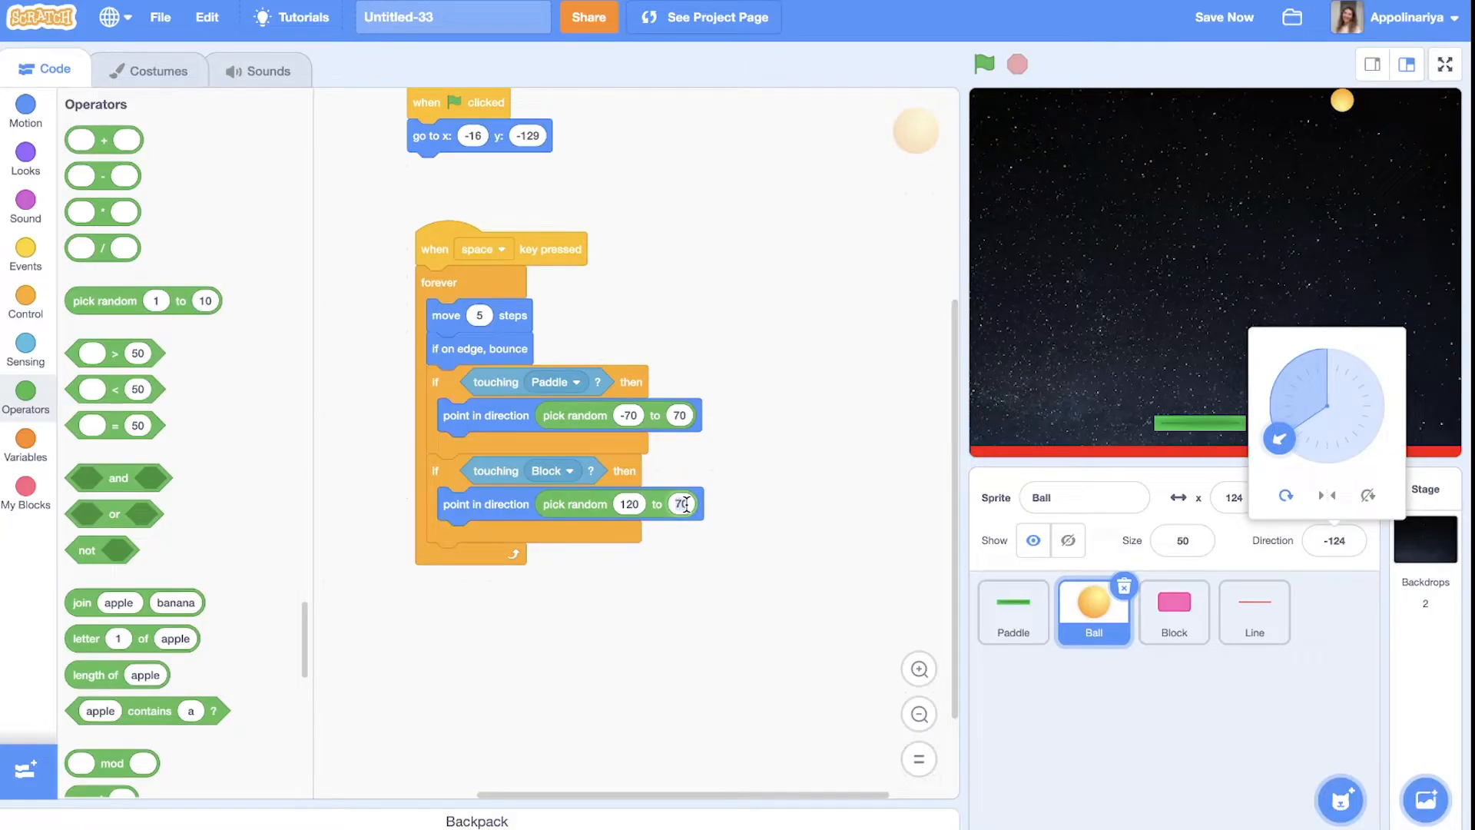
type("240")
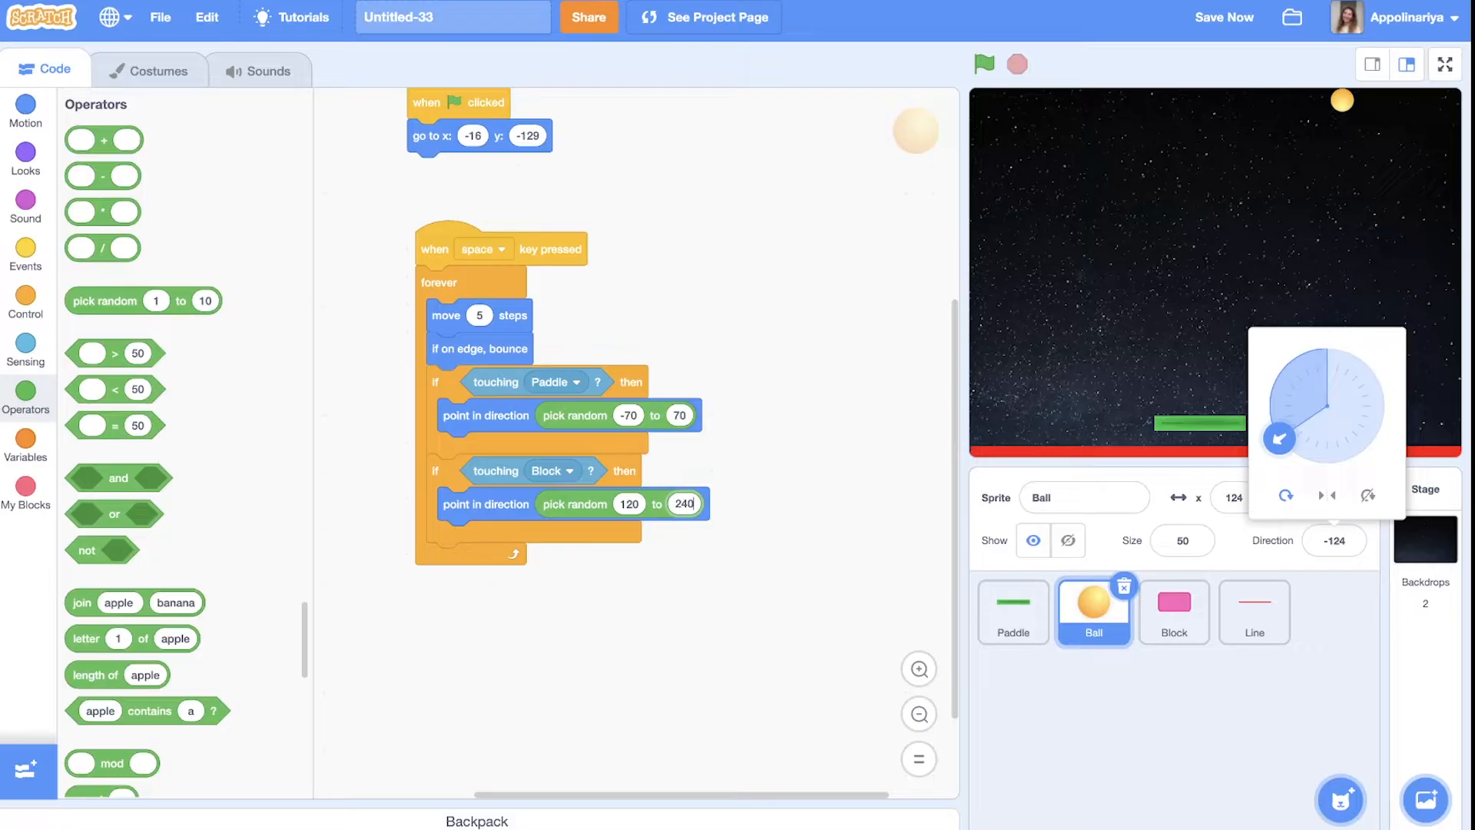
left_click(984, 64)
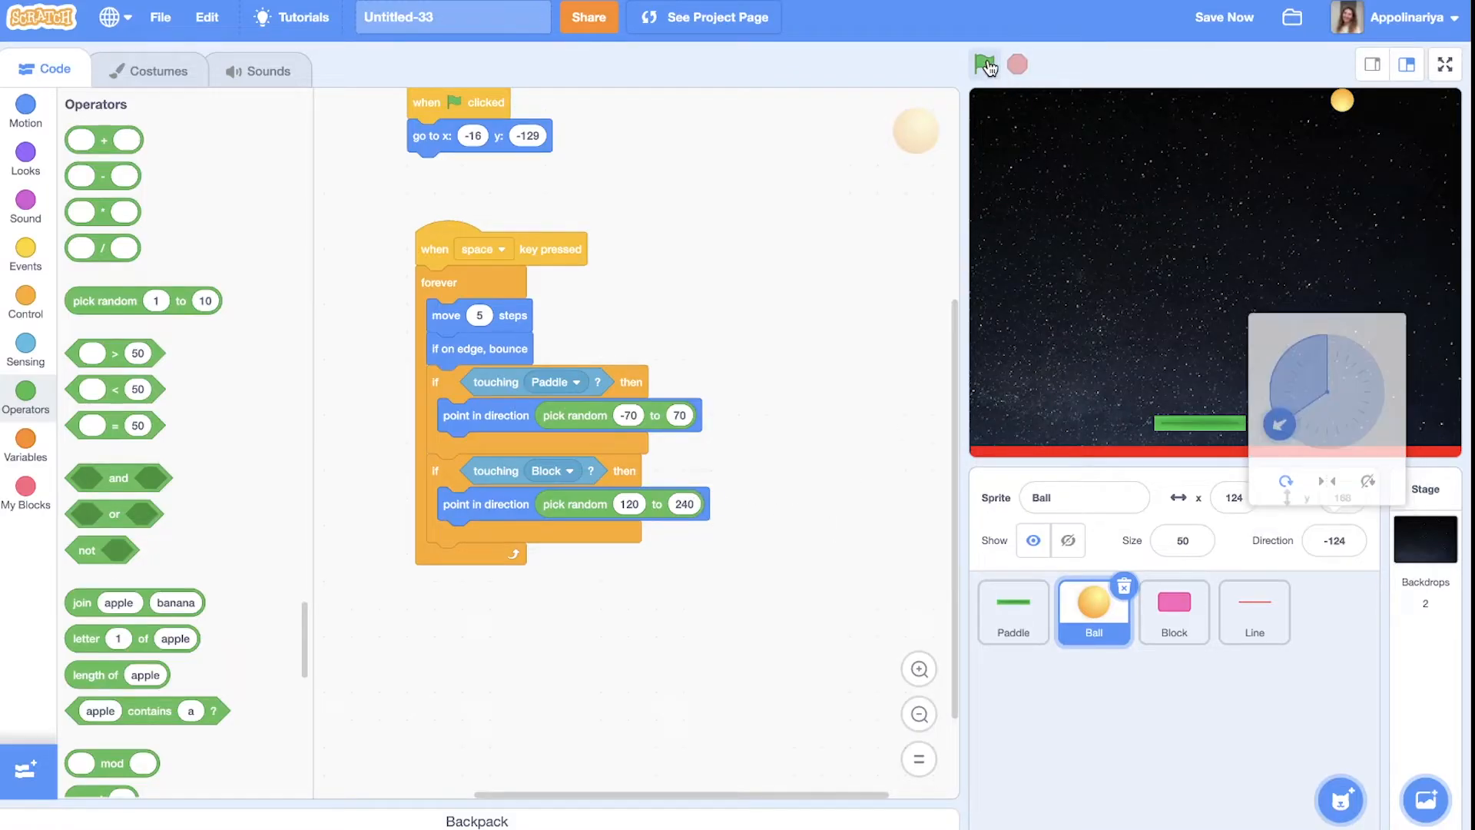
left_click(985, 64)
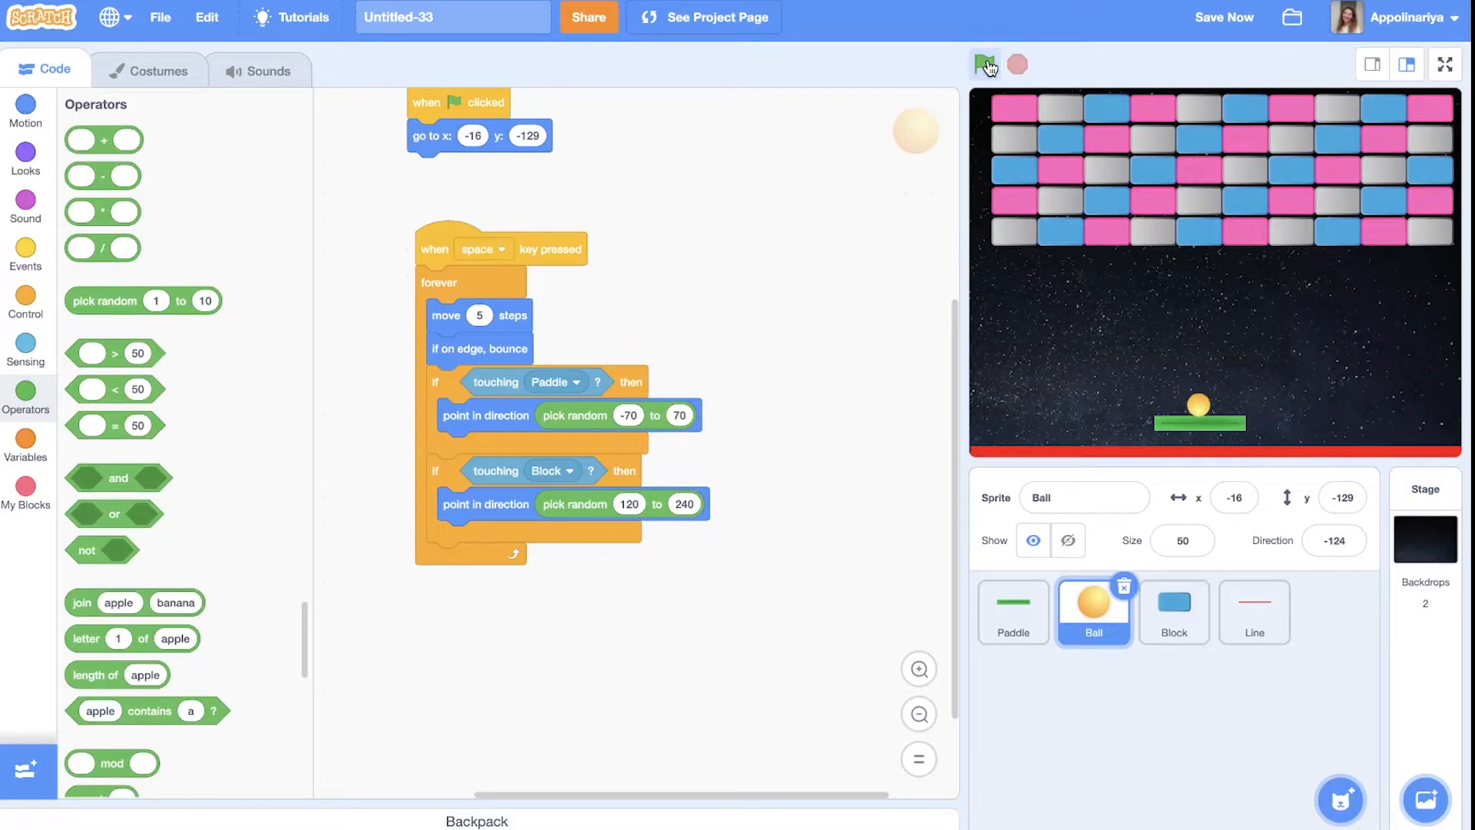
Play a test round of the game, stop it, and select the Block sprite
left_click(985, 64)
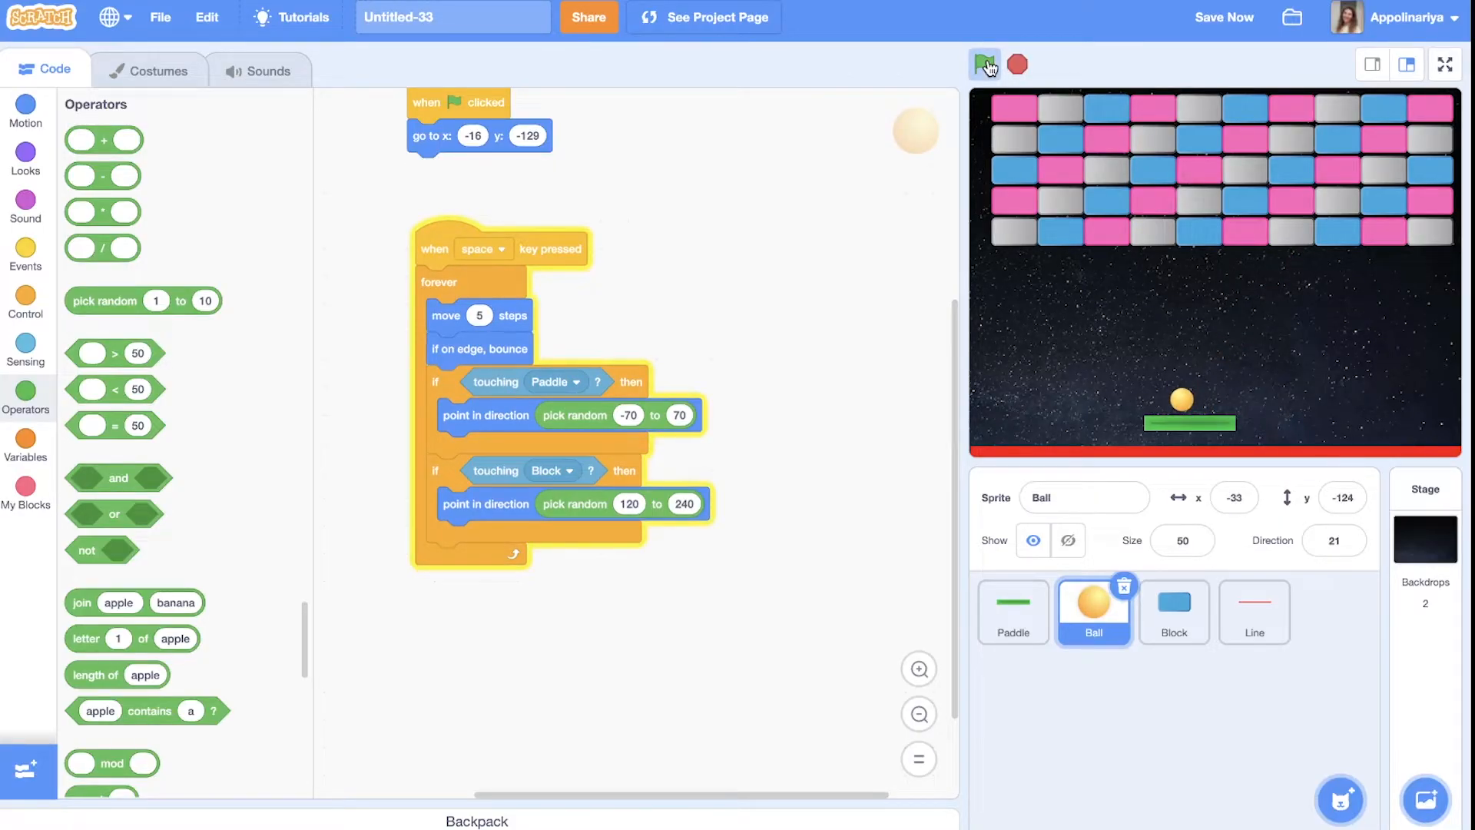
left_click(985, 64)
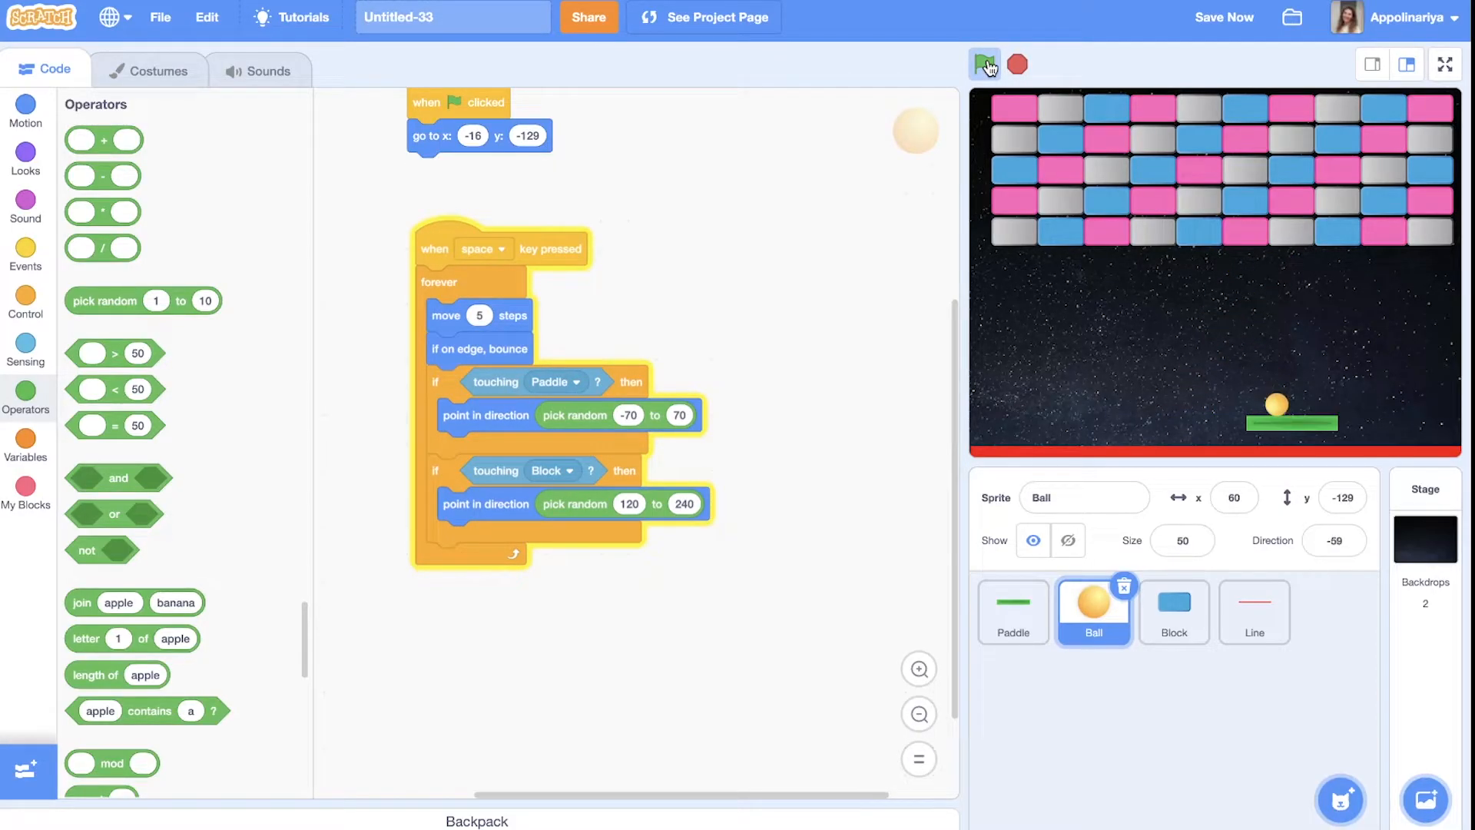
left_click(984, 64)
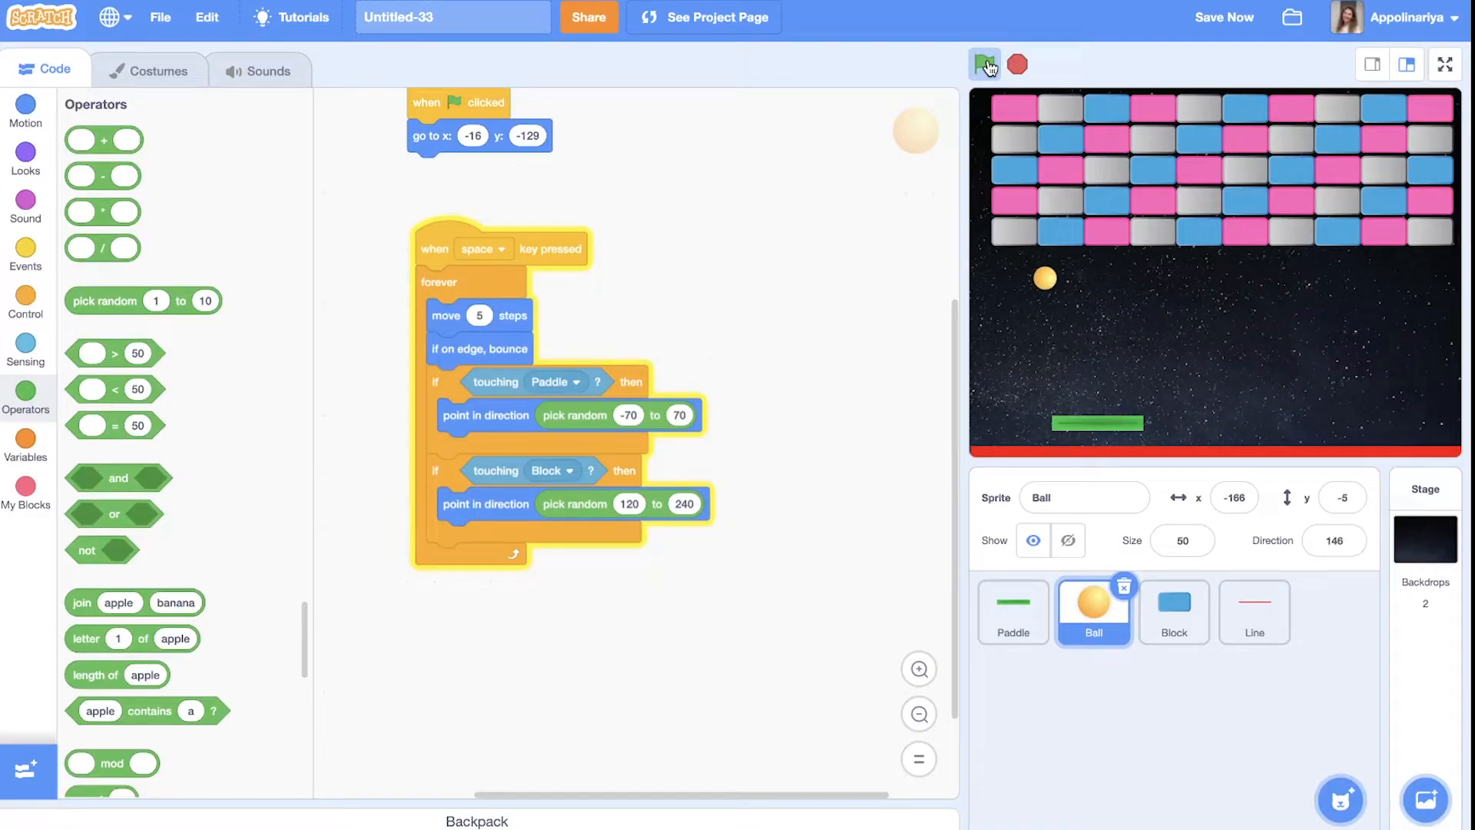
left_click(984, 64)
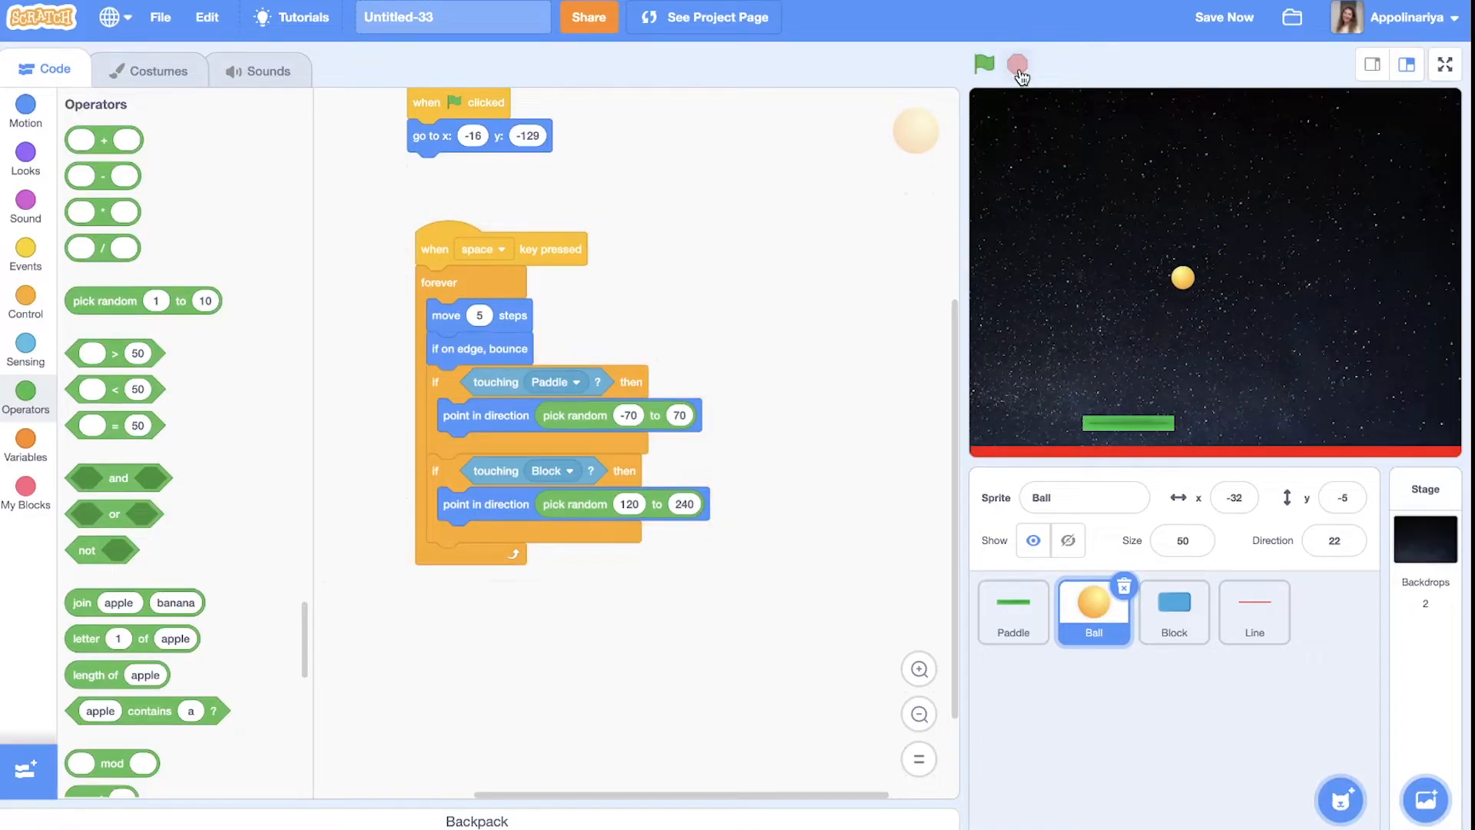
left_click(1173, 611)
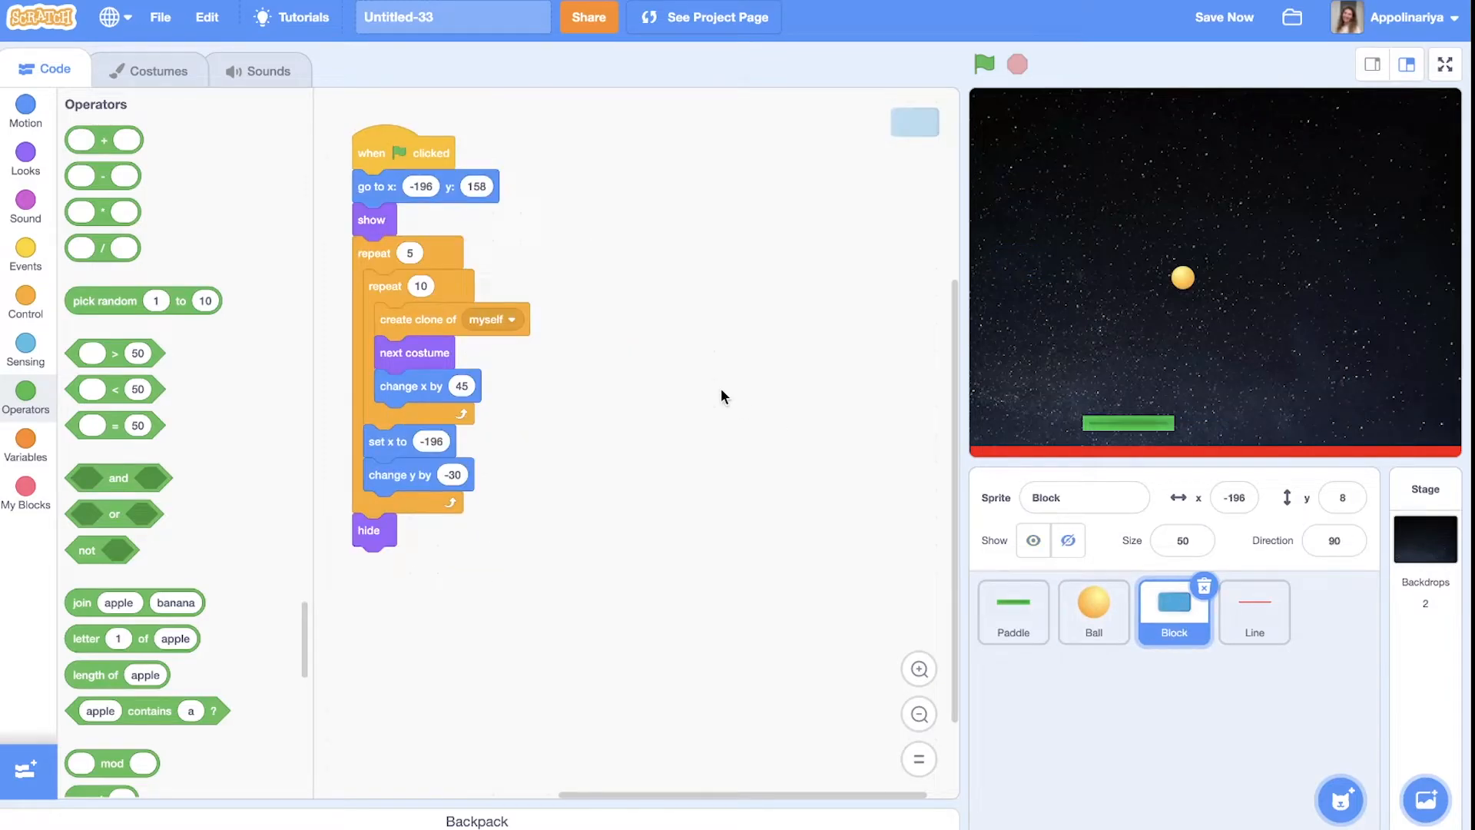
mouse_move(742, 272)
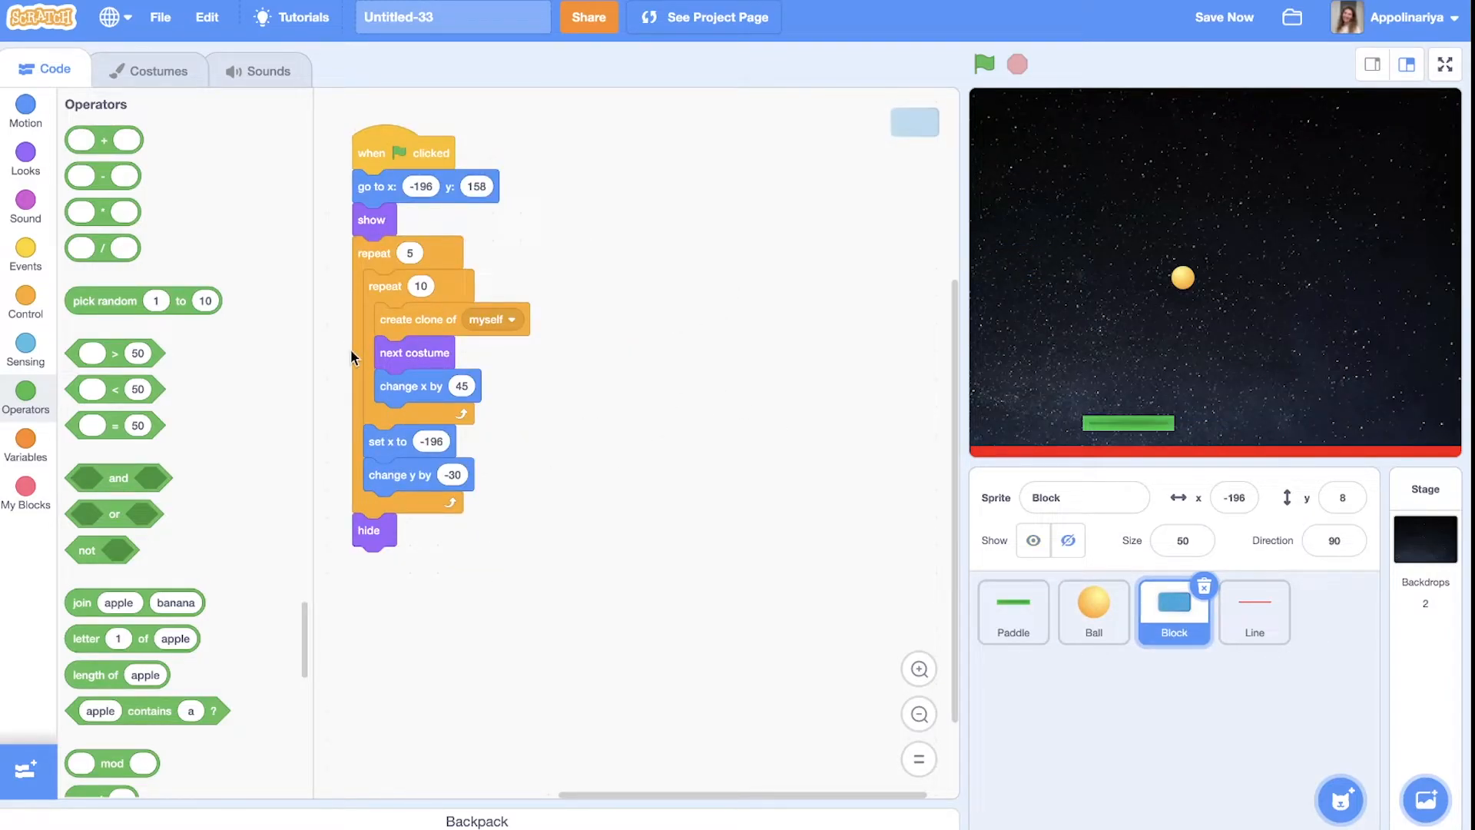
Add a 'when I start as a clone' script forever checking if touching the Ball
left_click(26, 255)
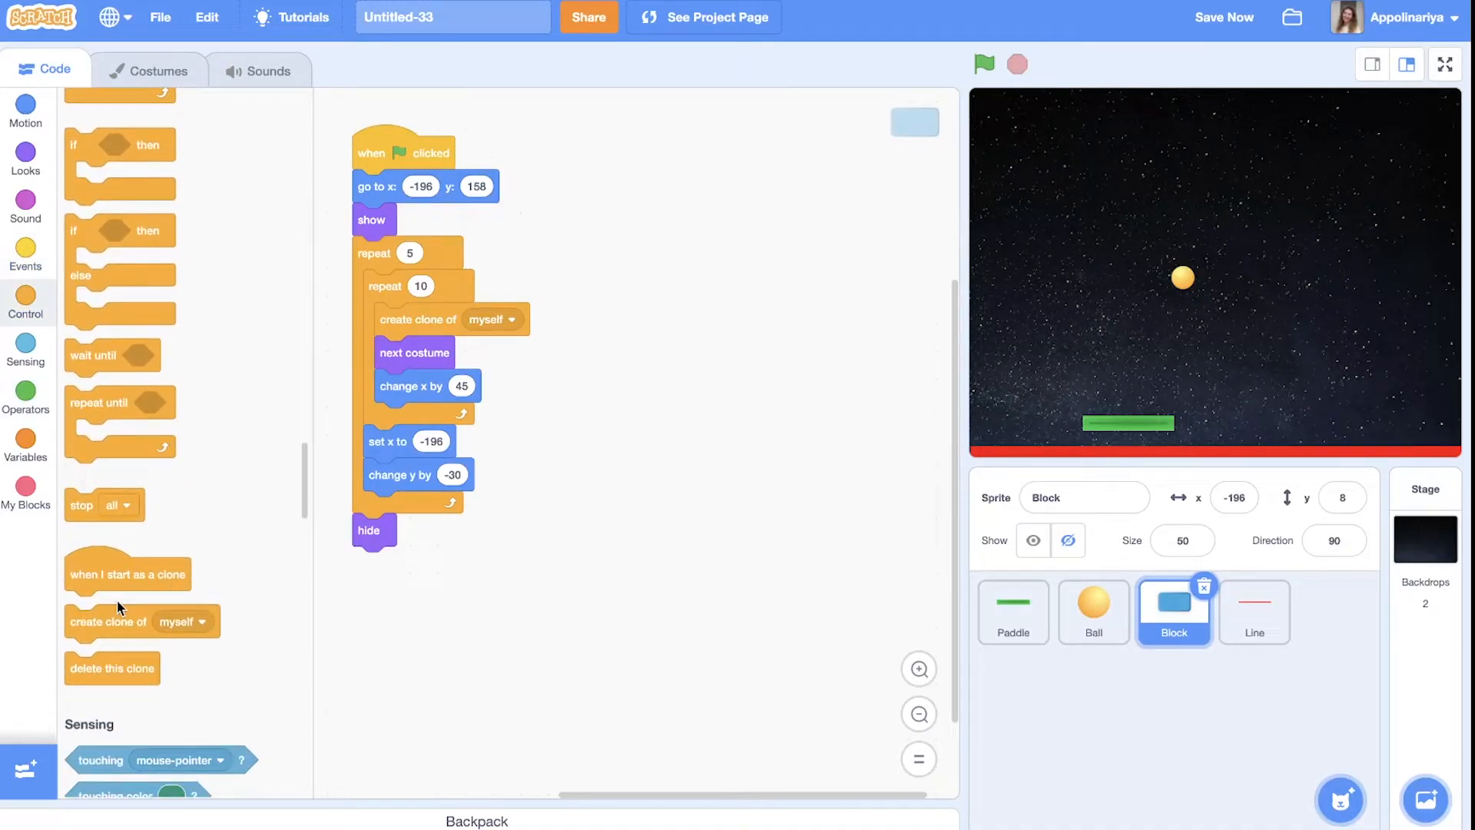
left_click_drag(127, 574, 685, 205)
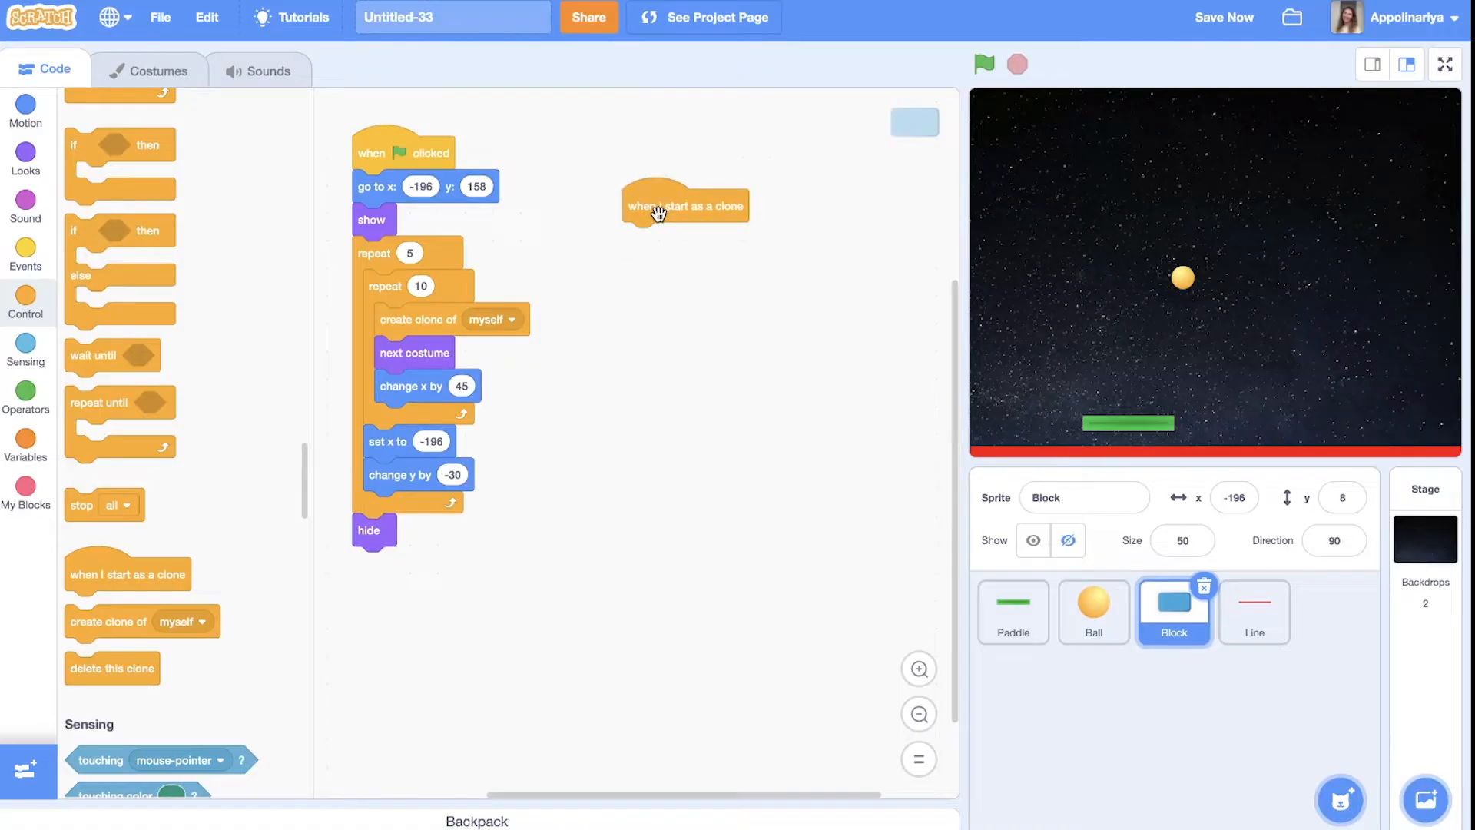
scroll("down", 3)
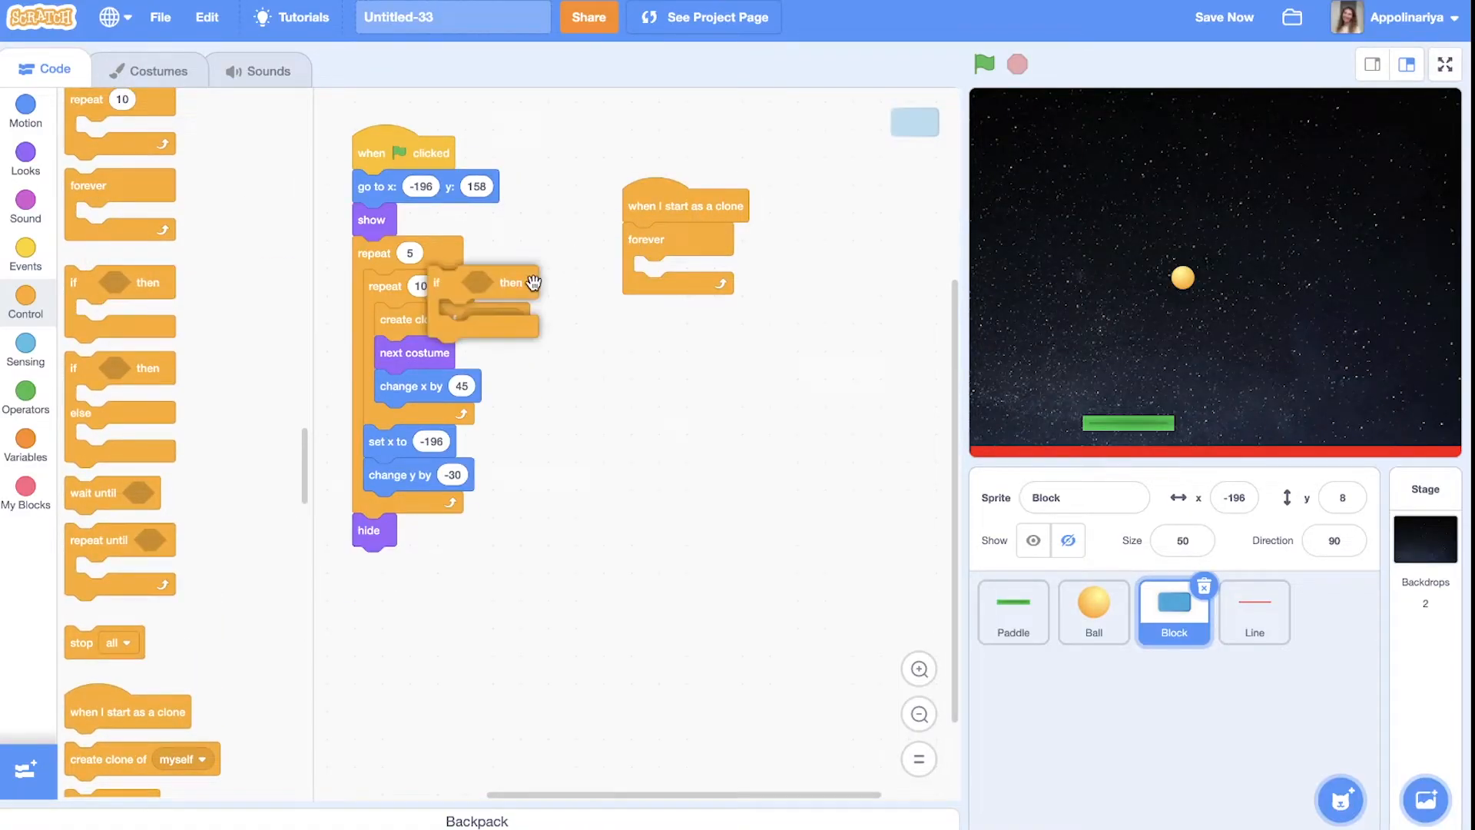
left_click(25, 353)
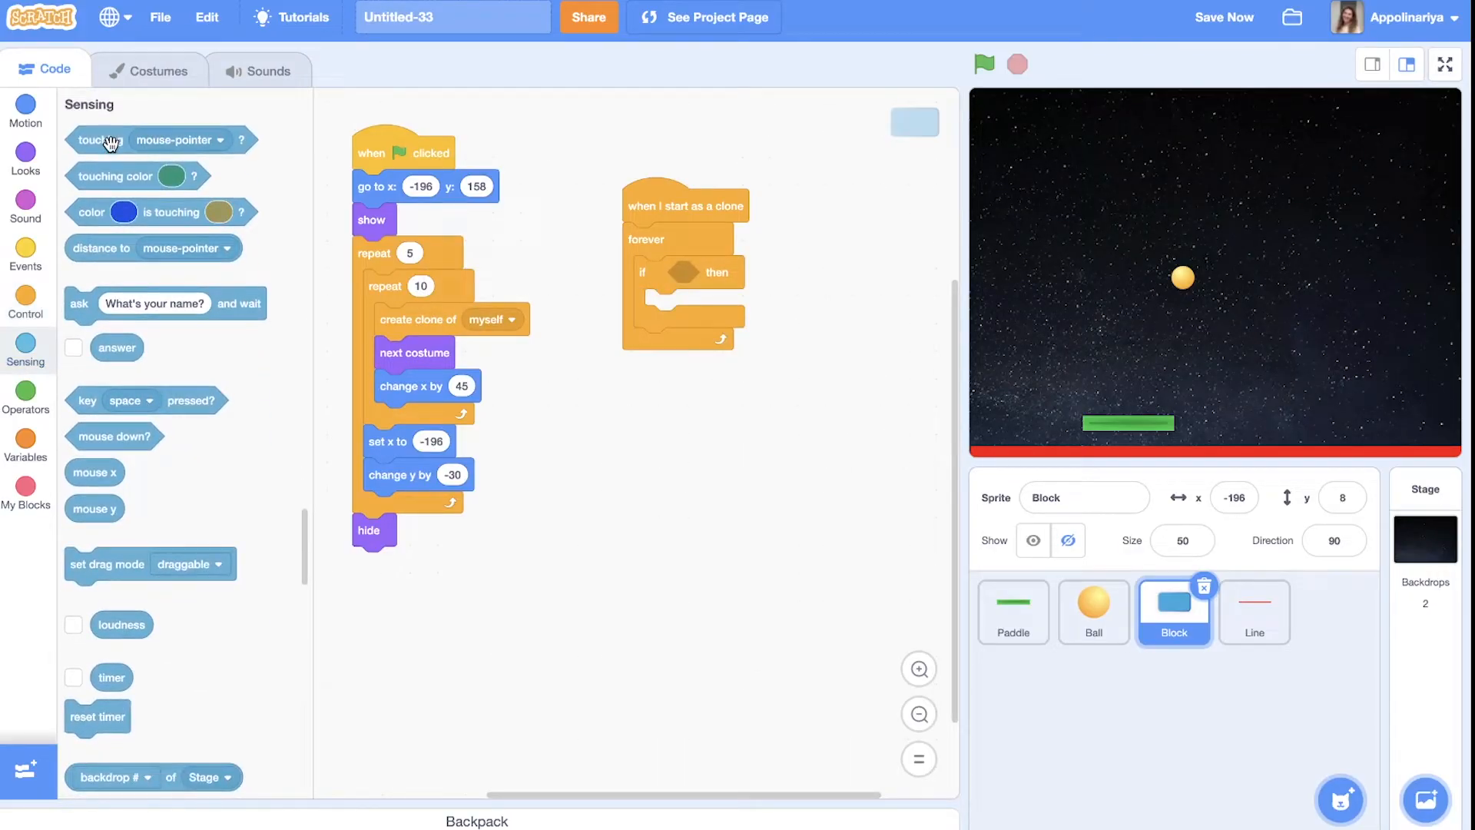
left_click(782, 272)
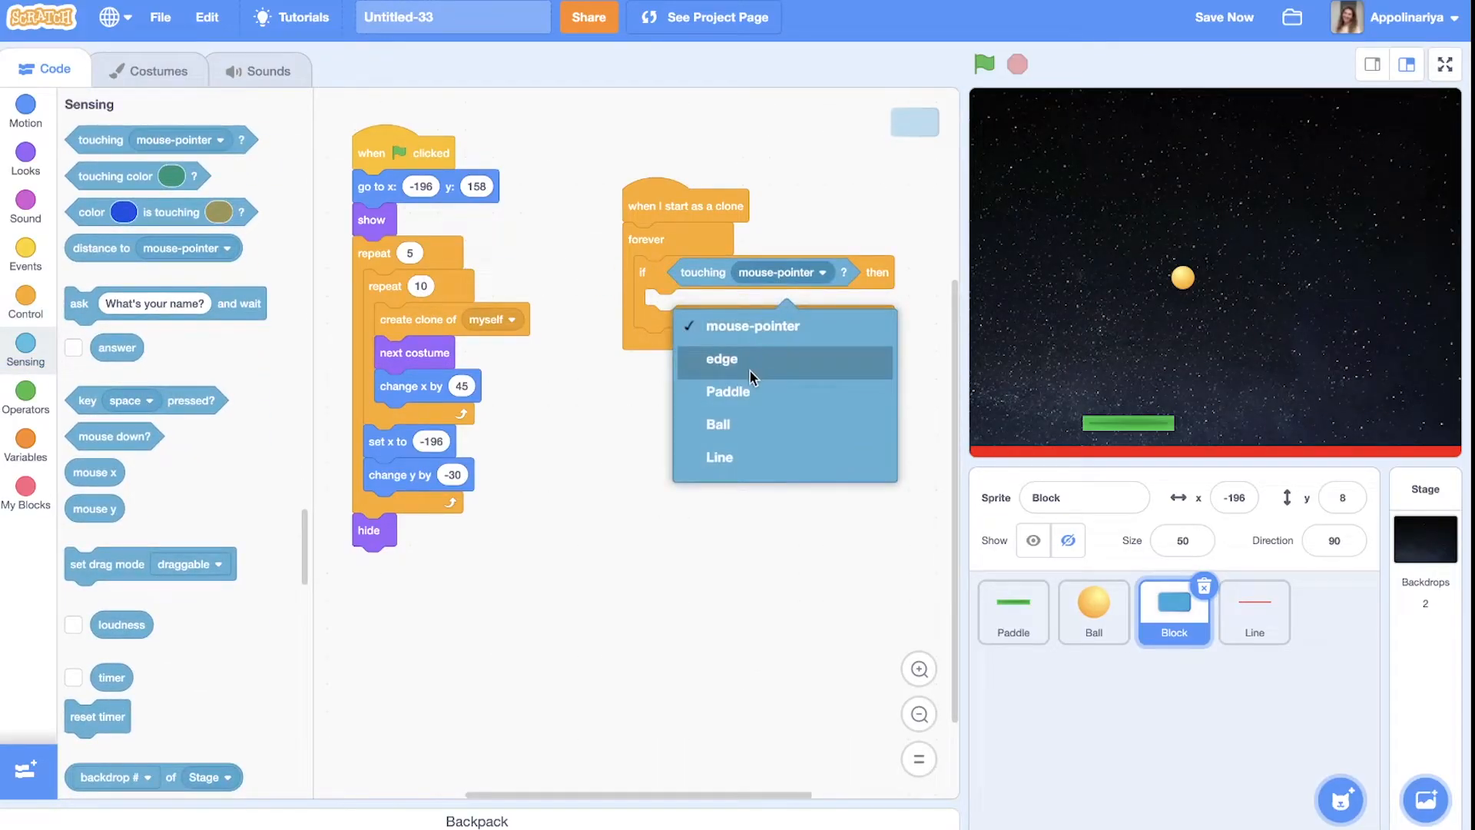
left_click(717, 424)
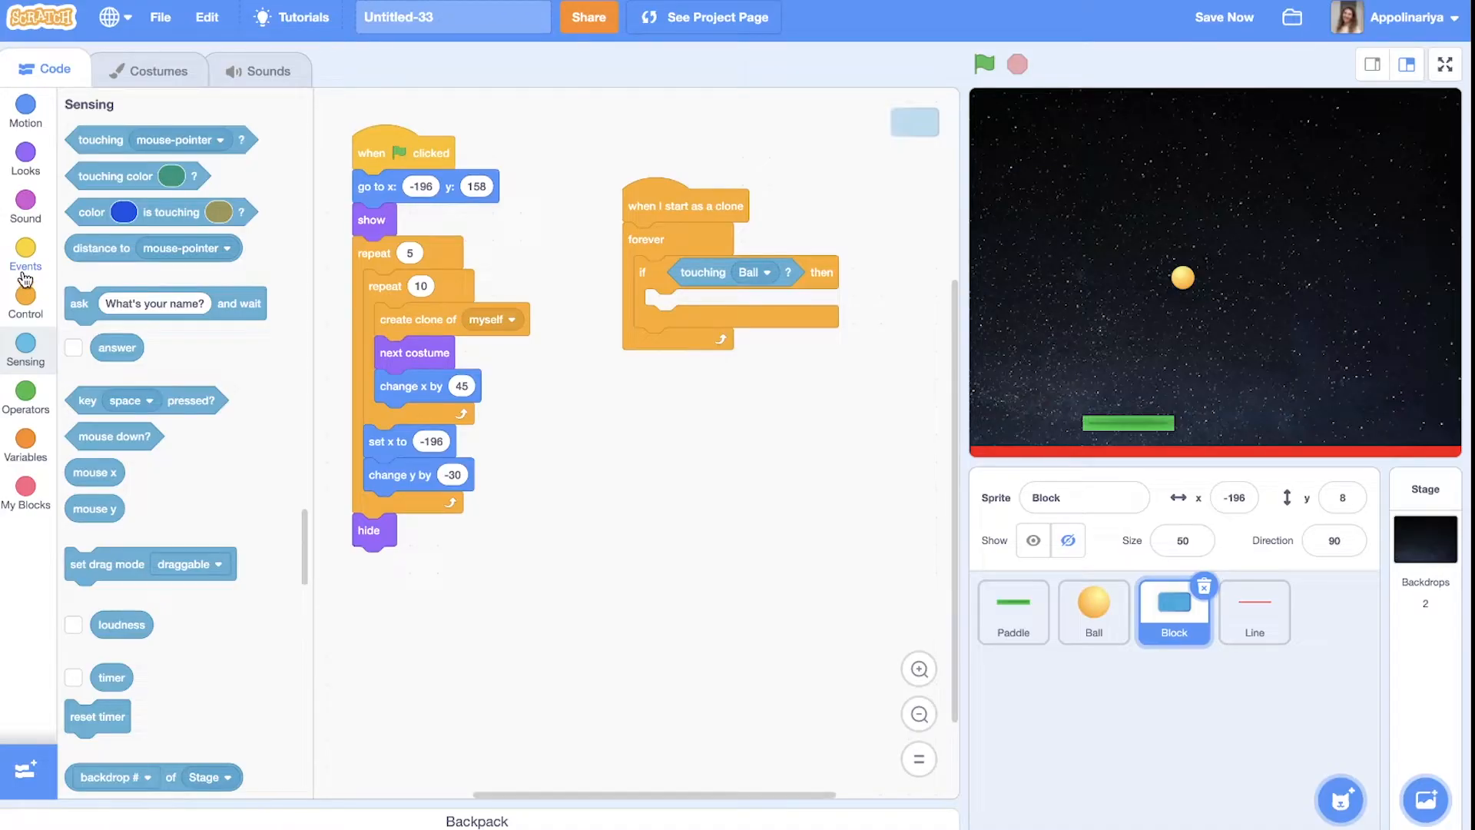
Make the touched clone play pop and delete itself, then bring up the Block's sounds
left_click(26, 305)
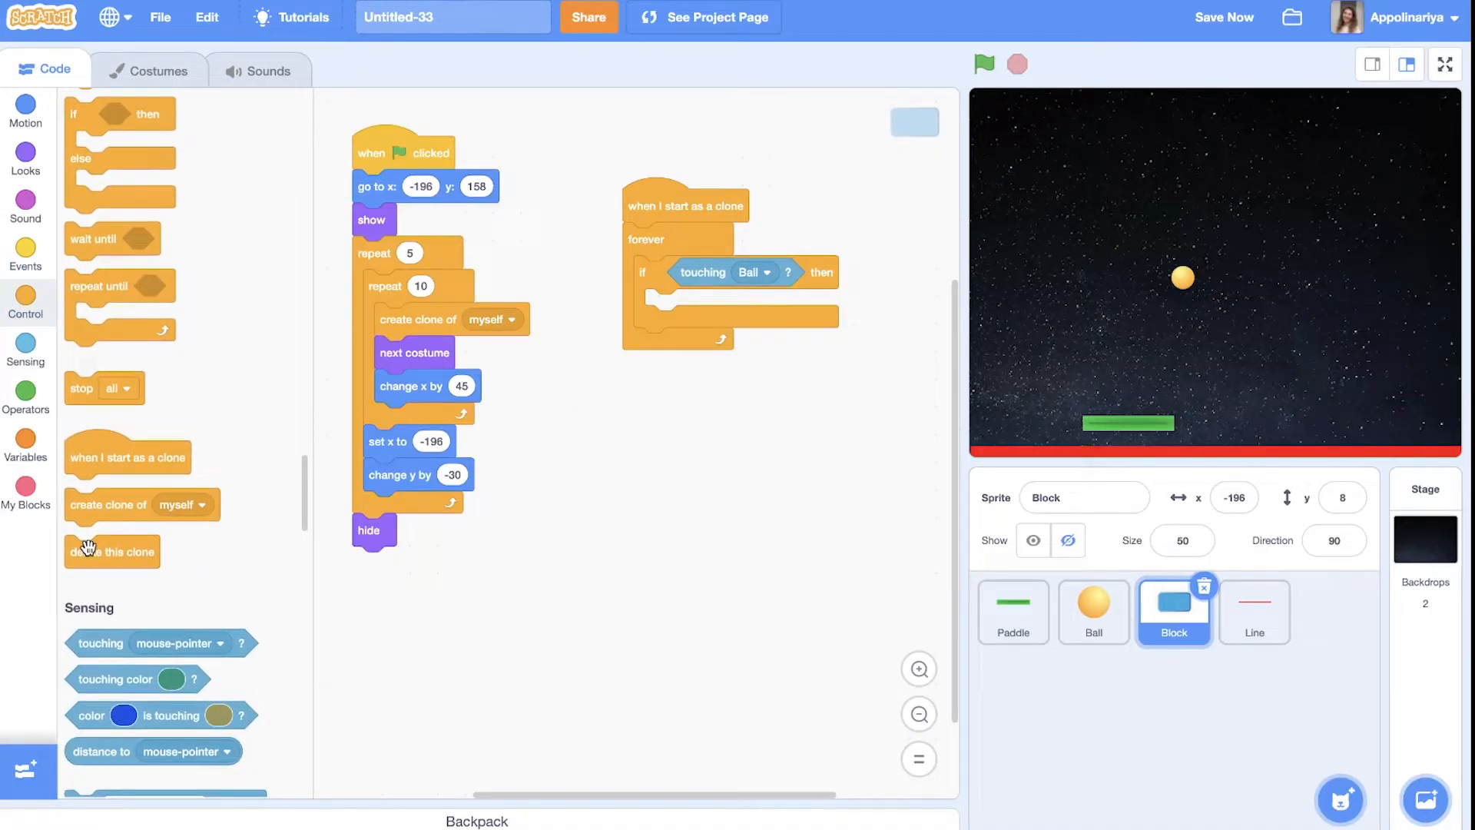
left_click_drag(112, 552, 691, 306)
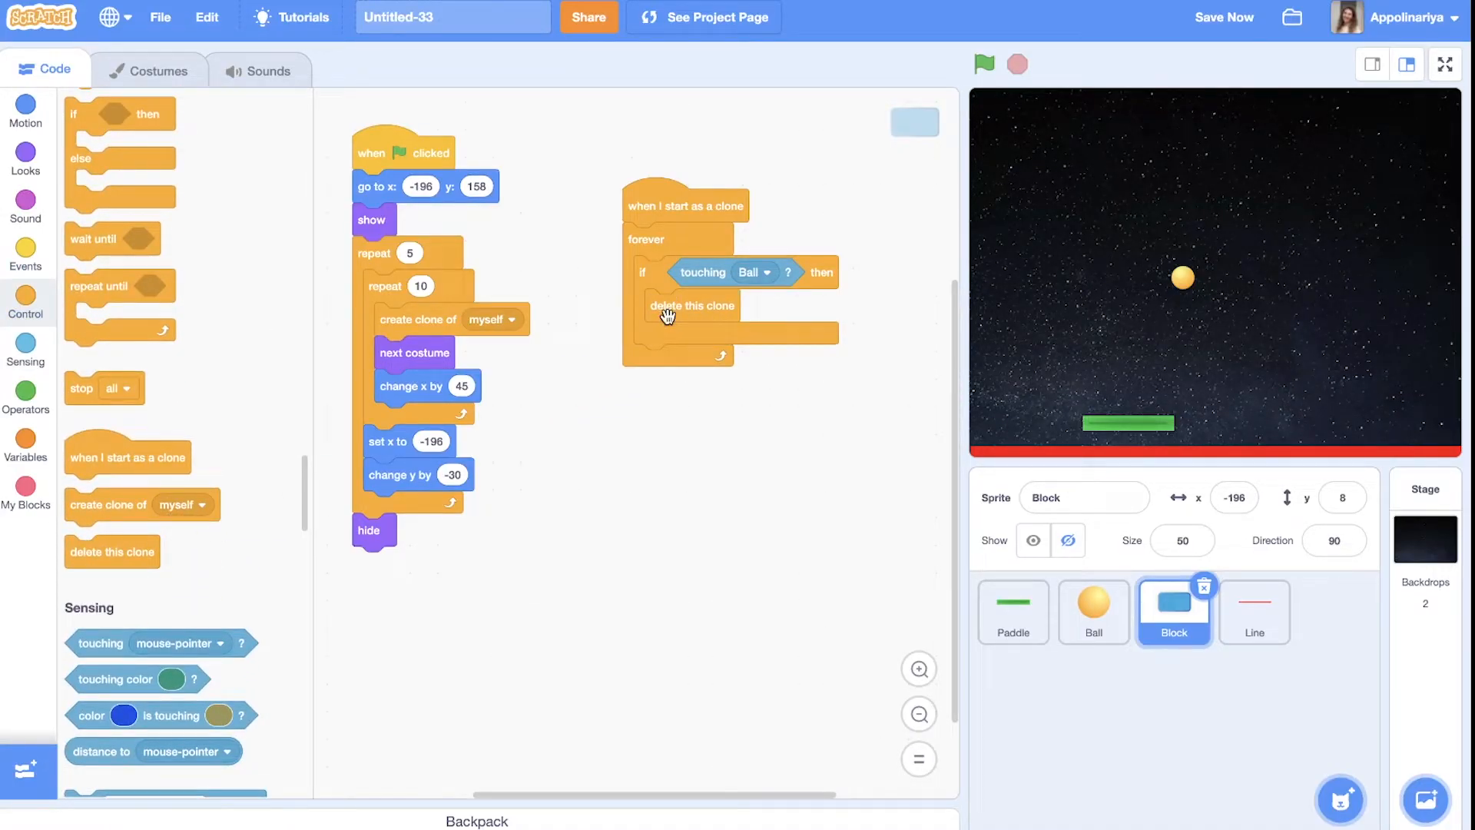
left_click(26, 205)
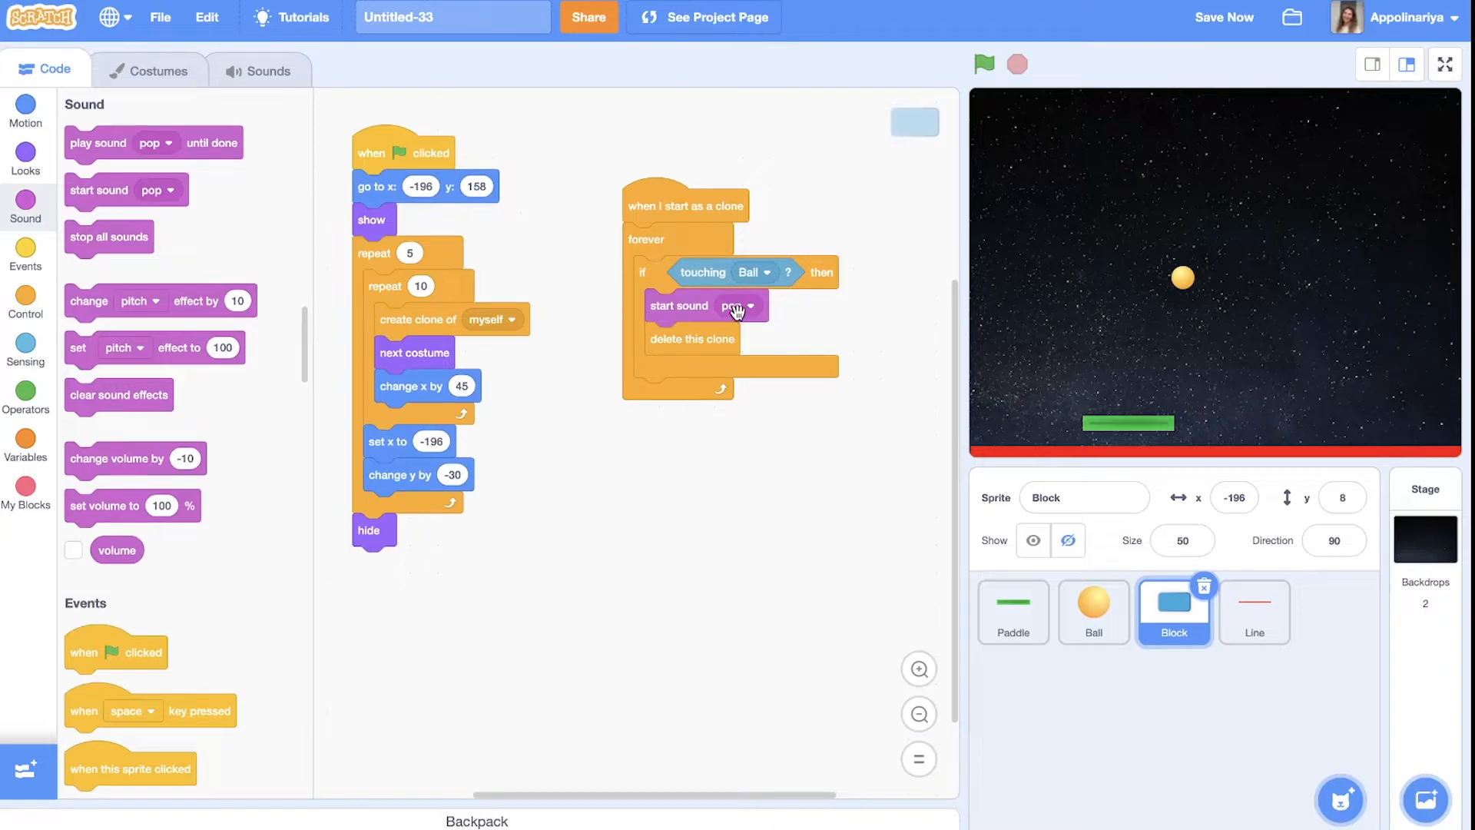
left_click(268, 70)
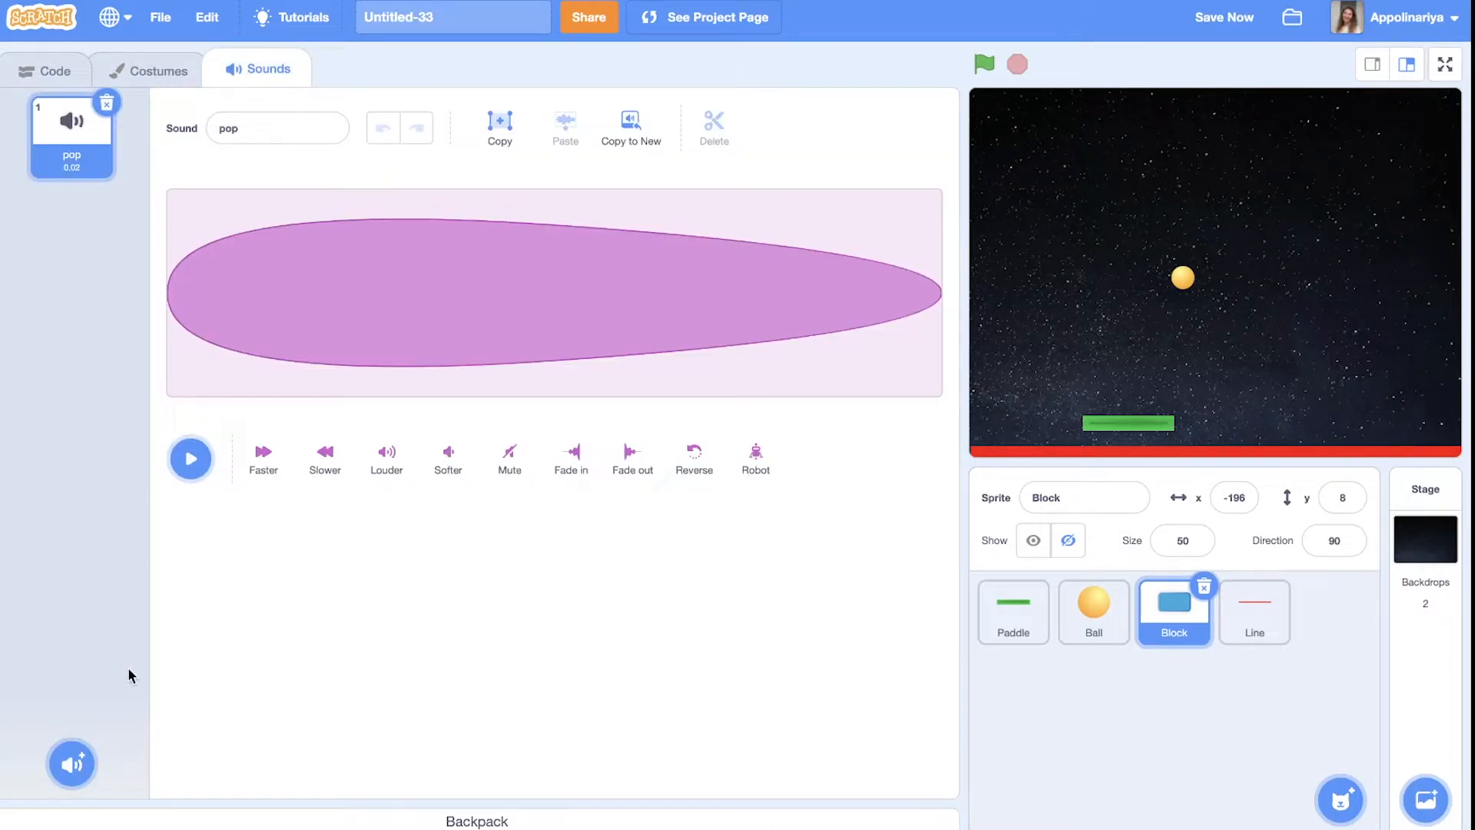
Add the Collect sound from the sound library to the Block sprite, then return to its code
left_click(72, 764)
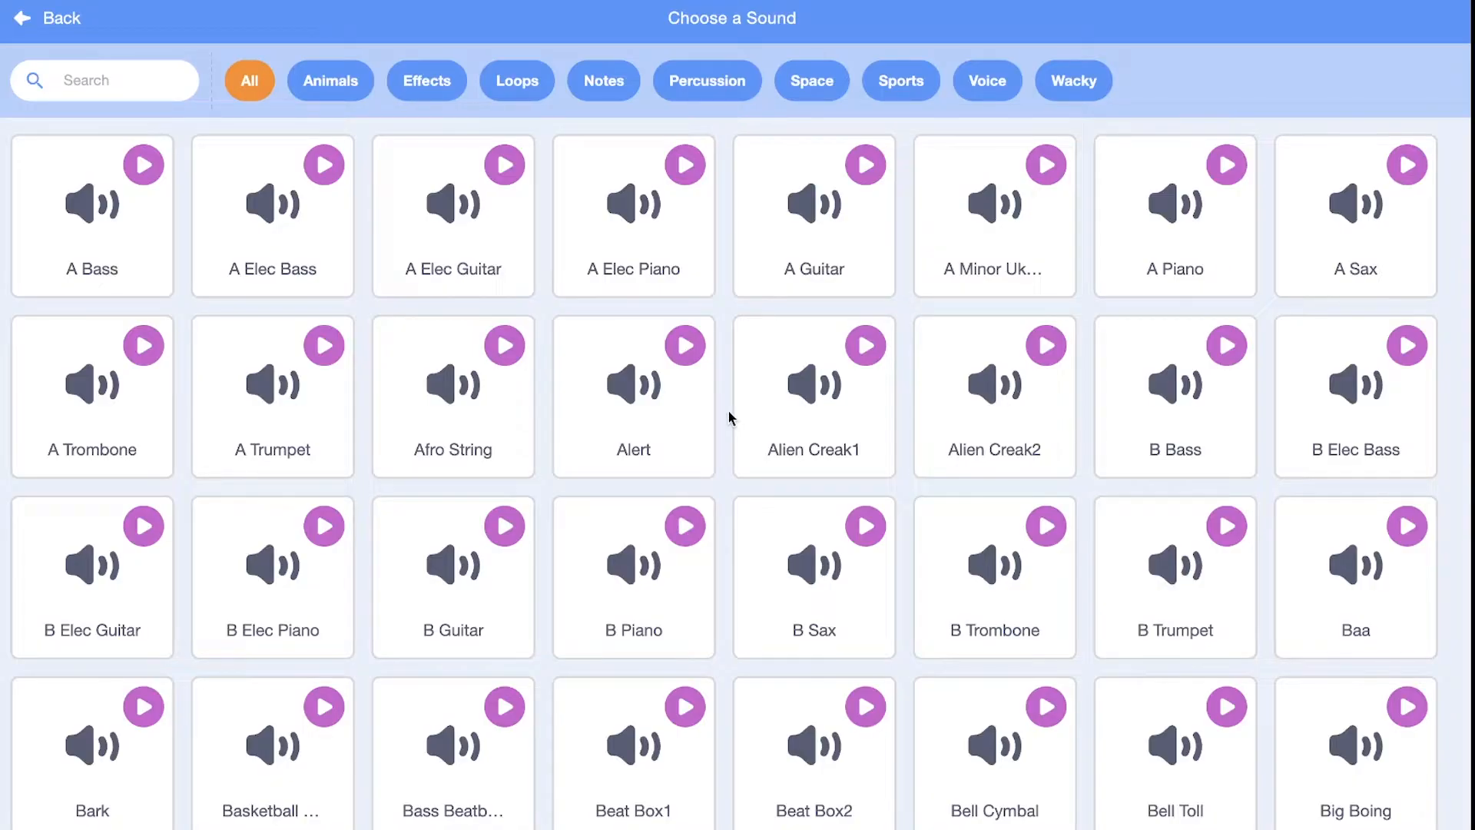
scroll("down", 3)
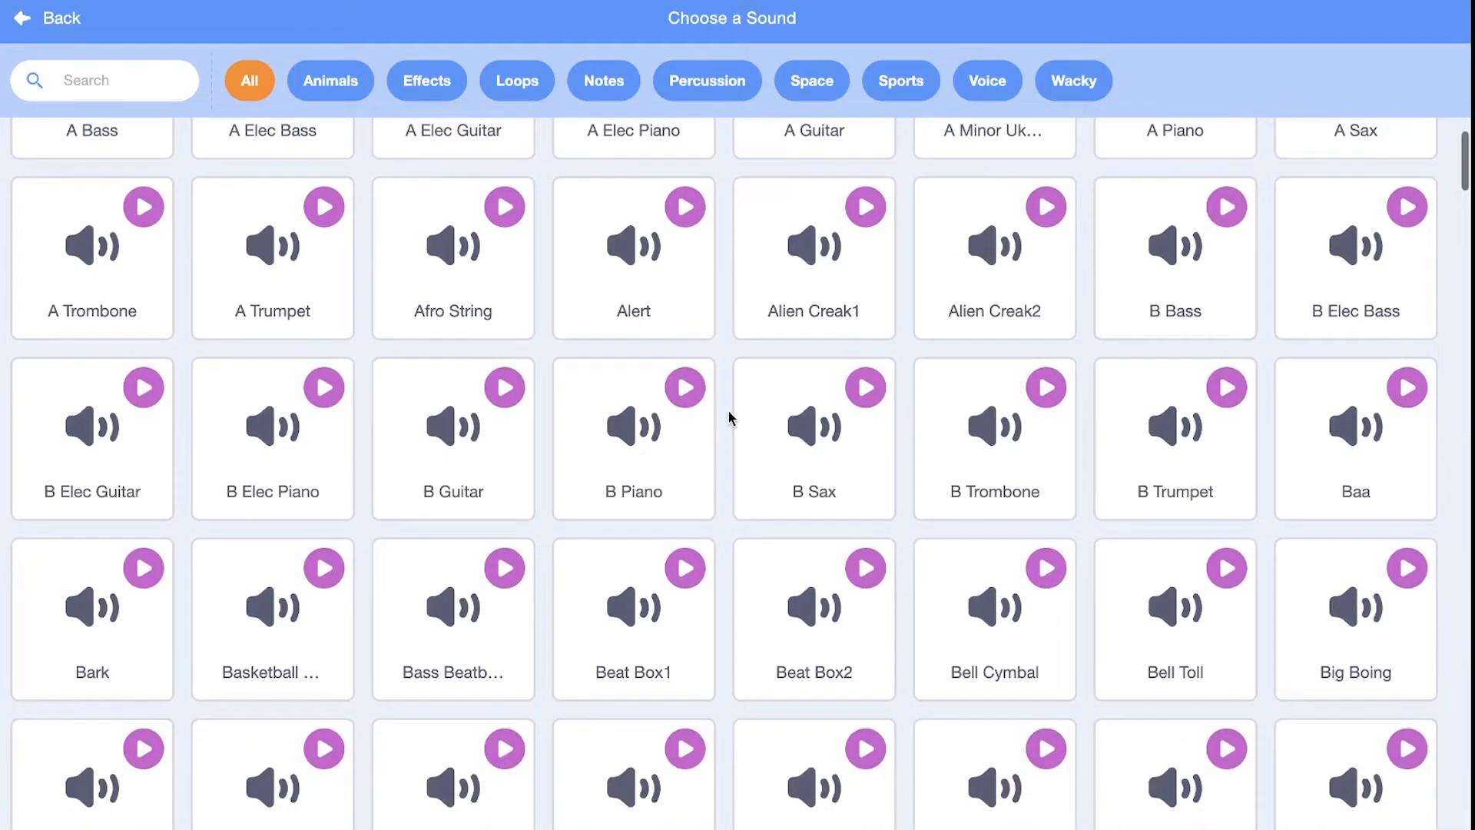
scroll("down", 3)
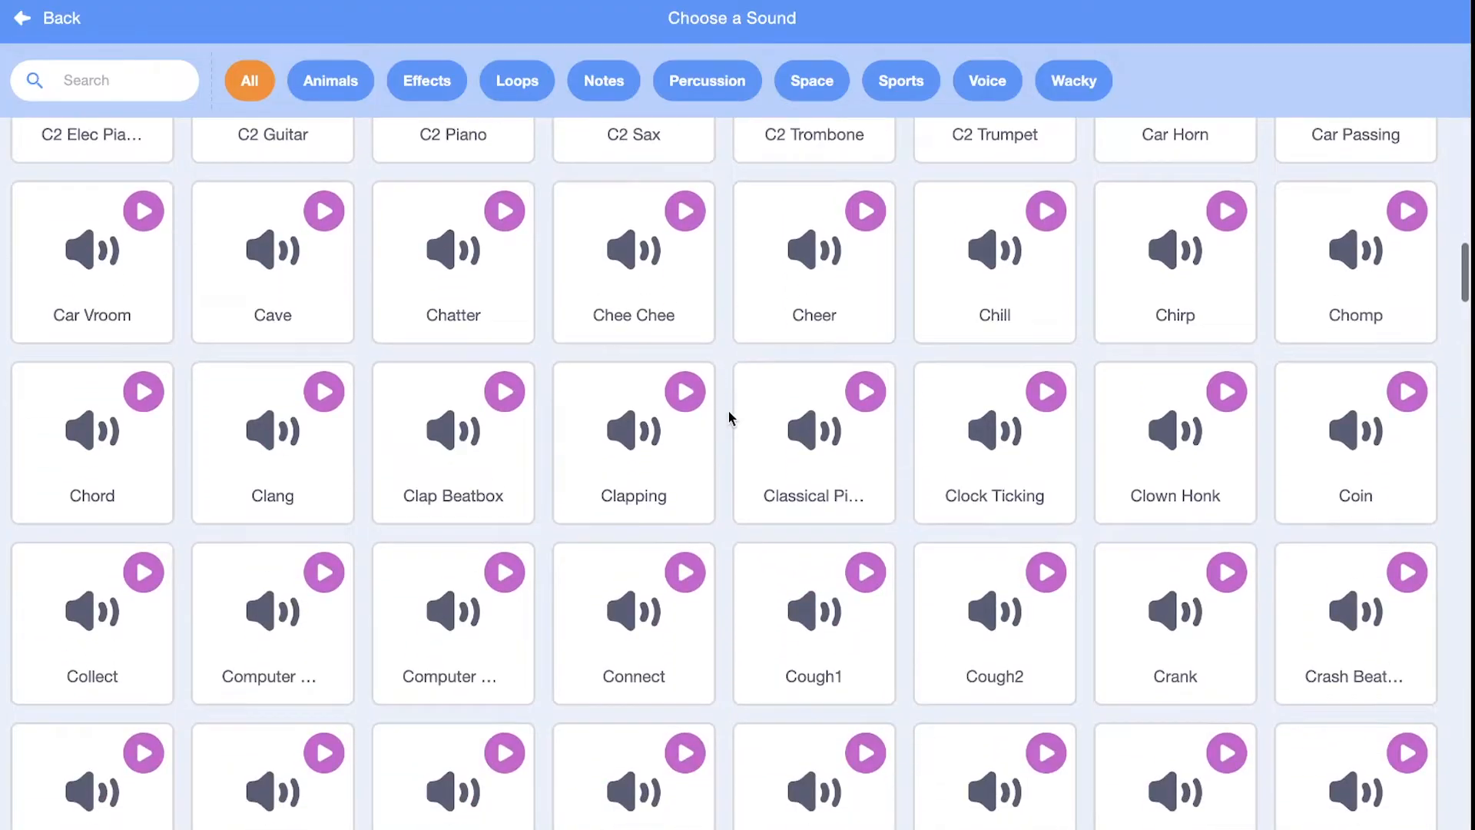
scroll("down", 3)
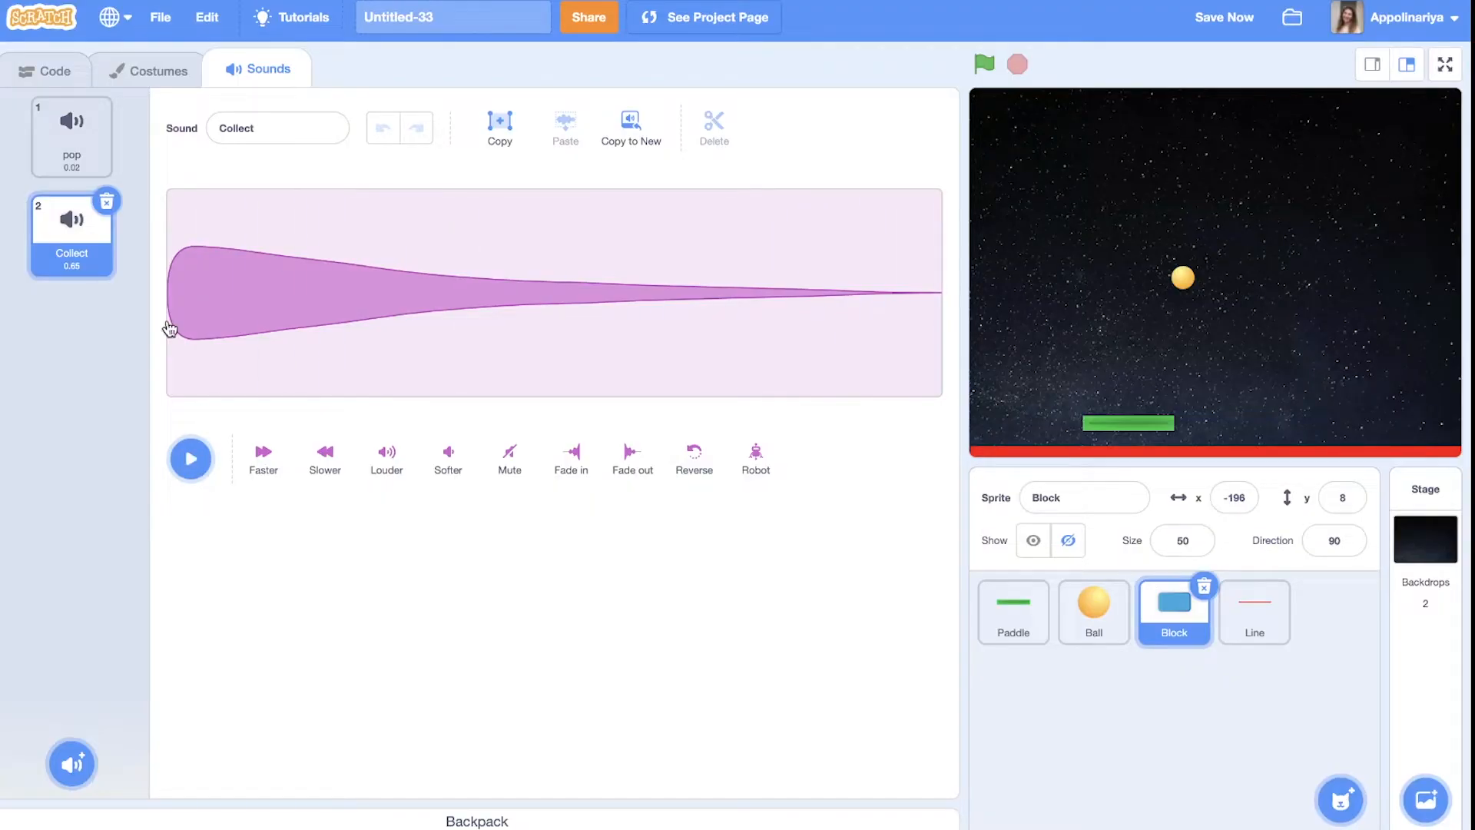
left_click(47, 70)
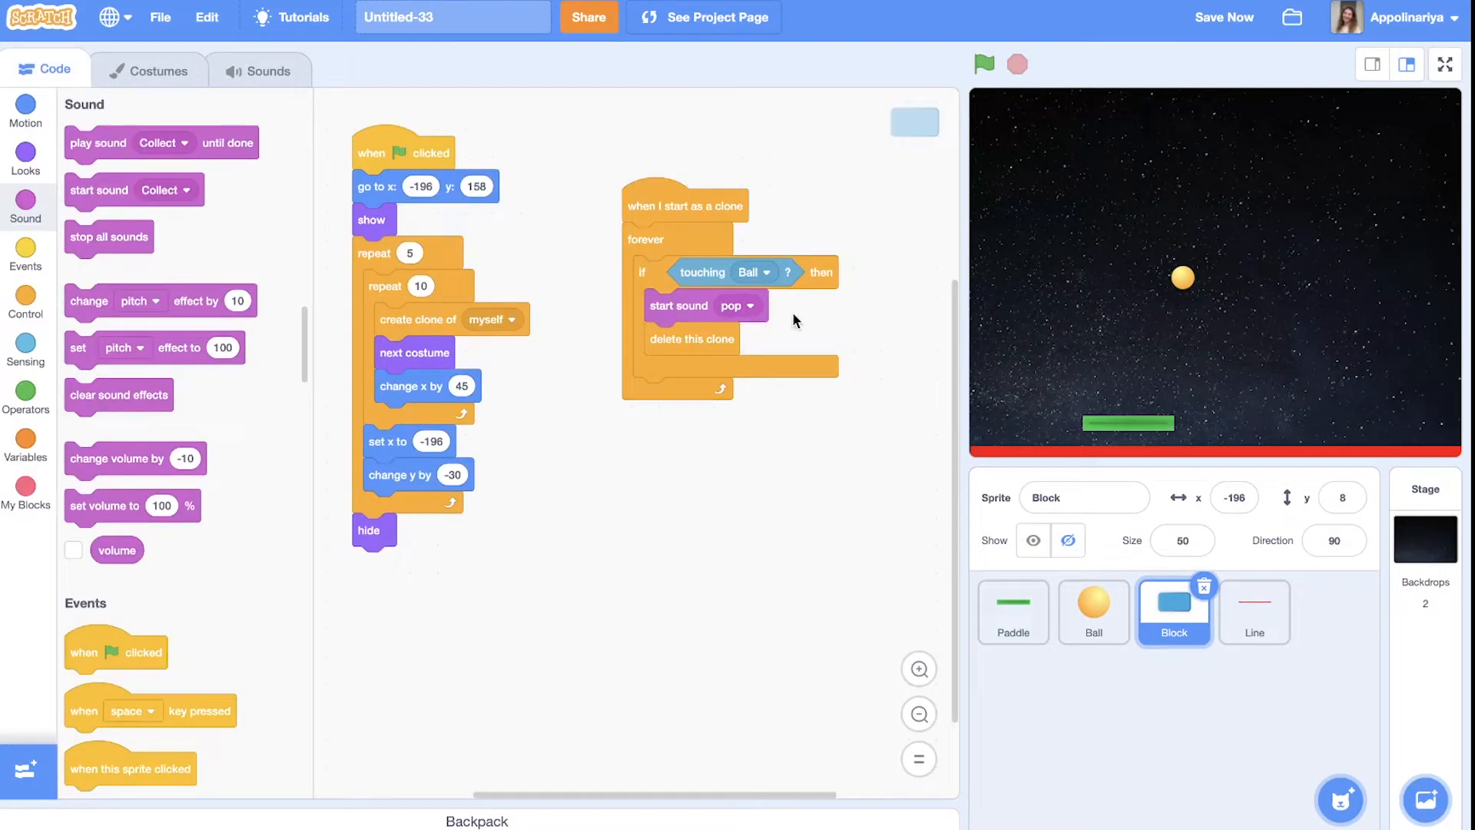
Change the clone's start sound from pop to Collect and test-run the game
left_click(737, 305)
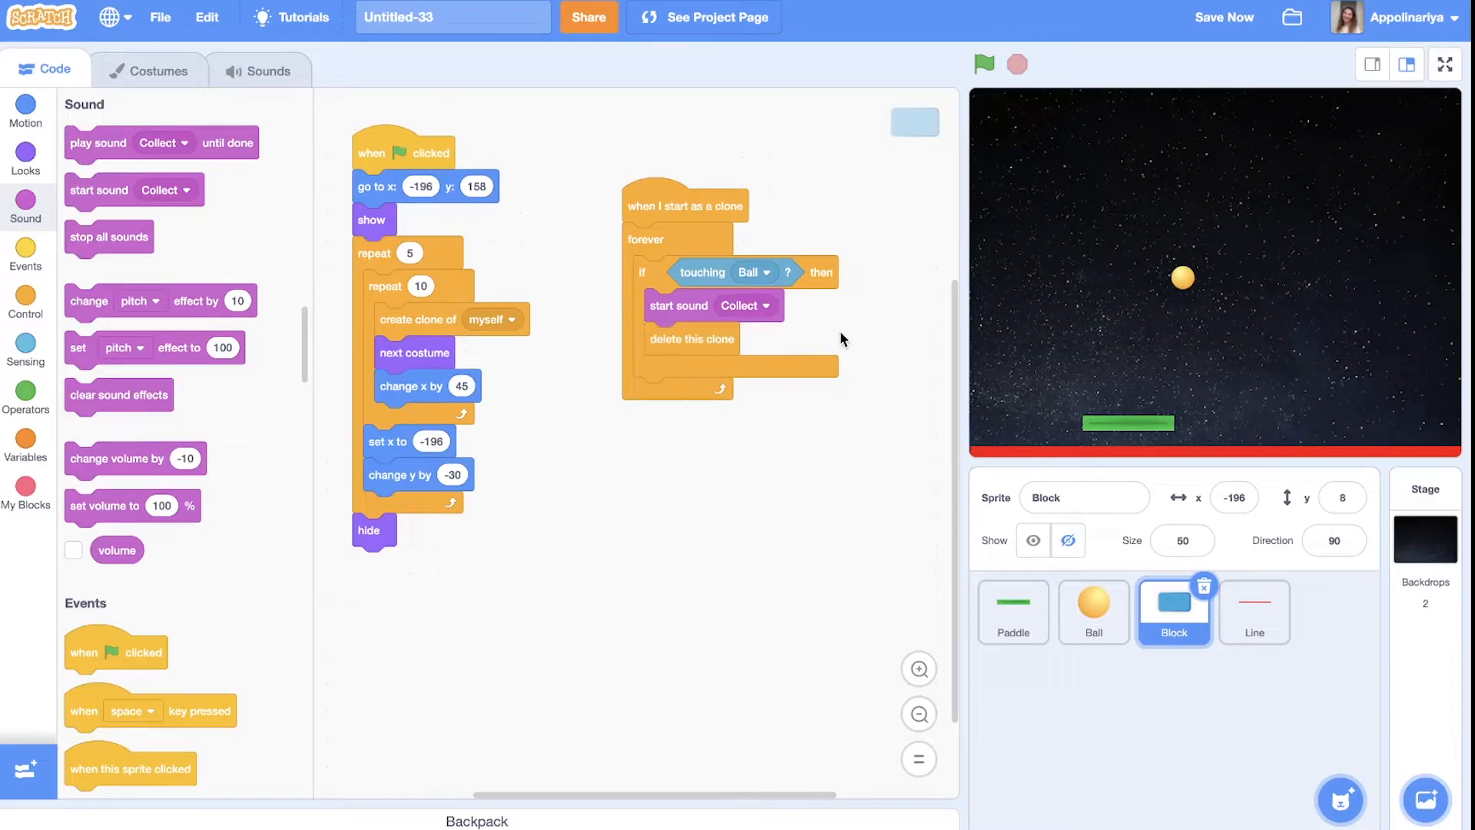
left_click(984, 64)
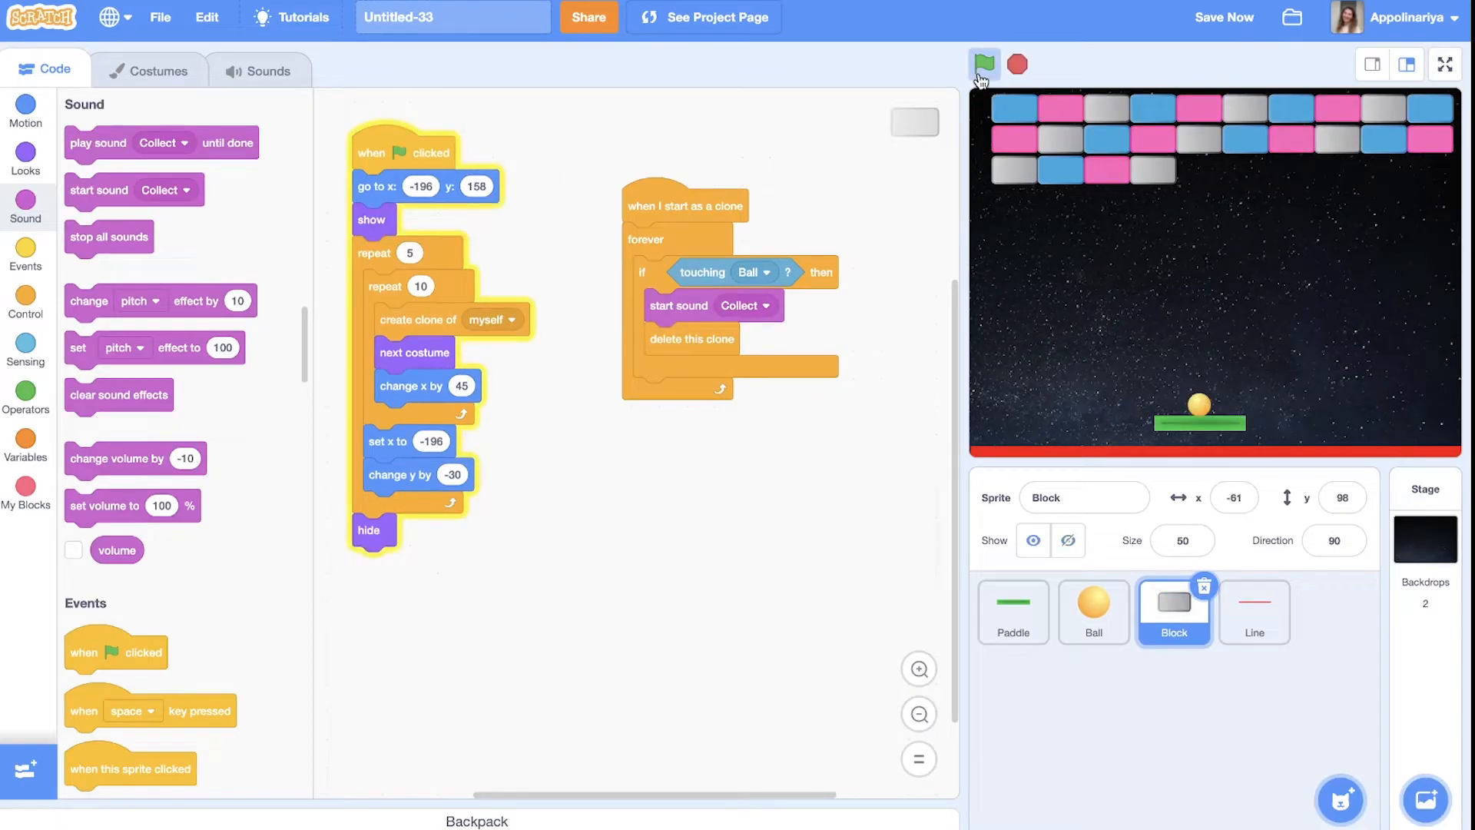
left_click(984, 64)
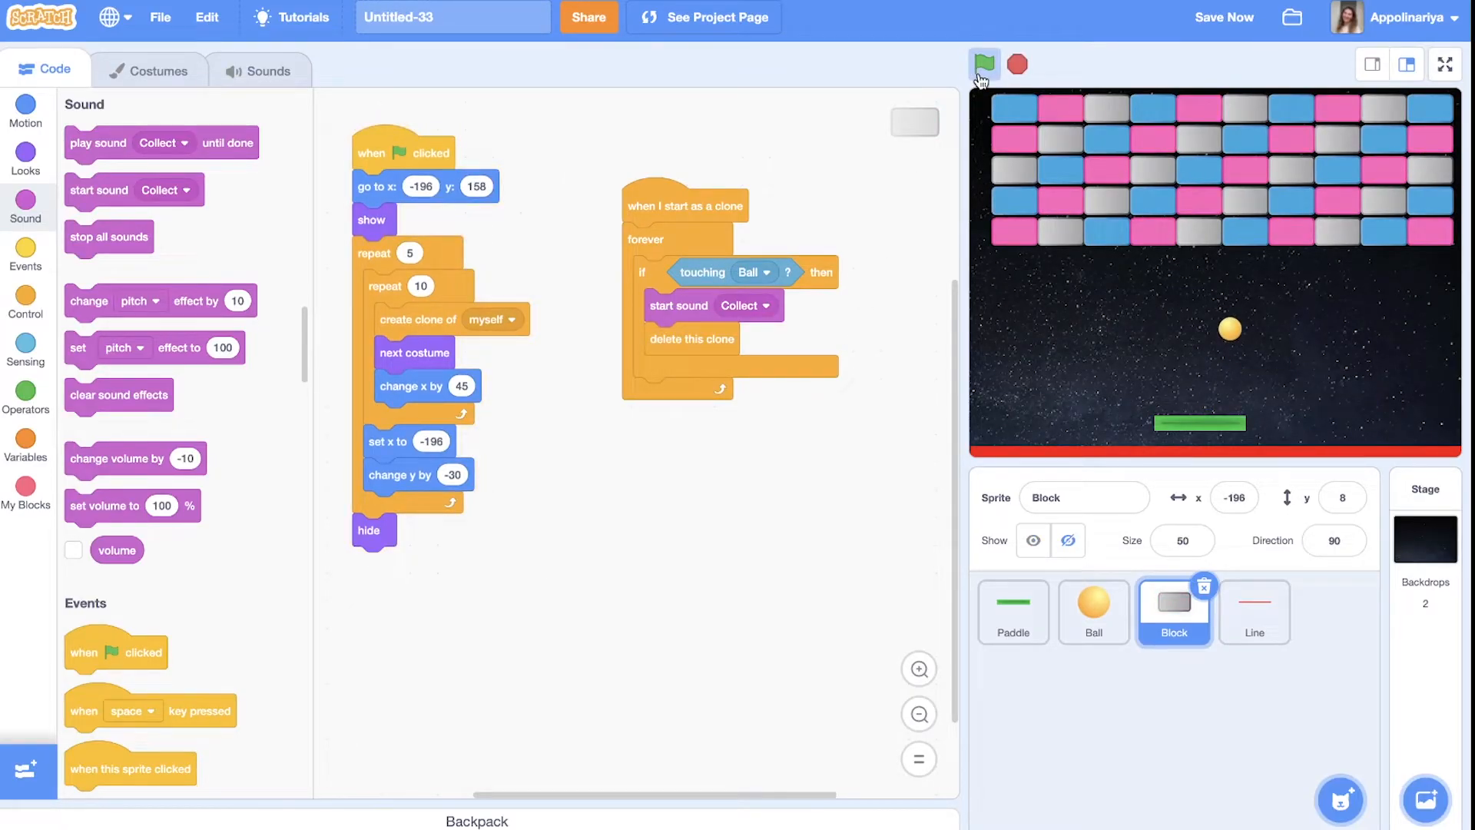
left_click(985, 63)
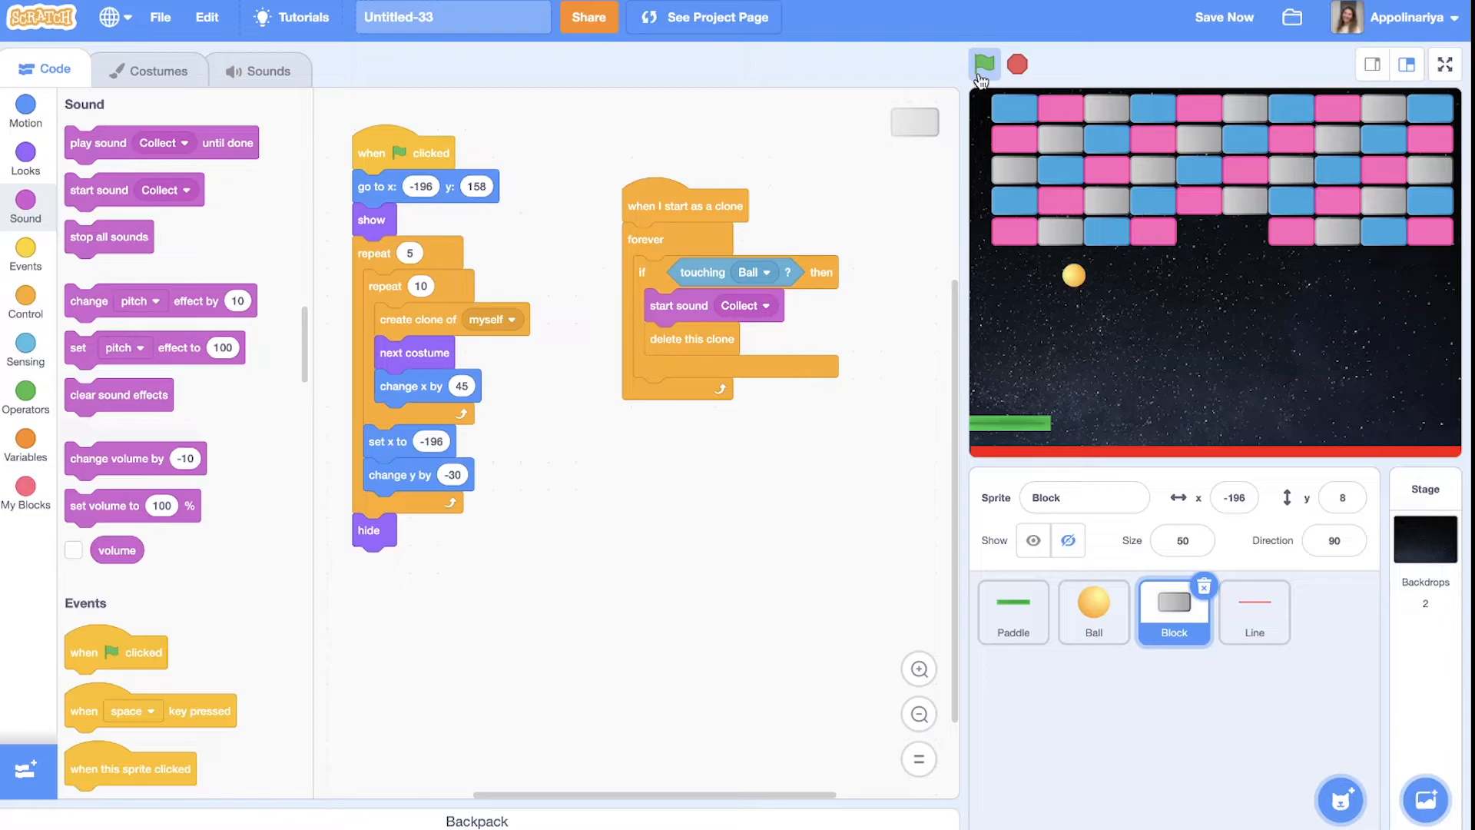
left_click(985, 63)
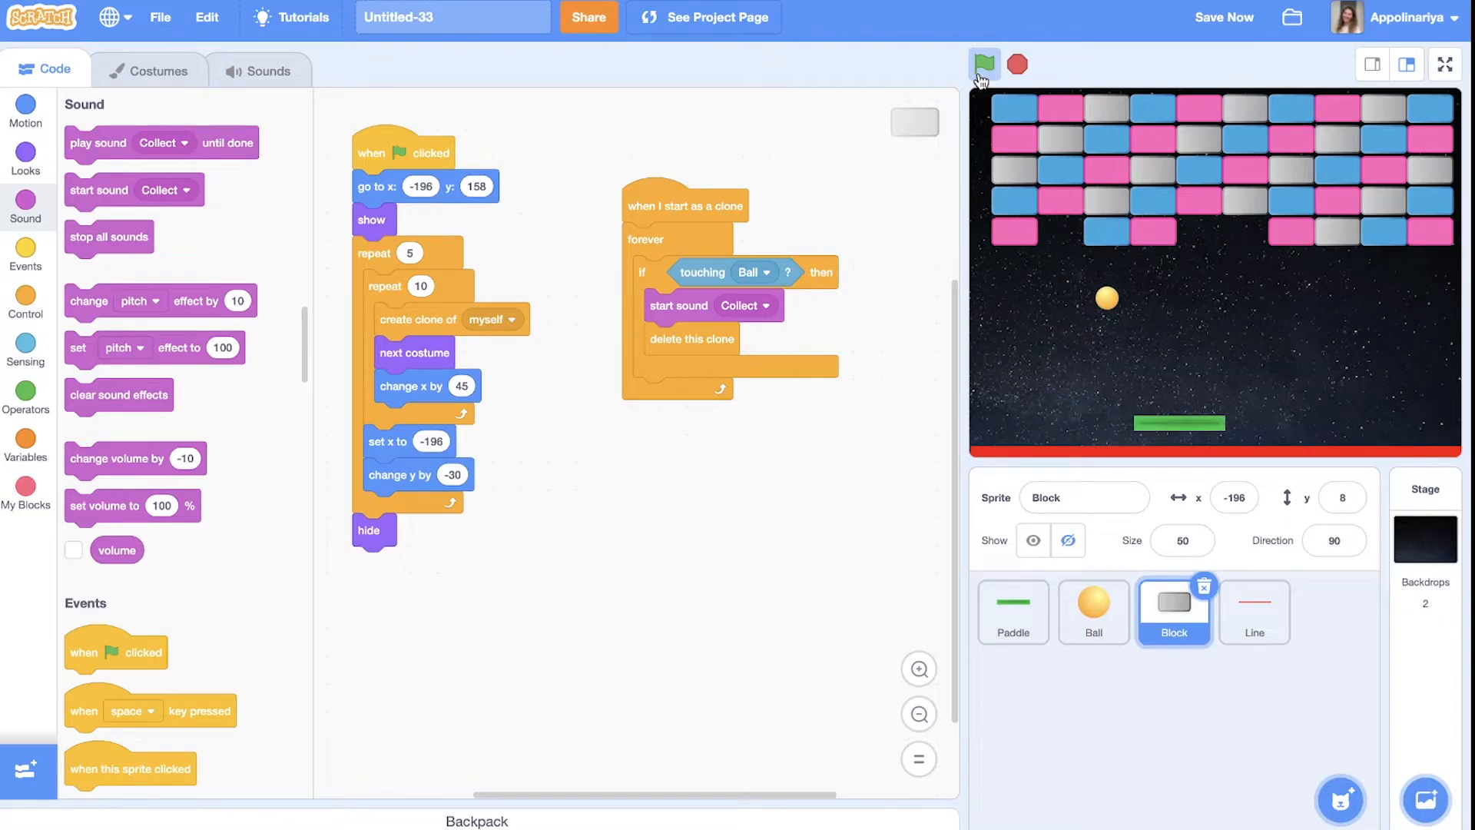
left_click(984, 64)
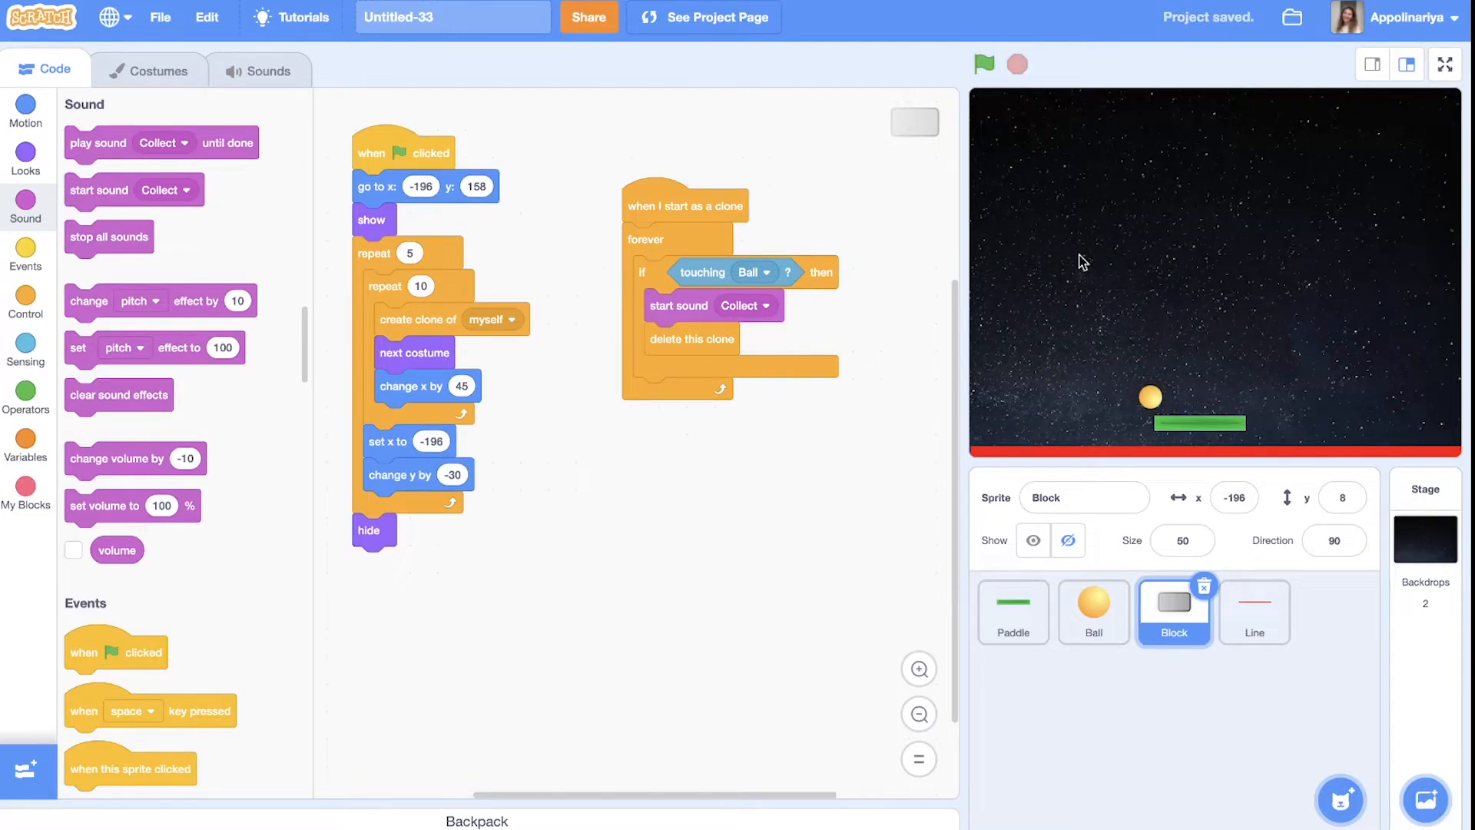
mouse_move(1107, 397)
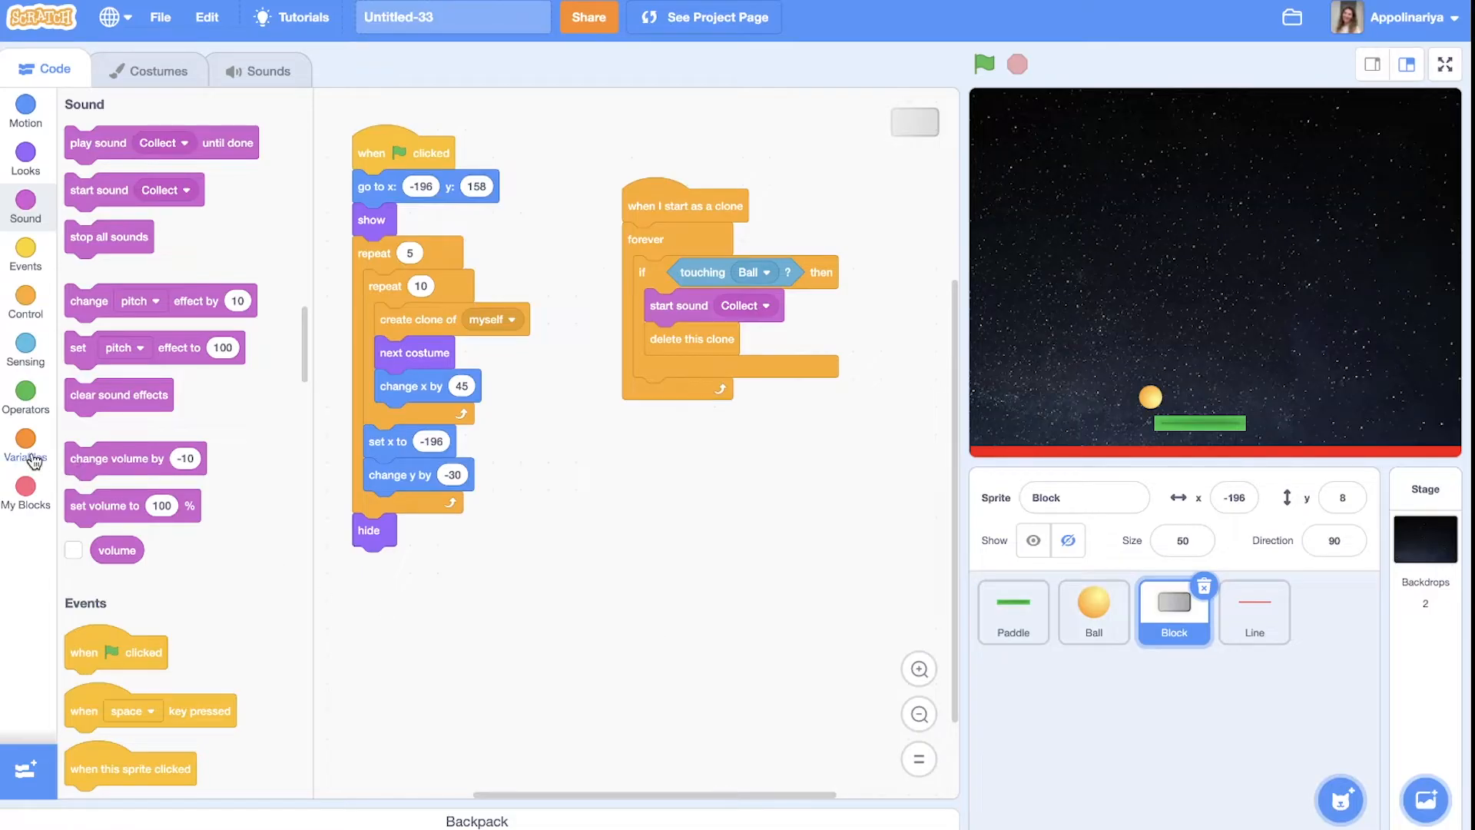
Create a speed variable, set it to 5 at the green flag, and change it by 0.3 per hit
left_click(27, 450)
type("sp")
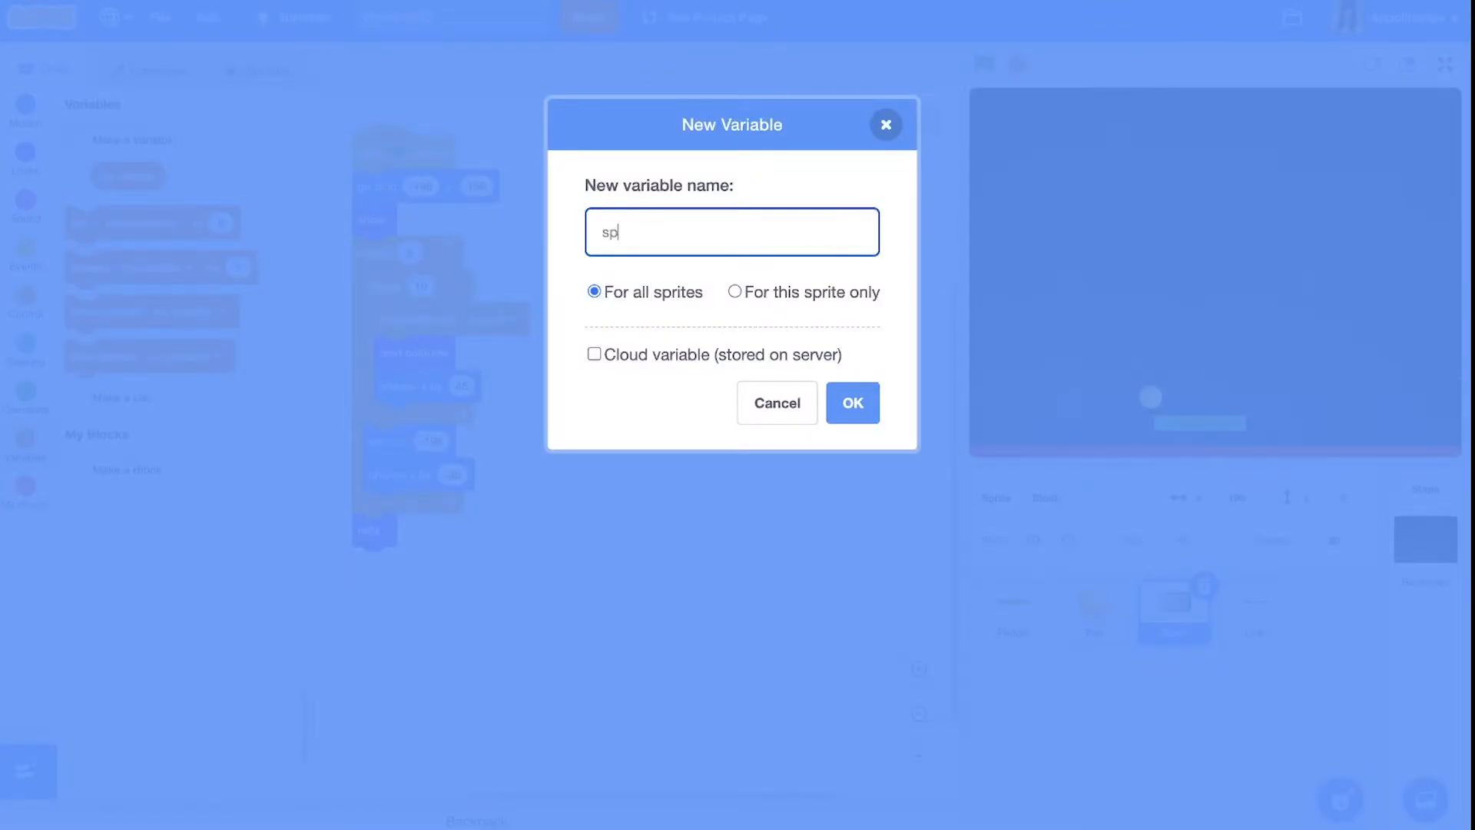
left_click(850, 402)
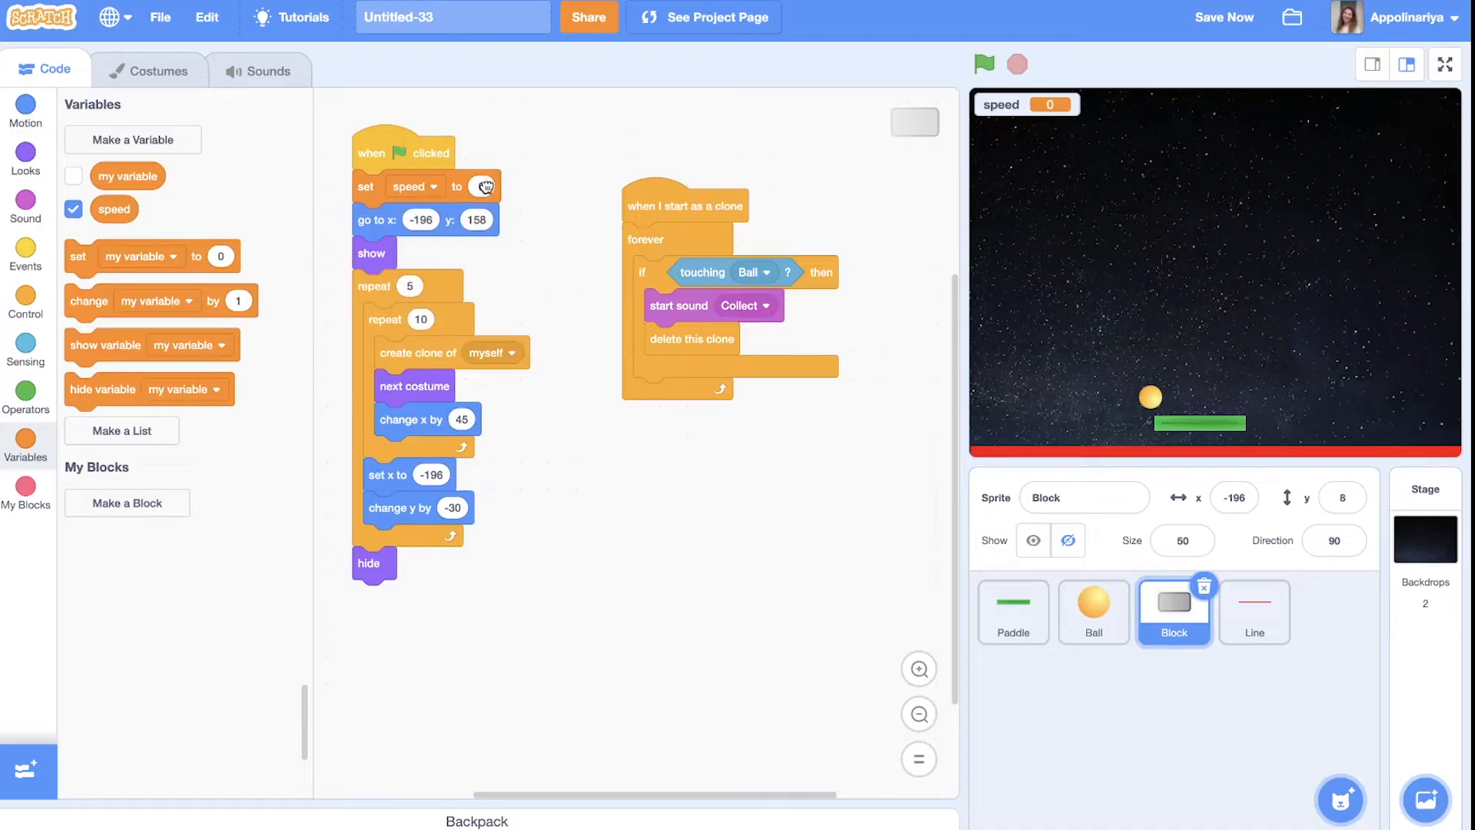
type("5")
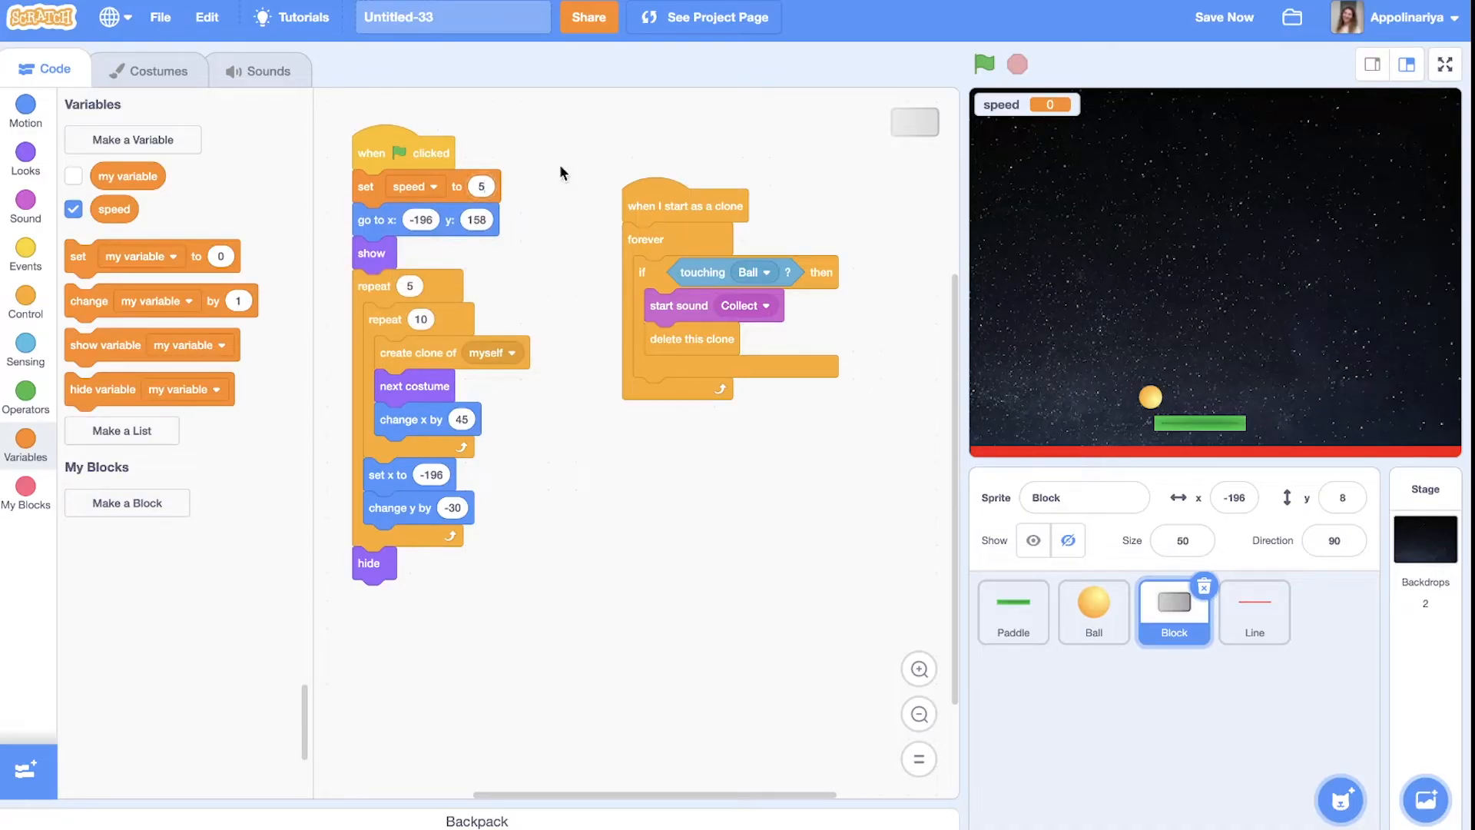
mouse_move(1060, 699)
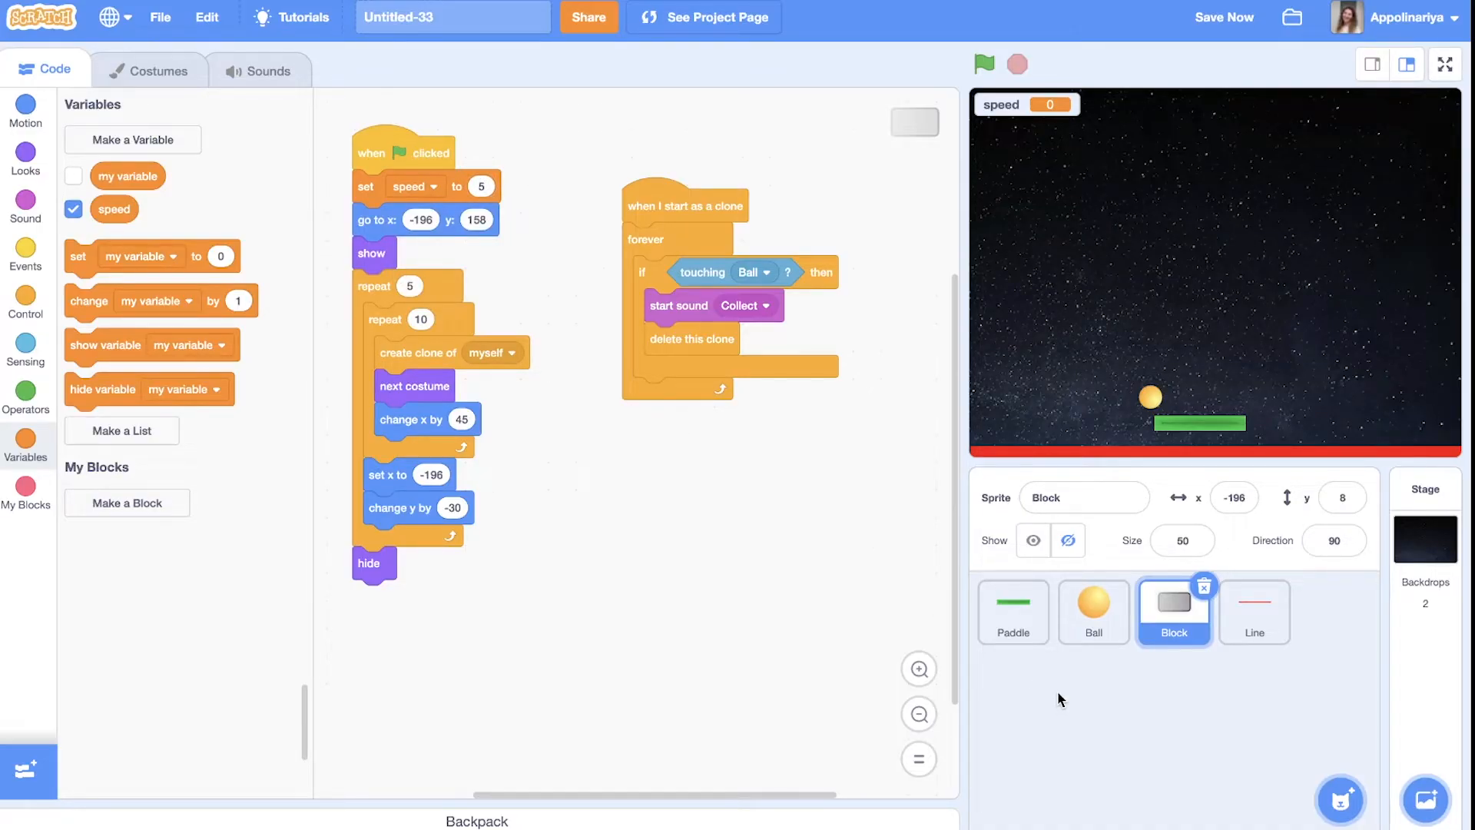
left_click(1093, 611)
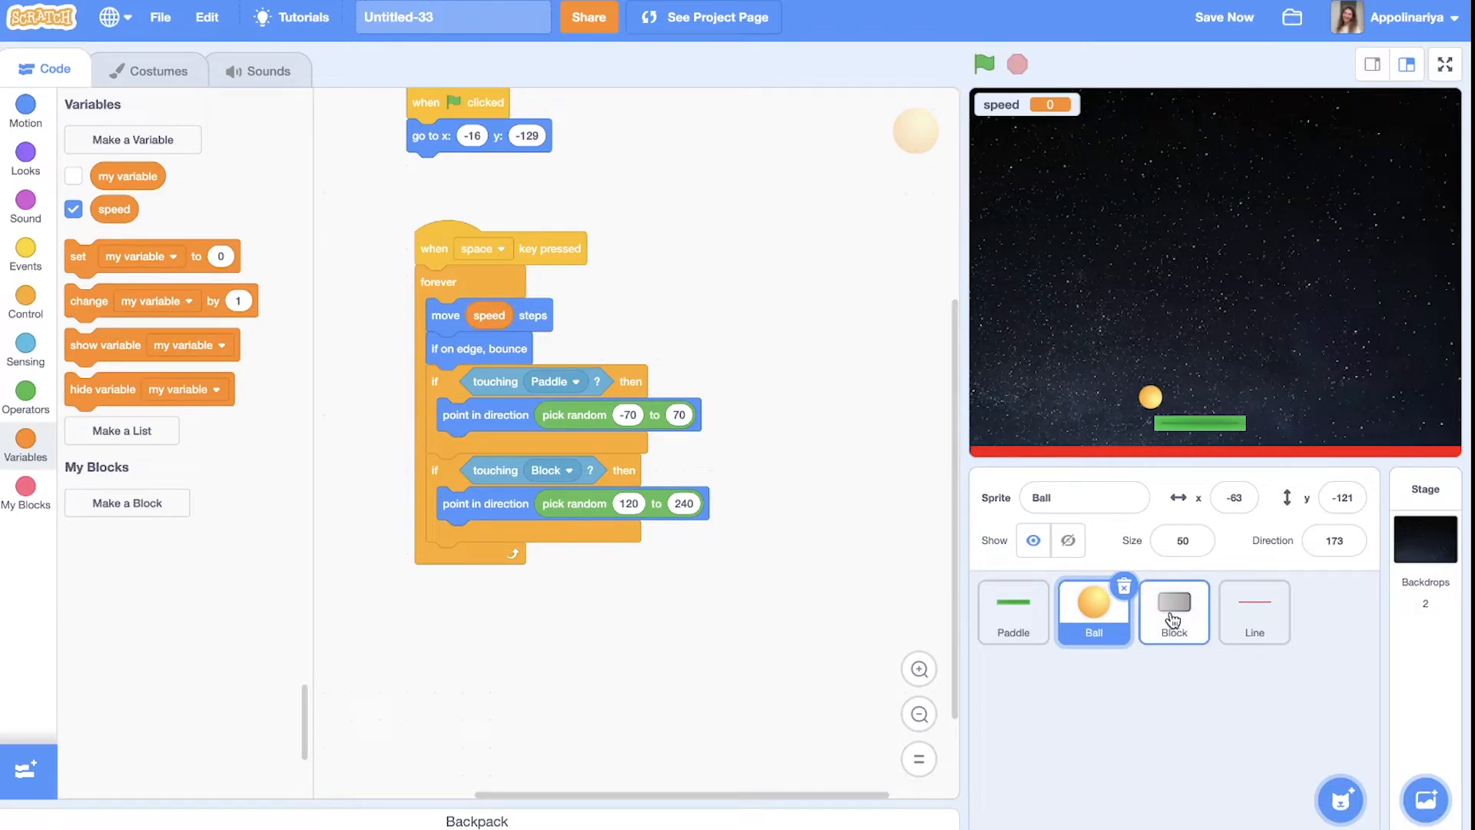
left_click(1173, 611)
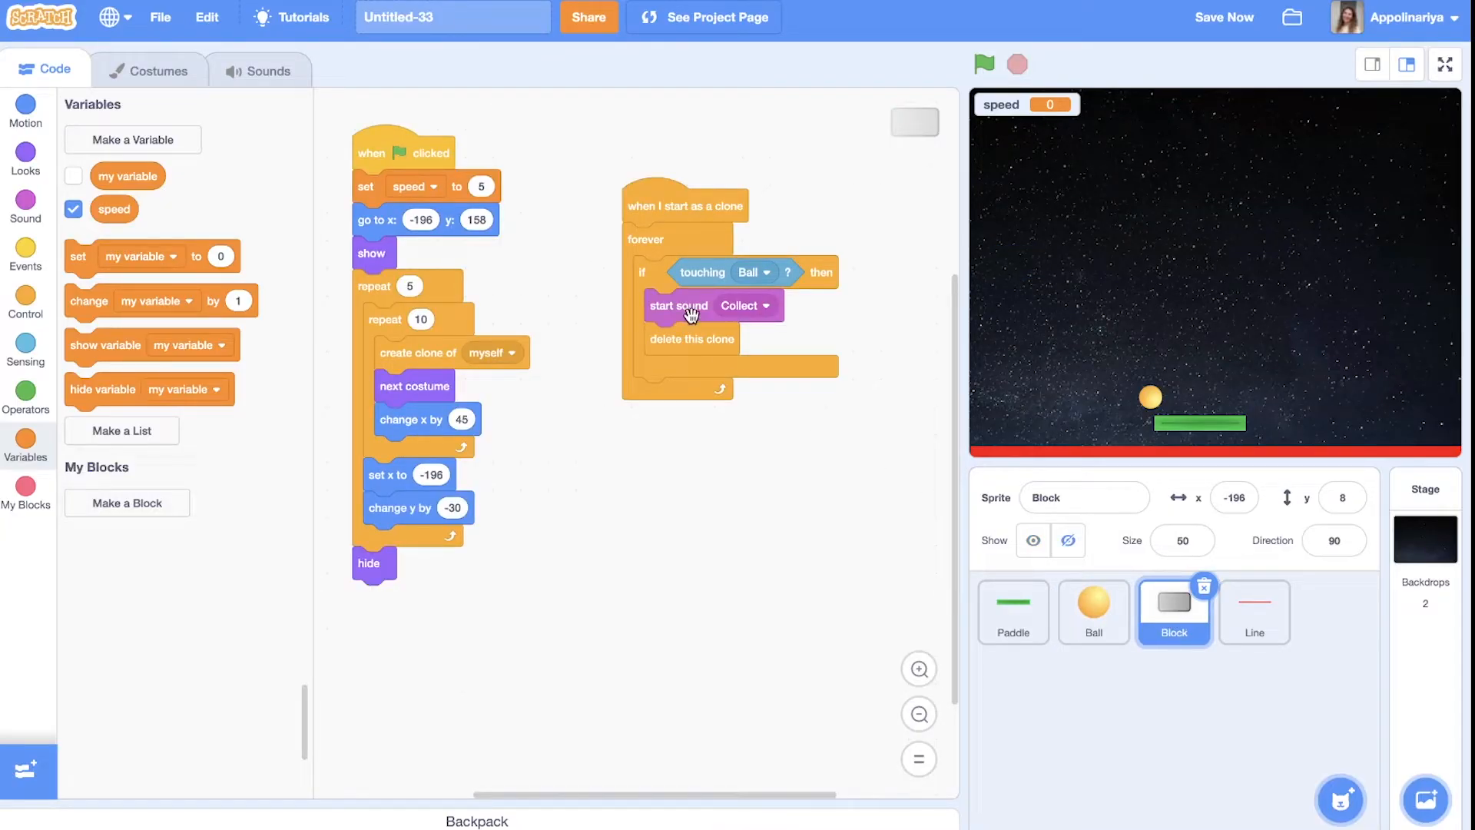
mouse_move(656, 344)
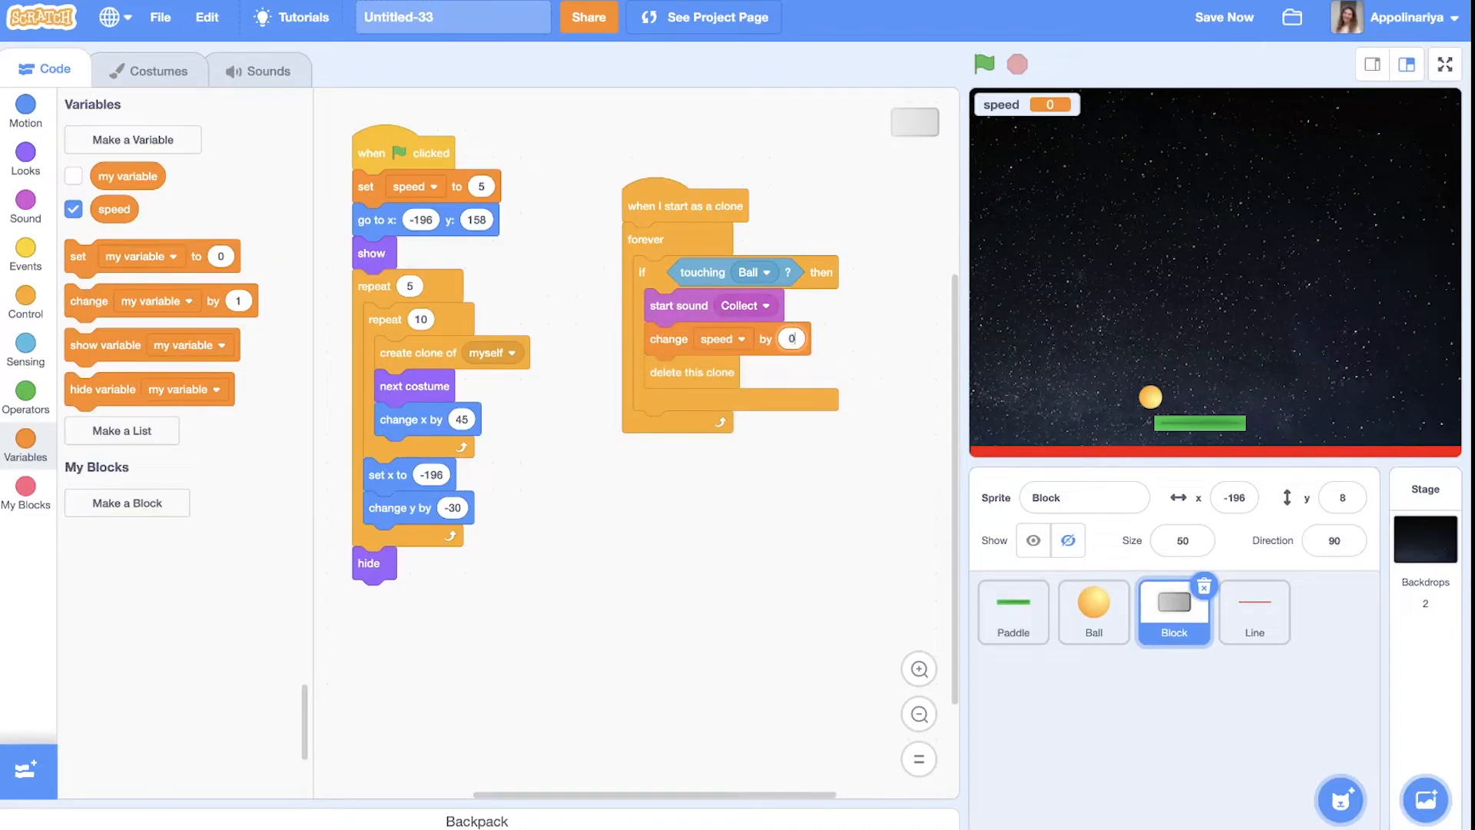
left_click(790, 339)
type(".3")
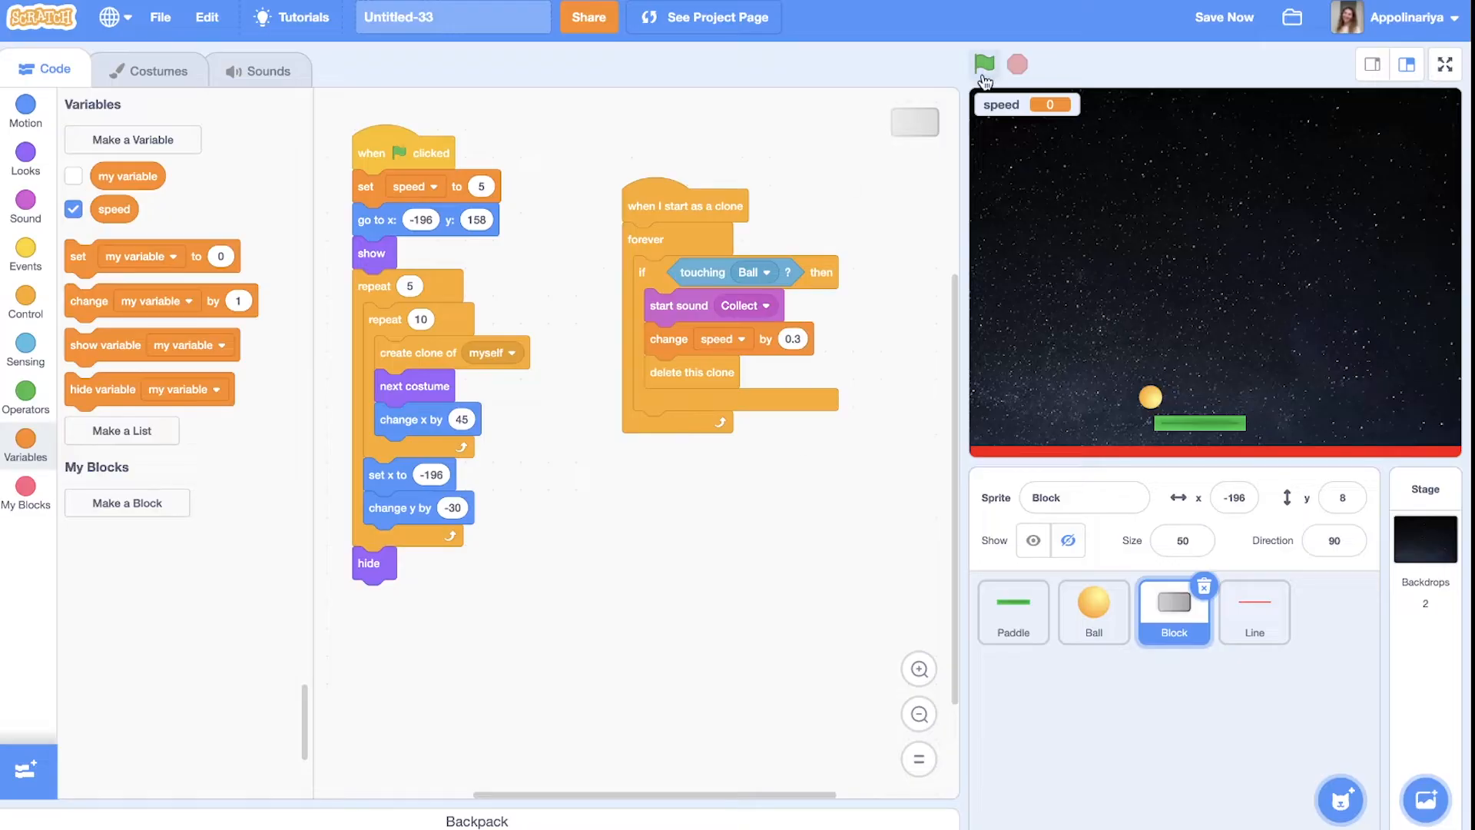
Play a test round until every brick breaks, with speed climbing to 13.7
left_click(984, 63)
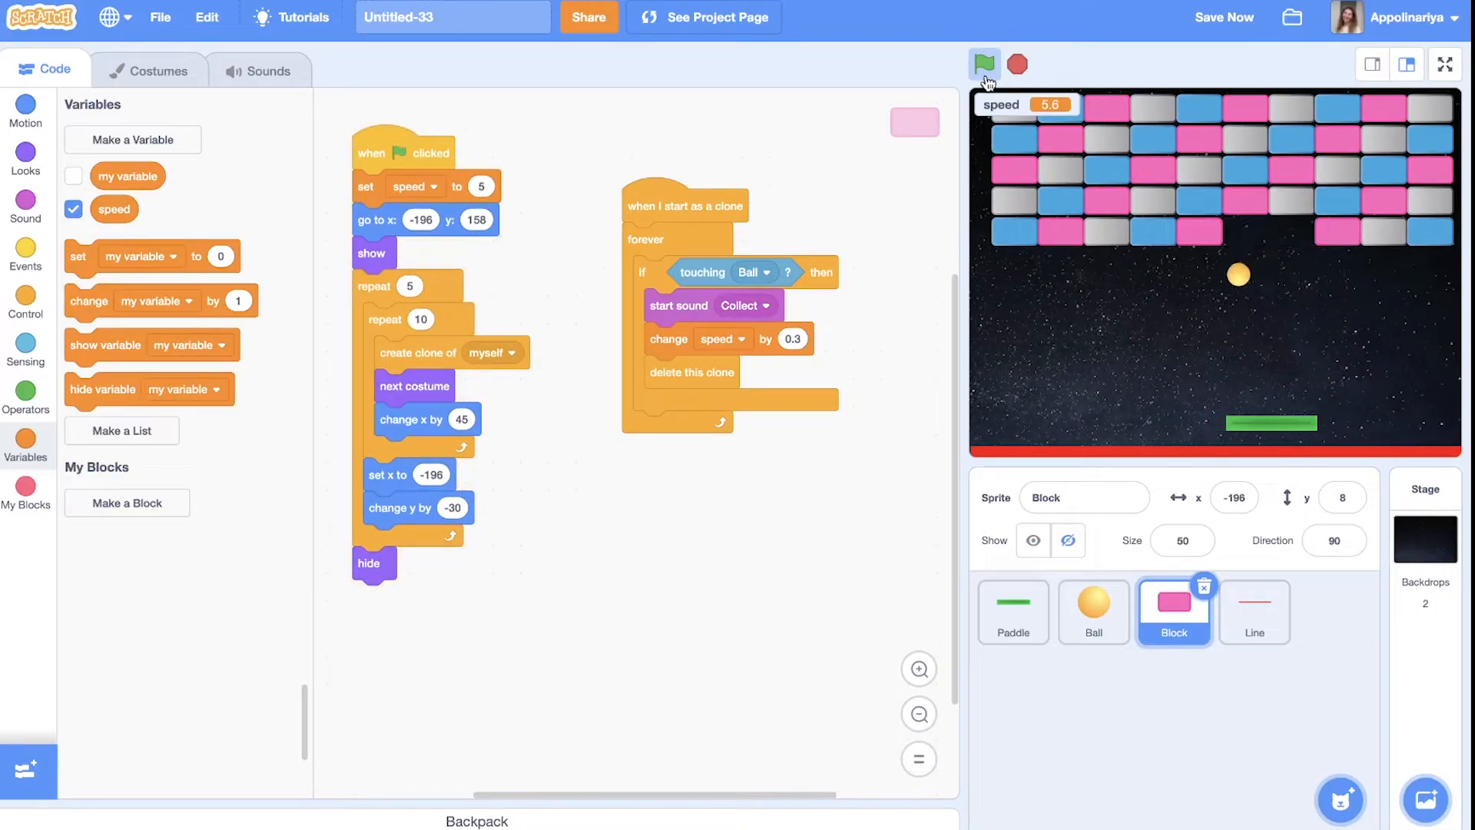
left_click(984, 63)
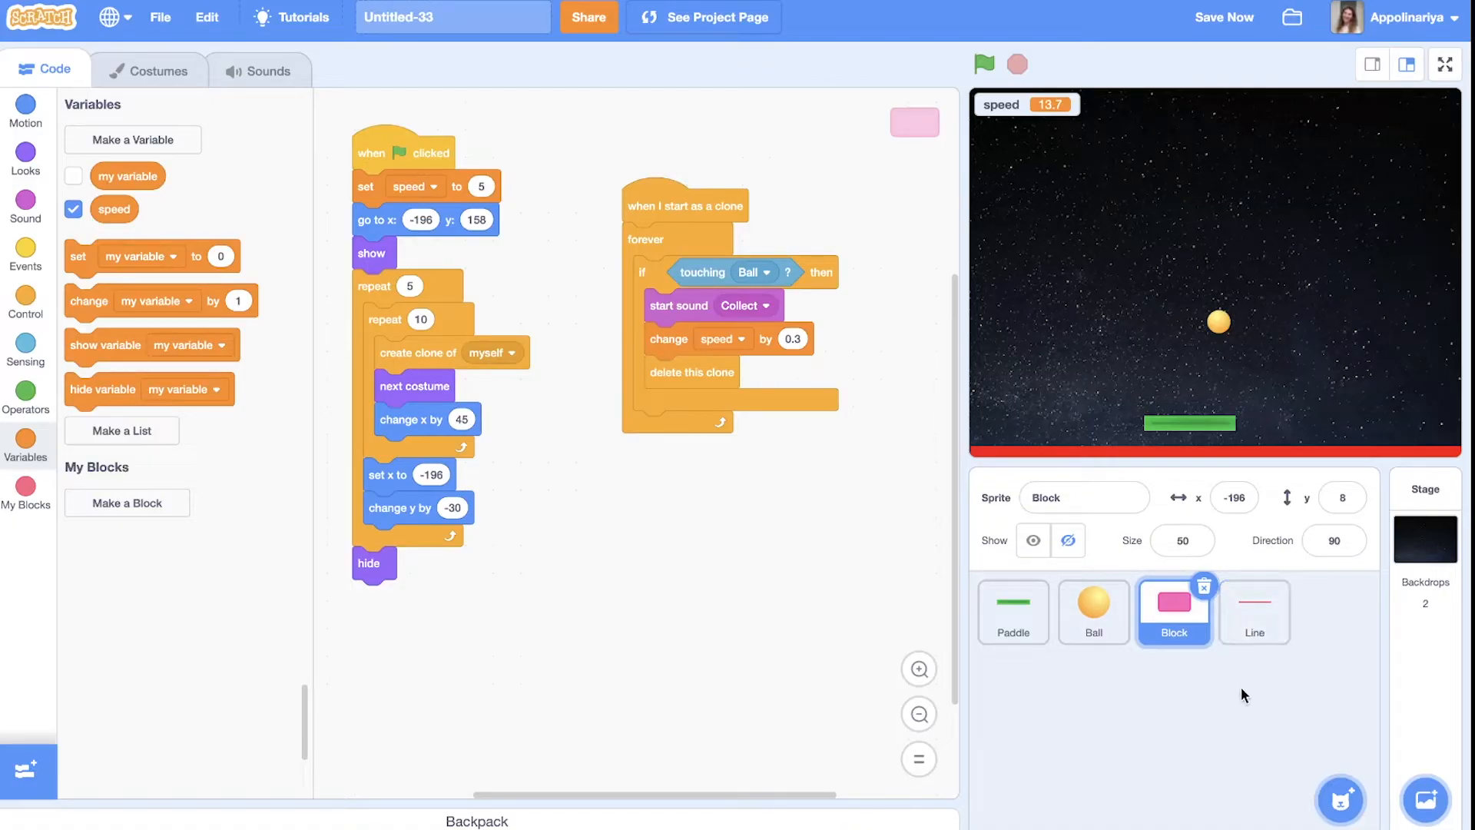
Add an 'if touching Line' check to the Ball's loop
left_click(1093, 612)
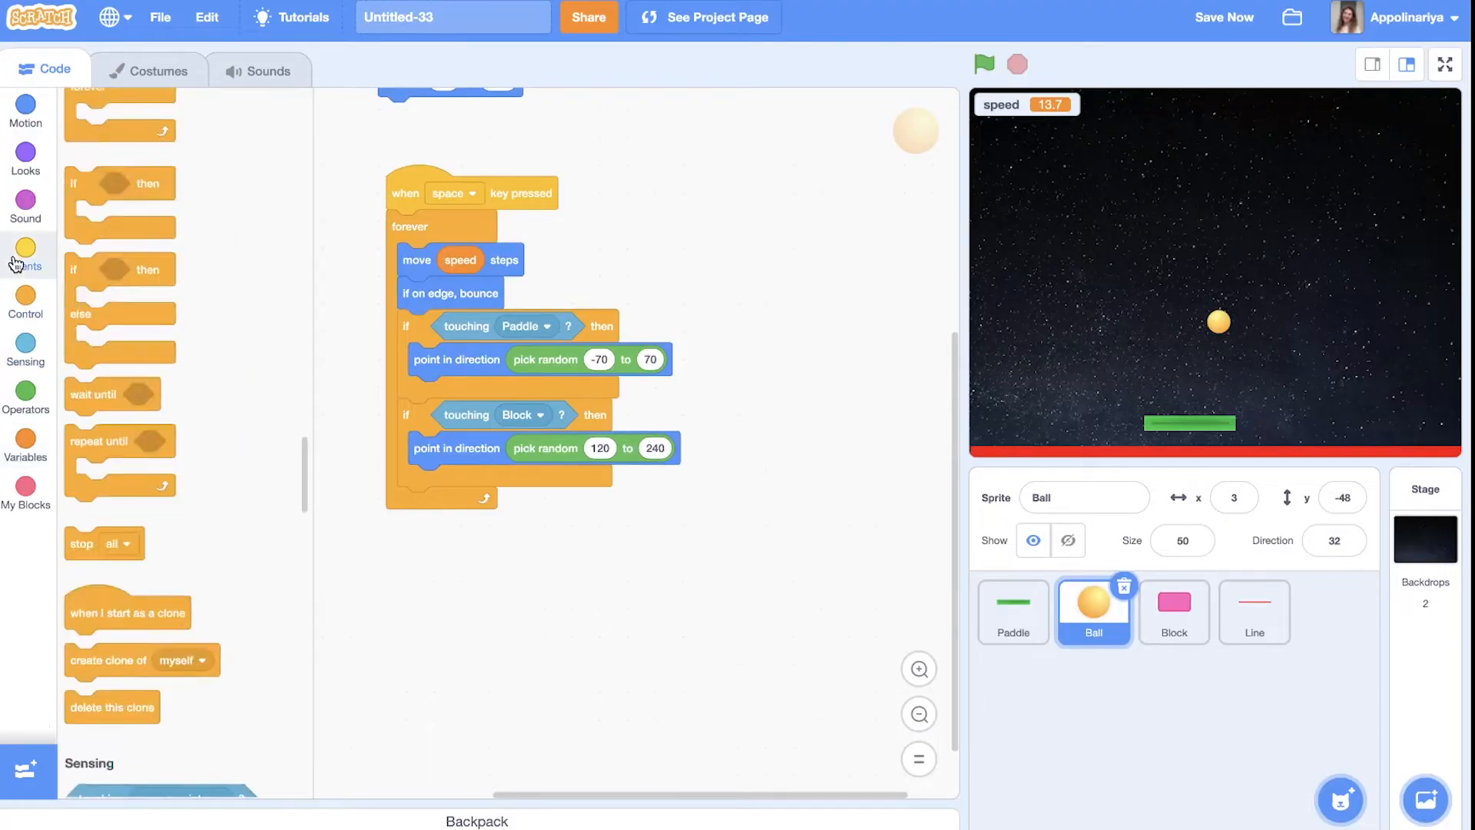
left_click(25, 255)
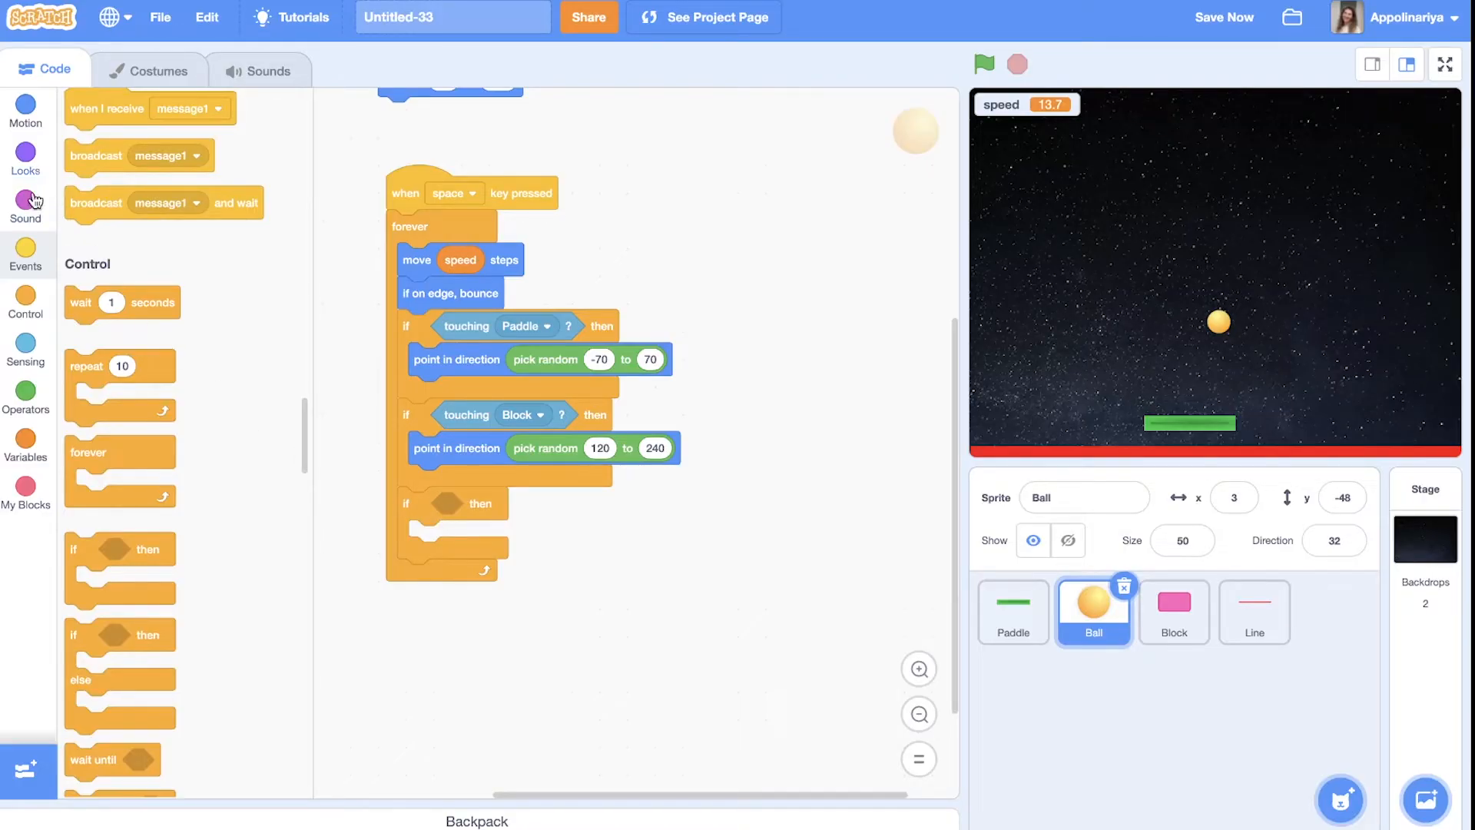
left_click(26, 349)
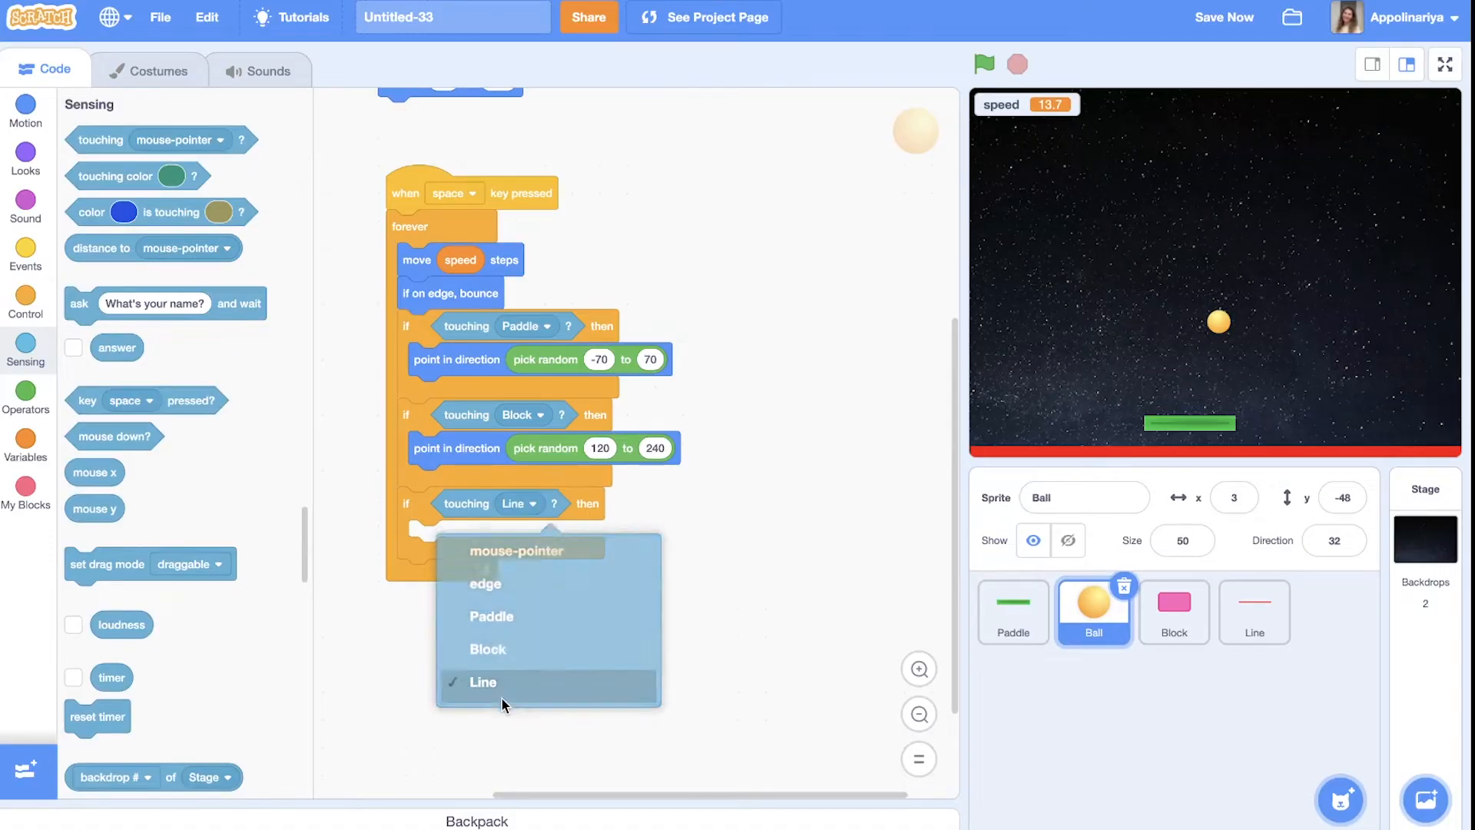
left_click(483, 682)
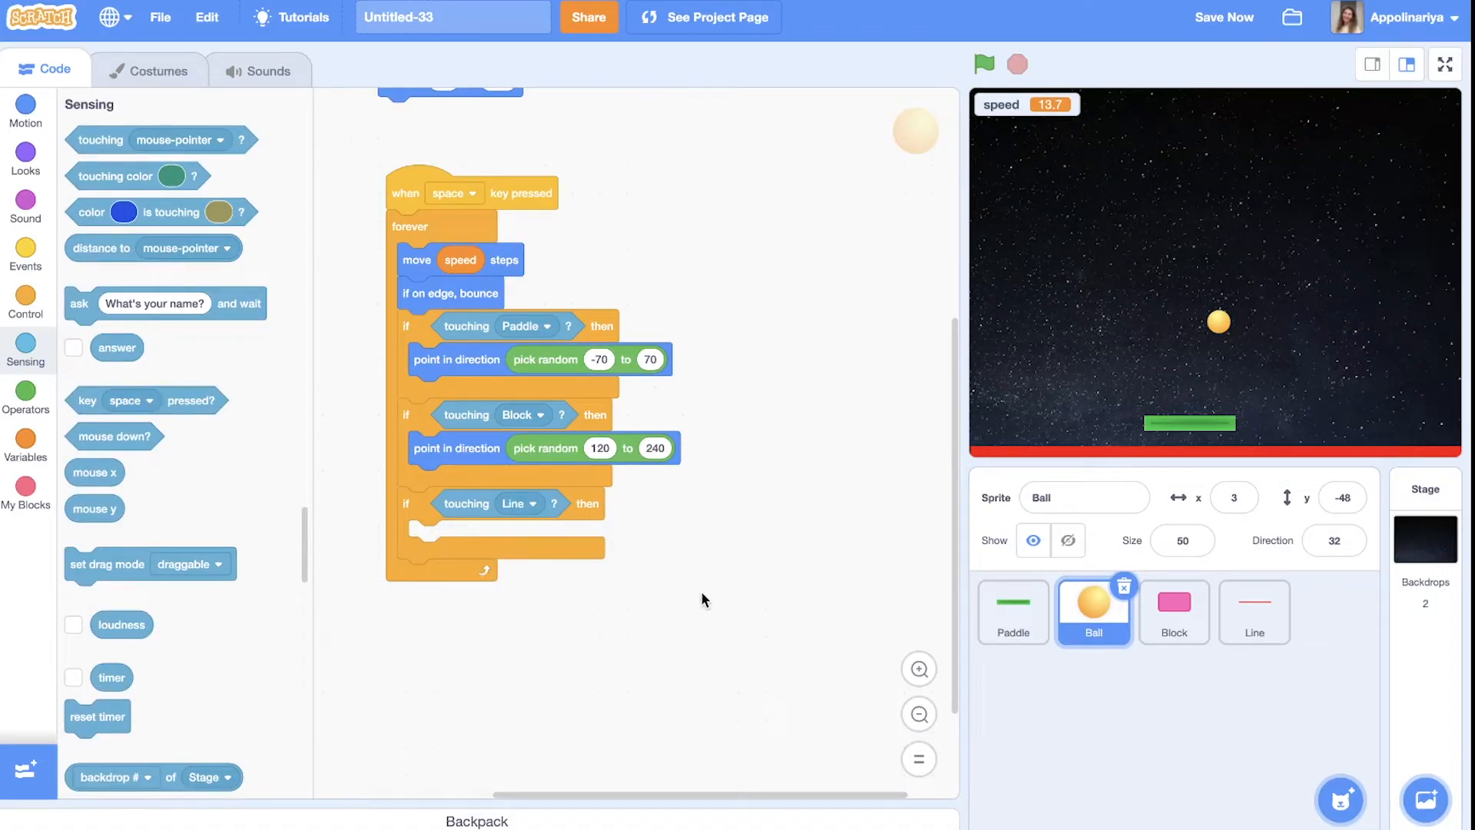
Inside that check, broadcast a newly created 'you lost' message
left_click(25, 255)
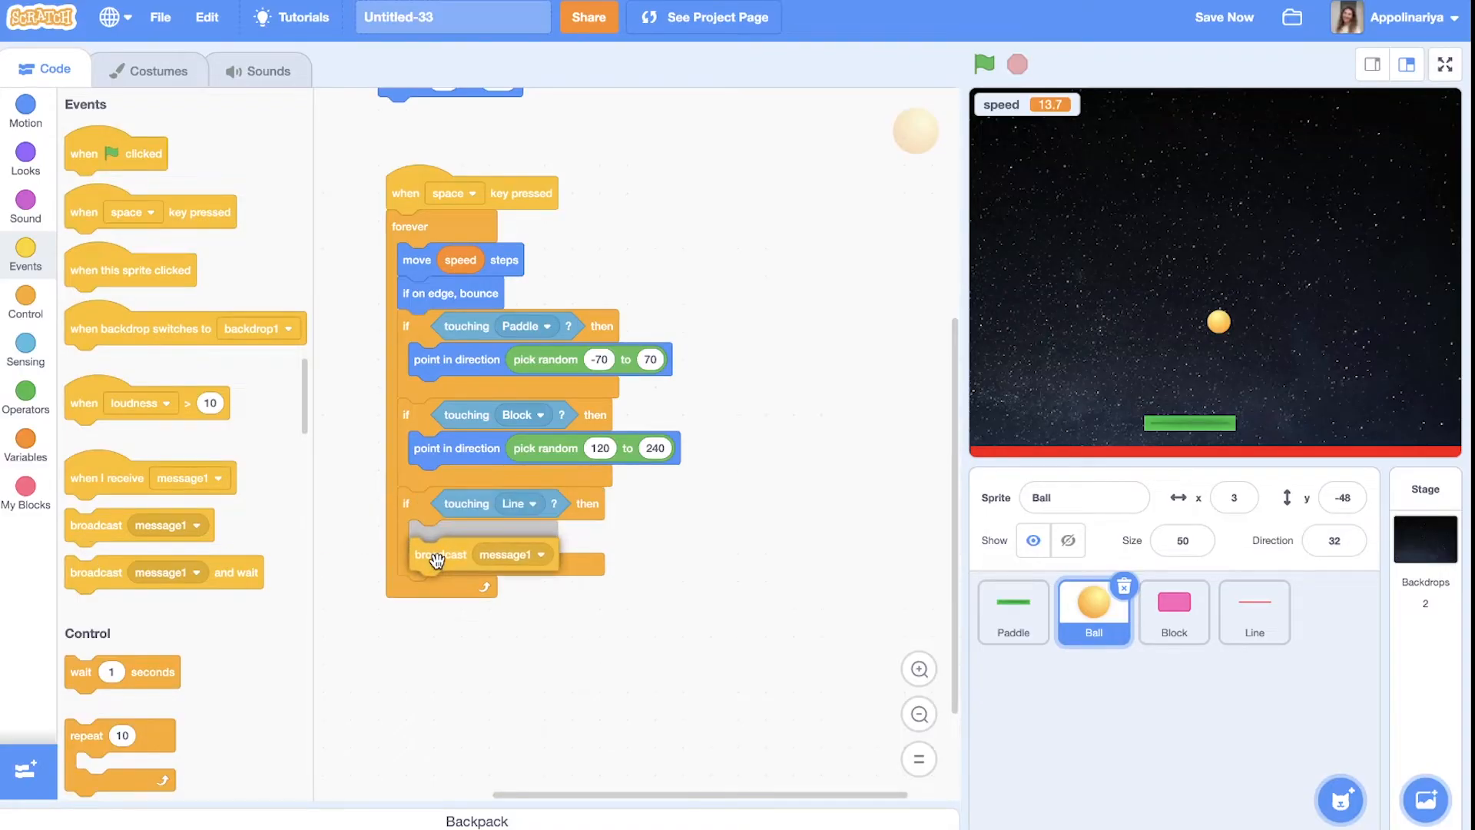
left_click(480, 577)
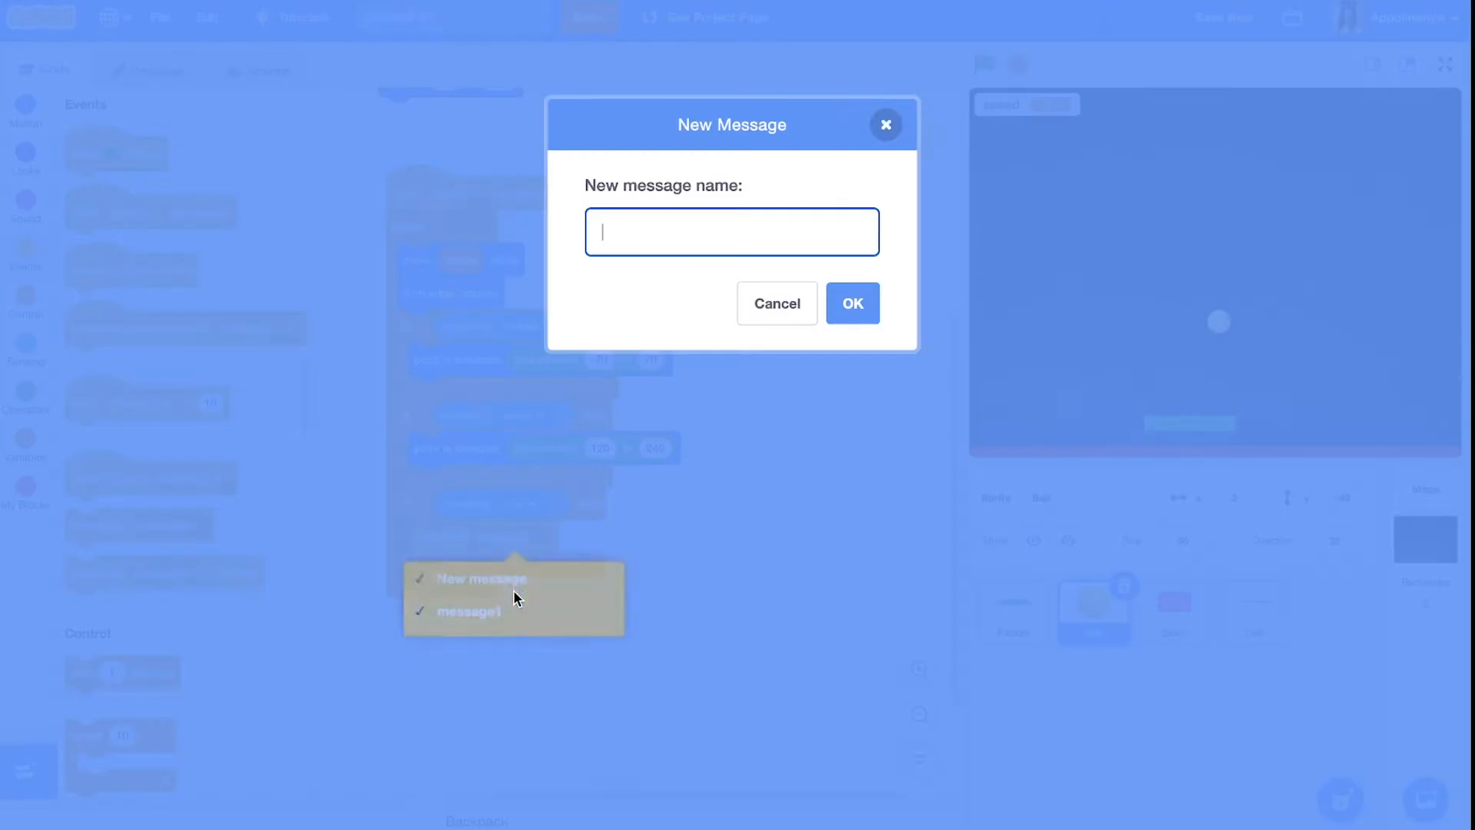
left_click(481, 579)
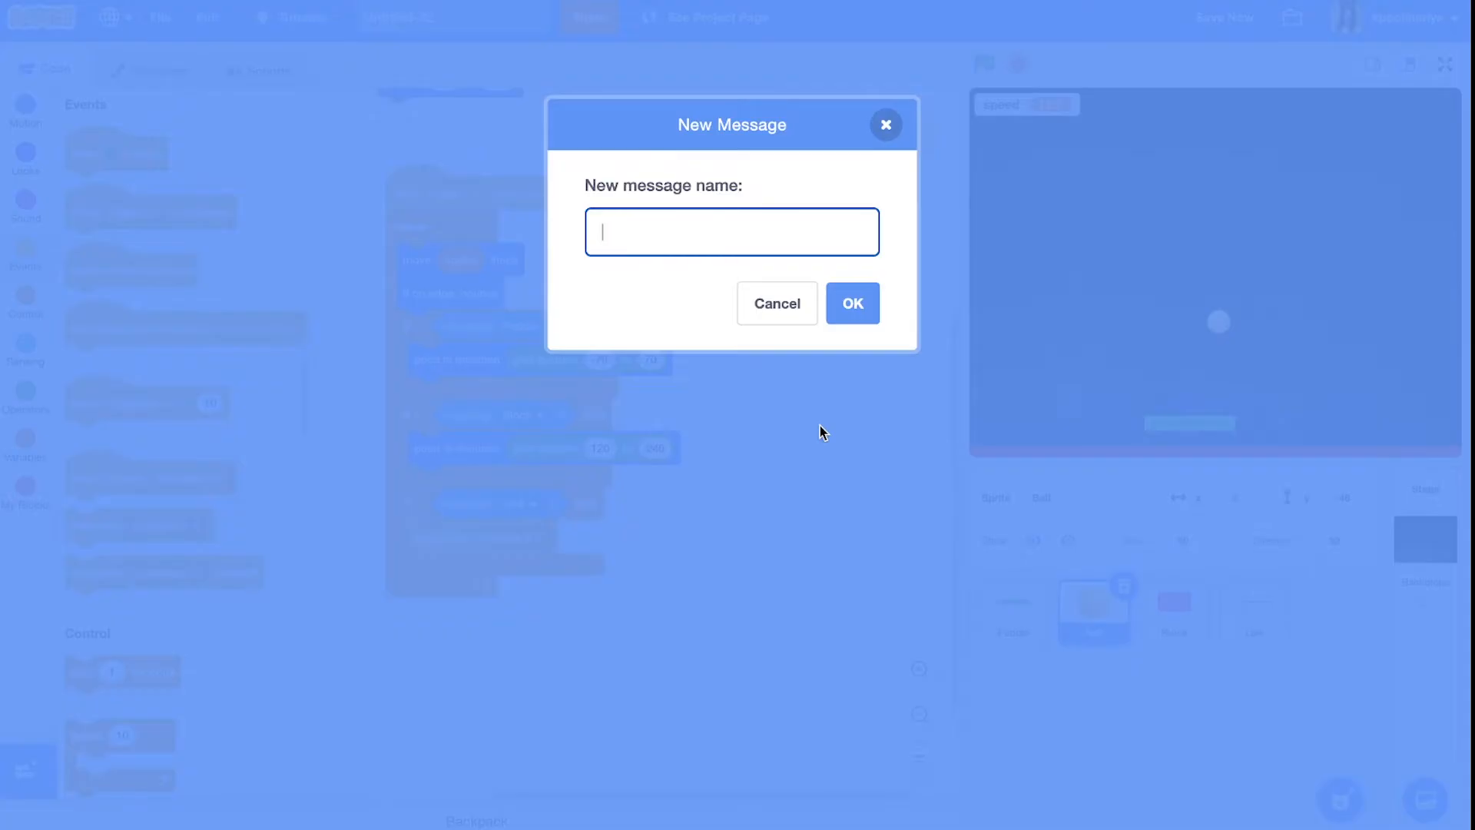
type("you")
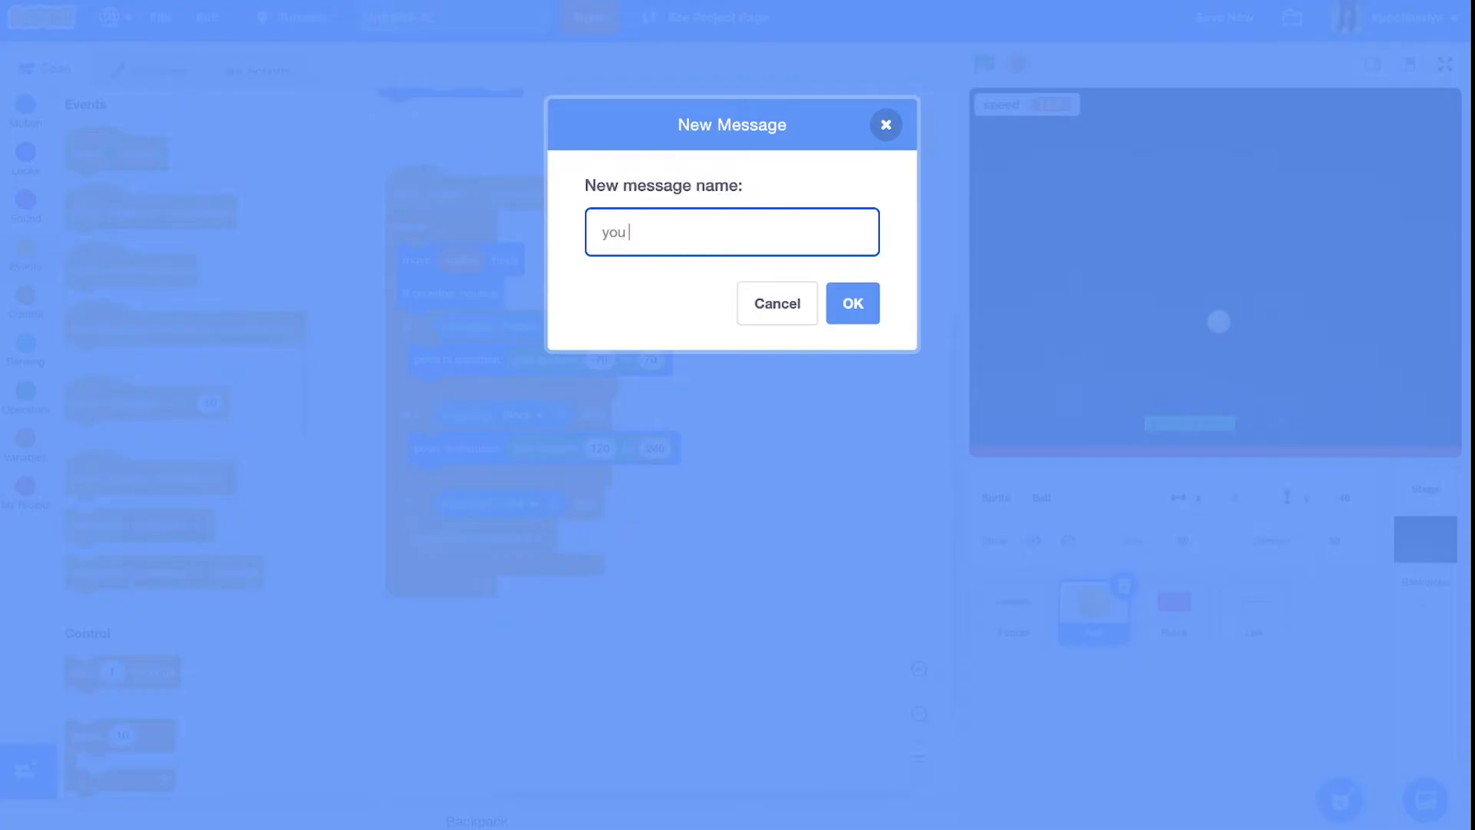
type("lost")
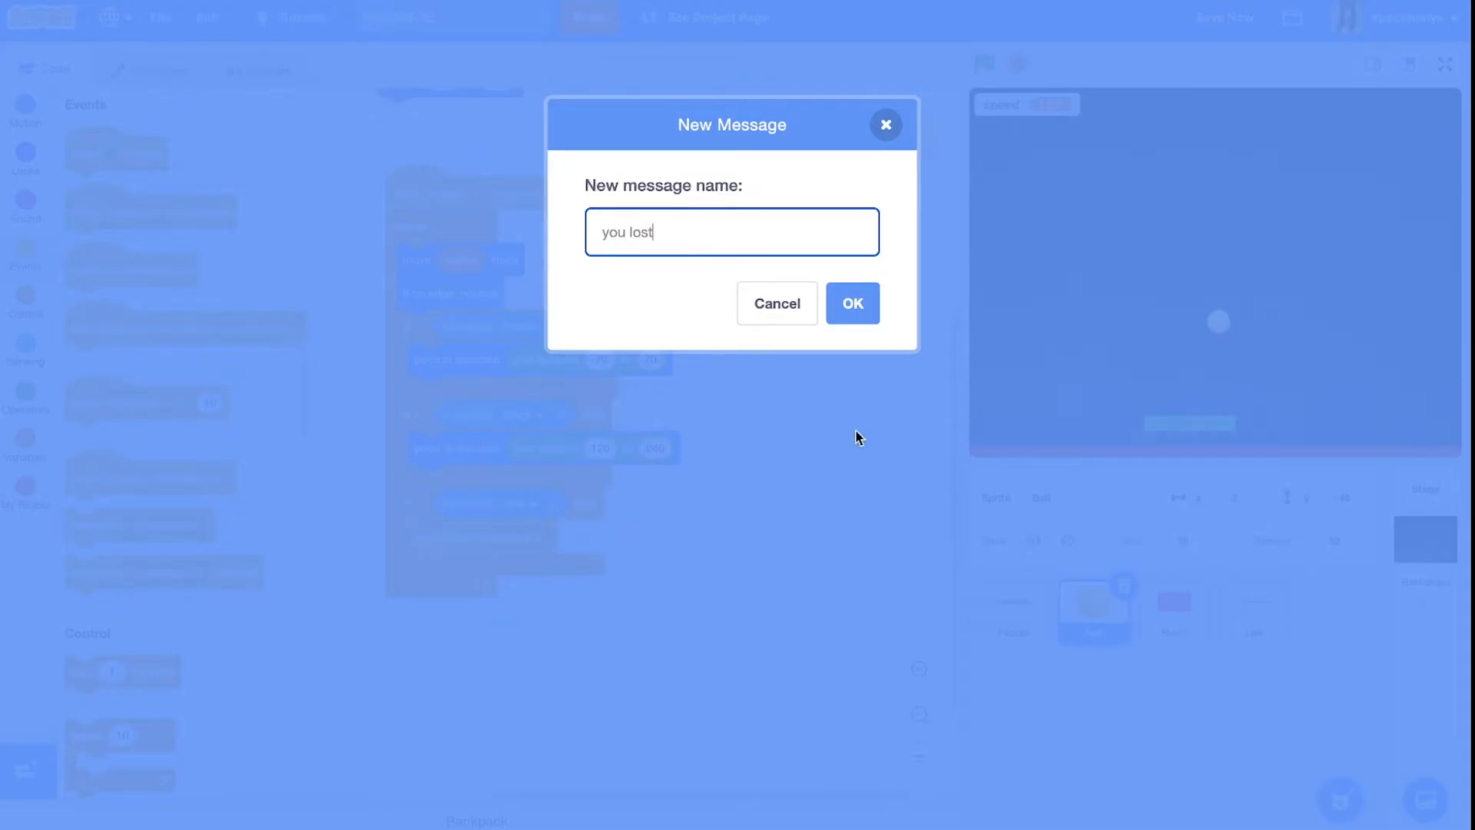
left_click(850, 302)
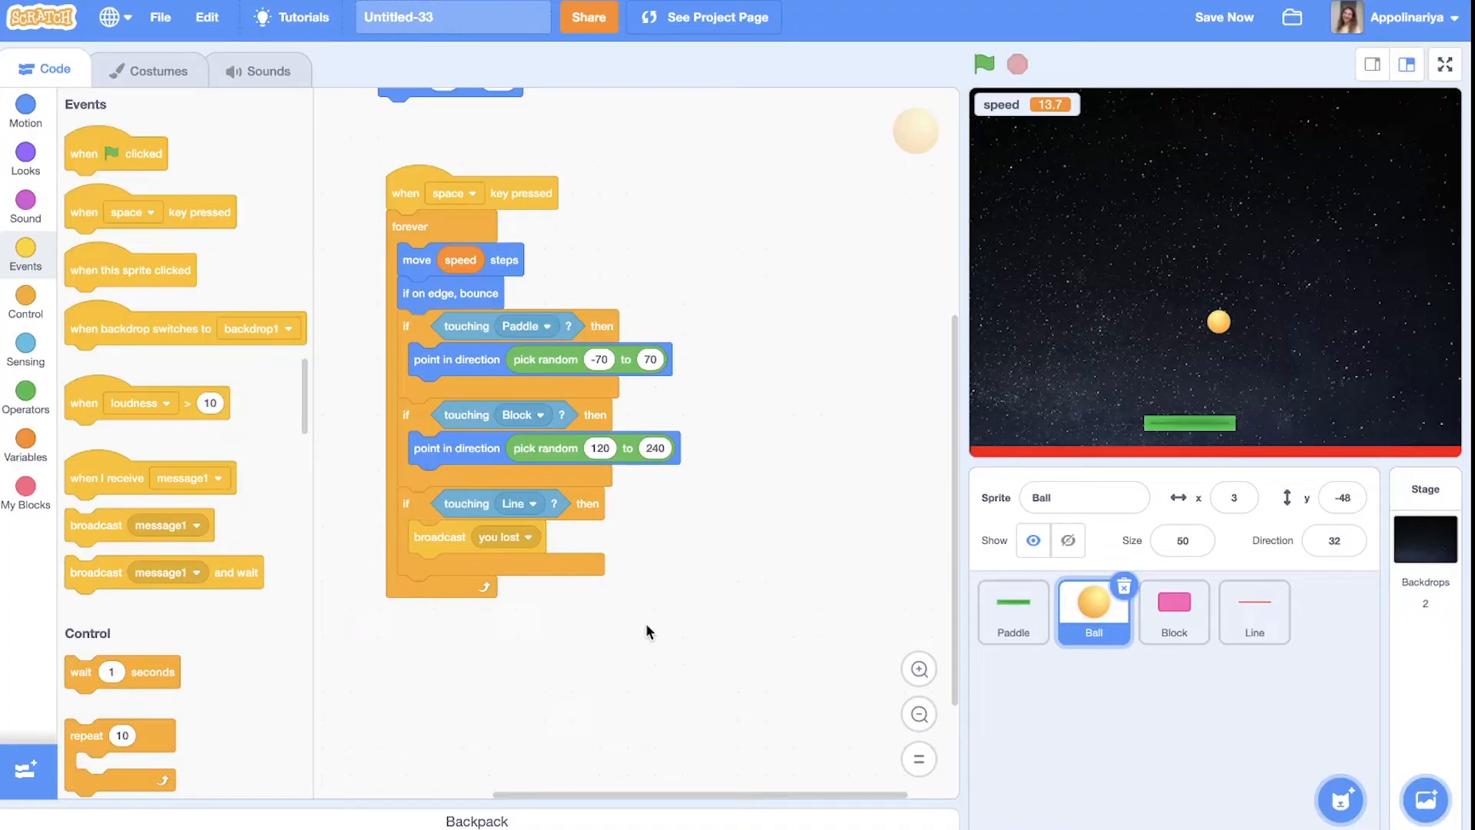
Add 'stop this script' after the 'you lost' broadcast
left_click_drag(109, 477, 384, 615)
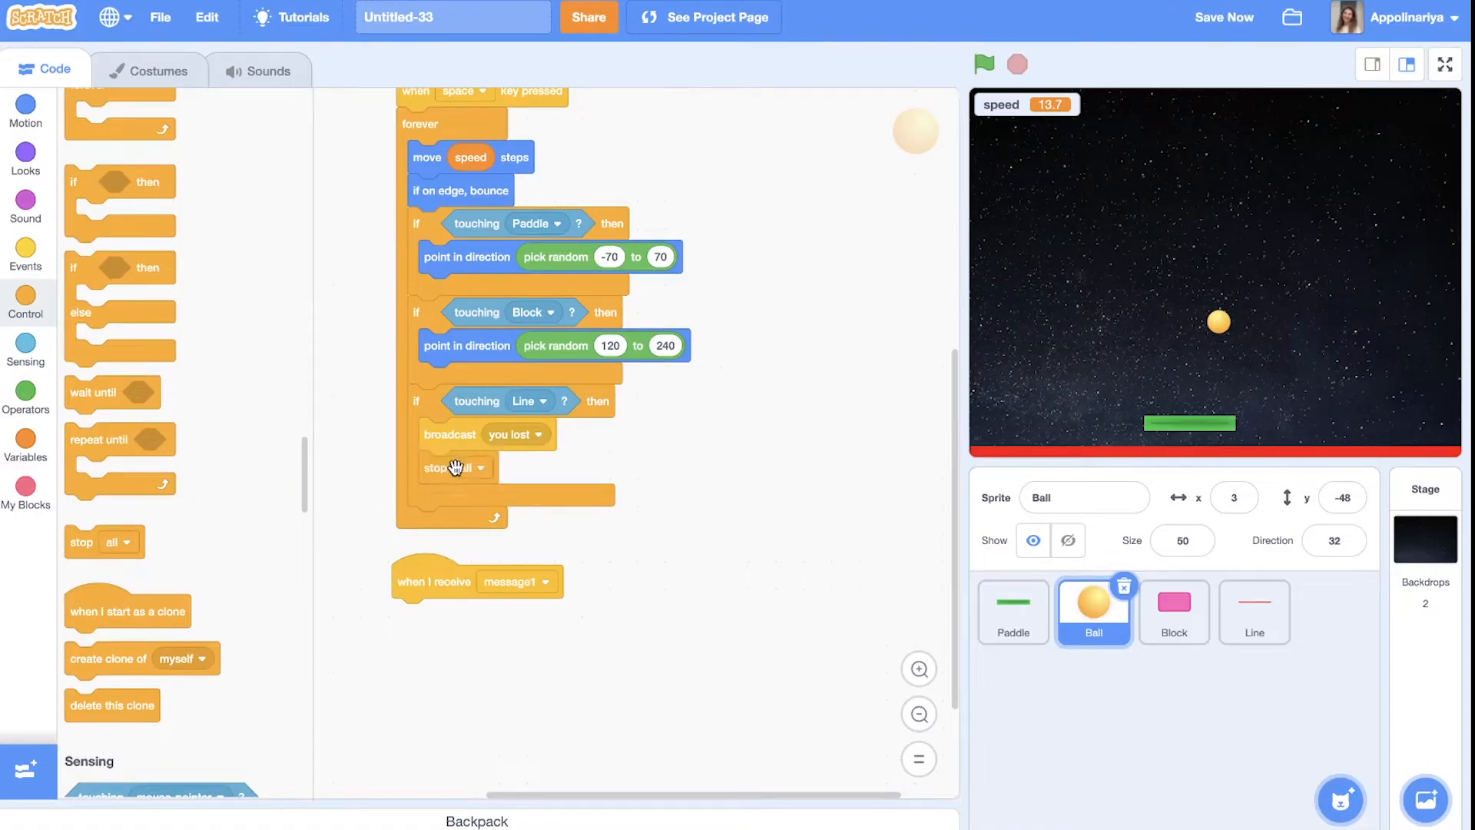
left_click(481, 468)
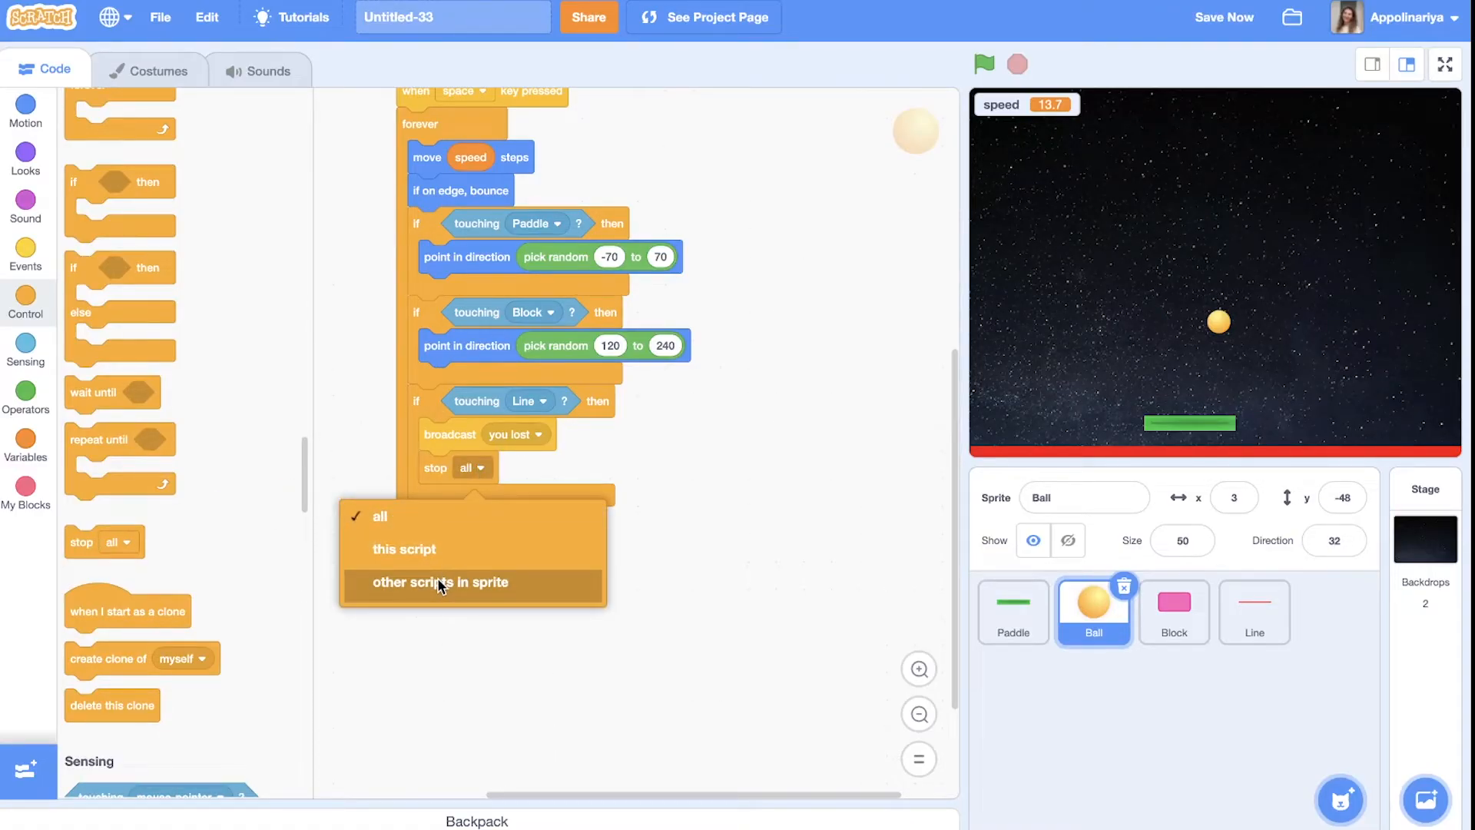
mouse_move(404, 549)
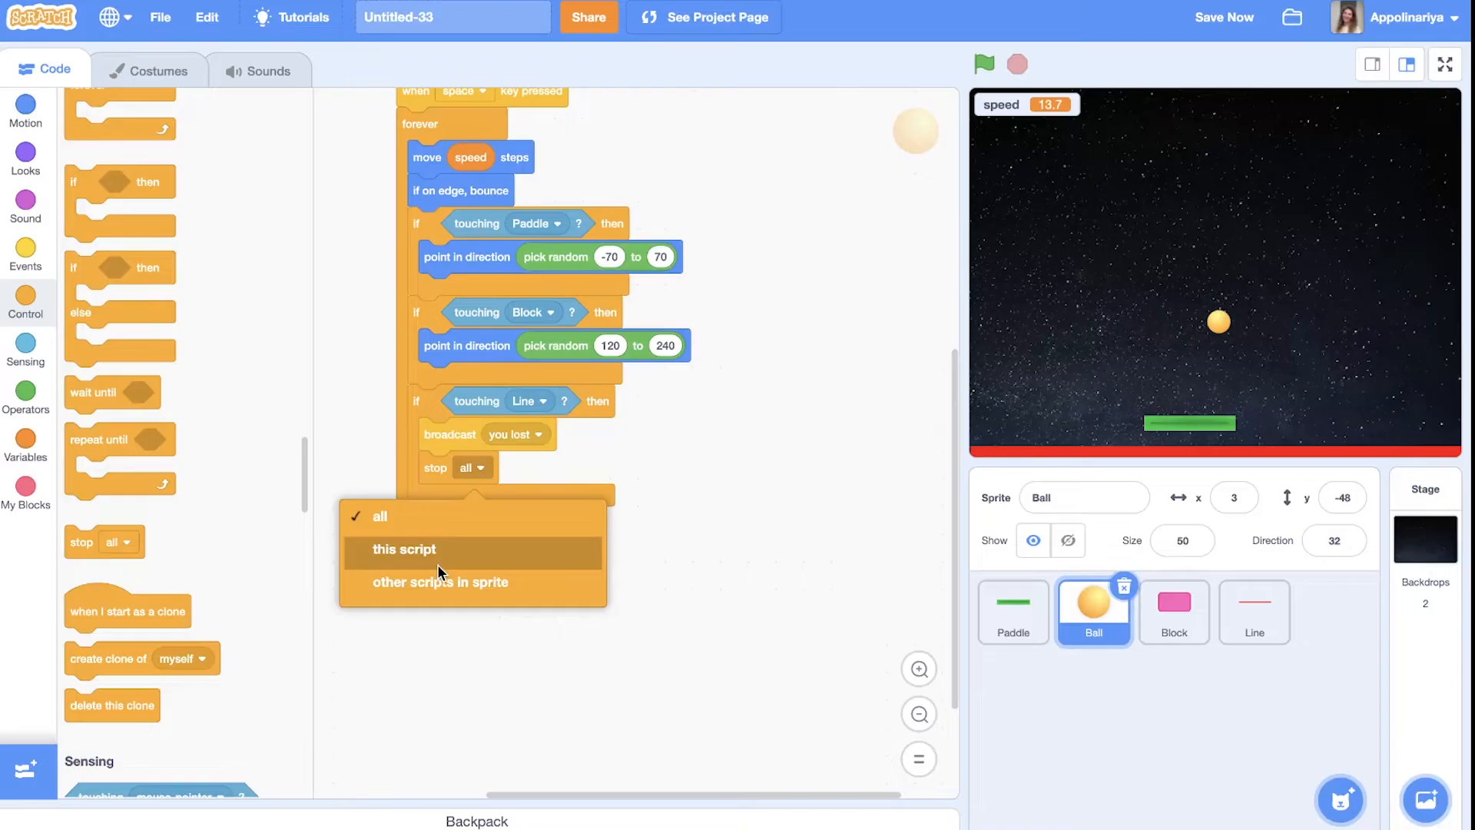
left_click(403, 549)
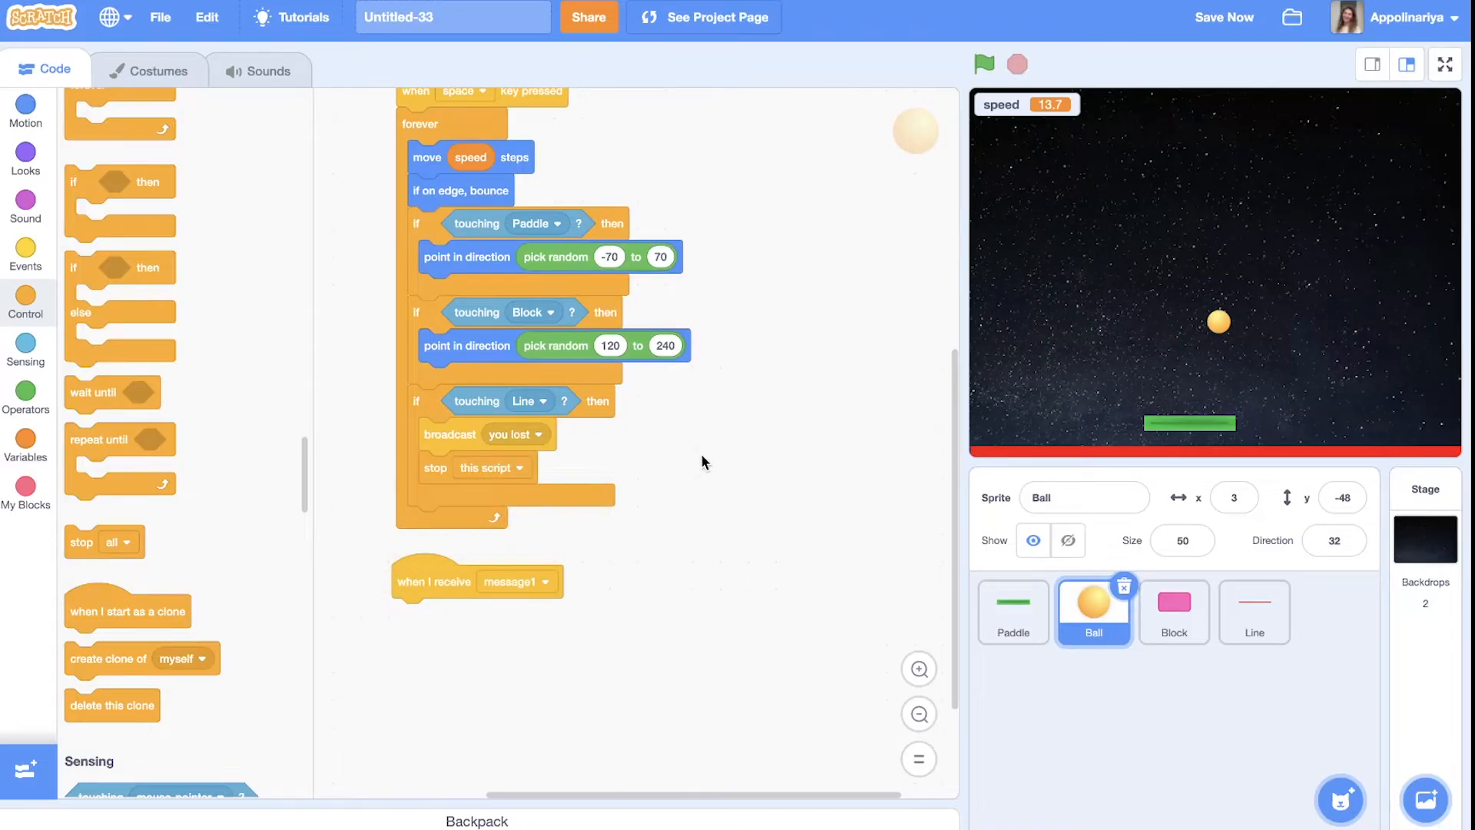
Add a 'when I receive you lost' hat to the Ball
scroll("down", 3)
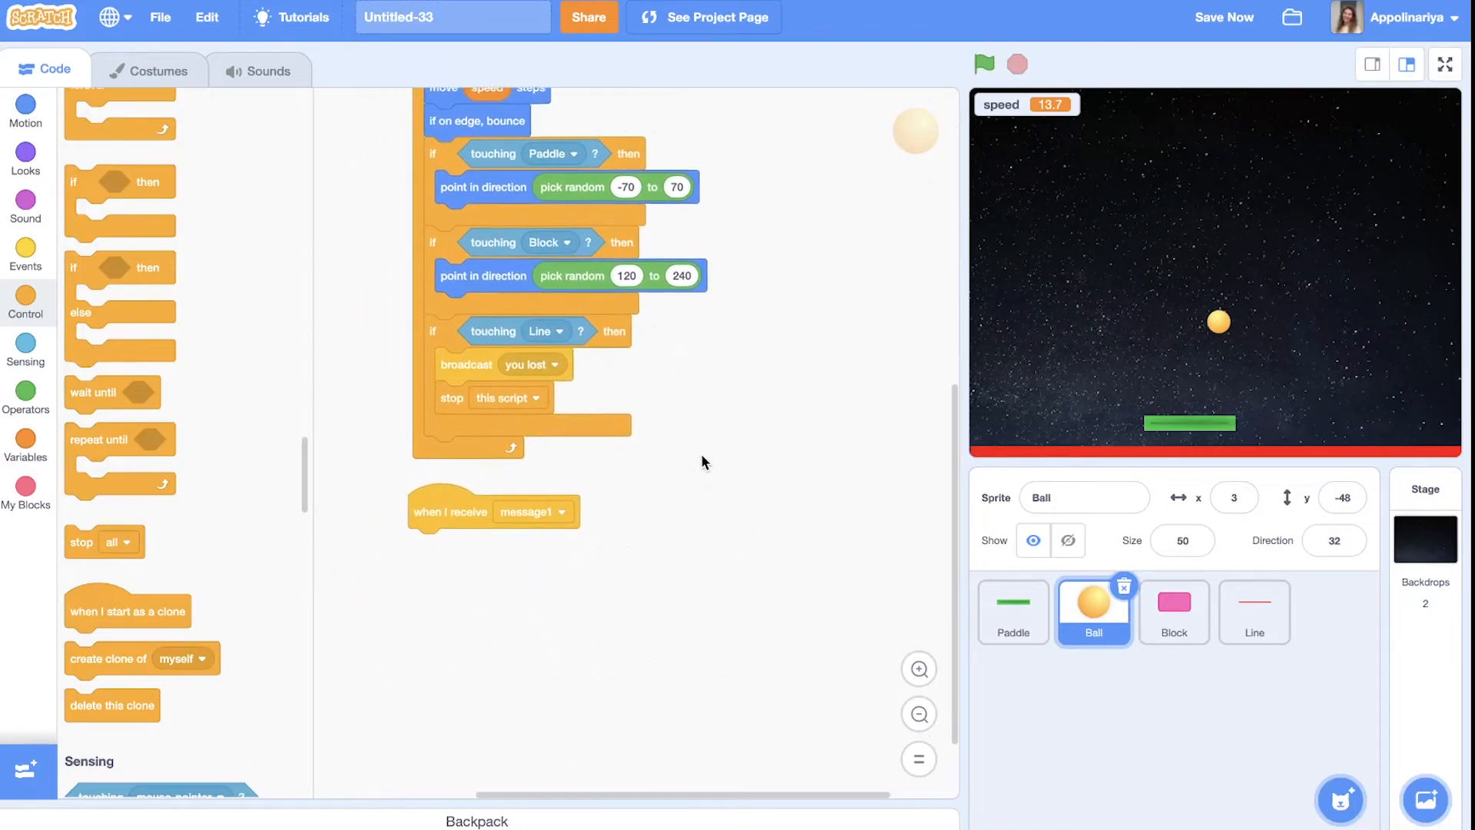
left_click(540, 507)
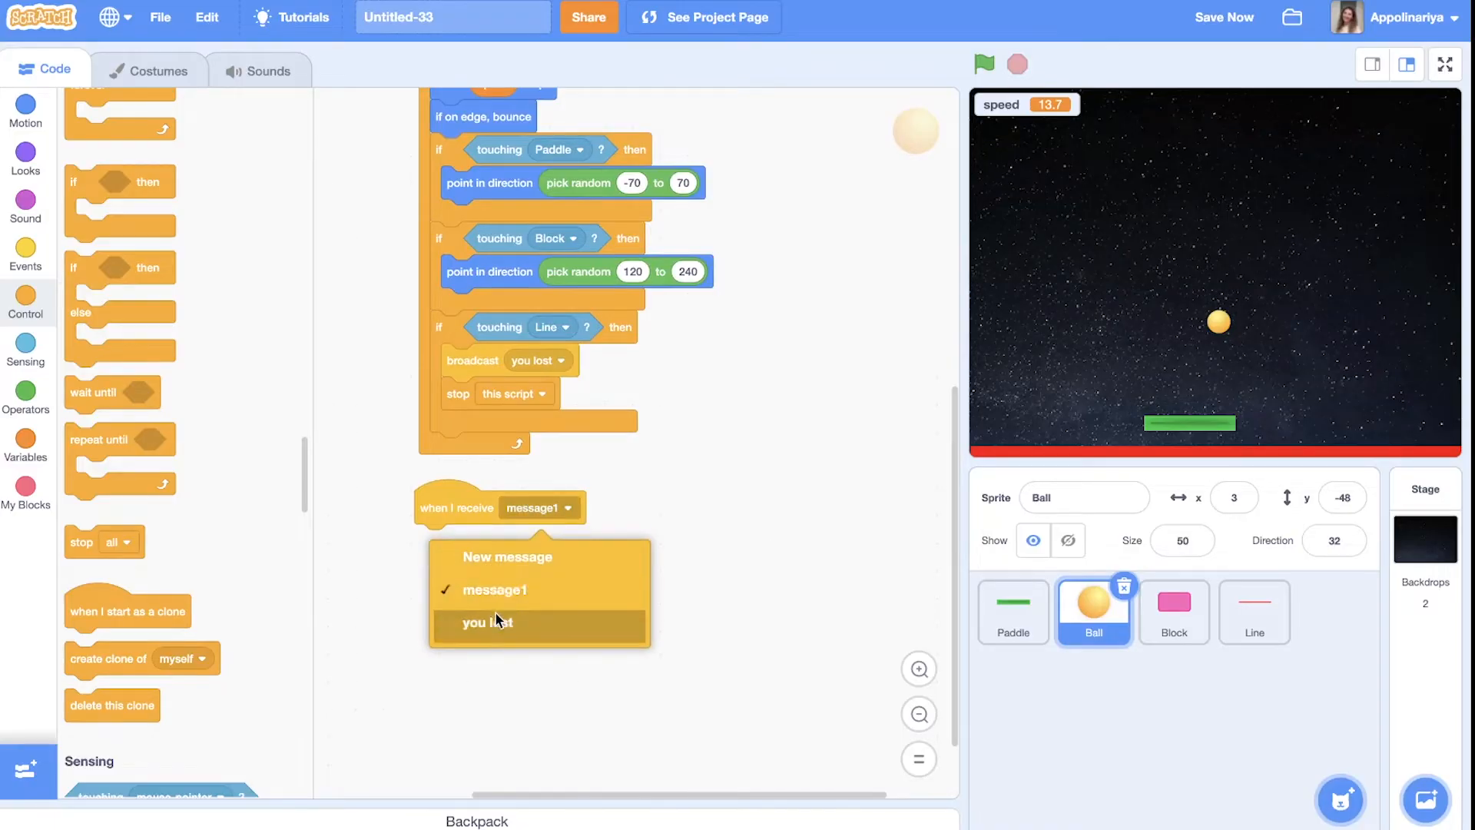
left_click(486, 621)
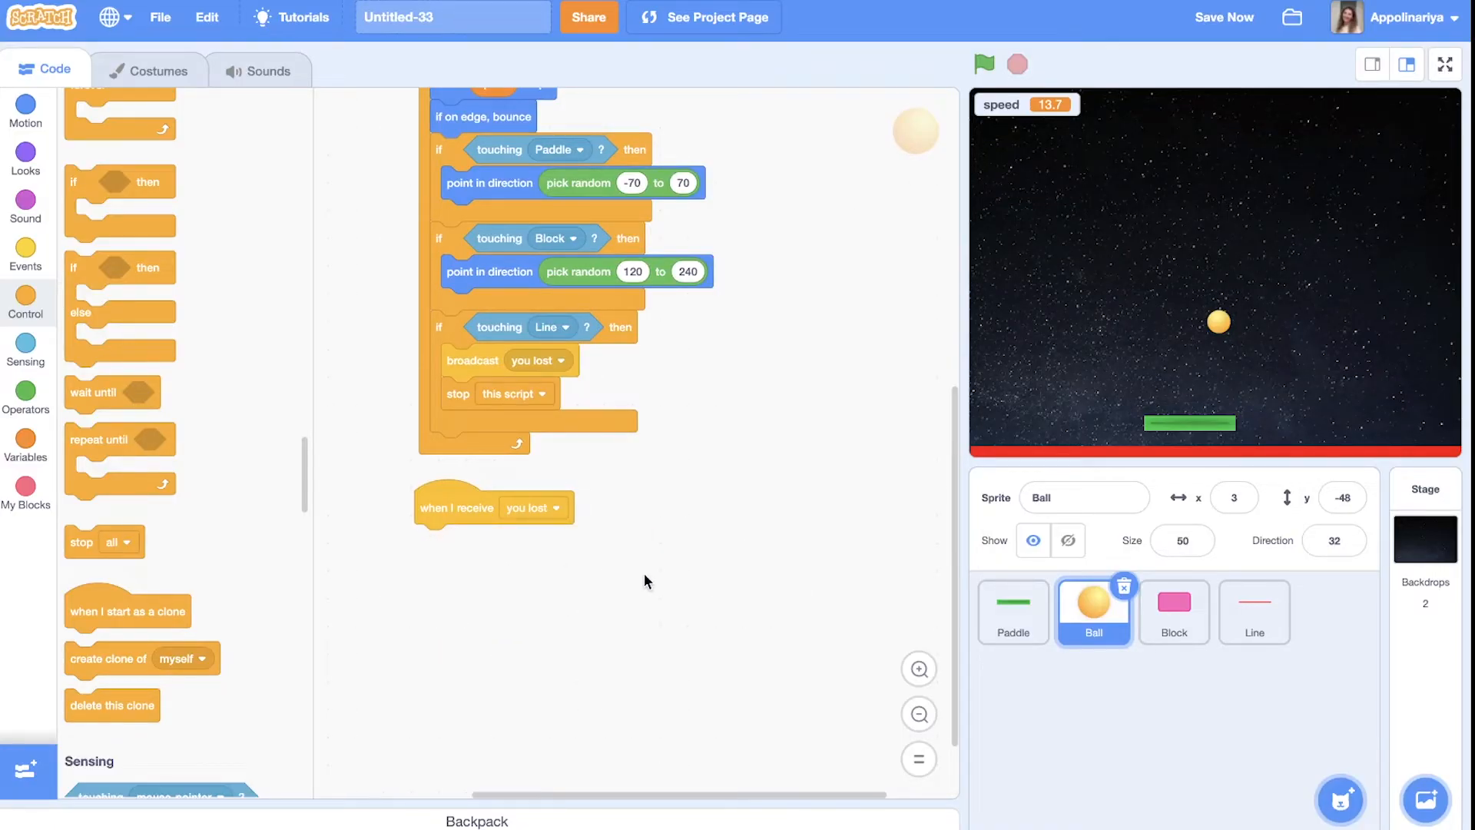
mouse_move(239, 367)
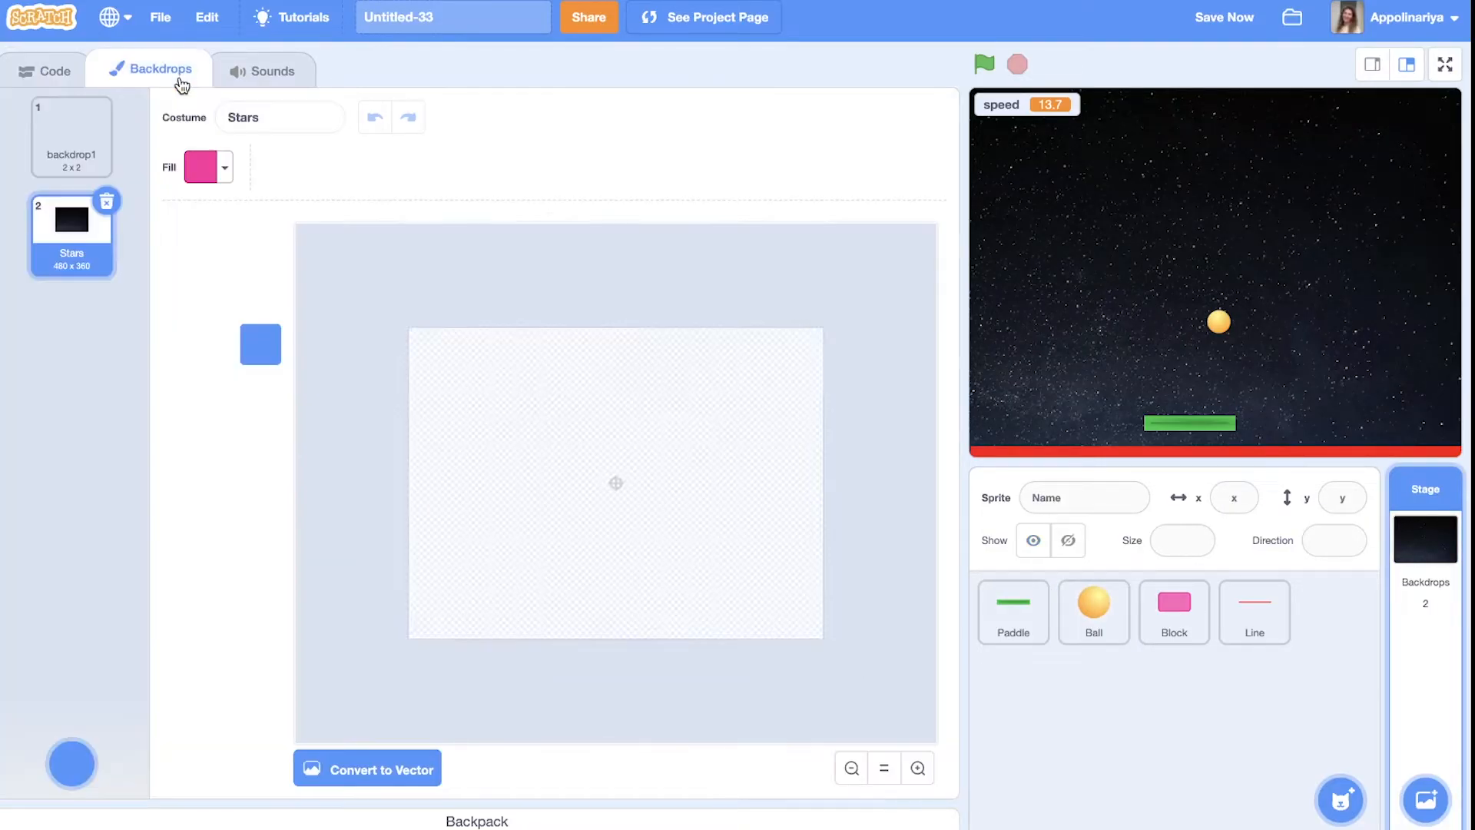
Duplicate the Stars backdrop as Stars2 and write YOU LOST on it in white
right_click(72, 232)
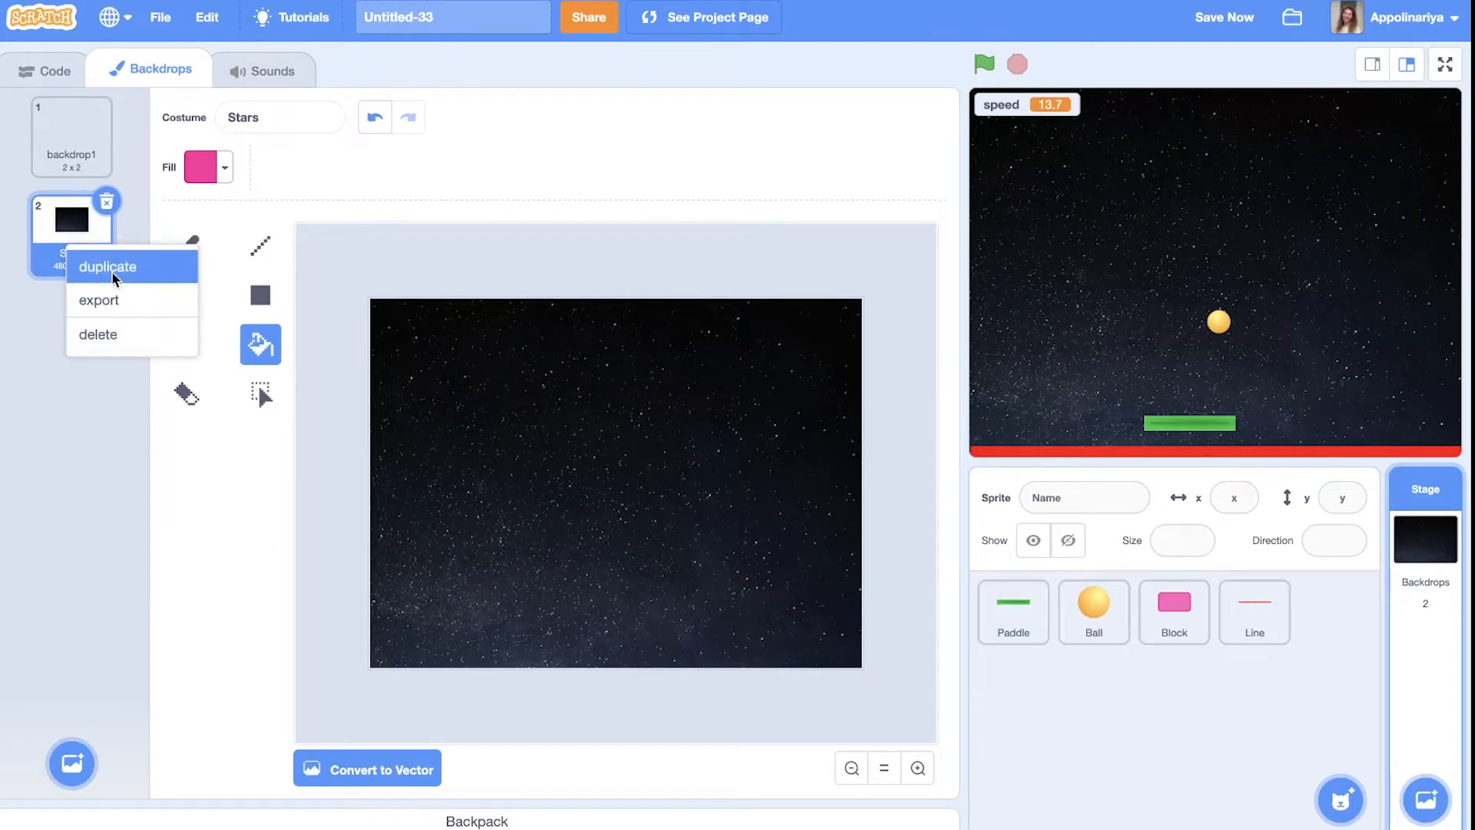
left_click(107, 267)
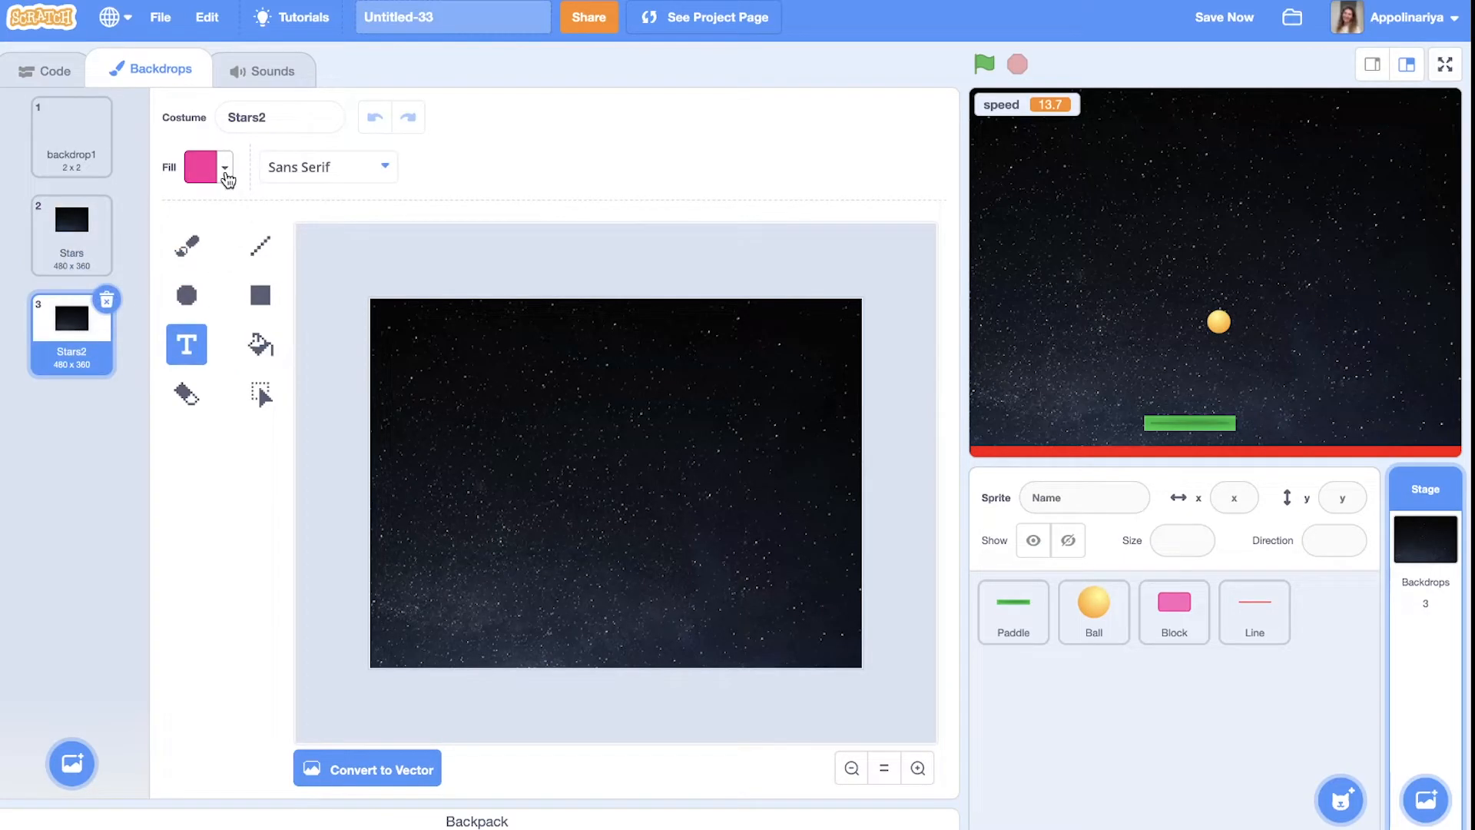
left_click(224, 167)
type("Y")
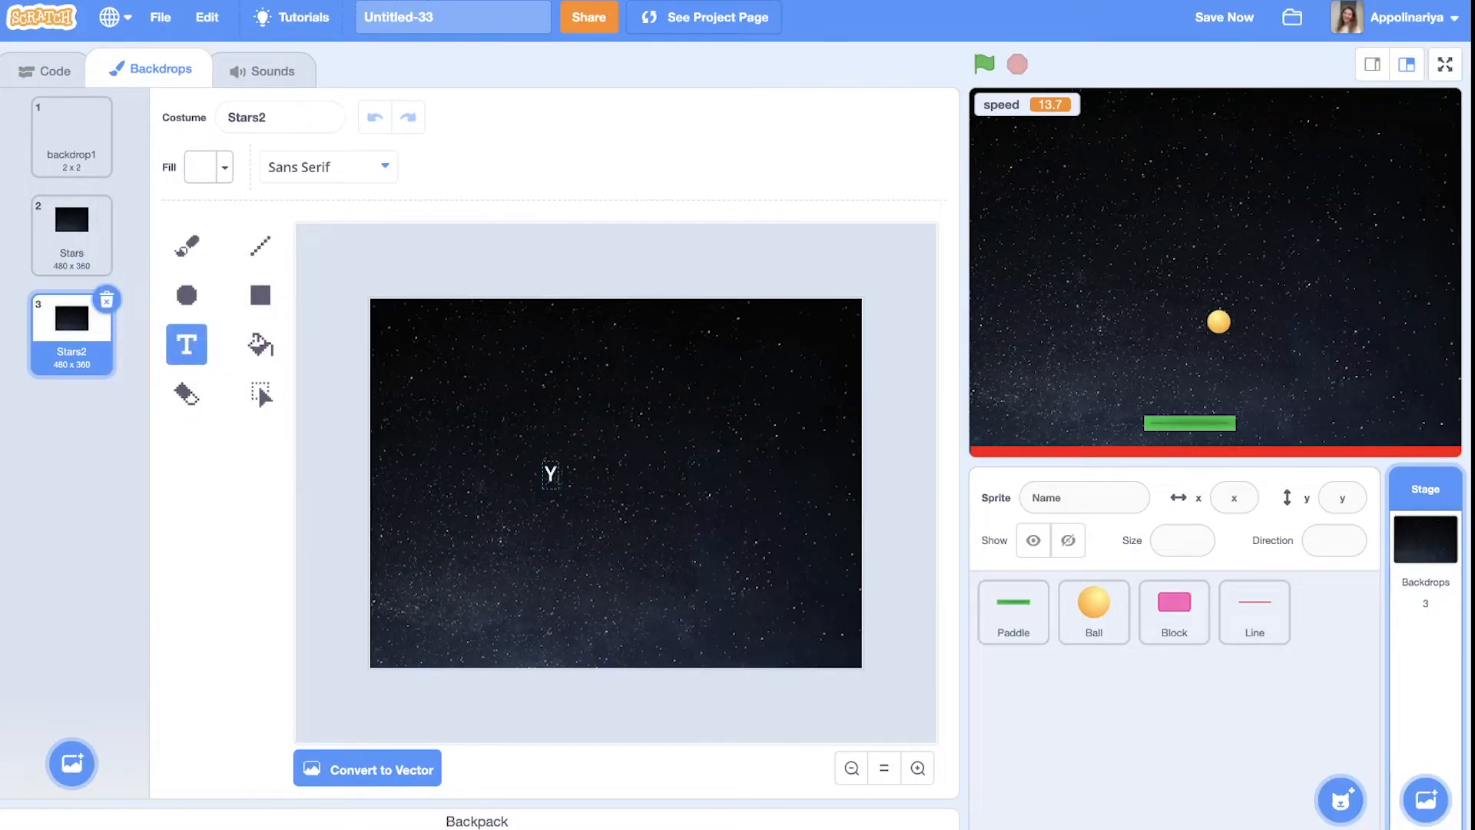
type("OU LOST")
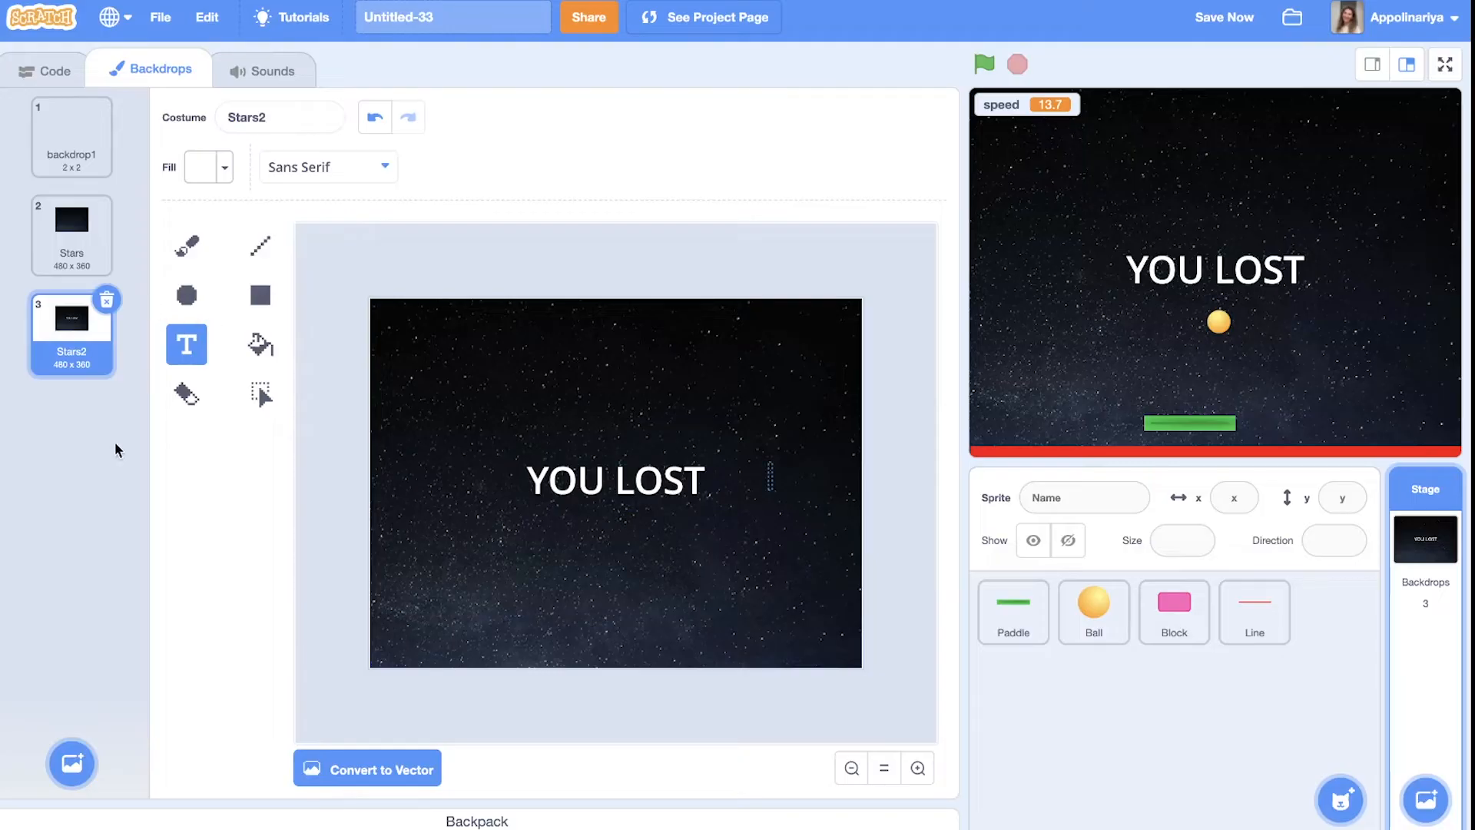
Give the Stage a 'when green flag clicked' script switching the backdrop to Stars
left_click(45, 70)
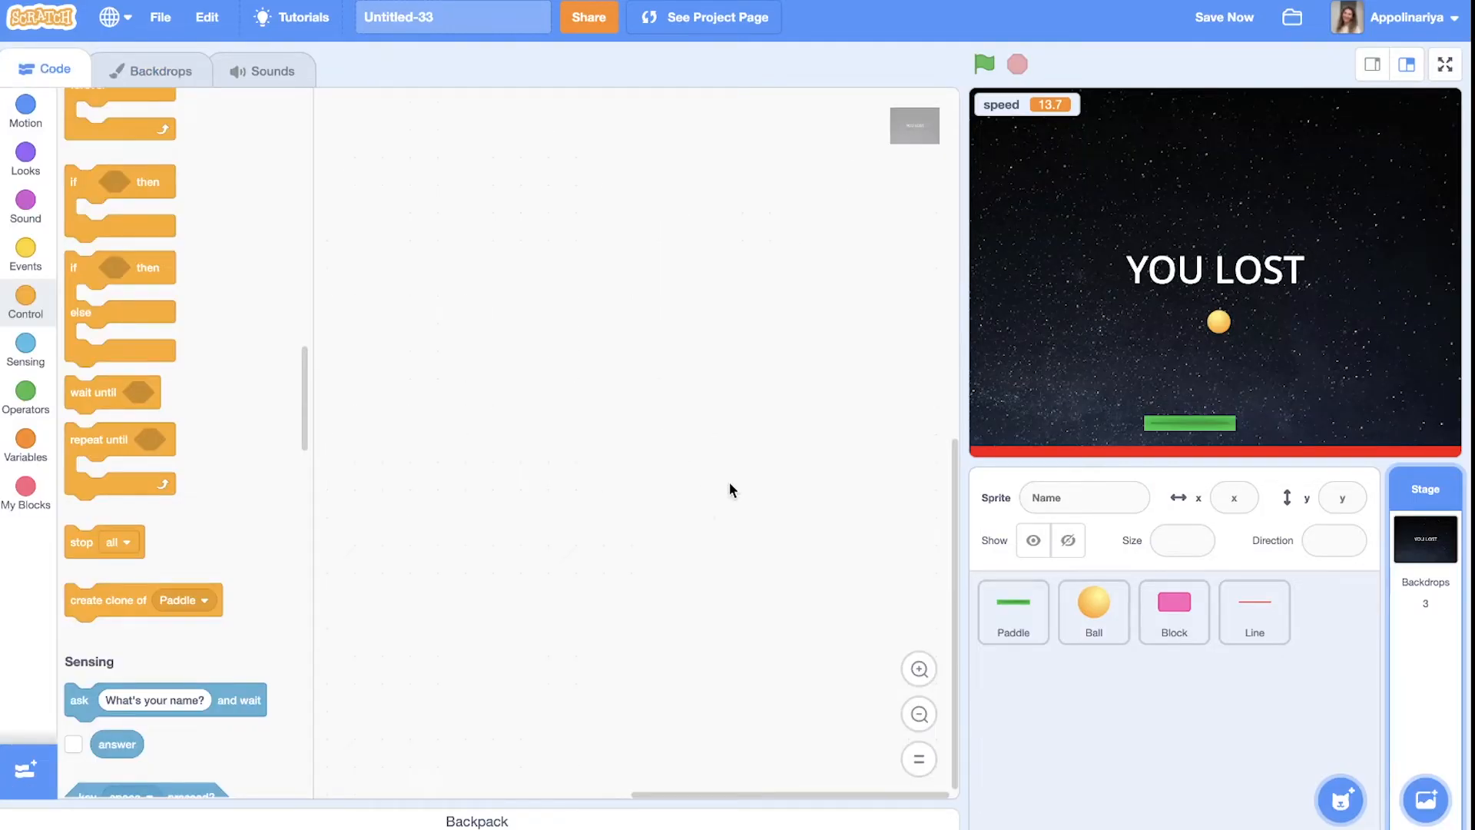
left_click(25, 254)
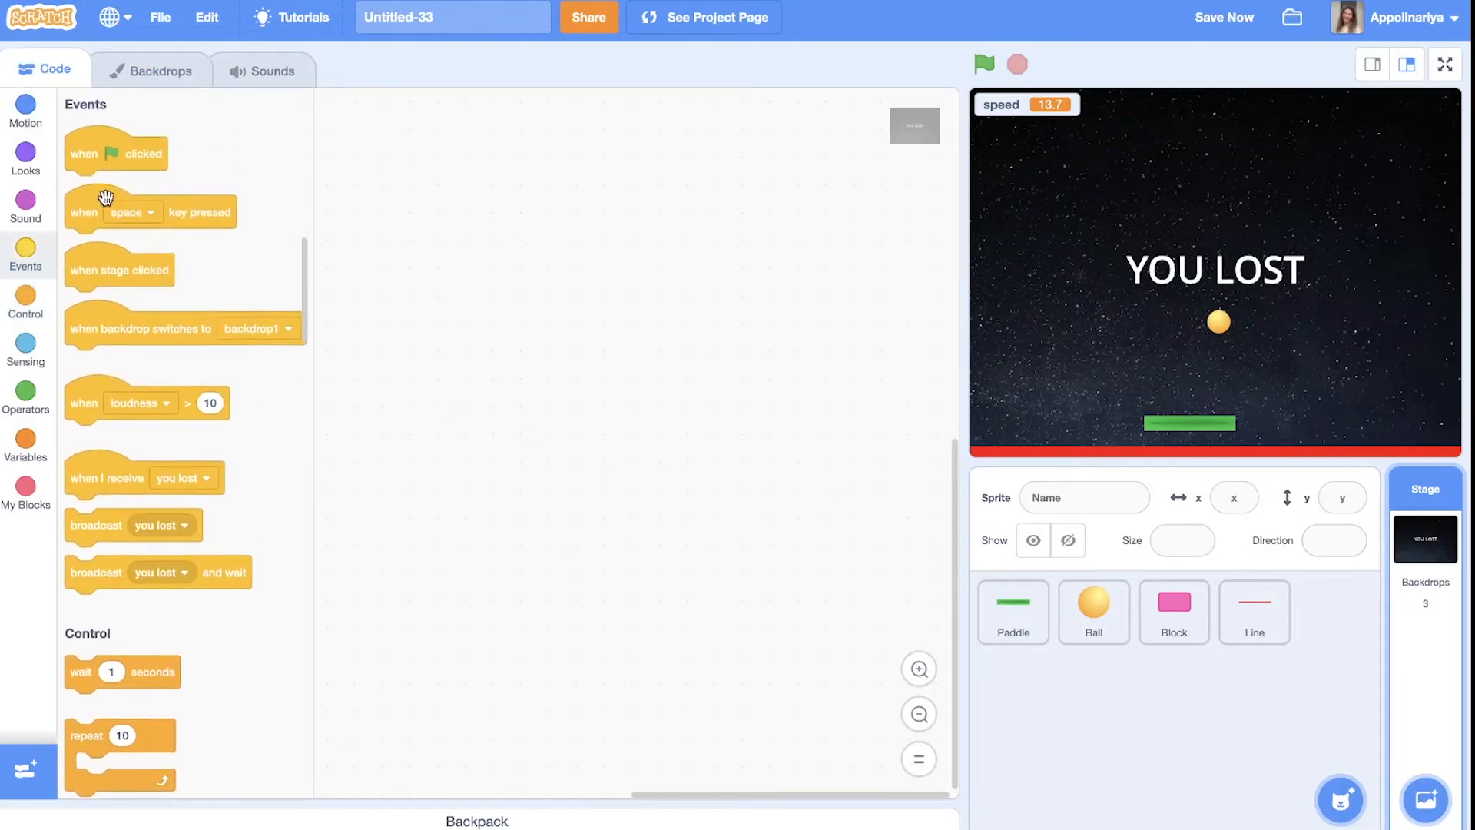
left_click_drag(115, 152, 477, 200)
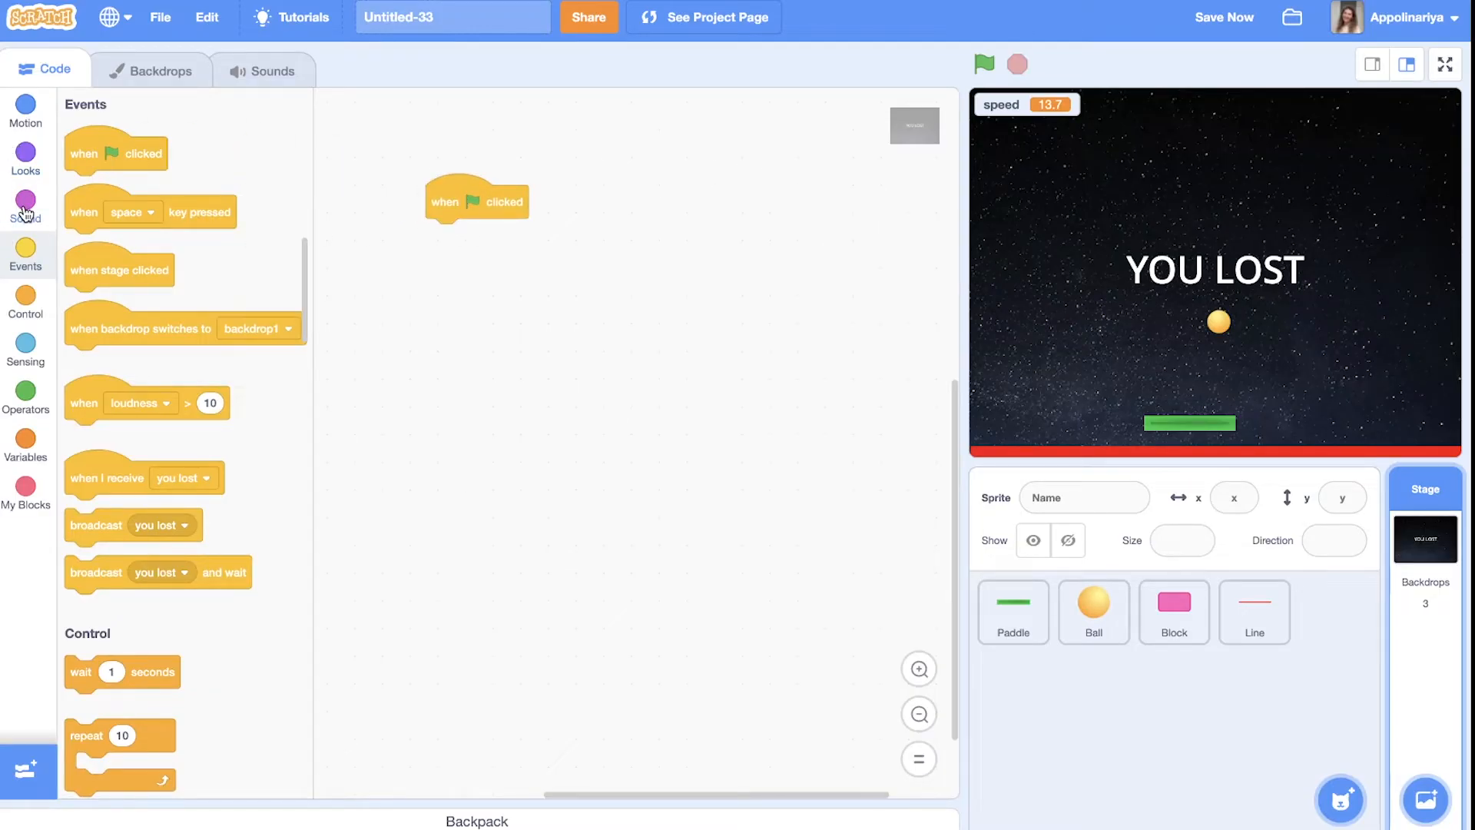
left_click(26, 157)
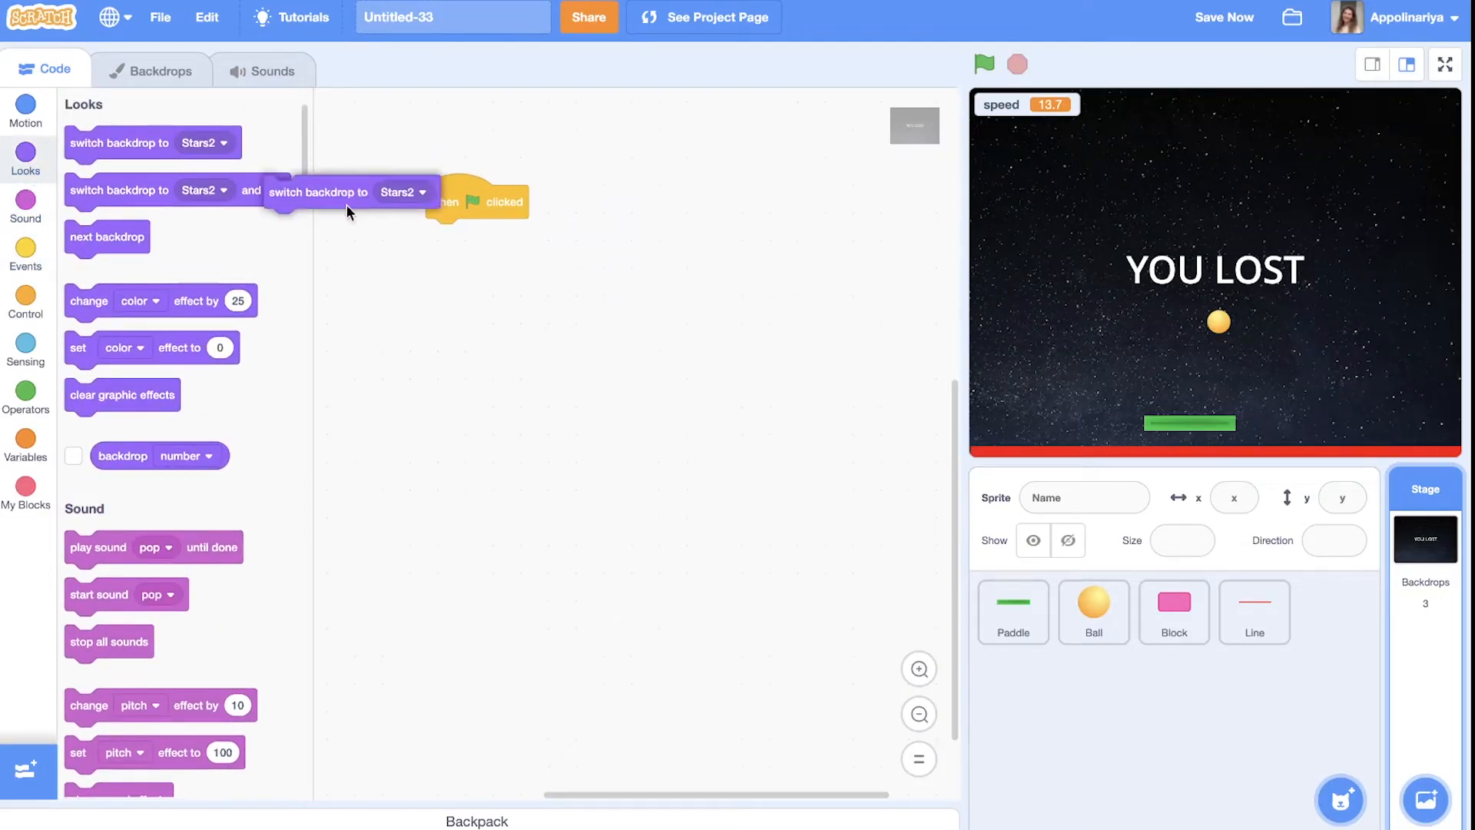
left_click(582, 235)
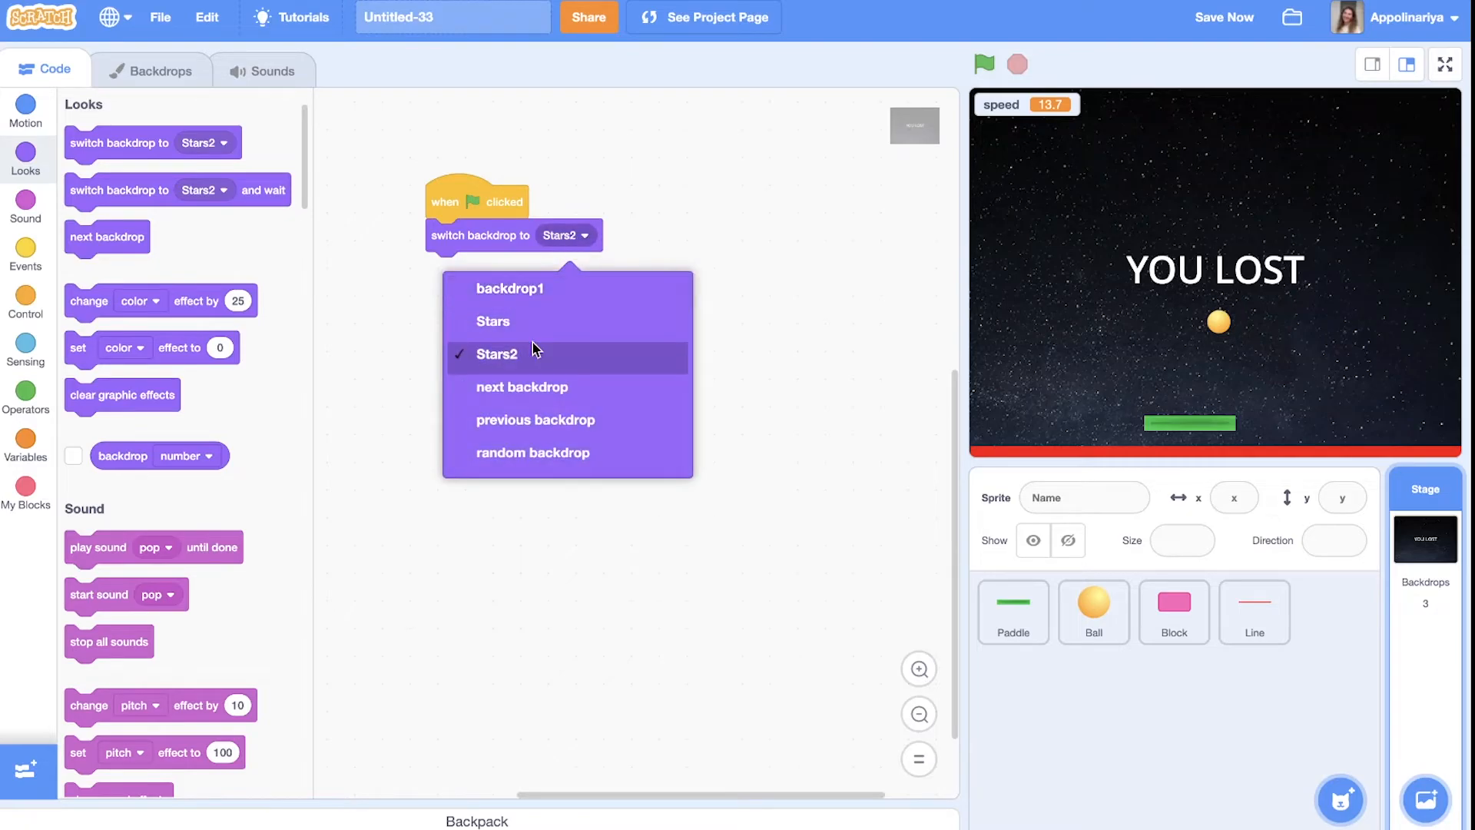
left_click(493, 322)
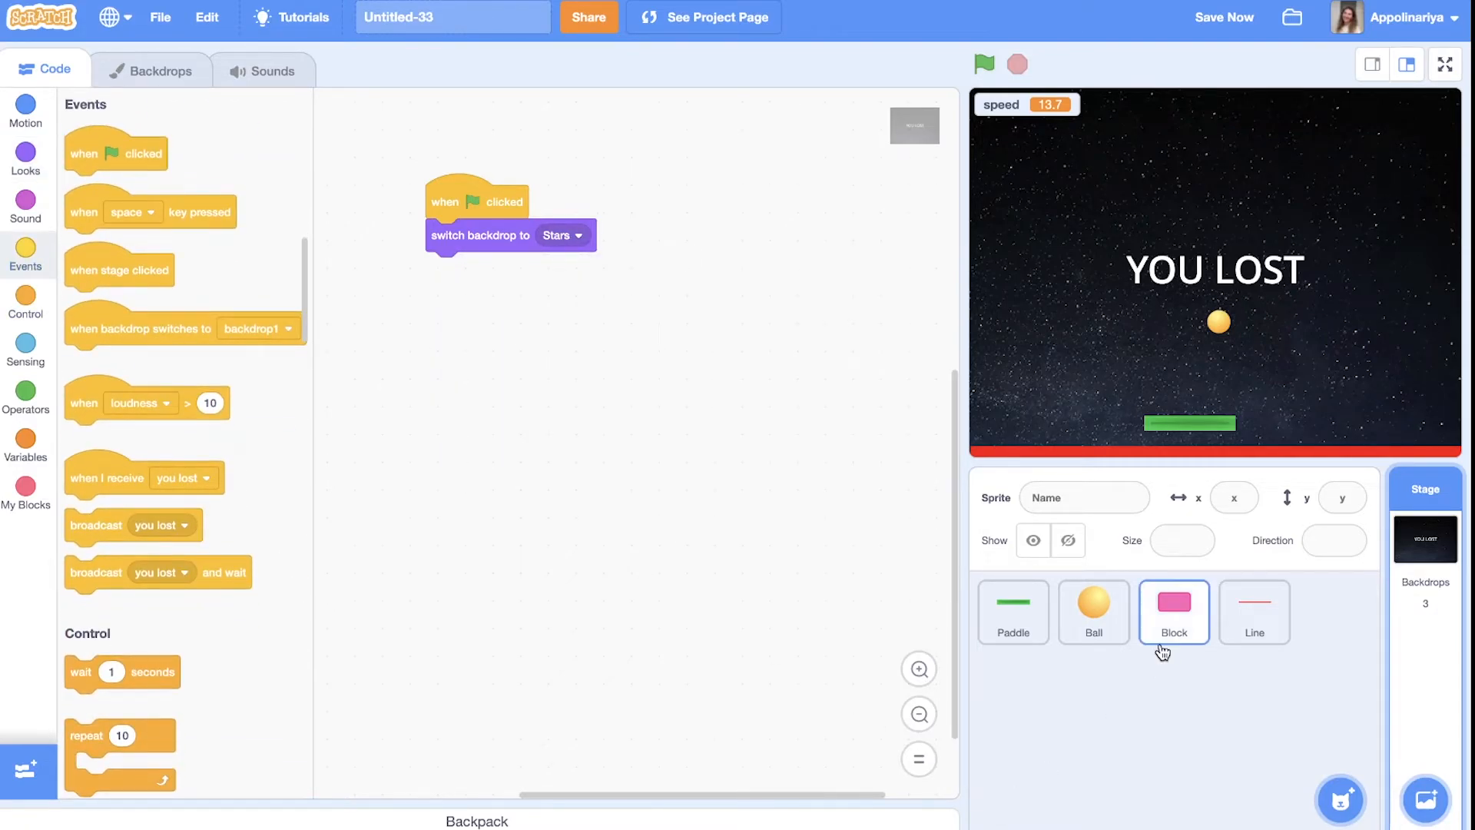
Under the Ball's 'you lost' receiver, switch the backdrop to Stars2 and stop all
left_click(1092, 611)
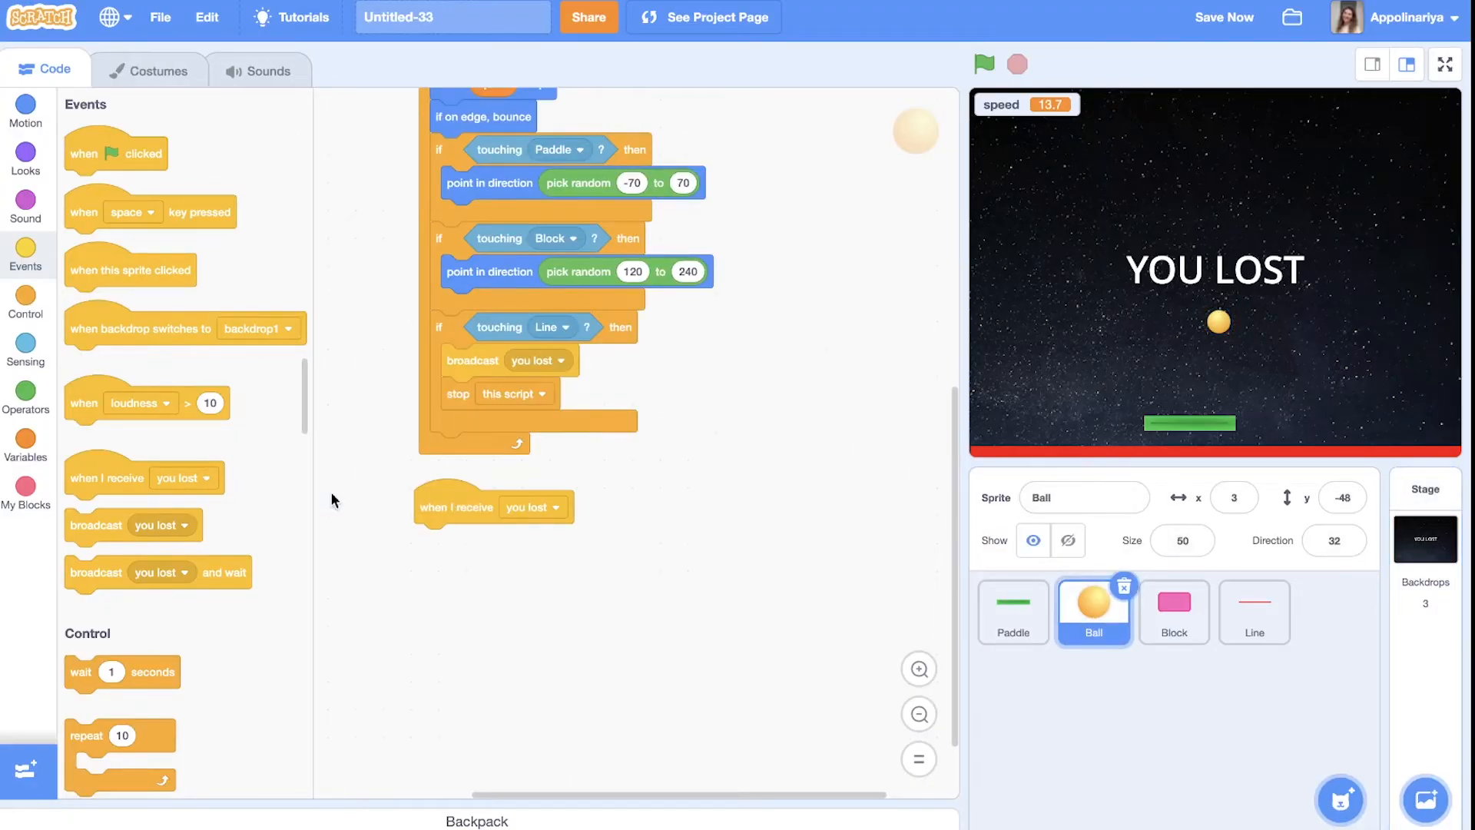
left_click(26, 160)
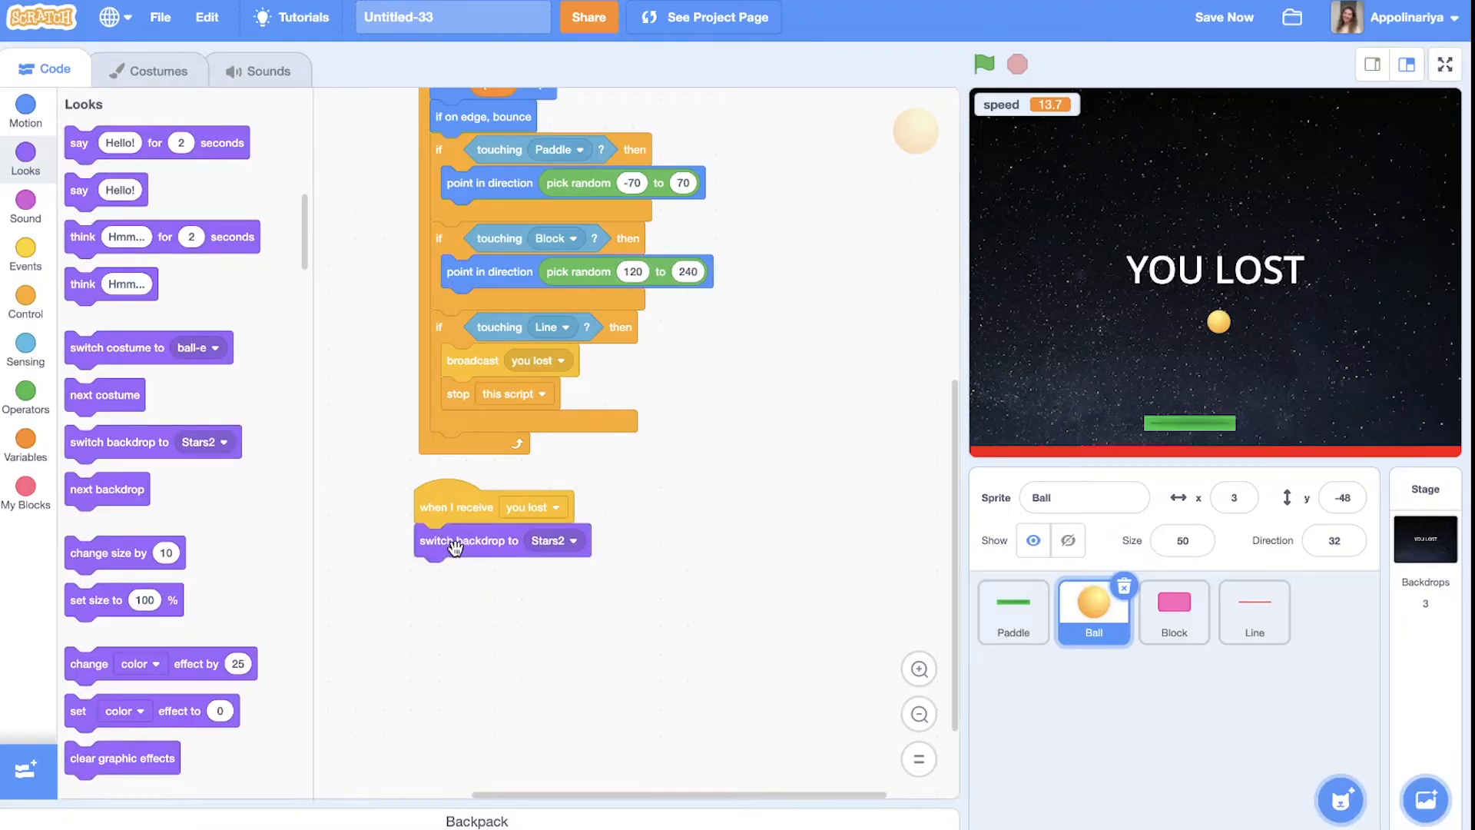
left_click(25, 259)
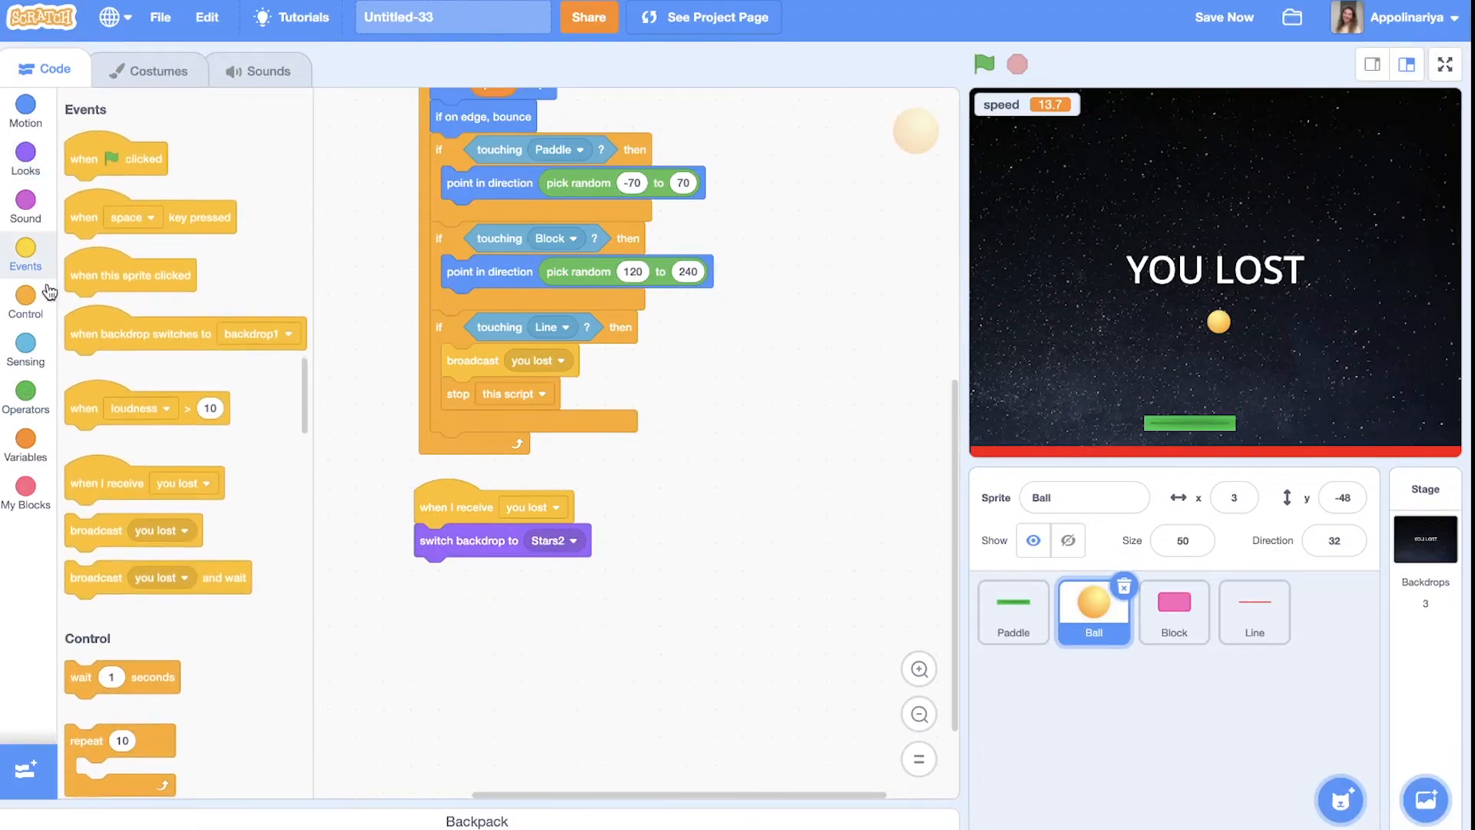
left_click(26, 310)
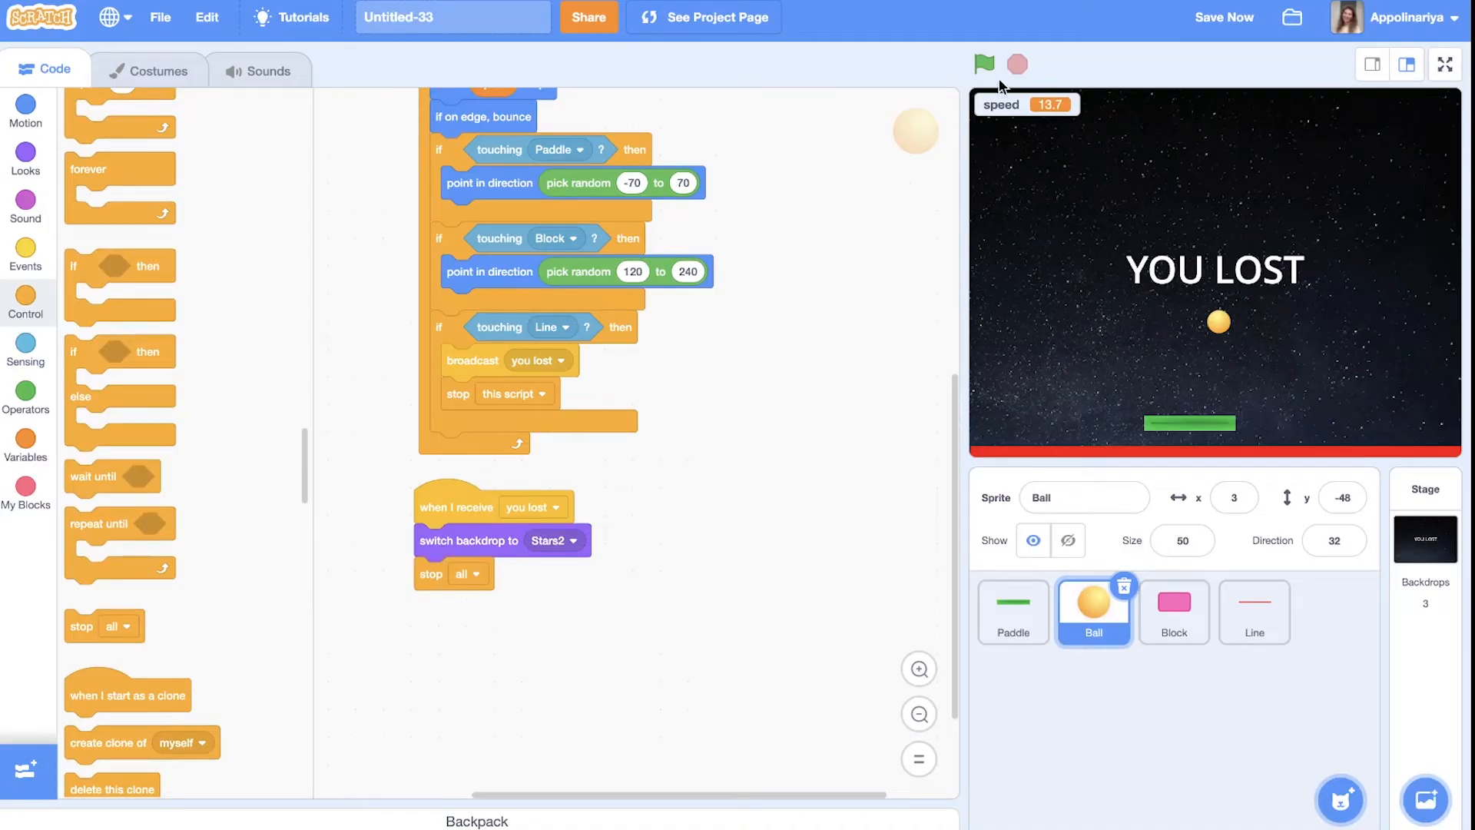
Test-run until the ball hits the bottom line and YOU LOST appears, then stop
left_click(983, 64)
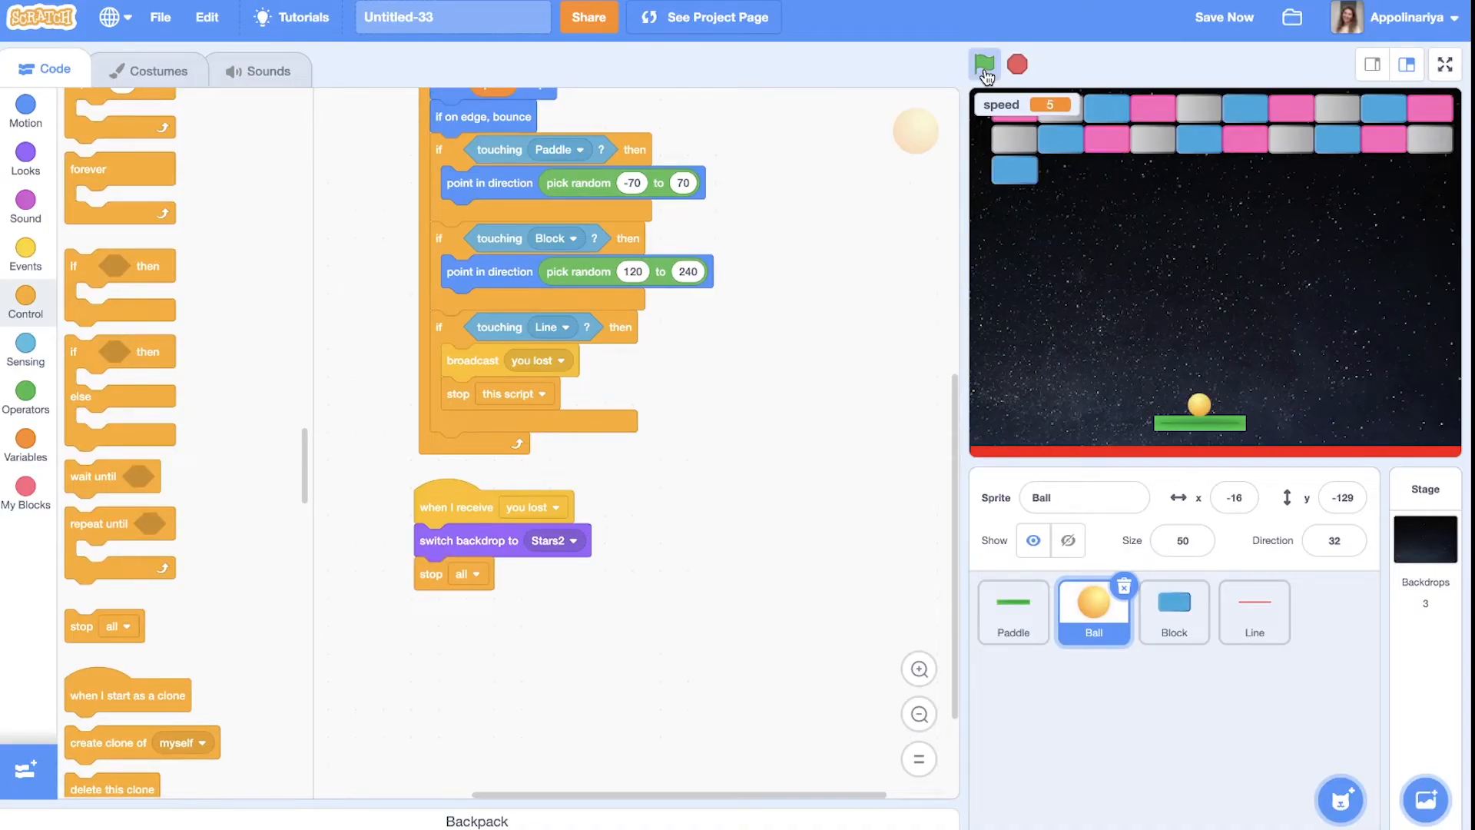
left_click(984, 63)
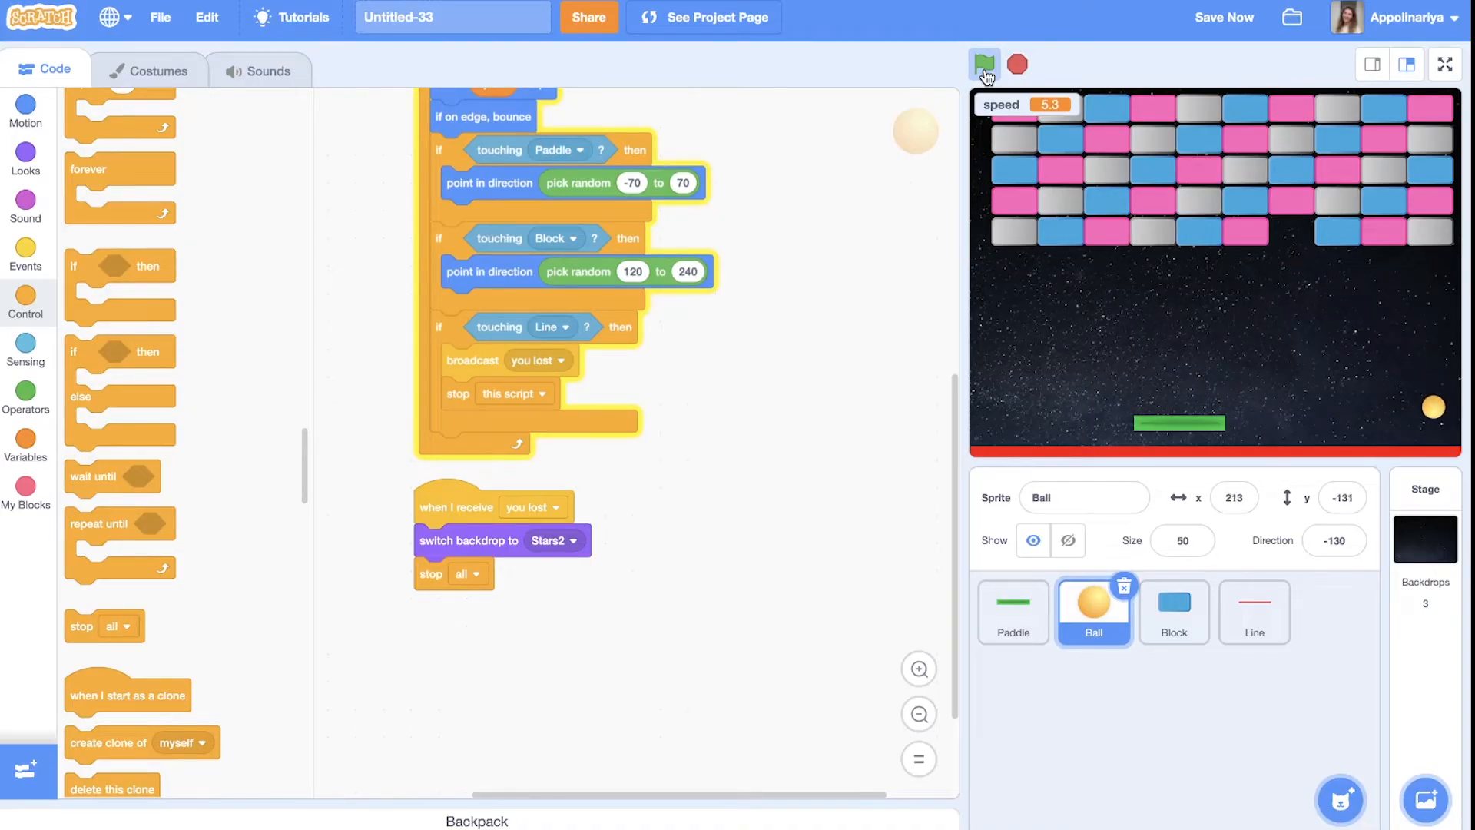
left_click(984, 63)
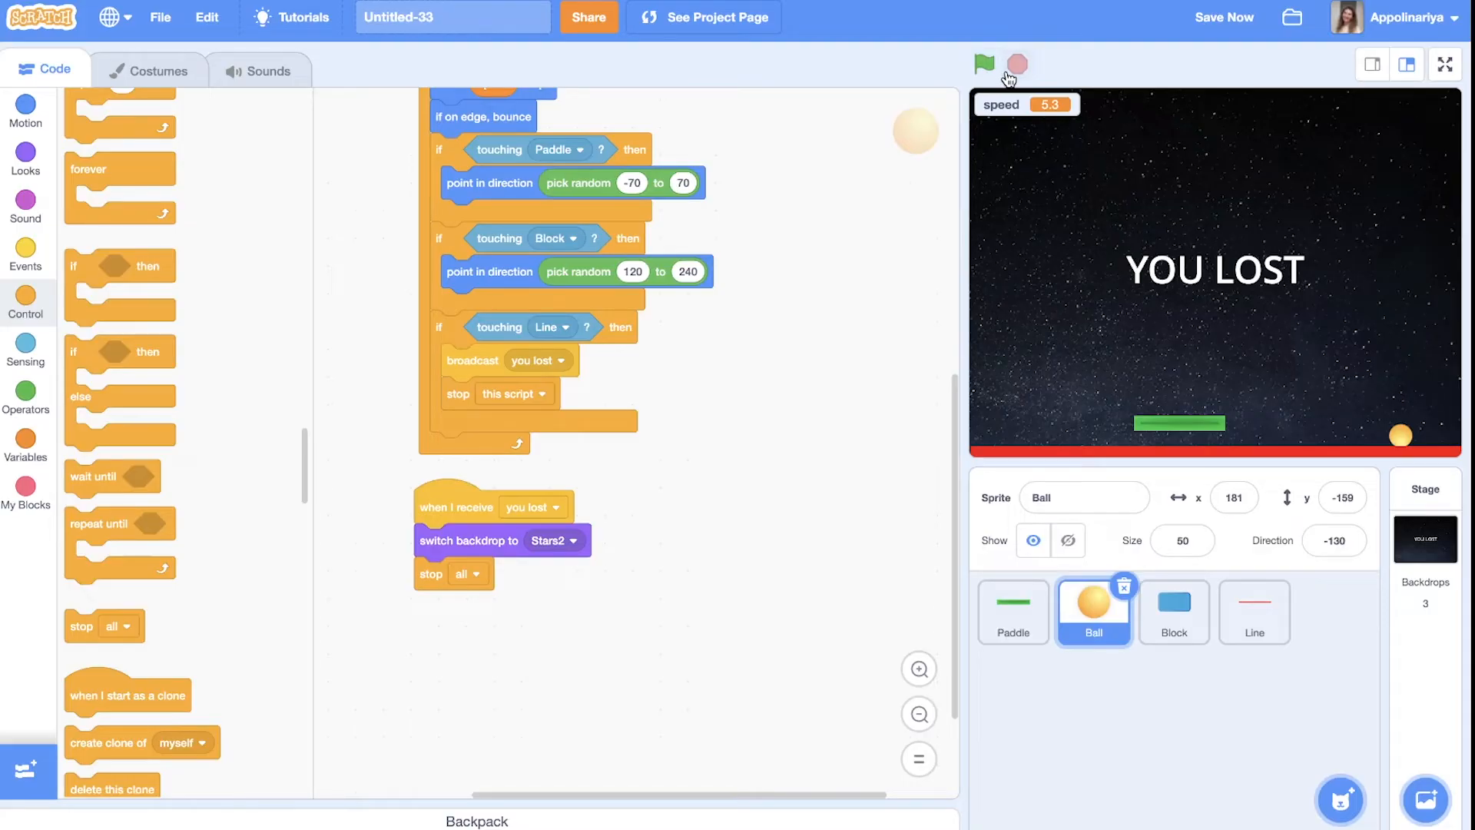
mouse_move(1014, 64)
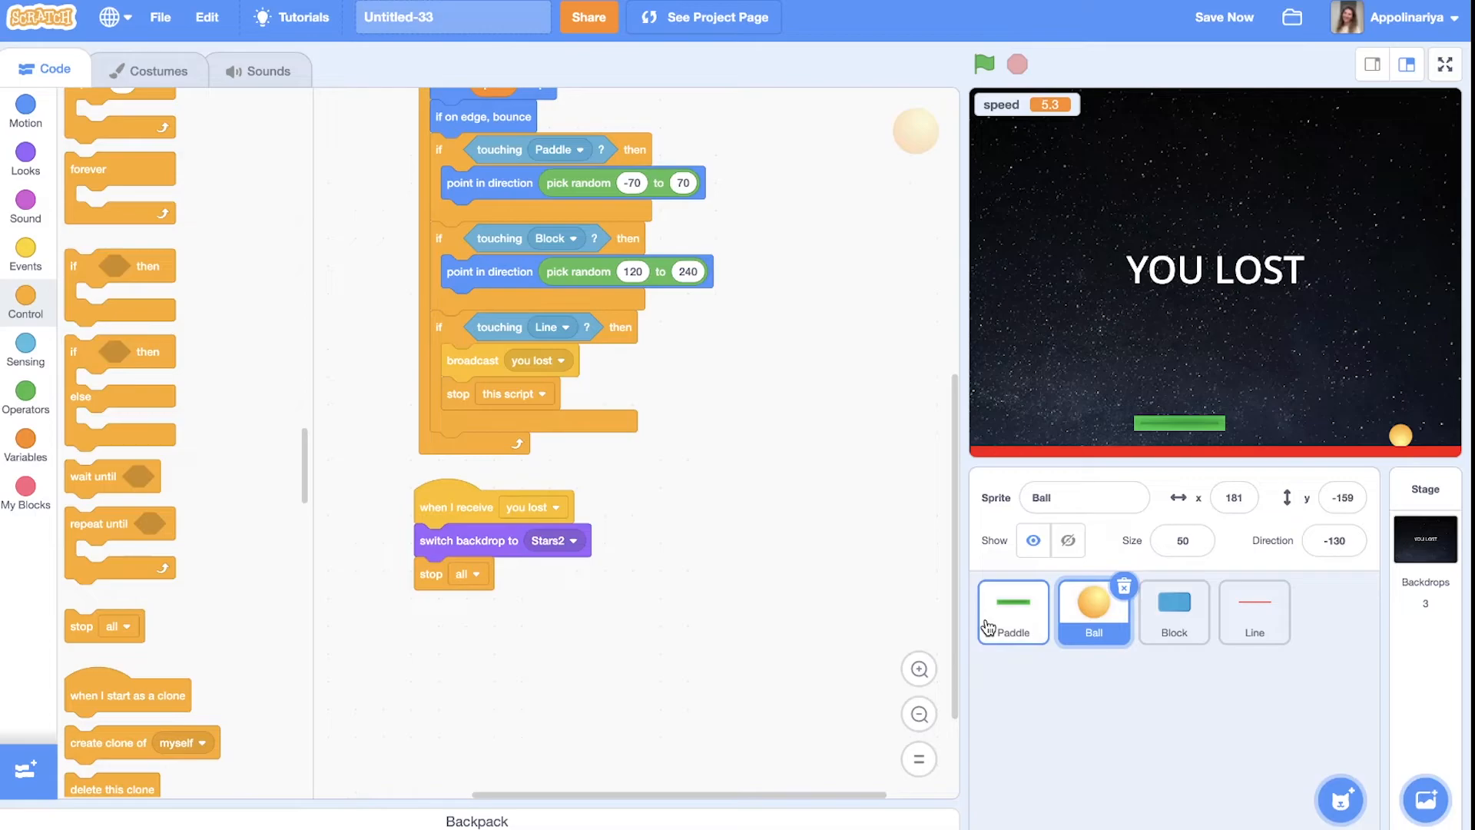
mouse_move(1013, 630)
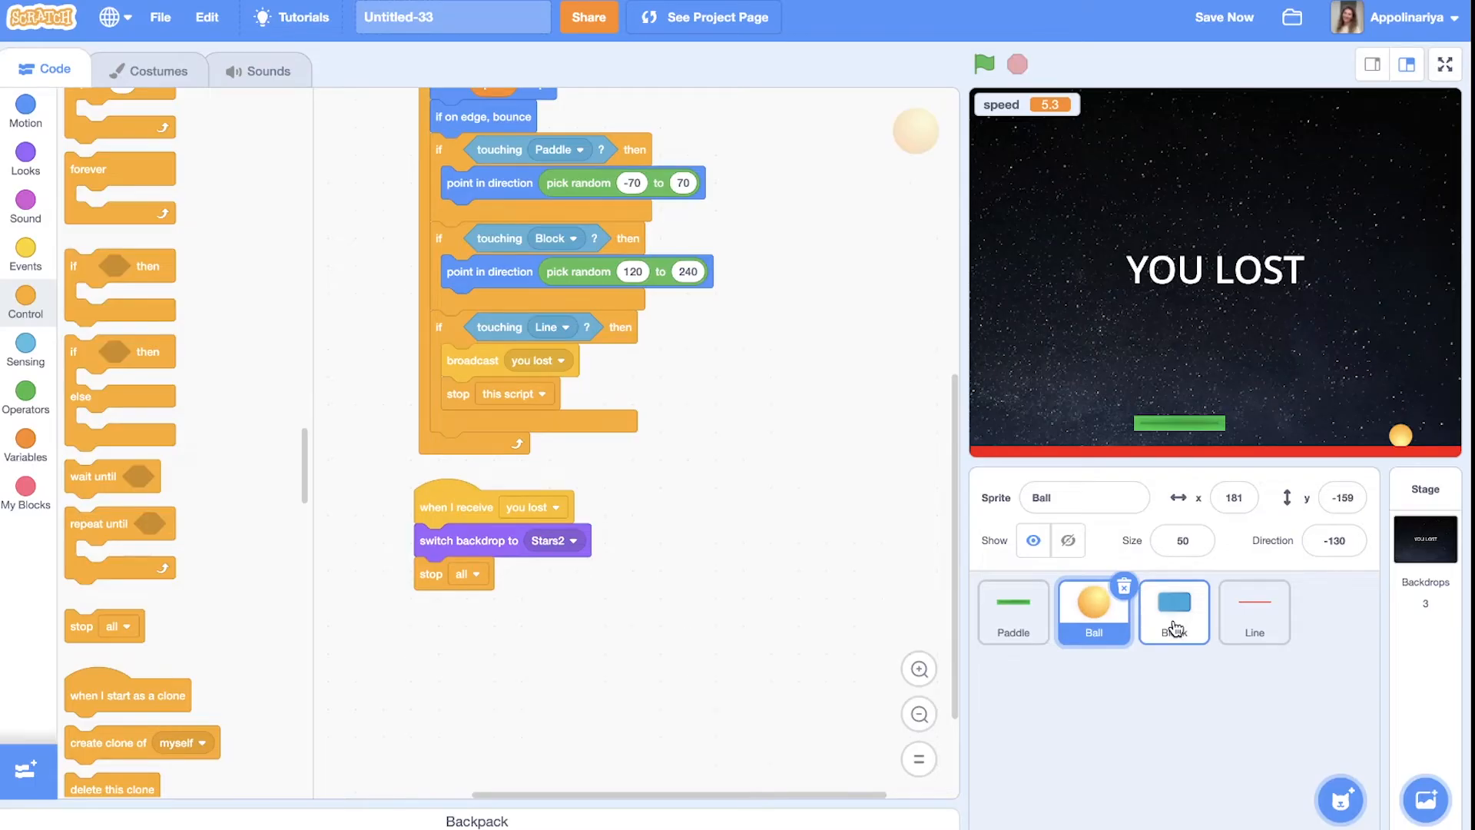
In the Block sprite, make a 'blocks' variable for all sprites
left_click(1173, 611)
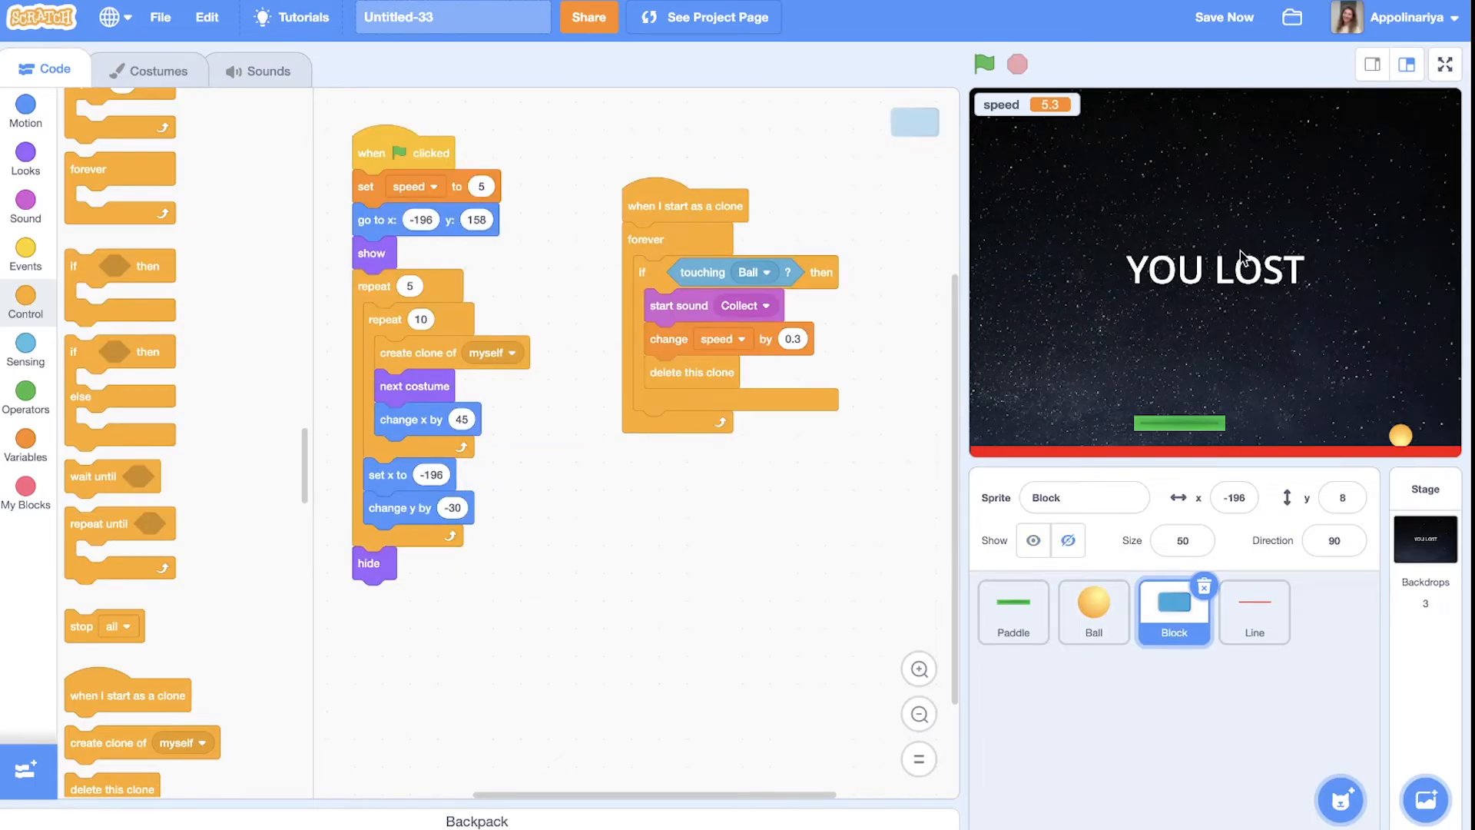
mouse_move(808, 544)
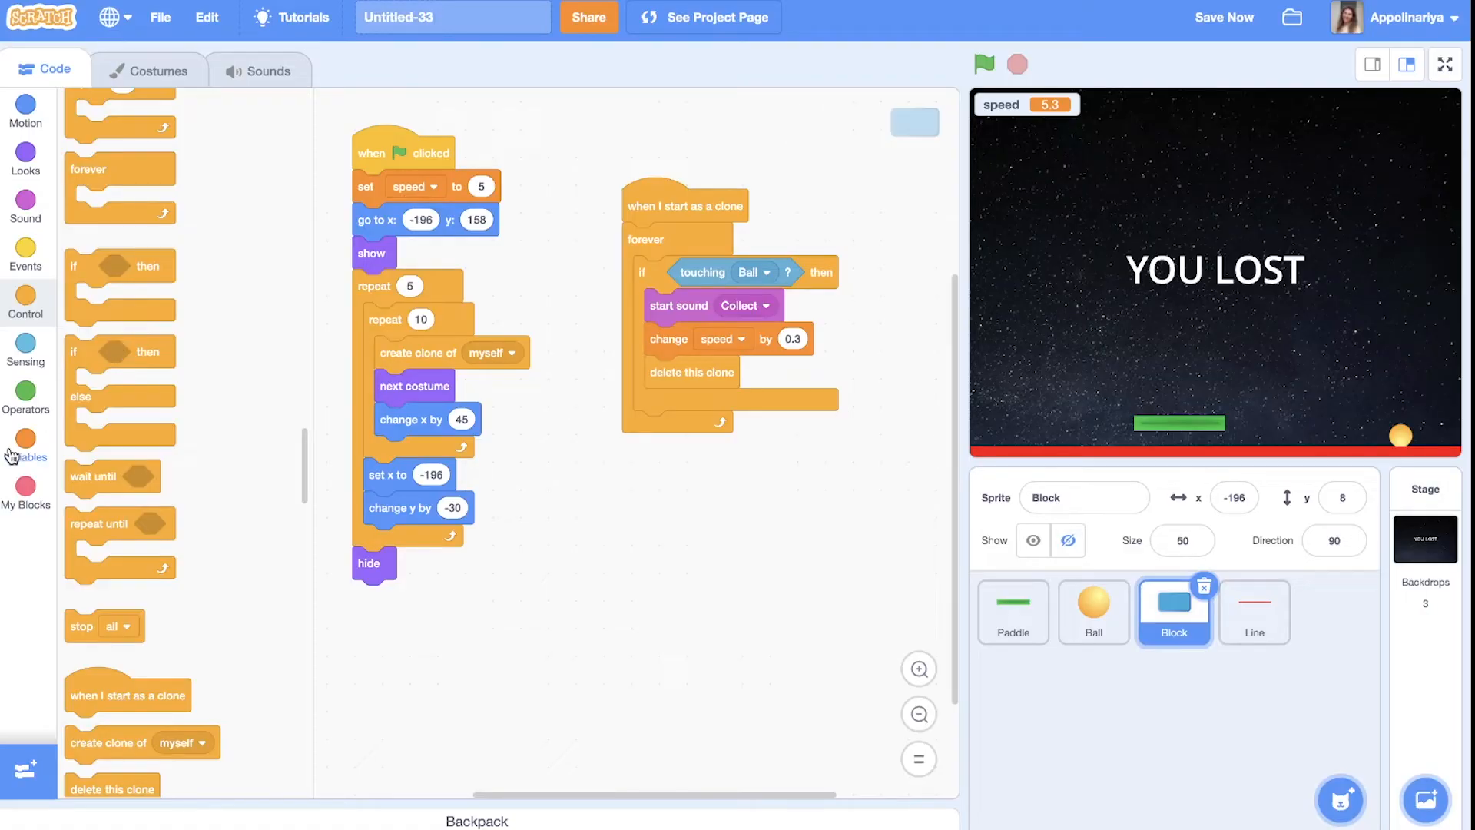
left_click(25, 447)
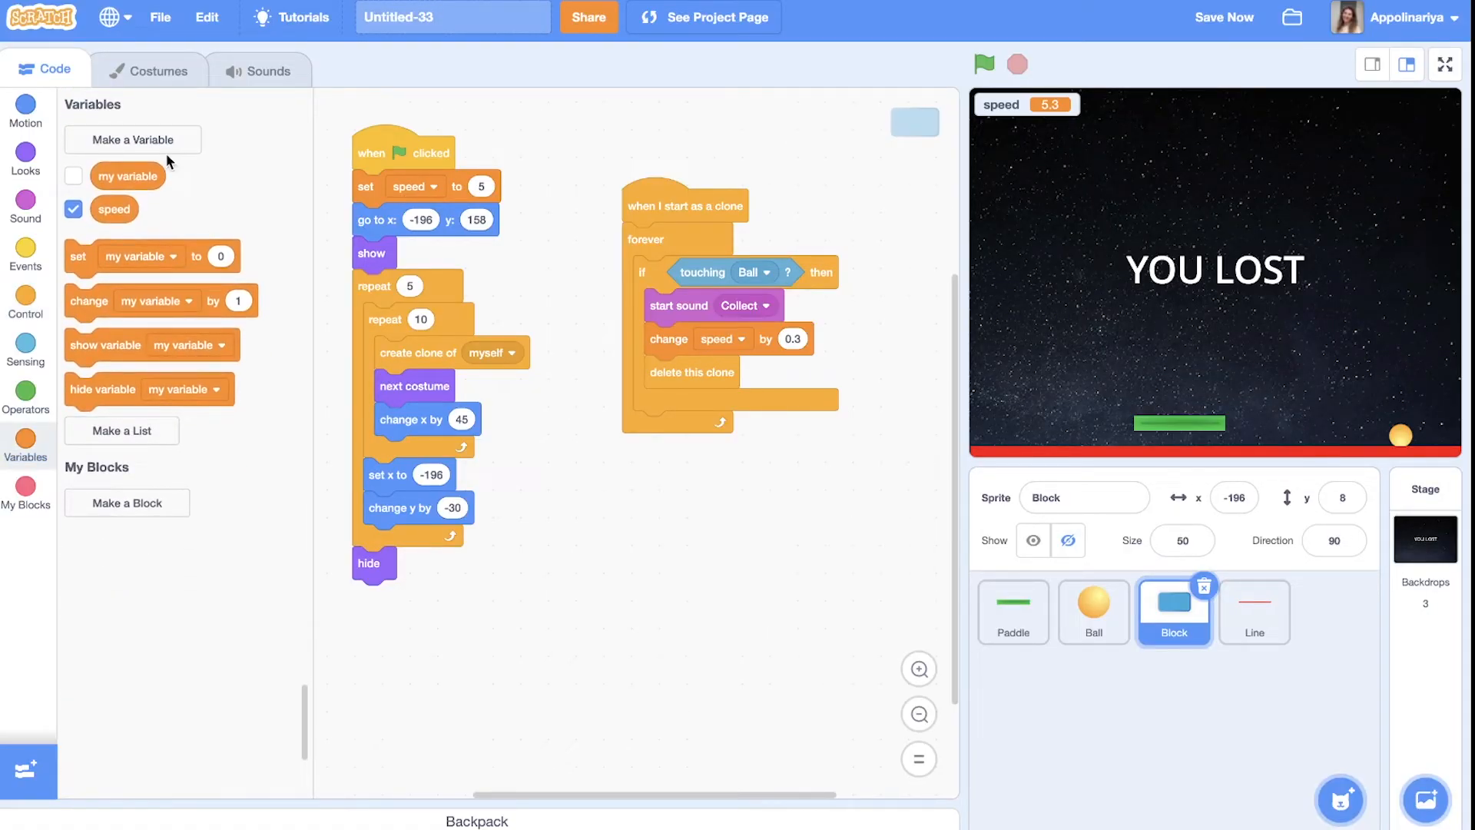
left_click(133, 139)
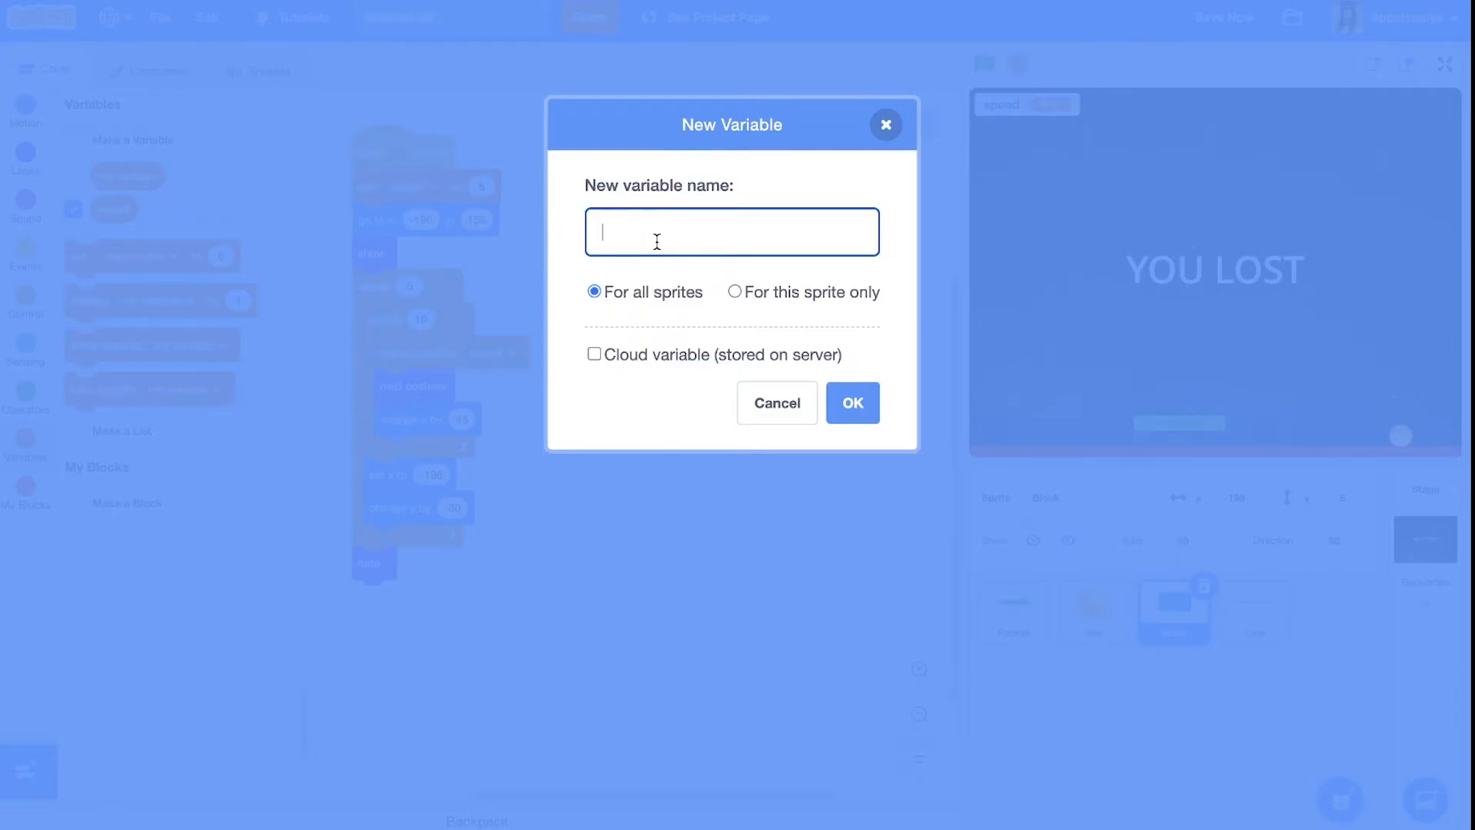
type("block")
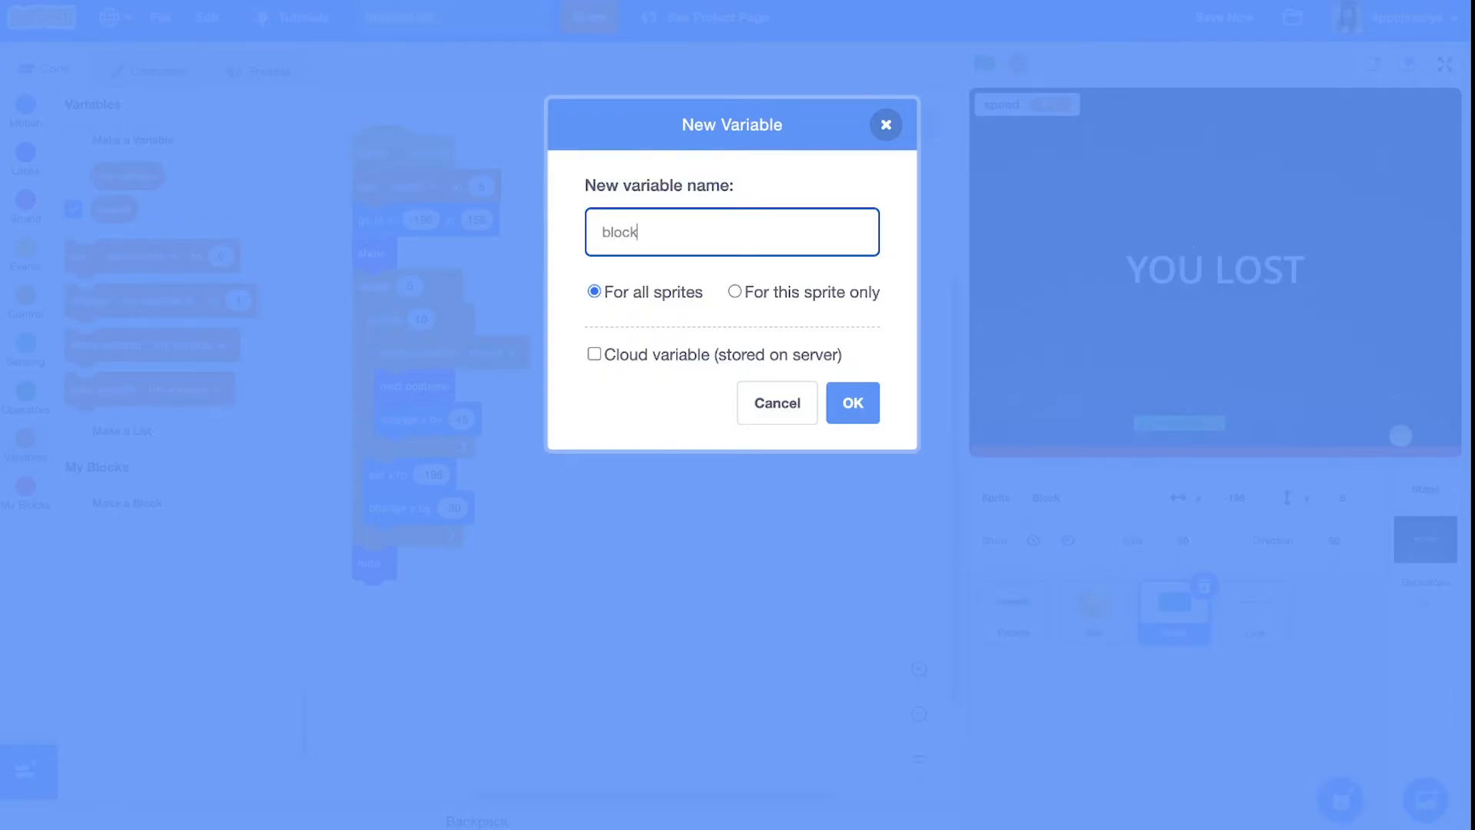
type("s")
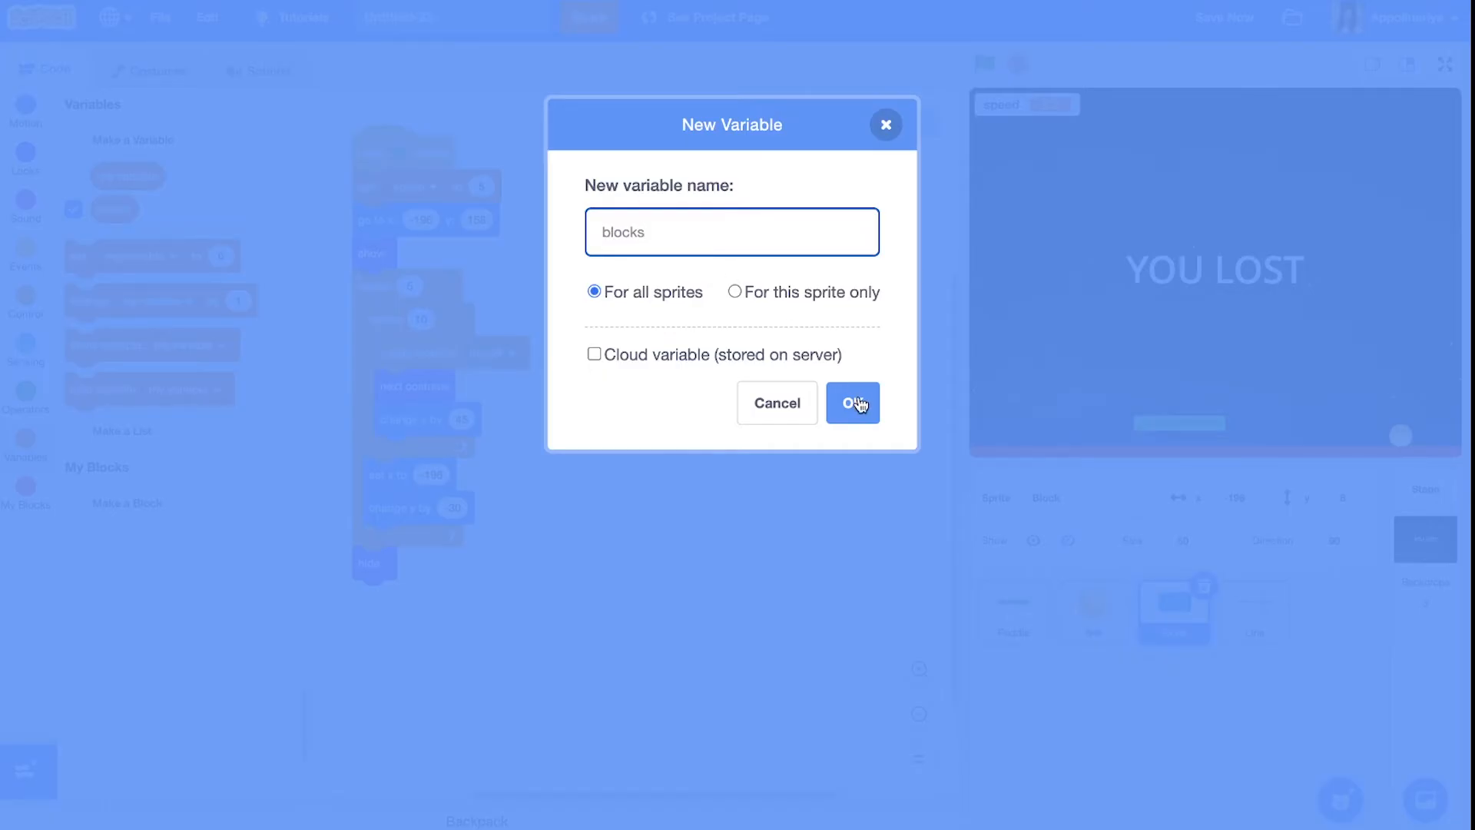
left_click(851, 402)
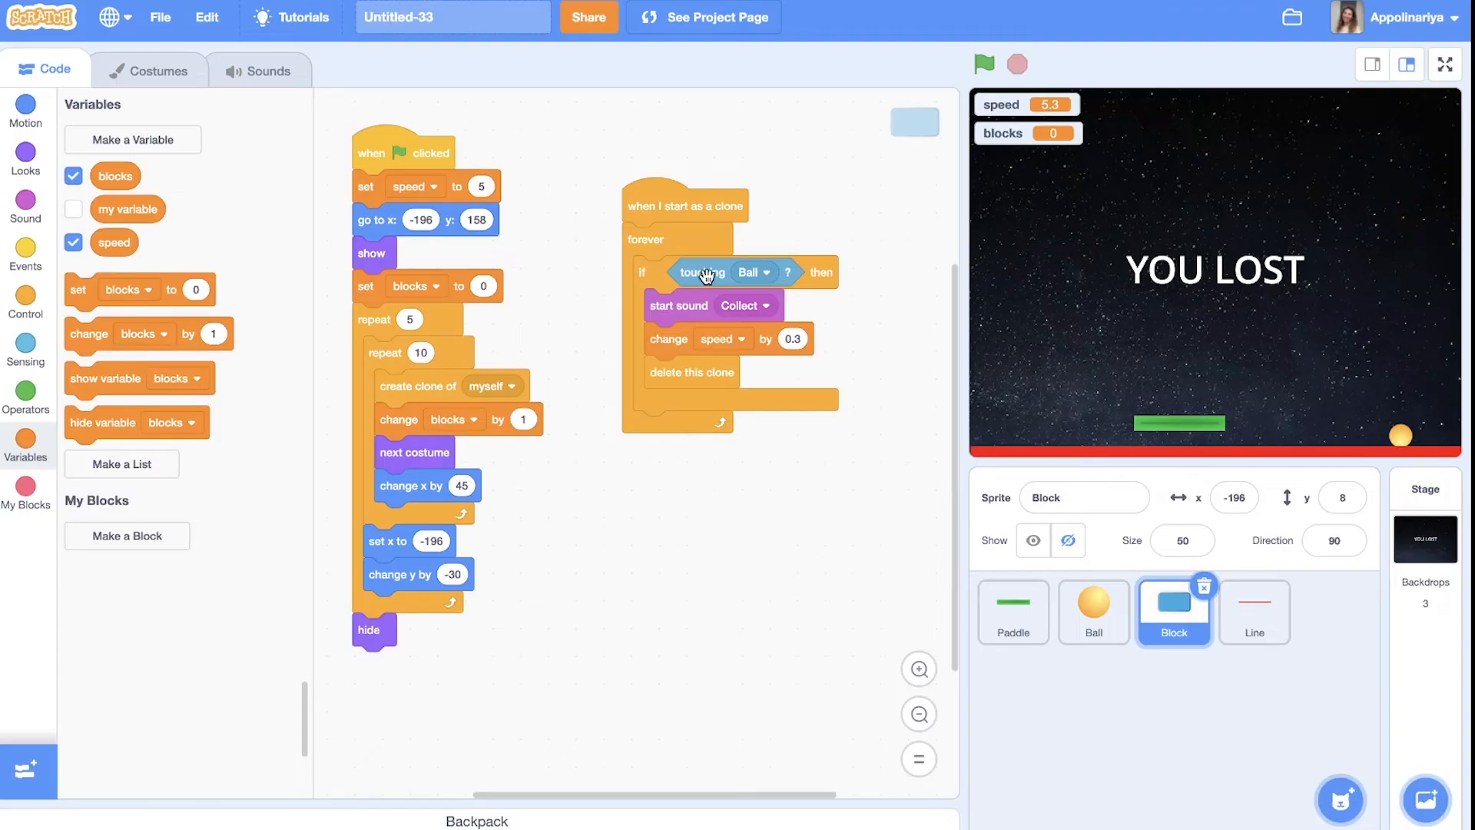
mouse_move(787, 496)
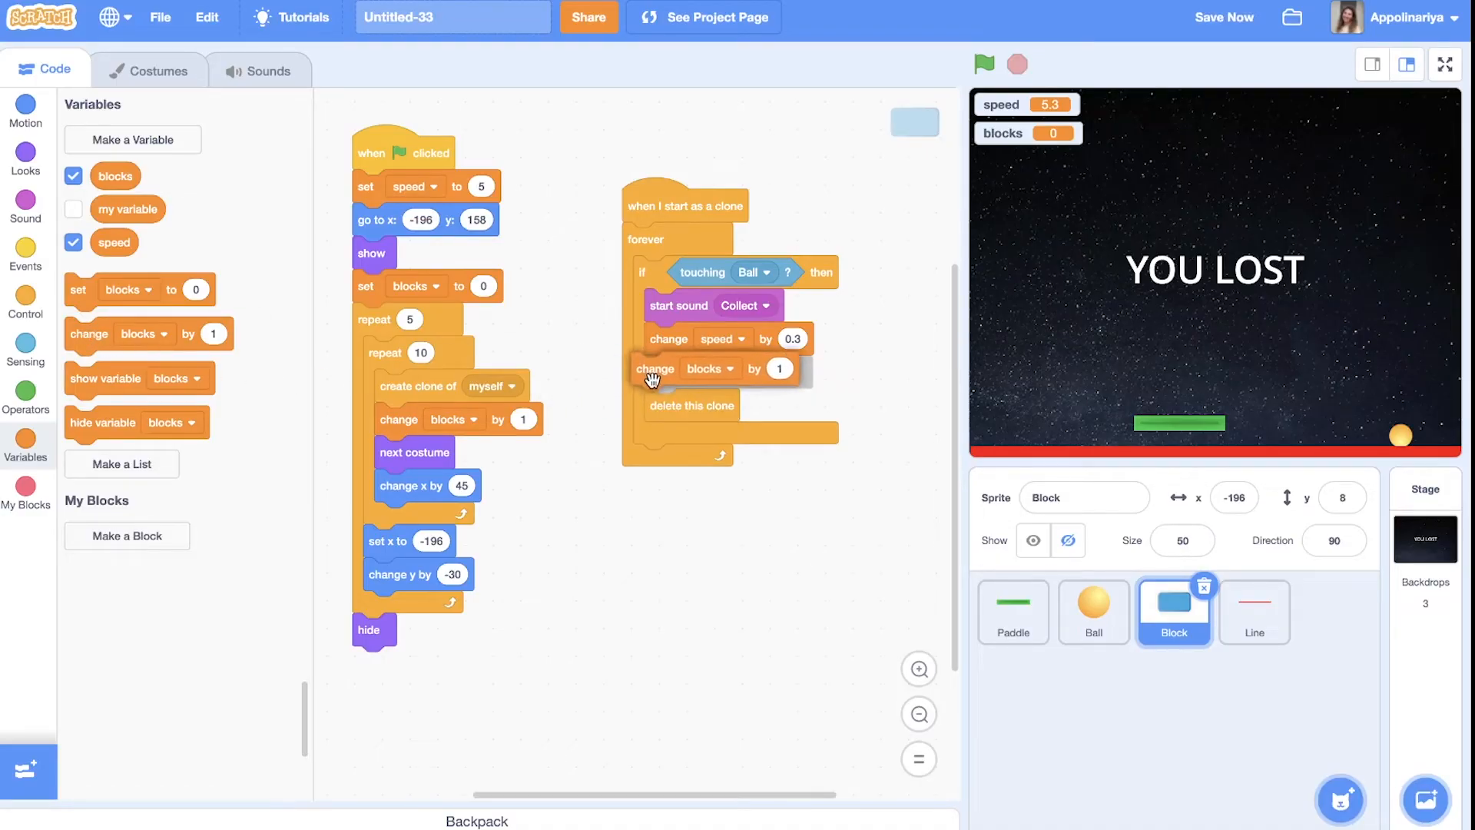
Set the clone's 'change blocks by' value to -1
left_click(779, 368)
type("-1")
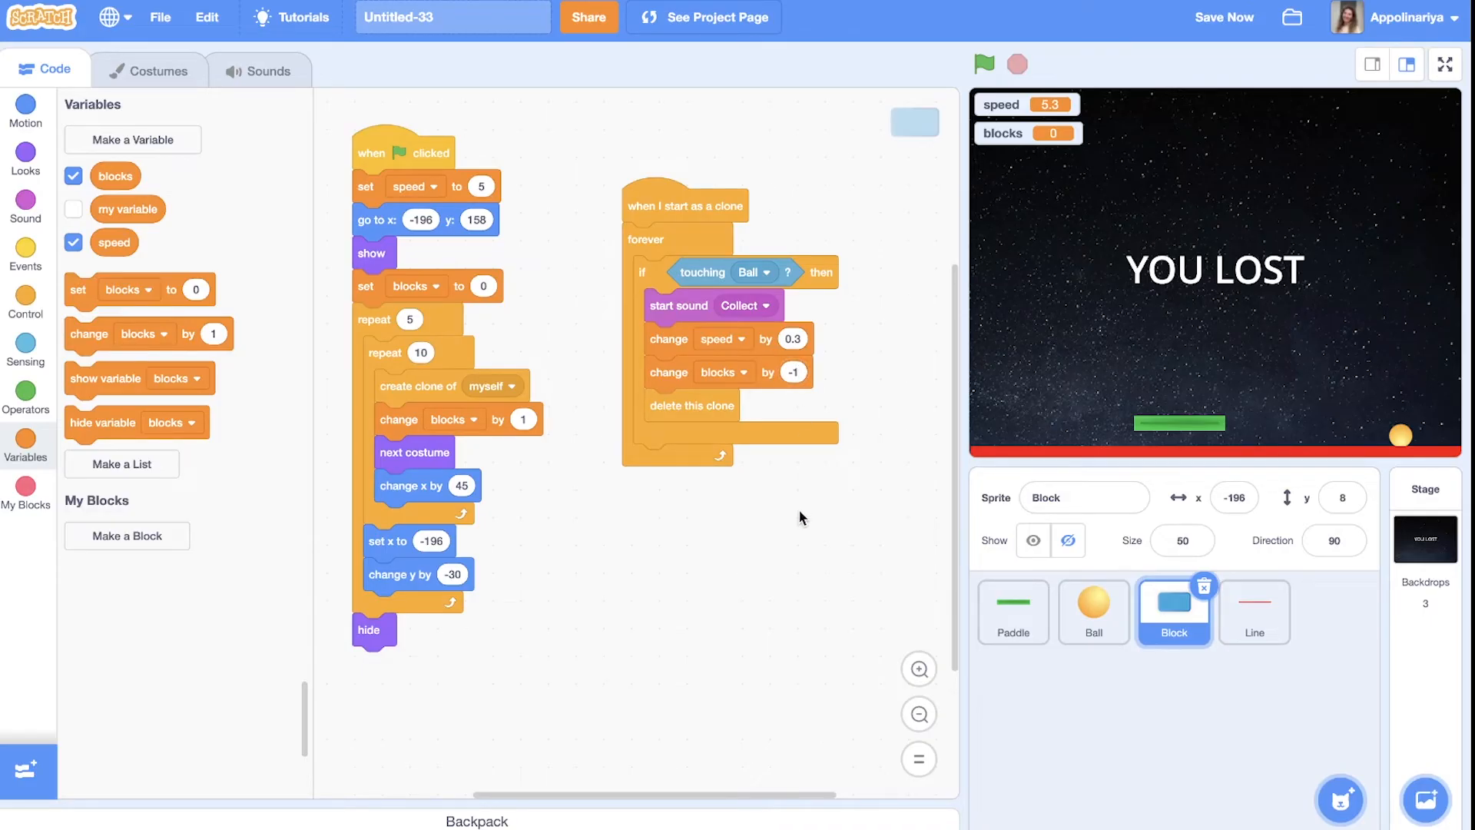
mouse_move(120, 447)
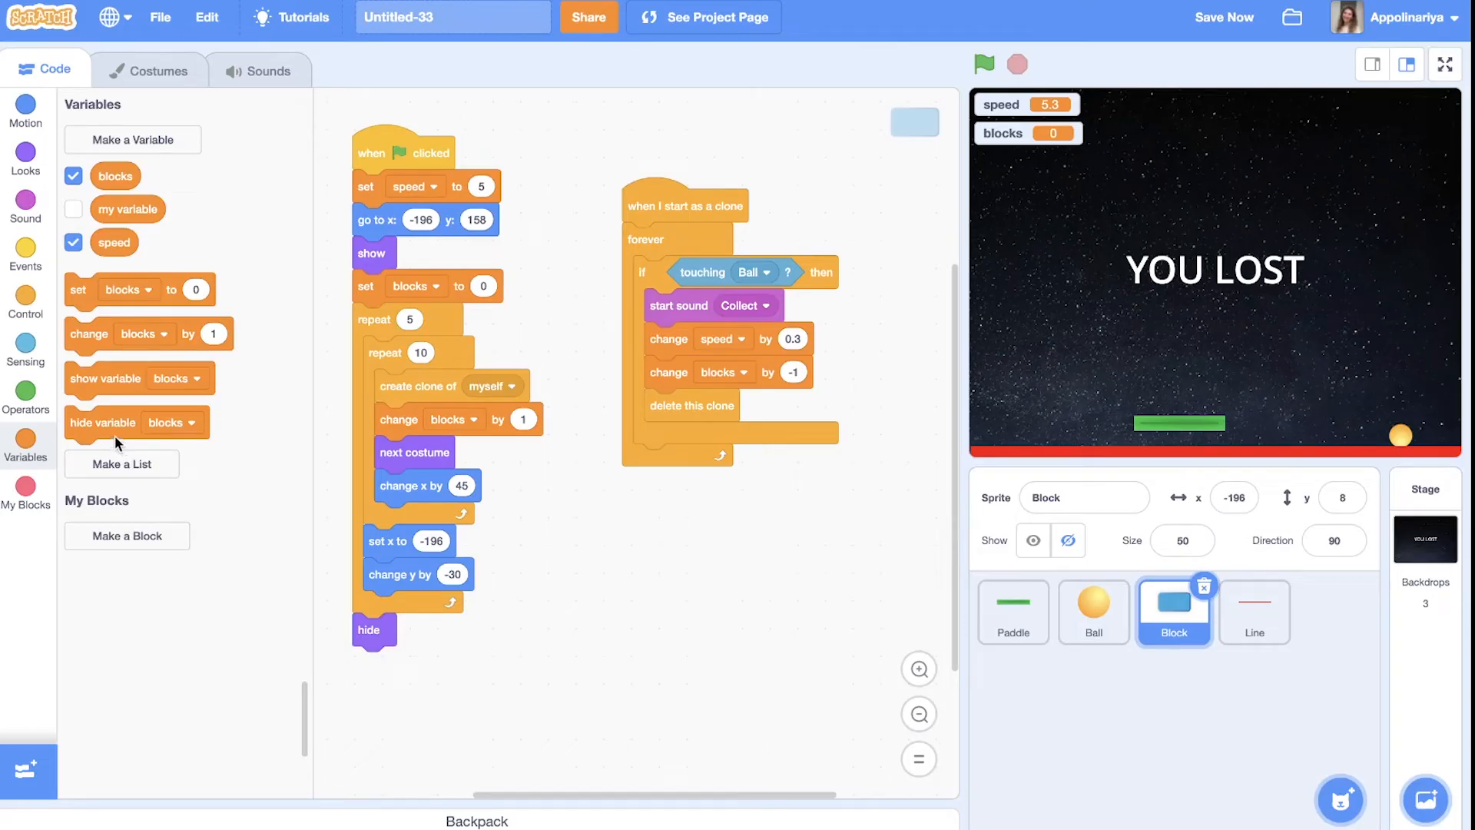
mouse_move(25, 298)
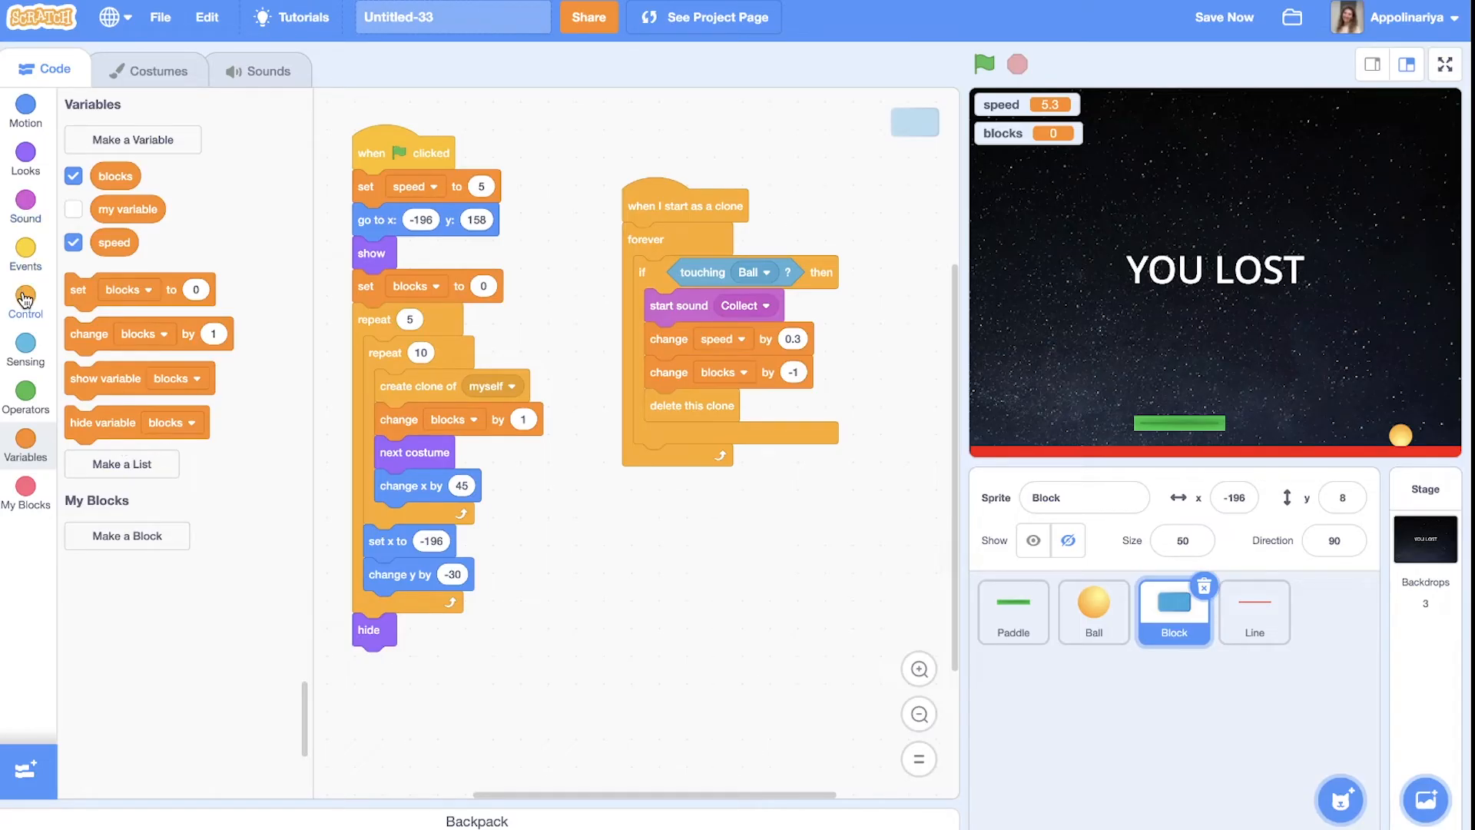
Build an 'if blocks = 0 then' block inside the clone's forever loop
left_click(25, 301)
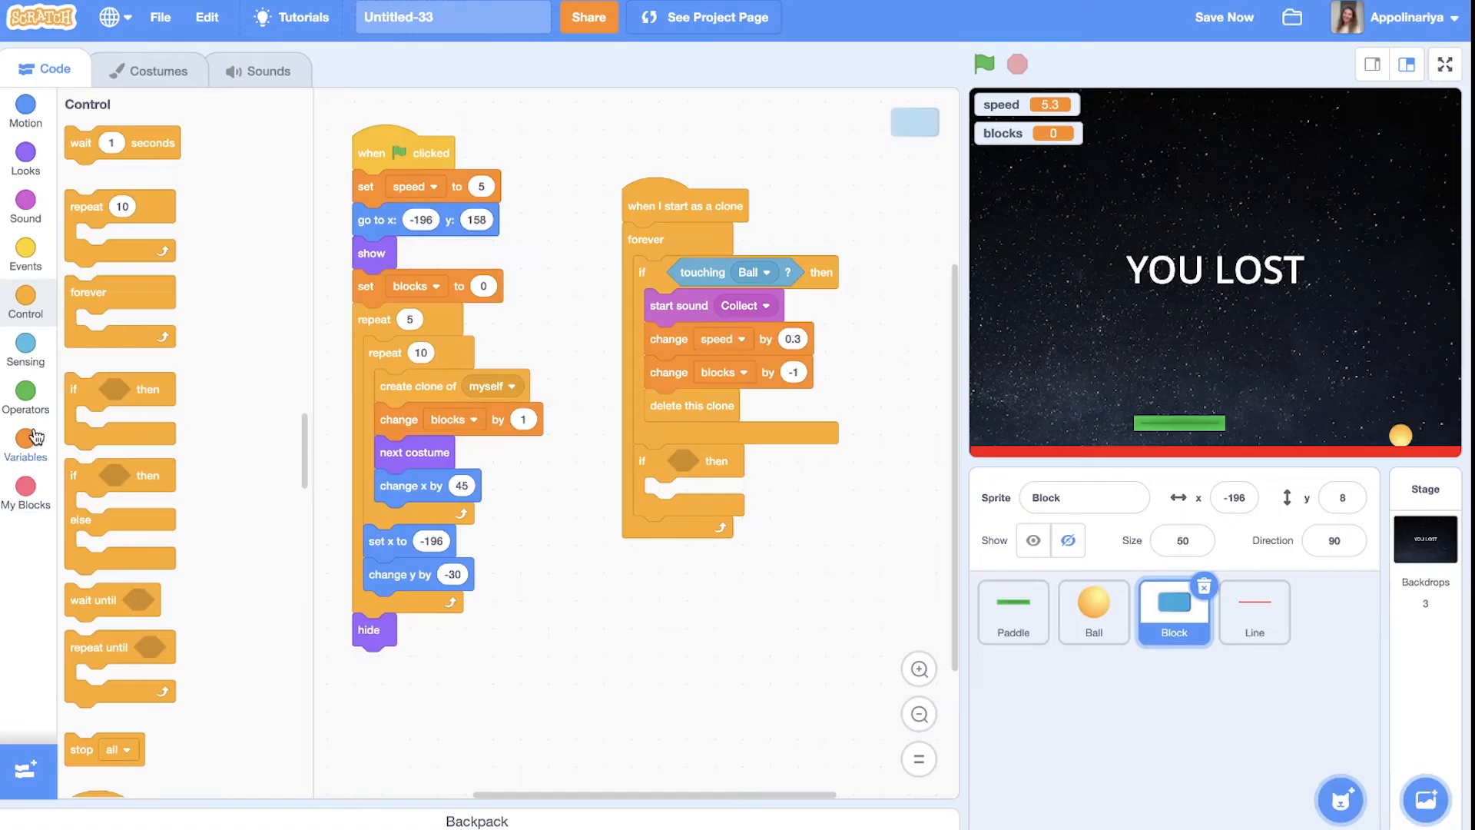
left_click(25, 442)
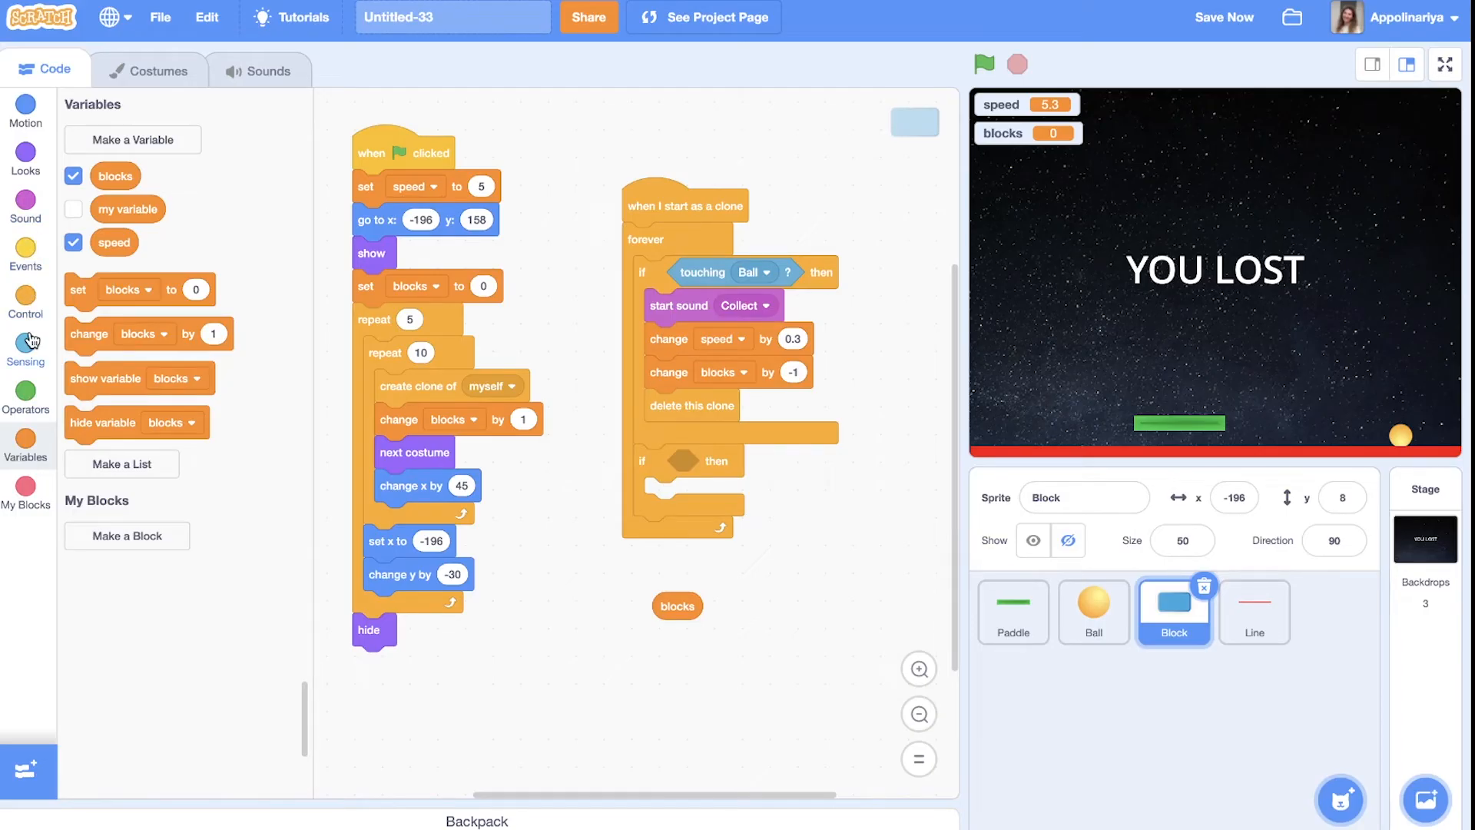
left_click(26, 396)
type("0")
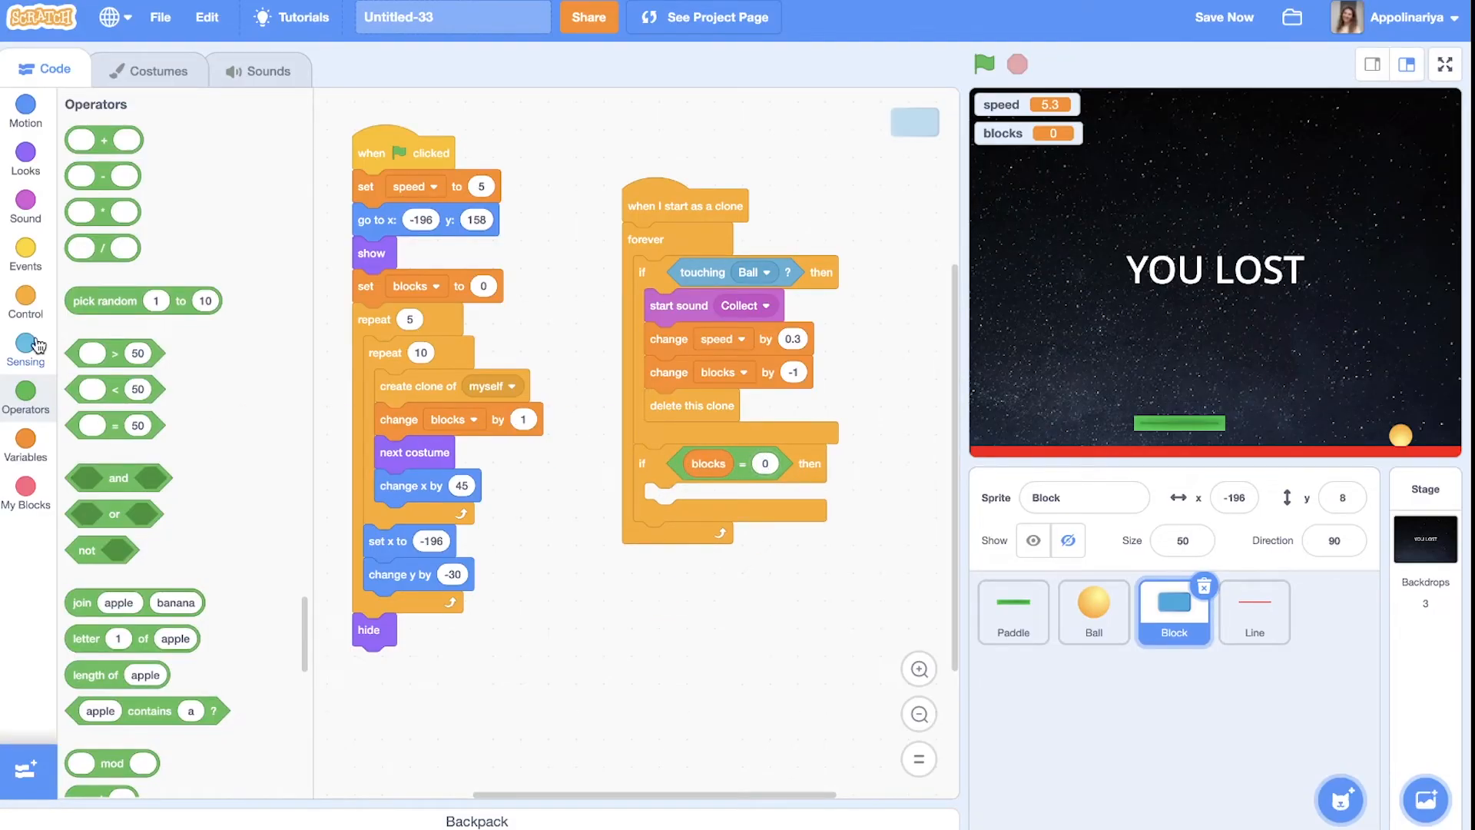
left_click(26, 254)
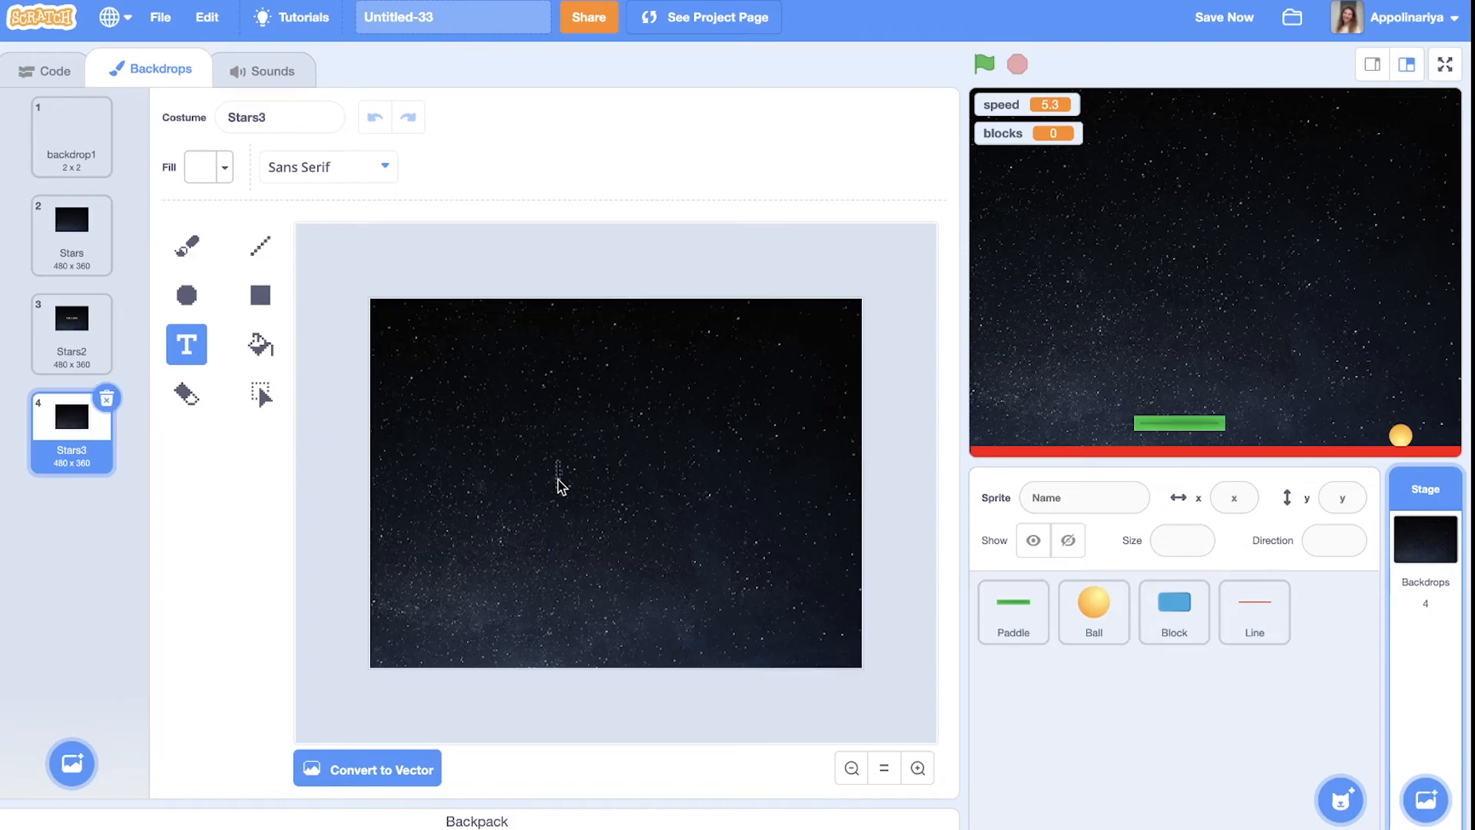
Type 'YOU WON' in white on the duplicated Stars3 backdrop
type("YOU WON")
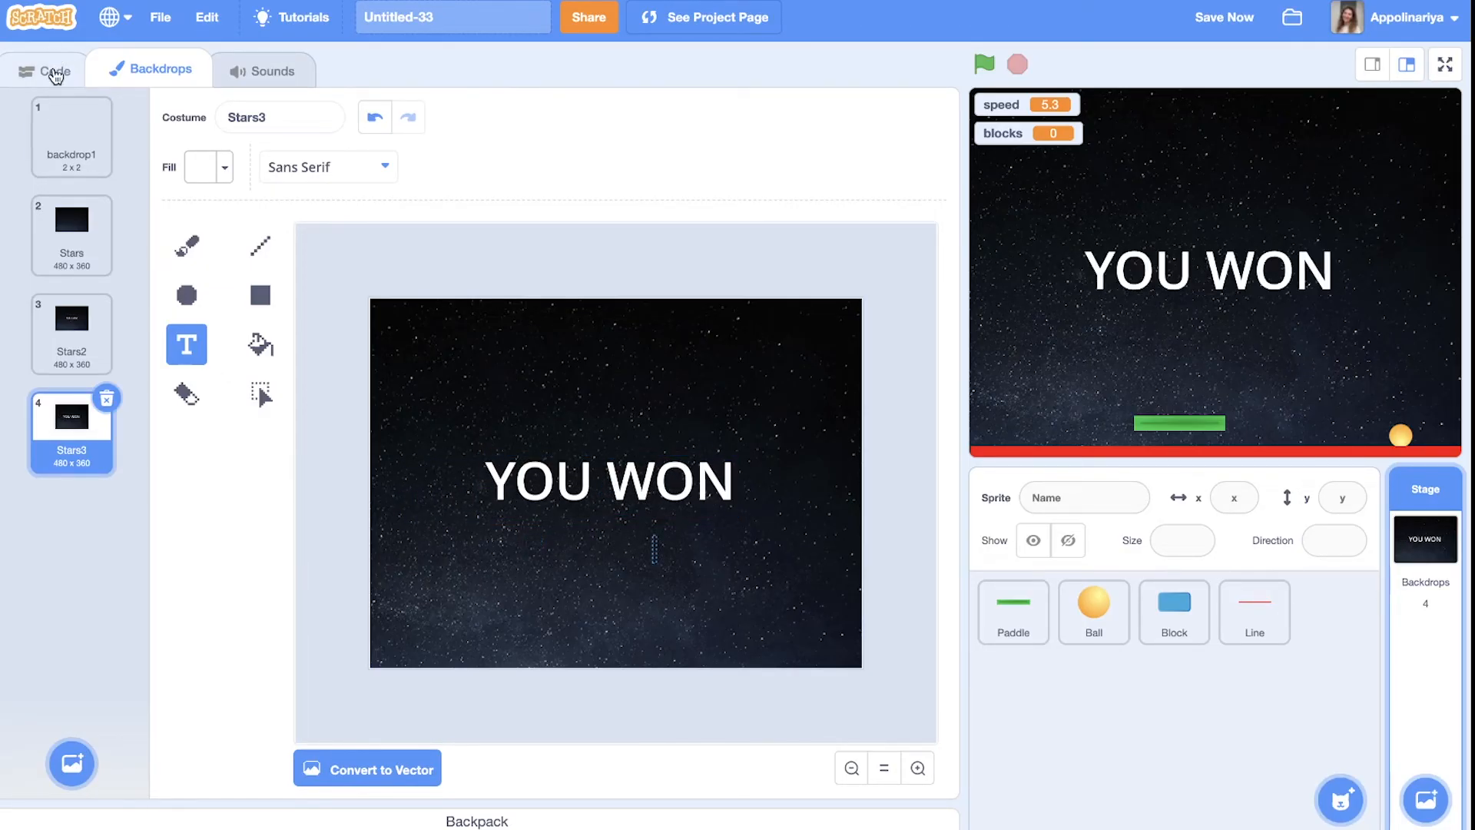
Inside 'if blocks = 0', switch the backdrop to Stars3 and stop all
left_click(45, 68)
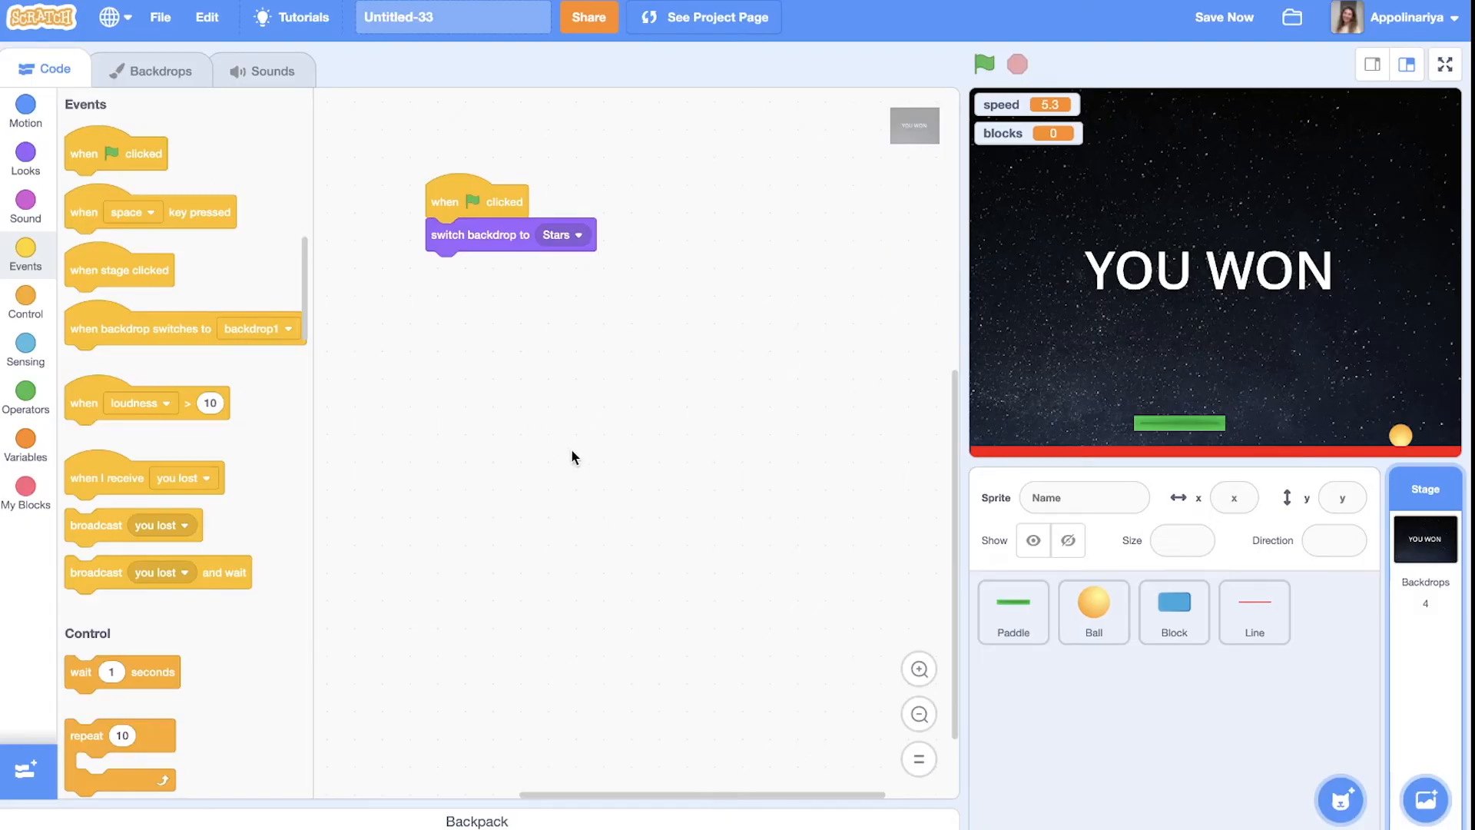
left_click(1093, 610)
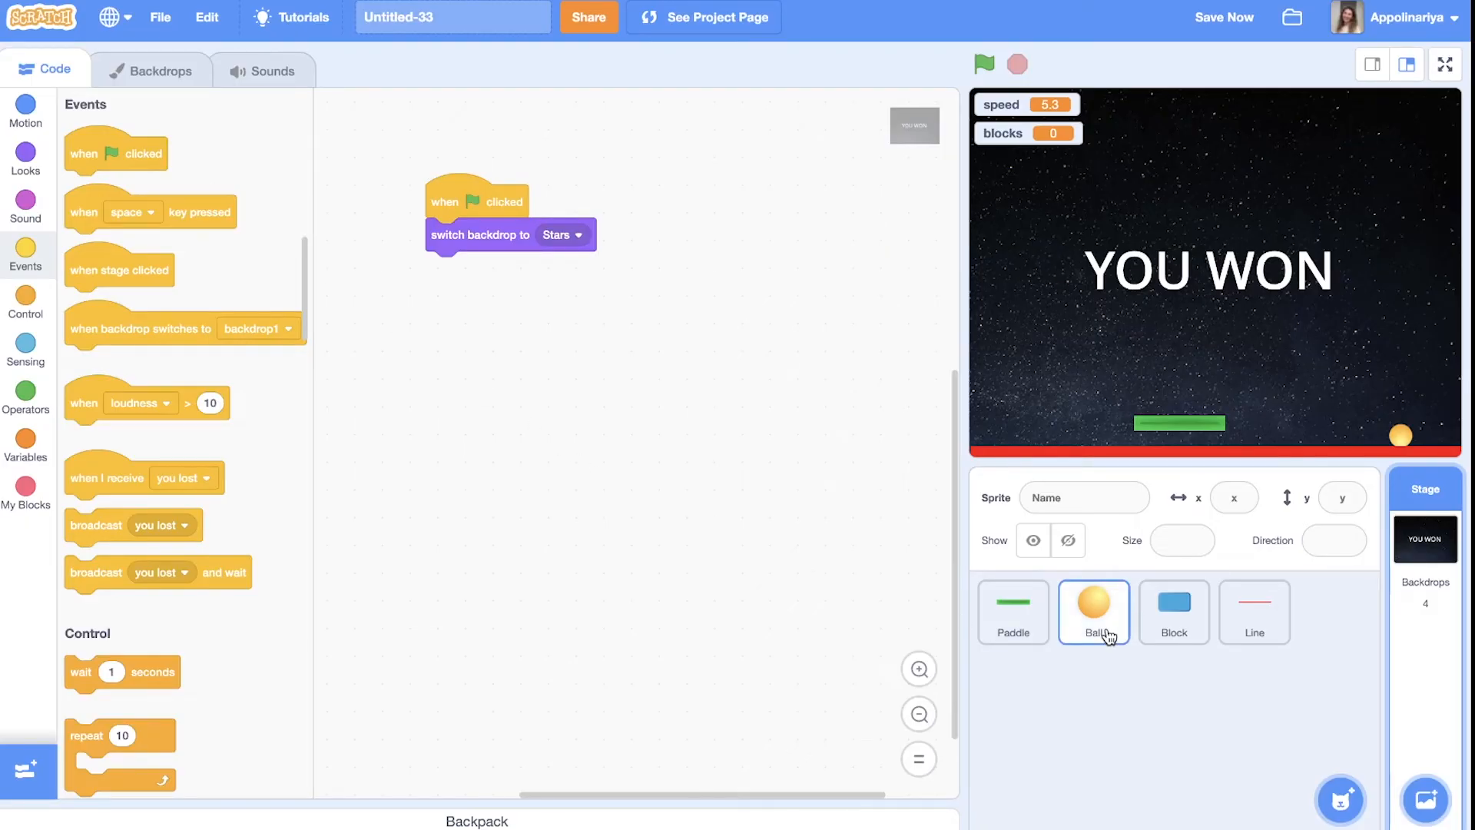
left_click(1173, 611)
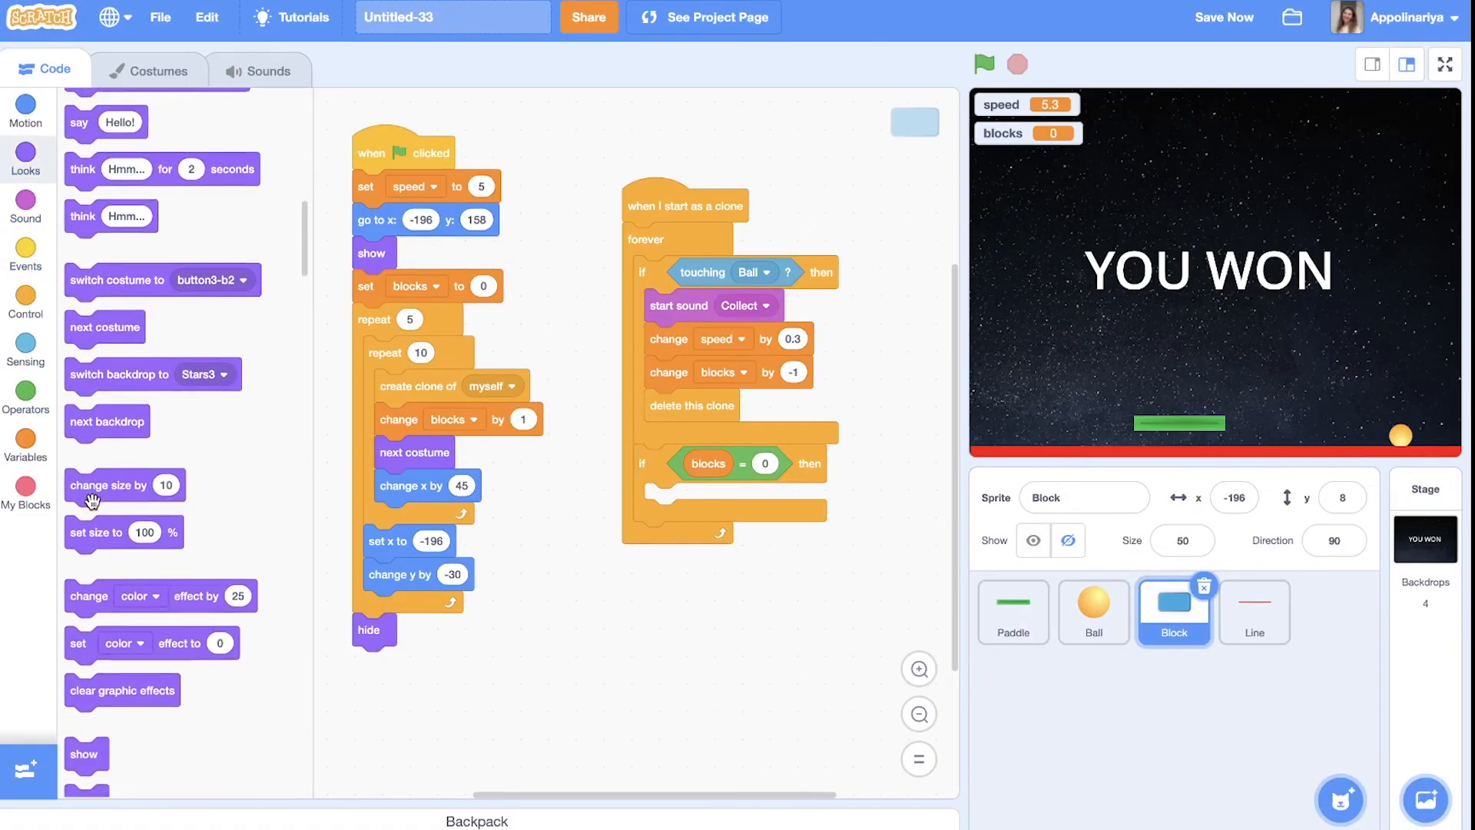
scroll("down", 3)
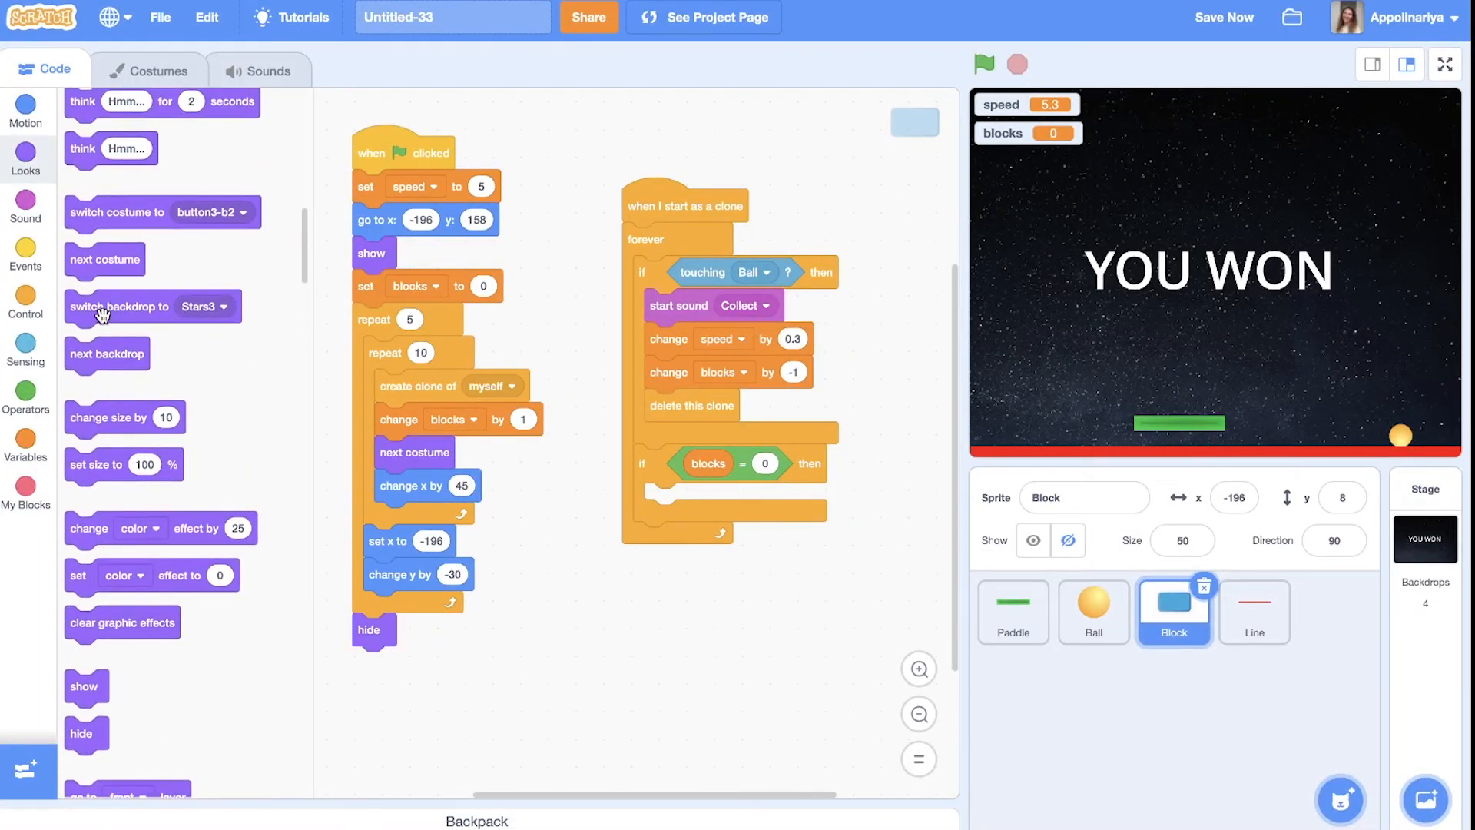
left_click_drag(120, 306, 725, 499)
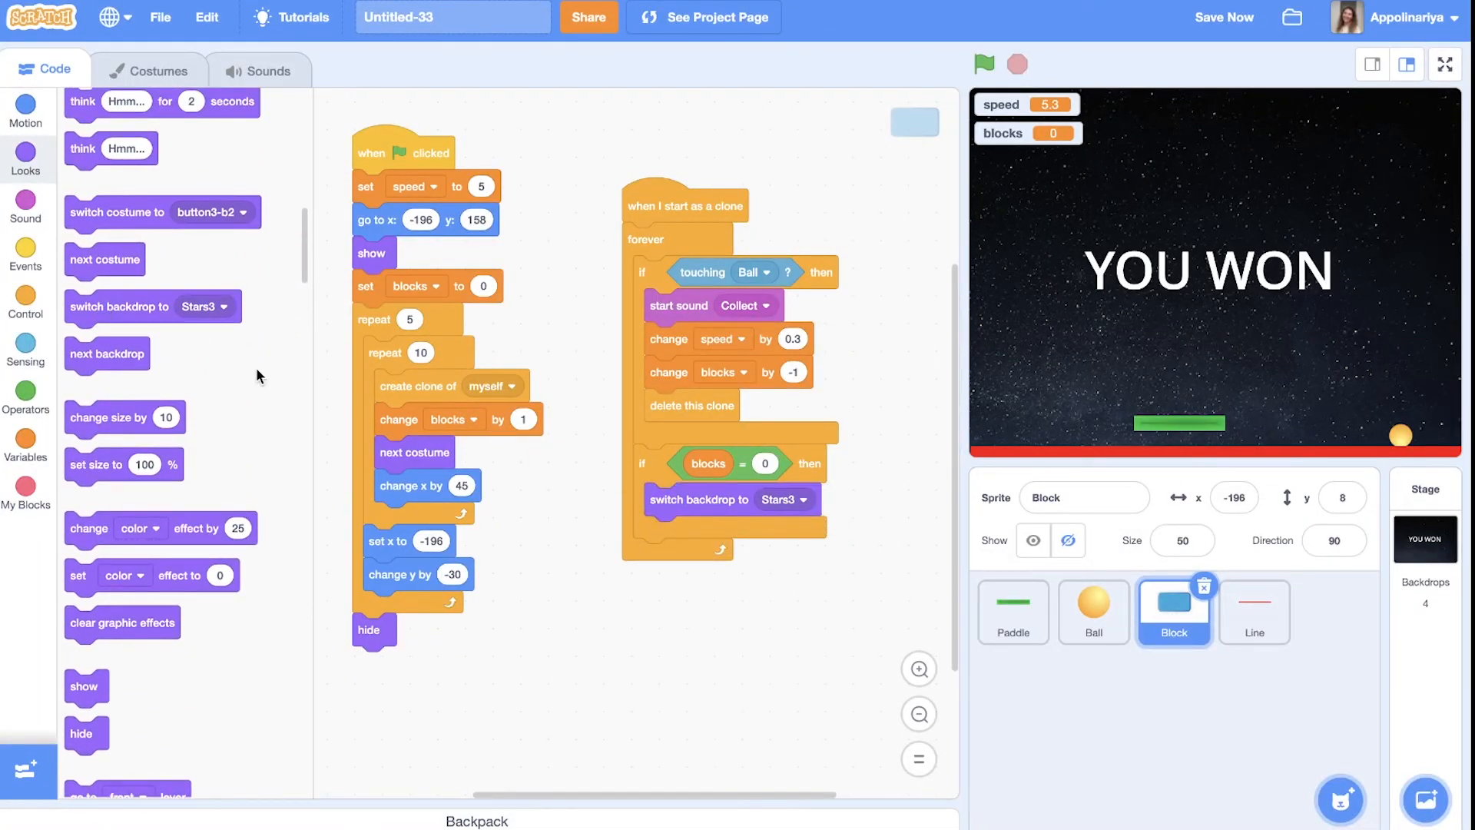
left_click(26, 254)
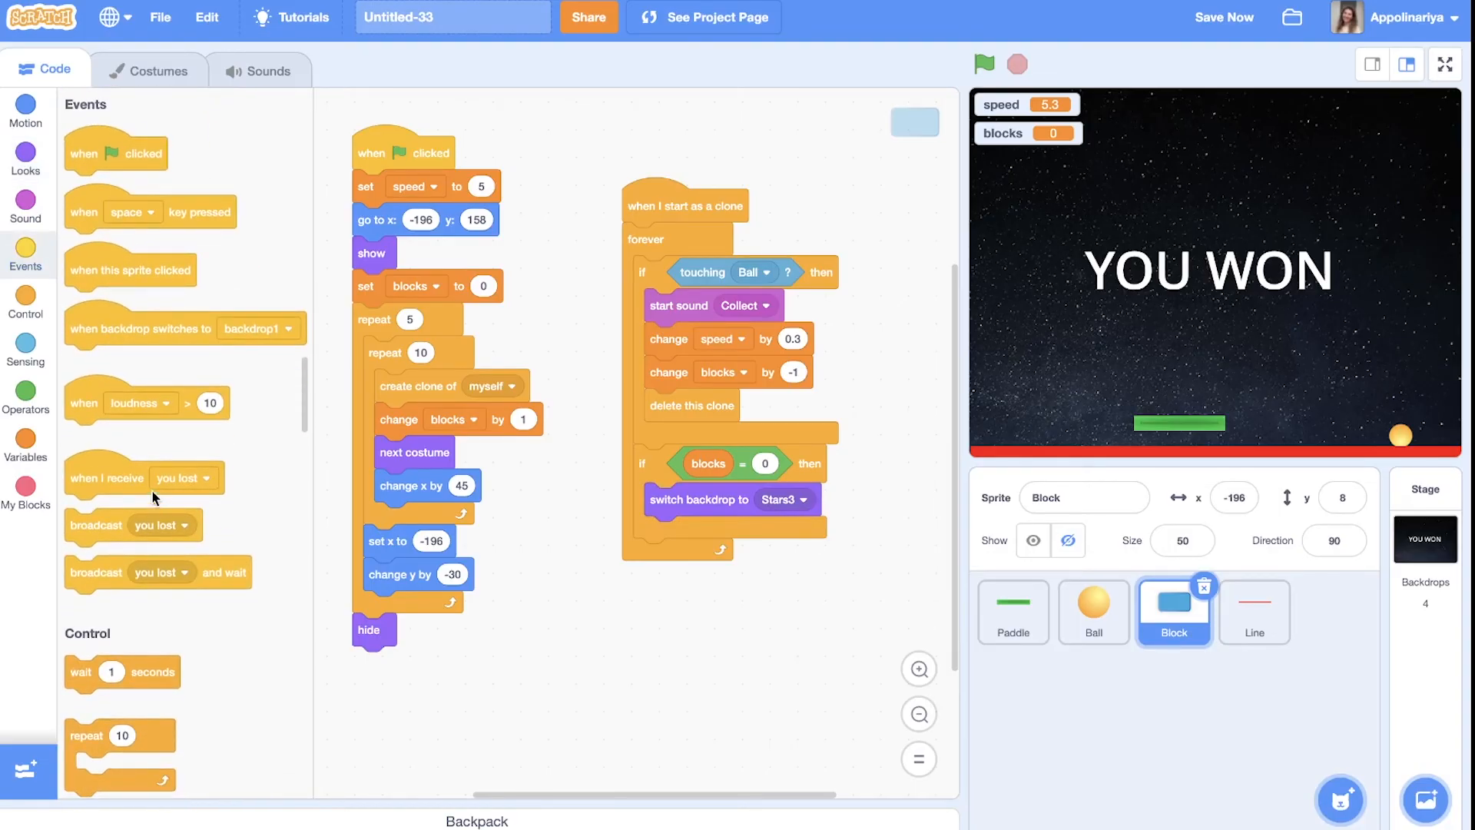
left_click(26, 310)
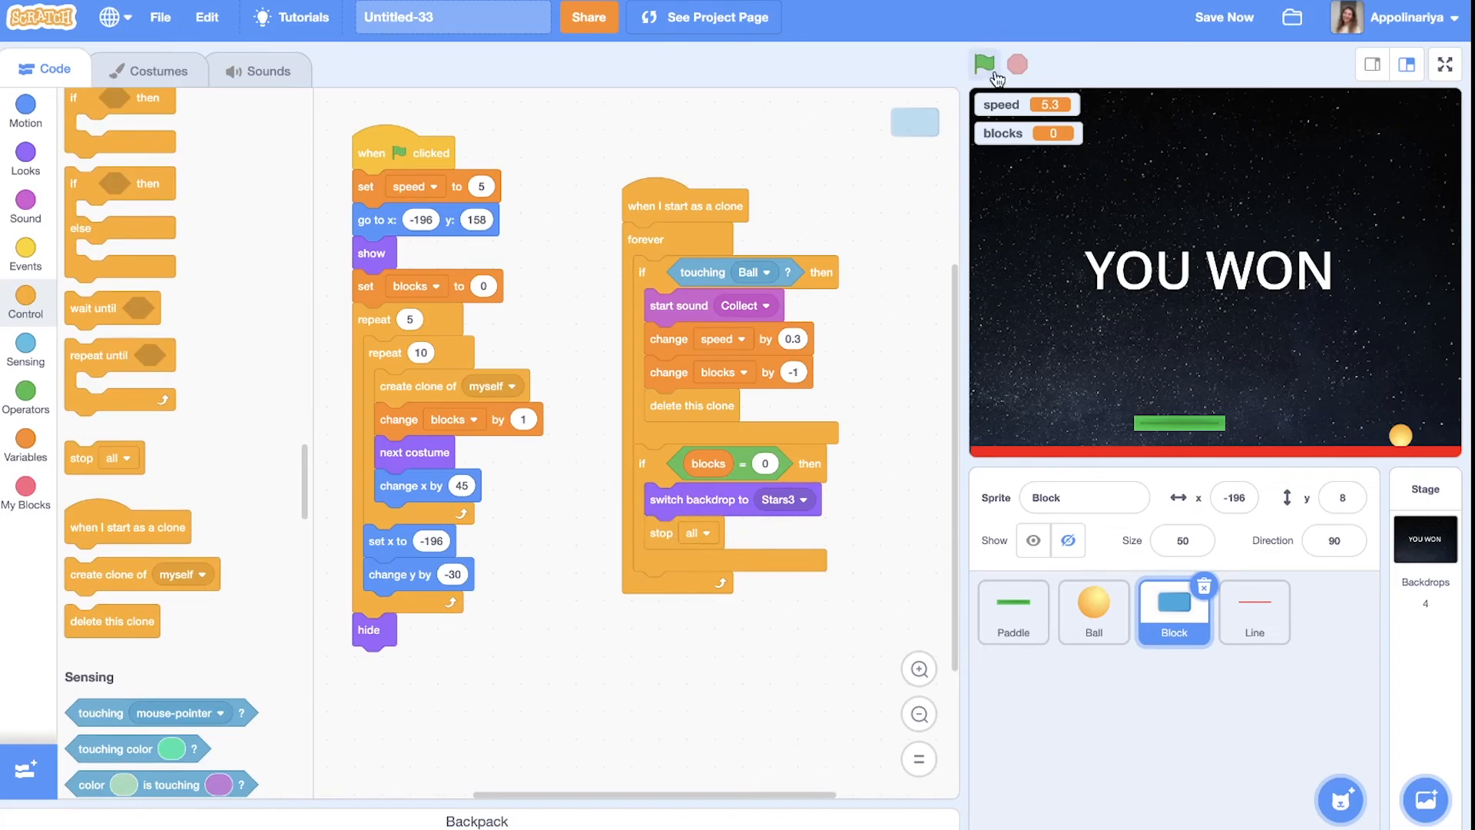
Run the game with the green flag and play a test round
left_click(984, 63)
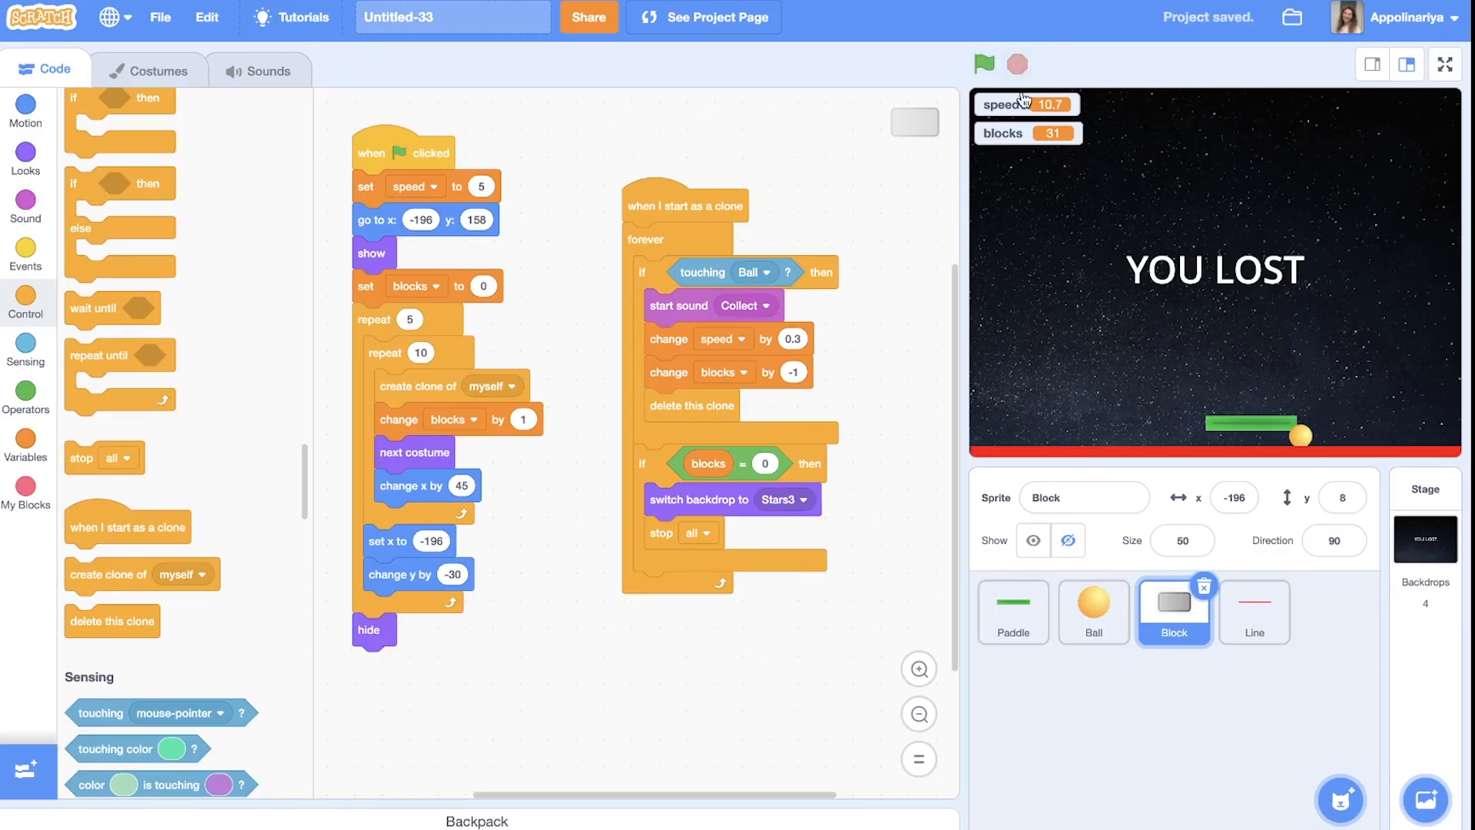
mouse_move(1148, 322)
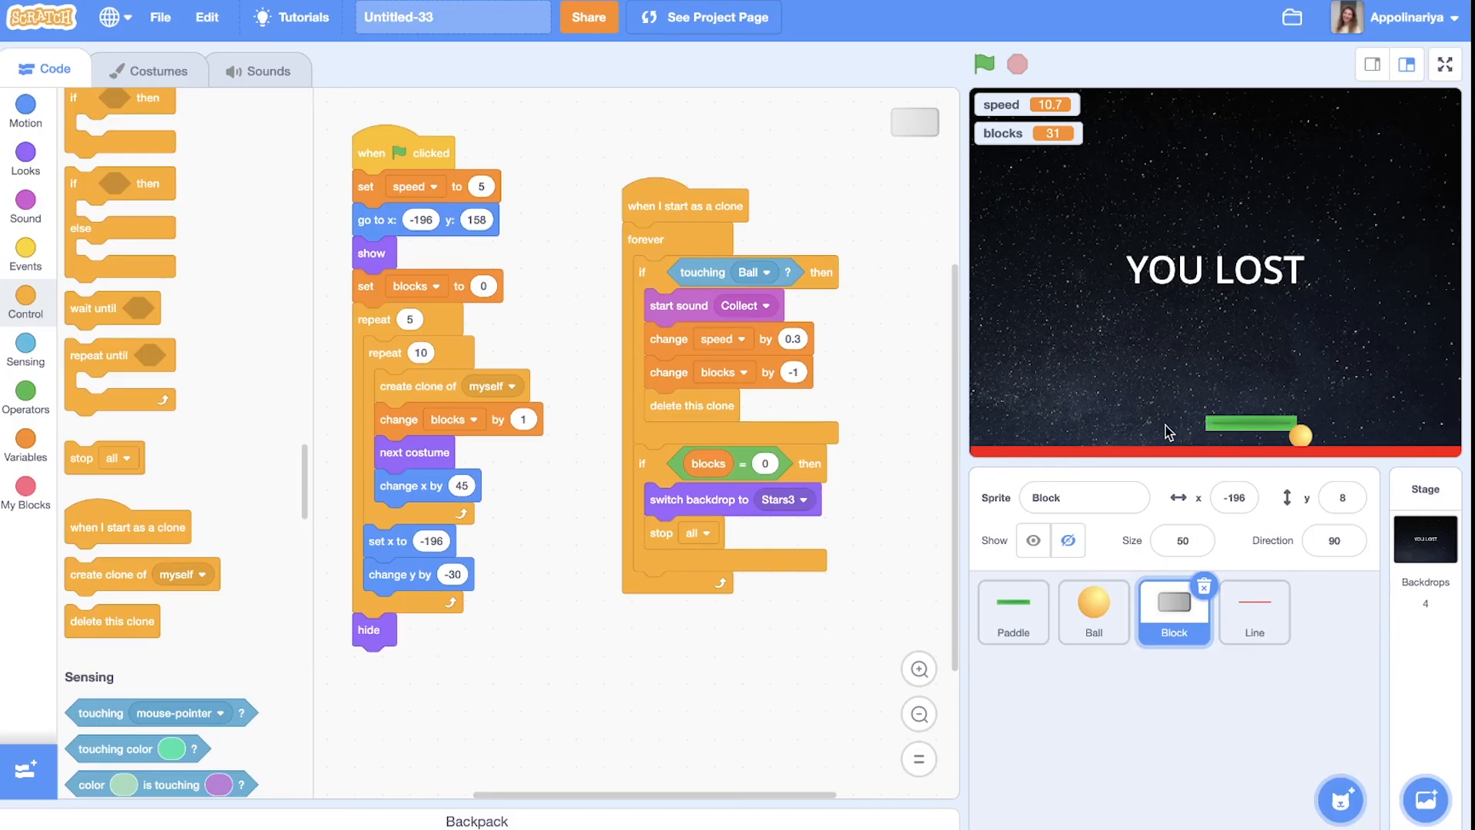
mouse_move(1158, 424)
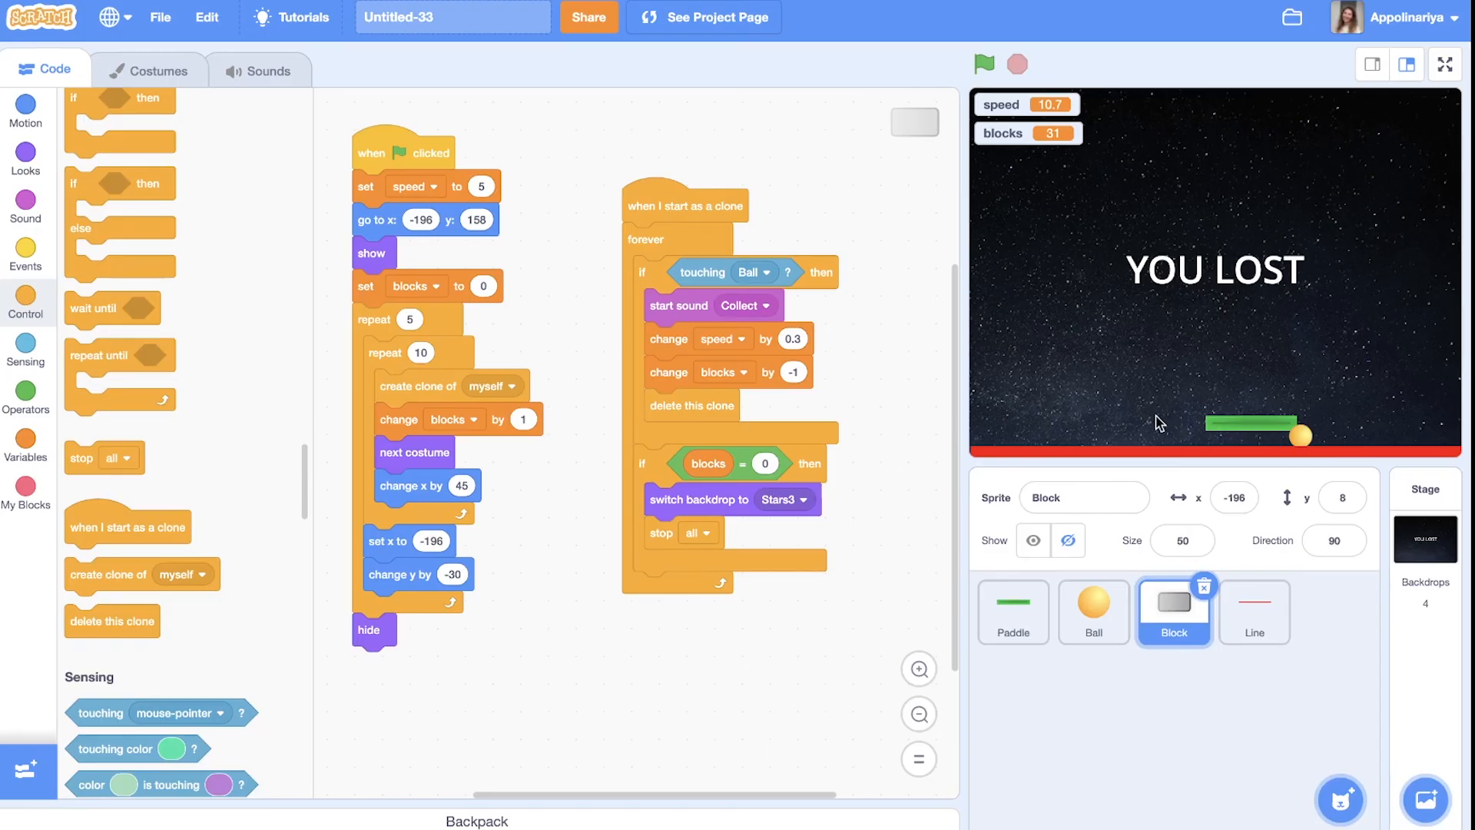
mouse_move(1153, 394)
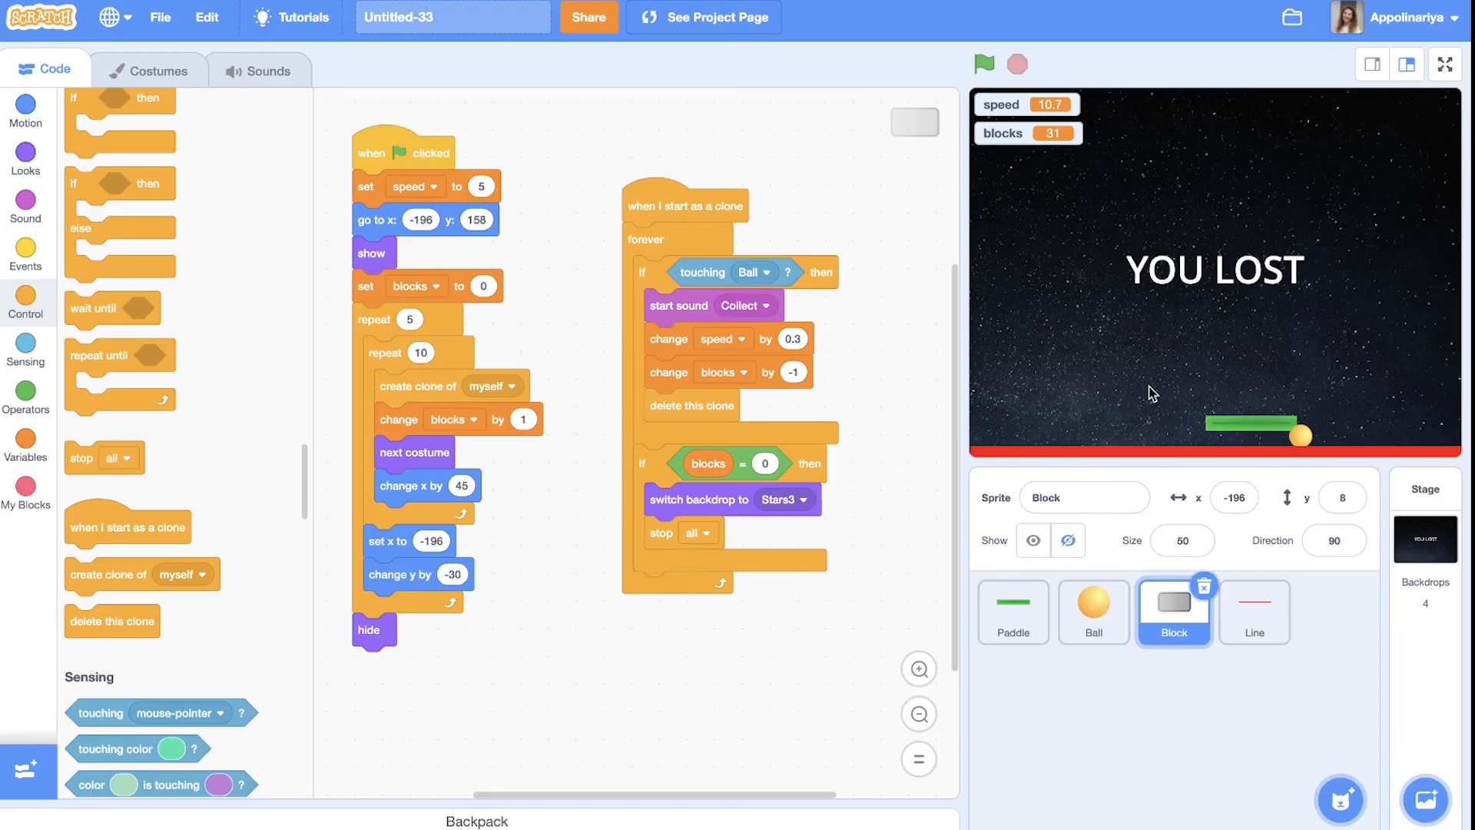